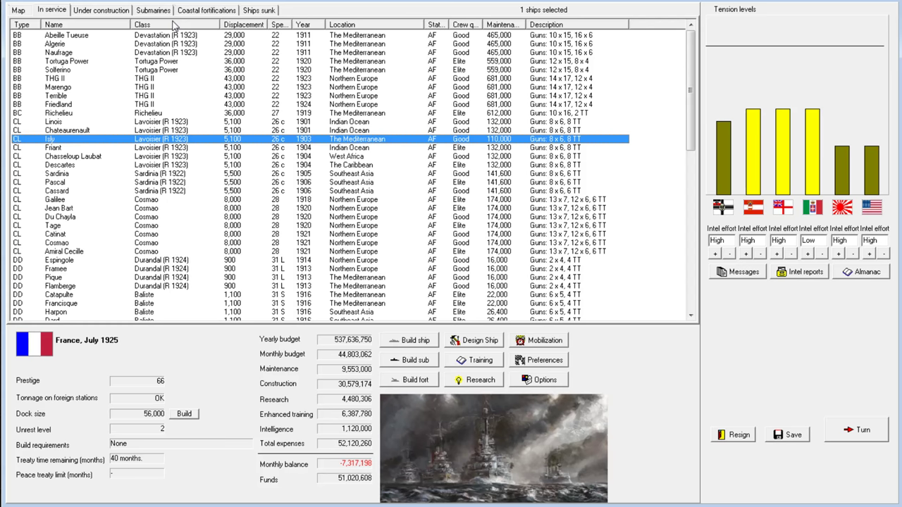
mouse_move(200, 73)
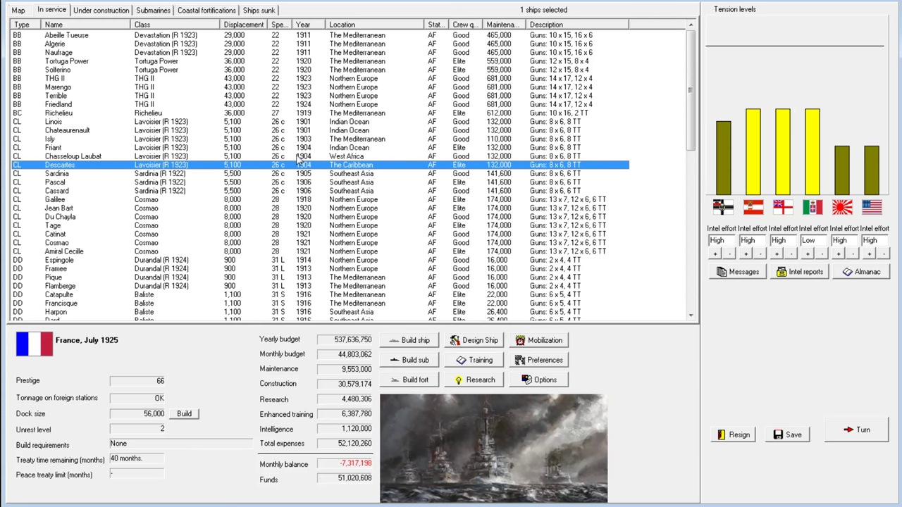
mouse_move(208, 113)
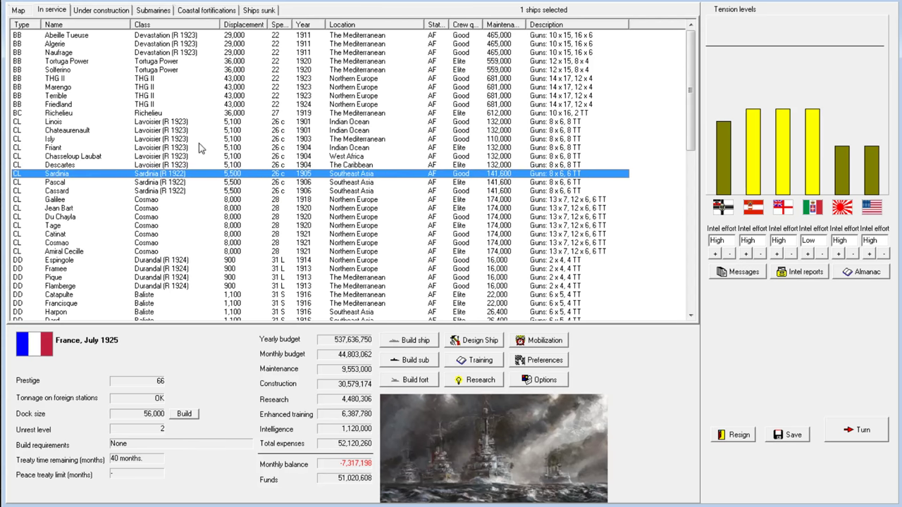
Switch from the In service fleet list to the ships under construction and back.
left_click(101, 10)
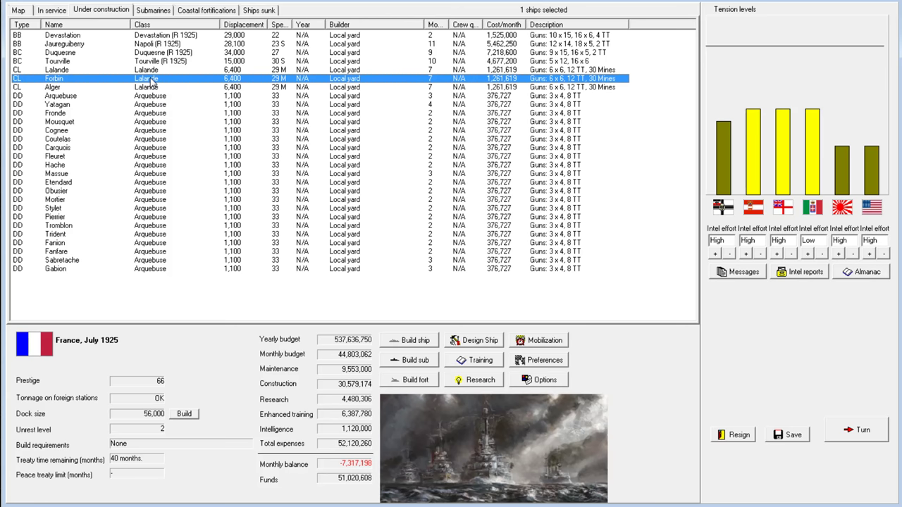
mouse_move(118, 74)
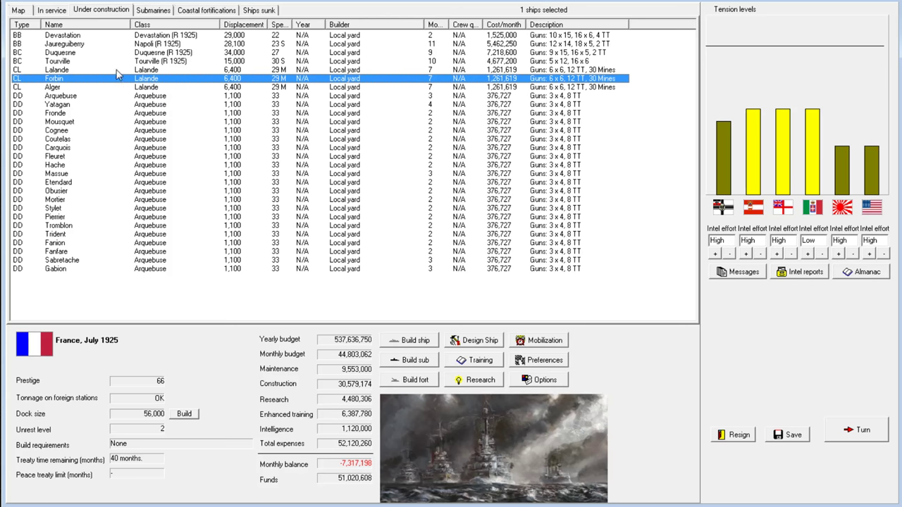
left_click(51, 9)
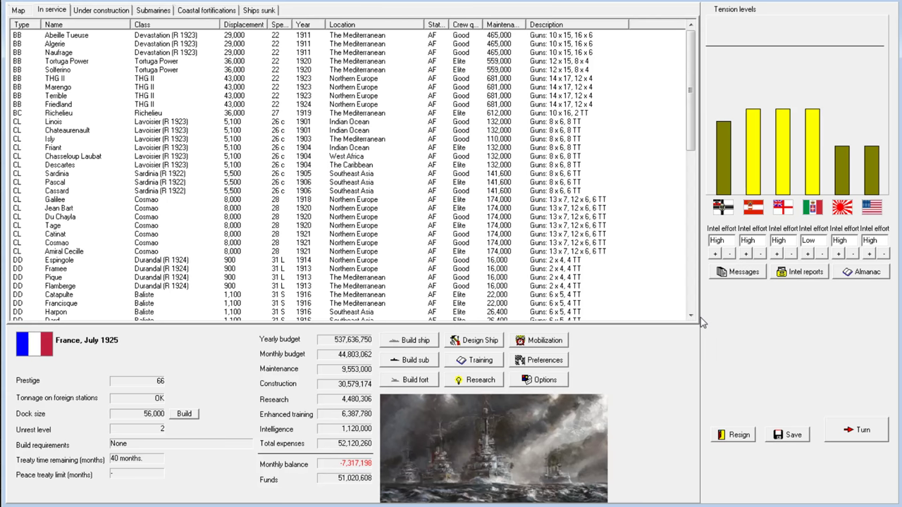
mouse_move(633, 323)
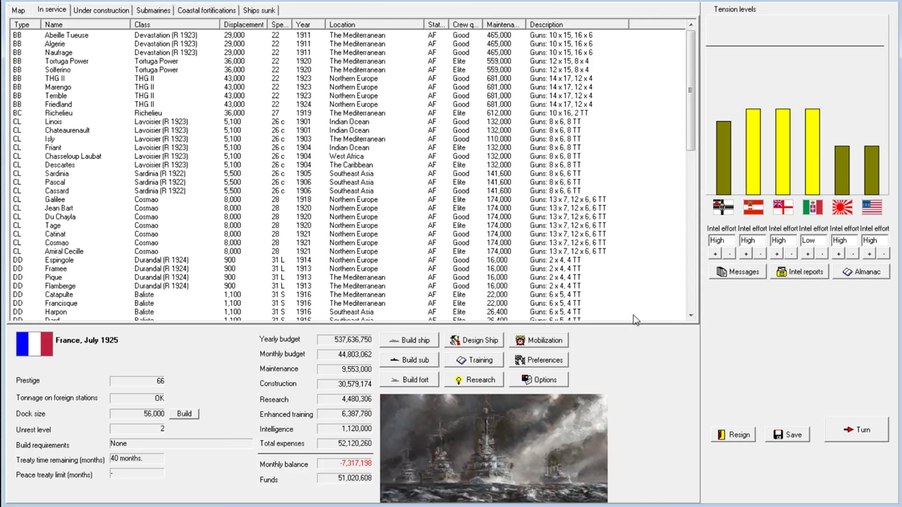
mouse_move(756, 340)
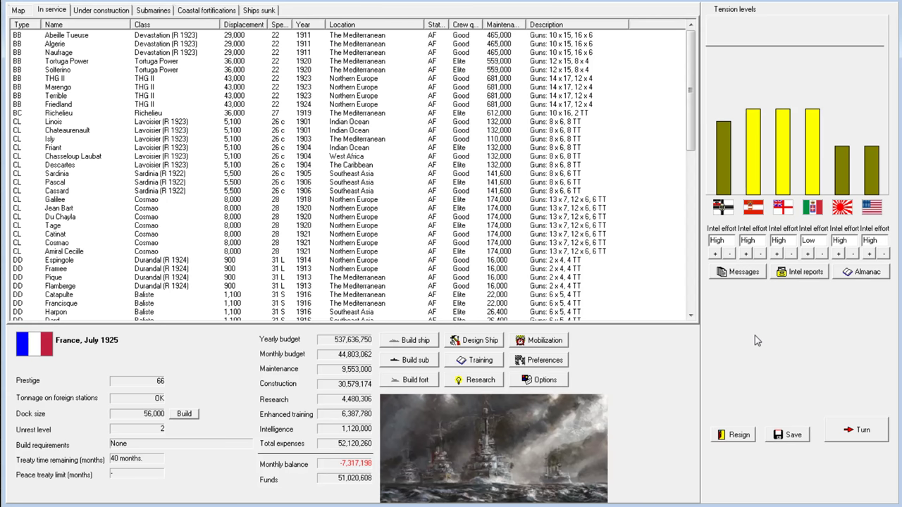
mouse_move(689, 258)
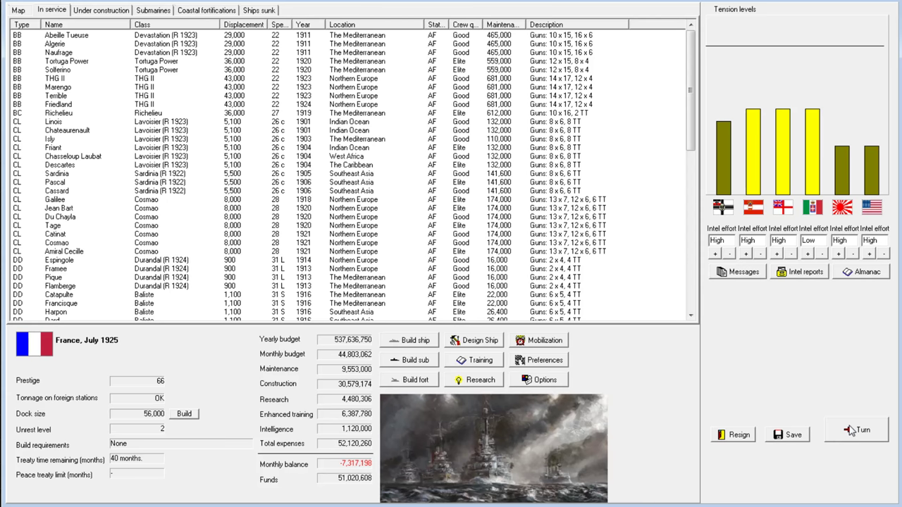
mouse_move(838, 424)
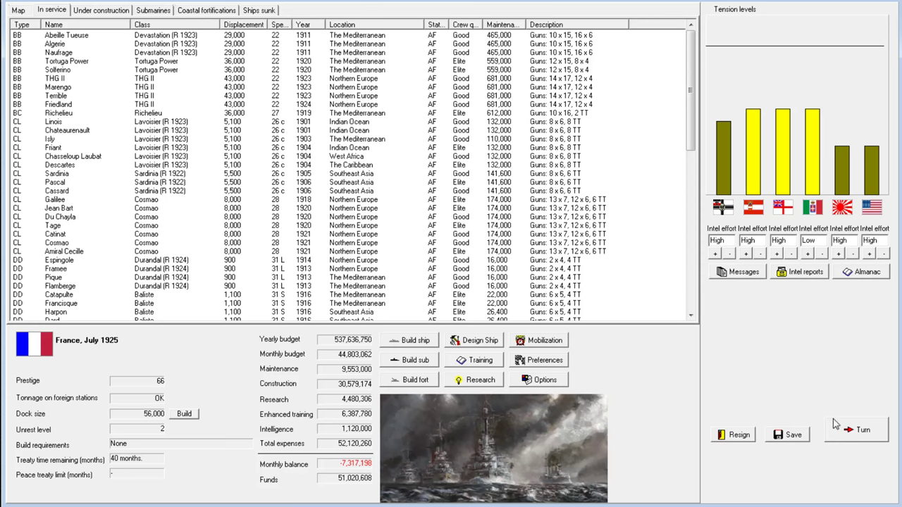
mouse_move(793, 351)
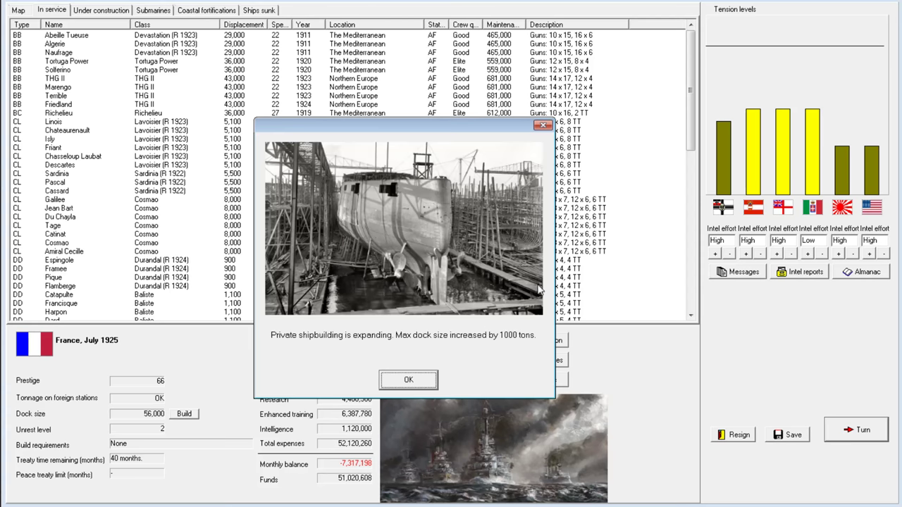
Dismiss the dock size increase and captured Italian blueprints notices.
left_click(408, 380)
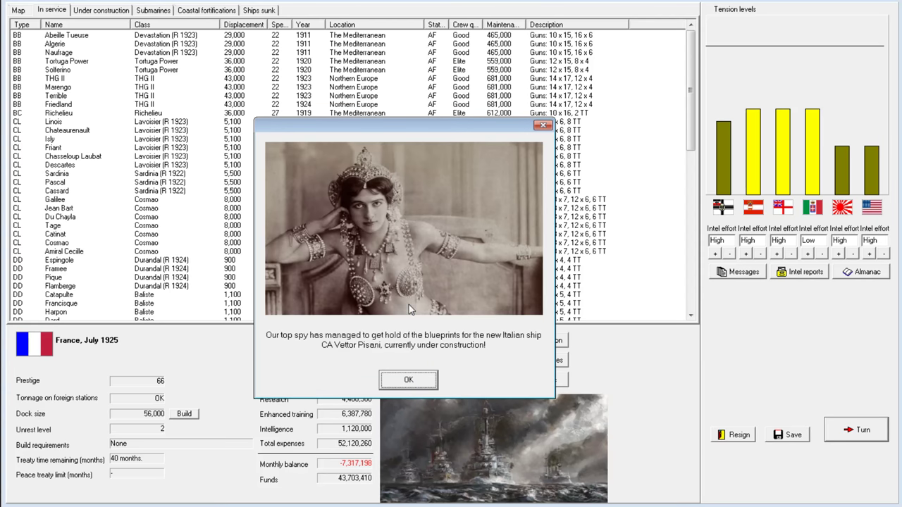
left_click(408, 379)
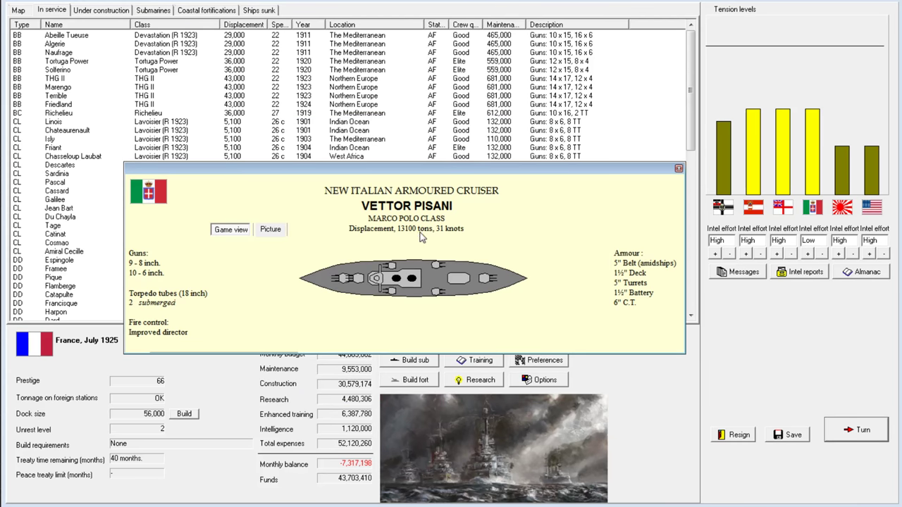
mouse_move(176, 270)
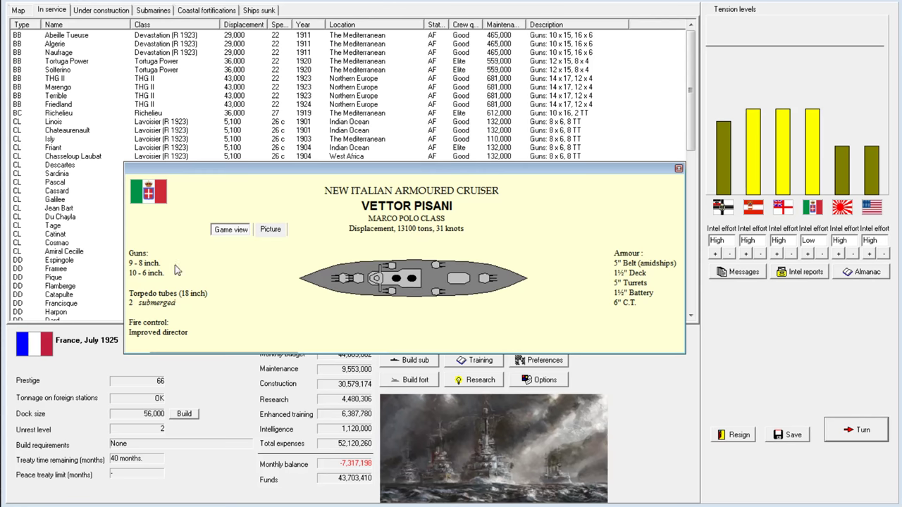
mouse_move(428, 233)
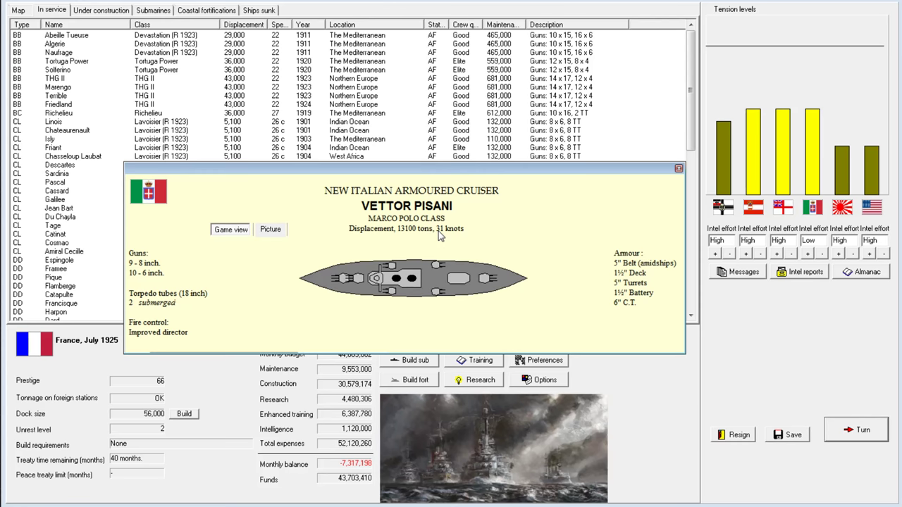
mouse_move(679, 172)
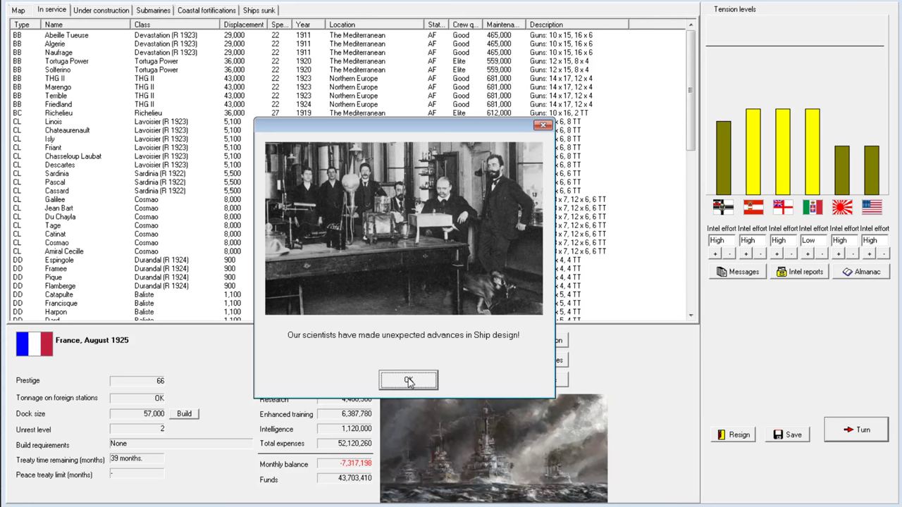
Dismiss the ship design advance and turn messages, then select battleship Marengo.
left_click(408, 380)
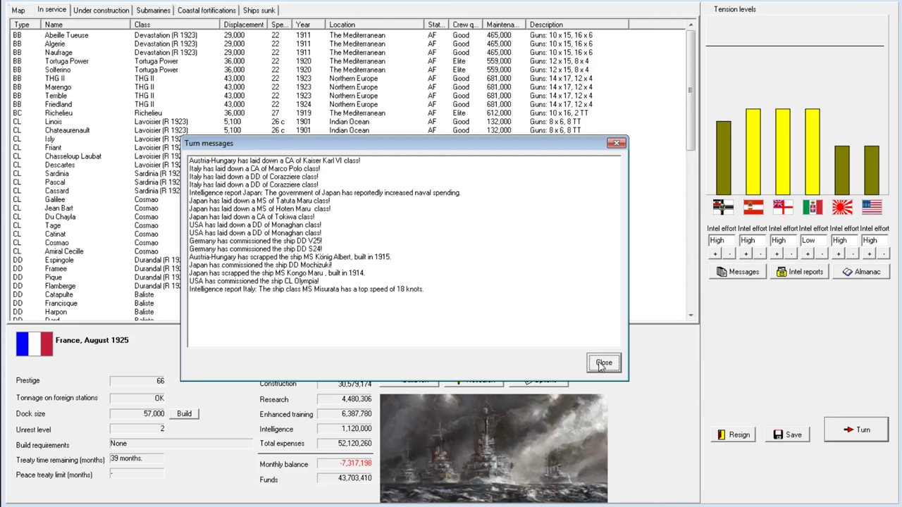
left_click(603, 363)
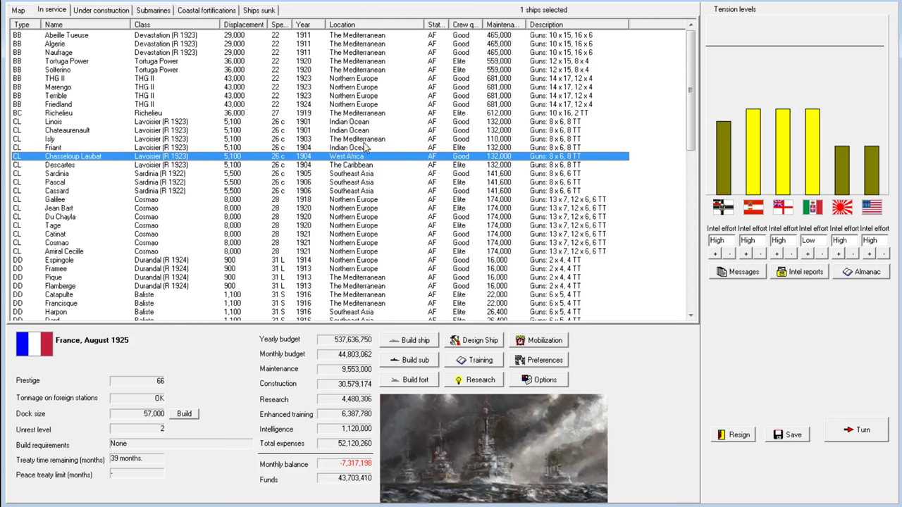
left_click(65, 61)
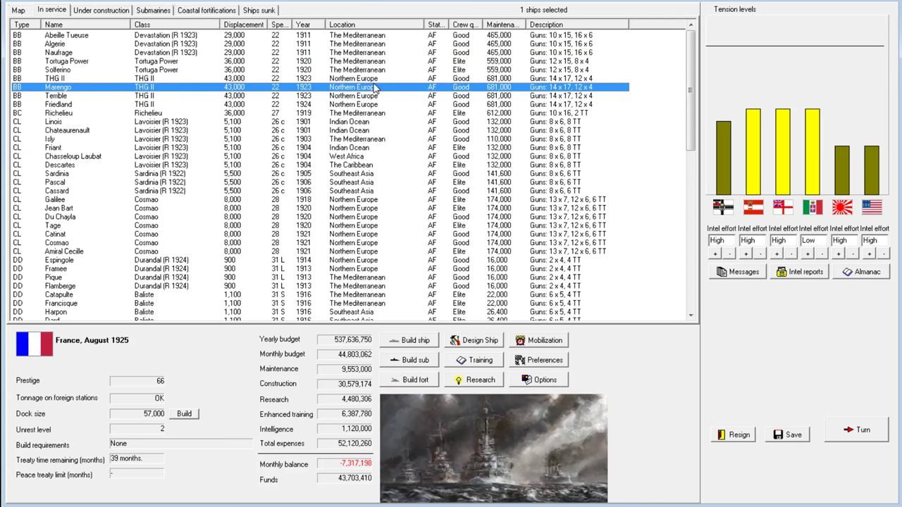
mouse_move(611, 321)
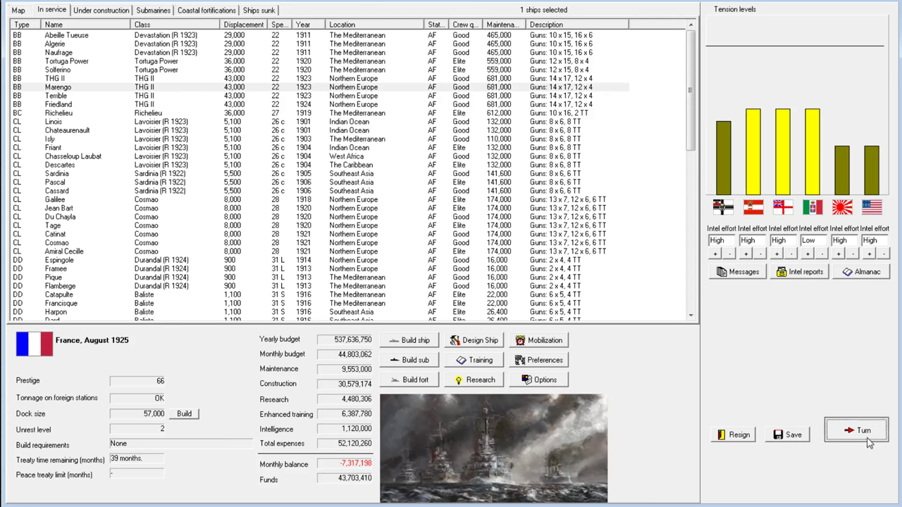
End August 1925, acknowledging four destroyer commissionings and Devastation's finished reconstruction.
left_click(855, 430)
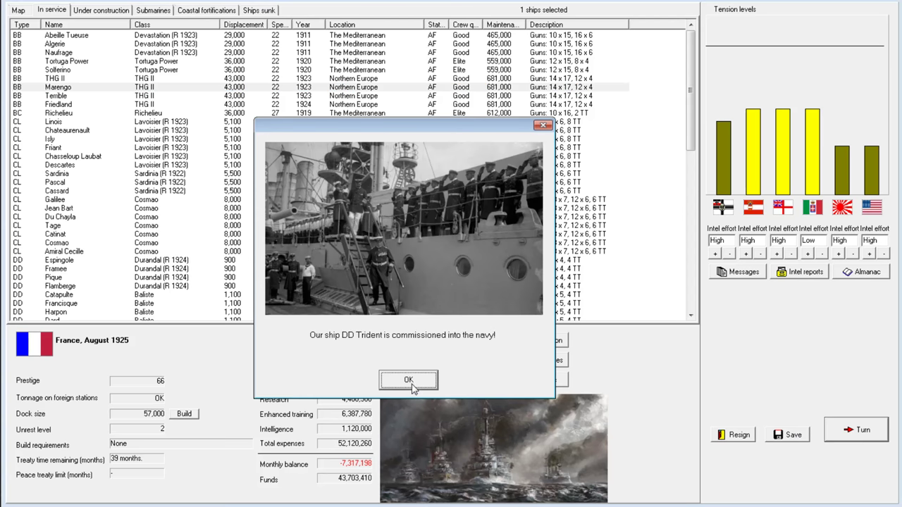
left_click(408, 380)
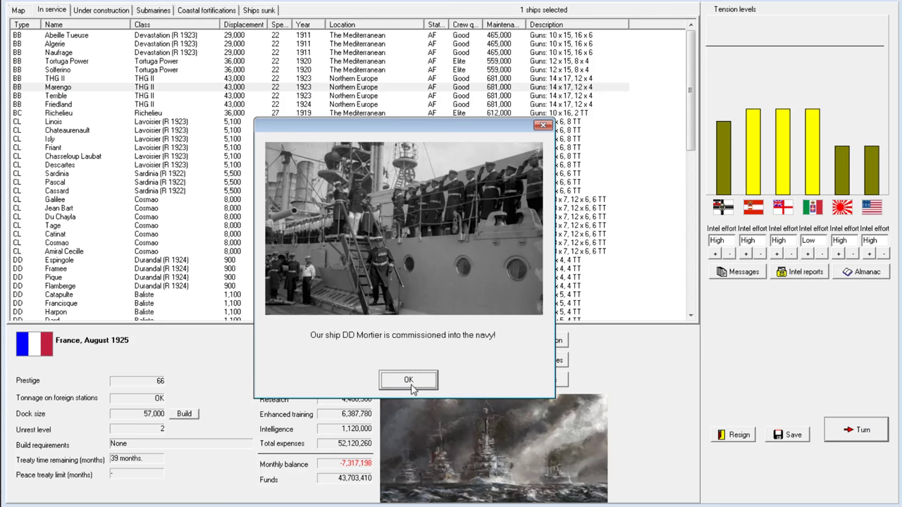
left_click(408, 380)
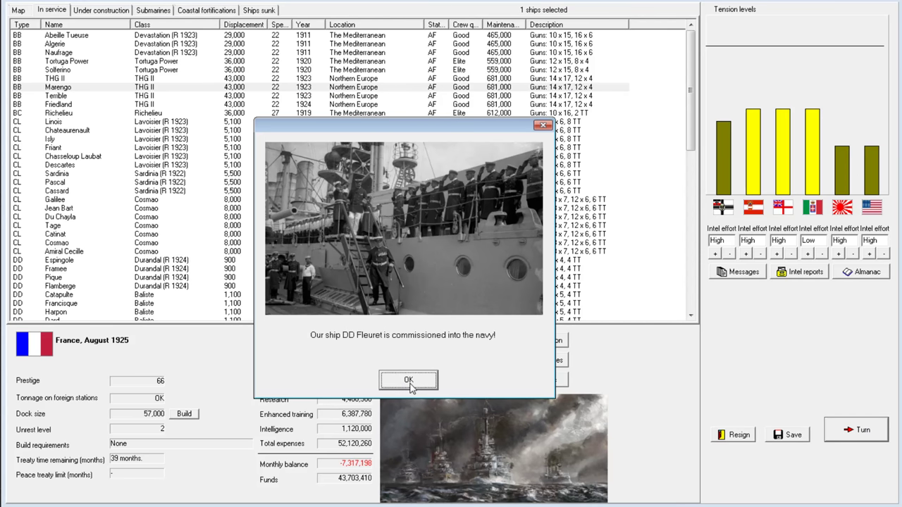
left_click(408, 380)
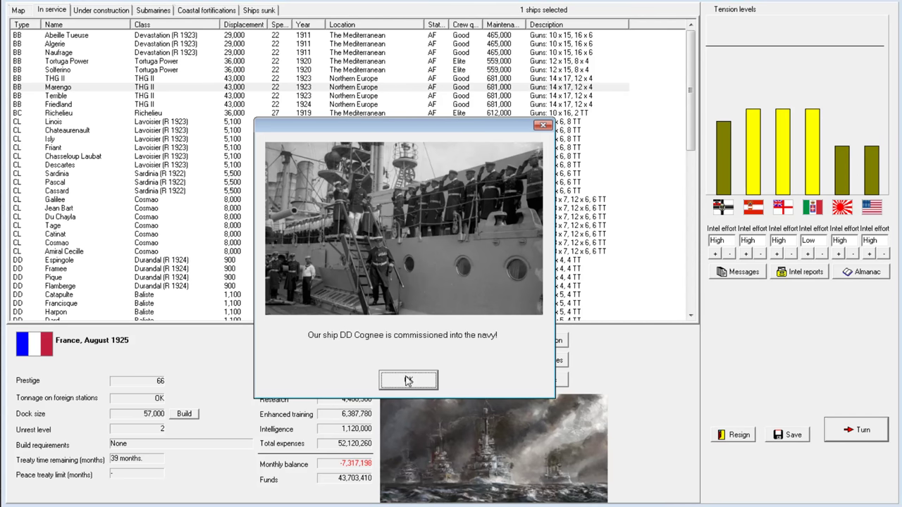
left_click(409, 381)
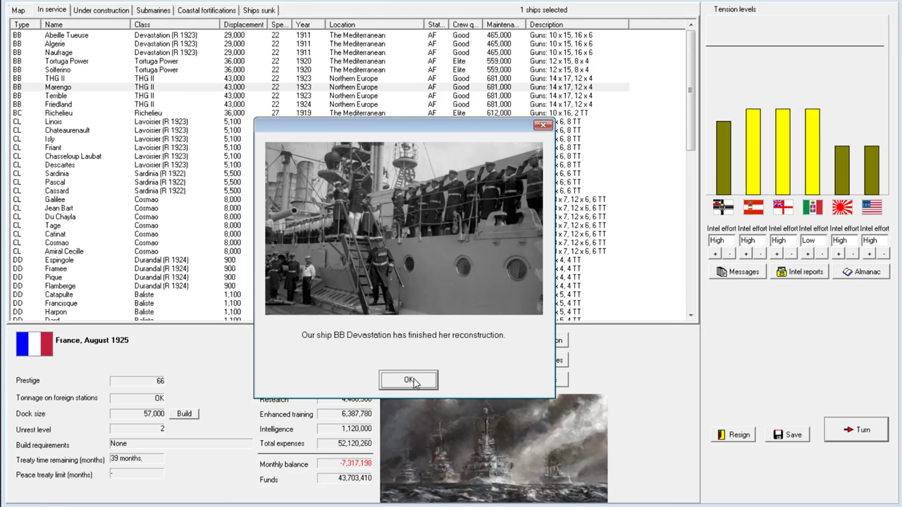
left_click(408, 380)
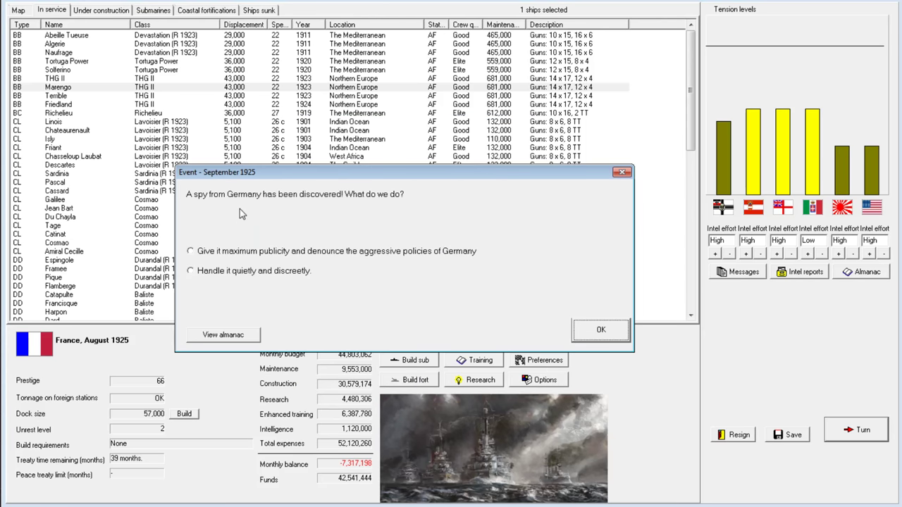
mouse_move(255, 256)
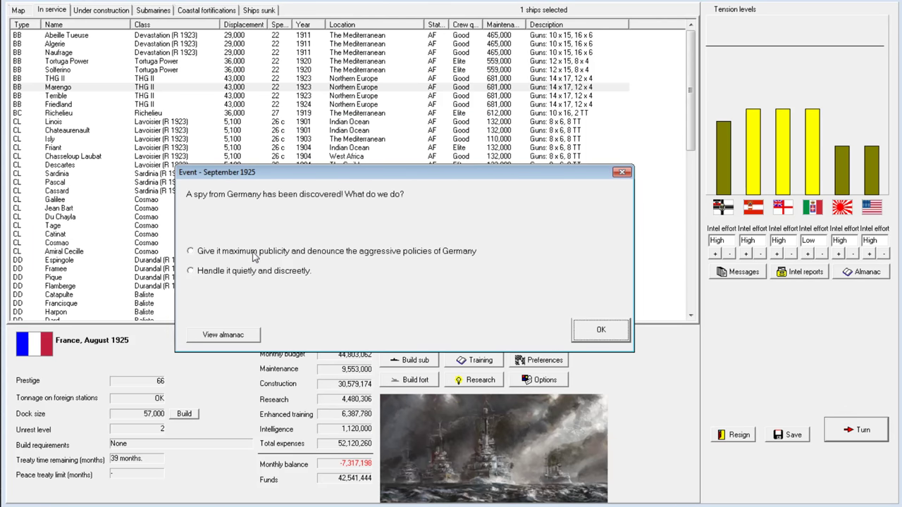
mouse_move(255, 256)
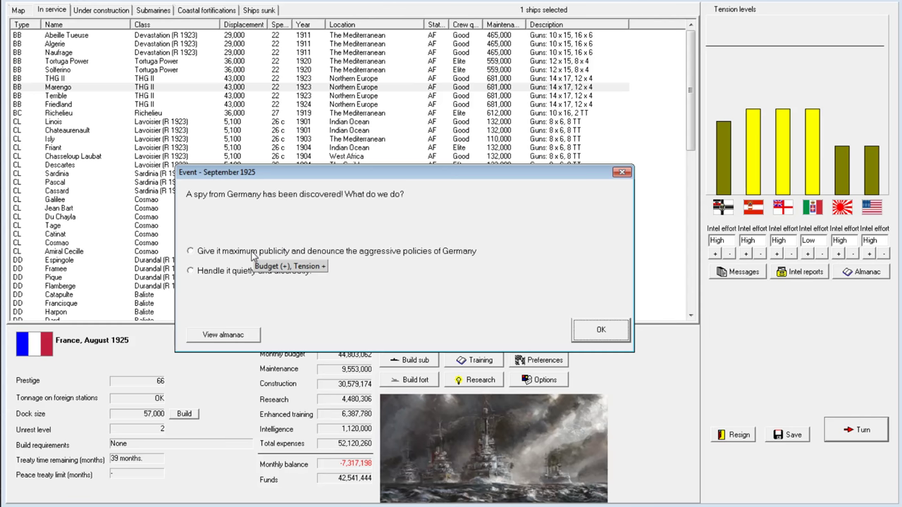
Publicly denounce the German spy, close September turn messages, and view battlecruiser Richelieu.
left_click(190, 251)
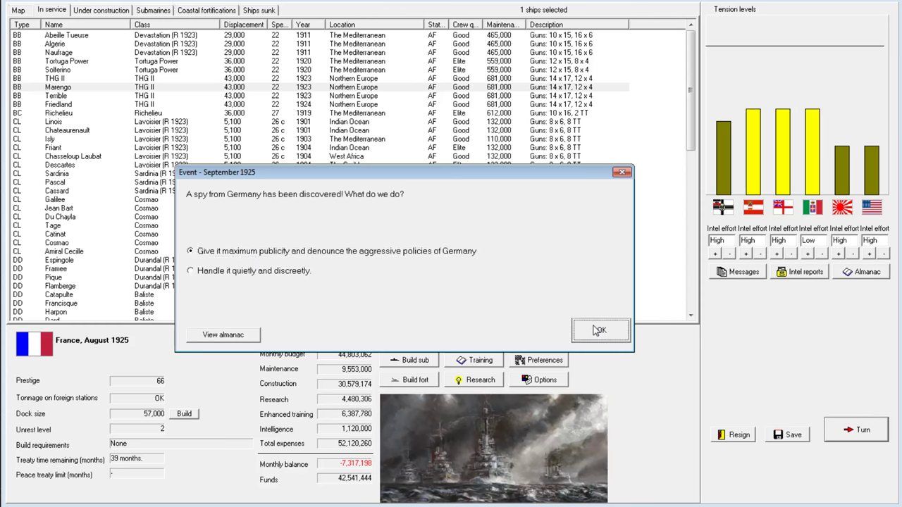
left_click(600, 330)
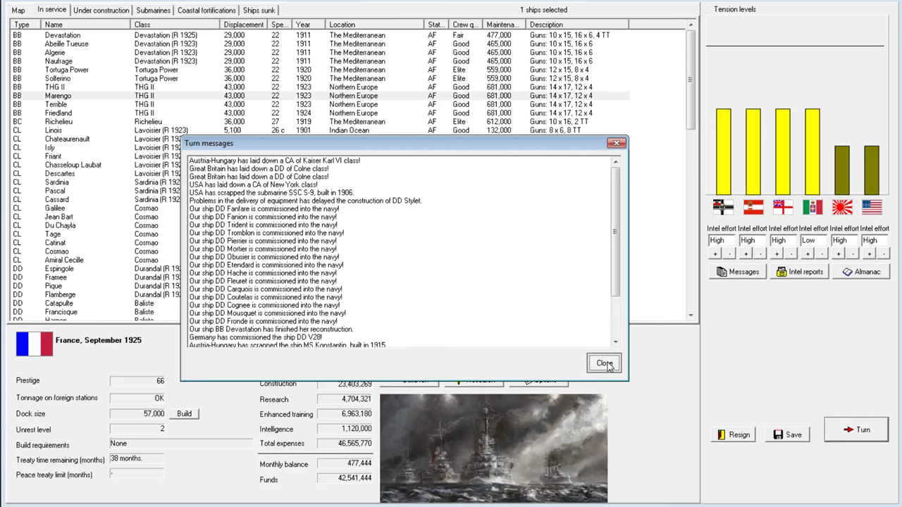
left_click(604, 363)
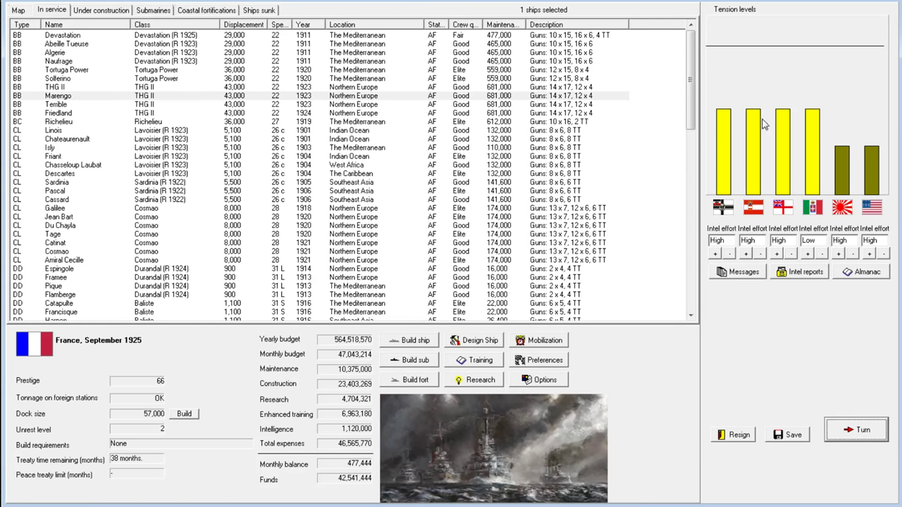
mouse_move(867, 190)
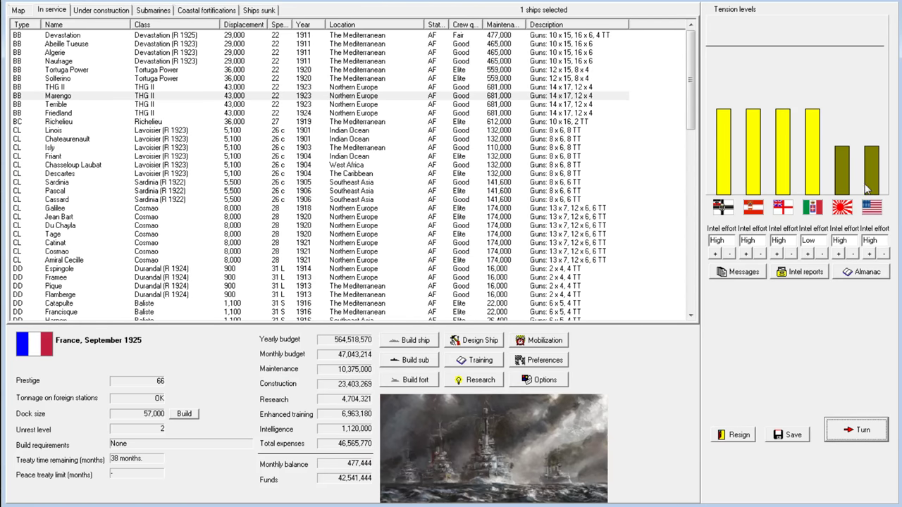
mouse_move(865, 196)
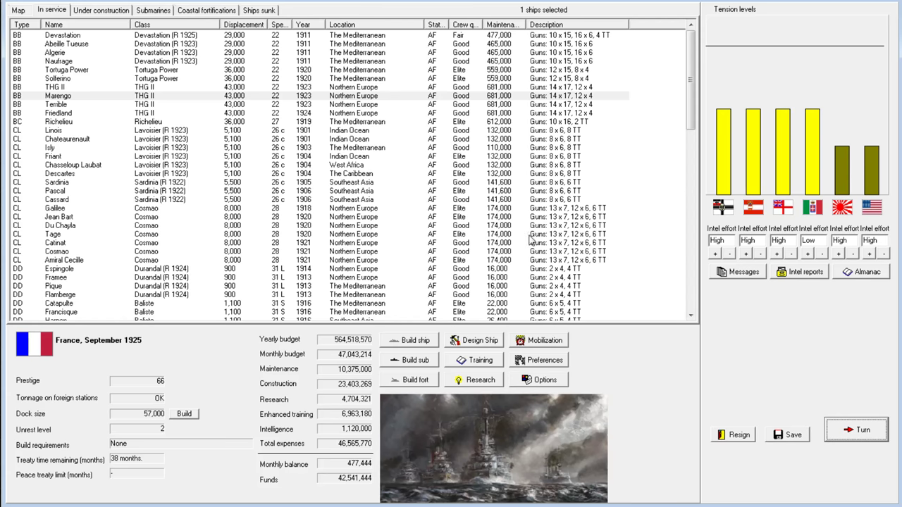
left_click(61, 225)
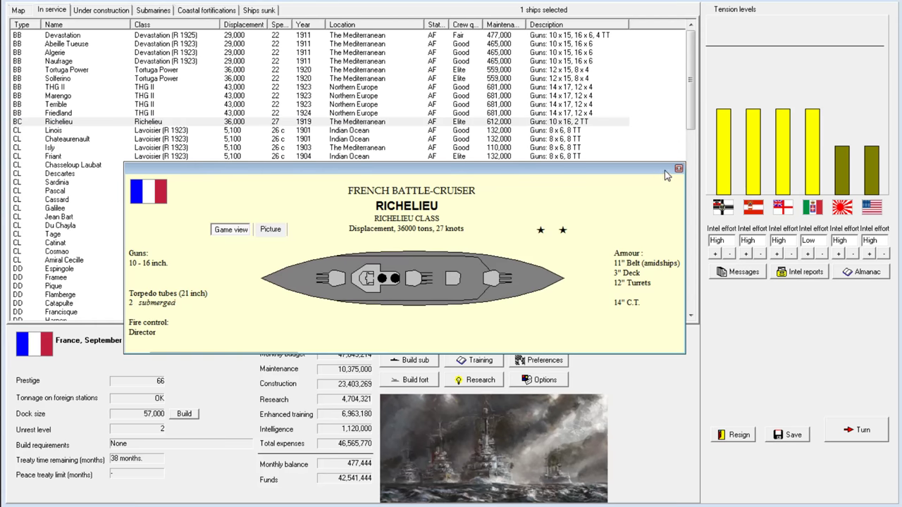
Open Richelieu's design for rebuild and raise its main gun quality to 0.
left_click(678, 169)
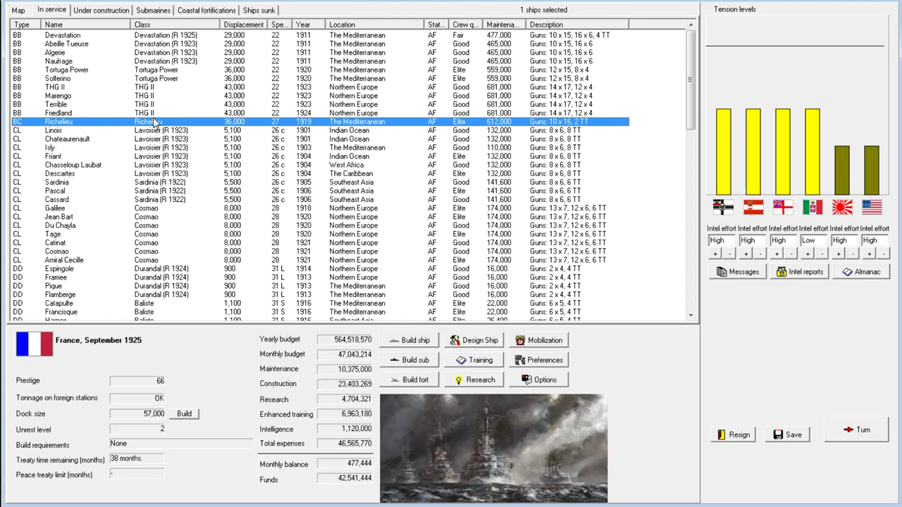
right_click(147, 121)
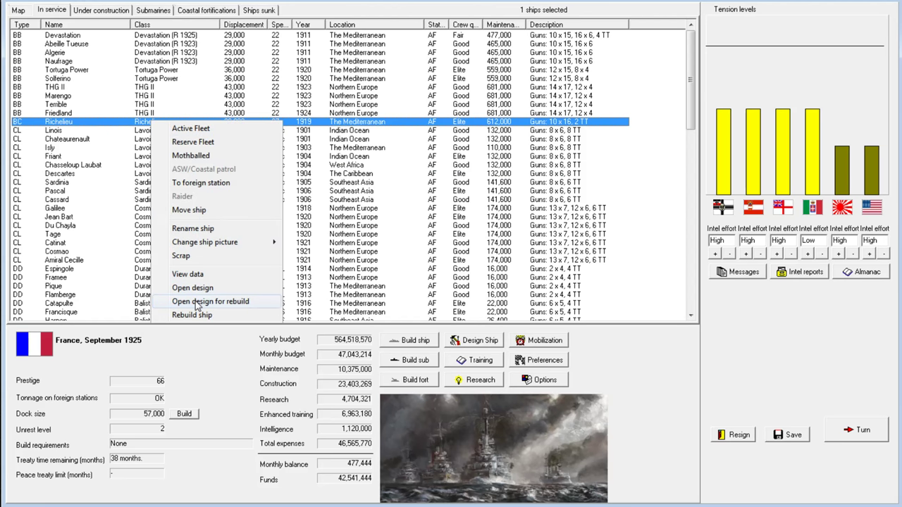
left_click(210, 302)
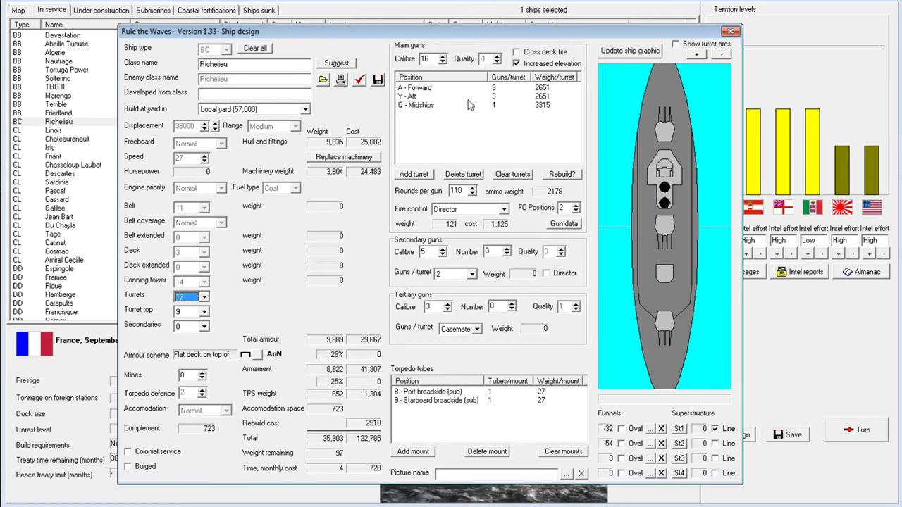
left_click(441, 55)
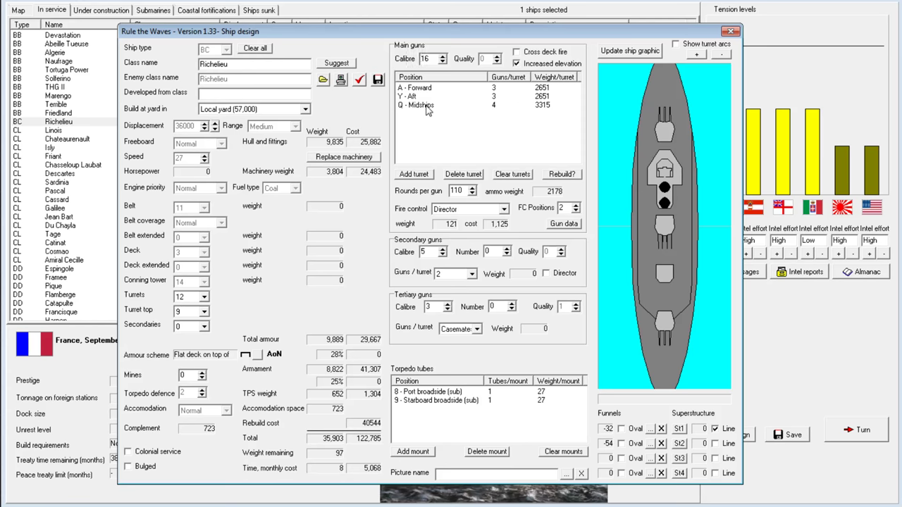
mouse_move(673, 98)
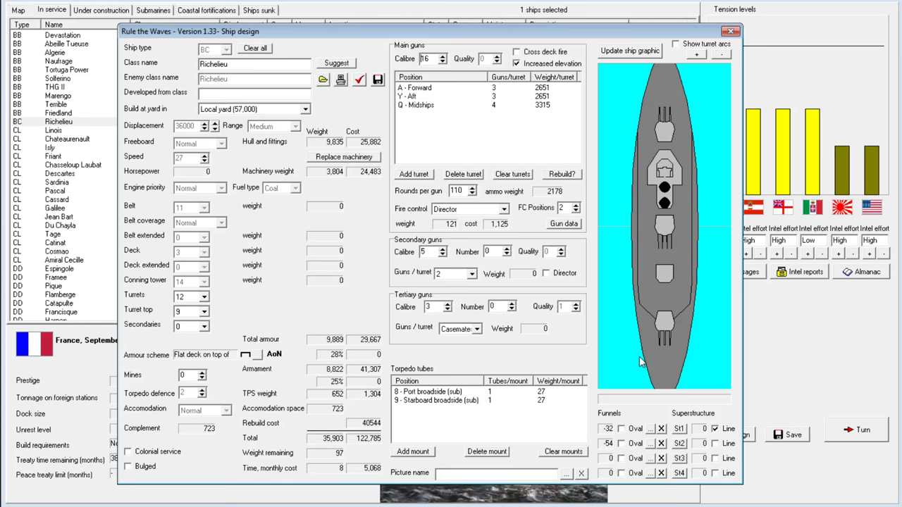
mouse_move(656, 354)
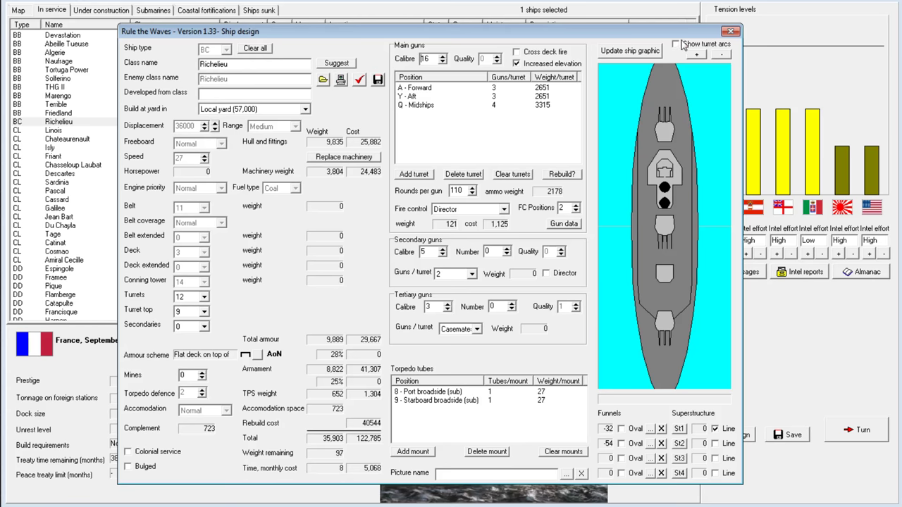
Try improved director fire control, then reload the original Richelieu design.
left_click(675, 43)
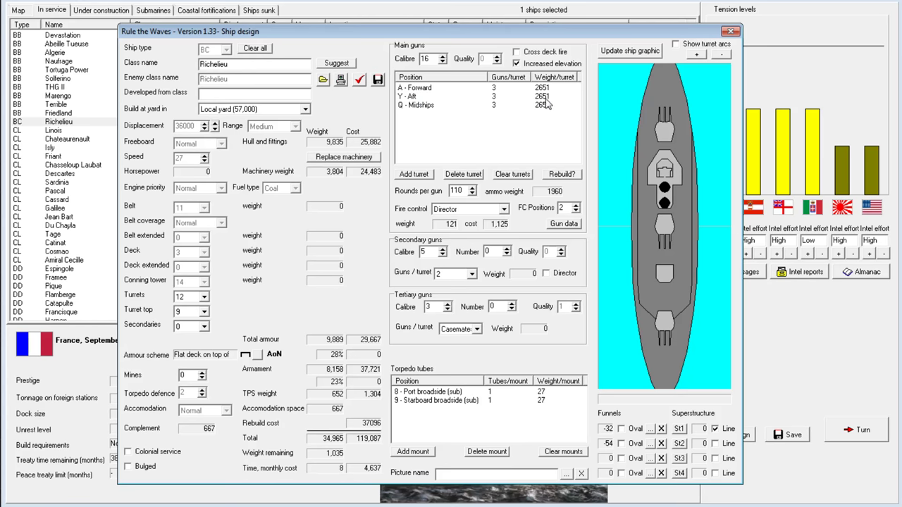
mouse_move(548, 105)
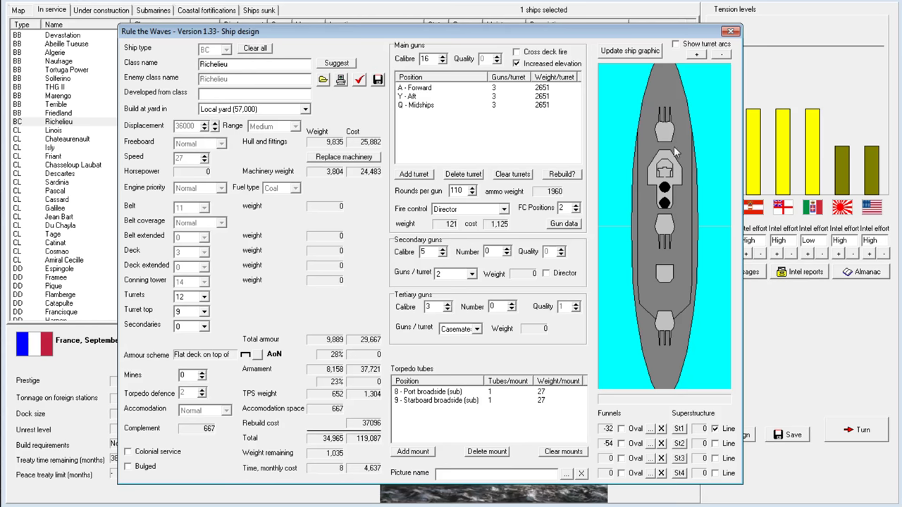
mouse_move(446, 99)
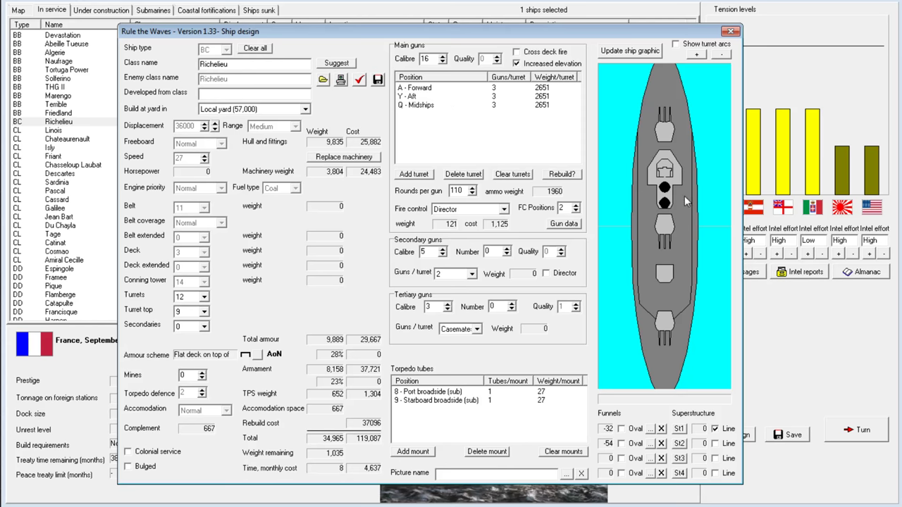
mouse_move(664, 188)
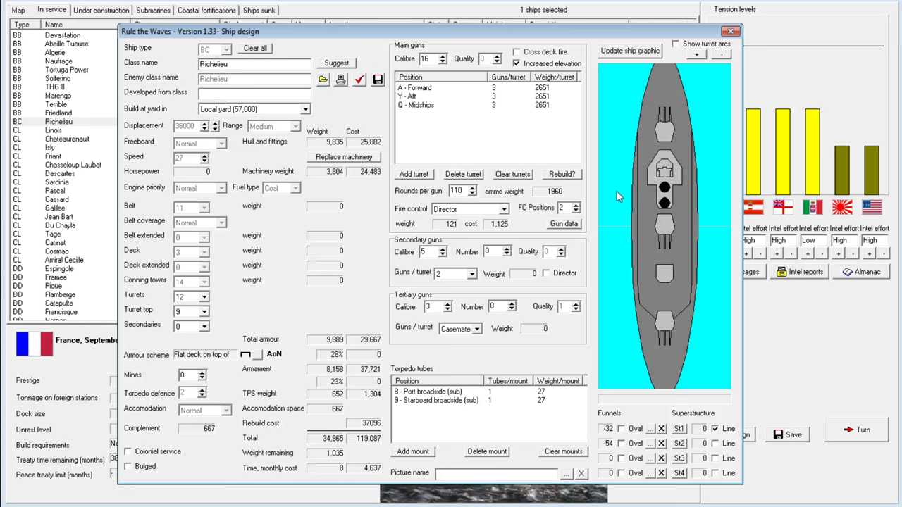
mouse_move(623, 205)
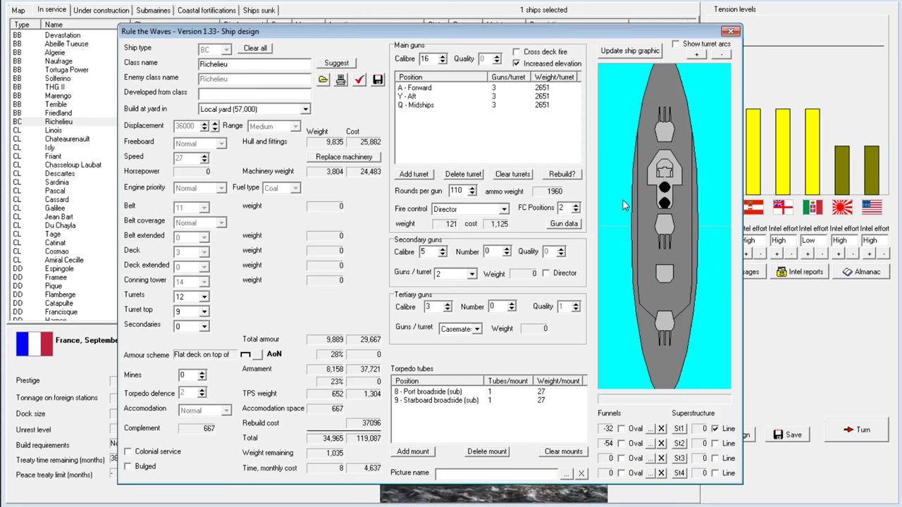
mouse_move(671, 248)
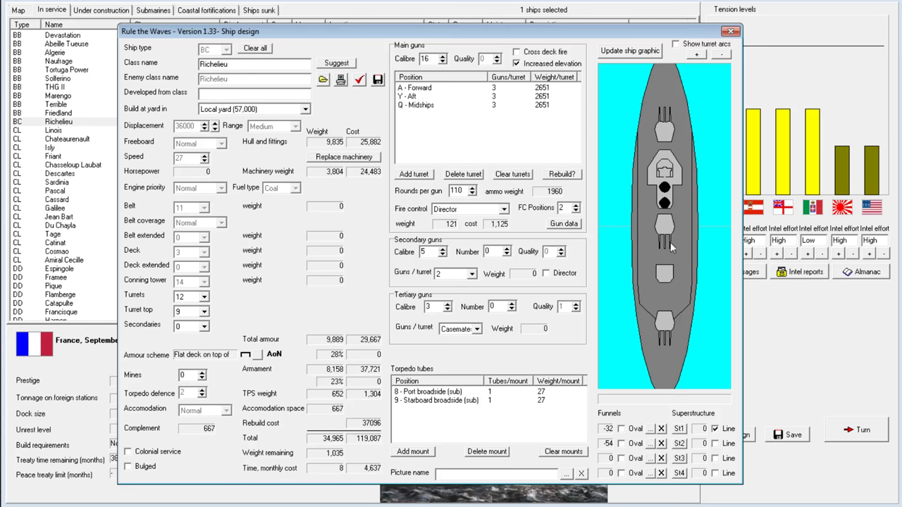
mouse_move(687, 222)
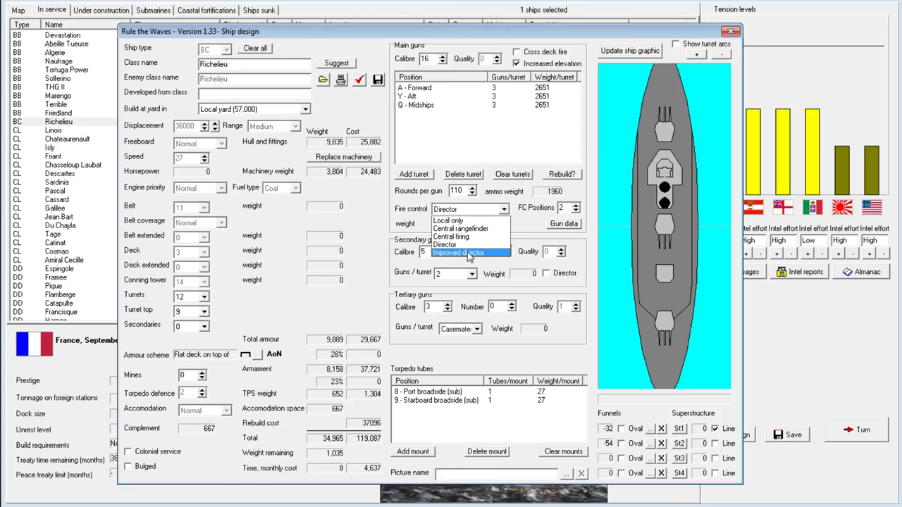
left_click(458, 252)
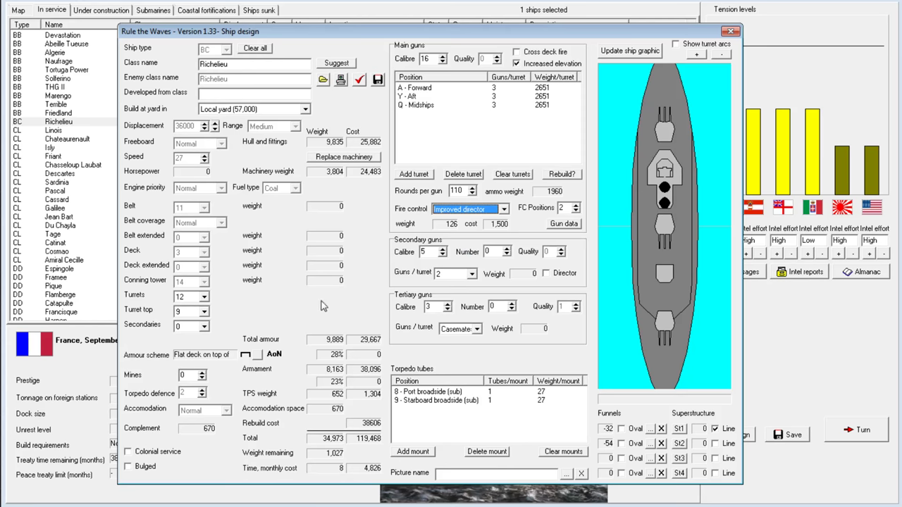
left_click(730, 31)
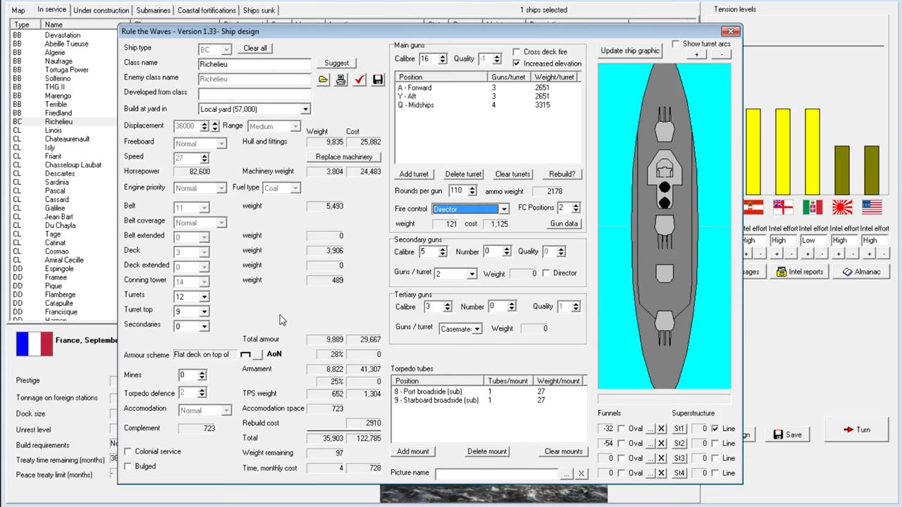
mouse_move(335, 461)
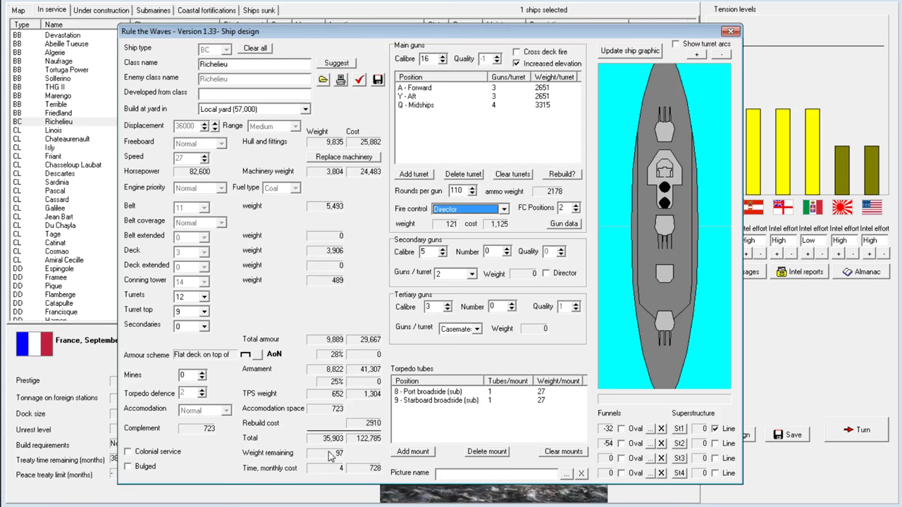
mouse_move(396, 100)
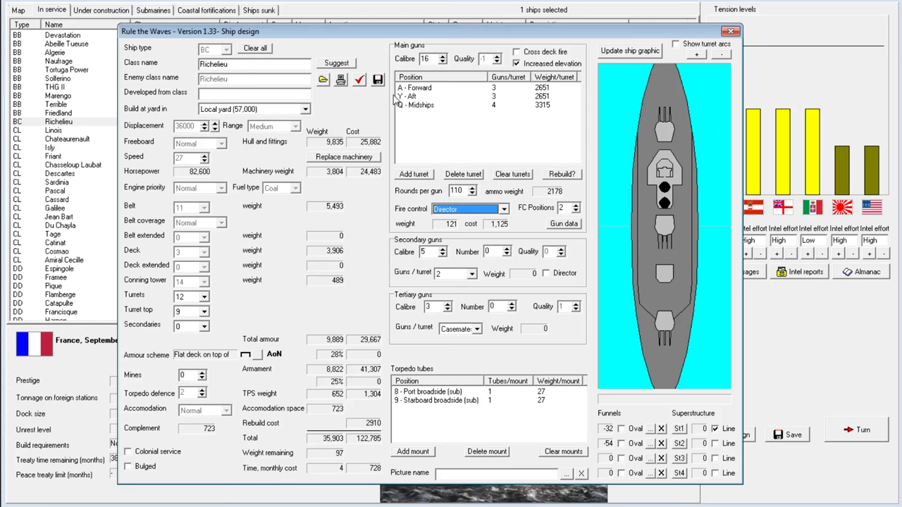
Test 15-inch guns, revert to 16-inch, and cut the midships turret to three guns.
left_click(442, 55)
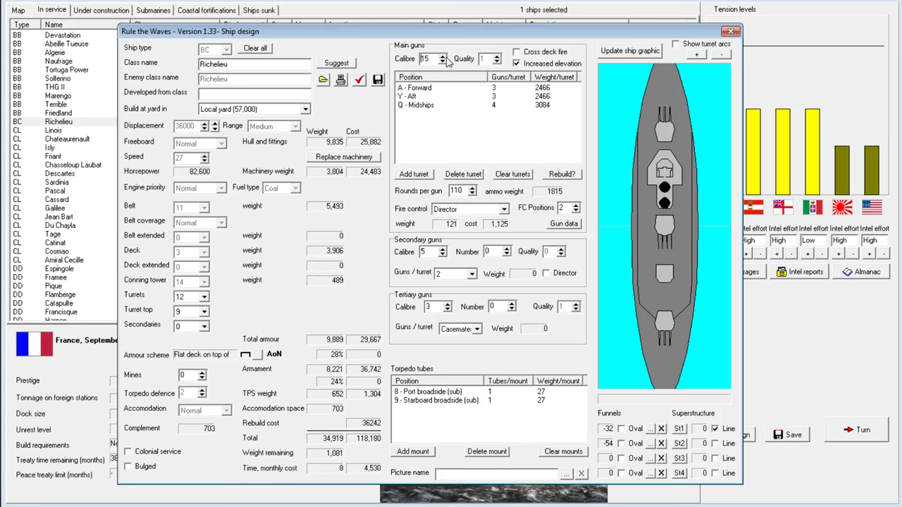
left_click(442, 56)
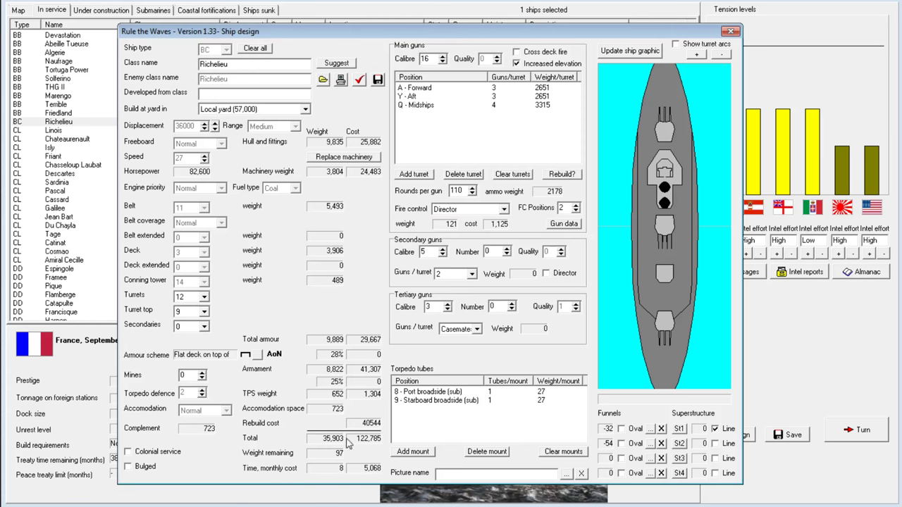
right_click(422, 105)
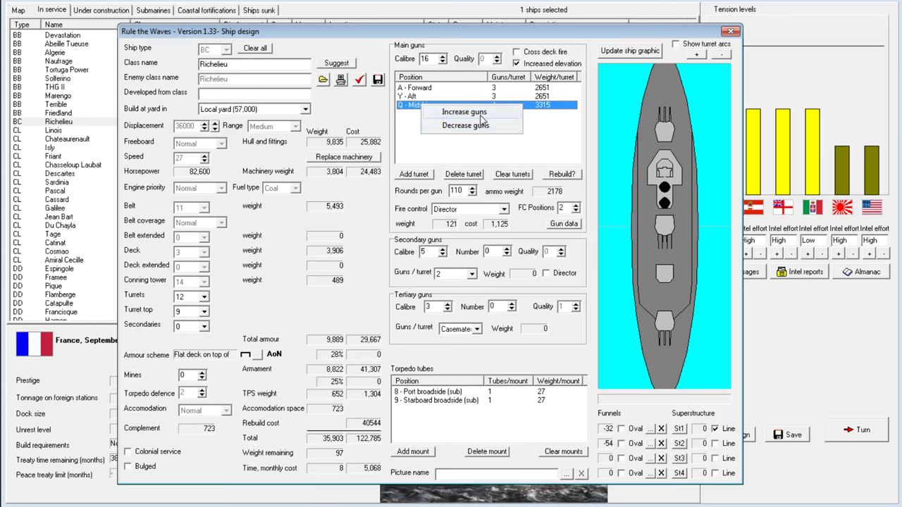
mouse_move(475, 127)
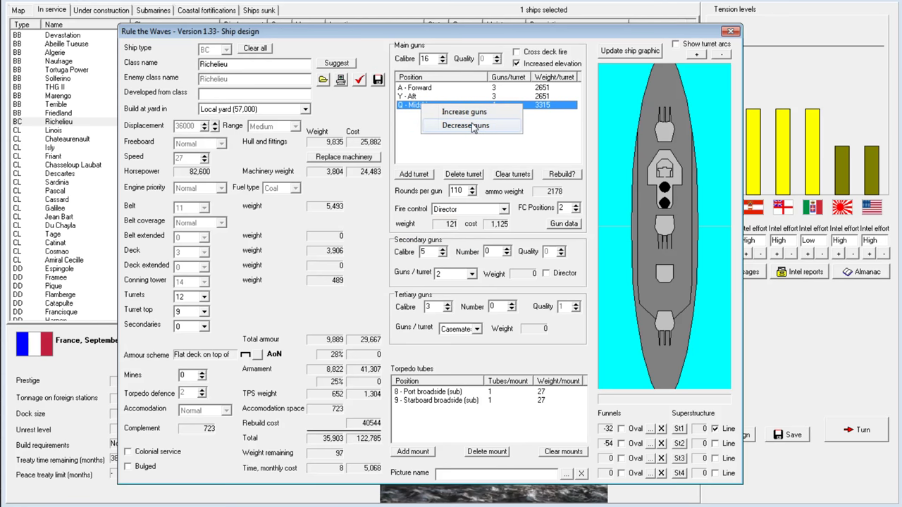
mouse_move(462, 132)
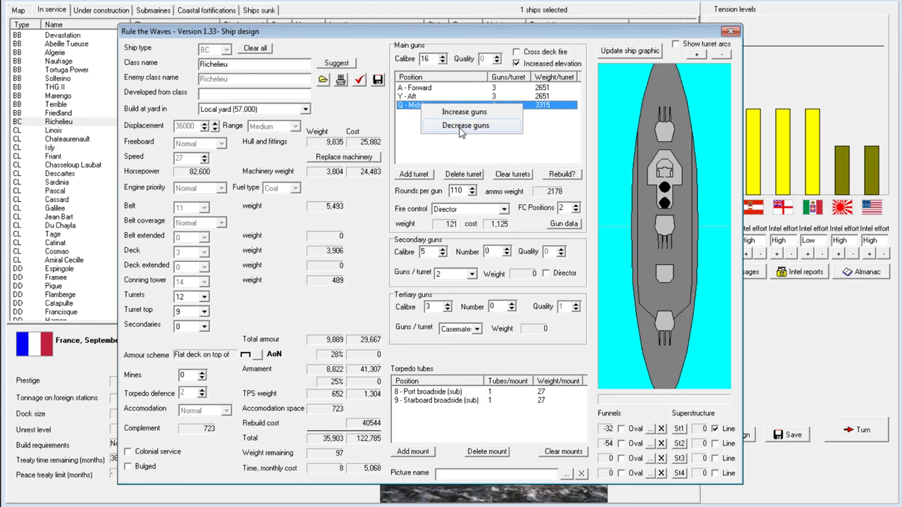
left_click(465, 125)
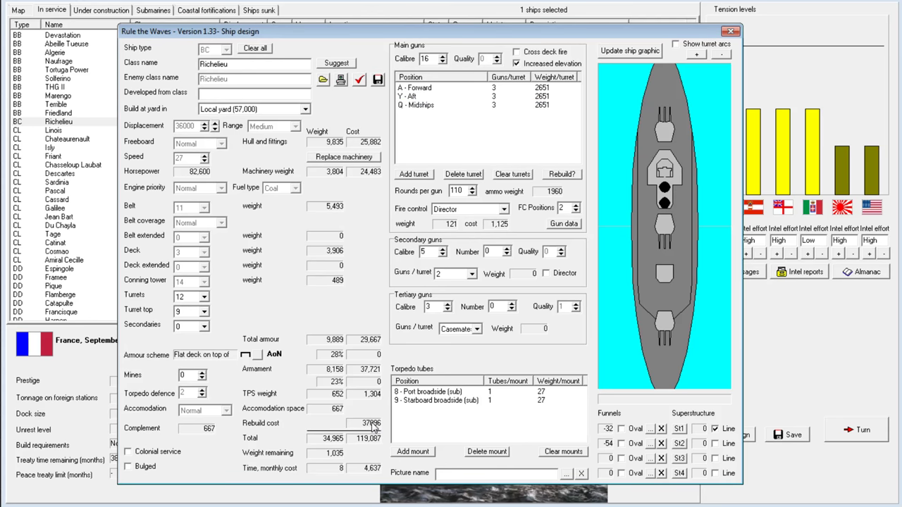
mouse_move(456, 67)
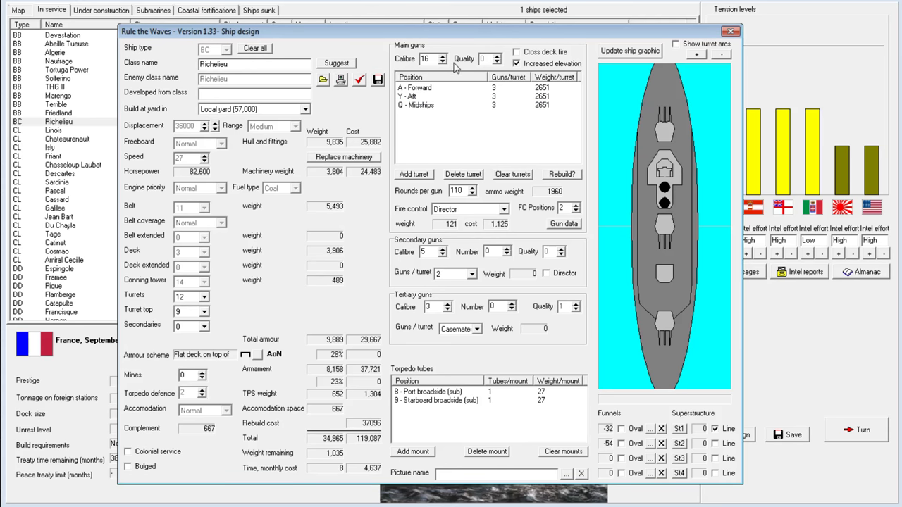
mouse_move(669, 118)
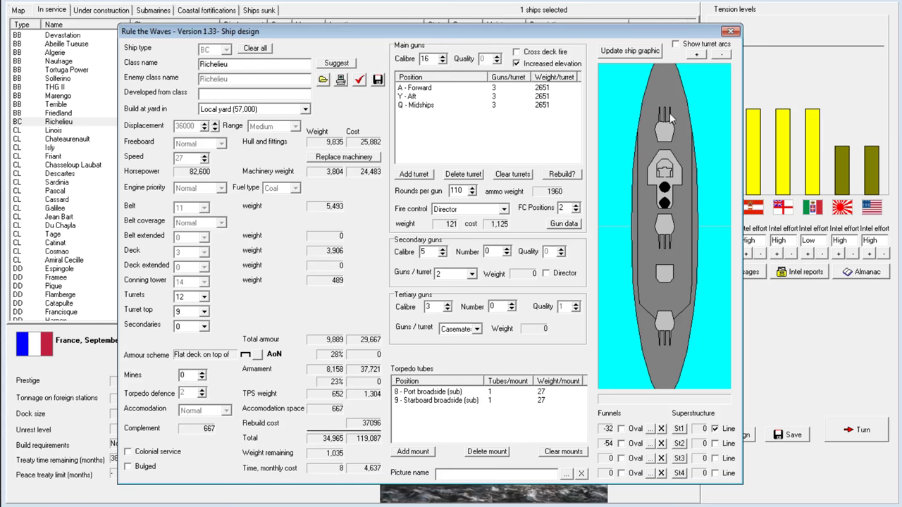
mouse_move(422, 119)
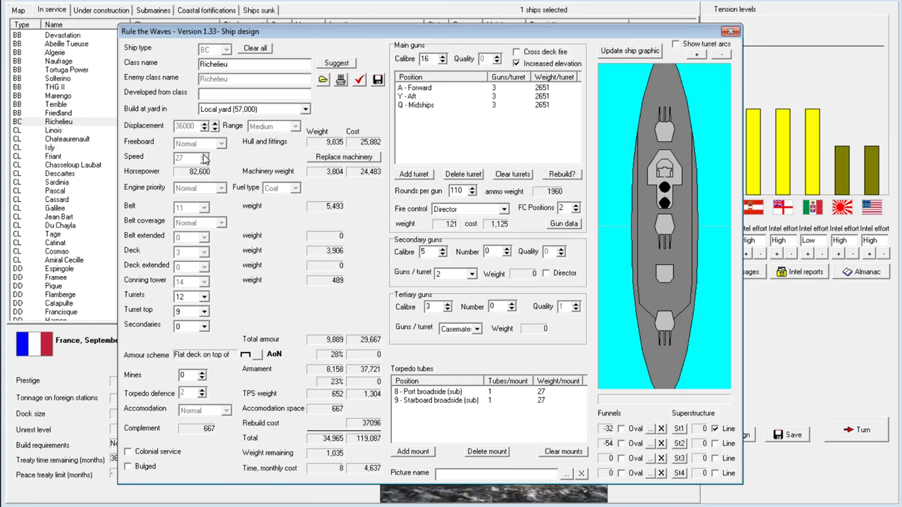
mouse_move(319, 138)
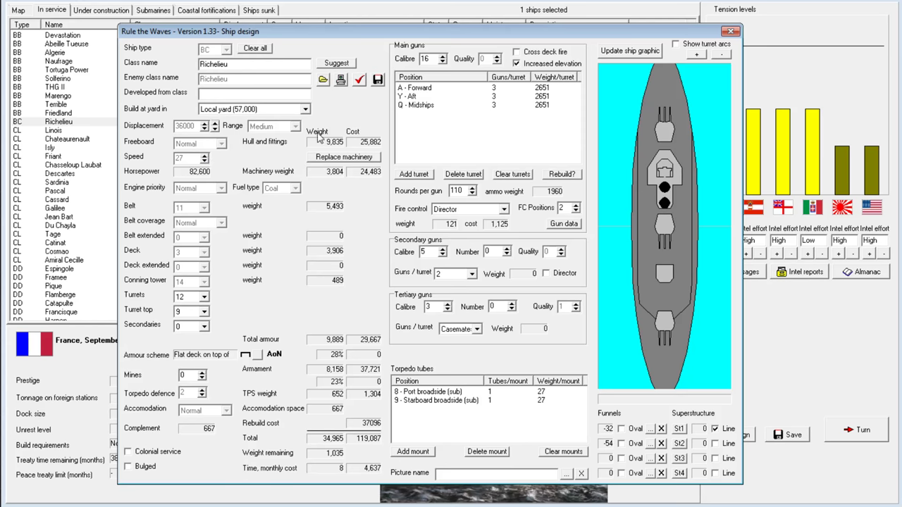
Allow machinery replacement and raise Richelieu's speed to 29 knots.
left_click(344, 157)
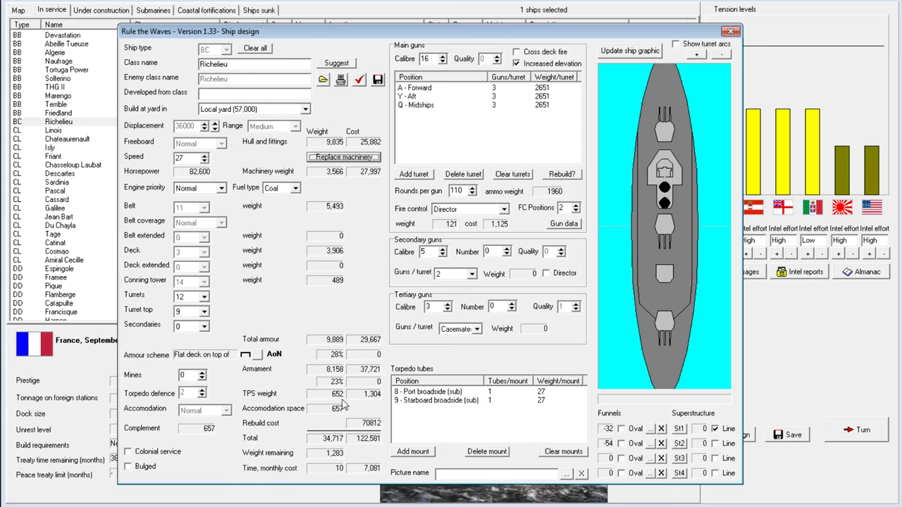
left_click(206, 153)
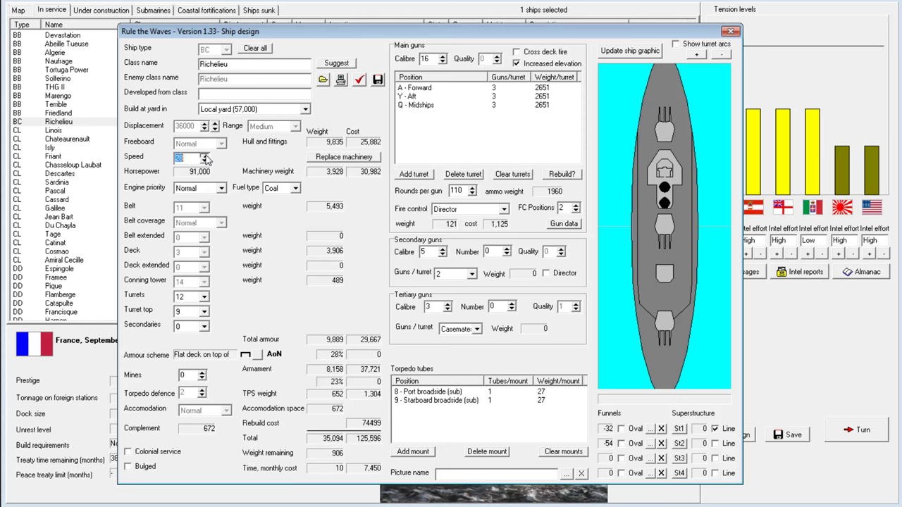
left_click(205, 155)
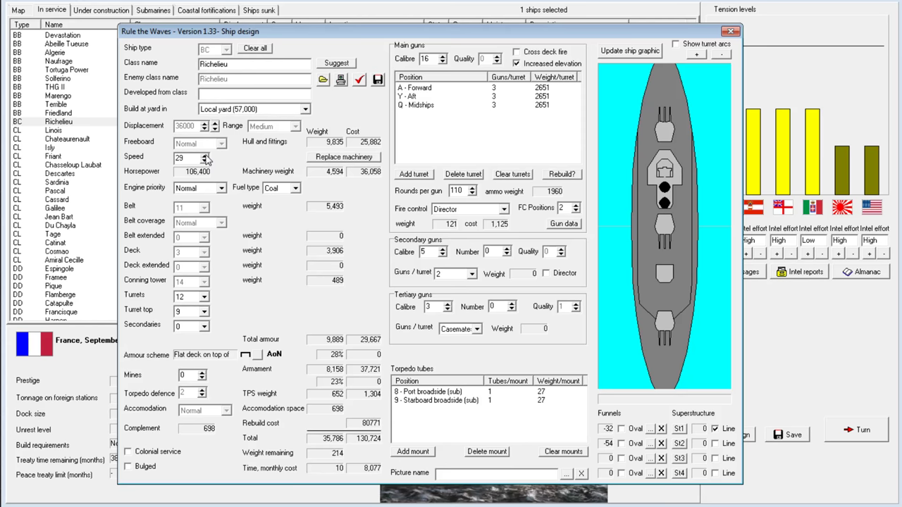
mouse_move(207, 320)
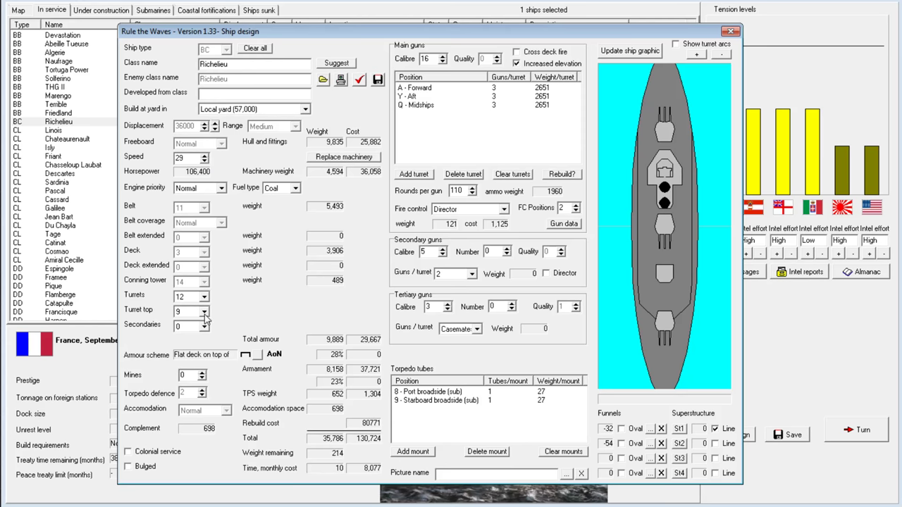
Lower the turret top armour from 9 to 6.
triple_click(187, 311)
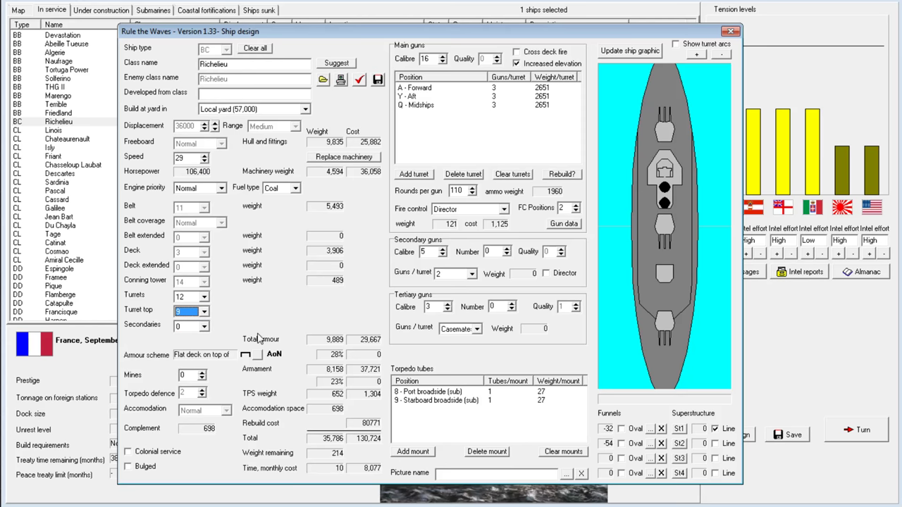
left_click(204, 312)
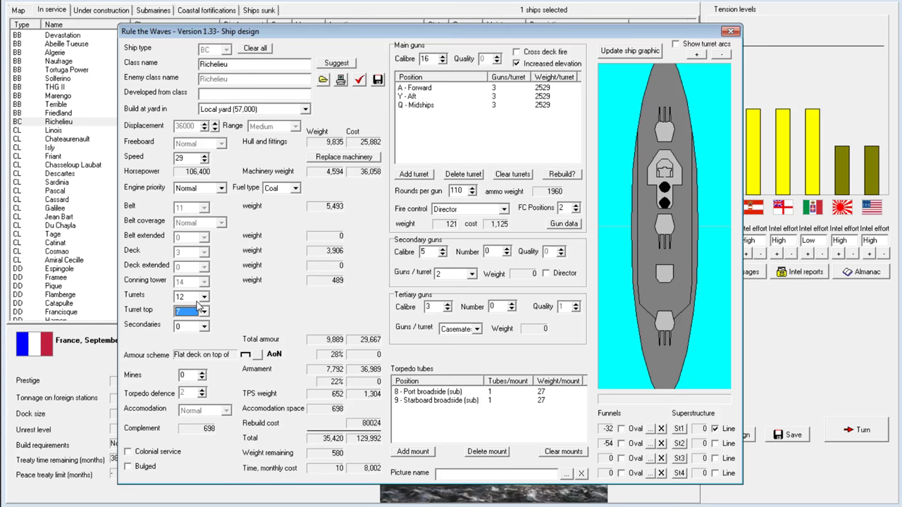
left_click(204, 314)
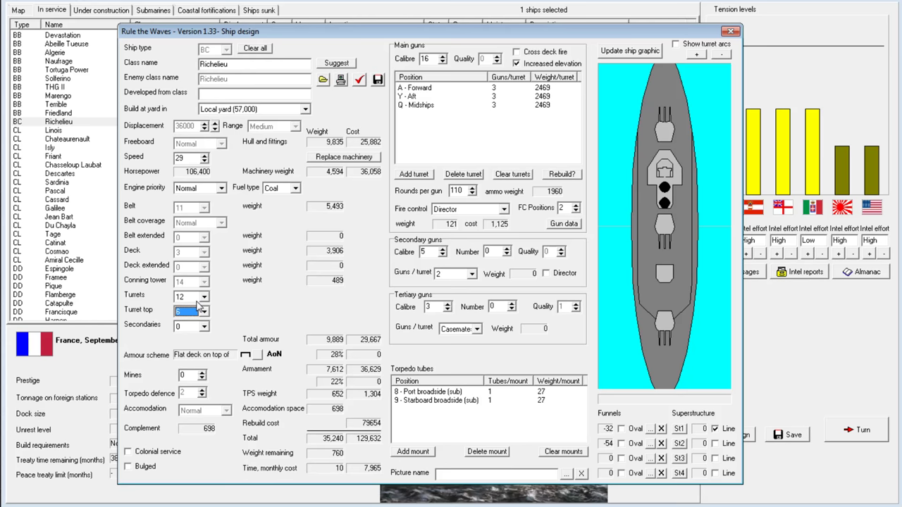
mouse_move(378, 116)
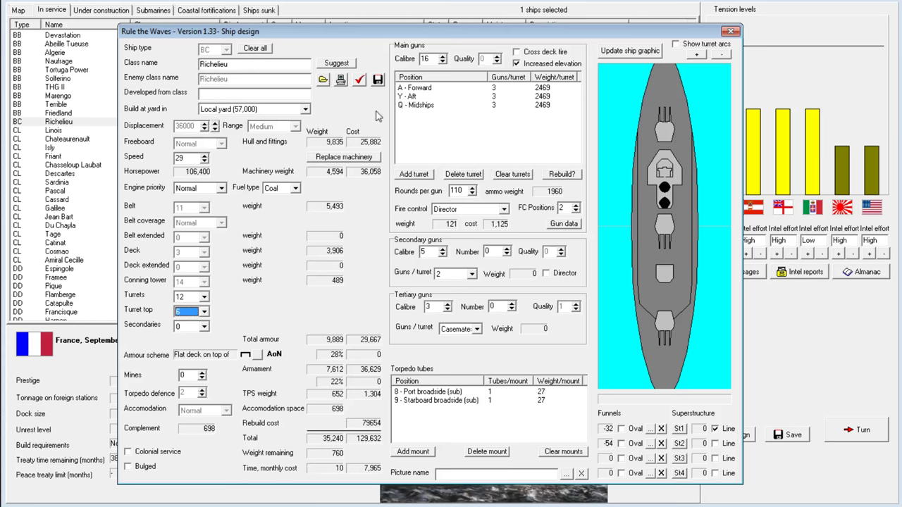
mouse_move(201, 308)
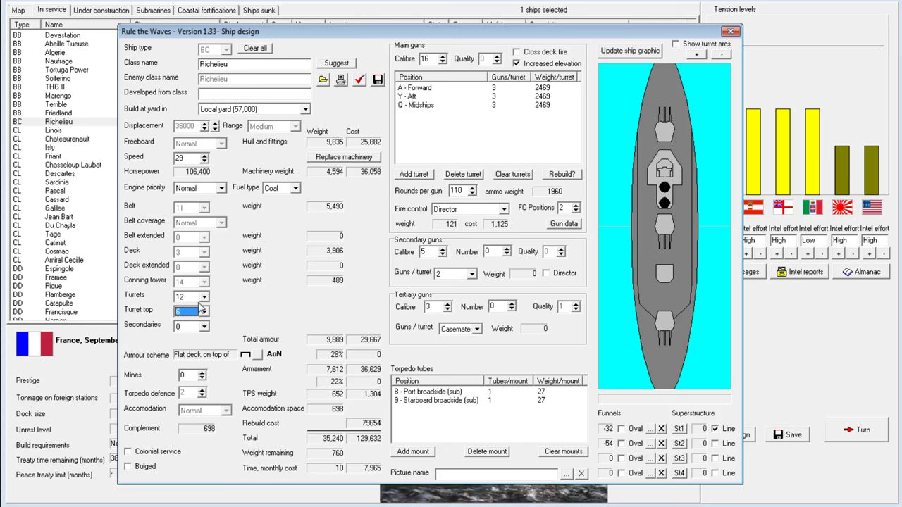
mouse_move(318, 200)
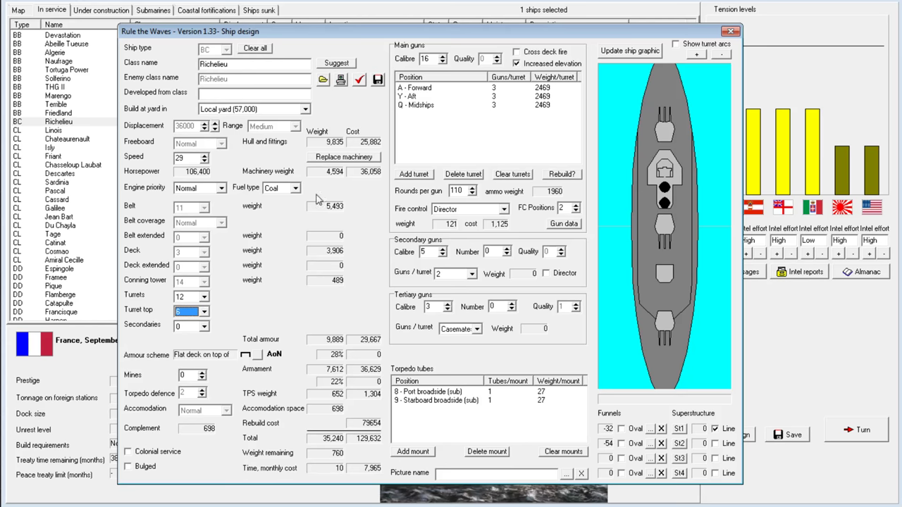
mouse_move(490, 213)
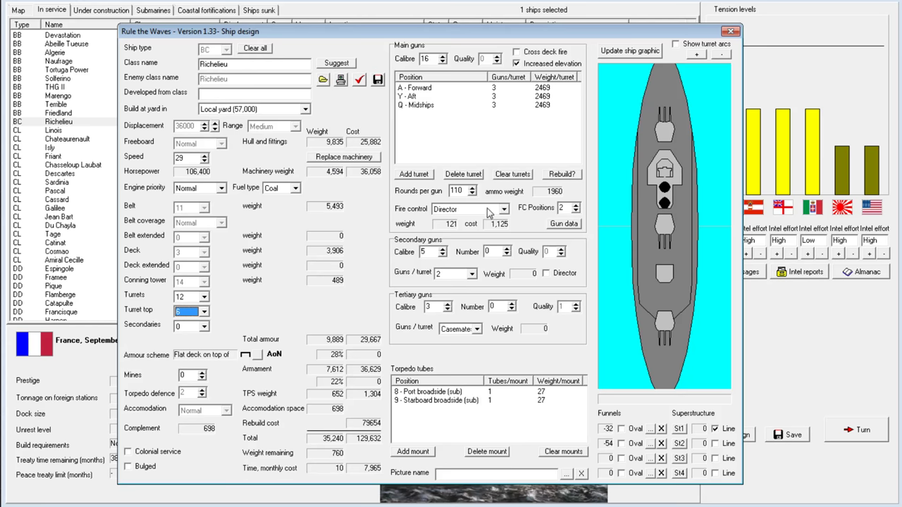
mouse_move(509, 253)
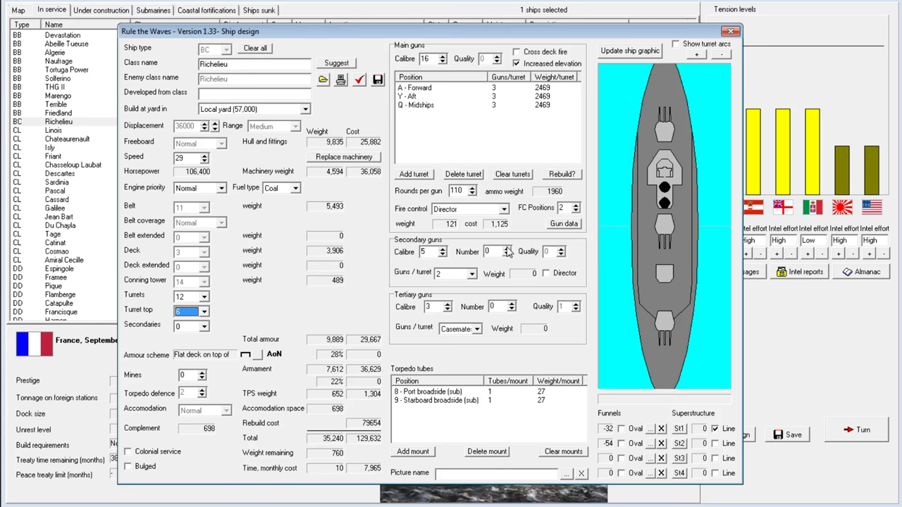
Raise speed to 30, fit 14 secondary guns, and clear all torpedo mounts.
left_click(455, 273)
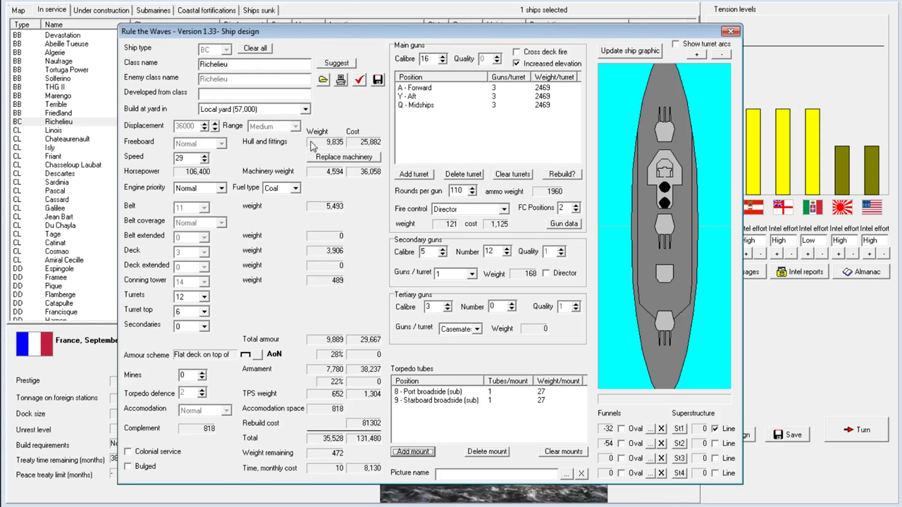
mouse_move(208, 163)
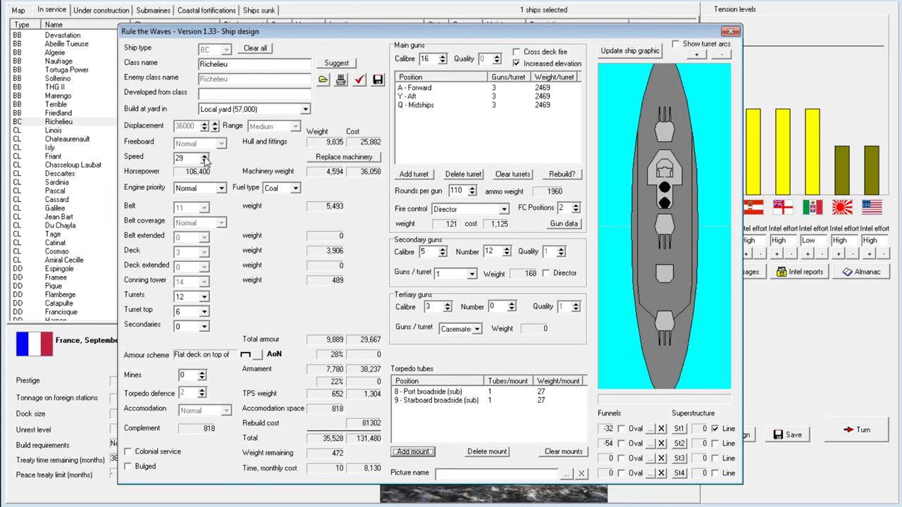
left_click(207, 154)
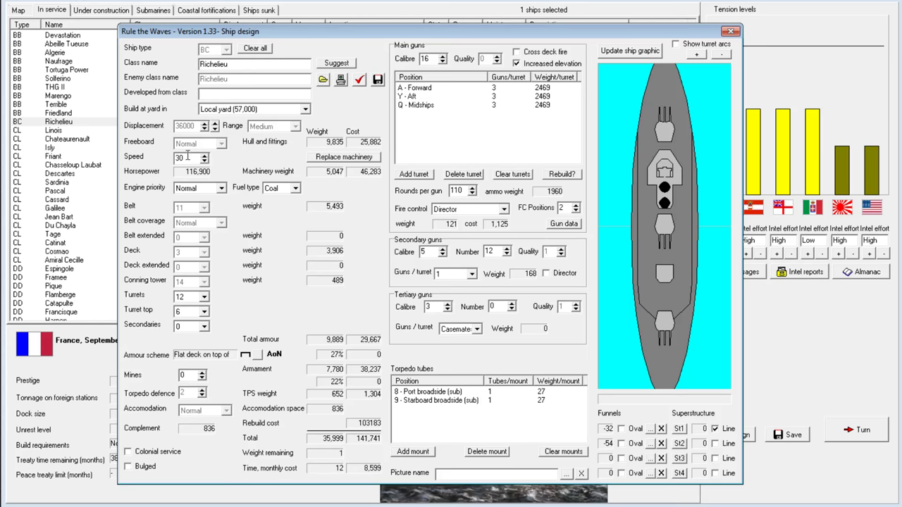
left_click(563, 451)
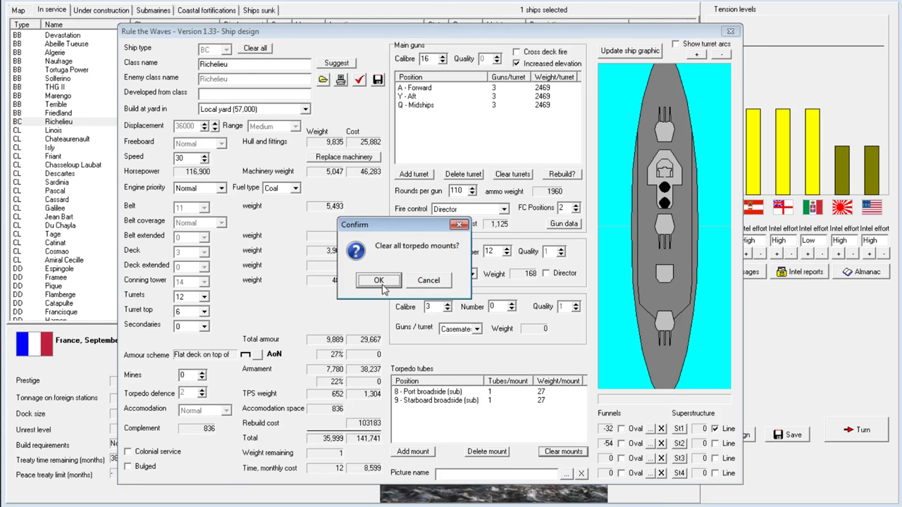
left_click(379, 280)
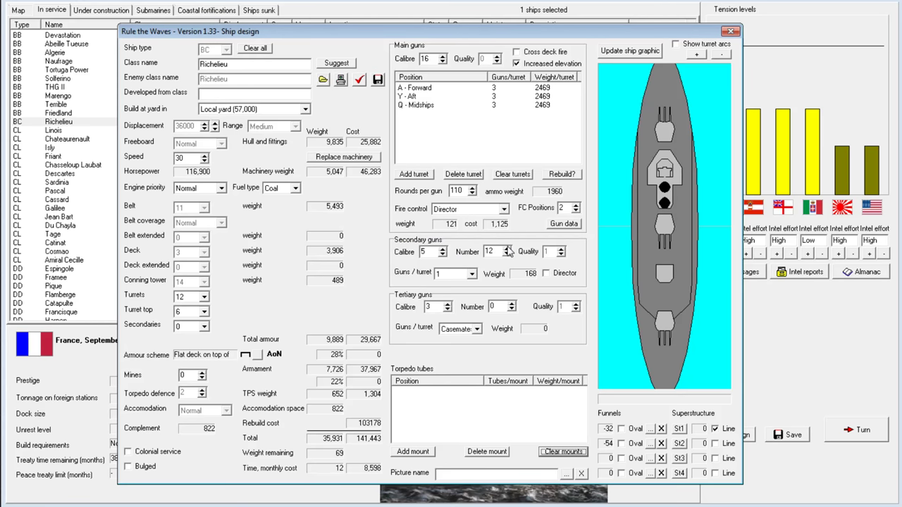
left_click(510, 248)
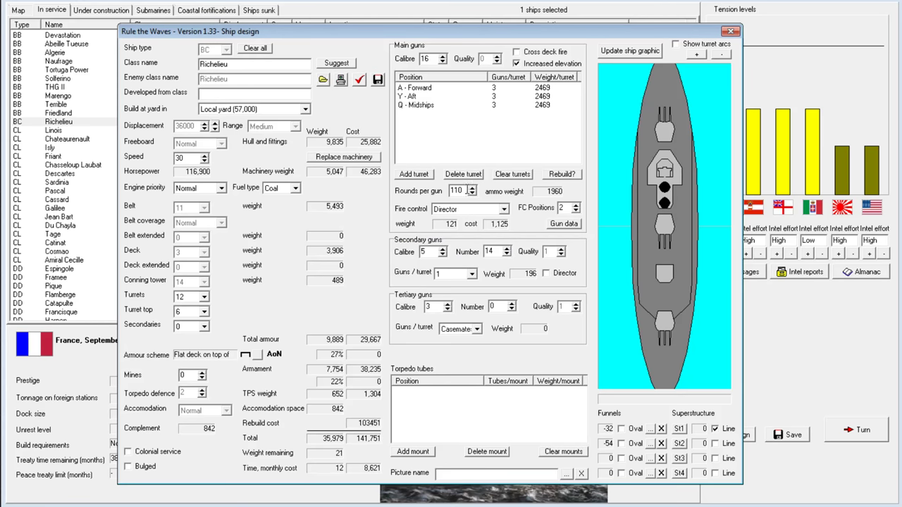
mouse_move(453, 150)
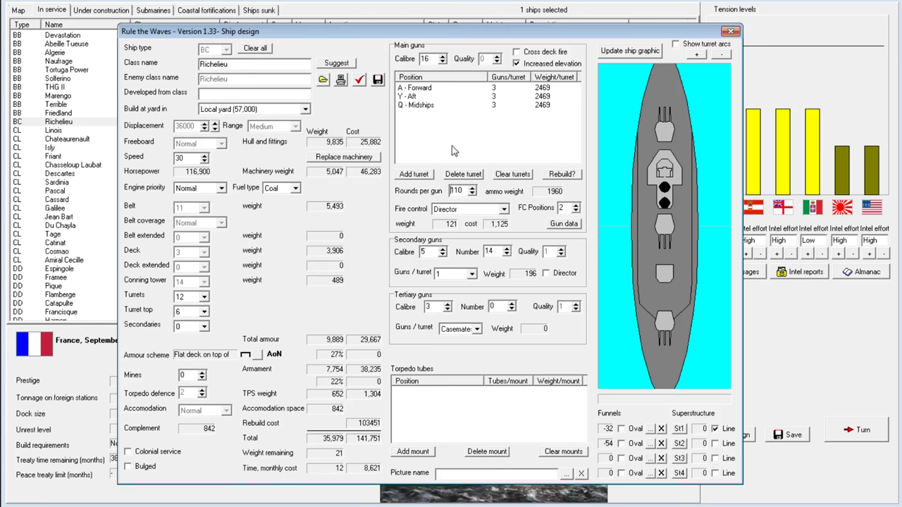
mouse_move(417, 87)
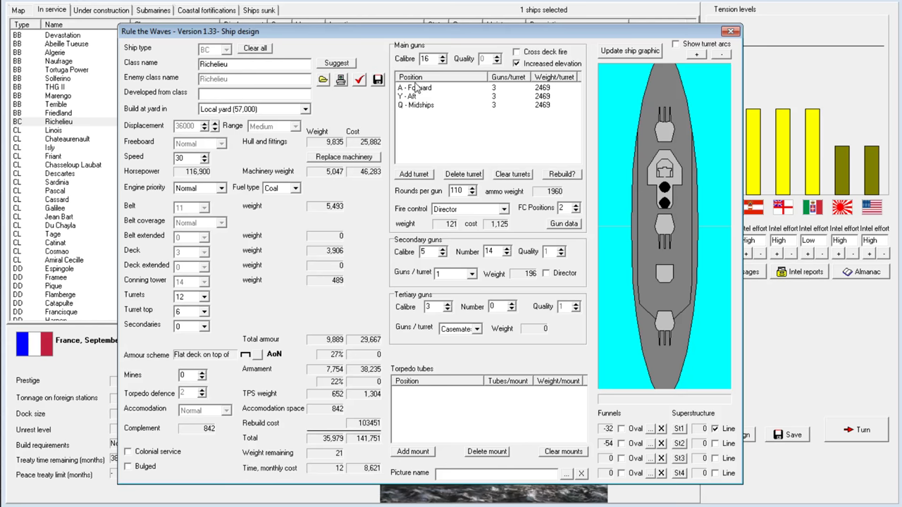
mouse_move(472, 237)
type("5.5")
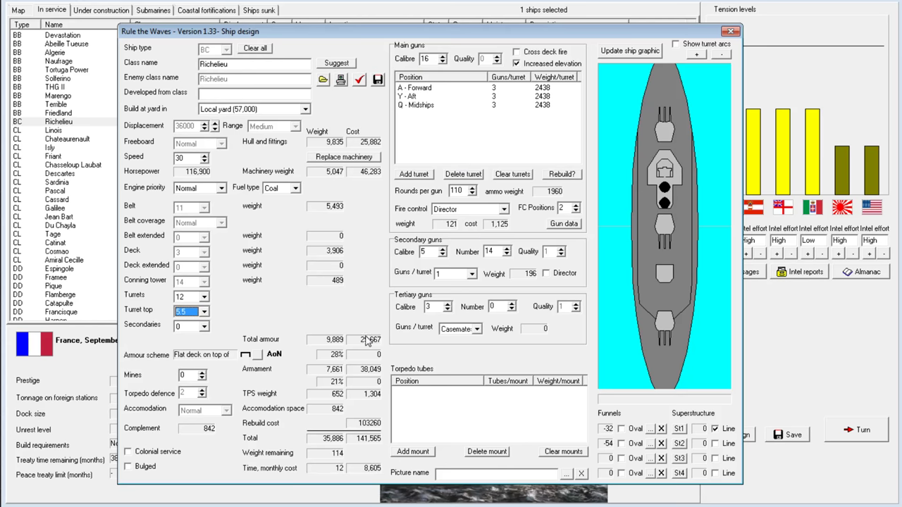
Set turret armour to 12.5 and turret tops to 5.
left_click(205, 311)
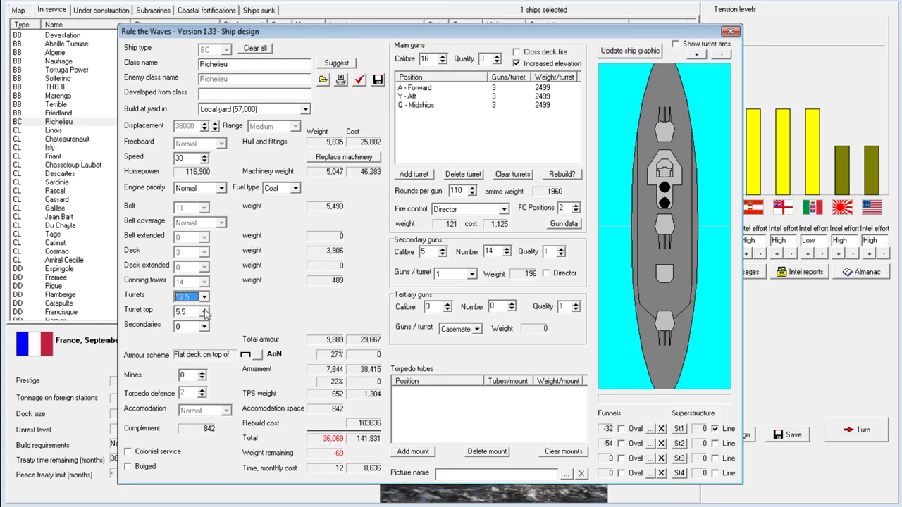
left_click(205, 314)
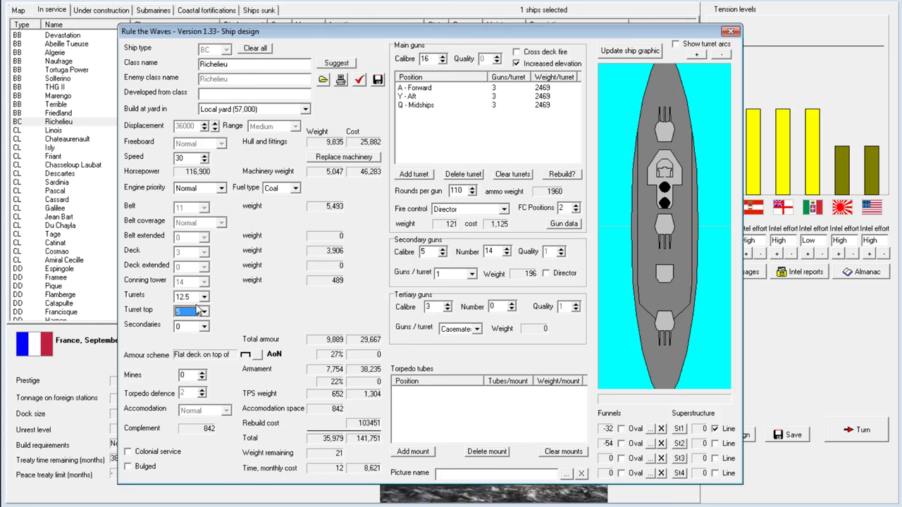
mouse_move(275, 315)
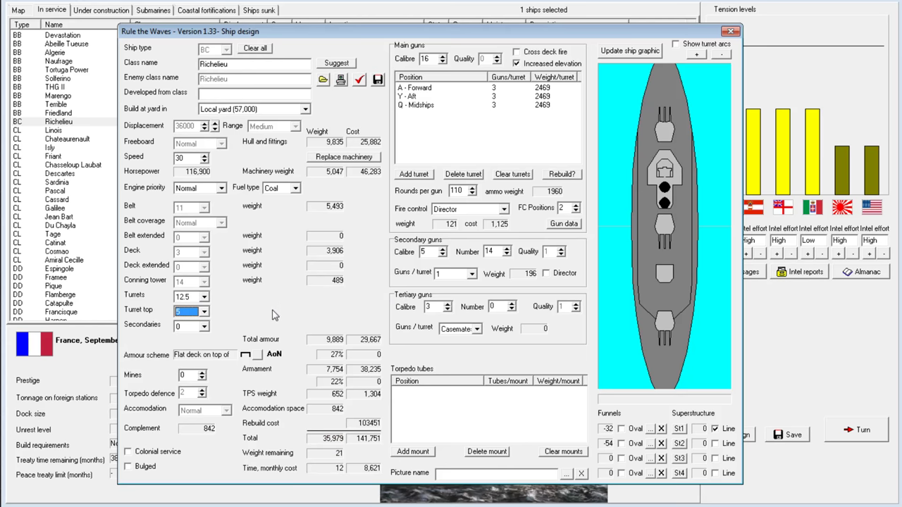
mouse_move(185, 210)
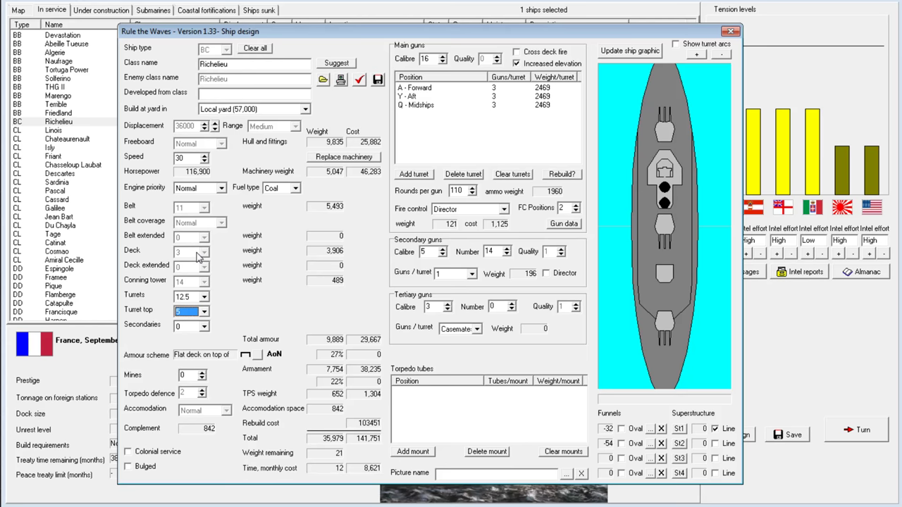
mouse_move(217, 298)
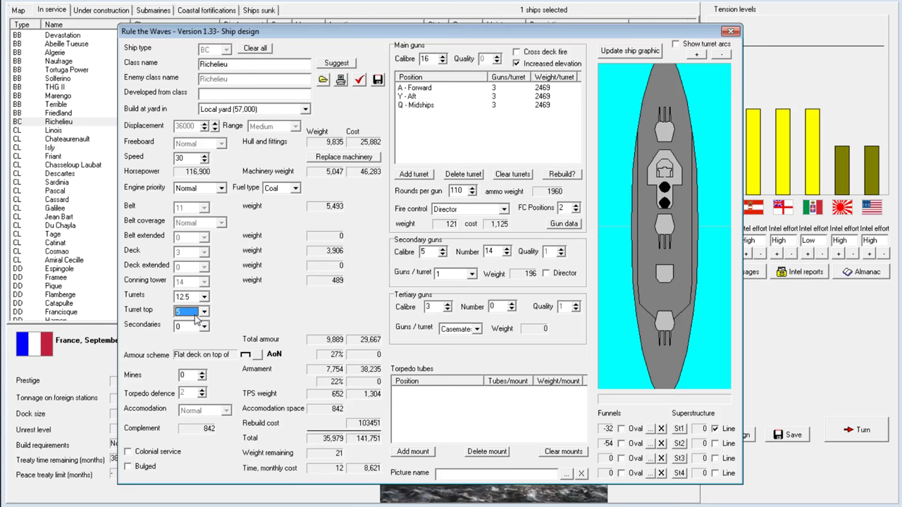
mouse_move(330, 189)
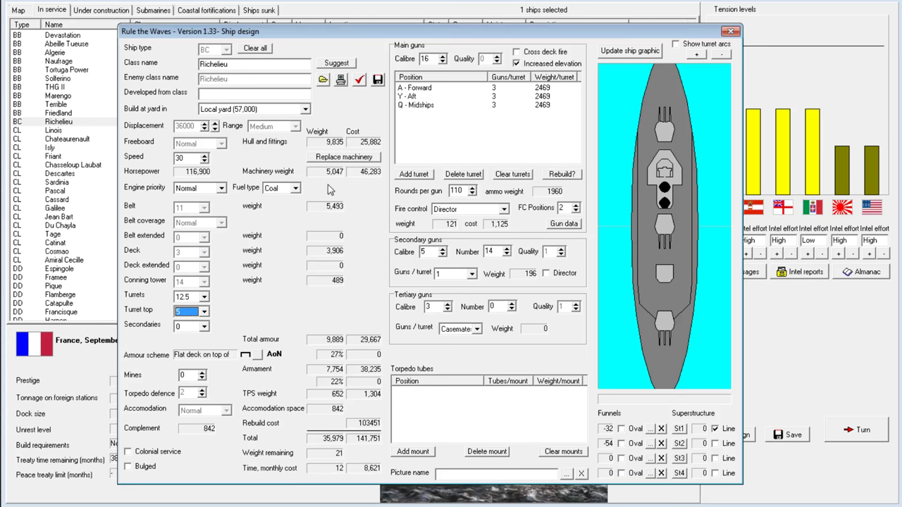
Convert Richelieu to oil fuel, edit turret armour, keep 14 secondaries, and redraw the ship.
left_click(292, 187)
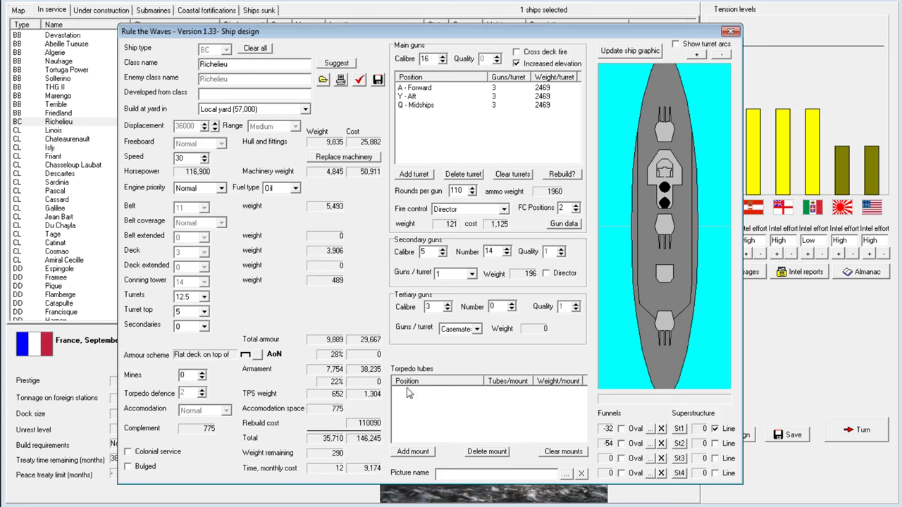
triple_click(187, 311)
type(".5")
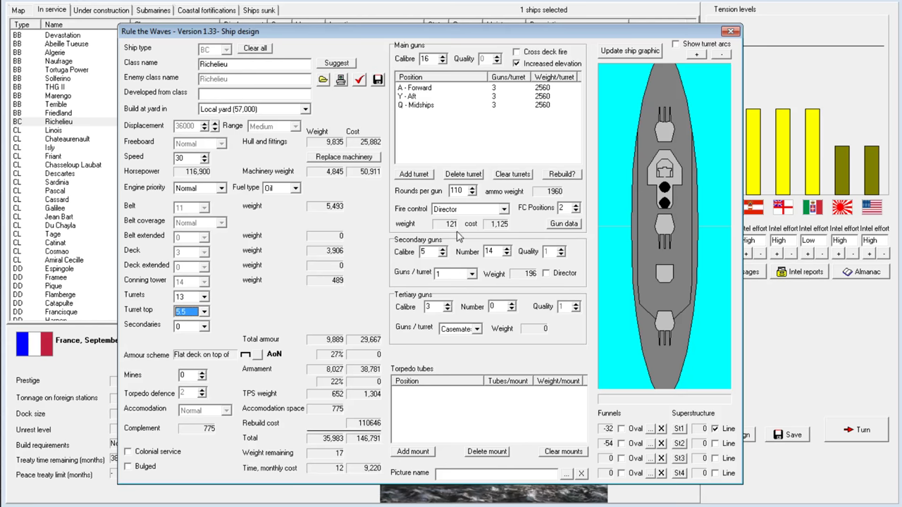
left_click(507, 249)
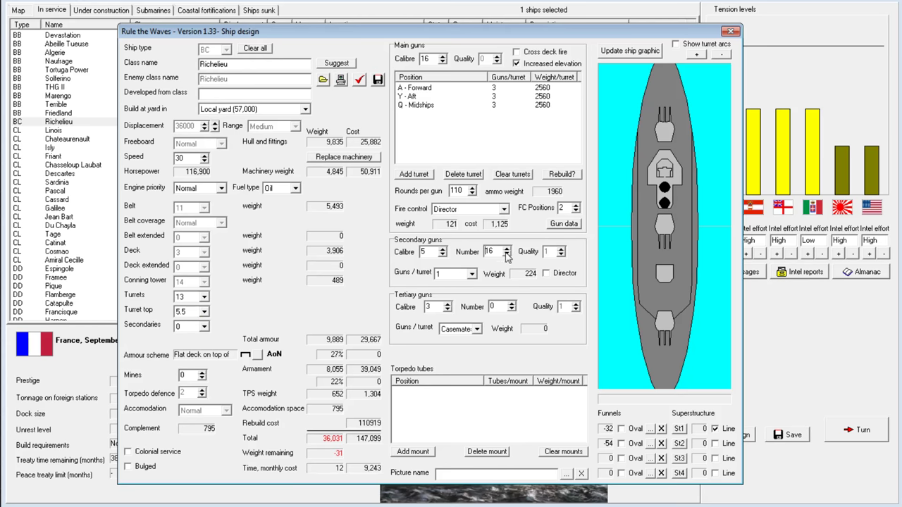
left_click(504, 255)
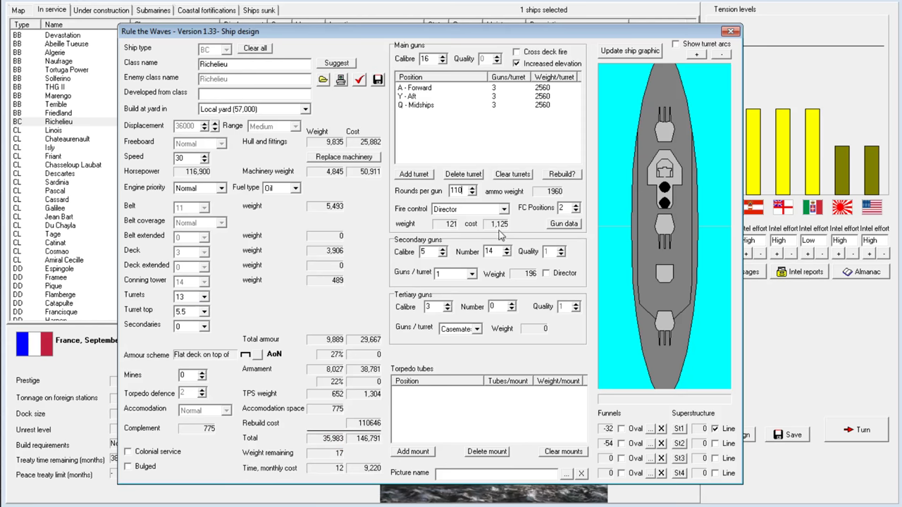
mouse_move(452, 91)
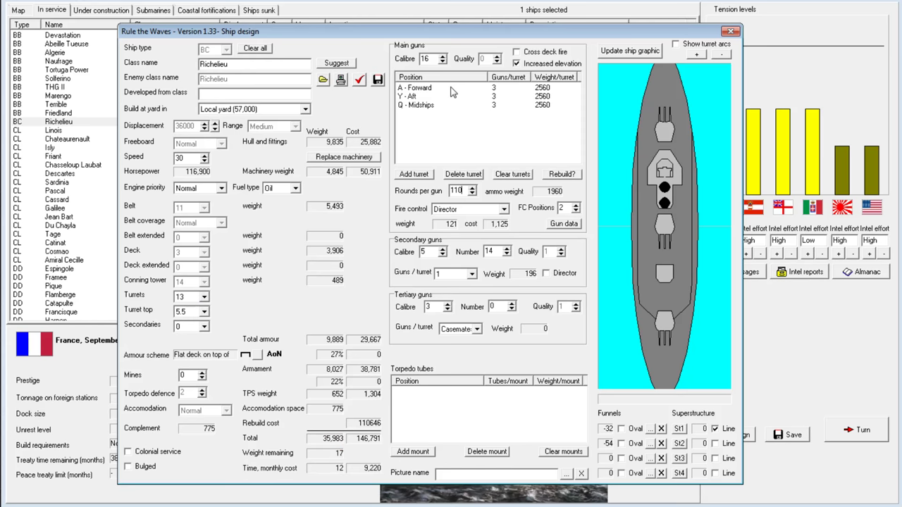
mouse_move(627, 60)
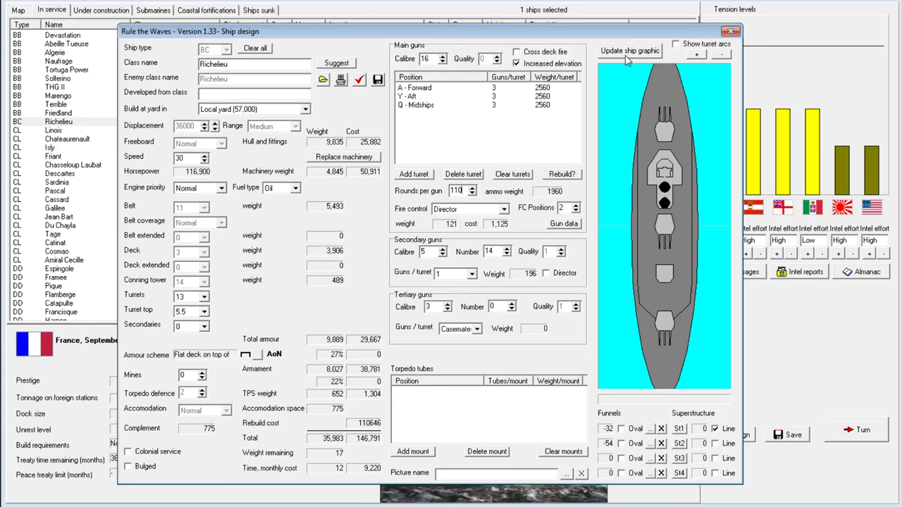
left_click(630, 50)
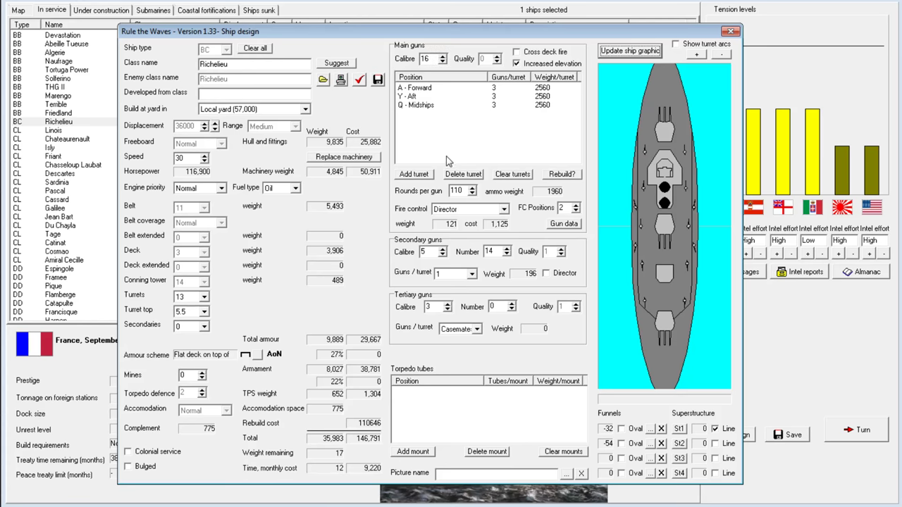
mouse_move(516, 231)
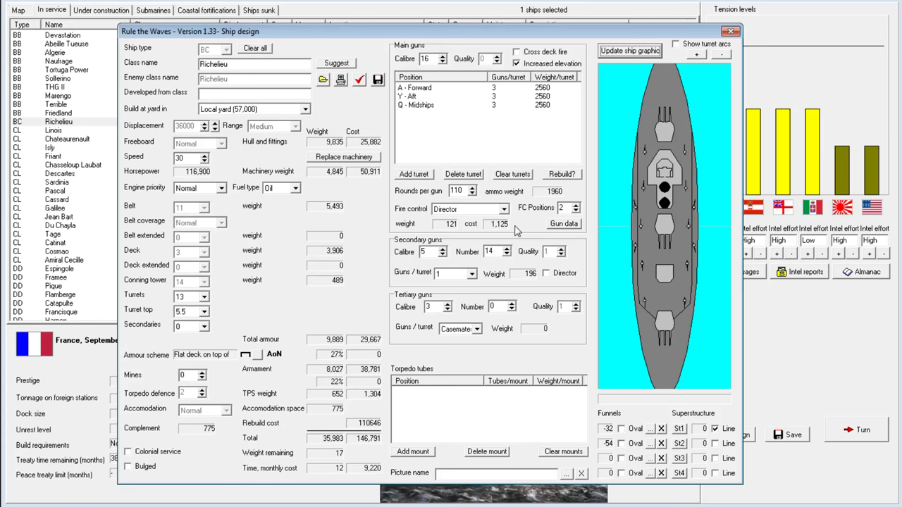
mouse_move(482, 256)
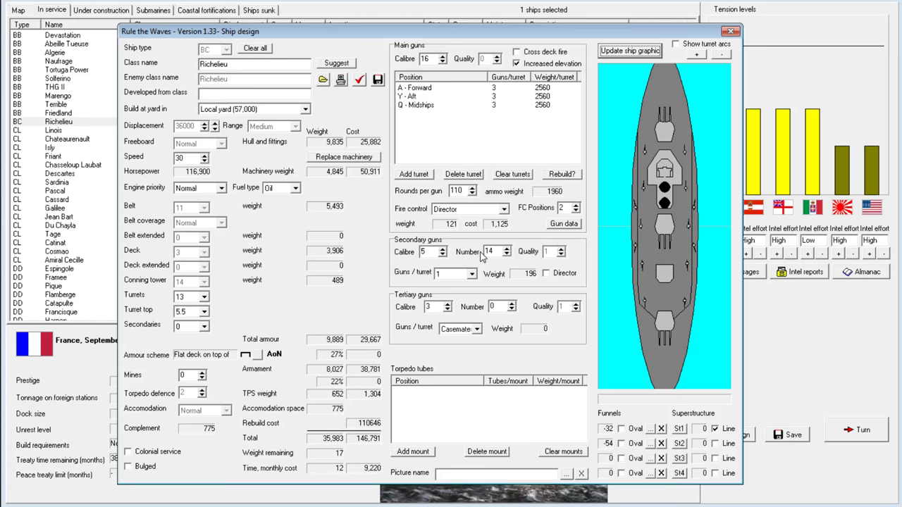
mouse_move(457, 257)
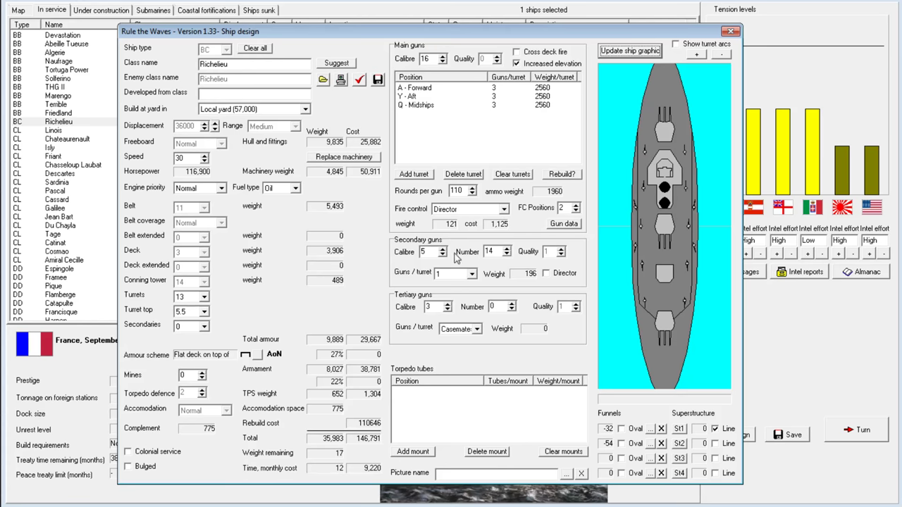
mouse_move(431, 274)
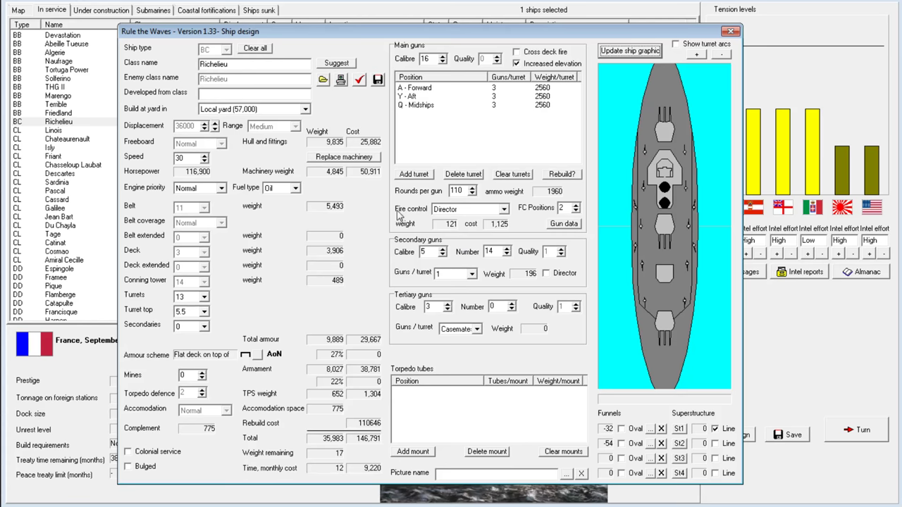
mouse_move(208, 164)
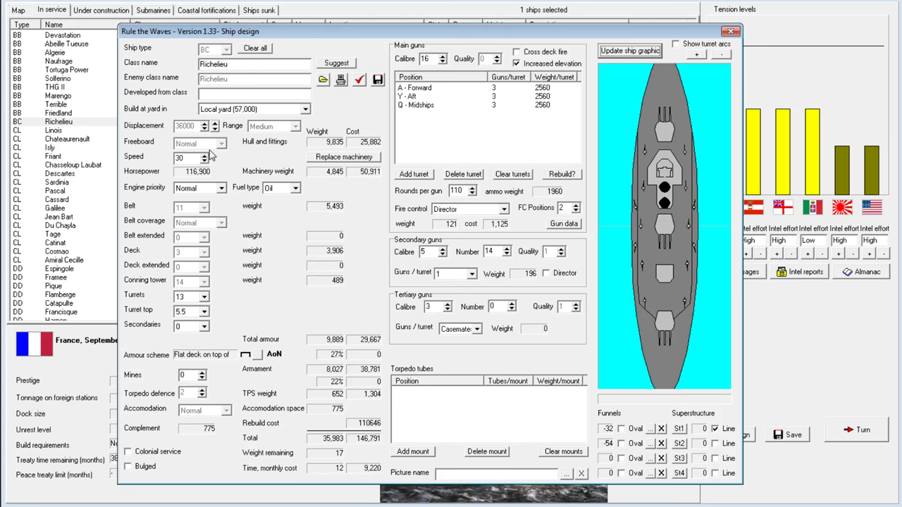
mouse_move(227, 213)
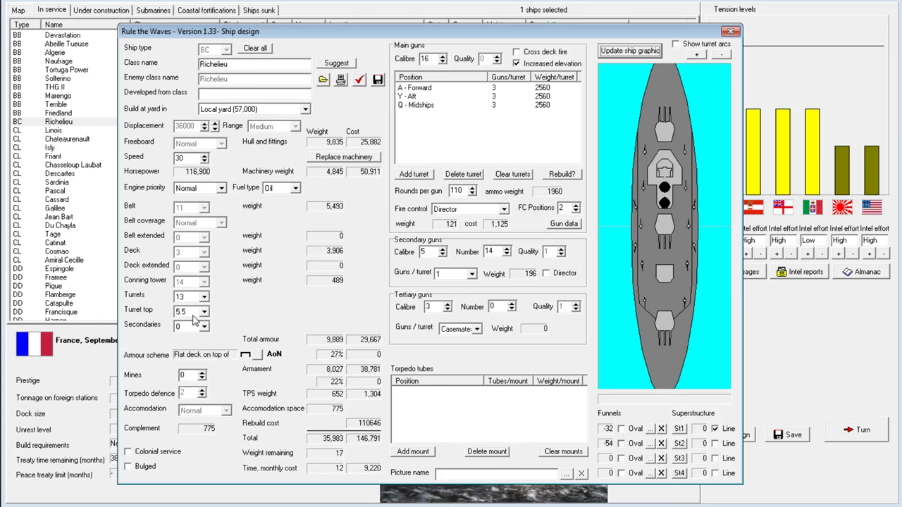
mouse_move(459, 194)
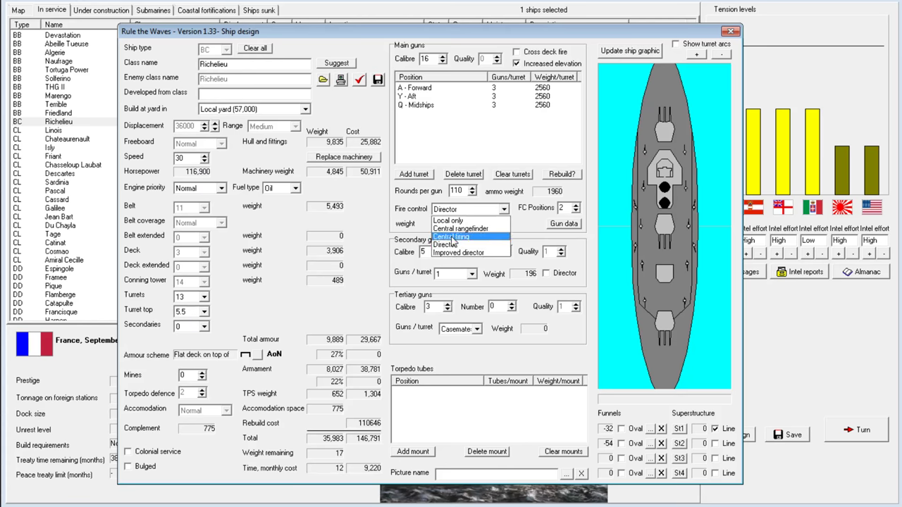
Switch Richelieu's main gun fire control to the improved director, costing 1,500.
left_click(459, 252)
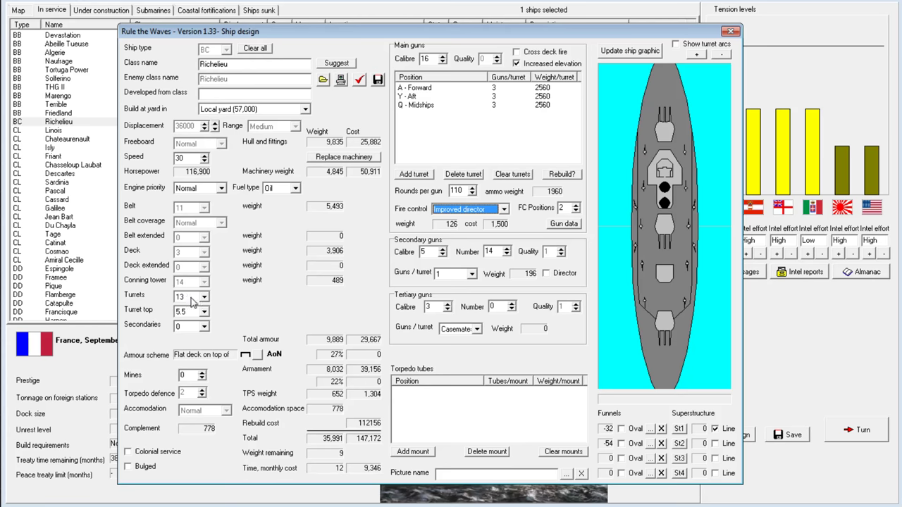
mouse_move(195, 266)
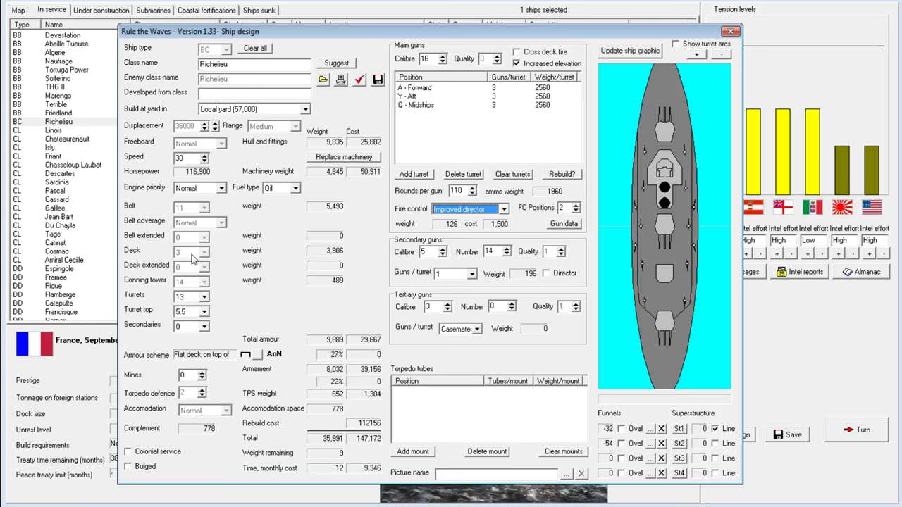
mouse_move(210, 292)
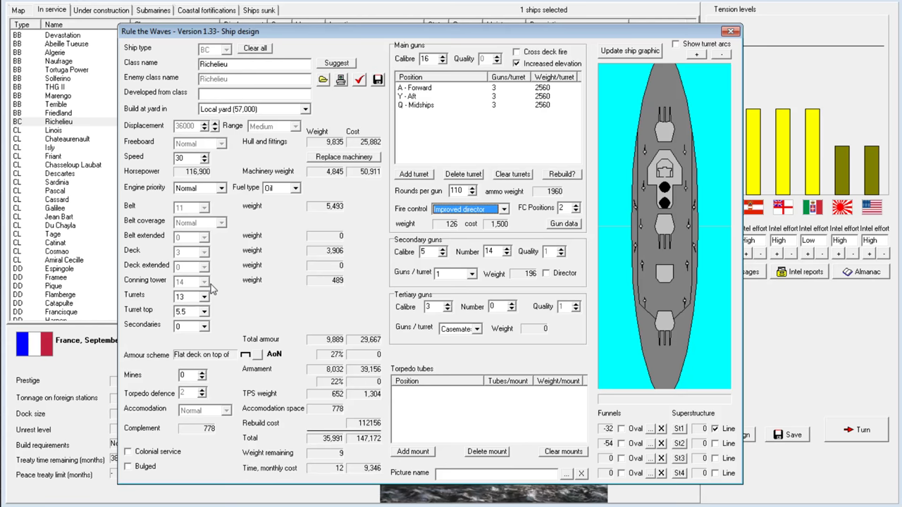
mouse_move(199, 127)
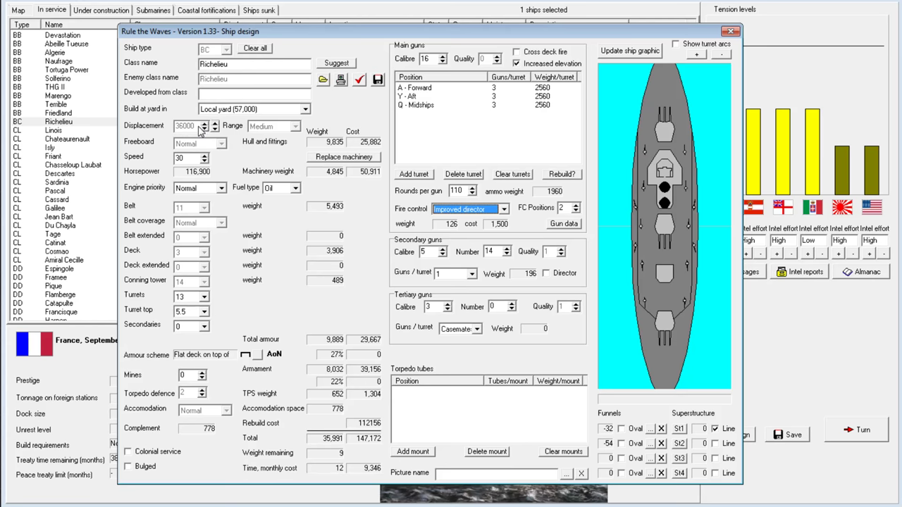
mouse_move(328, 141)
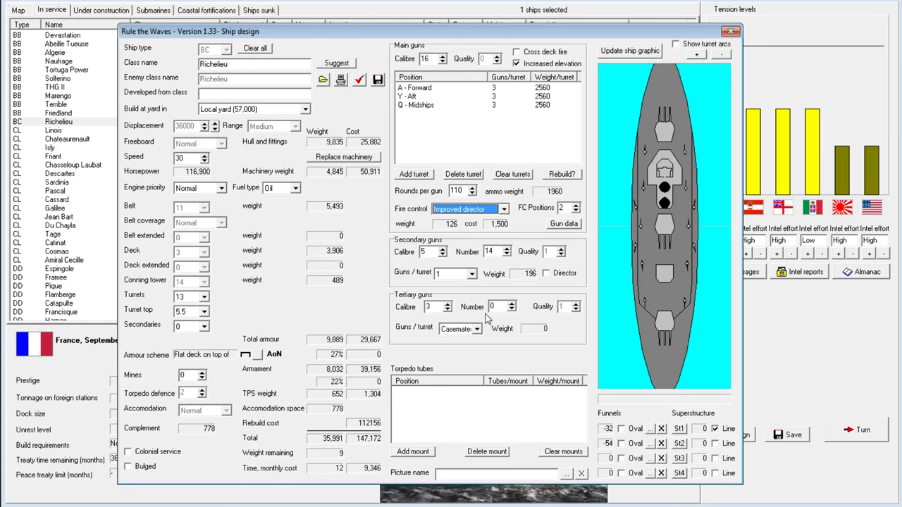
mouse_move(516, 383)
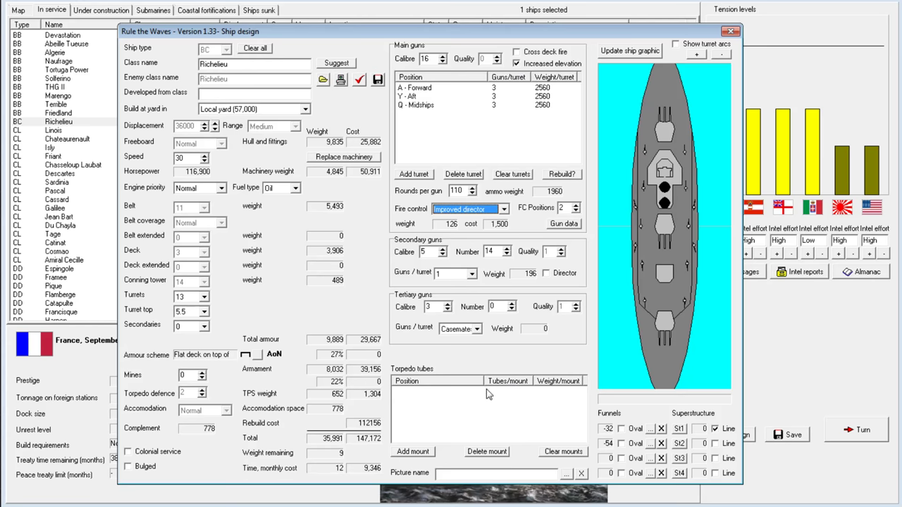
mouse_move(497, 406)
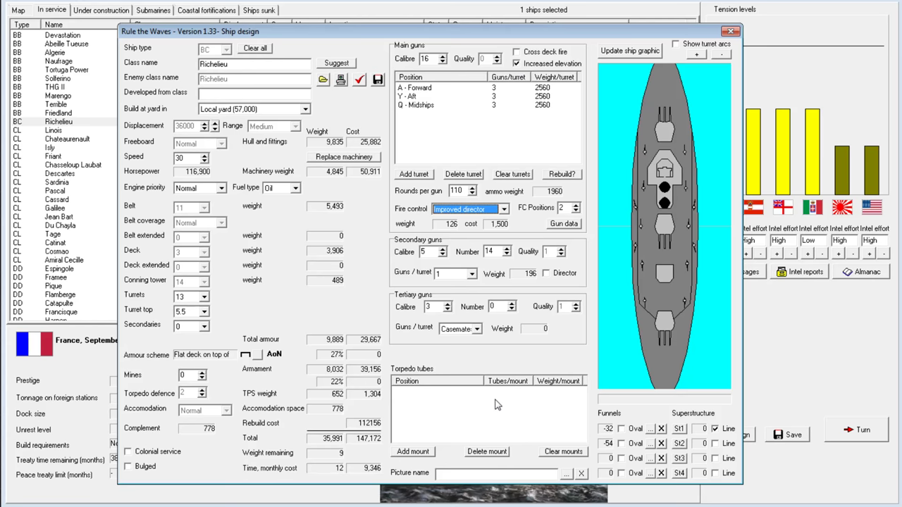
mouse_move(210, 196)
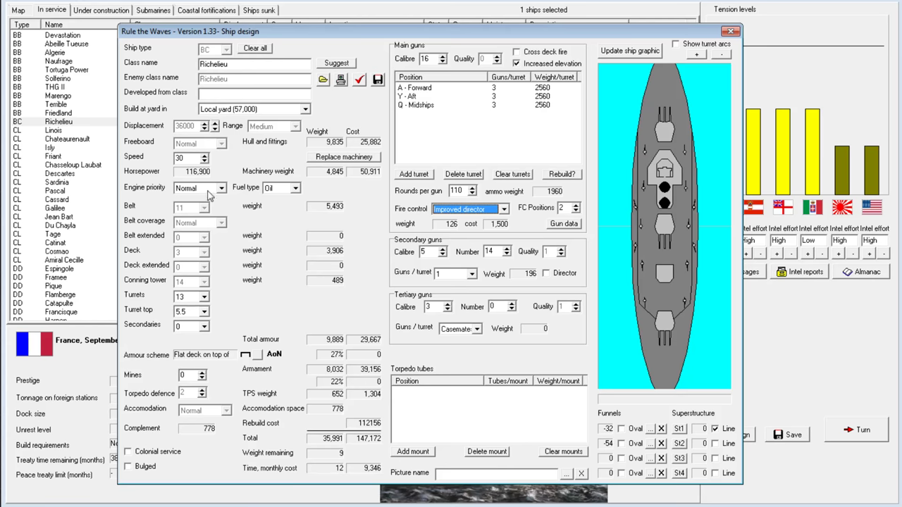
mouse_move(294, 191)
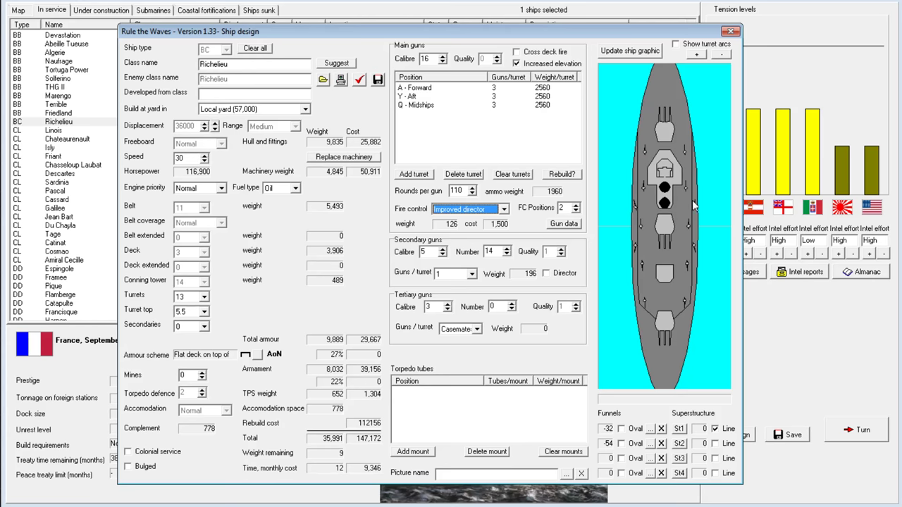
mouse_move(652, 250)
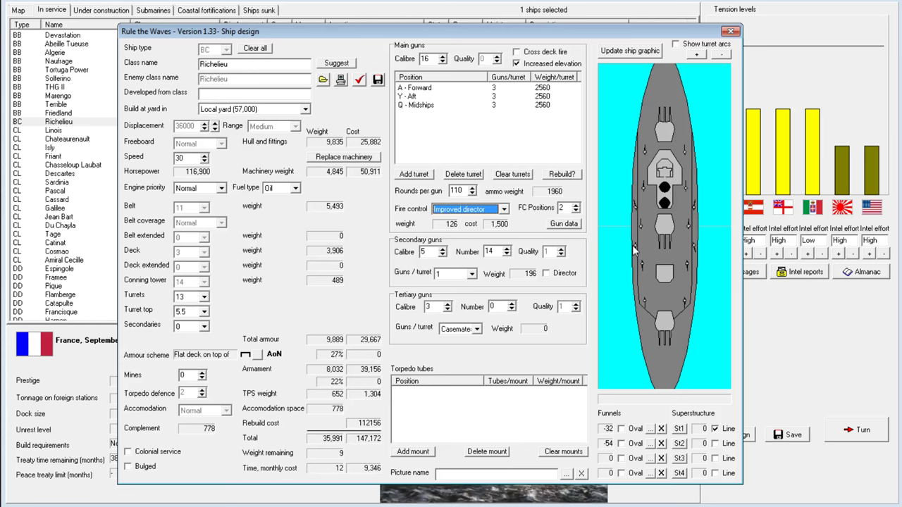
mouse_move(489, 106)
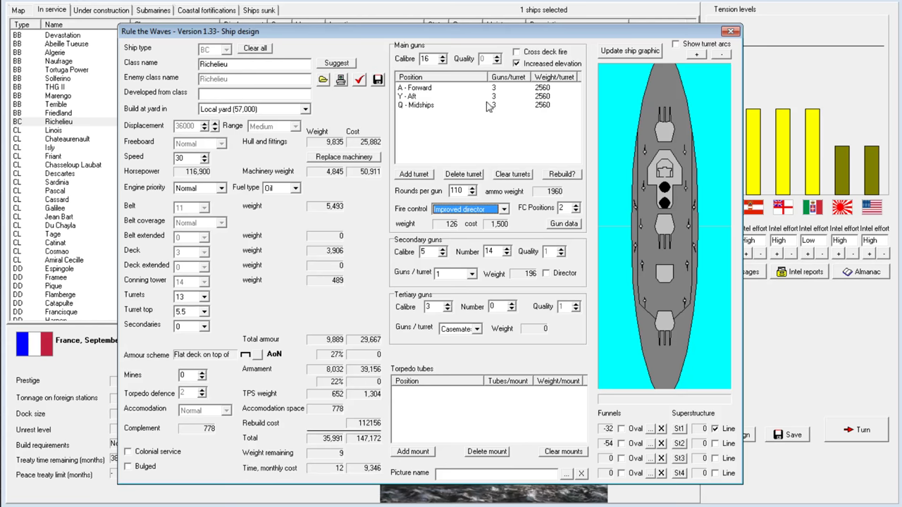
left_click(561, 174)
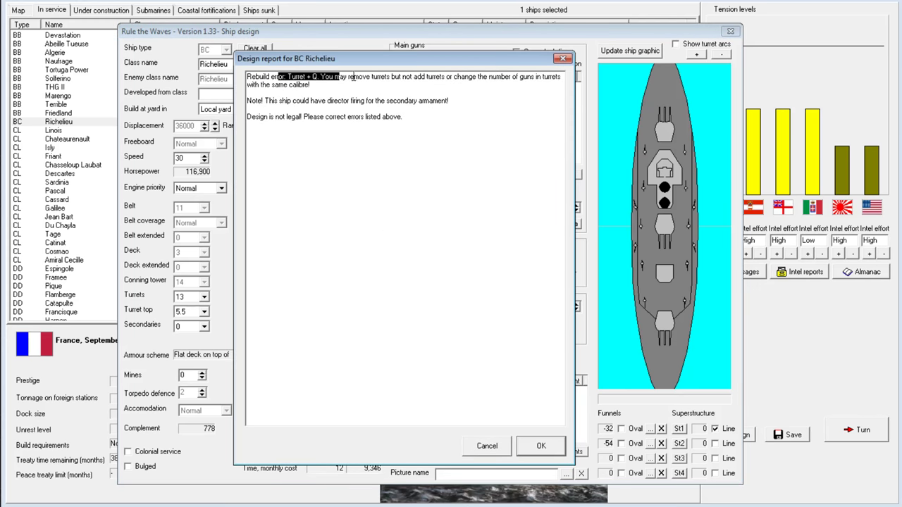
mouse_move(448, 77)
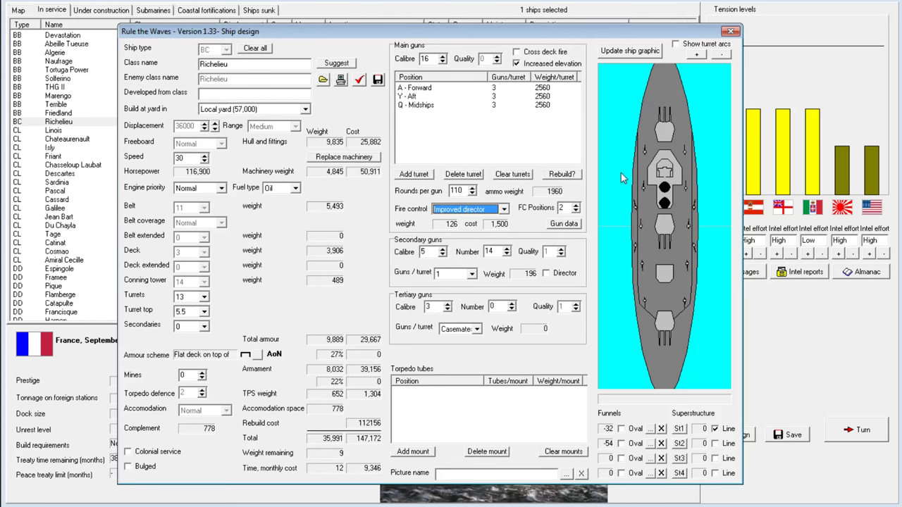
mouse_move(605, 165)
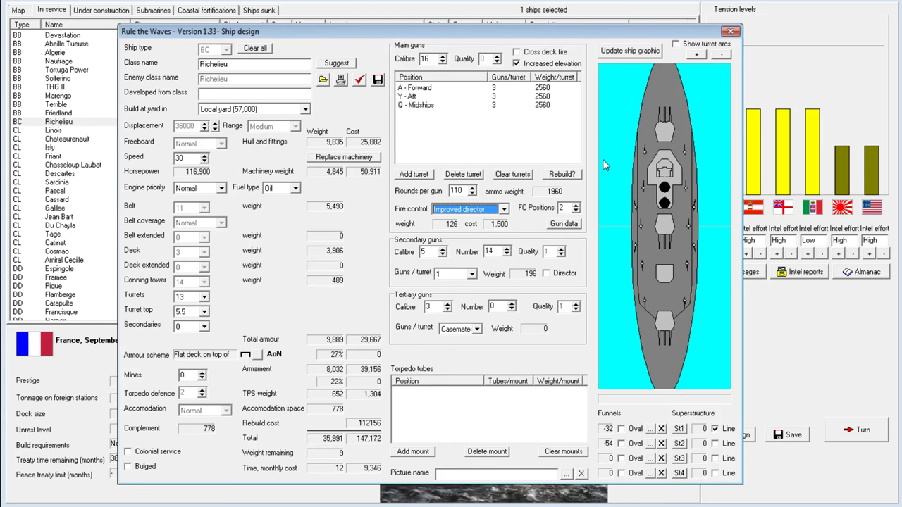
Give Richelieu's midships turret four guns, with 12 secondary guns and 28 knots speed.
right_click(436, 105)
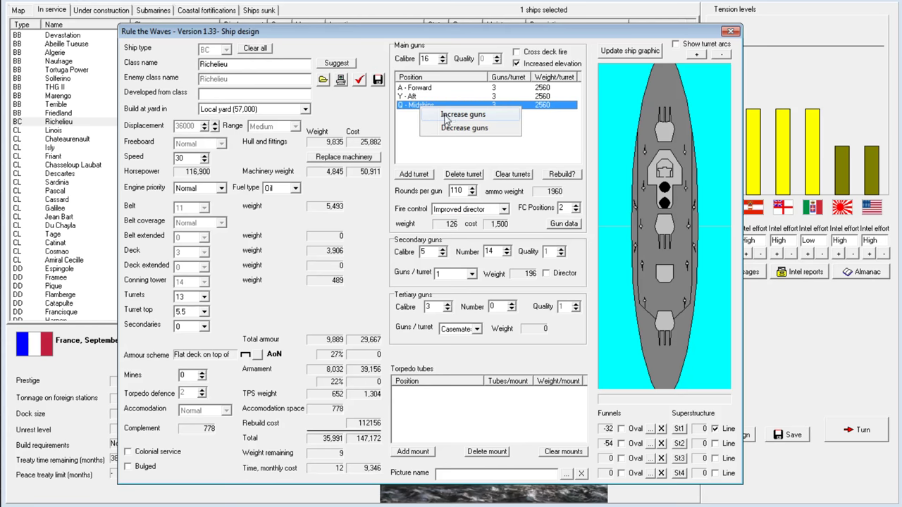
left_click(462, 114)
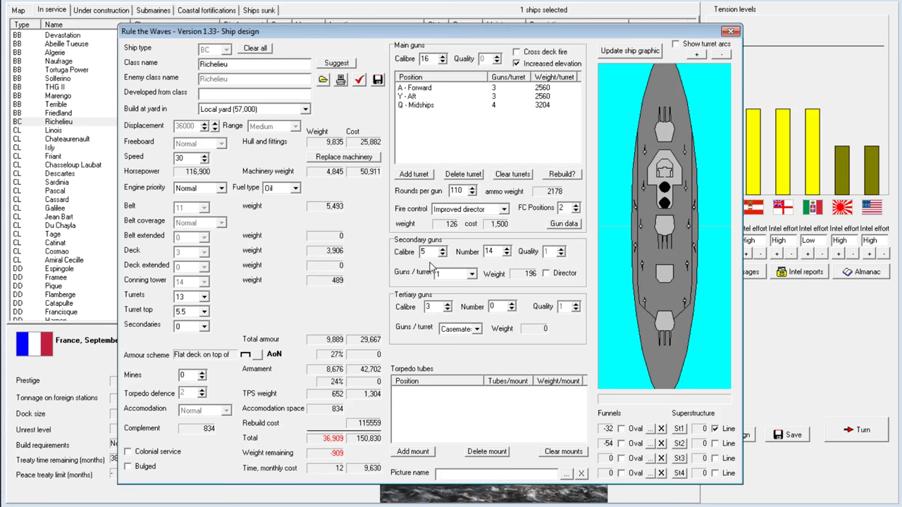
left_click(509, 255)
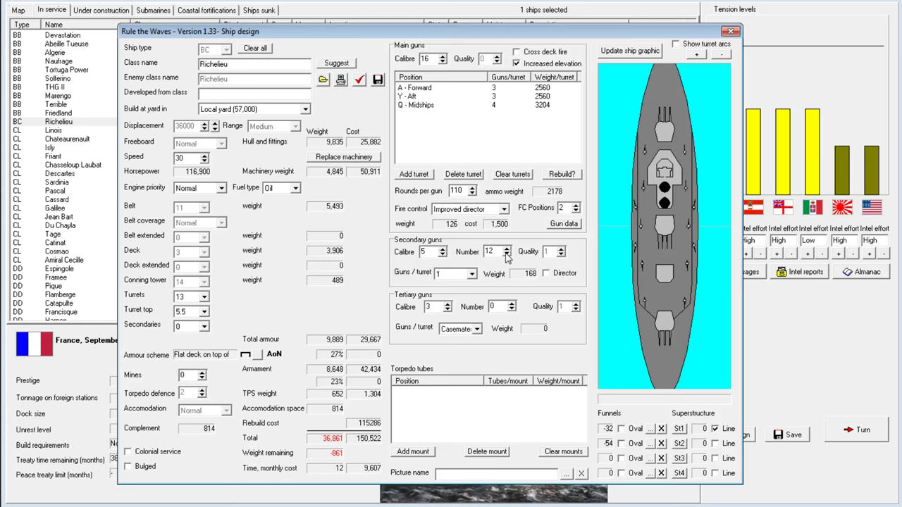
left_click(204, 160)
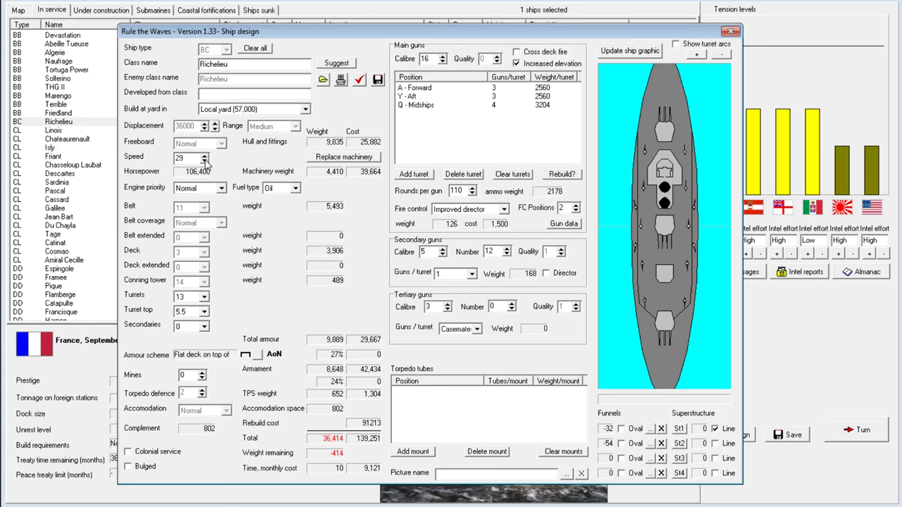
left_click(206, 161)
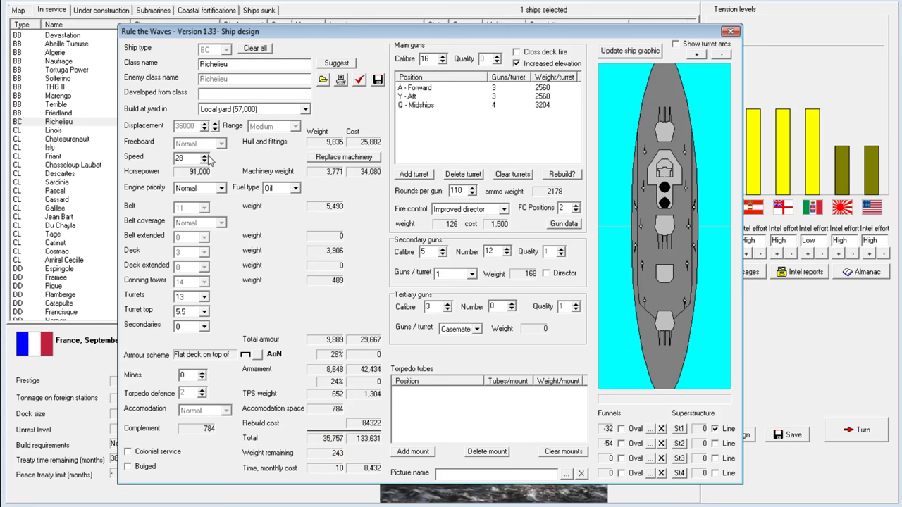
mouse_move(488, 99)
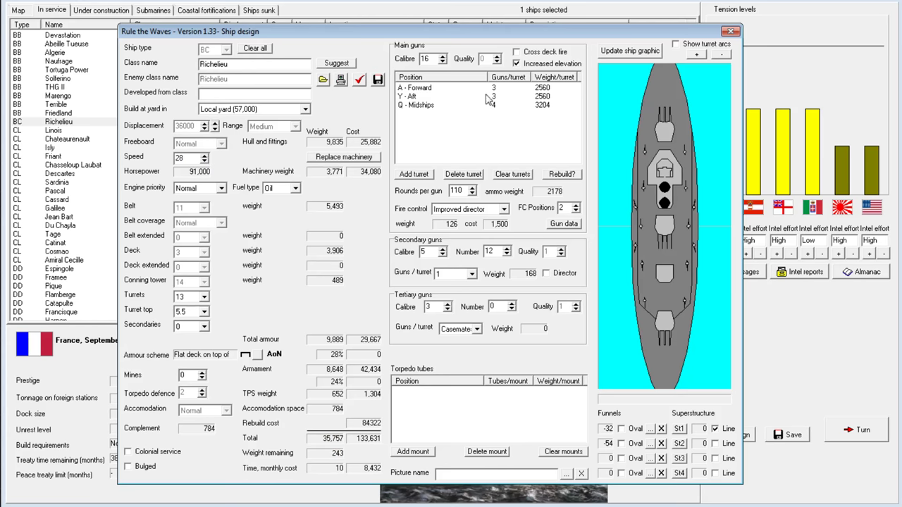
Check the revised Richelieu design for errors and dismiss the design report.
left_click(359, 79)
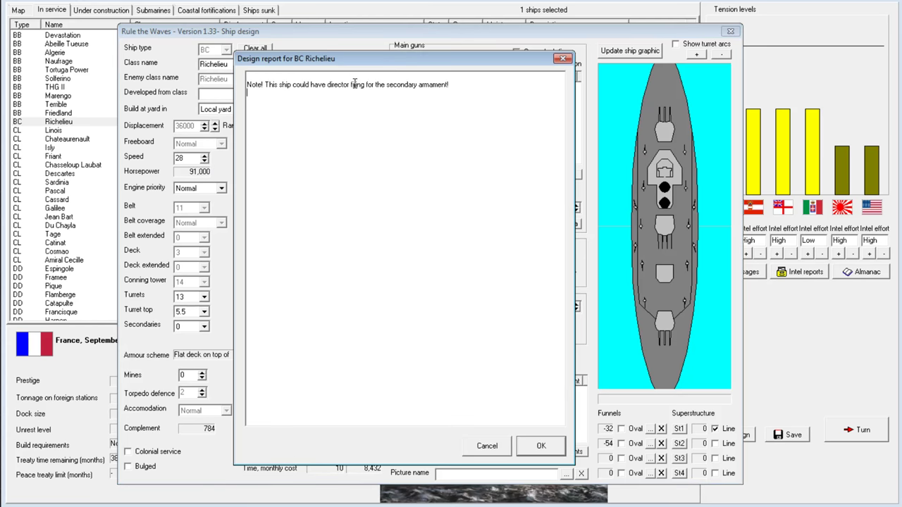
left_click(541, 445)
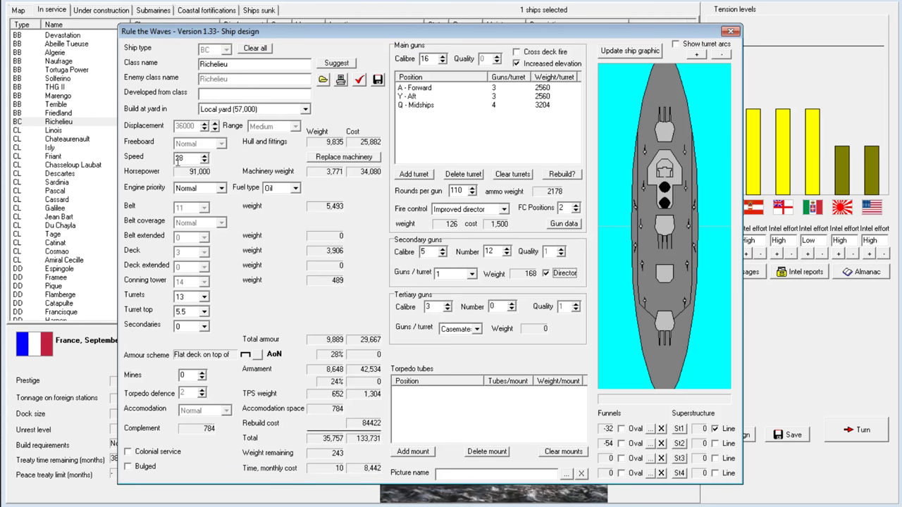
mouse_move(210, 144)
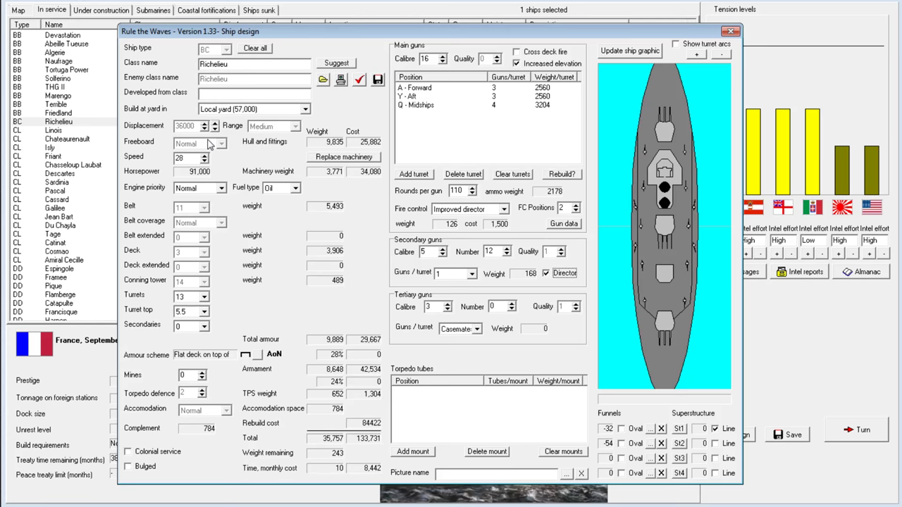
mouse_move(208, 148)
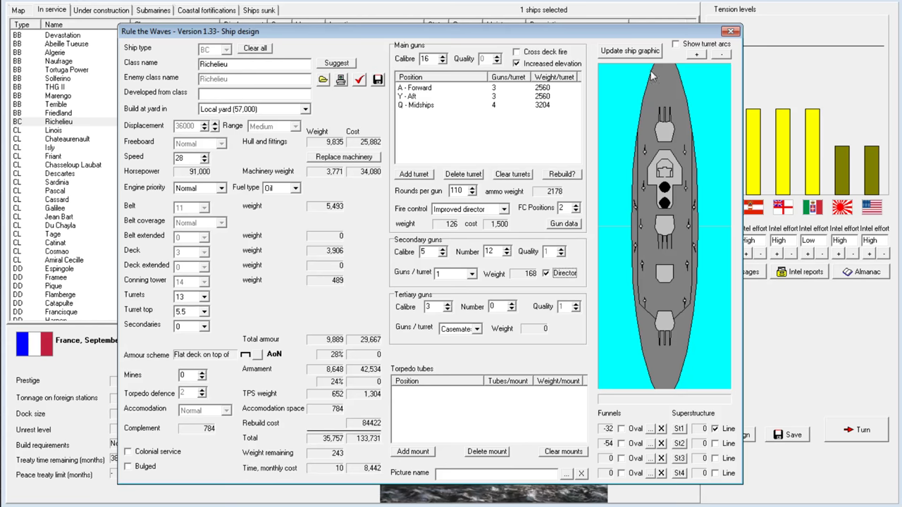
mouse_move(687, 210)
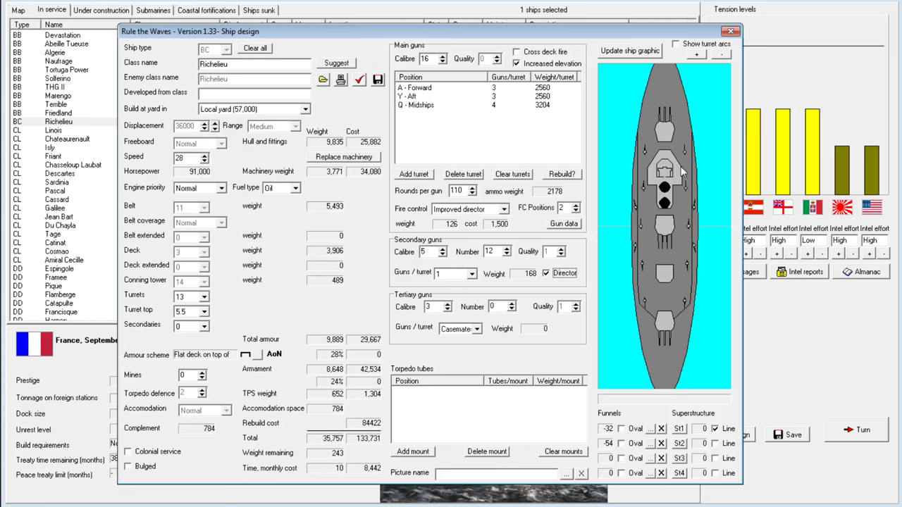
mouse_move(675, 265)
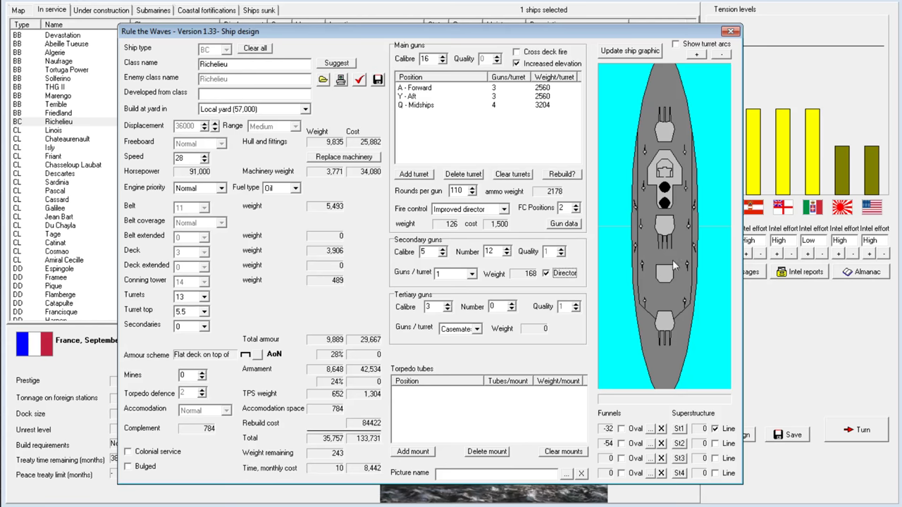
mouse_move(646, 239)
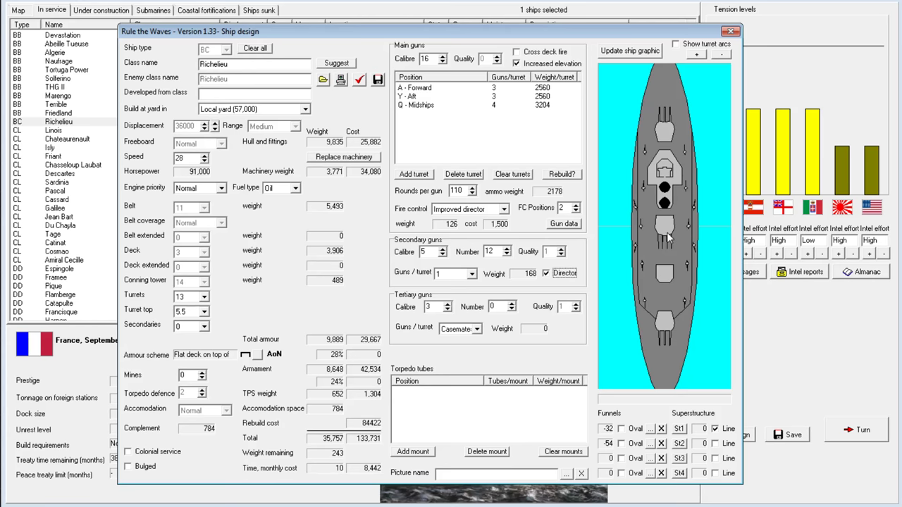
mouse_move(510, 111)
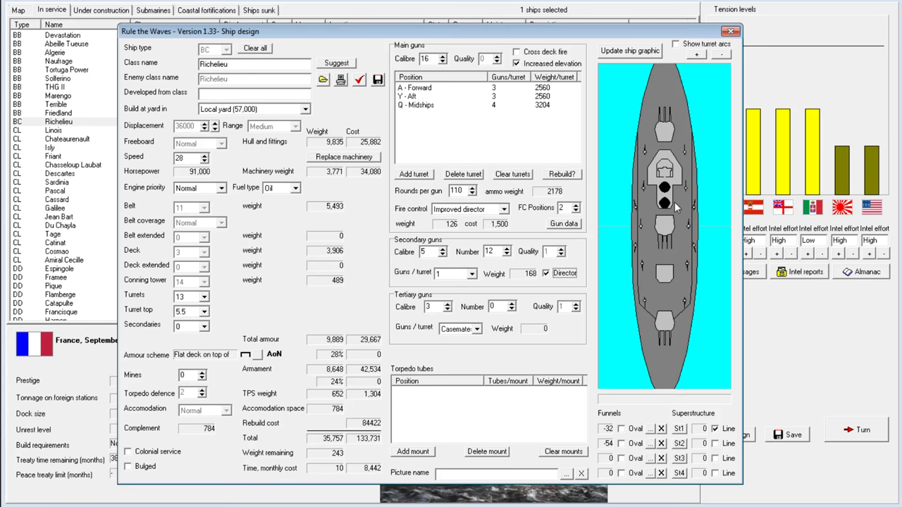
mouse_move(477, 245)
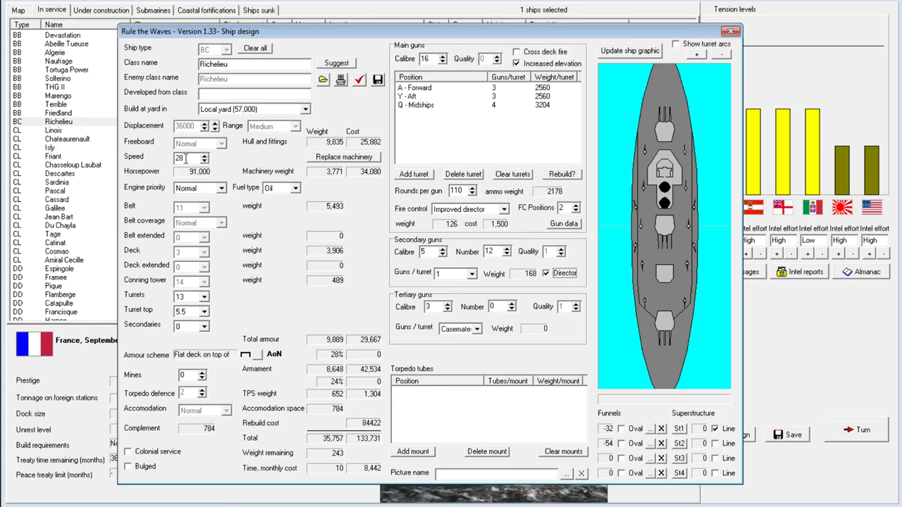
mouse_move(336, 423)
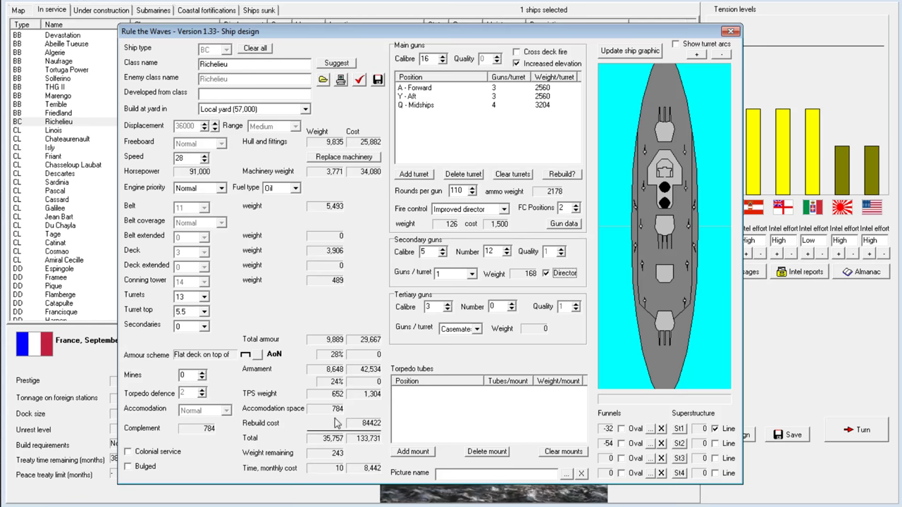
mouse_move(453, 251)
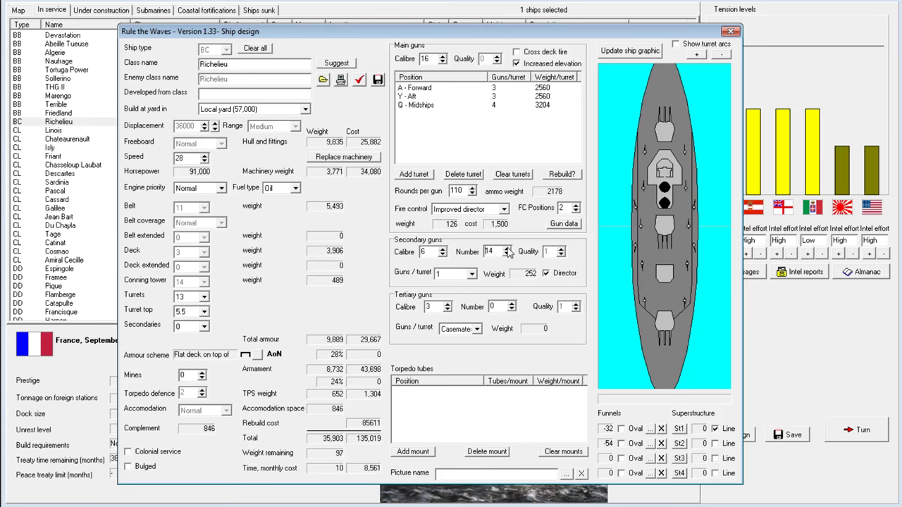
Raise Richelieu's 6-inch secondary battery from 14 to 16 guns.
left_click(509, 249)
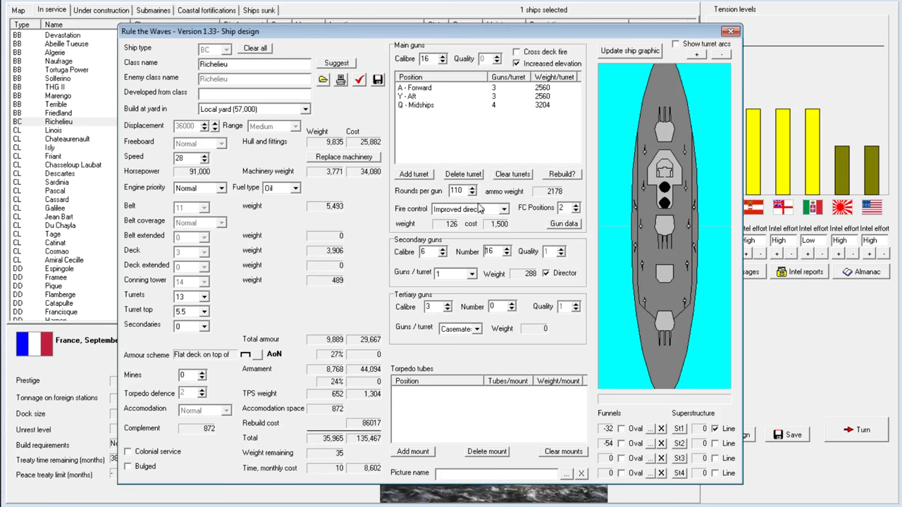
mouse_move(484, 255)
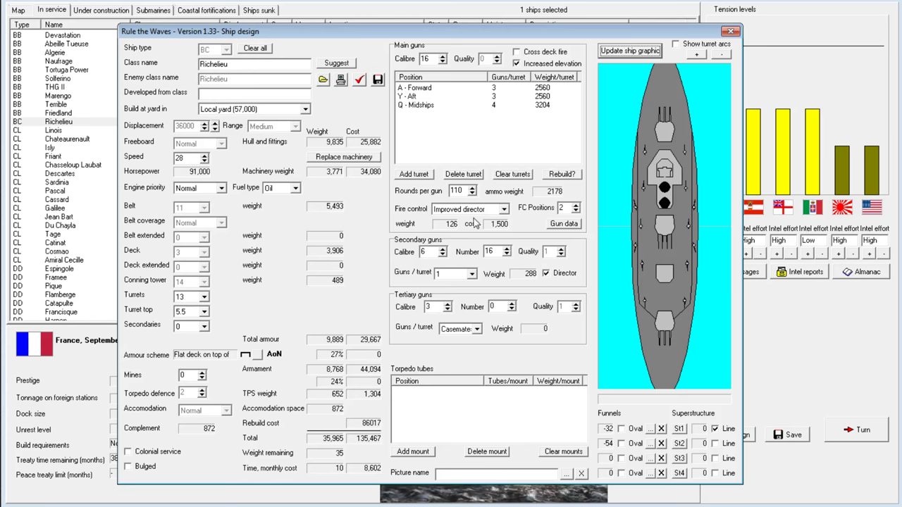
mouse_move(175, 162)
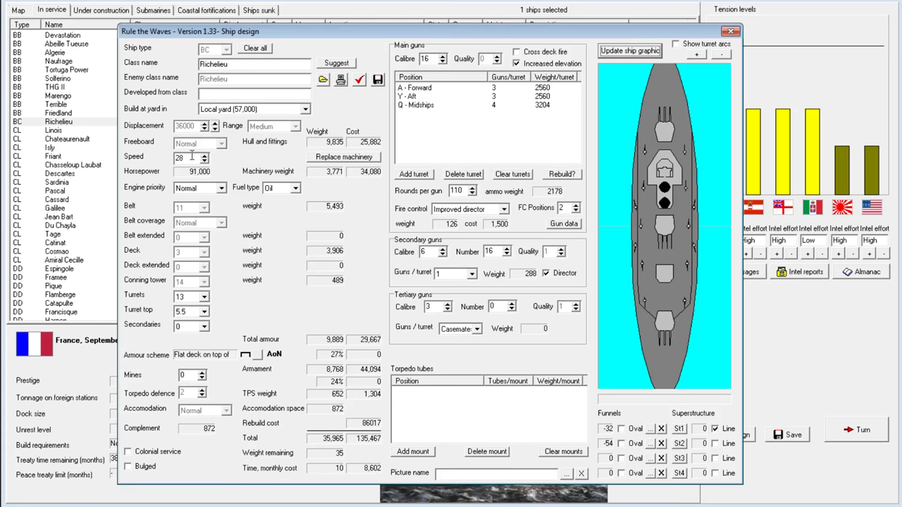
mouse_move(198, 315)
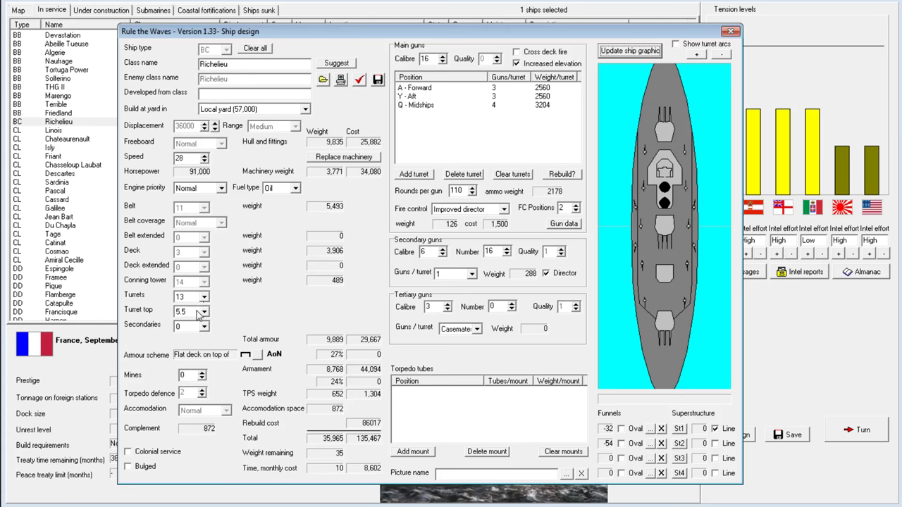
Make Richelieu 29 knots with turret armour 12, turret tops 4.5 and 6-inch secondaries.
left_click(204, 296)
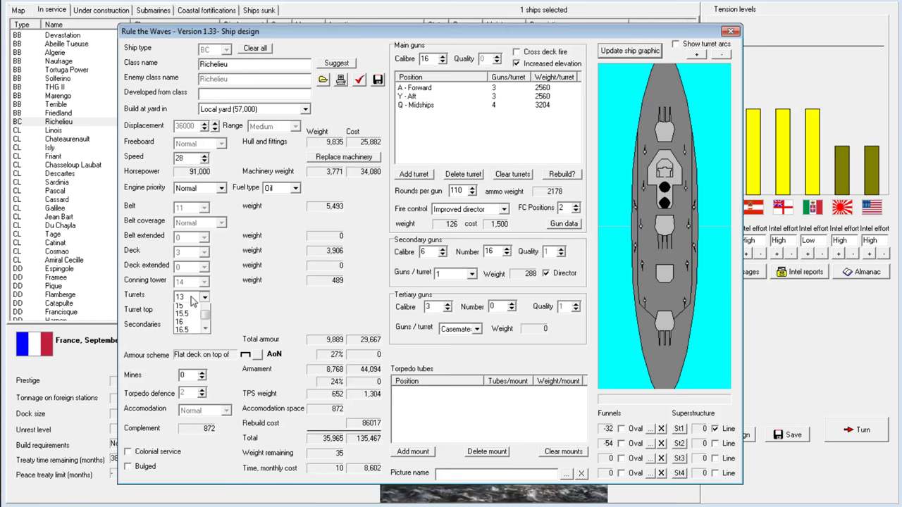
left_click(179, 296)
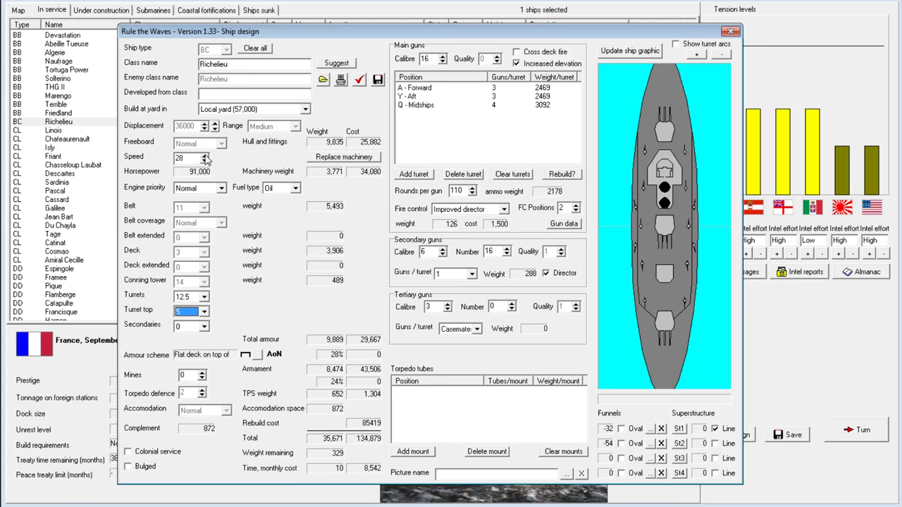
left_click(205, 153)
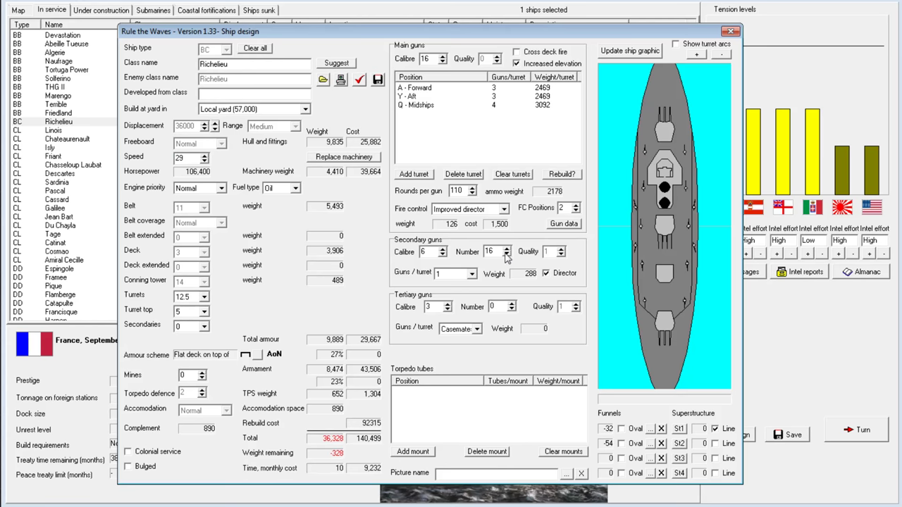
left_click(510, 255)
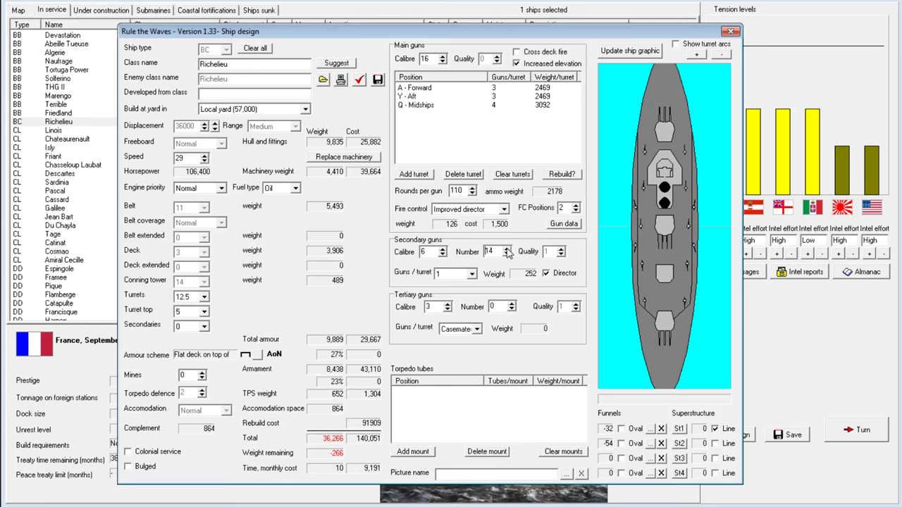
left_click(508, 252)
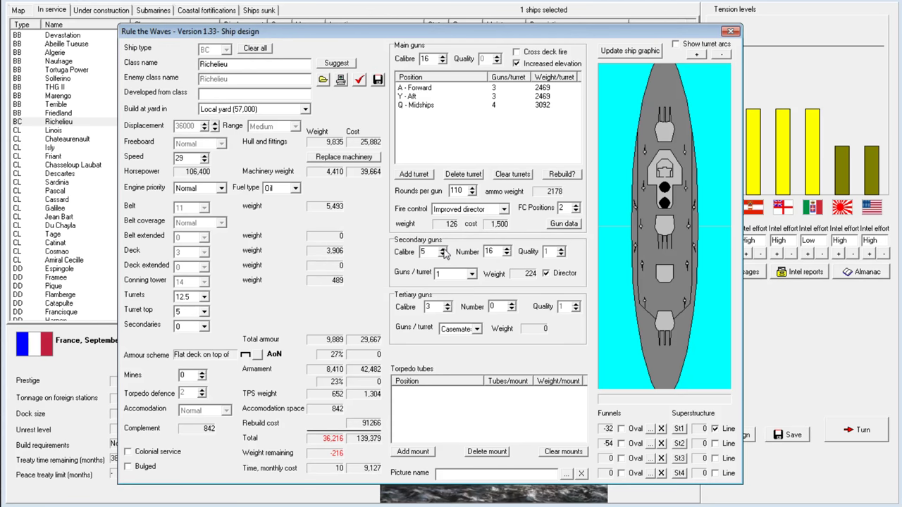
left_click(444, 249)
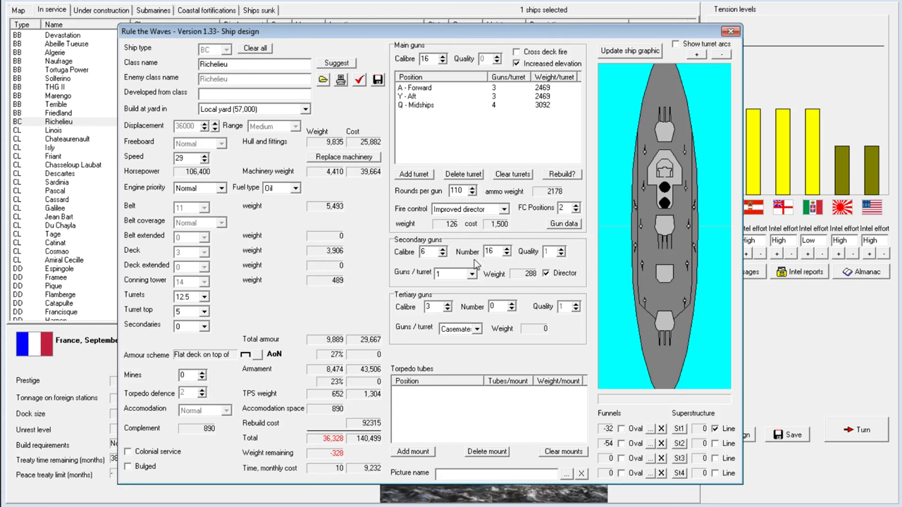
mouse_move(416, 214)
type("105")
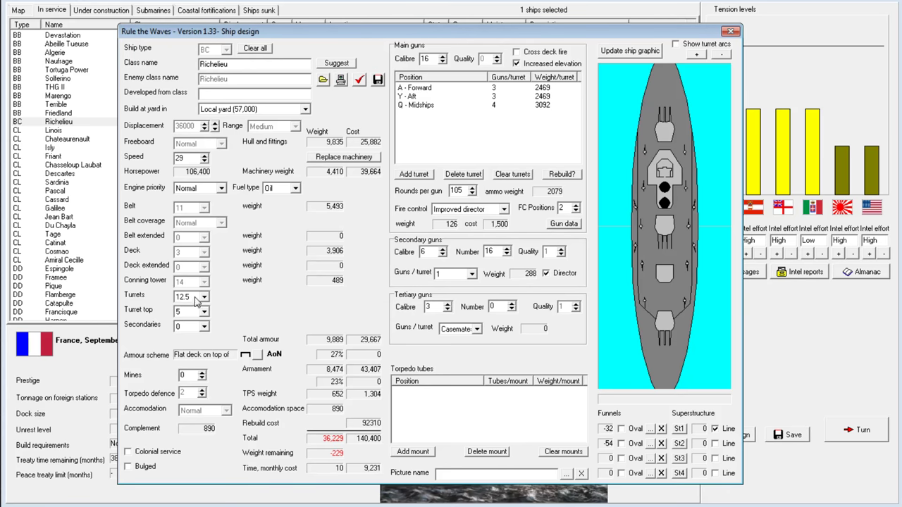
left_click(187, 297)
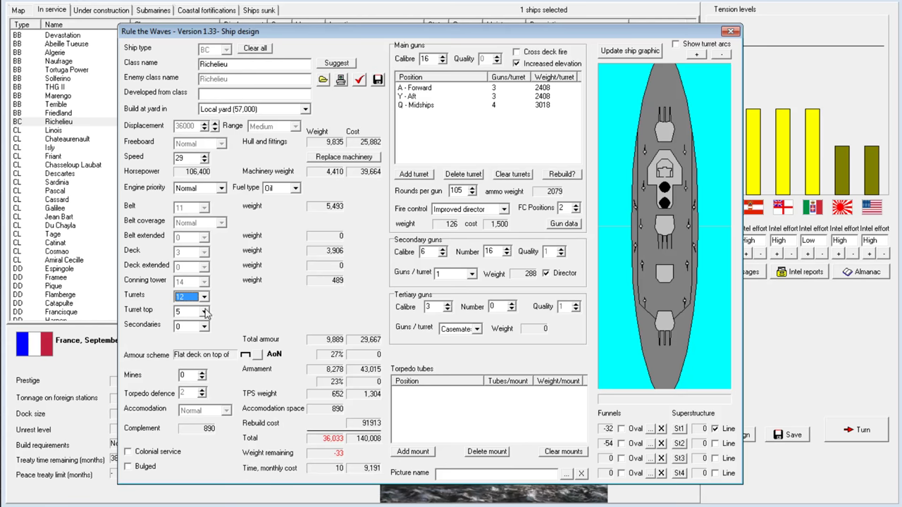
mouse_move(202, 227)
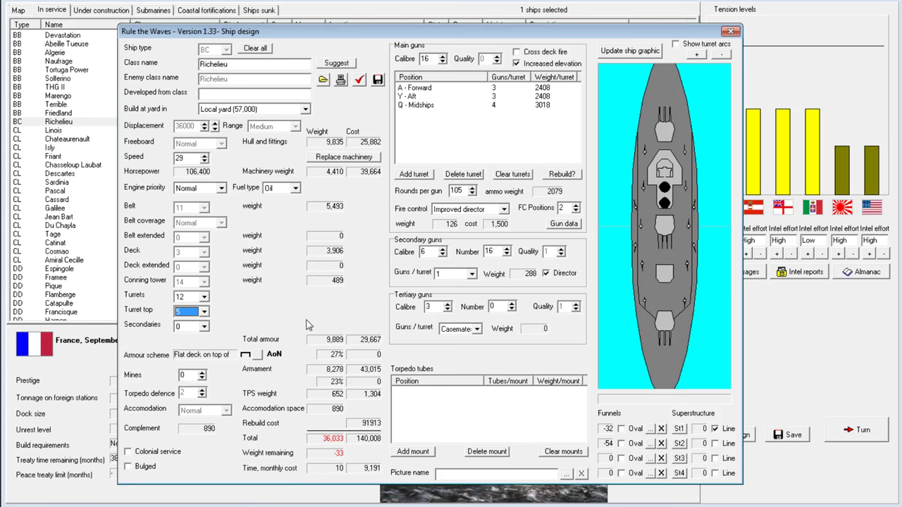
left_click(204, 315)
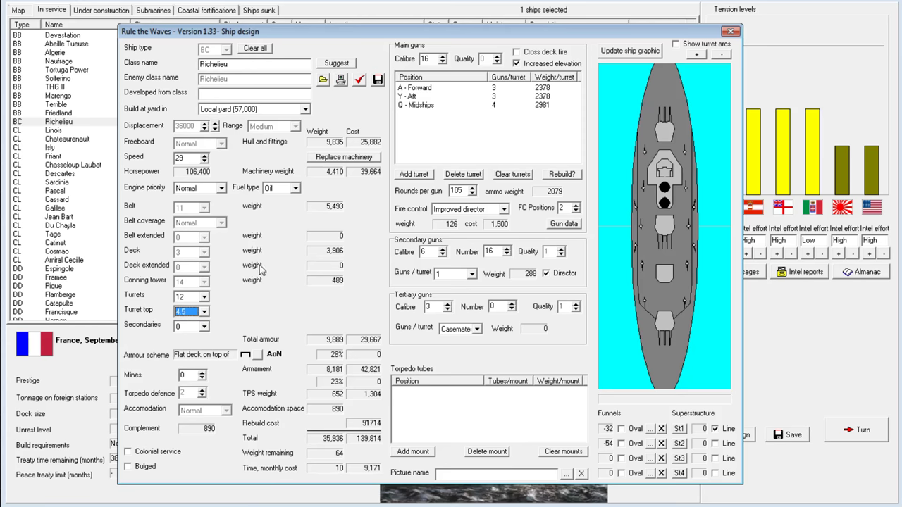
mouse_move(199, 321)
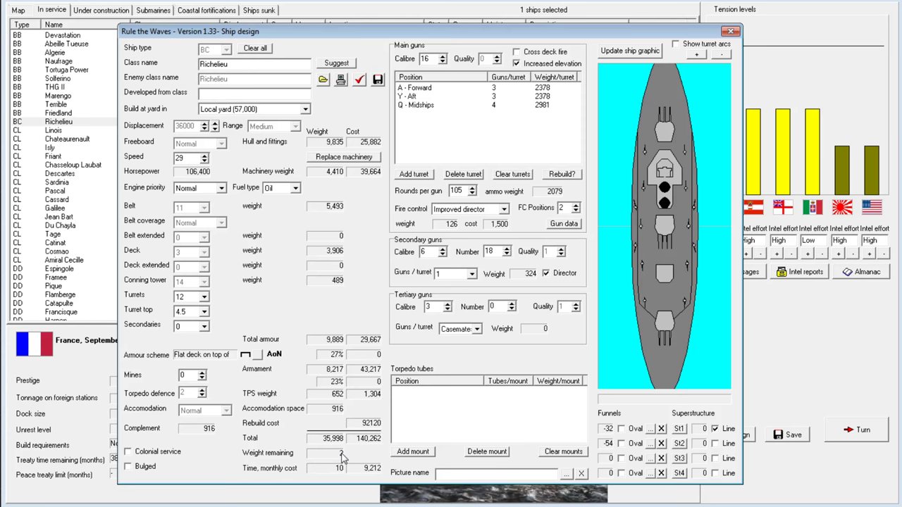
mouse_move(342, 457)
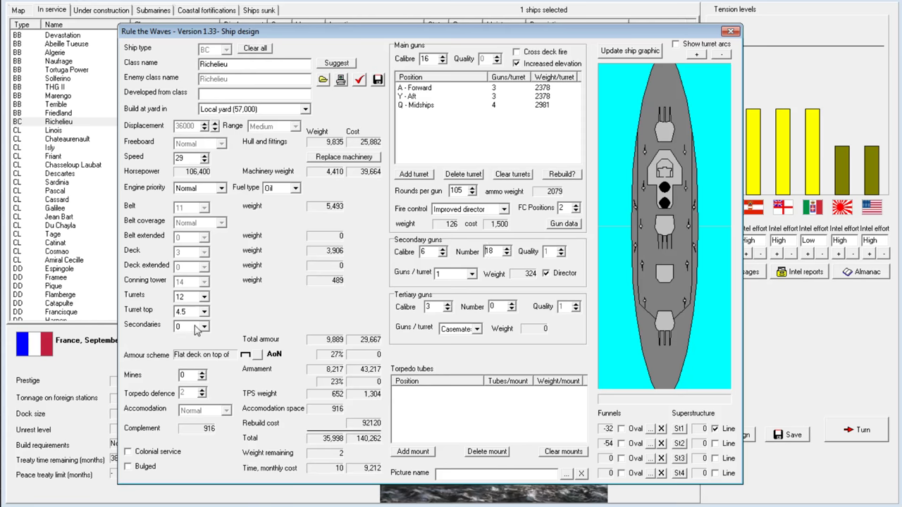
mouse_move(453, 261)
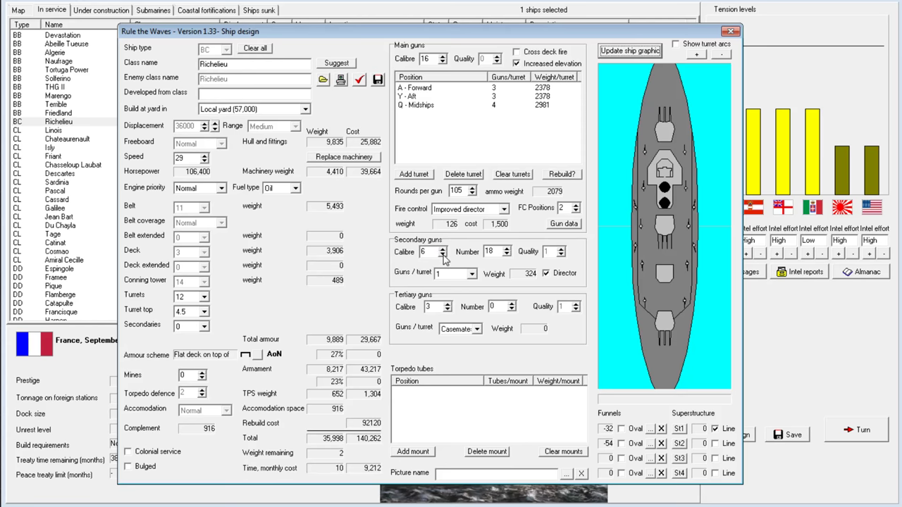
Give secondaries armour 2, cut to ten guns, restore turret tops to 5, and save as Richelieu (R 1925).
left_click(442, 254)
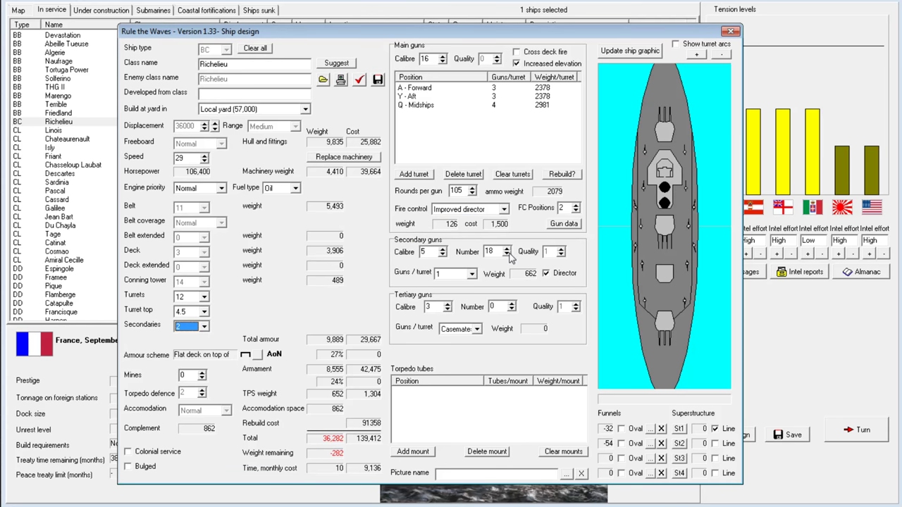
left_click(503, 254)
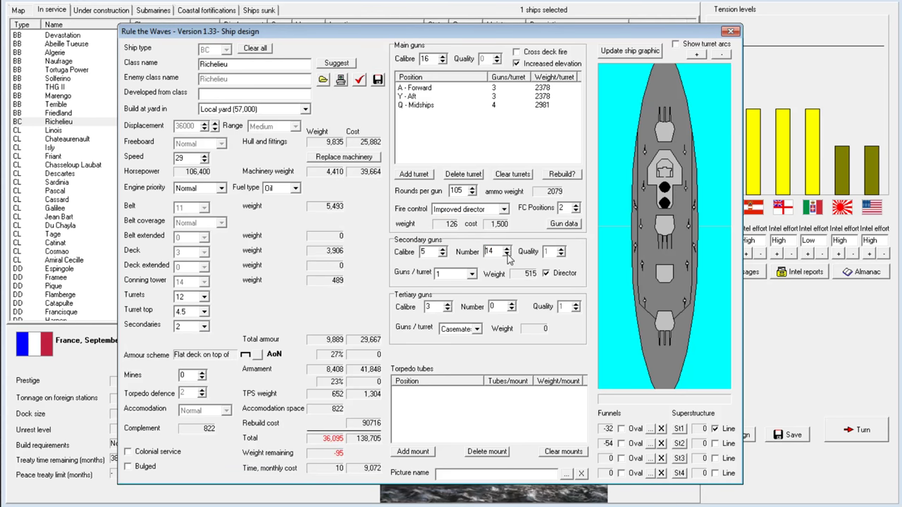
left_click(509, 255)
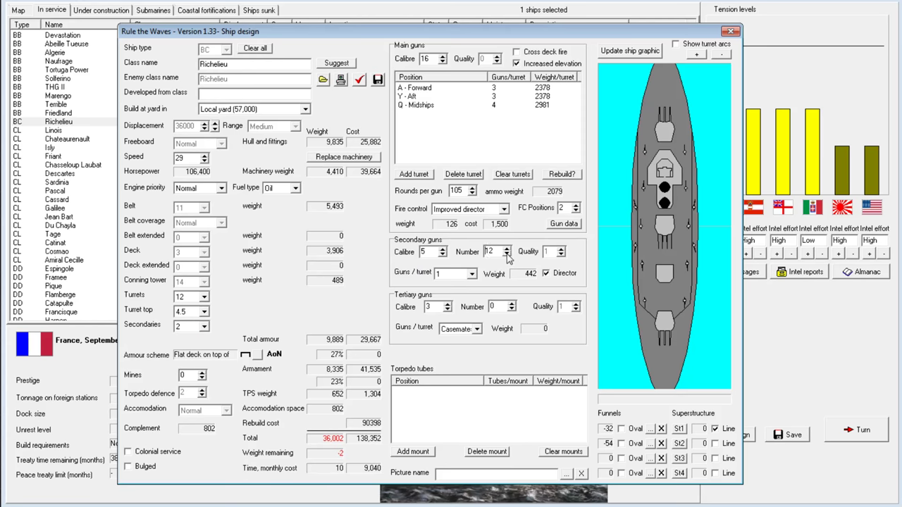
left_click(509, 254)
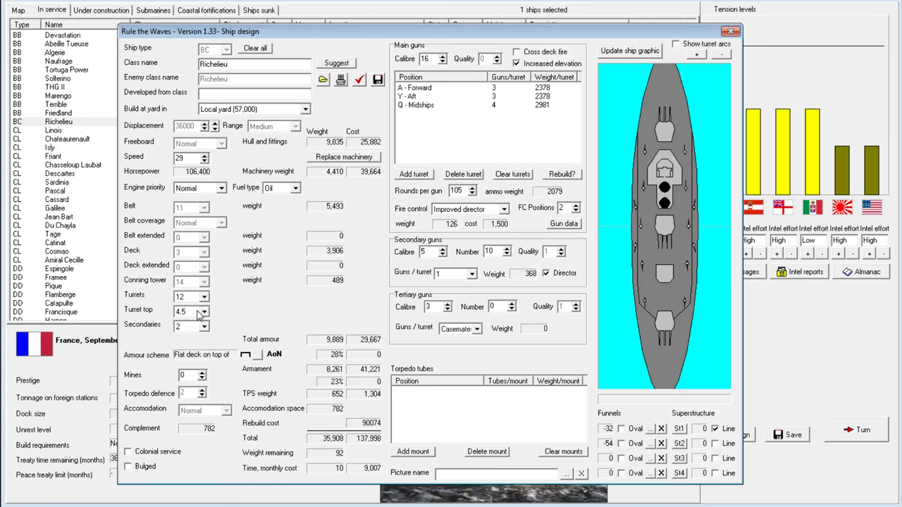
left_click(201, 308)
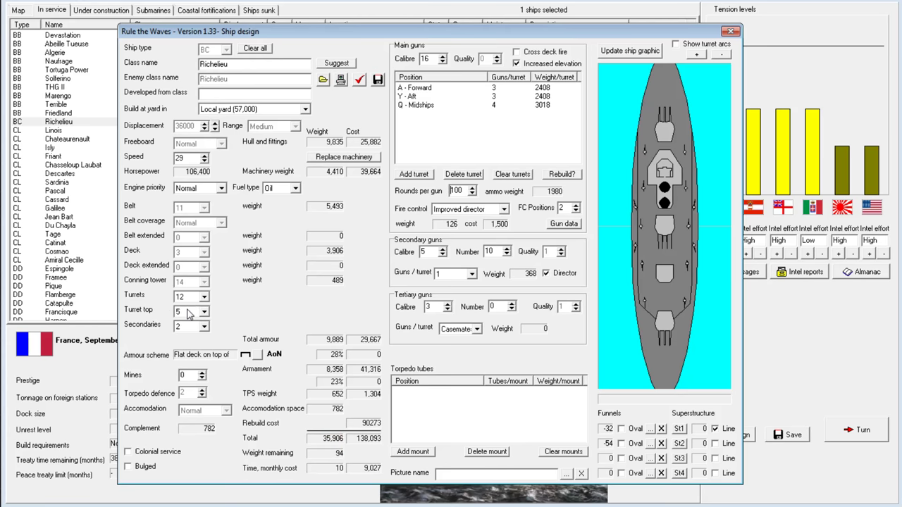
left_click(204, 293)
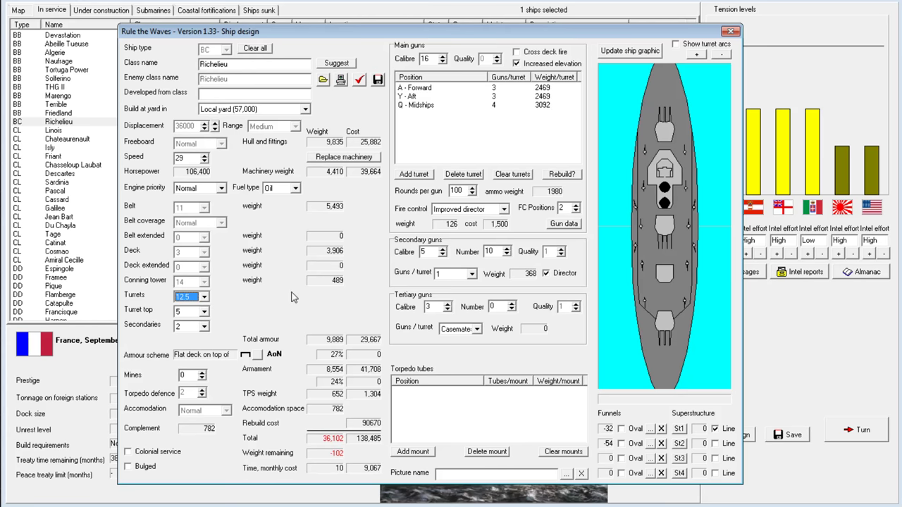
left_click(204, 295)
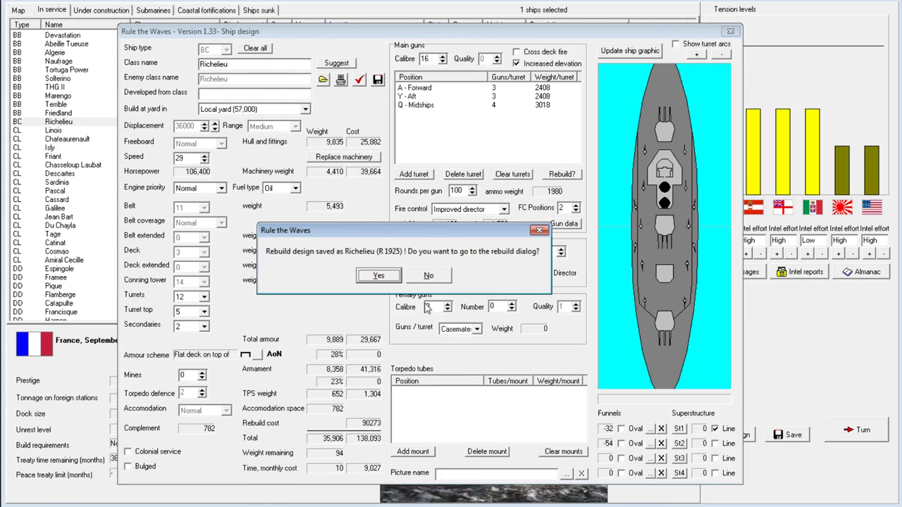
left_click(378, 274)
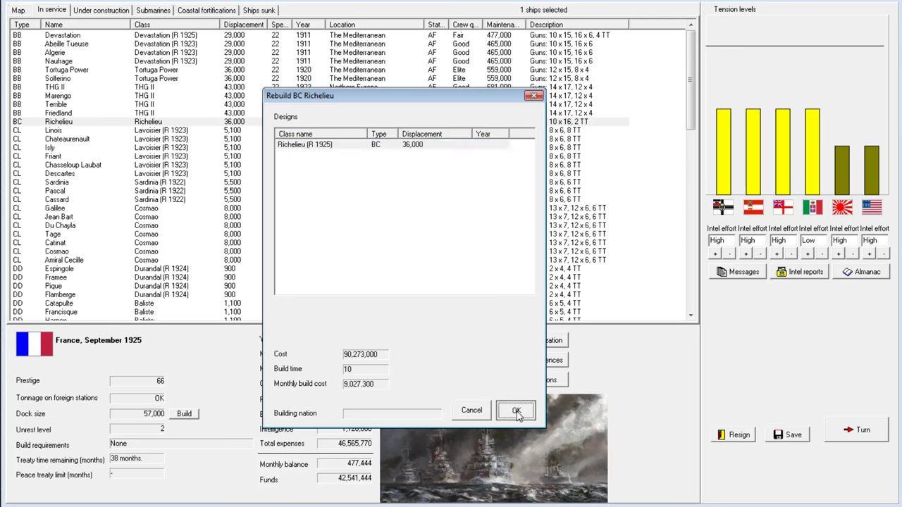
left_click(516, 411)
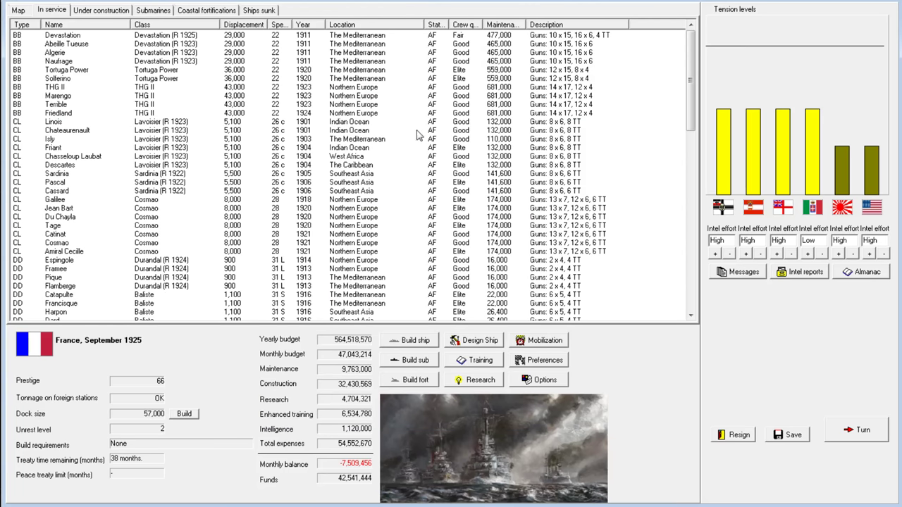
mouse_move(287, 143)
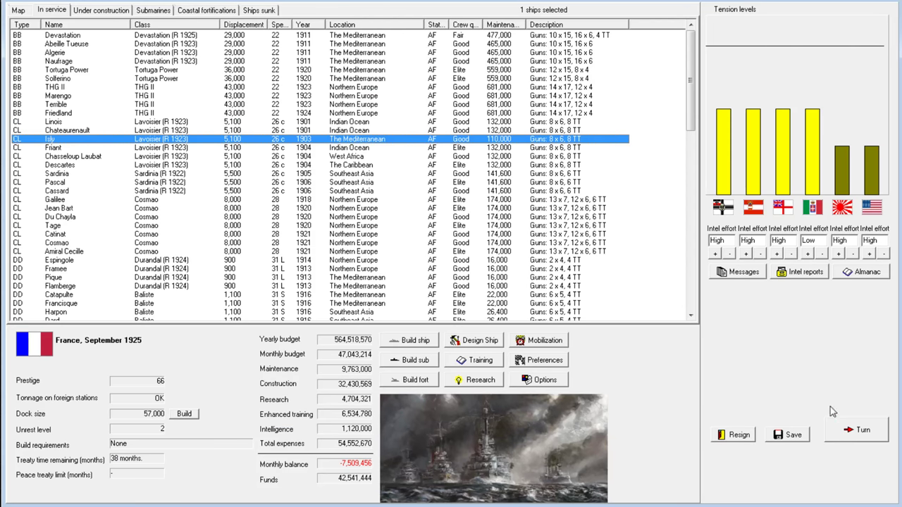
mouse_move(863, 431)
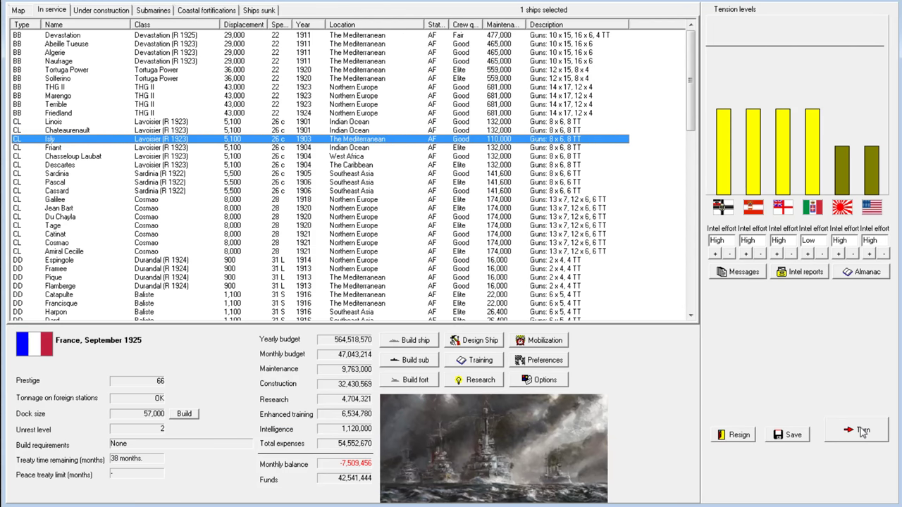
mouse_move(151, 115)
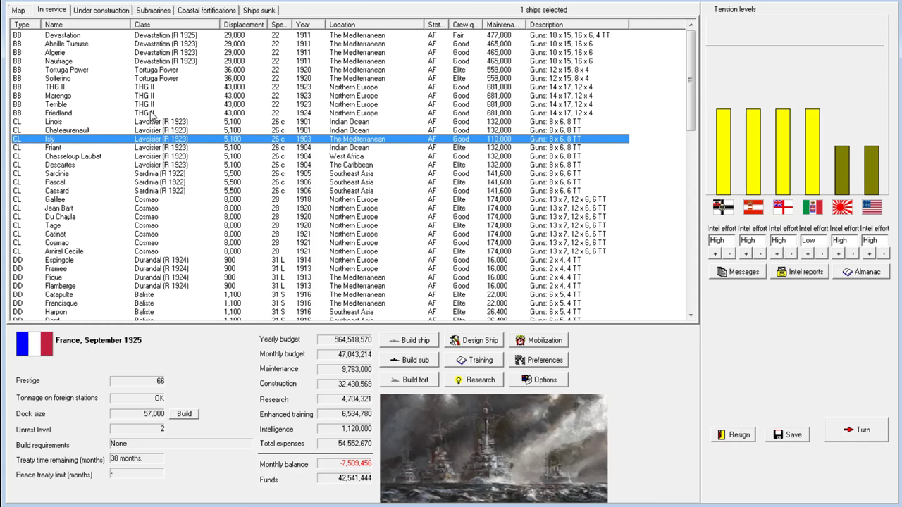
left_click(57, 112)
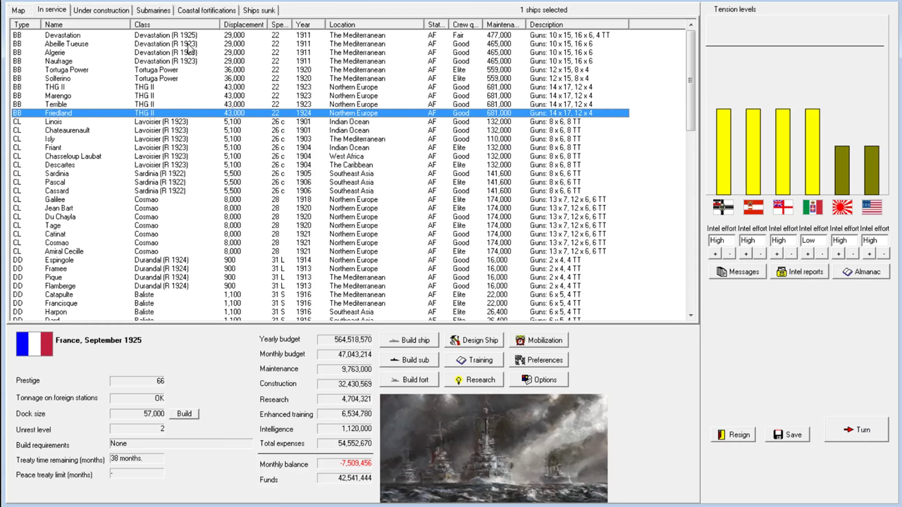
left_click(478, 341)
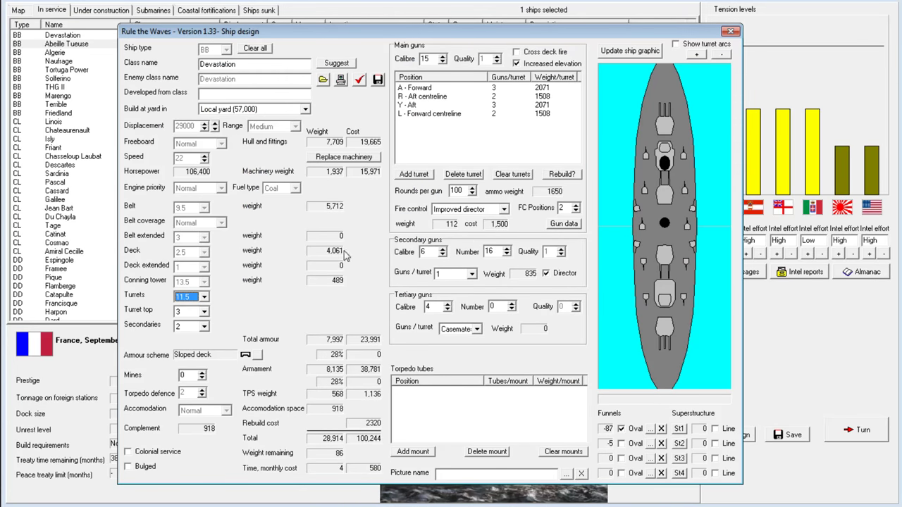
mouse_move(334, 131)
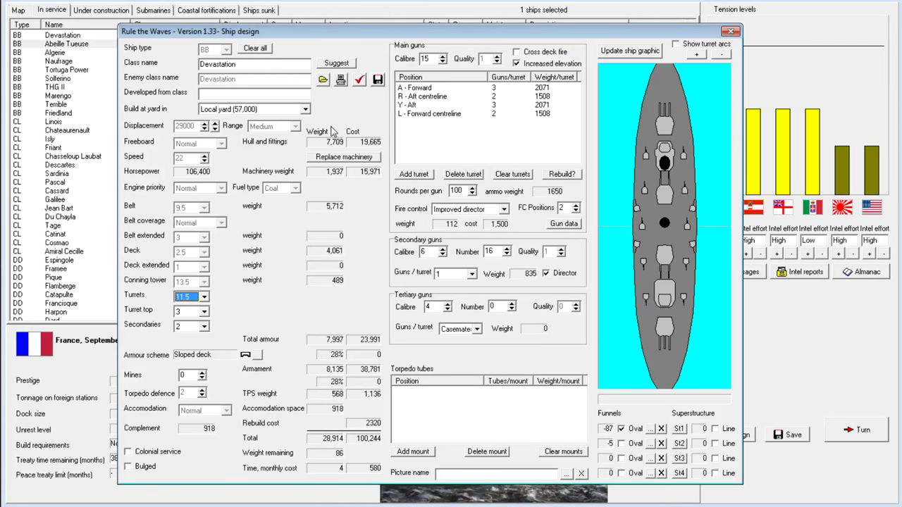
mouse_move(348, 469)
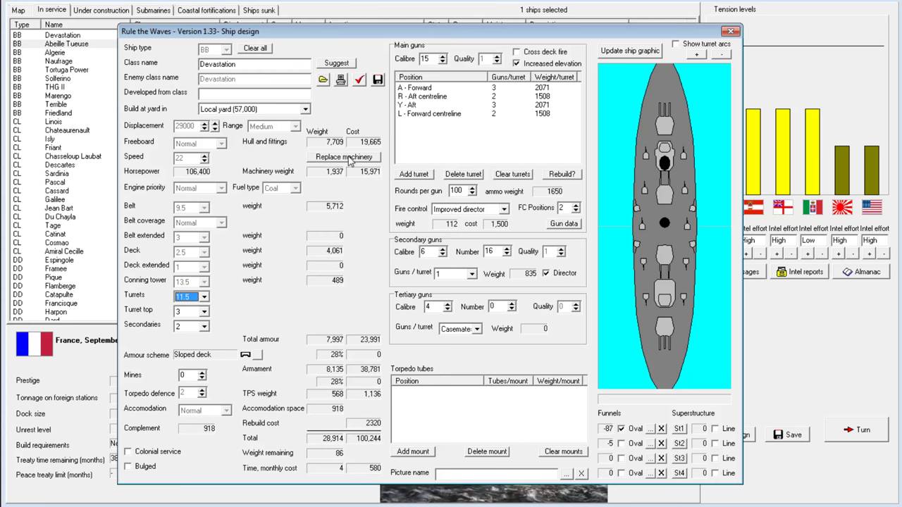
left_click(344, 157)
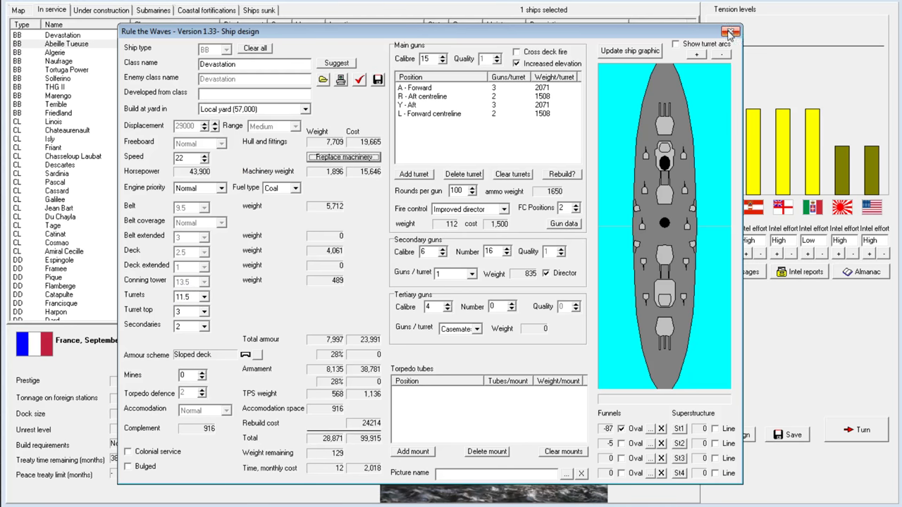
left_click(731, 32)
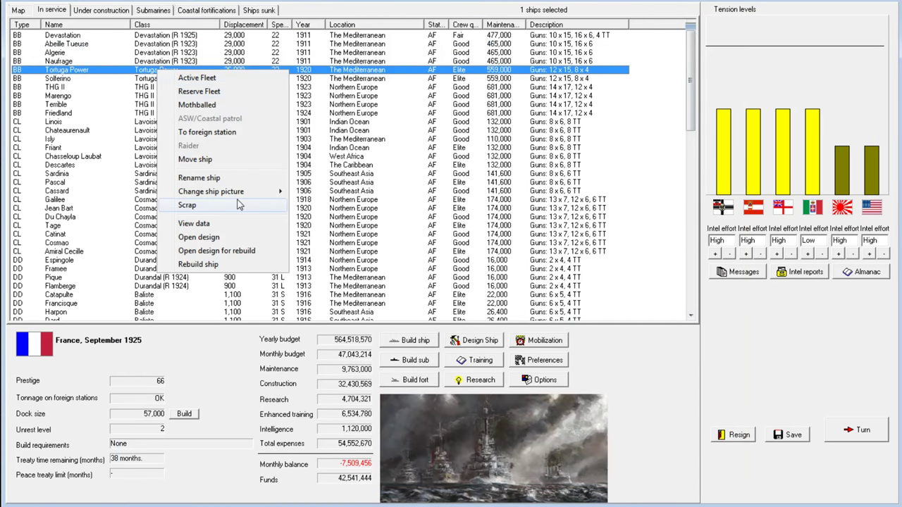
left_click(193, 223)
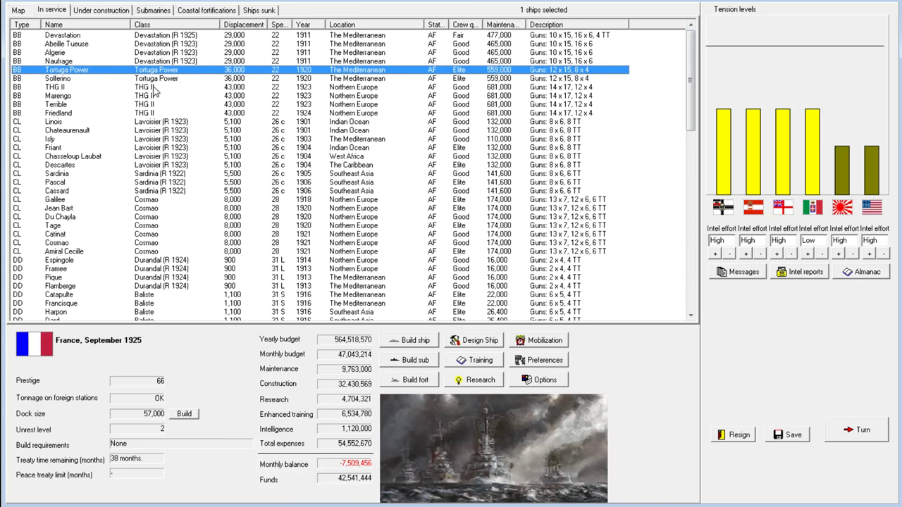
left_click(478, 340)
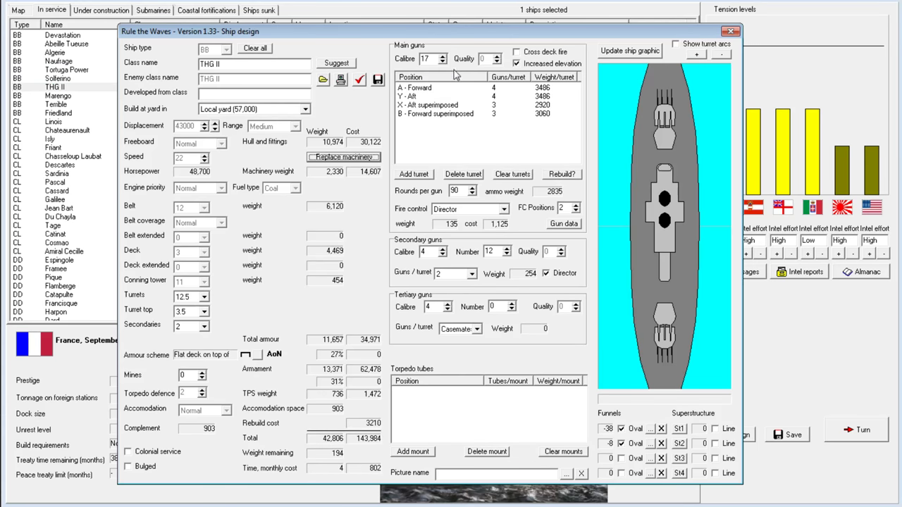
mouse_move(484, 261)
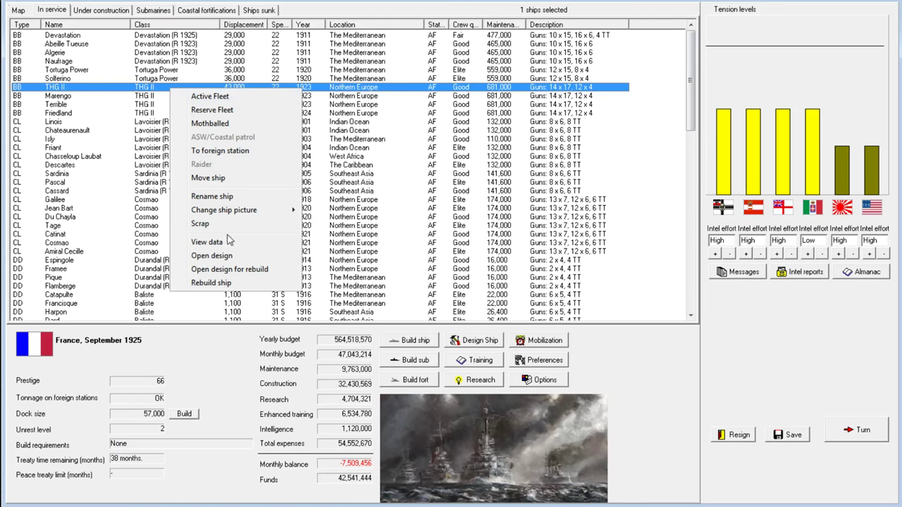
View the THG II class design and cancel the Add mount dialog.
left_click(212, 255)
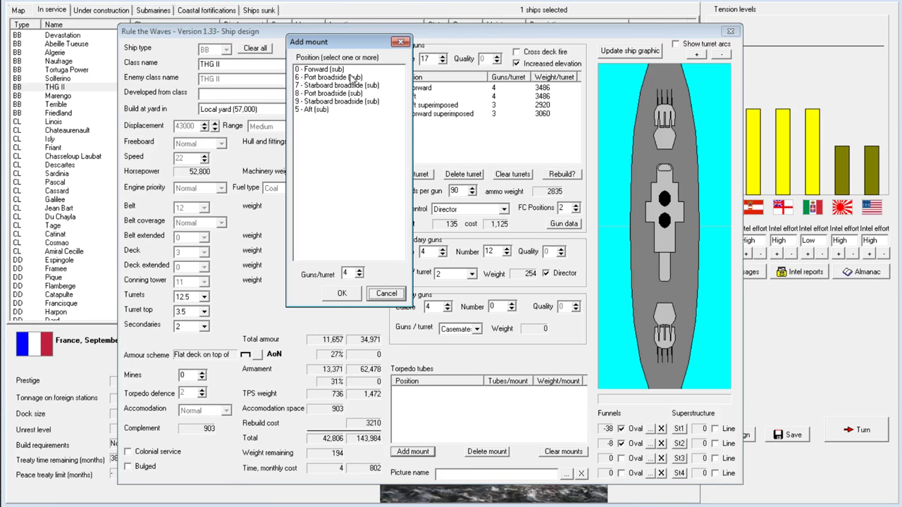
left_click(386, 293)
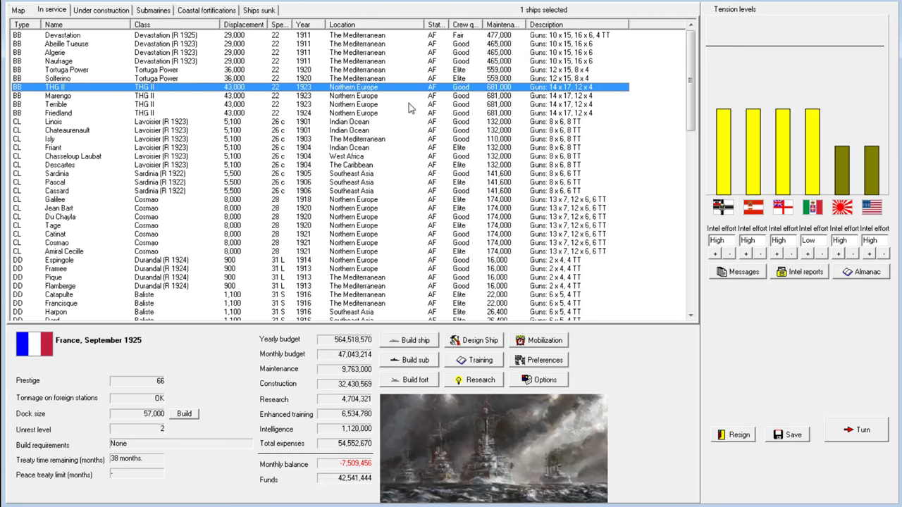
mouse_move(403, 125)
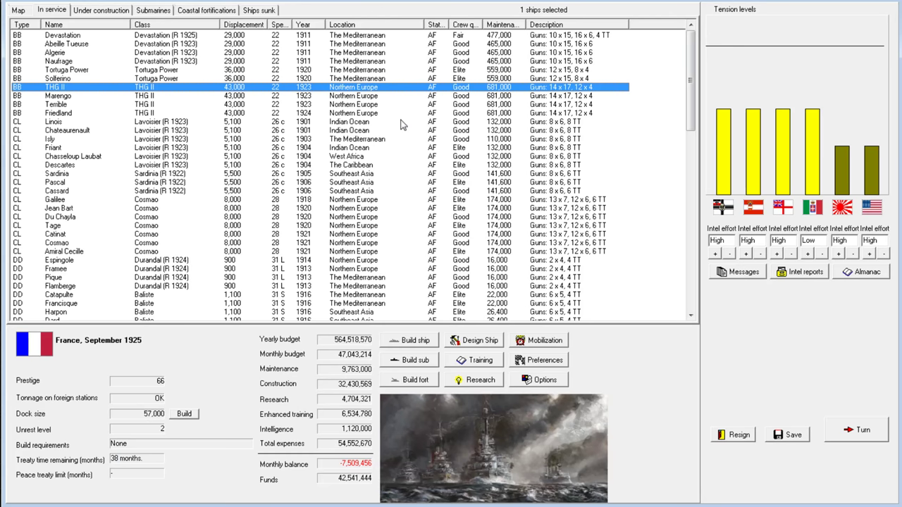
mouse_move(800, 185)
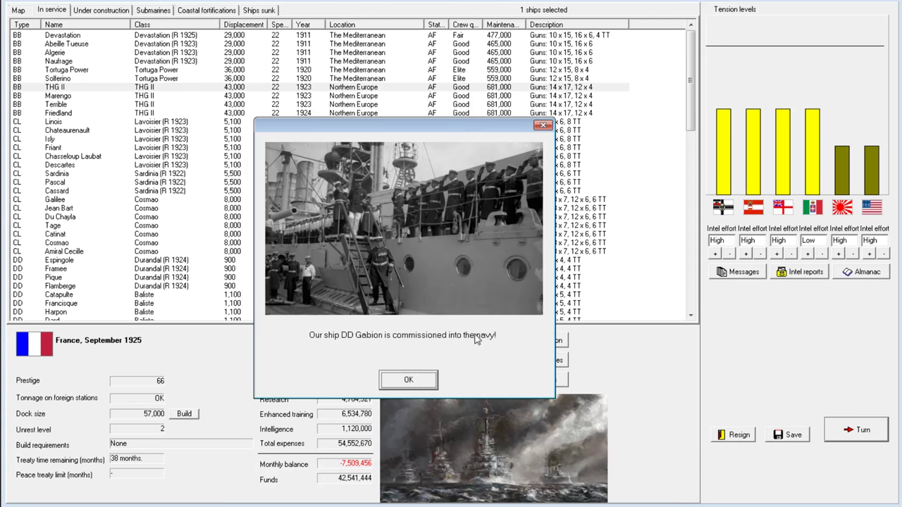
Acknowledge Gabion and Massue commissioning and buy US above-water torpedo tube rights.
left_click(408, 380)
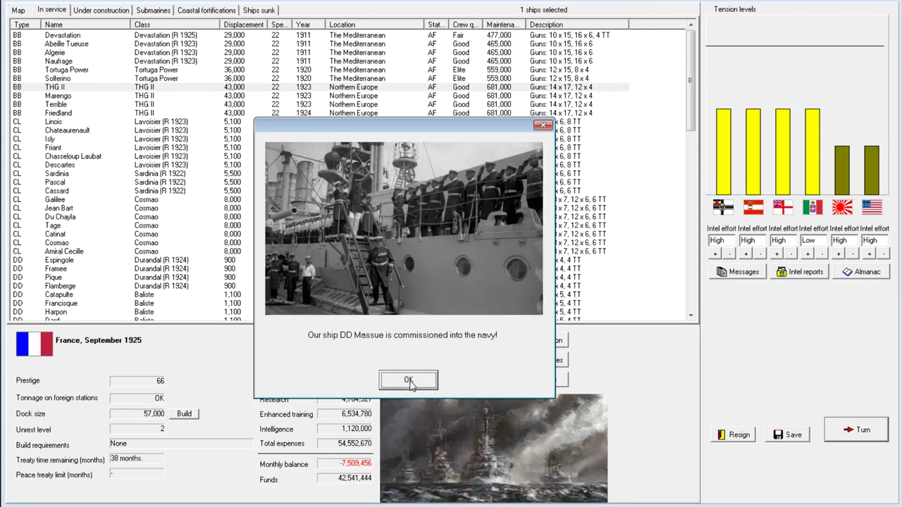
left_click(408, 381)
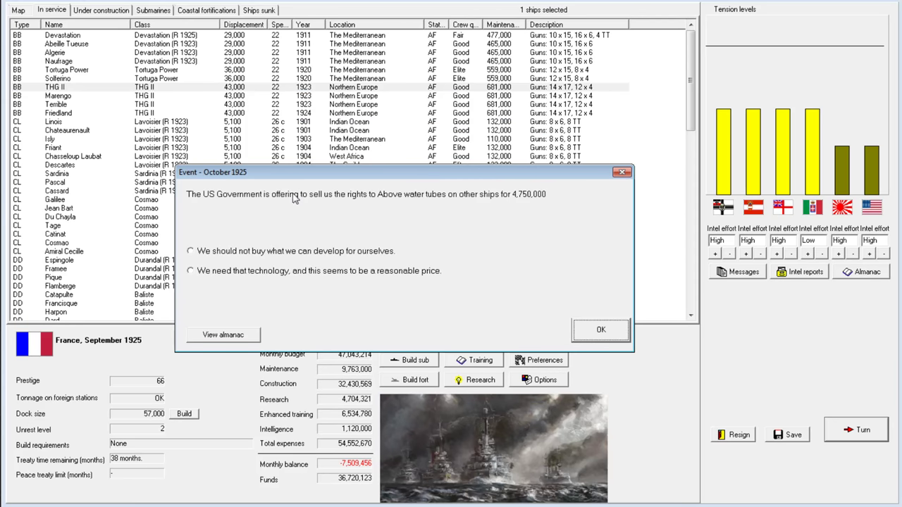
mouse_move(511, 206)
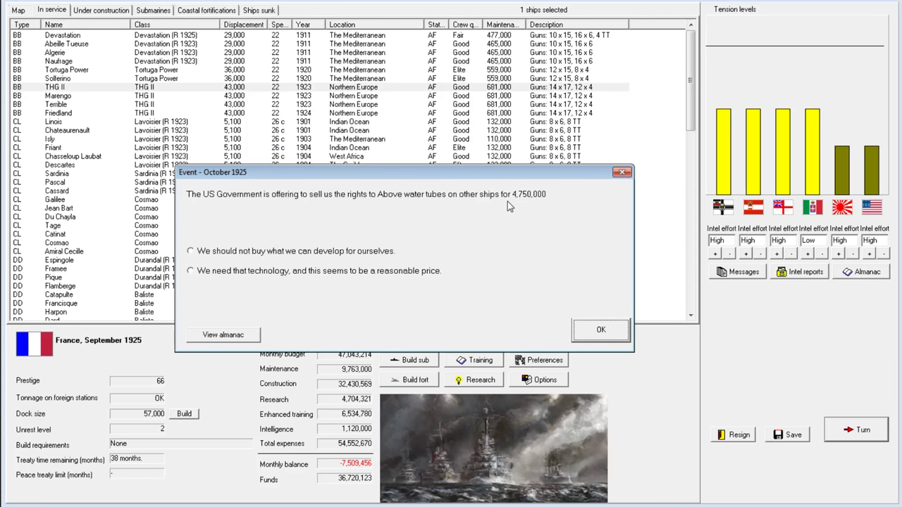
mouse_move(490, 199)
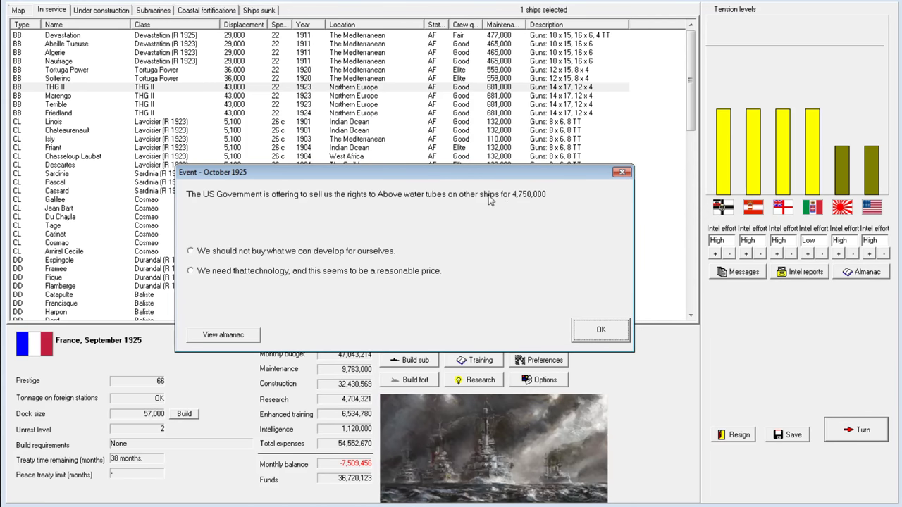
mouse_move(261, 278)
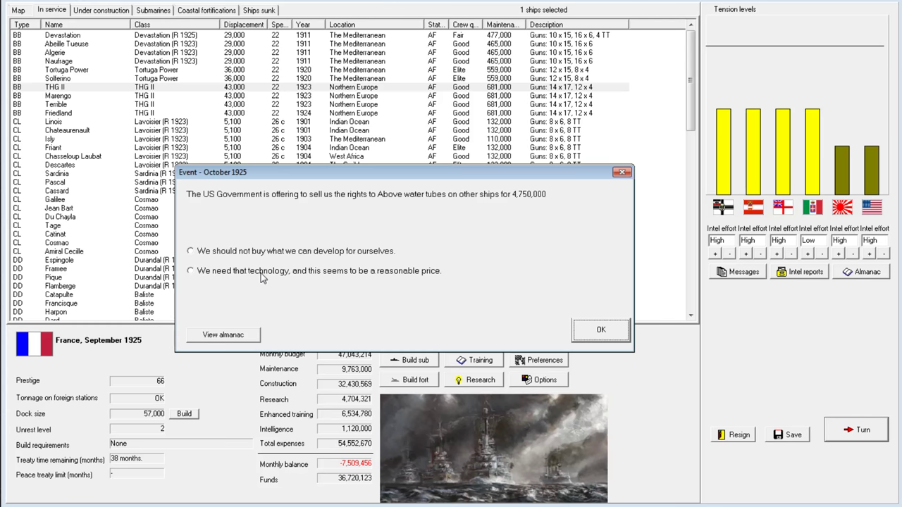
left_click(190, 270)
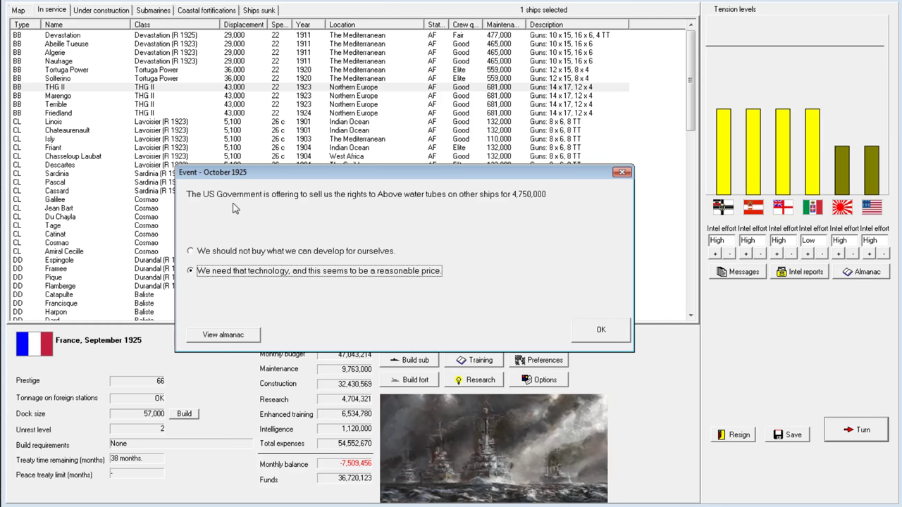
mouse_move(248, 154)
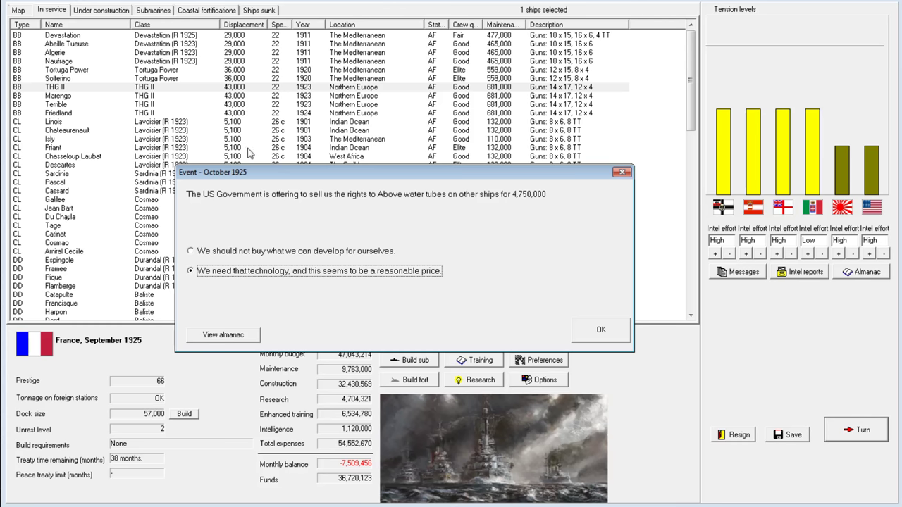
left_click(601, 330)
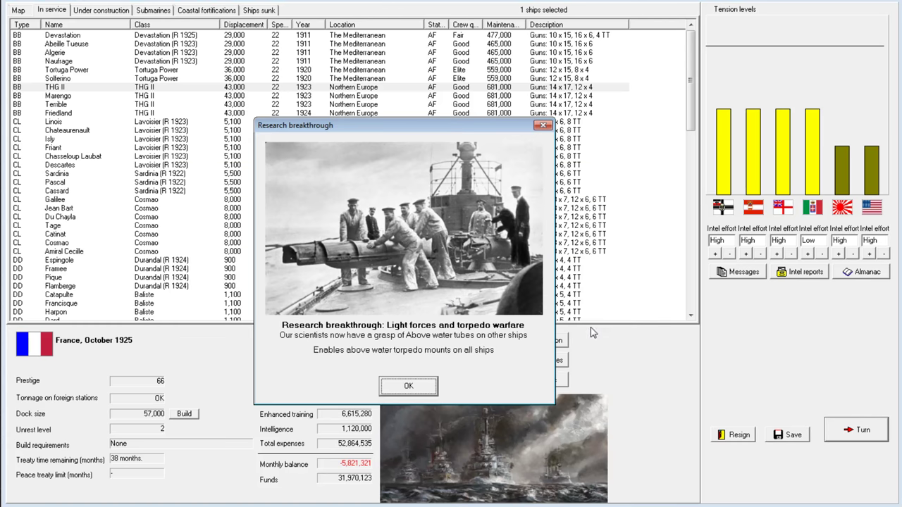
mouse_move(383, 365)
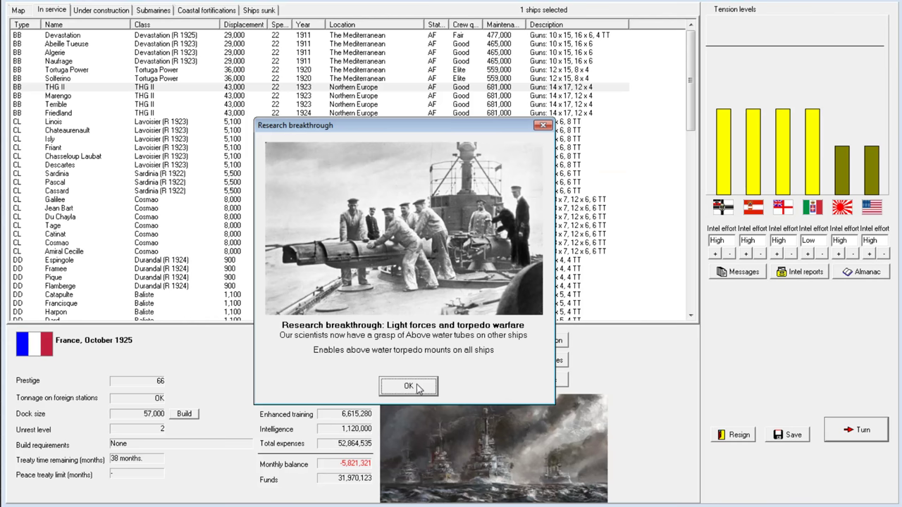
Dismiss the breakthrough, Yatagan commissioning and turn messages to reach November 1925.
left_click(408, 386)
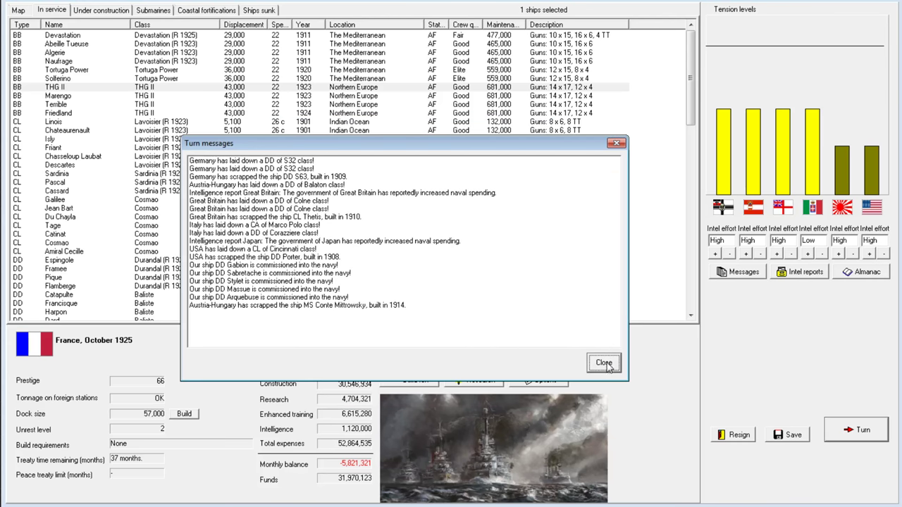
left_click(603, 362)
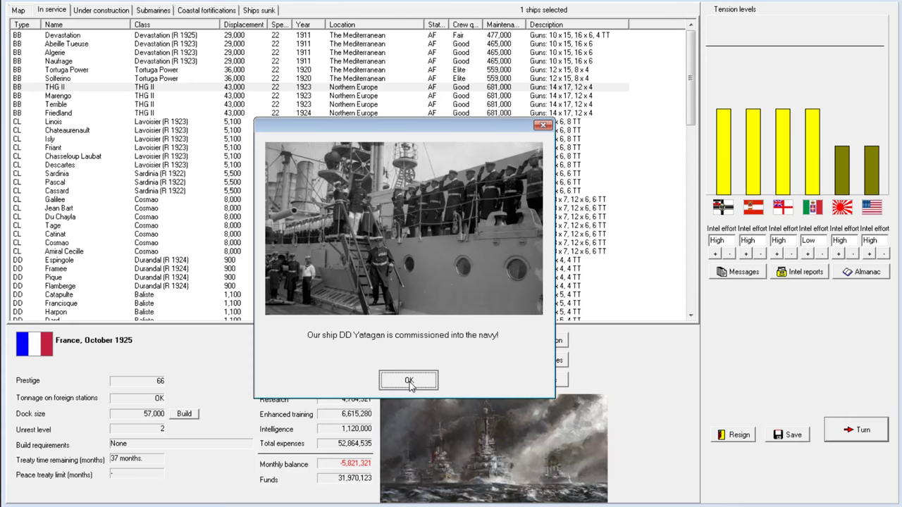
left_click(409, 380)
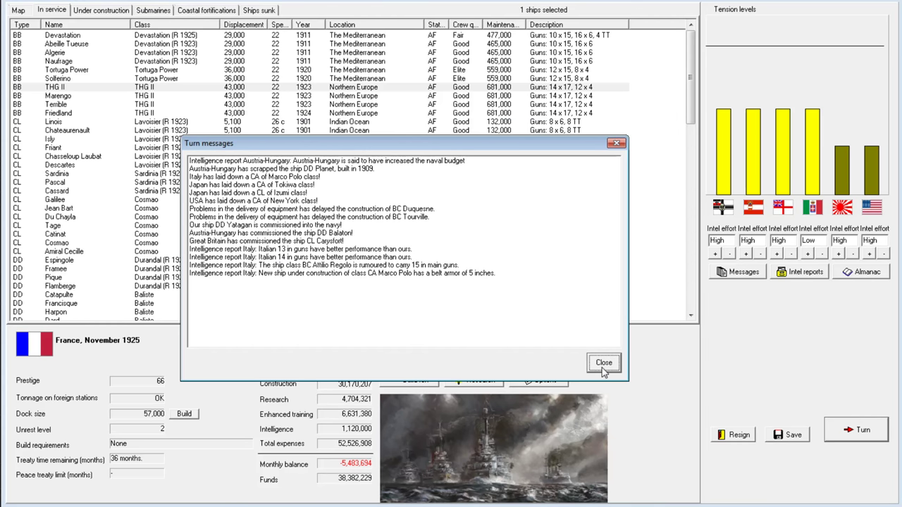
left_click(603, 363)
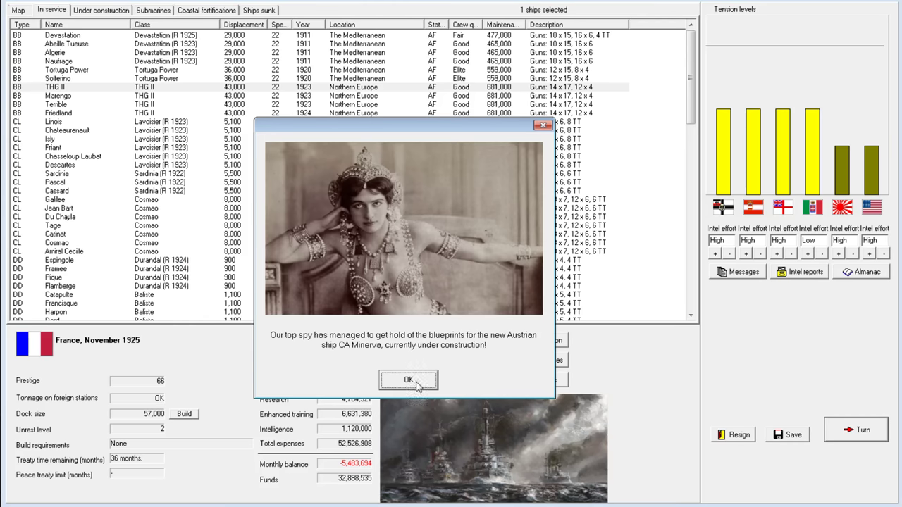
Accept the spy report to view Austrian cruiser Minerva's captured blueprints.
left_click(408, 380)
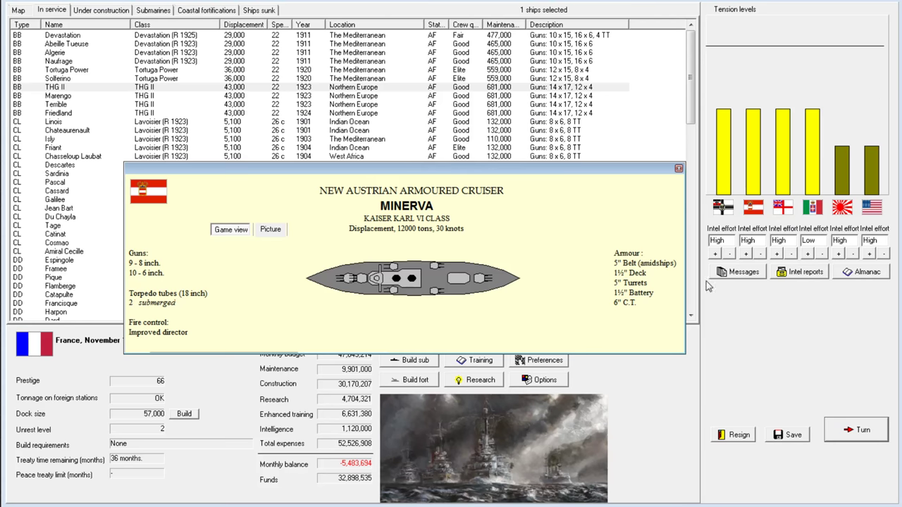
mouse_move(366, 275)
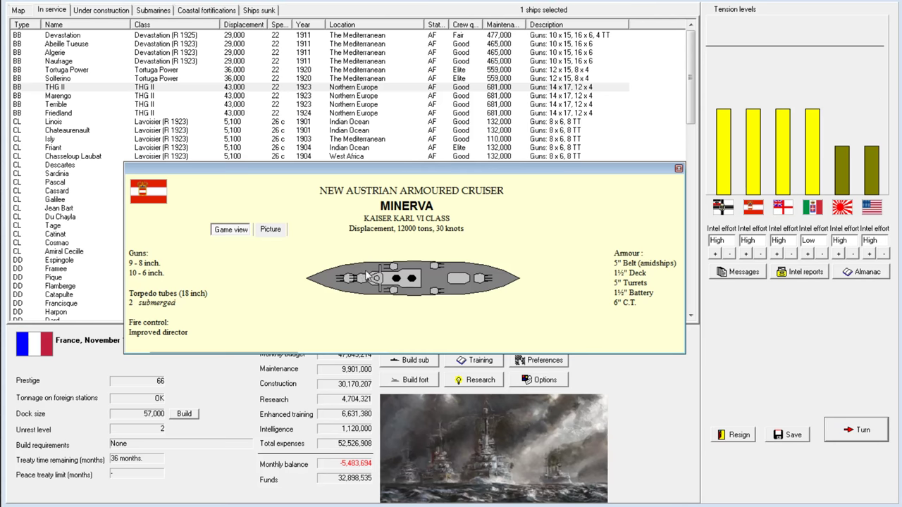
mouse_move(464, 292)
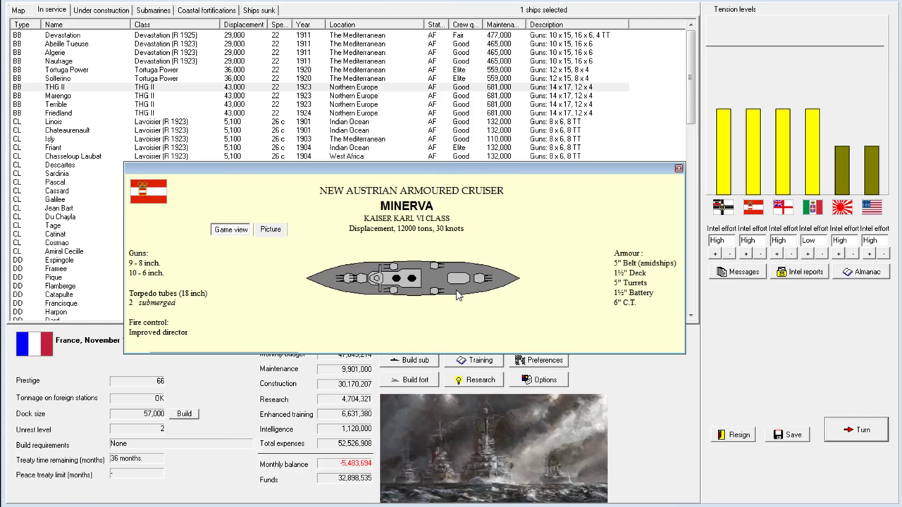
mouse_move(506, 284)
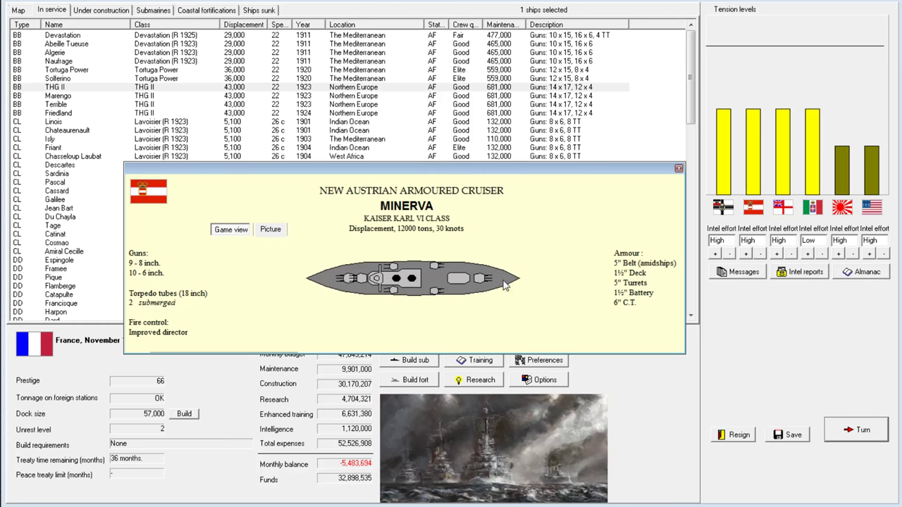
mouse_move(396, 237)
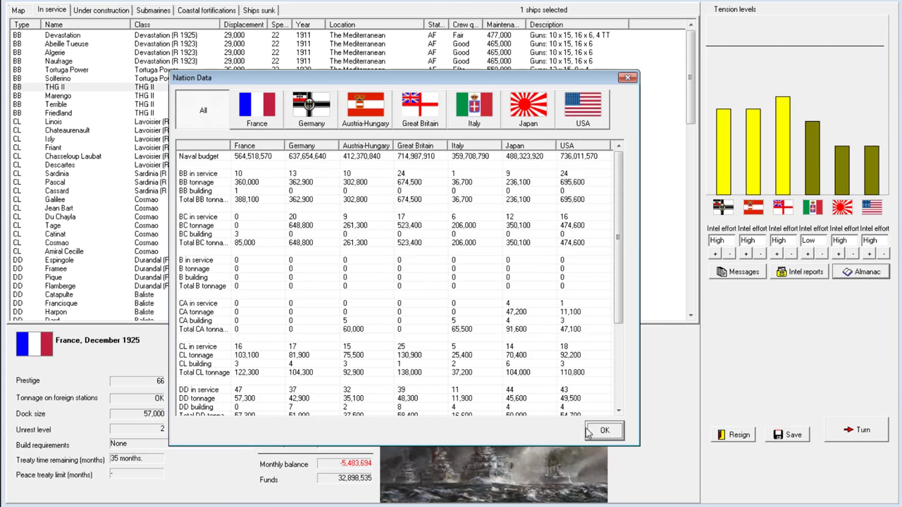
Browse Austria-Hungary and Italy nation data, then list France's seven ships under construction.
left_click(365, 106)
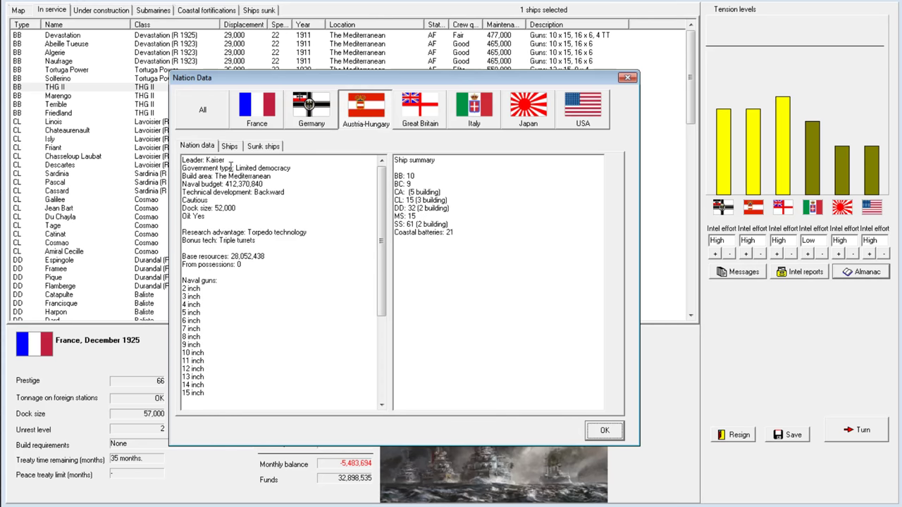
left_click(473, 109)
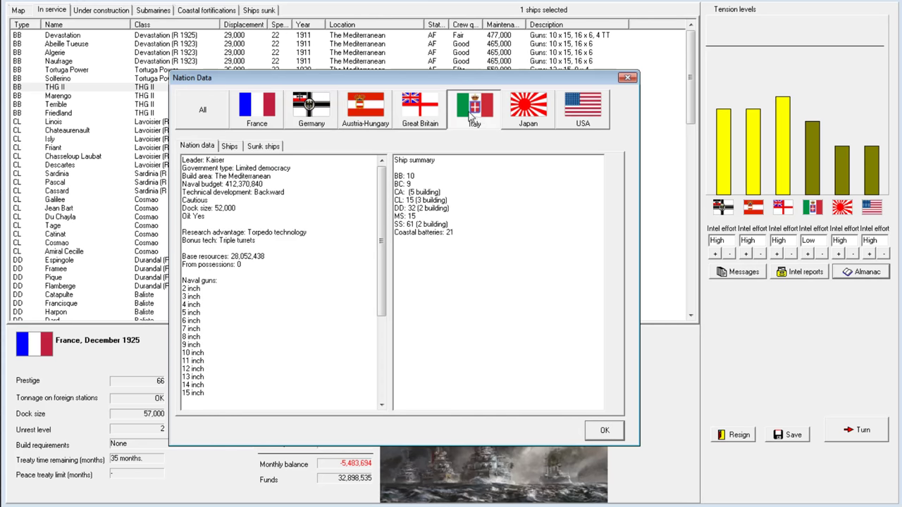
left_click(604, 430)
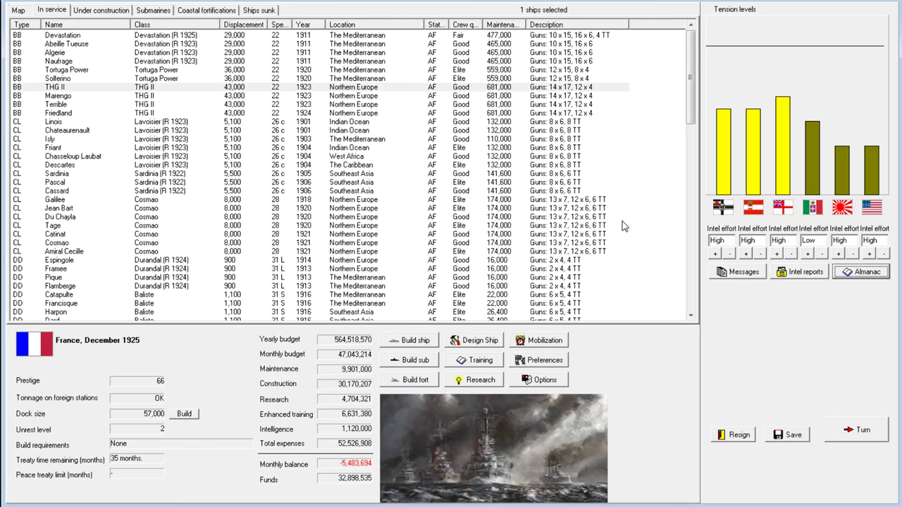
mouse_move(675, 371)
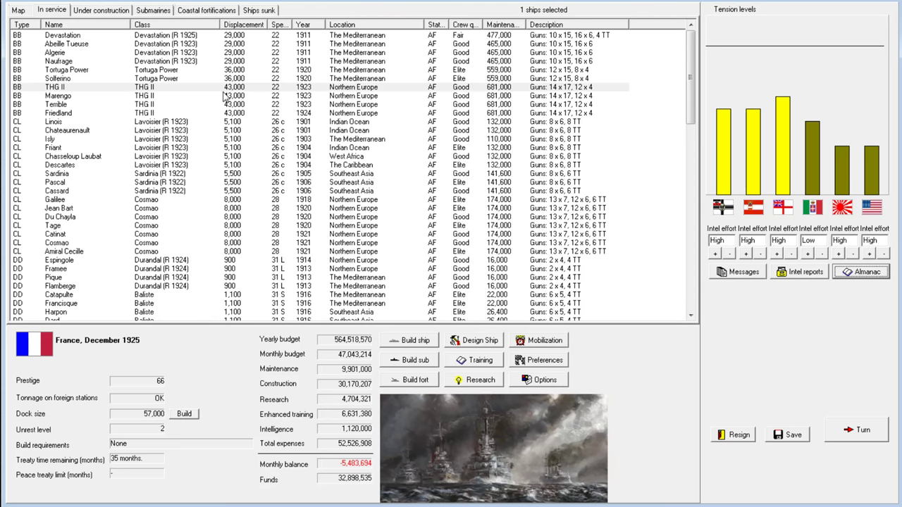
left_click(101, 10)
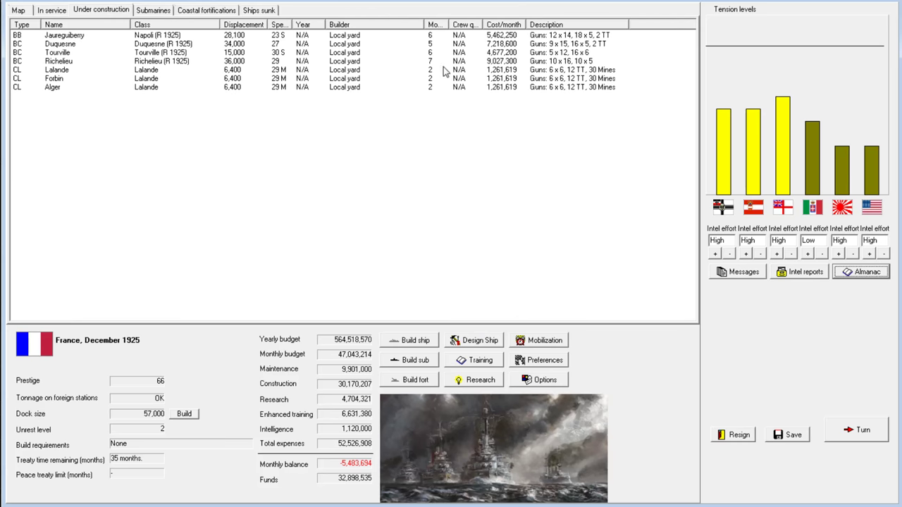
Advance past the end of 1925 by choosing Play on! to reach January 1926.
left_click(19, 10)
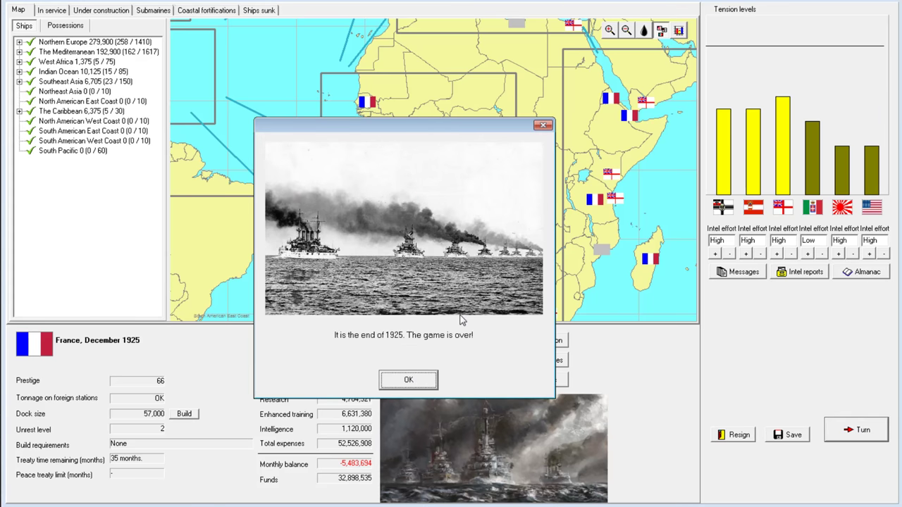
mouse_move(386, 391)
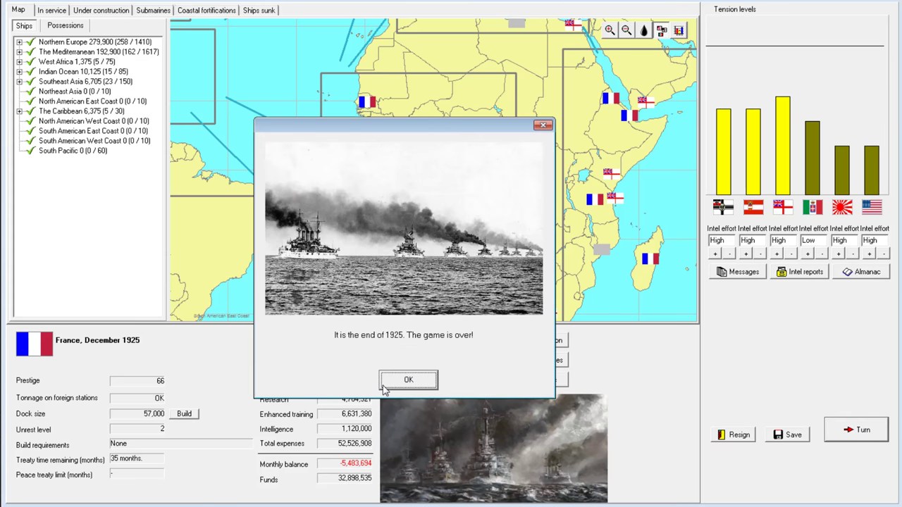
left_click(408, 380)
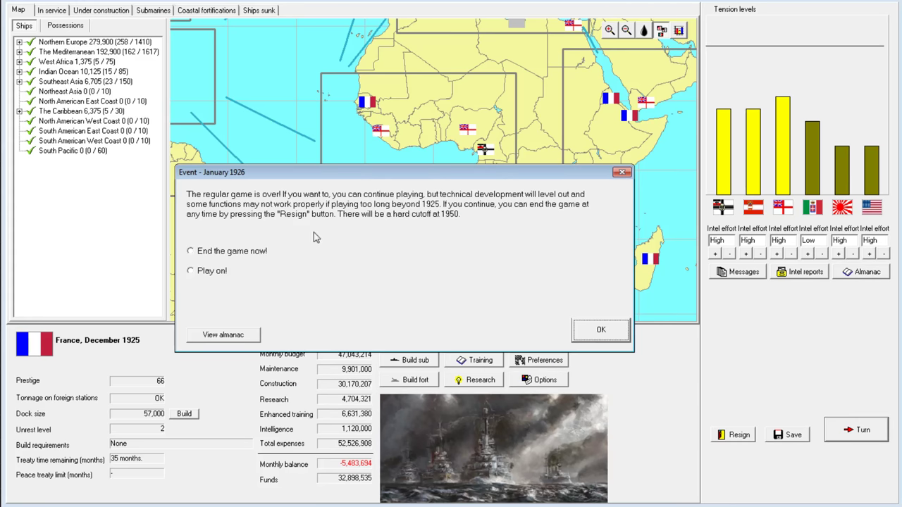
left_click(189, 270)
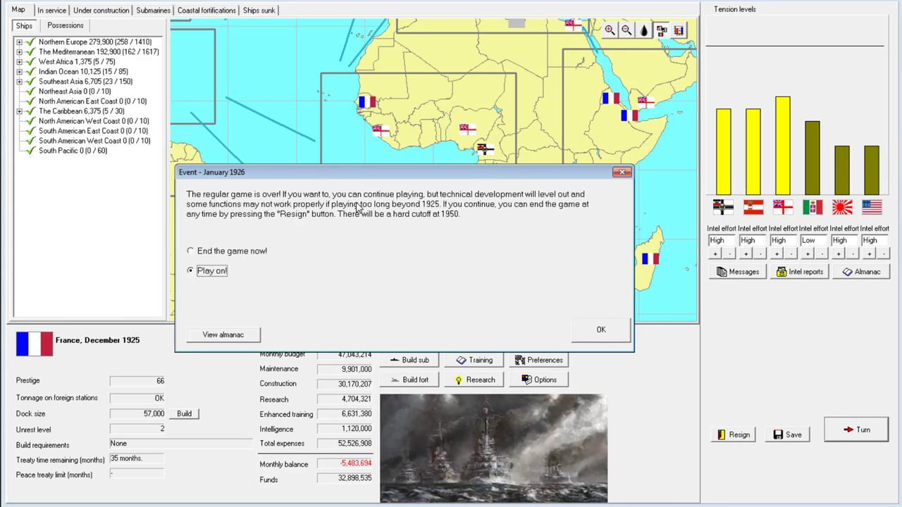
mouse_move(440, 227)
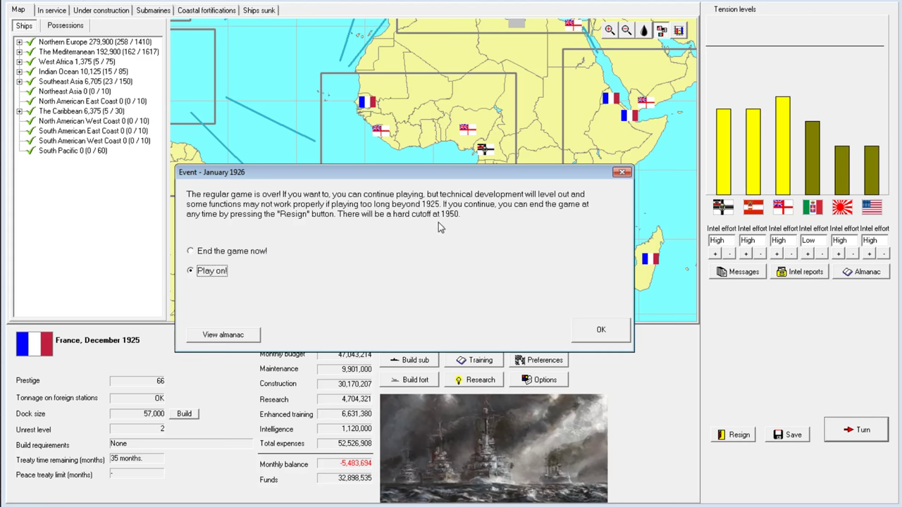
mouse_move(397, 337)
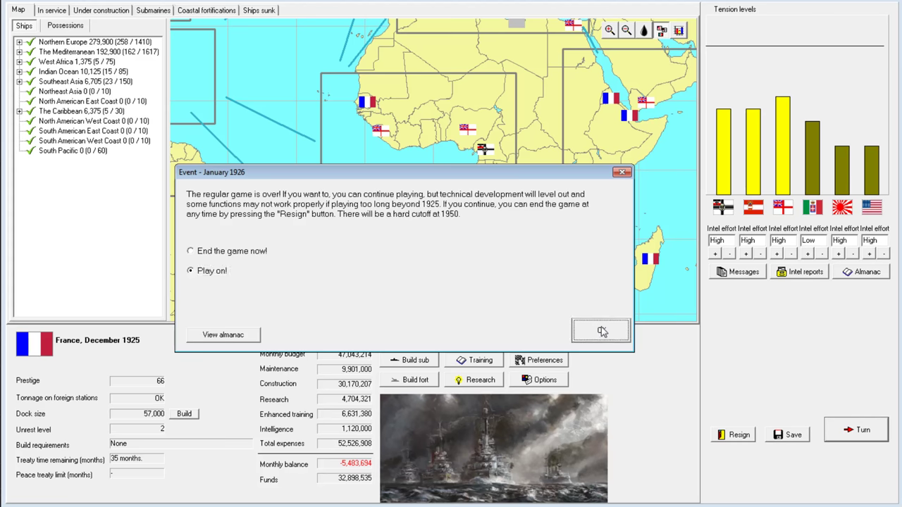
left_click(600, 331)
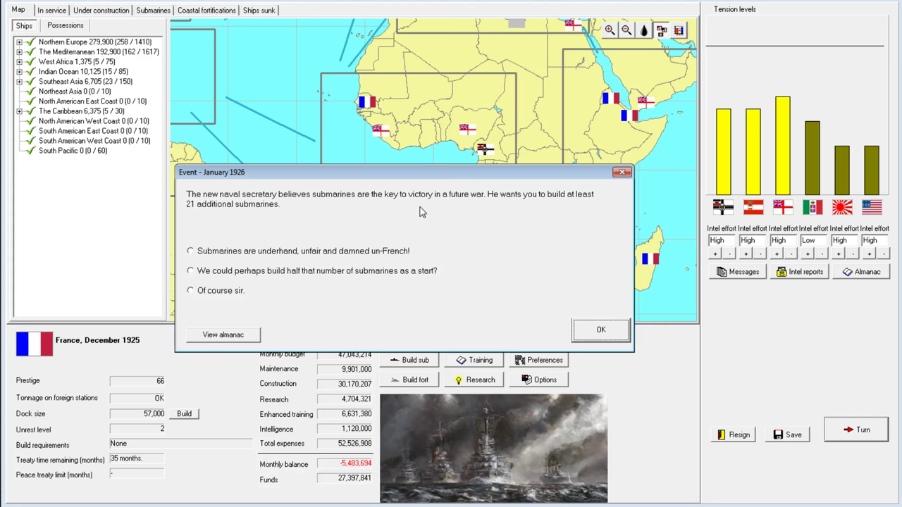
mouse_move(470, 238)
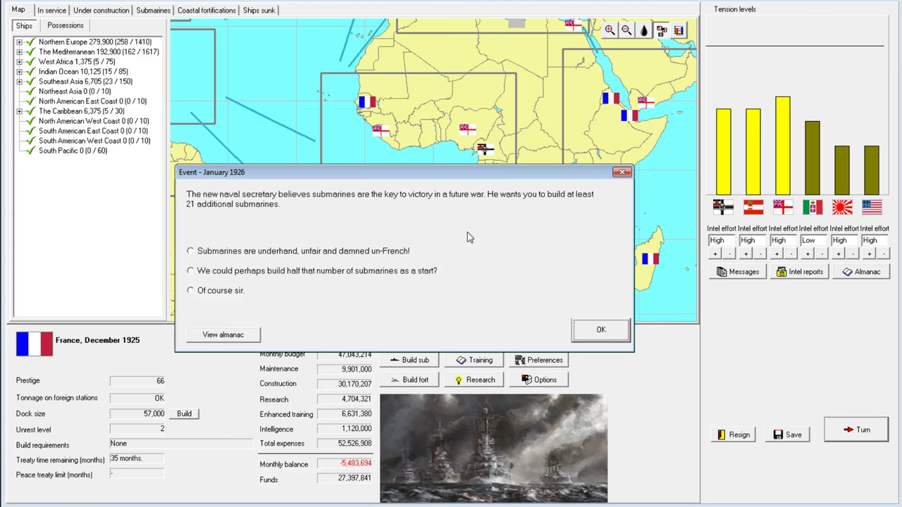
mouse_move(481, 220)
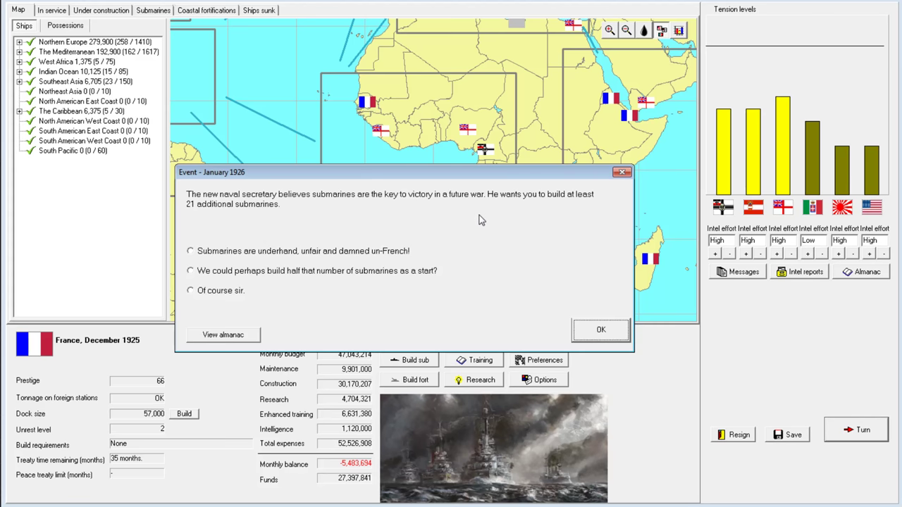
mouse_move(417, 199)
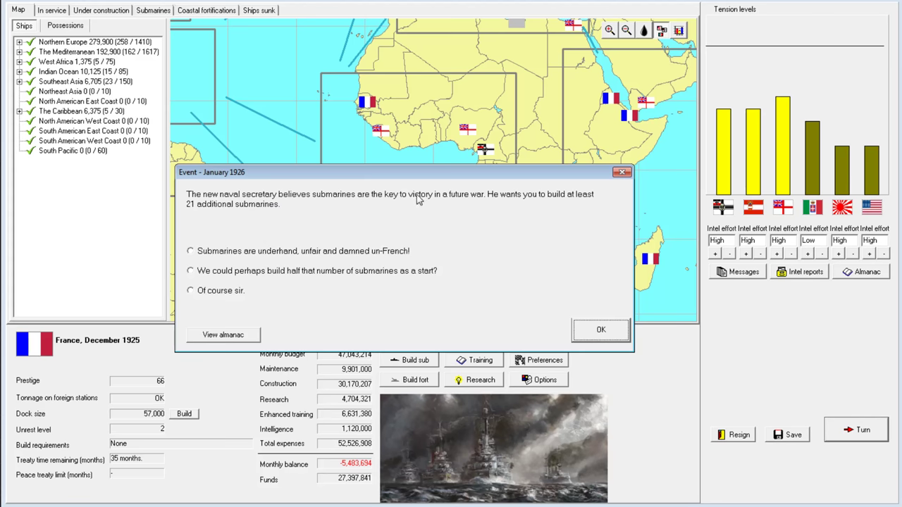
mouse_move(254, 221)
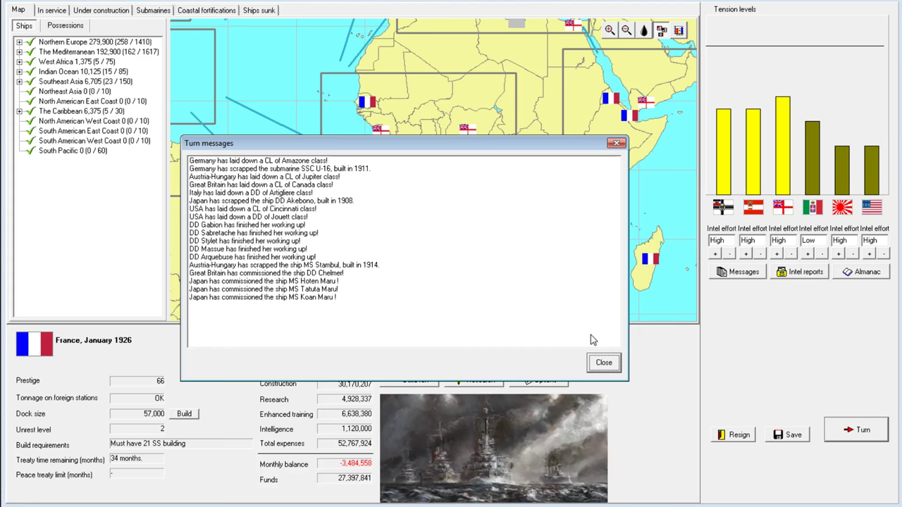
Dismiss the turn messages and view France's submarine list, selecting Brumaire.
left_click(603, 362)
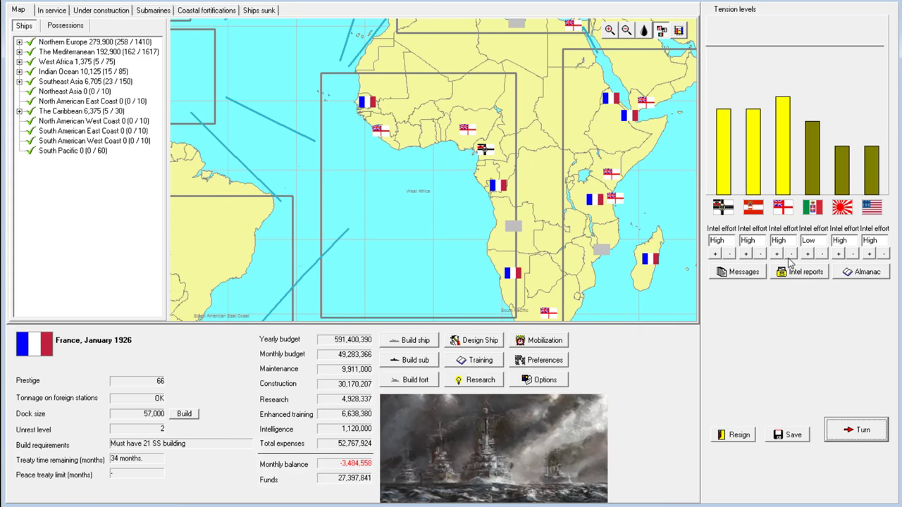
left_click(153, 10)
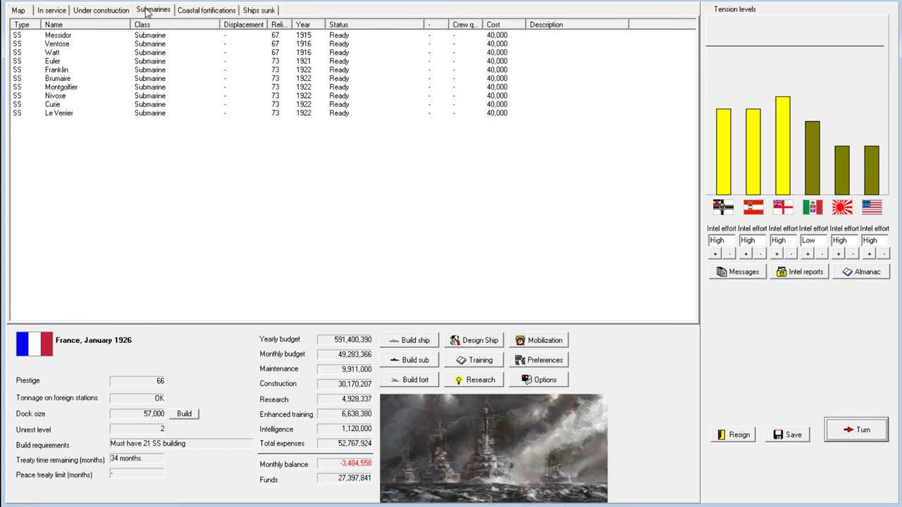
left_click(58, 35)
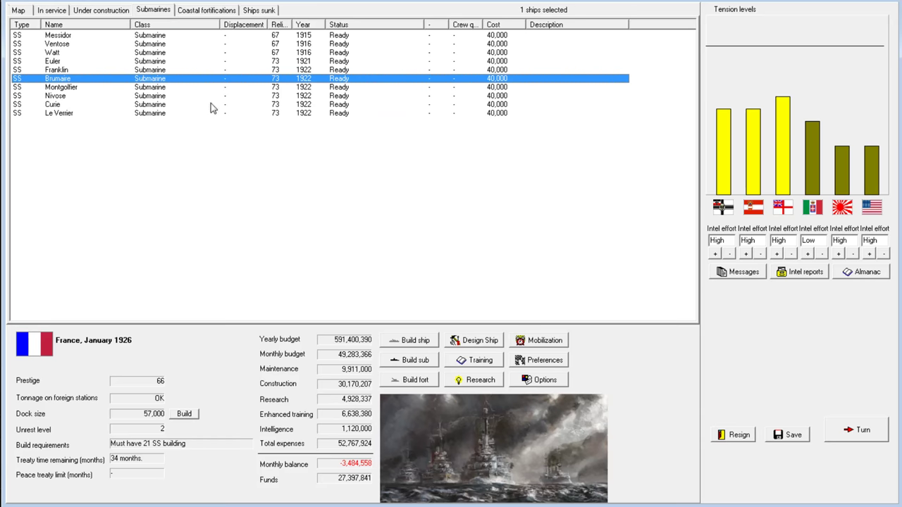
mouse_move(376, 102)
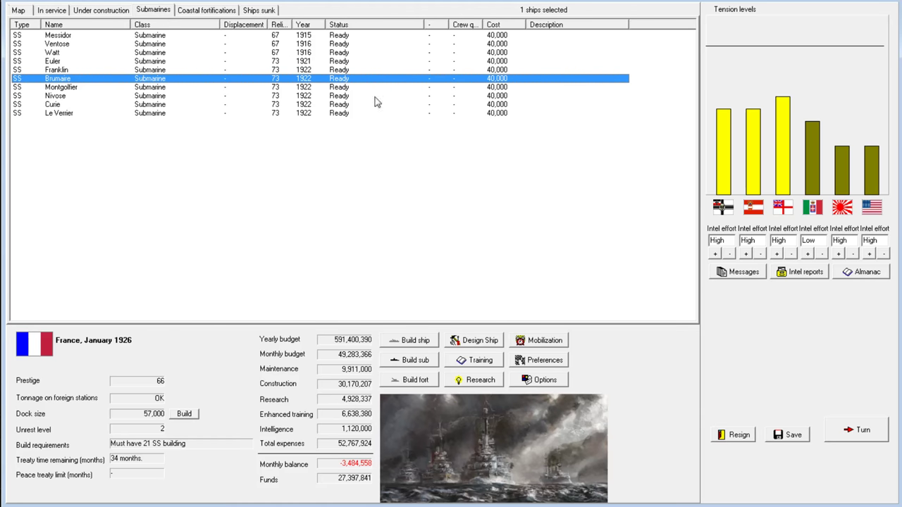
Review the Submarines area in the research priorities.
left_click(480, 380)
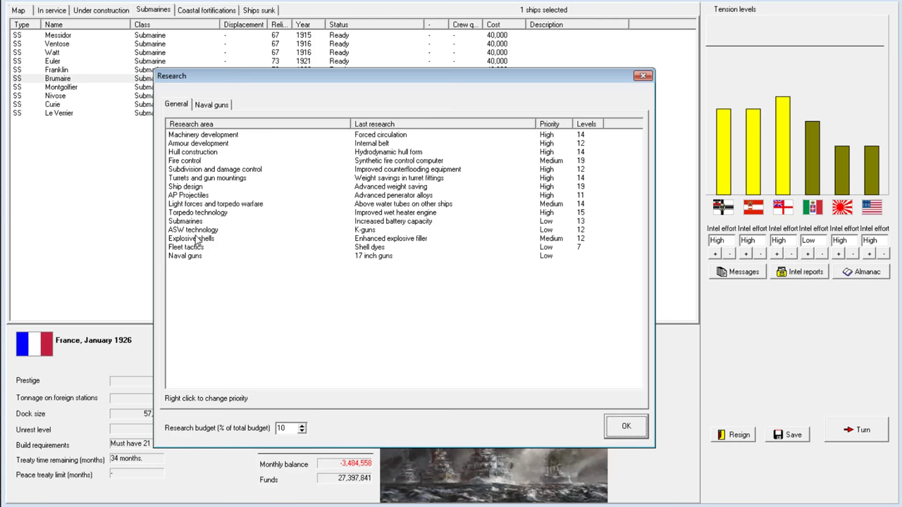
left_click(211, 222)
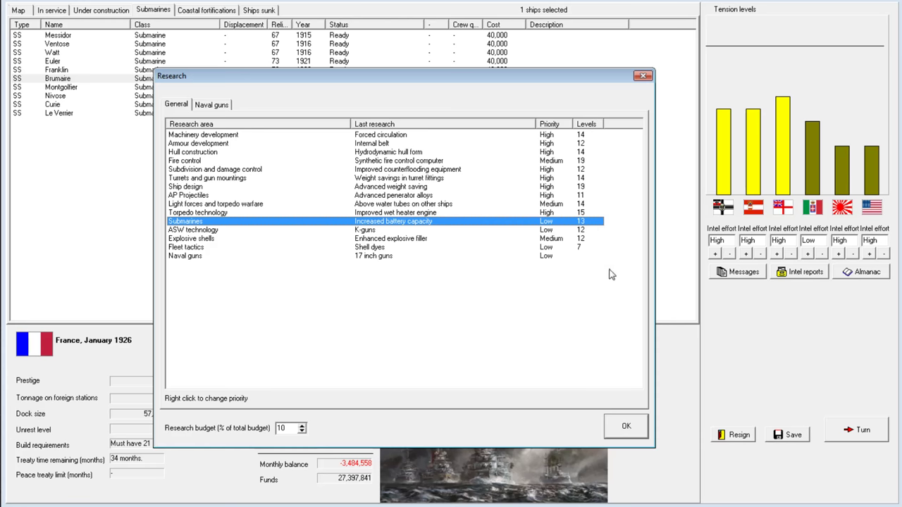
left_click(625, 426)
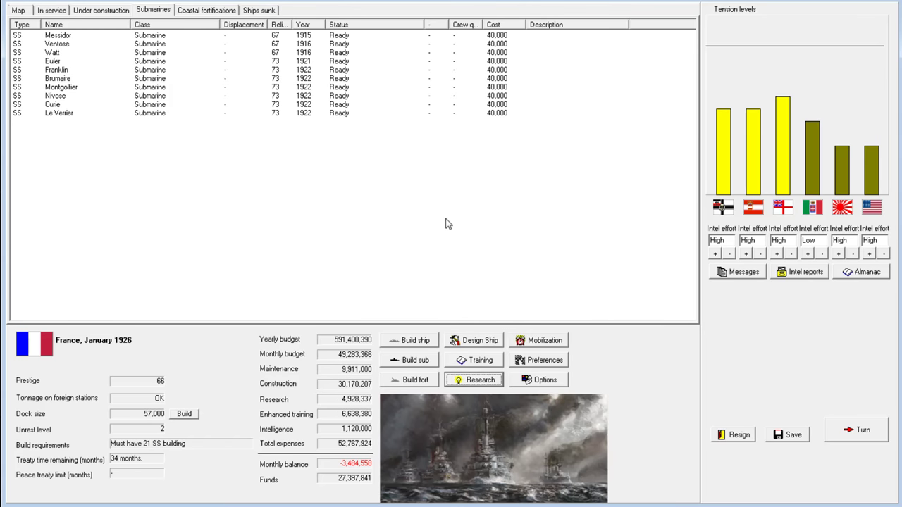
mouse_move(214, 105)
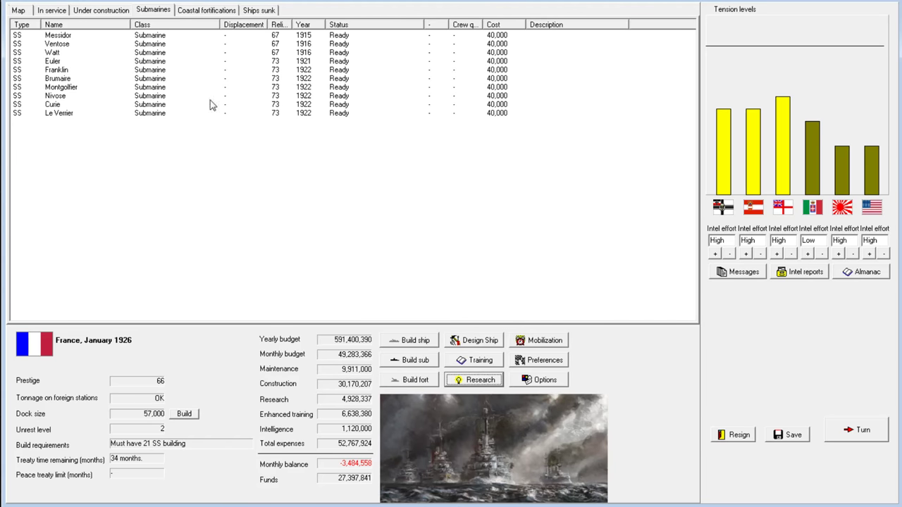
mouse_move(276, 231)
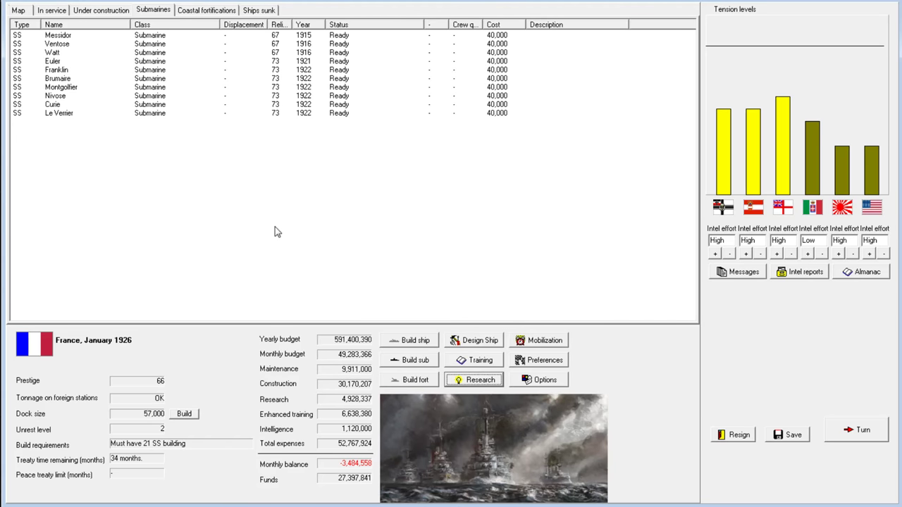
mouse_move(147, 136)
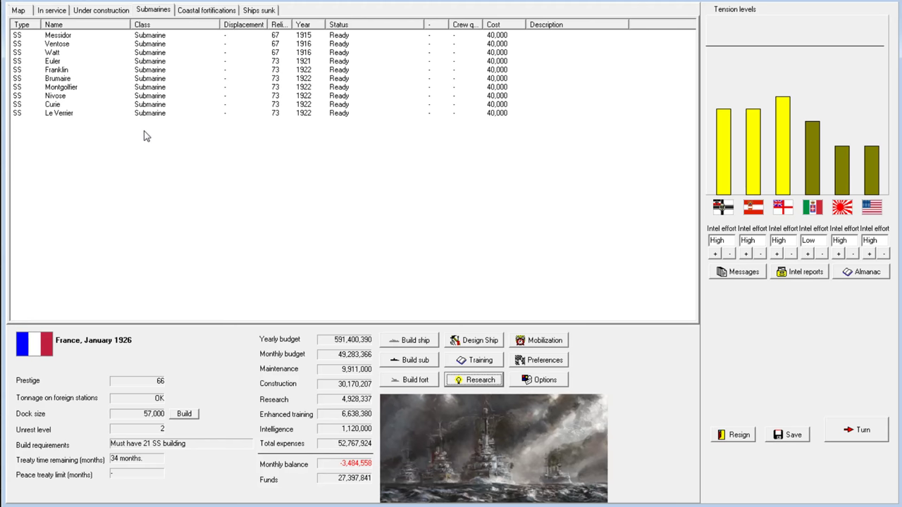
mouse_move(166, 74)
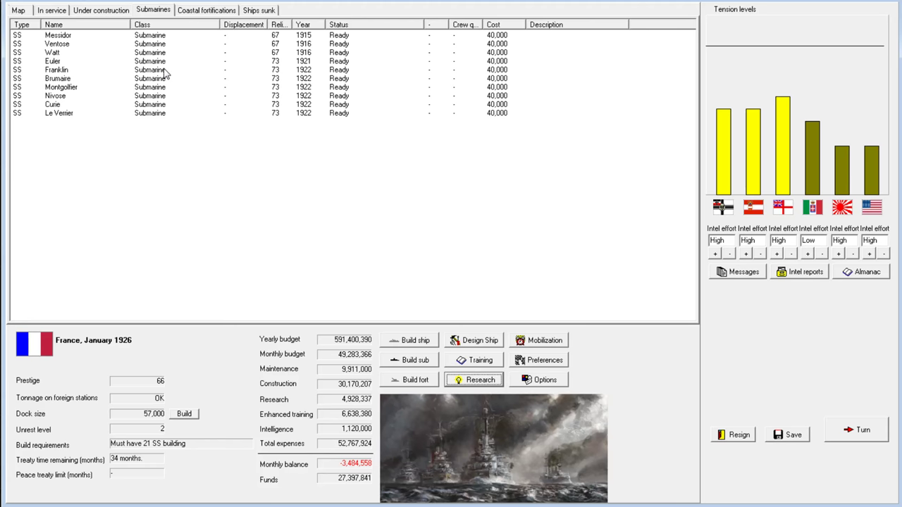
mouse_move(180, 133)
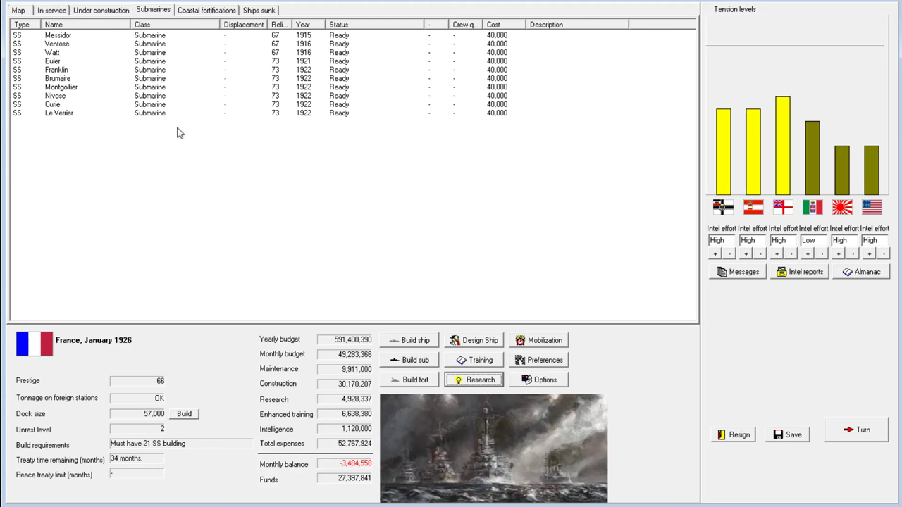
mouse_move(85, 357)
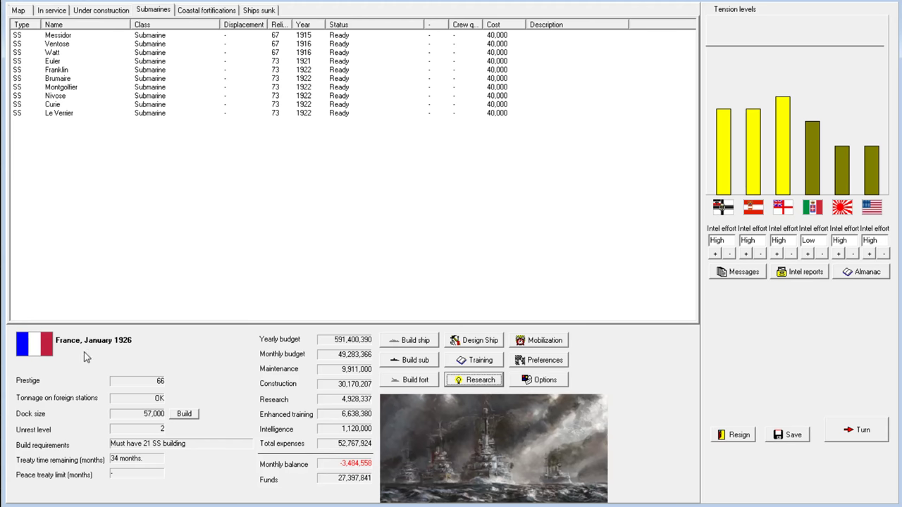
mouse_move(129, 348)
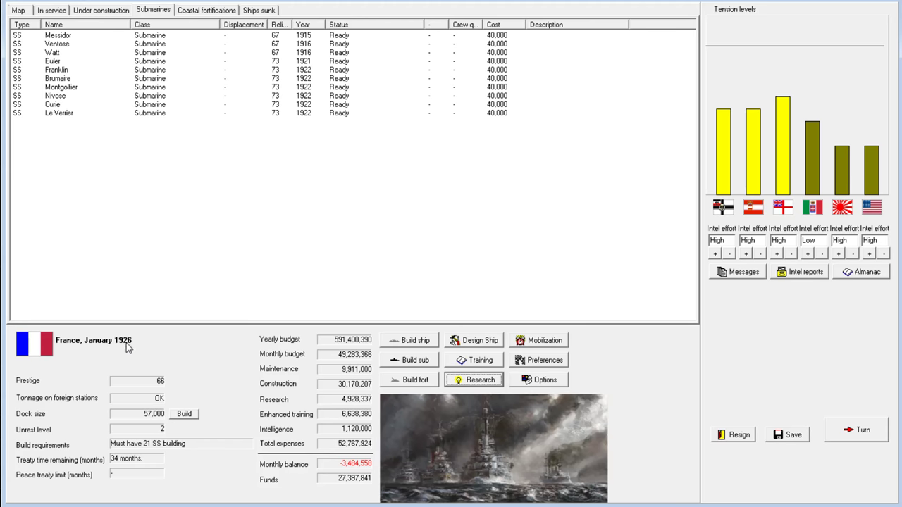
mouse_move(167, 447)
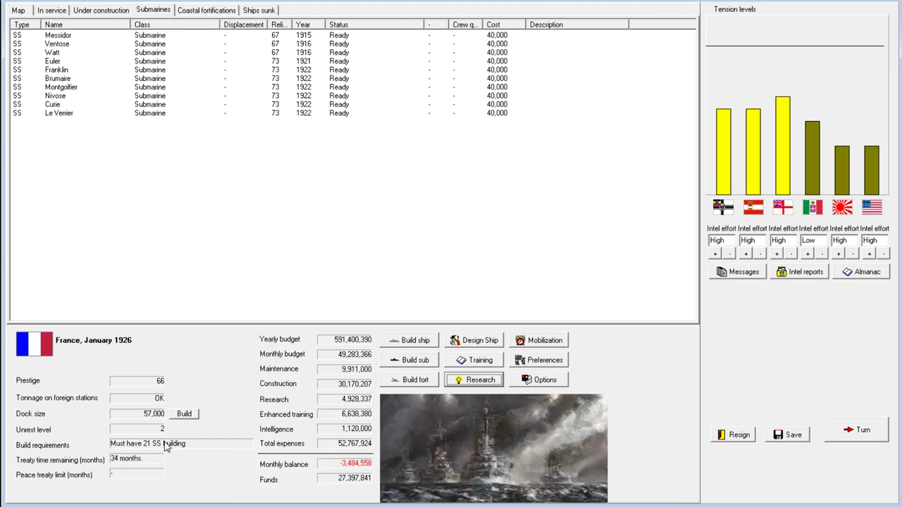
mouse_move(154, 451)
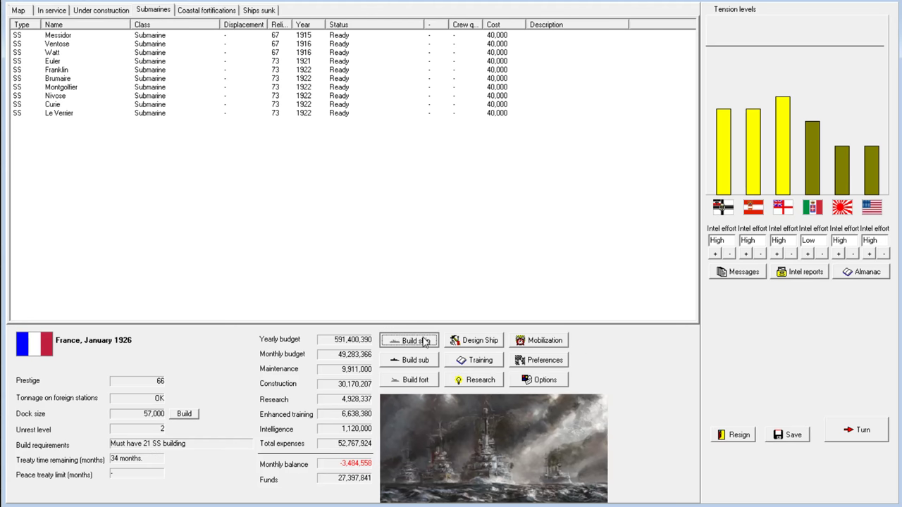
left_click(415, 359)
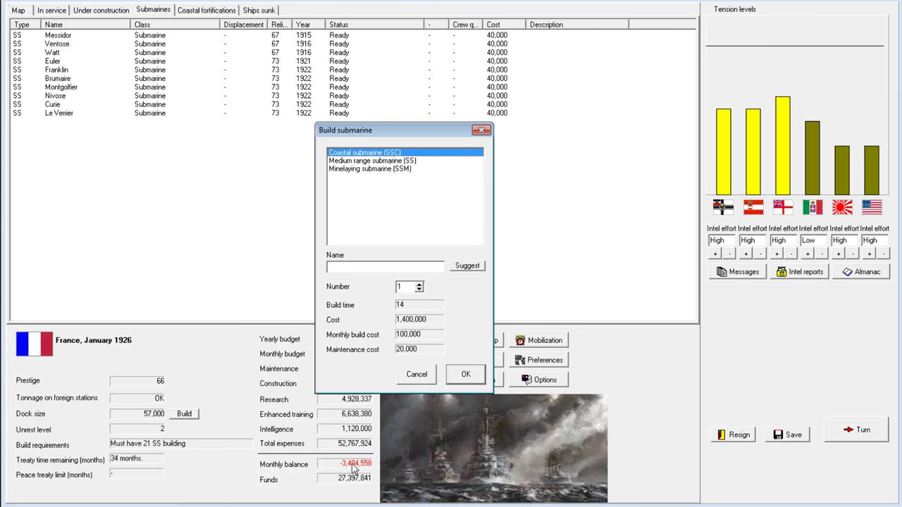
left_click(419, 284)
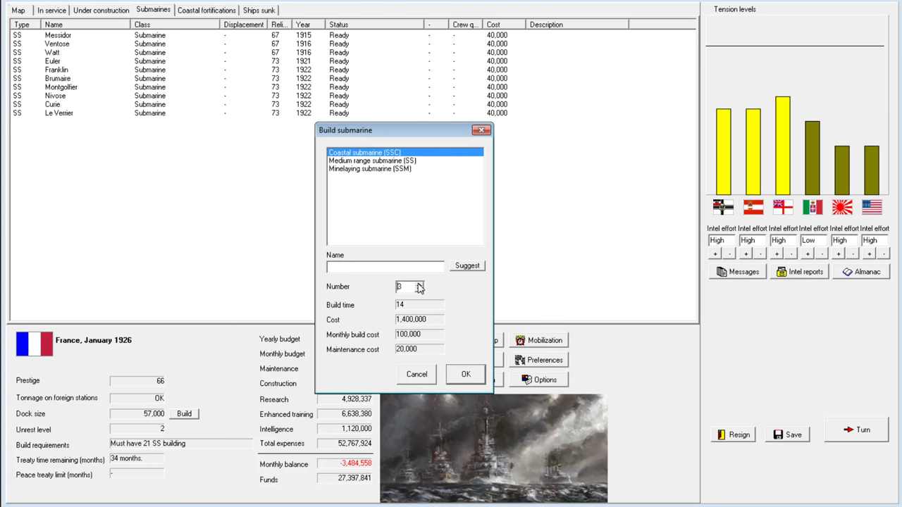
left_click(418, 283)
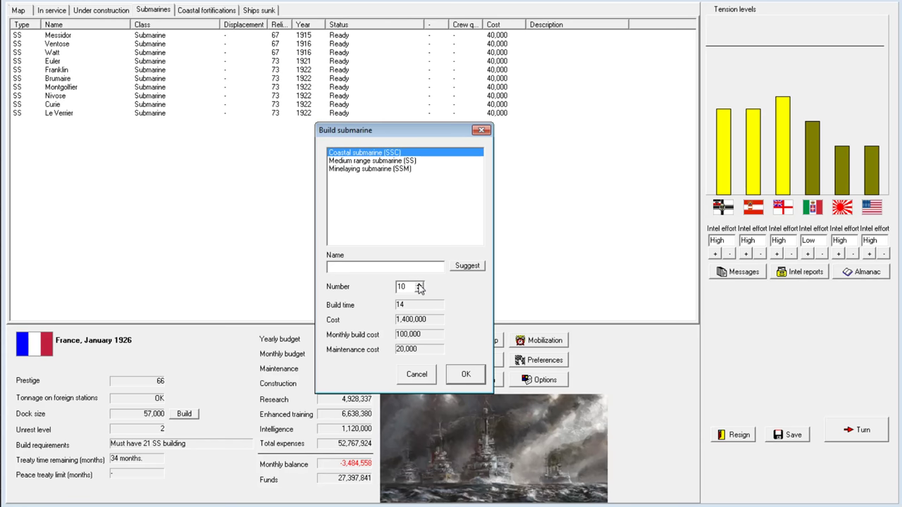
mouse_move(409, 334)
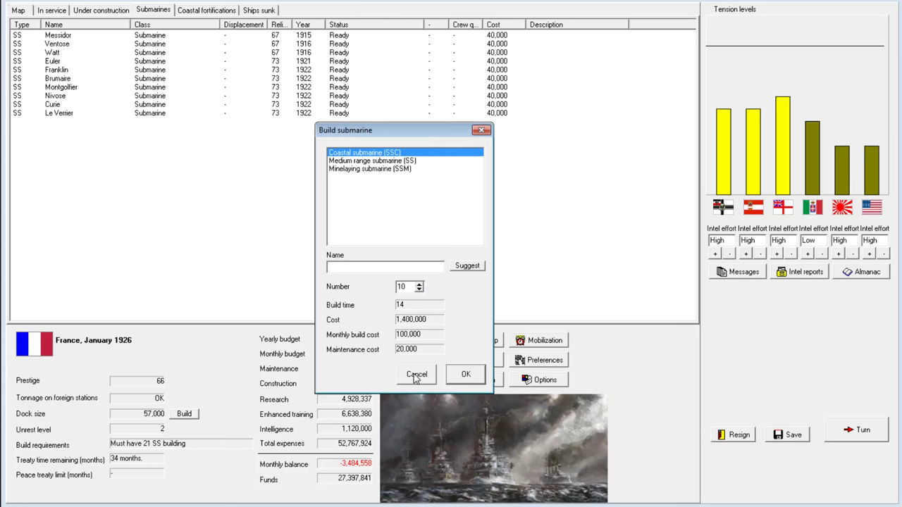
left_click(416, 374)
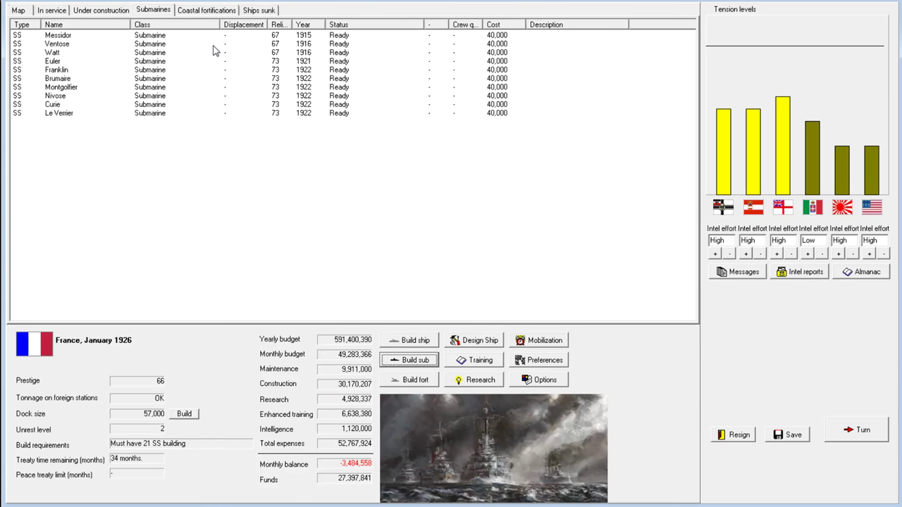
Advance to February 1926, acknowledging training, CL Alger and 13-inch gun reports.
left_click(101, 10)
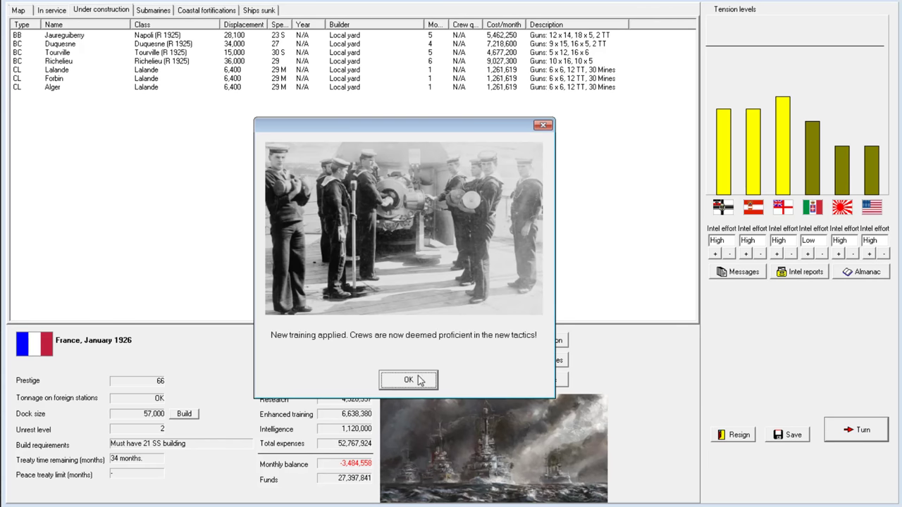
left_click(408, 379)
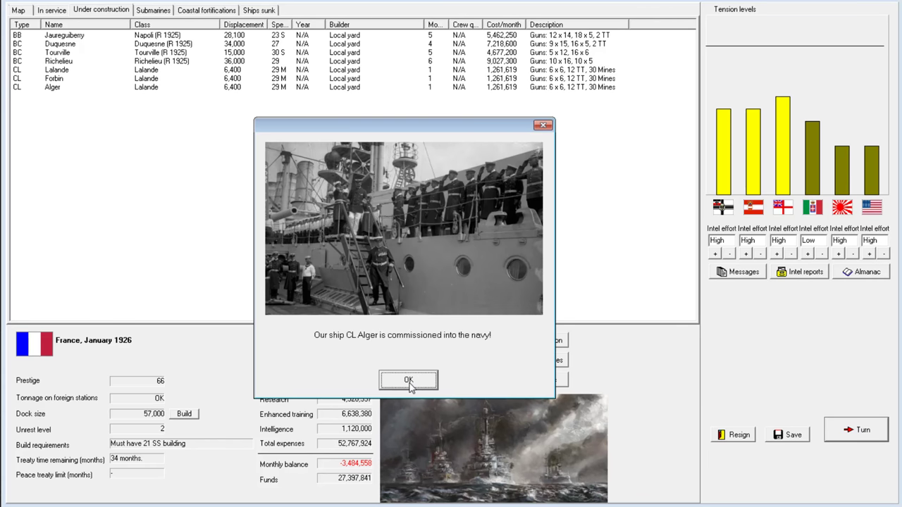
left_click(408, 380)
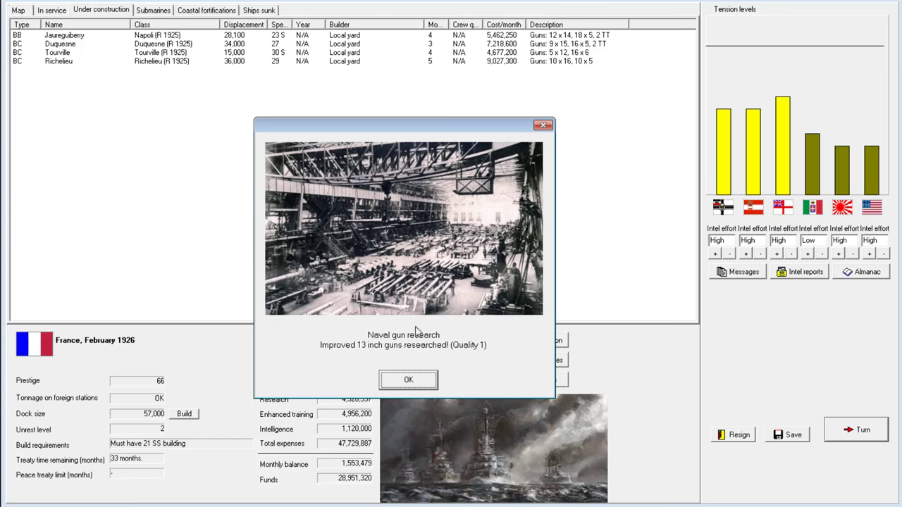
mouse_move(415, 381)
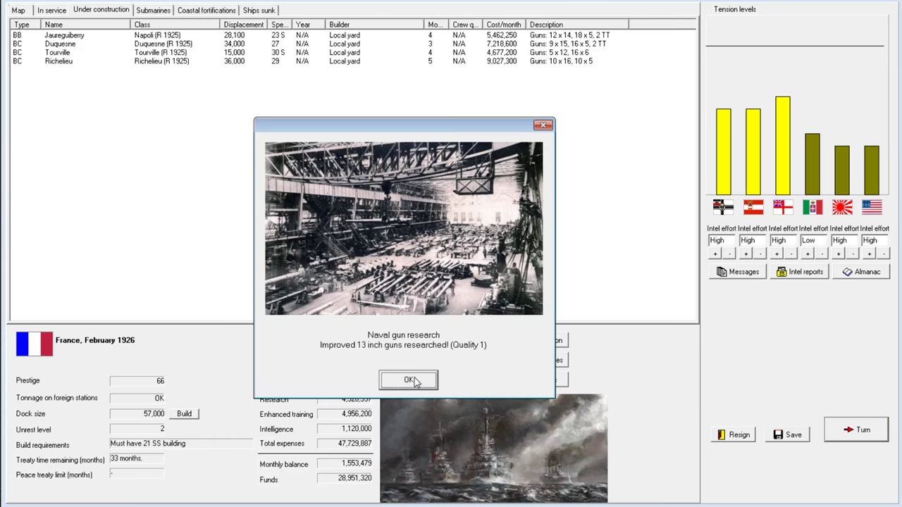
left_click(409, 380)
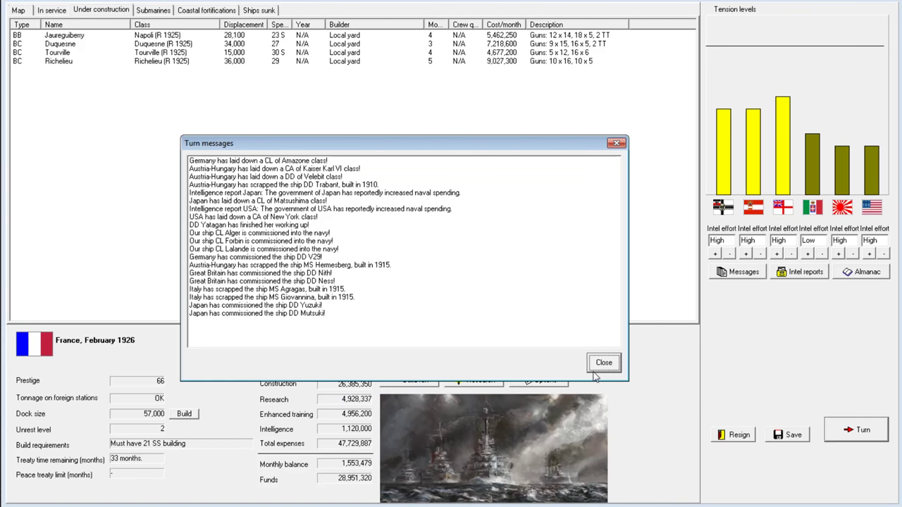
Close the turn messages and review the Under construction and In service lists.
left_click(603, 362)
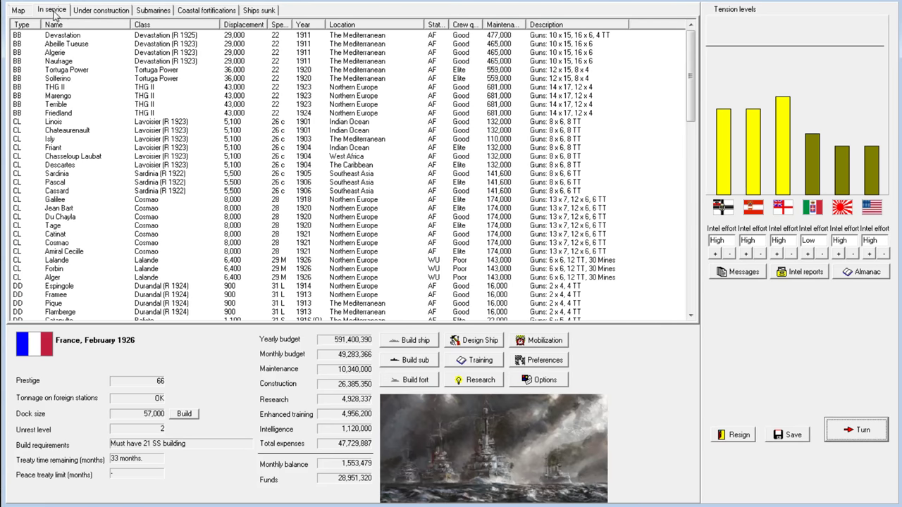
left_click(100, 9)
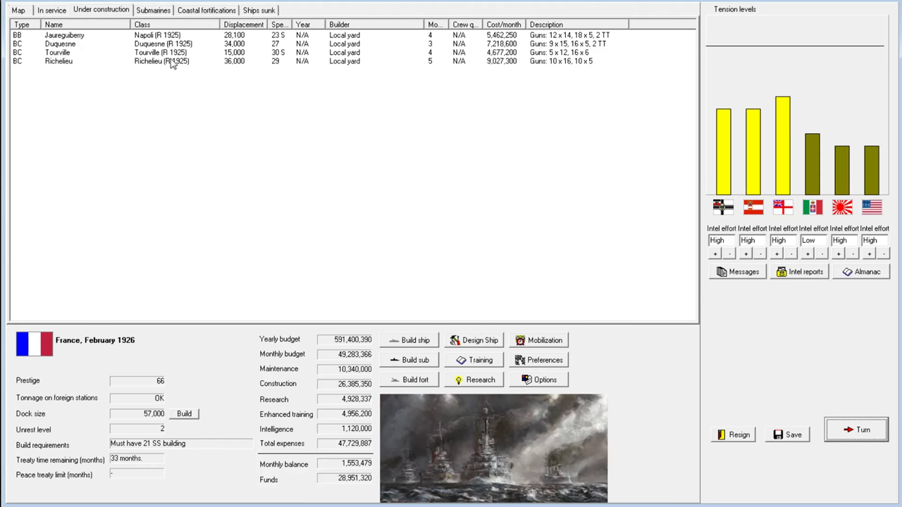
mouse_move(149, 42)
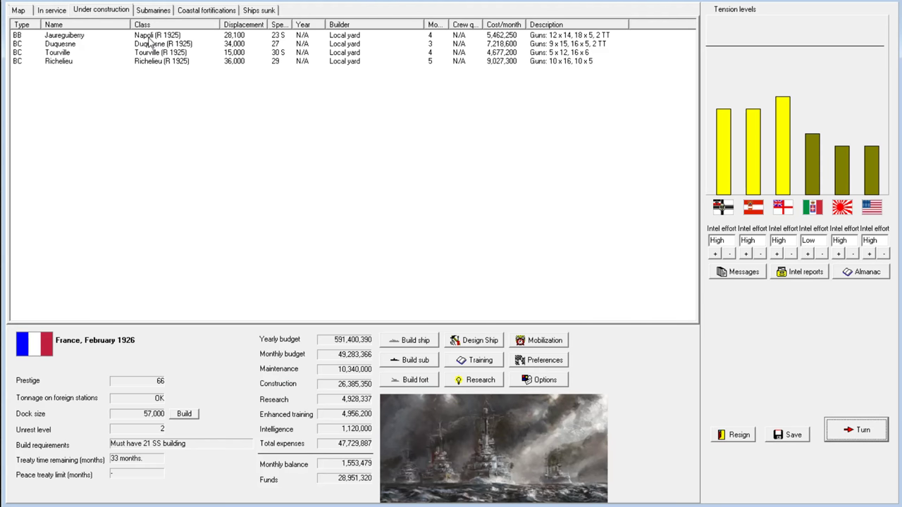
mouse_move(165, 67)
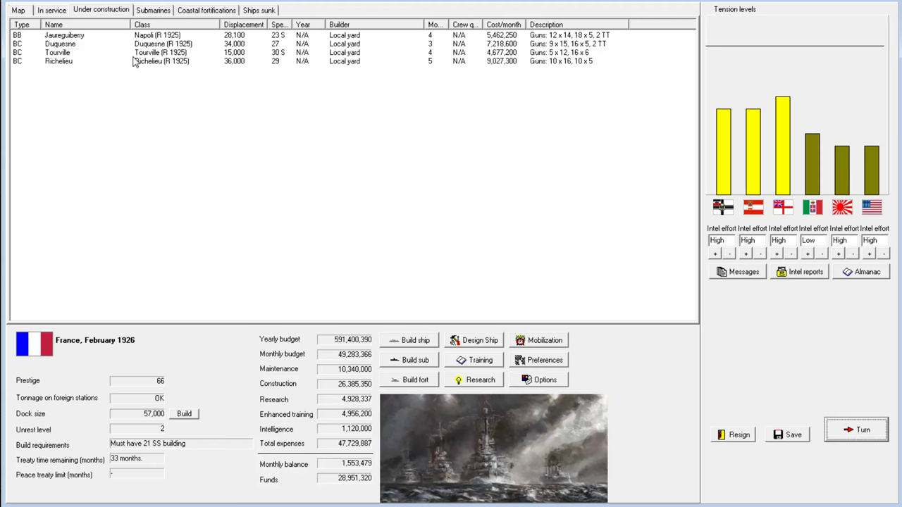
left_click(51, 10)
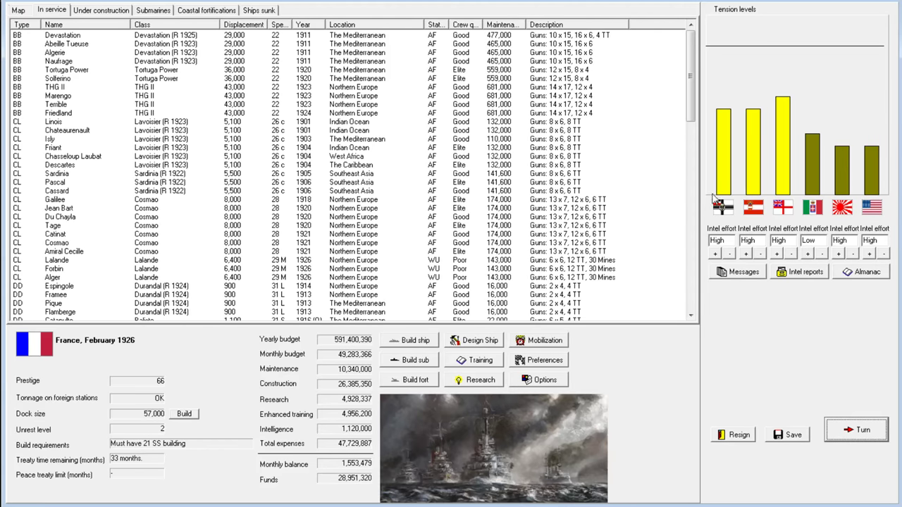
mouse_move(785, 119)
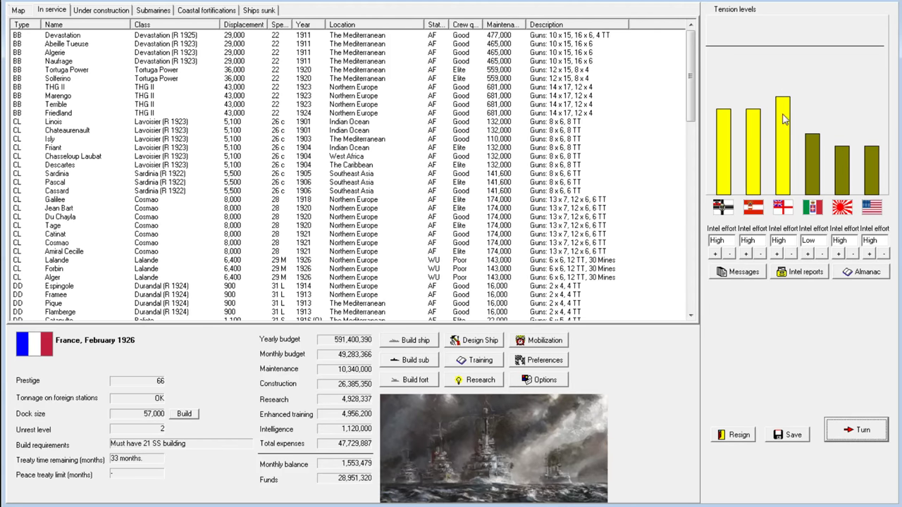
mouse_move(476, 147)
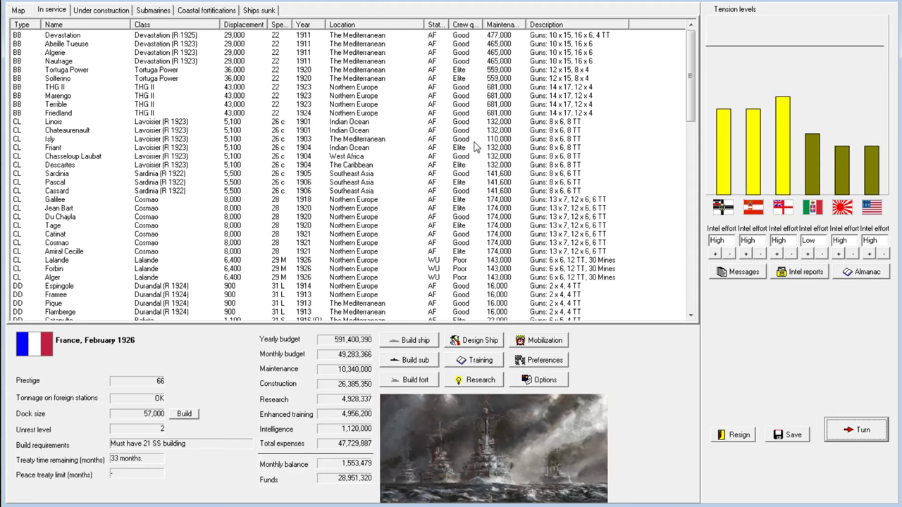
mouse_move(178, 112)
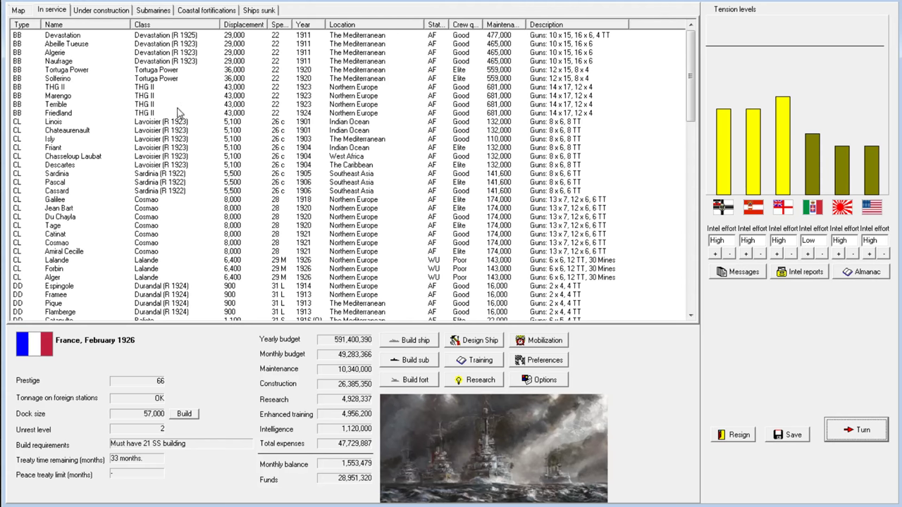
mouse_move(162, 76)
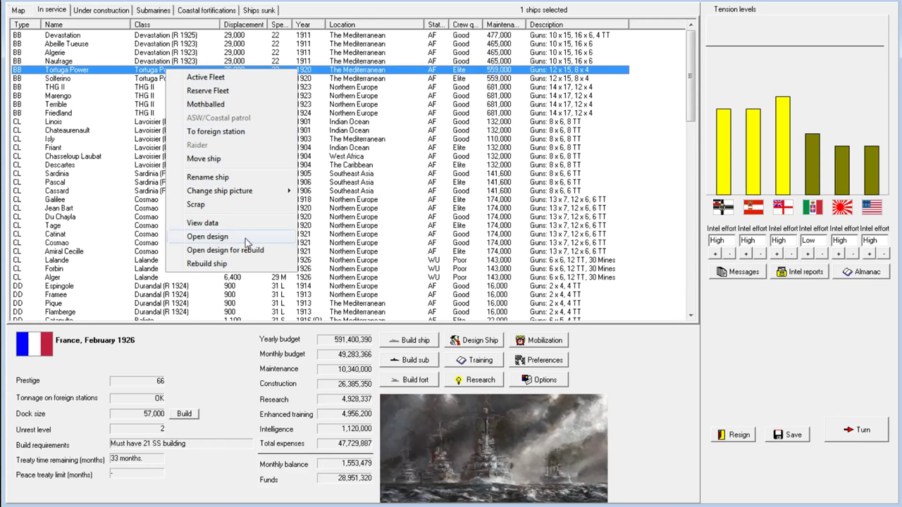
Open Tortuga Power's design, upgrade to 15-inch guns, replace machinery and switch to oil.
left_click(207, 236)
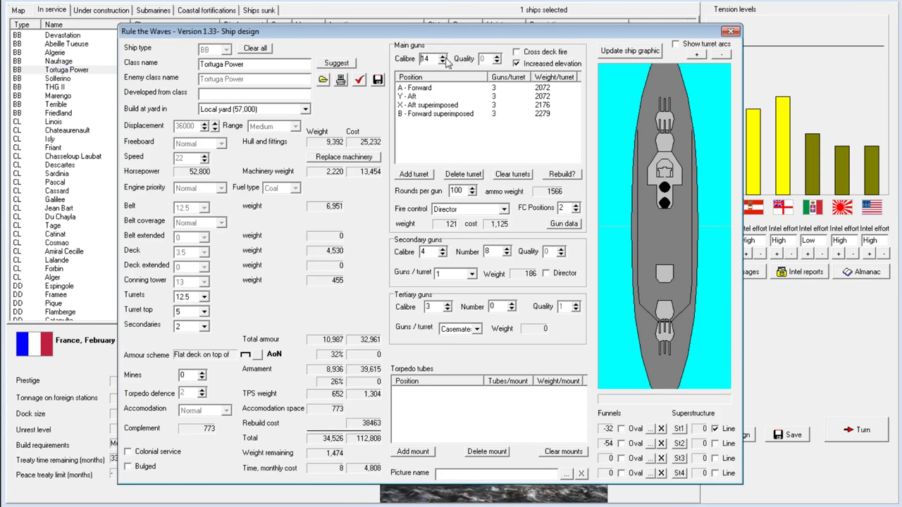
left_click(443, 55)
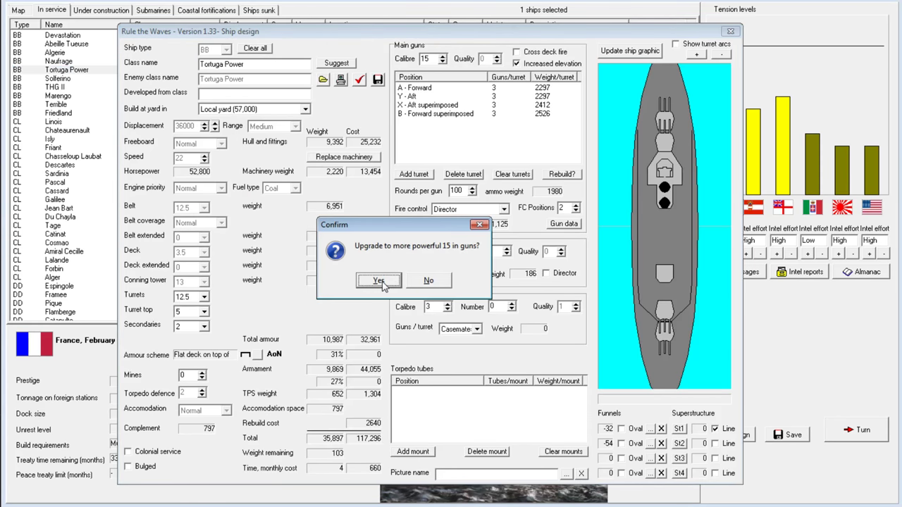
left_click(379, 280)
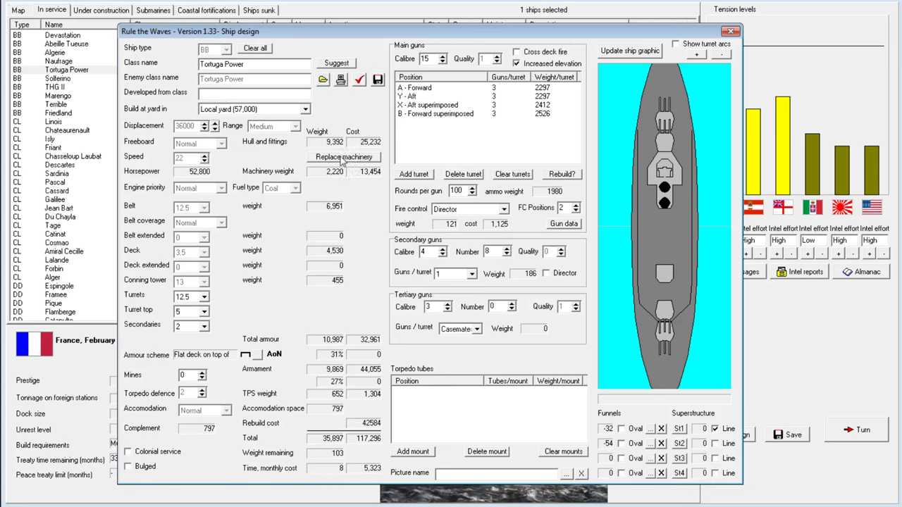
left_click(344, 156)
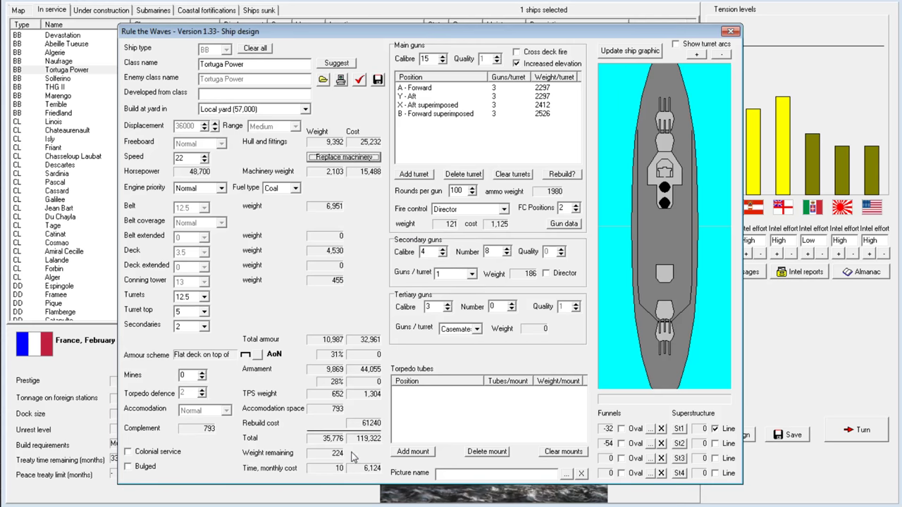
left_click(296, 188)
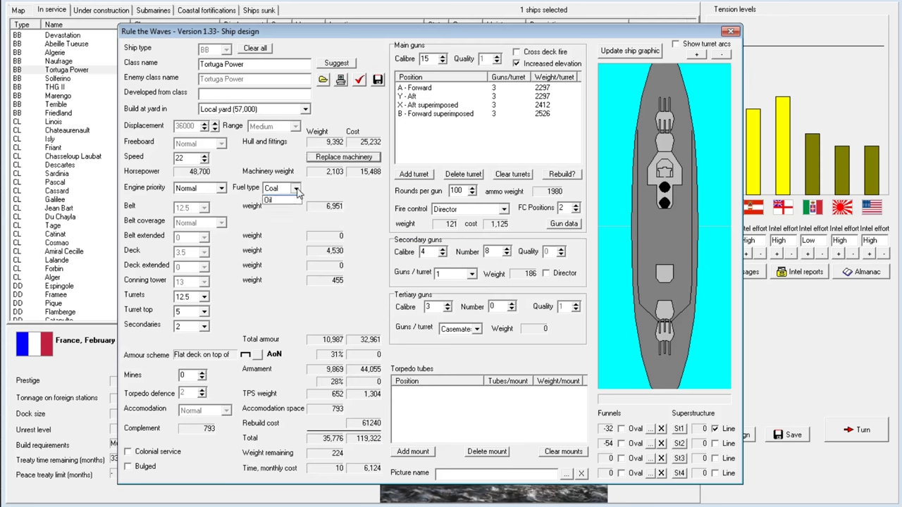
left_click(267, 200)
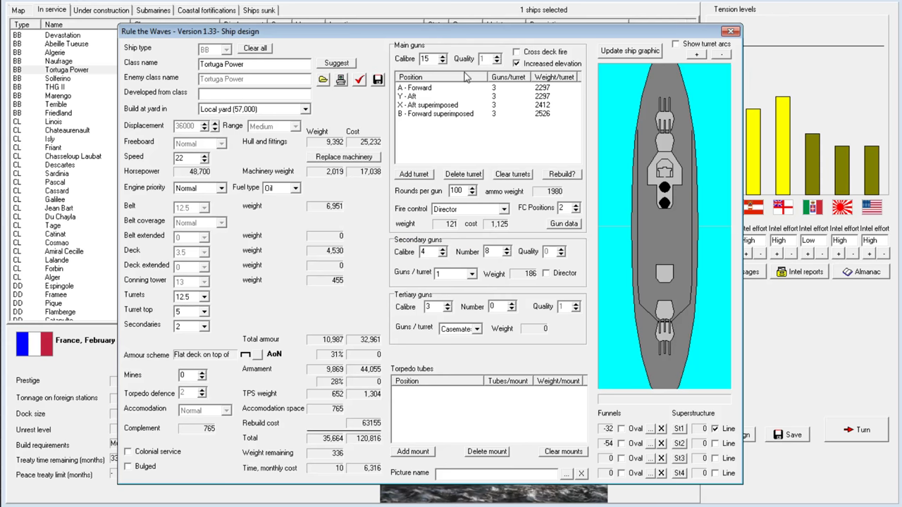
Add director control and improved director fire control, set turret armour 13, and reduce speed.
left_click(547, 273)
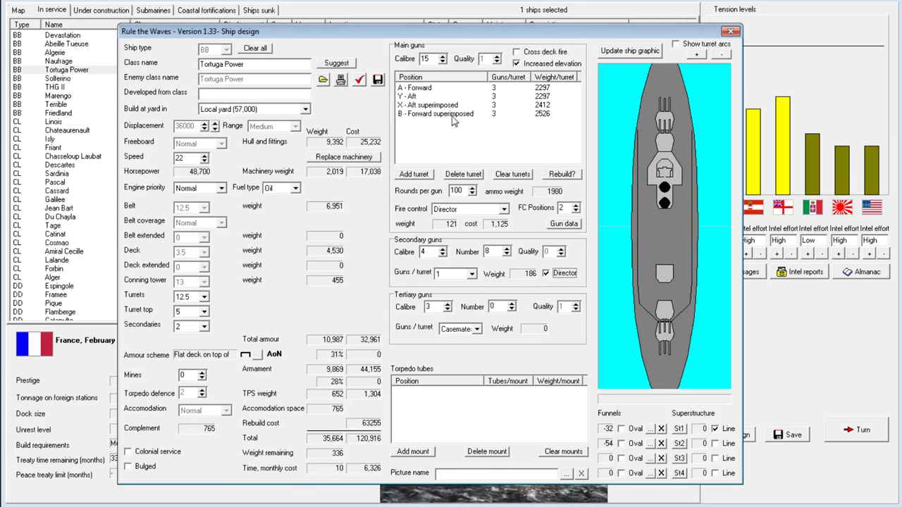
left_click(469, 208)
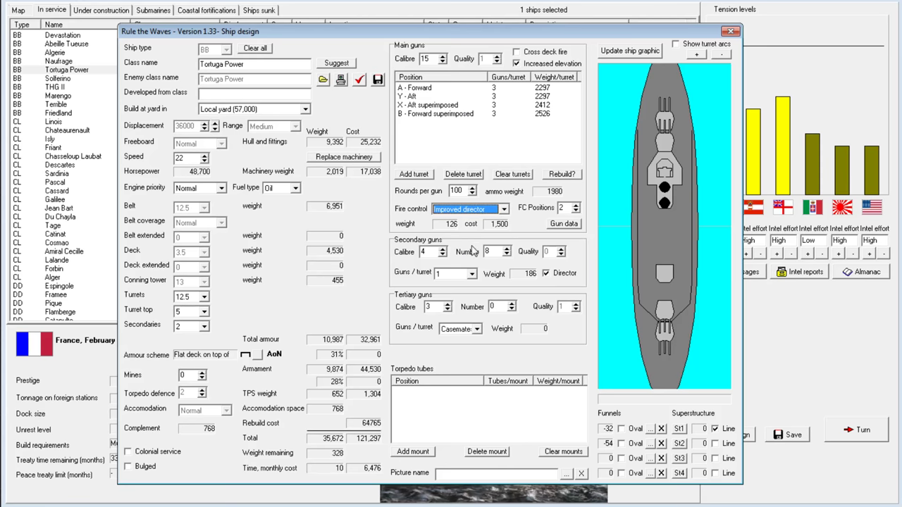
mouse_move(210, 299)
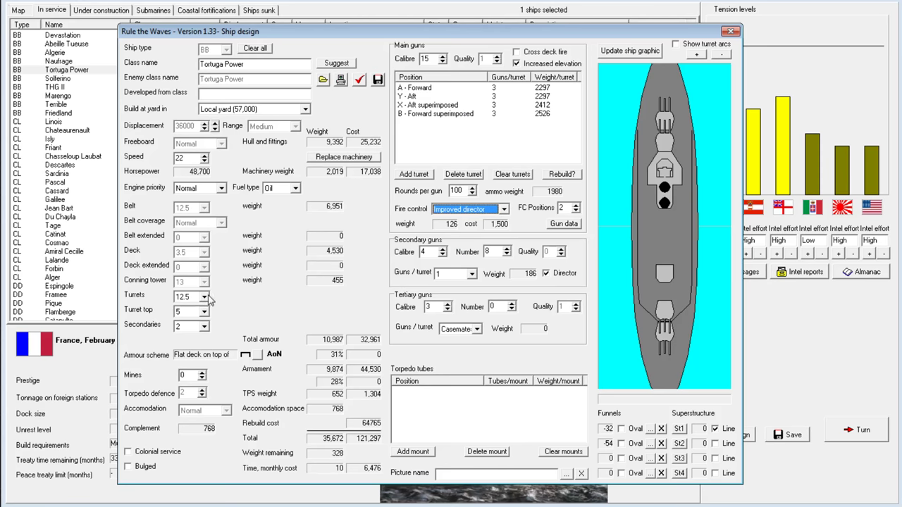
mouse_move(195, 293)
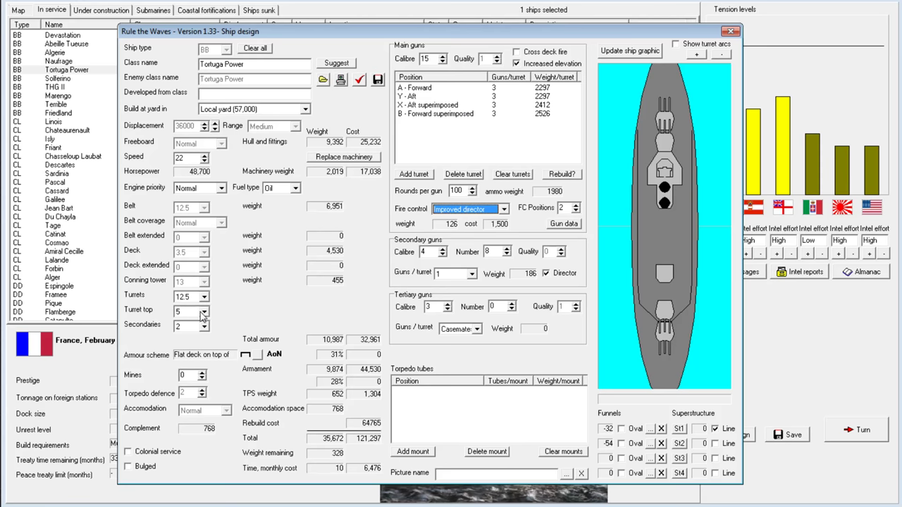
left_click(187, 296)
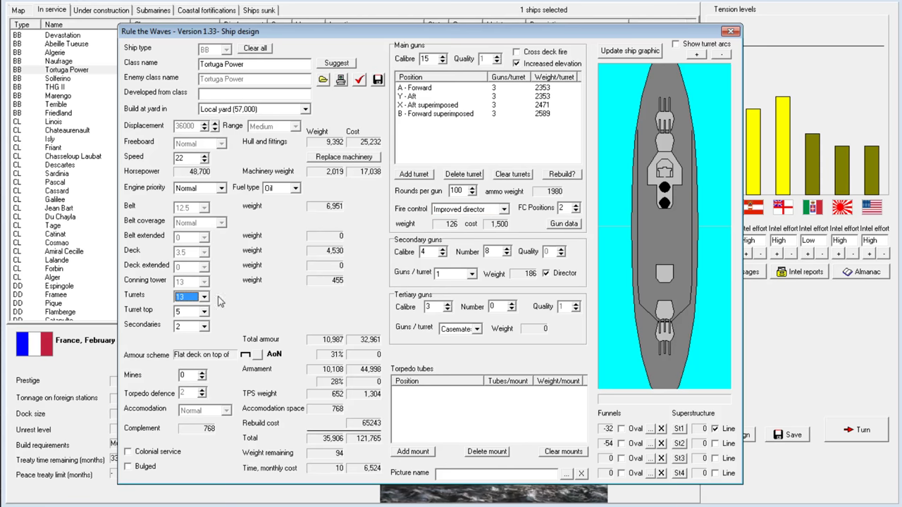
mouse_move(234, 285)
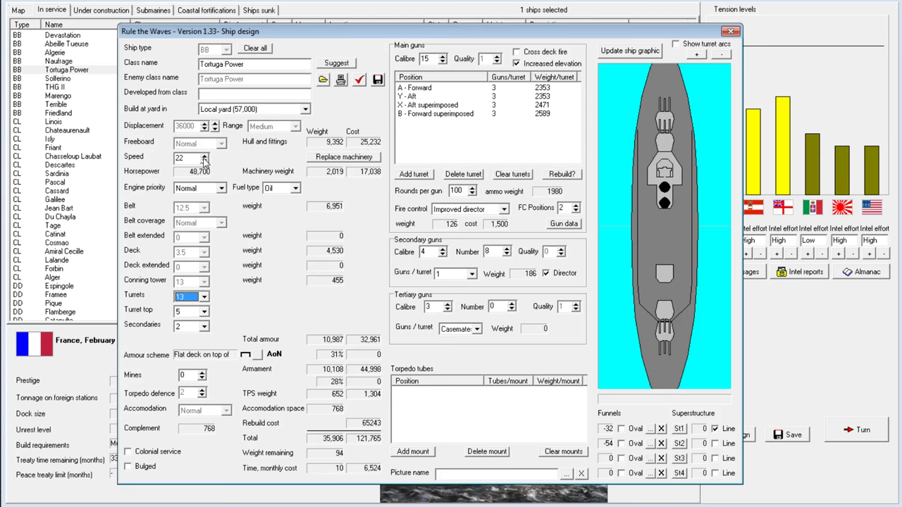
left_click(204, 155)
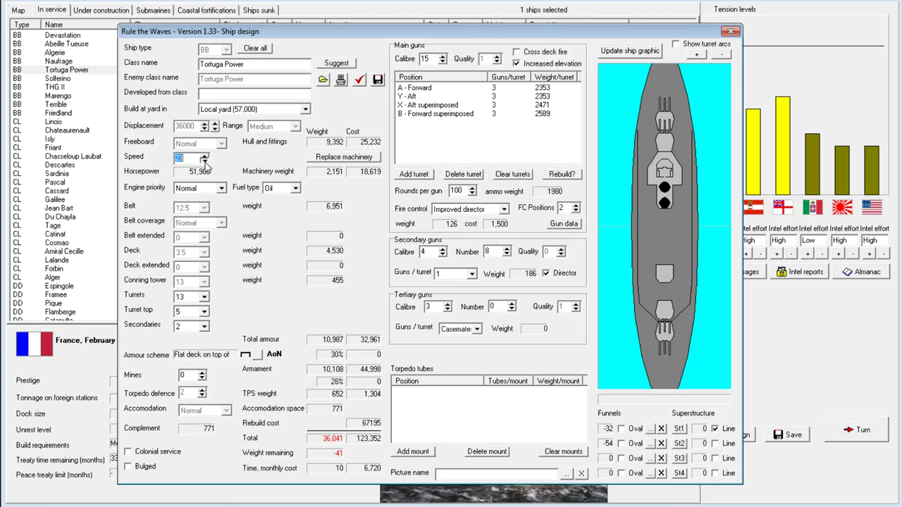
left_click(203, 160)
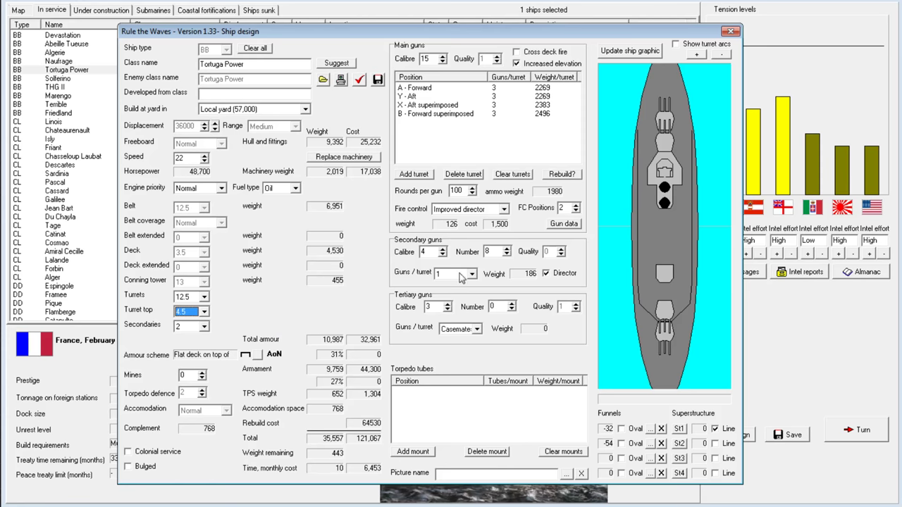
Give Tortuga Power twelve 5-inch secondaries and raise rounds per gun to 105.
left_click(440, 248)
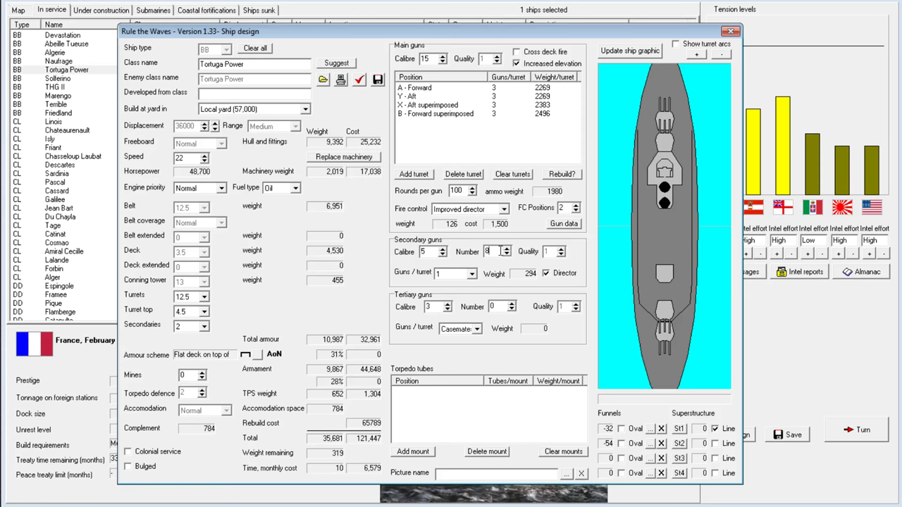
left_click(506, 248)
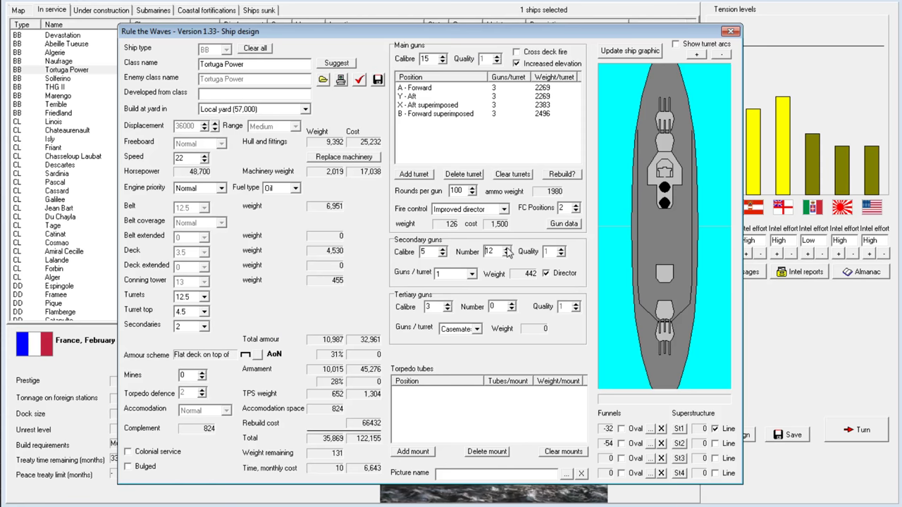
left_click(508, 248)
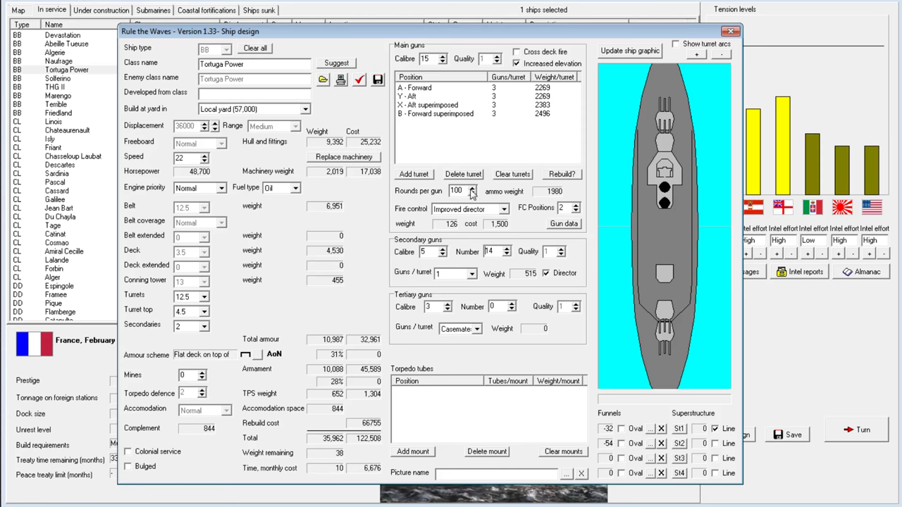
left_click(505, 255)
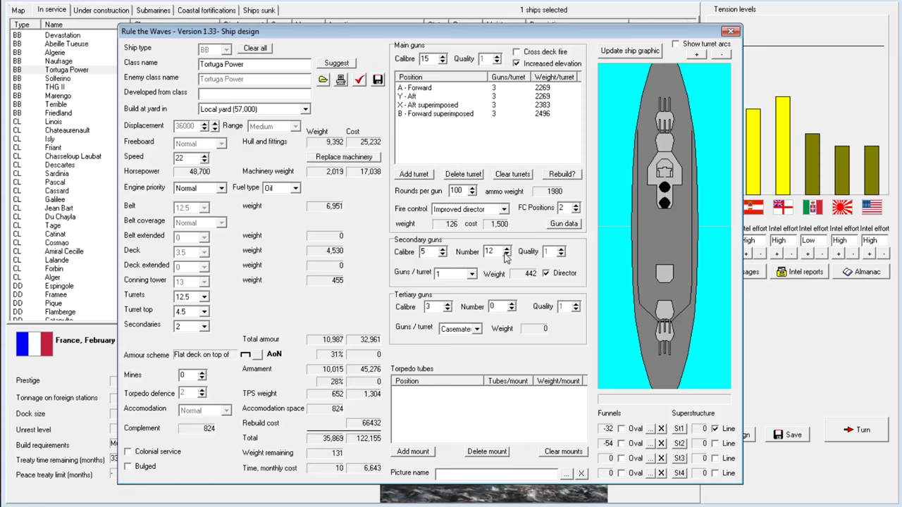
left_click(471, 189)
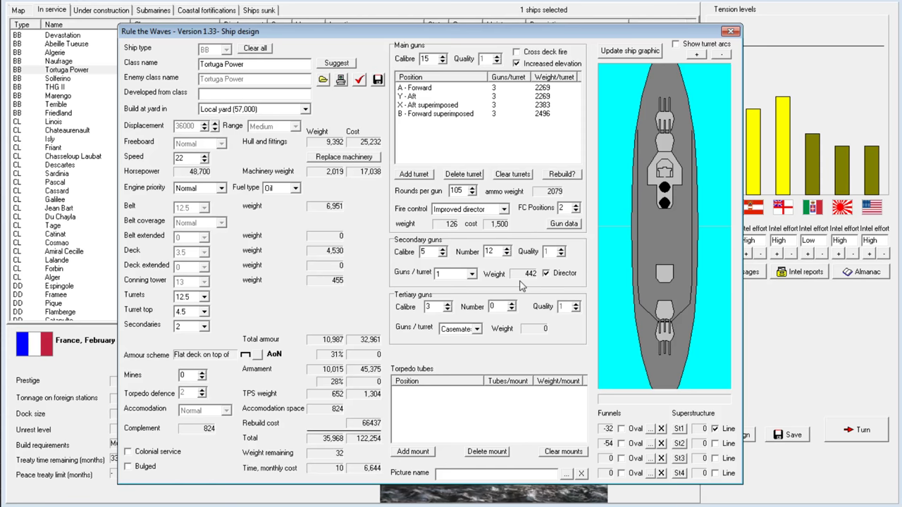
mouse_move(501, 111)
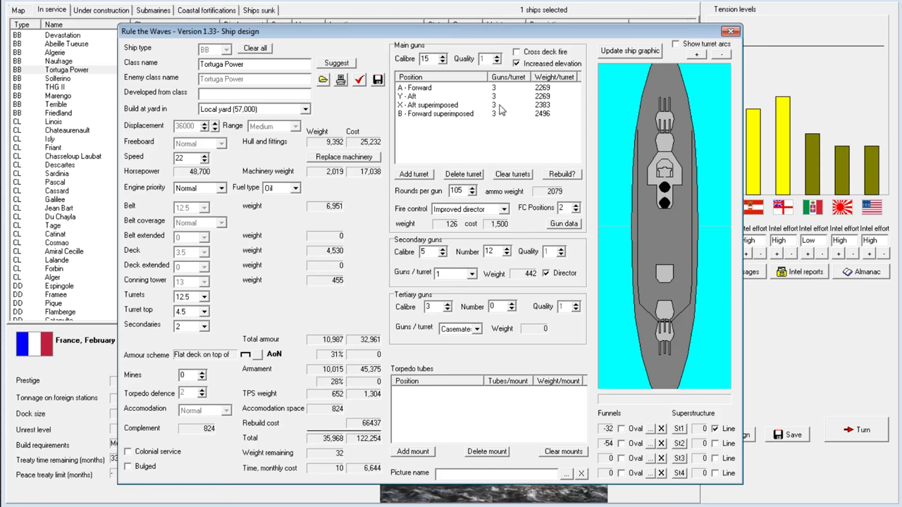
mouse_move(275, 138)
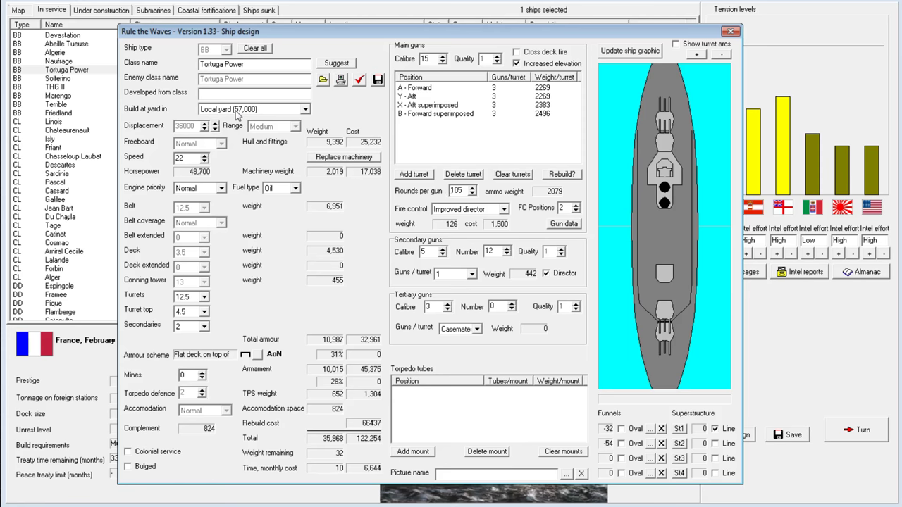
mouse_move(314, 201)
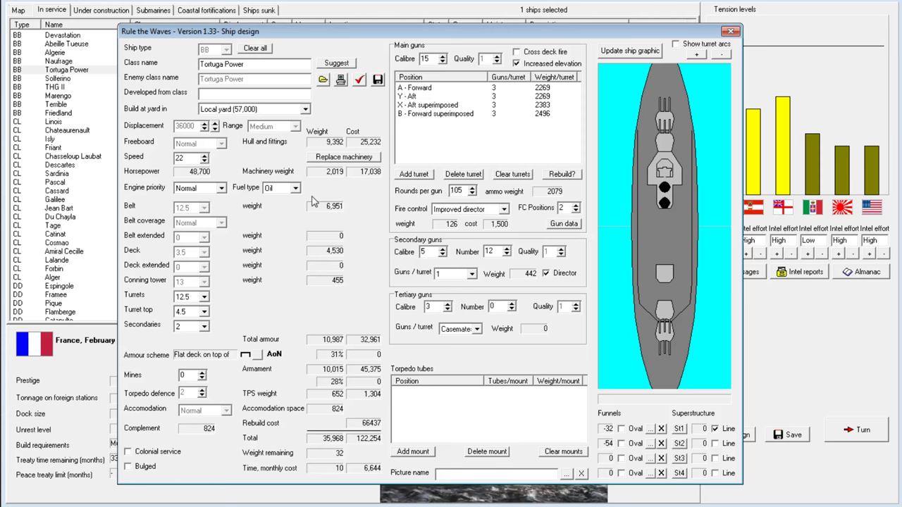
mouse_move(179, 203)
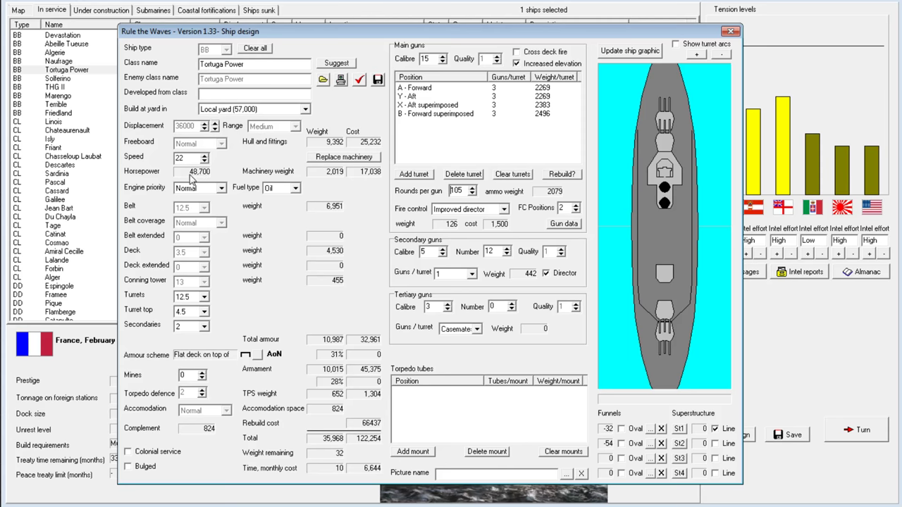
mouse_move(237, 175)
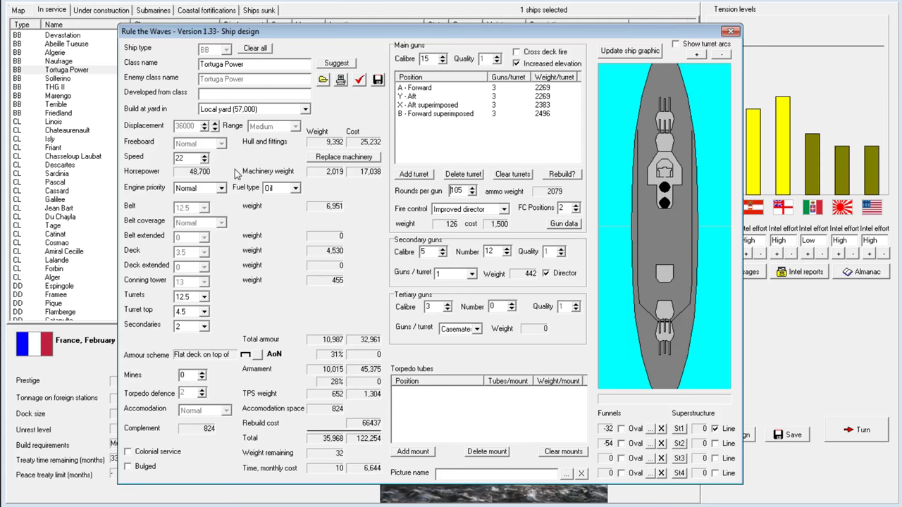
mouse_move(291, 183)
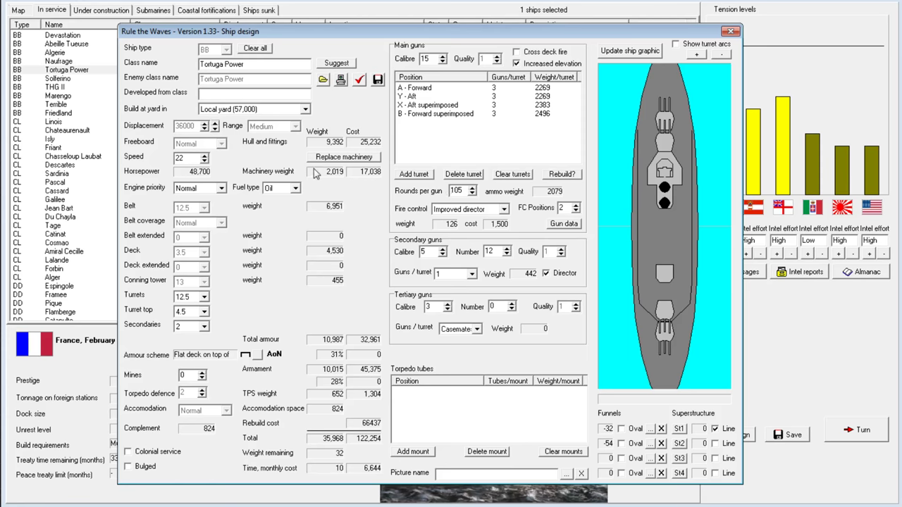
mouse_move(287, 286)
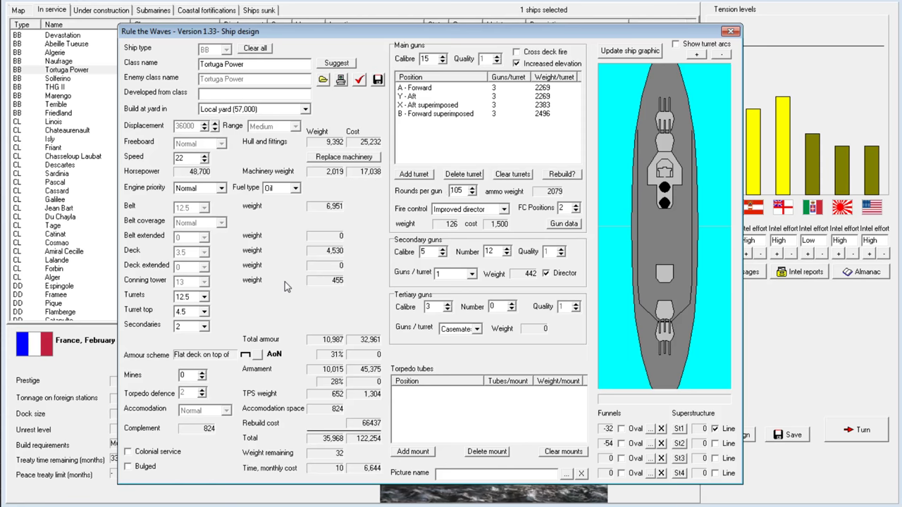
mouse_move(208, 303)
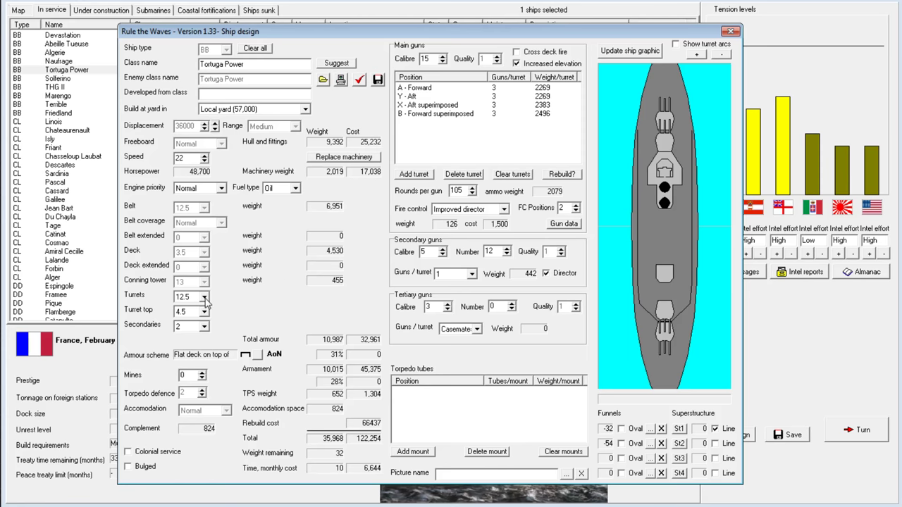
mouse_move(195, 329)
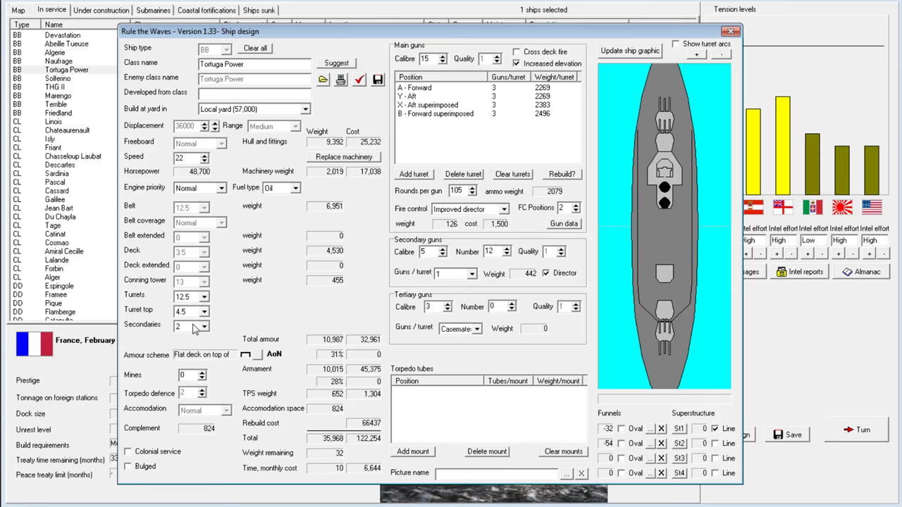
mouse_move(459, 202)
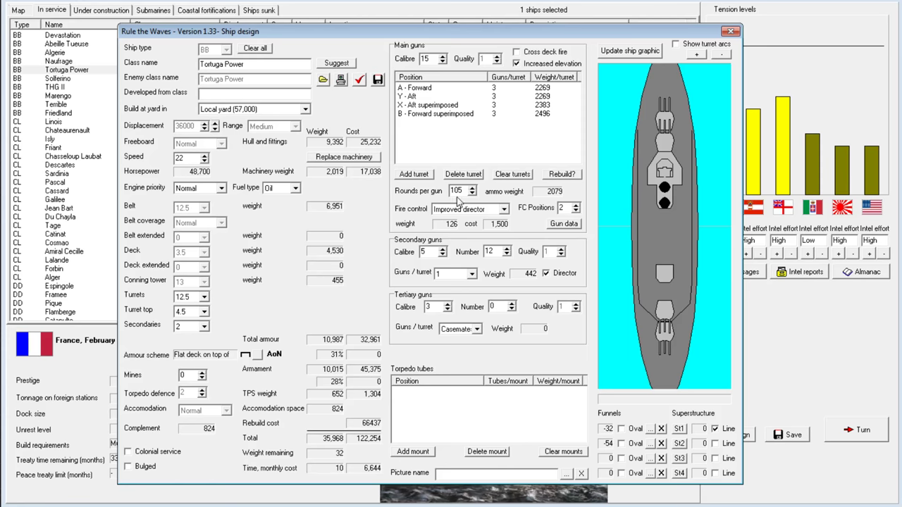
mouse_move(361, 106)
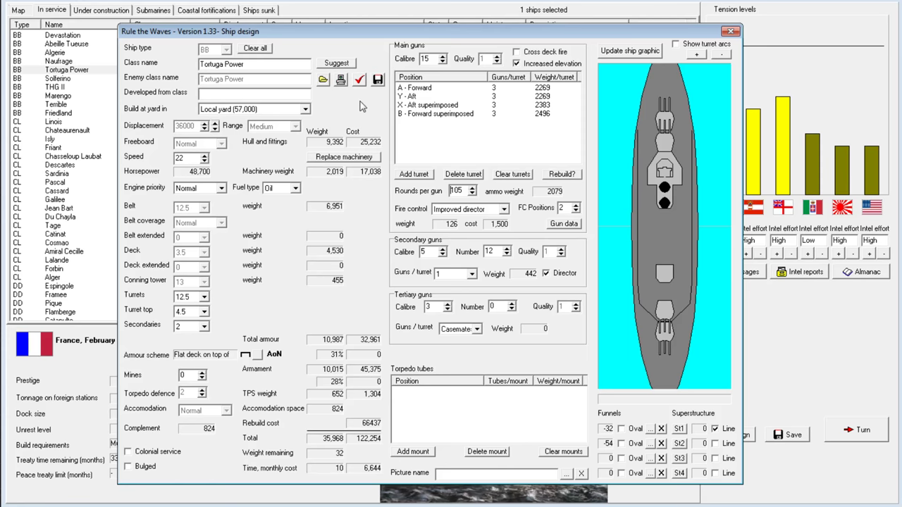
mouse_move(336, 463)
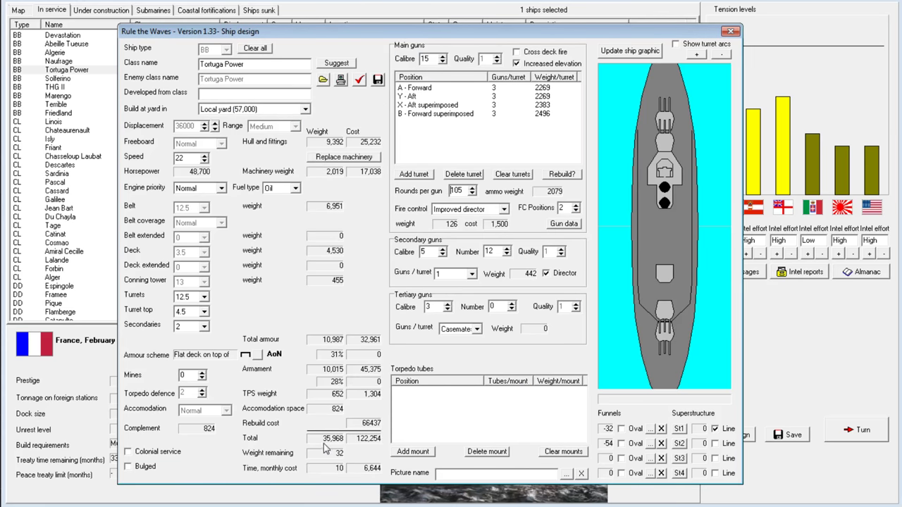
mouse_move(345, 462)
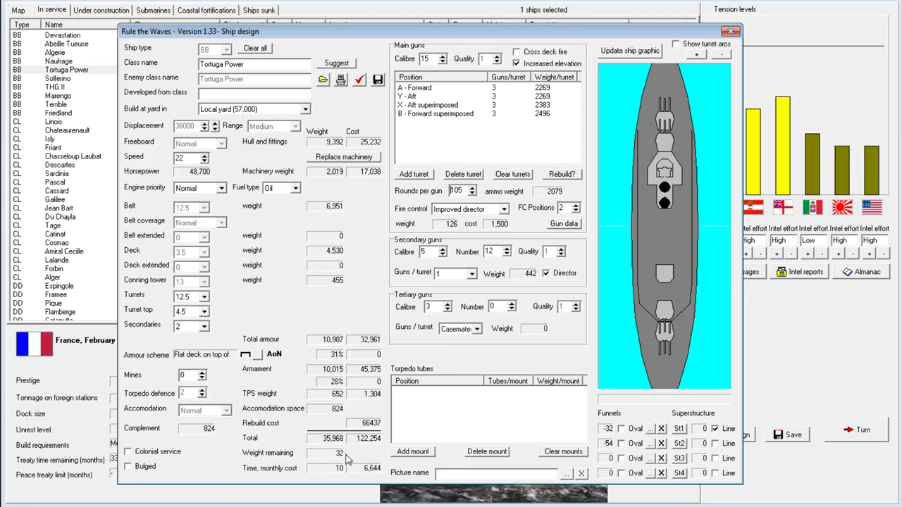
mouse_move(290, 313)
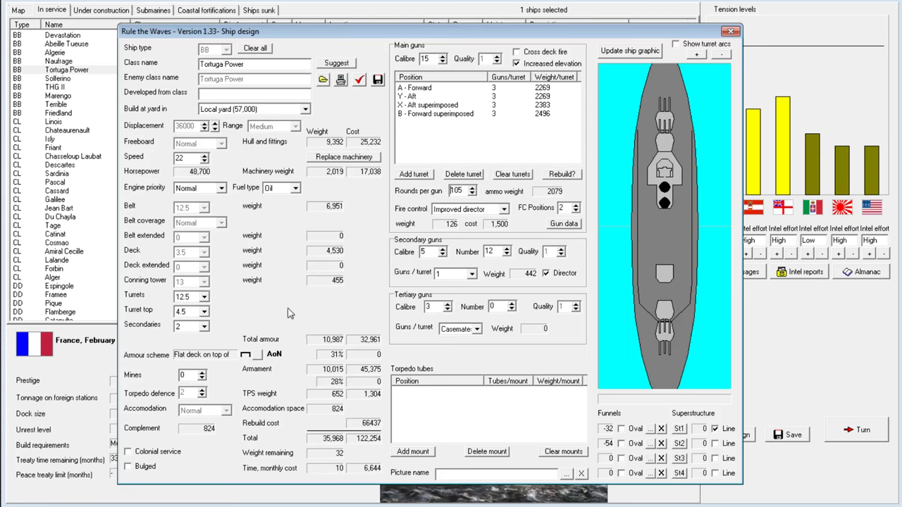
mouse_move(216, 212)
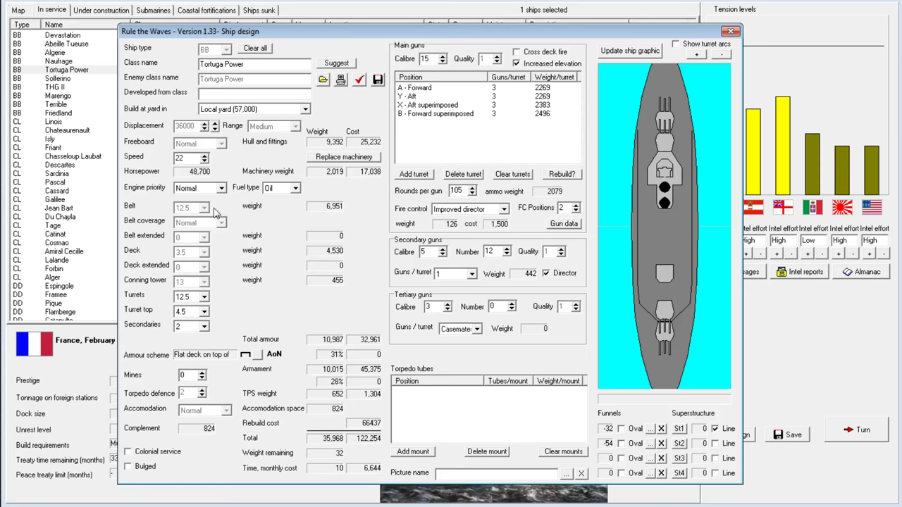
mouse_move(183, 171)
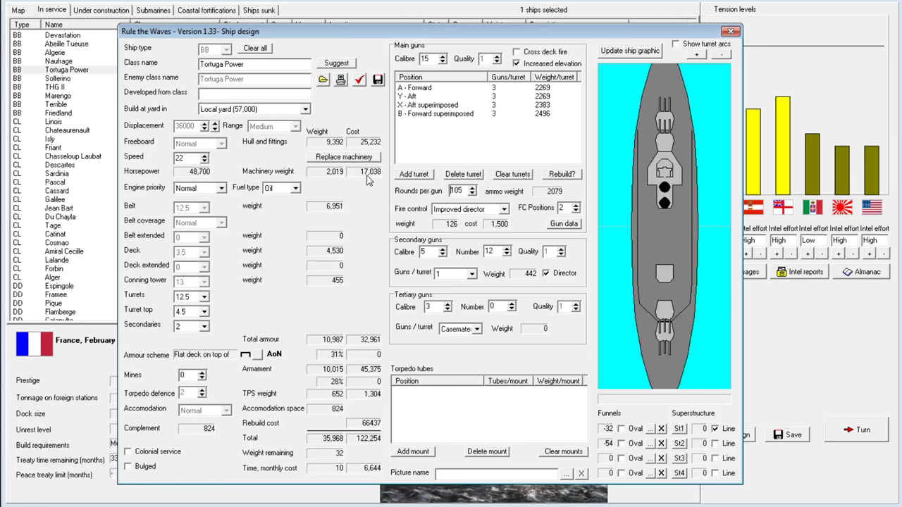
mouse_move(448, 144)
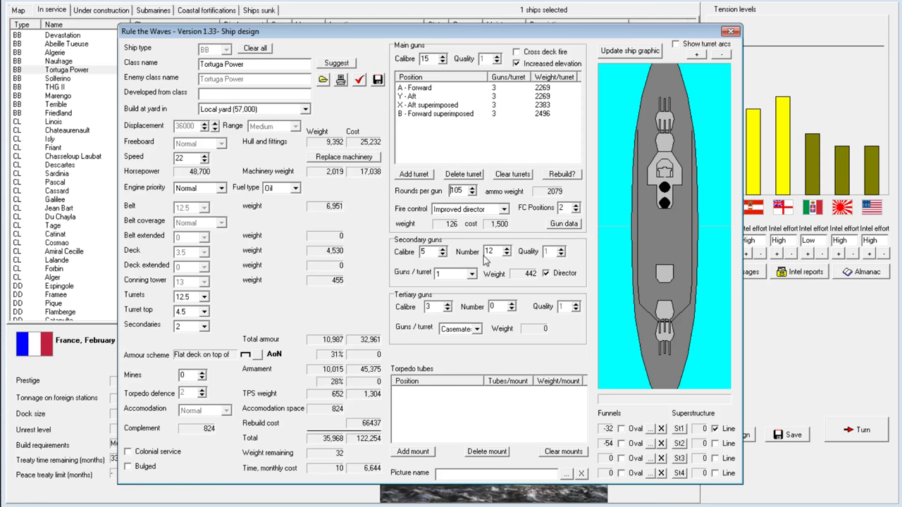
mouse_move(191, 321)
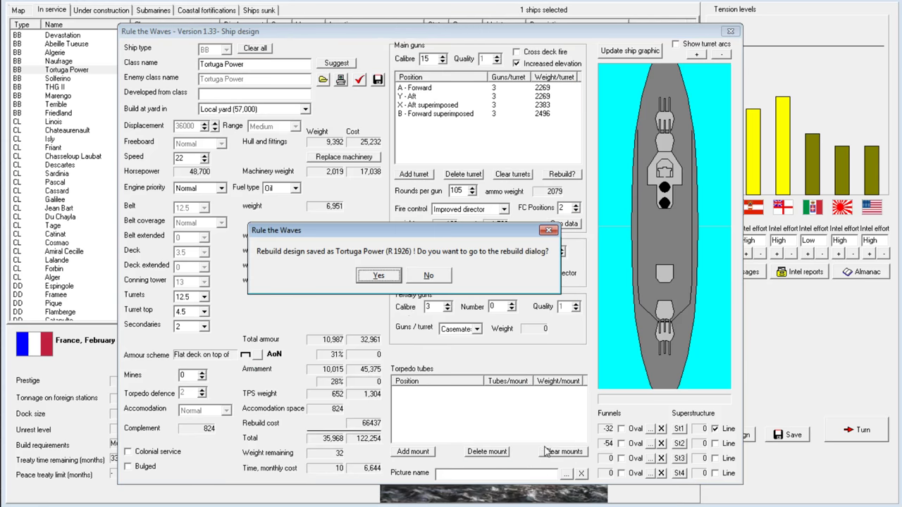
Start the Tortuga Power rebuild, check ships under construction, and advance to March 1926.
left_click(378, 276)
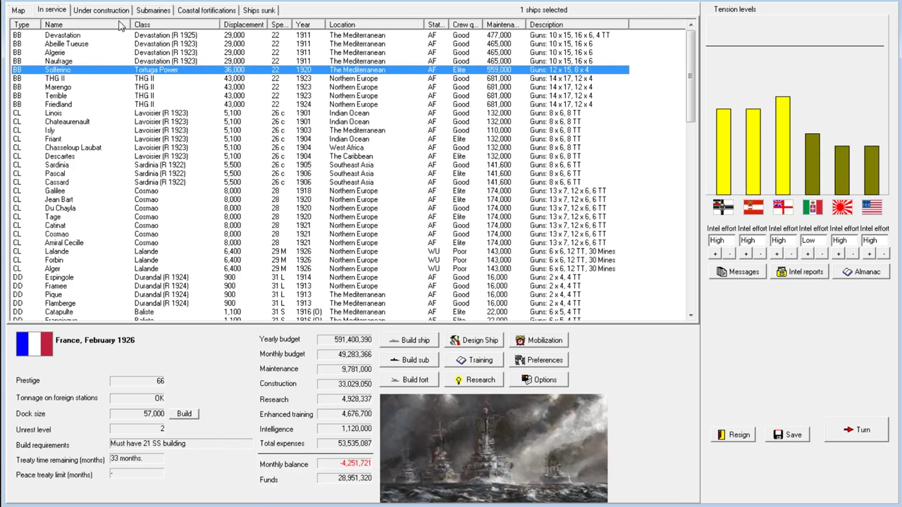
left_click(101, 10)
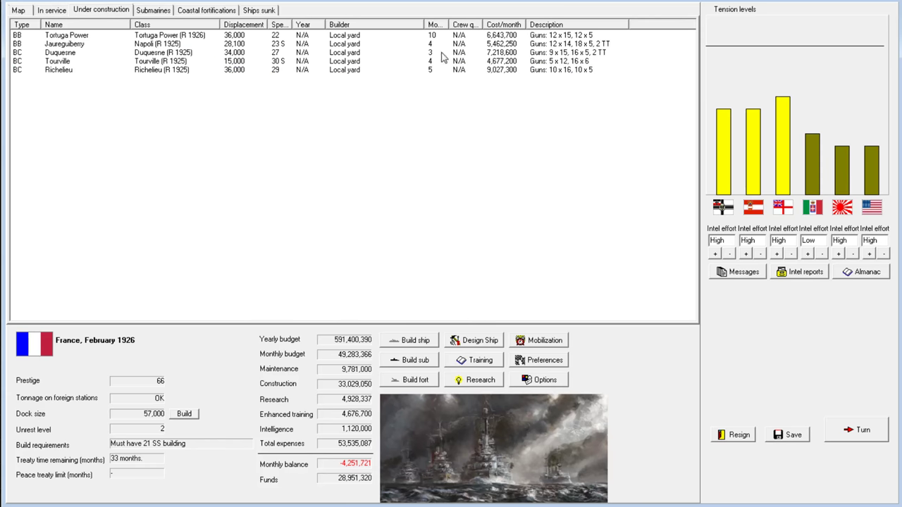
mouse_move(359, 486)
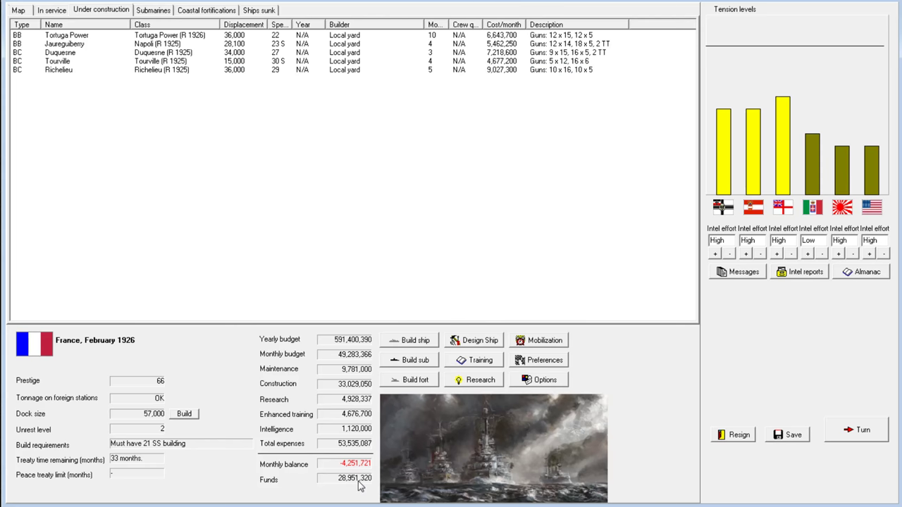
left_click(52, 10)
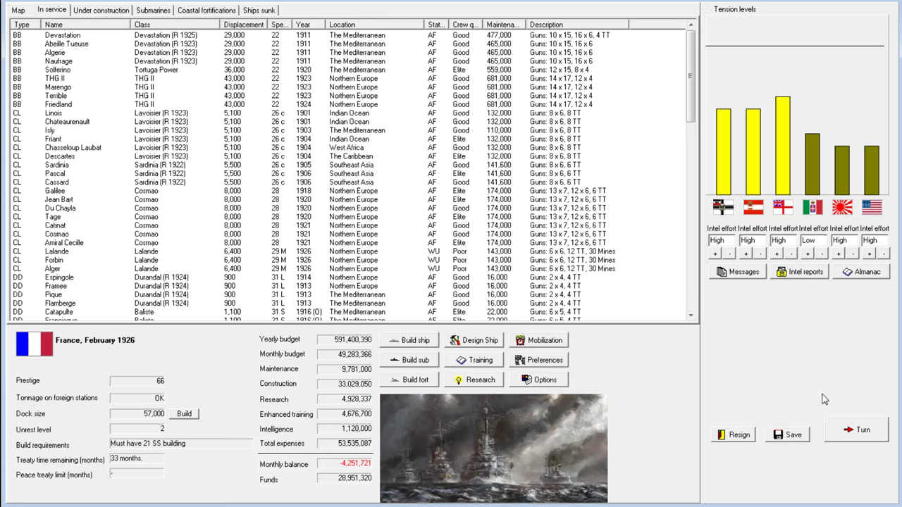
left_click(856, 429)
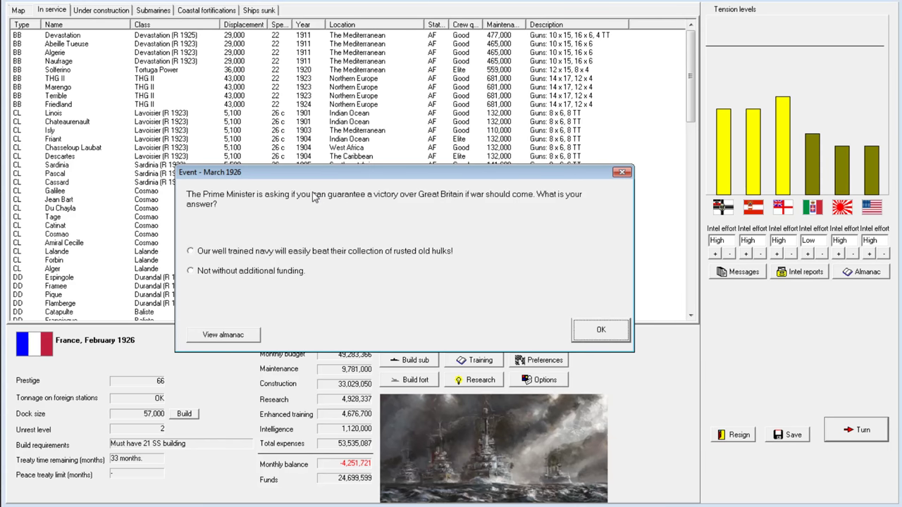
mouse_move(380, 201)
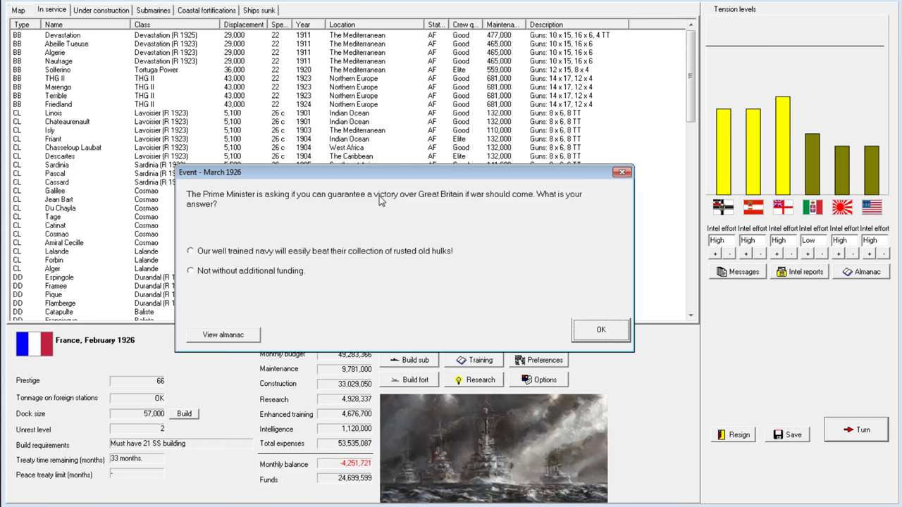
mouse_move(286, 254)
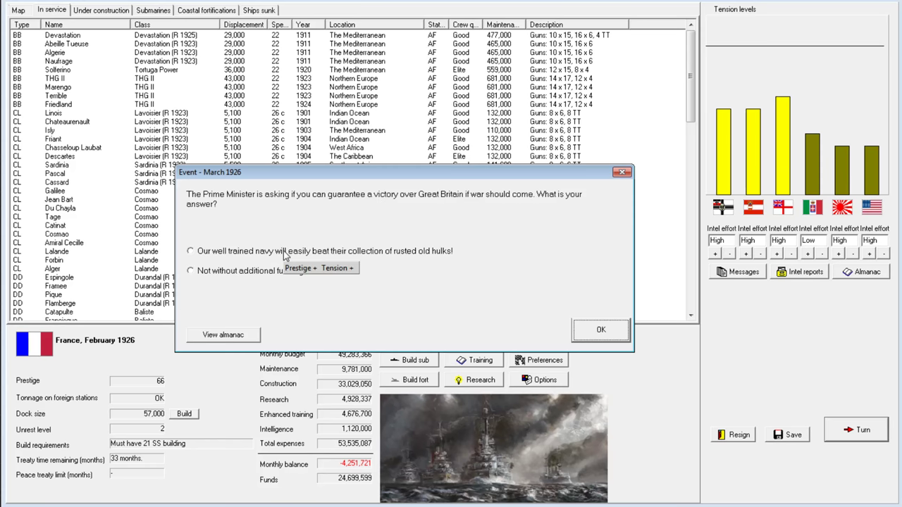
left_click(599, 329)
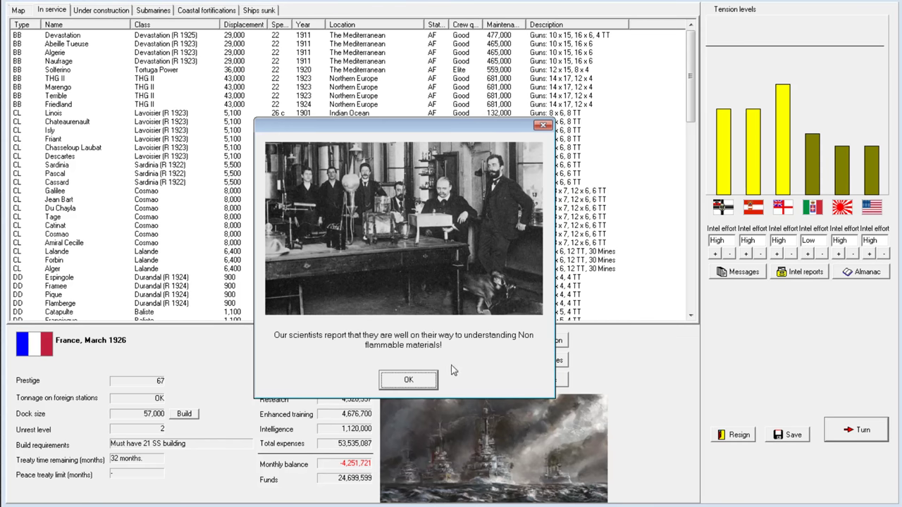
Acknowledge the non-flammable materials report and bring up destroyer Francisque's actions.
left_click(408, 380)
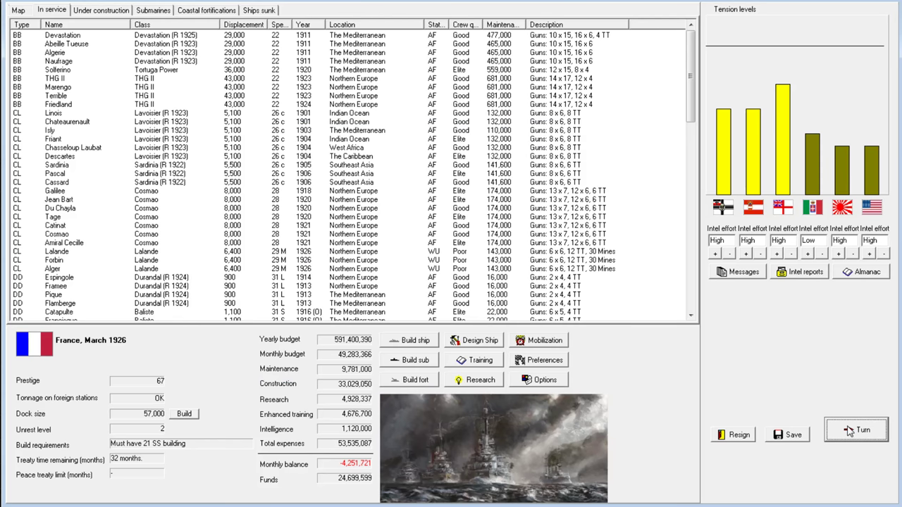
mouse_move(160, 203)
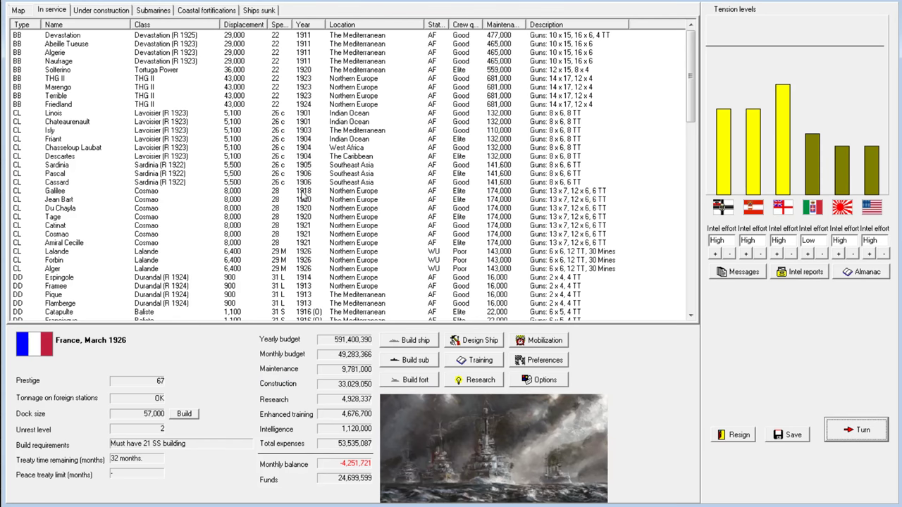
mouse_move(247, 244)
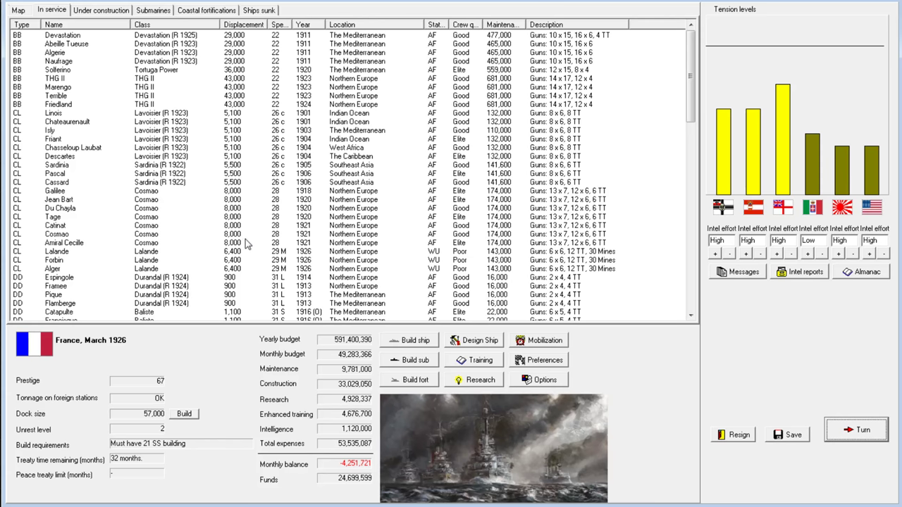
left_click(60, 199)
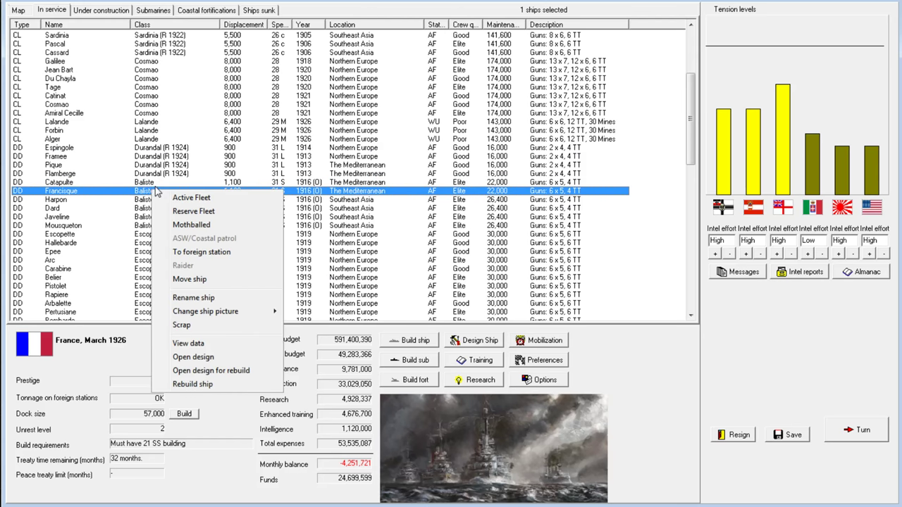
Open Francisque's Baliste class design sheet.
left_click(194, 357)
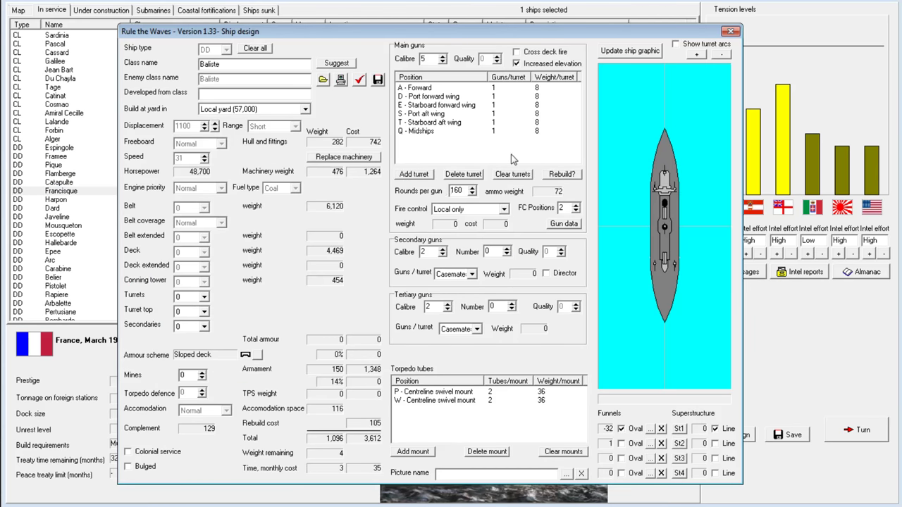
mouse_move(450, 125)
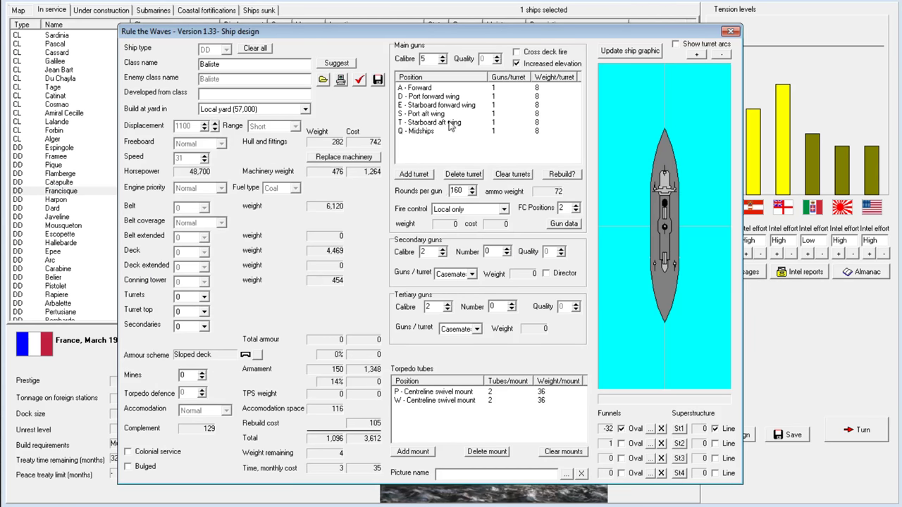
mouse_move(442, 93)
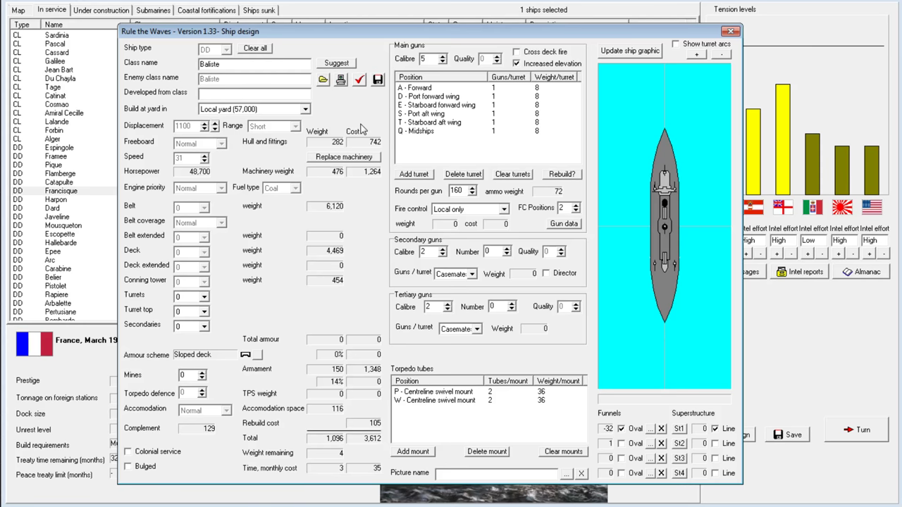
mouse_move(373, 102)
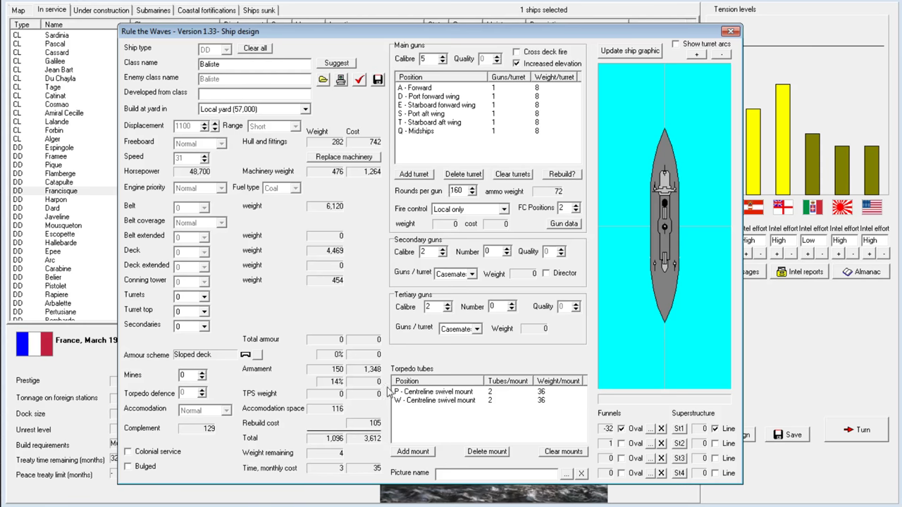
mouse_move(481, 194)
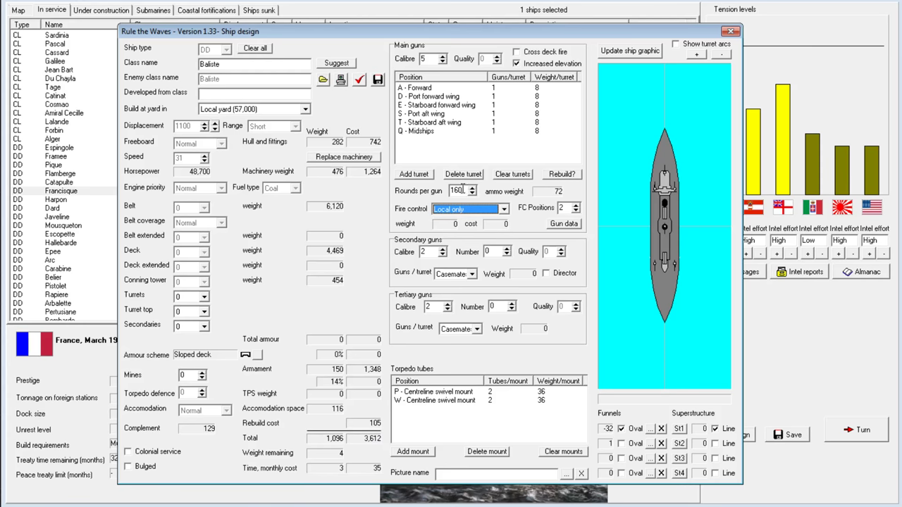
Switch the Baliste design's fire control to Director and its fuel to oil.
left_click(469, 194)
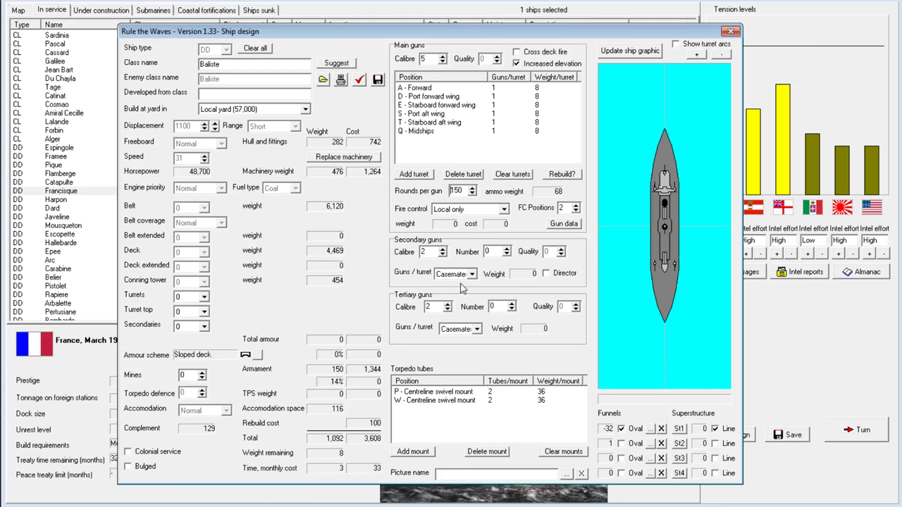
left_click(468, 208)
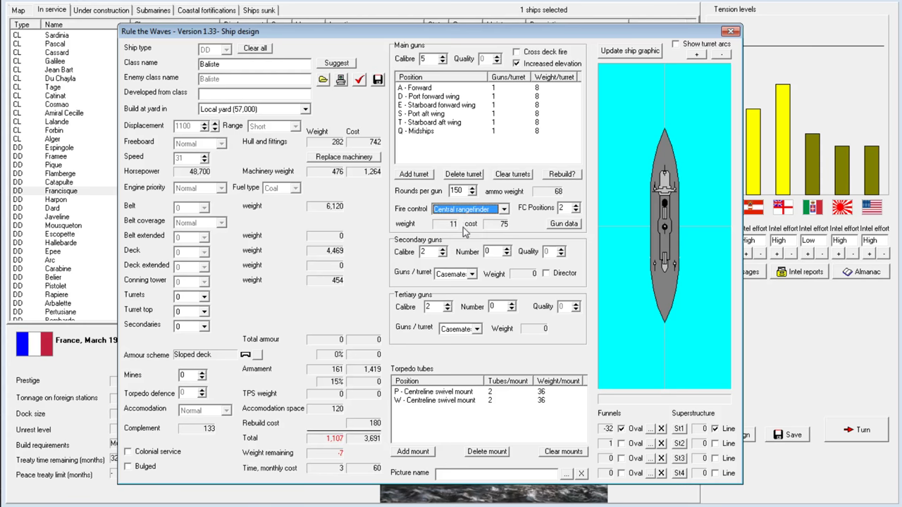
left_click(465, 209)
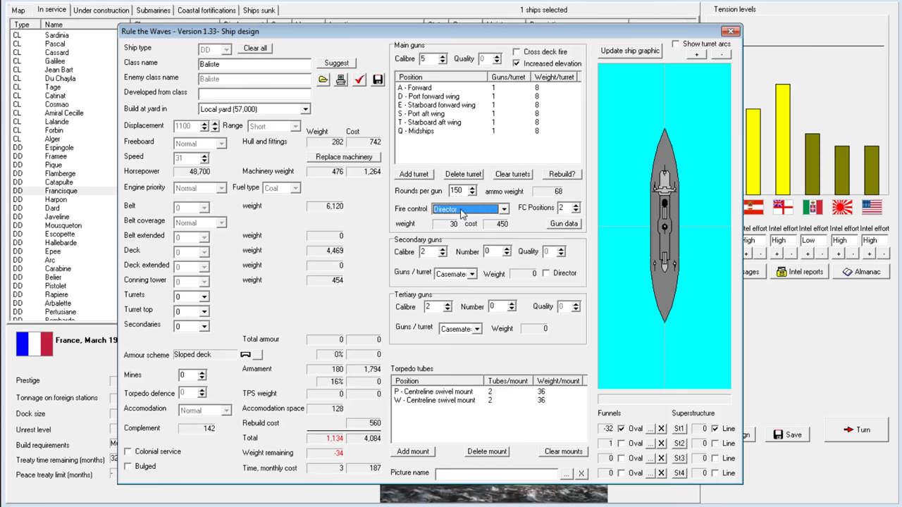
mouse_move(326, 195)
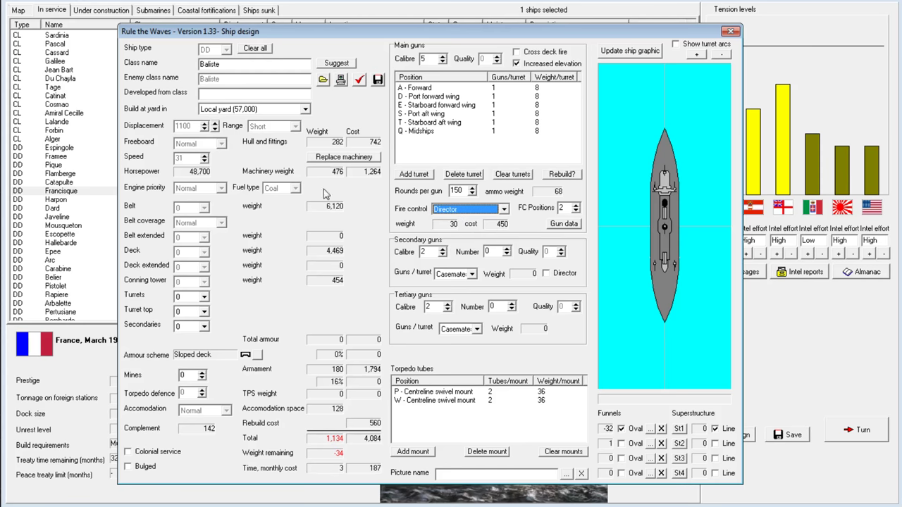
left_click(295, 187)
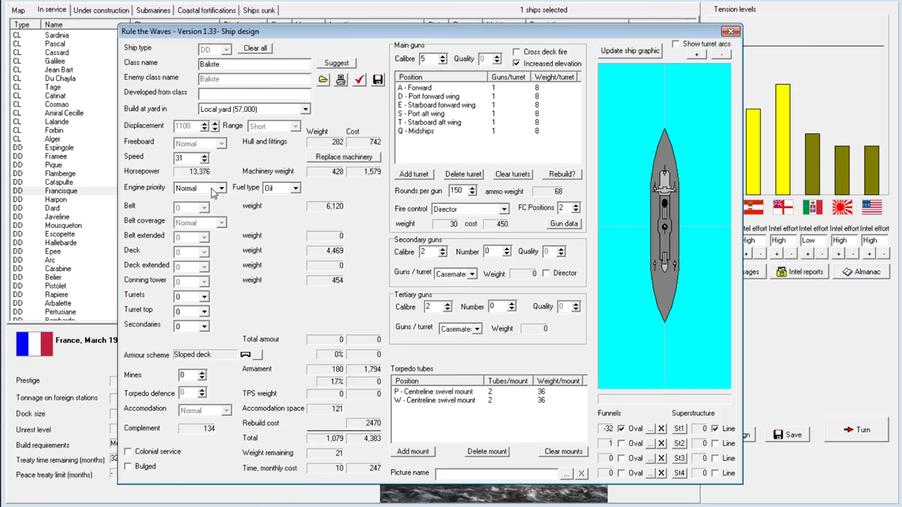
left_click(205, 155)
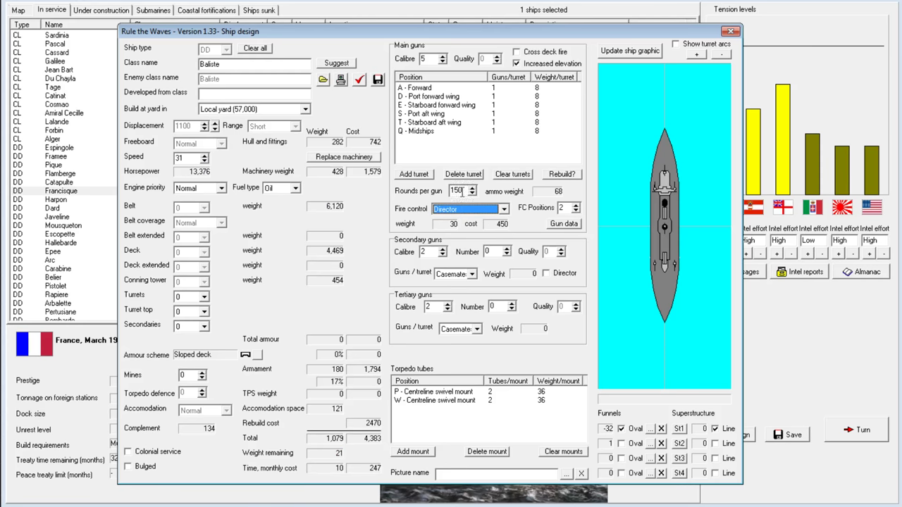
Raise the Baliste design's rounds per gun from 150 to 180.
left_click(472, 189)
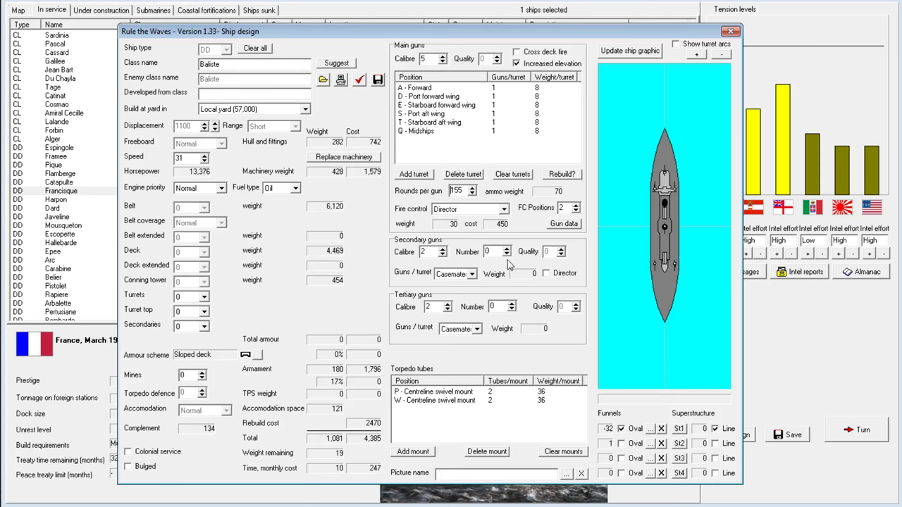
left_click(472, 188)
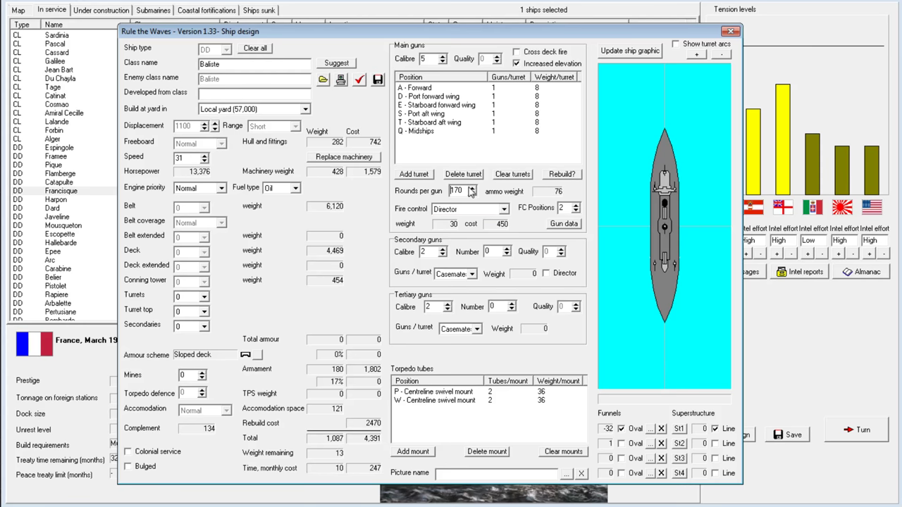
left_click(471, 188)
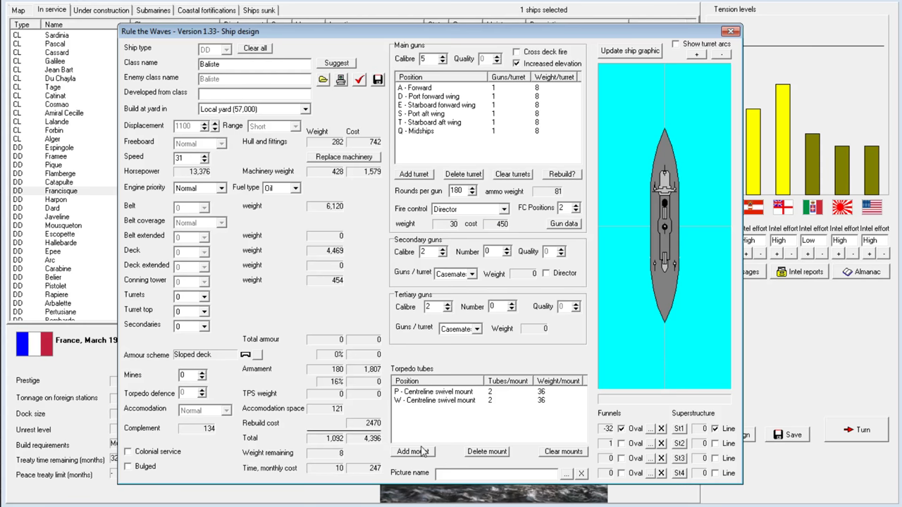
left_click(409, 452)
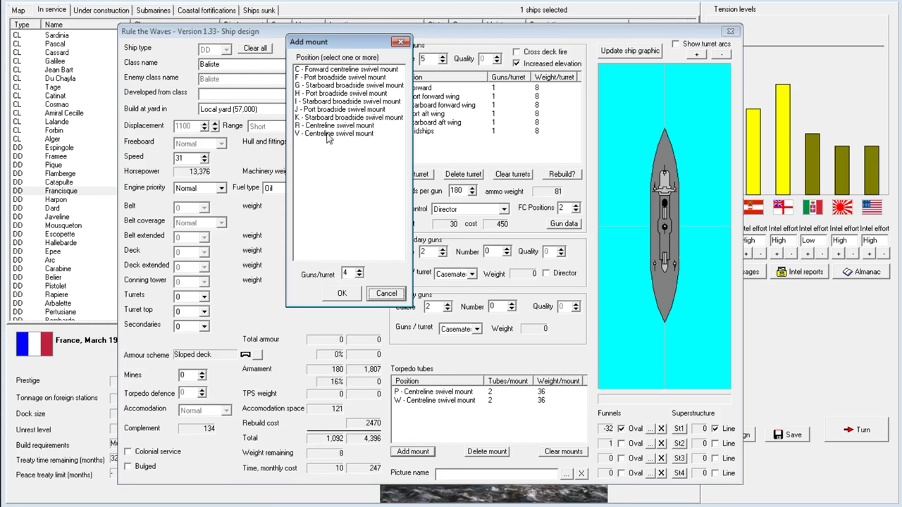
Cancel the torpedo mount, upgrade the 5-inch guns to quality 1, and check the design report.
left_click(386, 293)
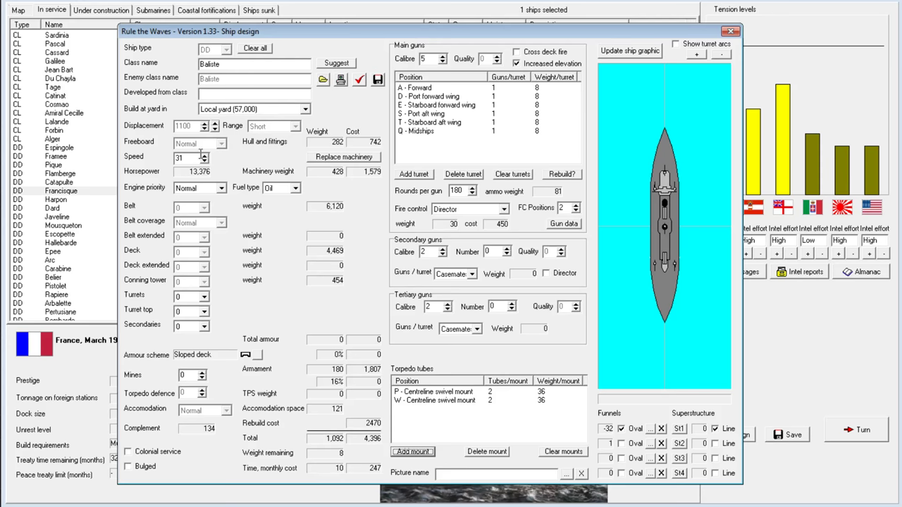
mouse_move(286, 130)
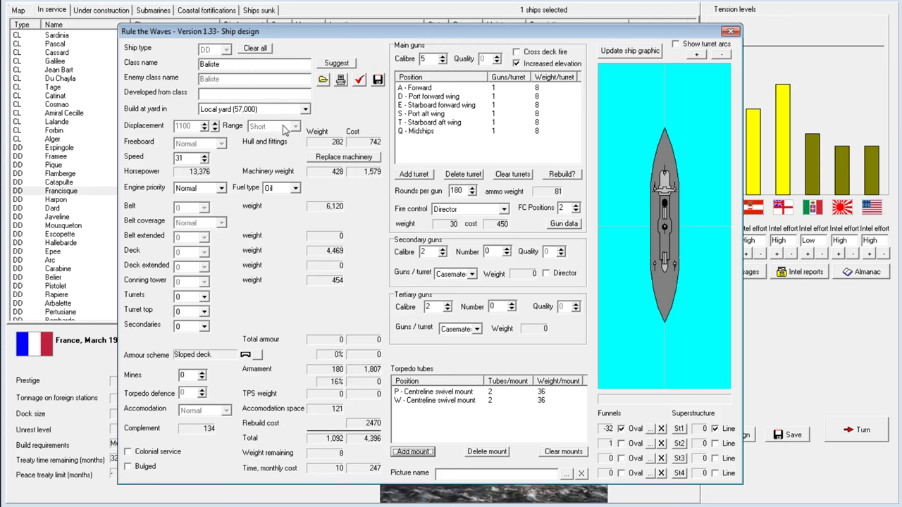
mouse_move(465, 67)
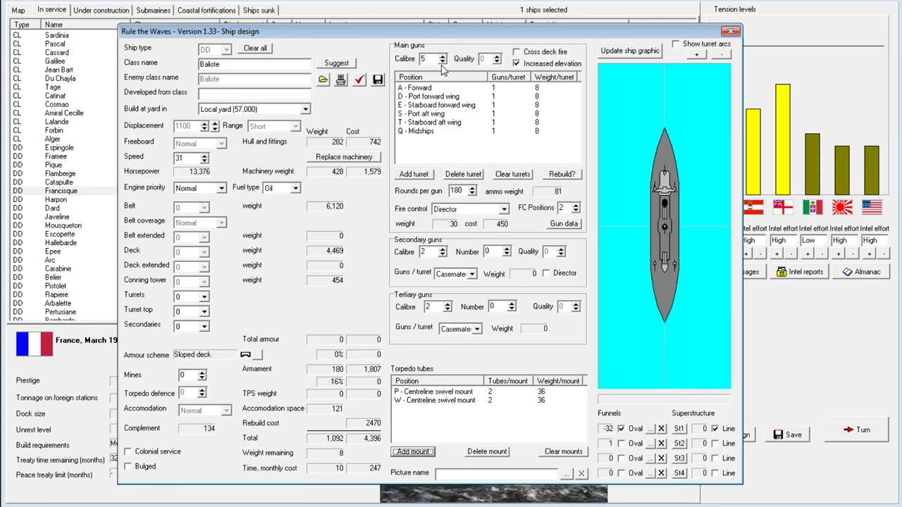
left_click(442, 55)
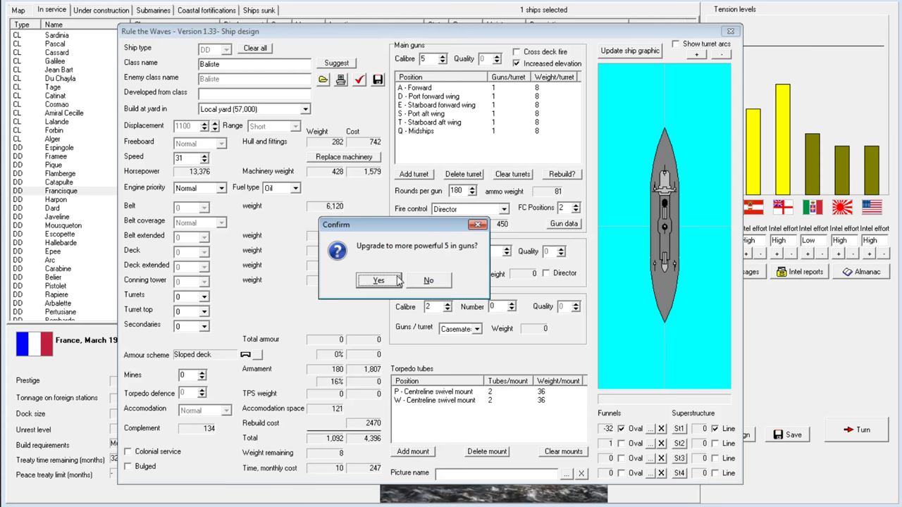
left_click(378, 280)
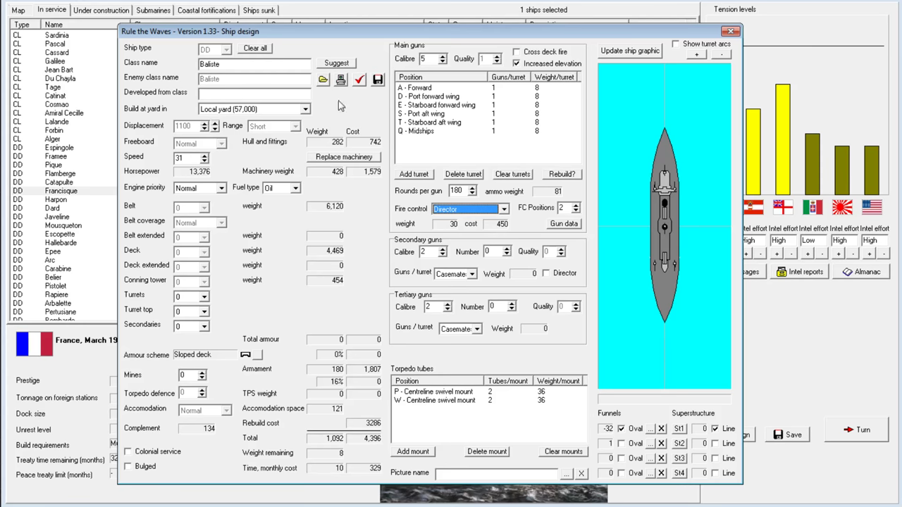
left_click(360, 79)
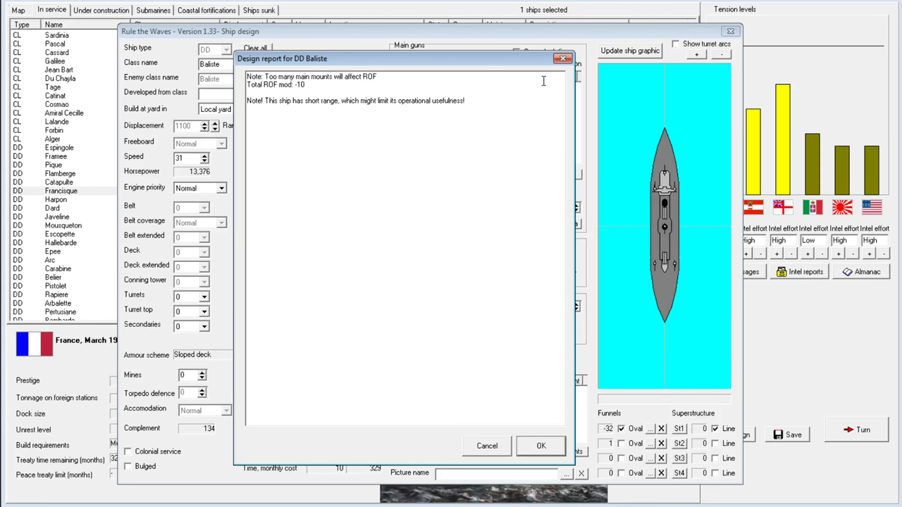
left_click(542, 445)
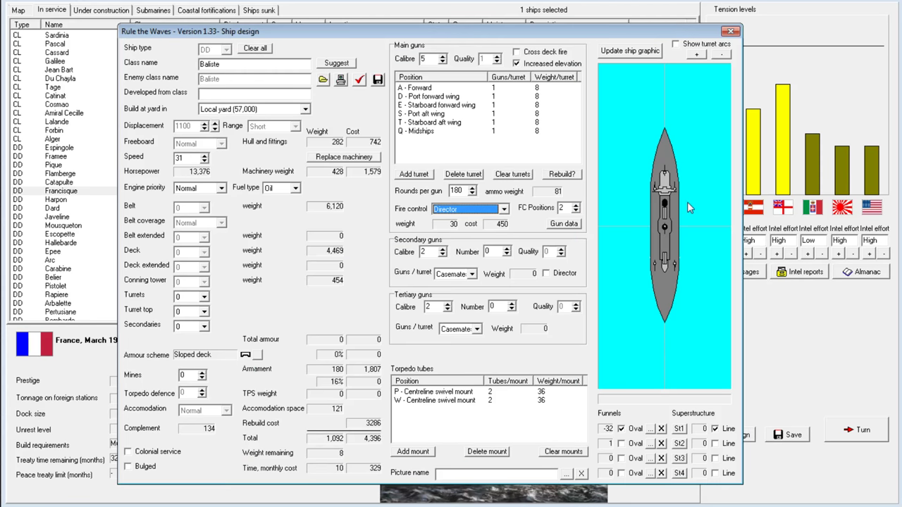
mouse_move(436, 141)
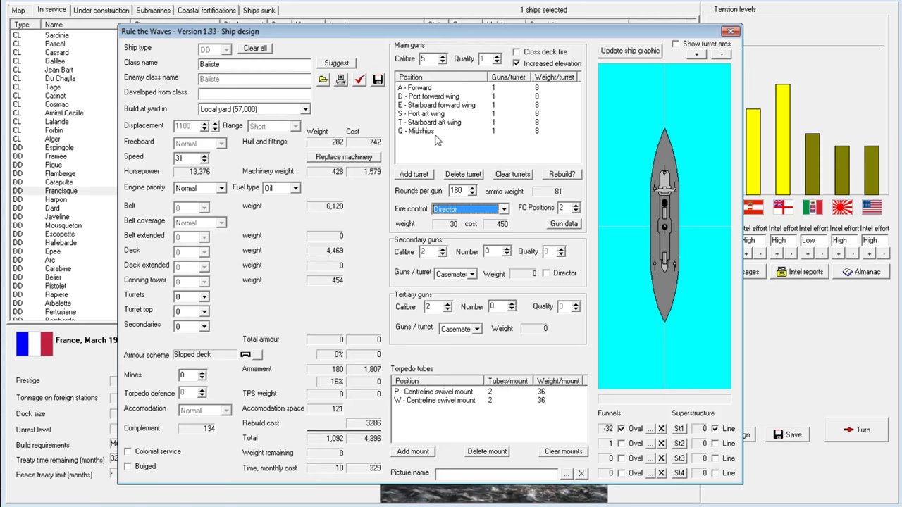
mouse_move(616, 187)
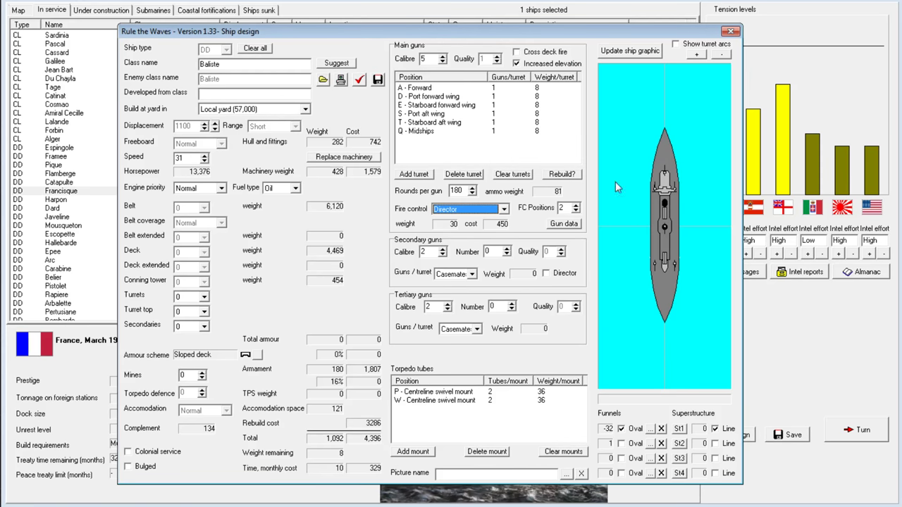
mouse_move(655, 268)
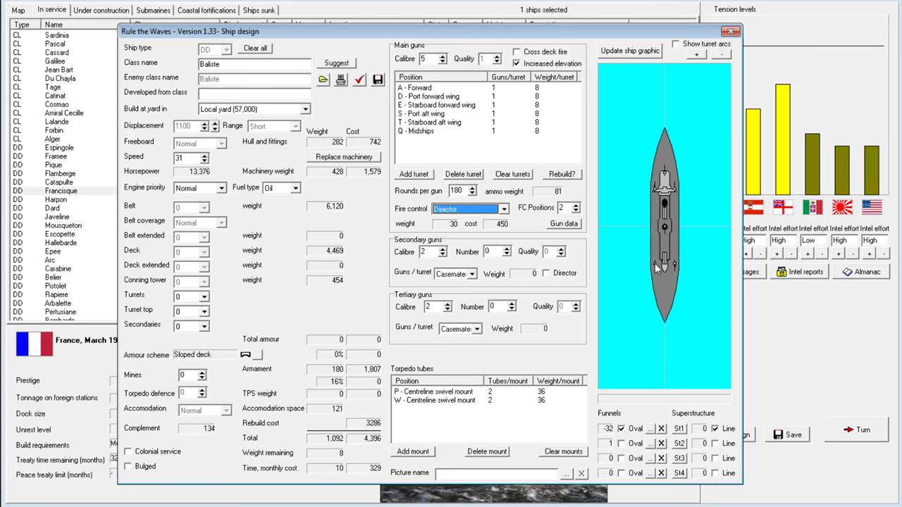
mouse_move(664, 273)
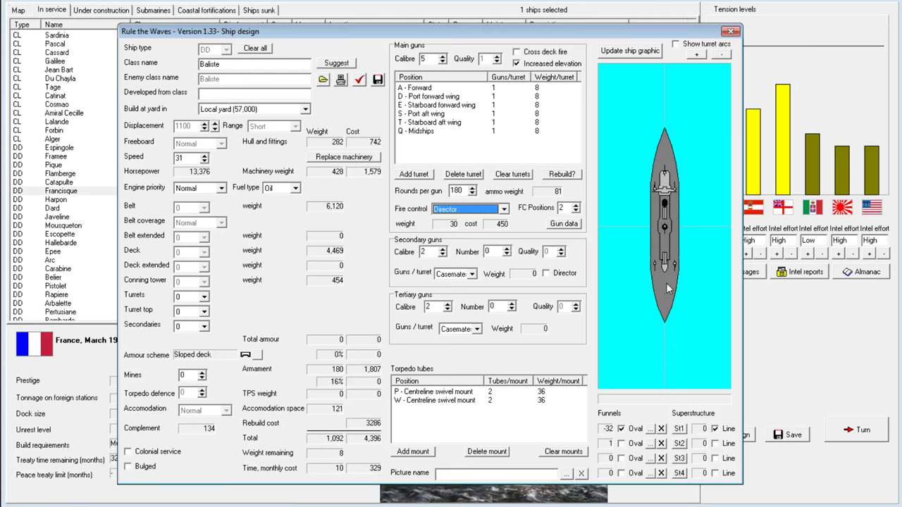
Review the Baliste design report for its overweight warning.
left_click(413, 174)
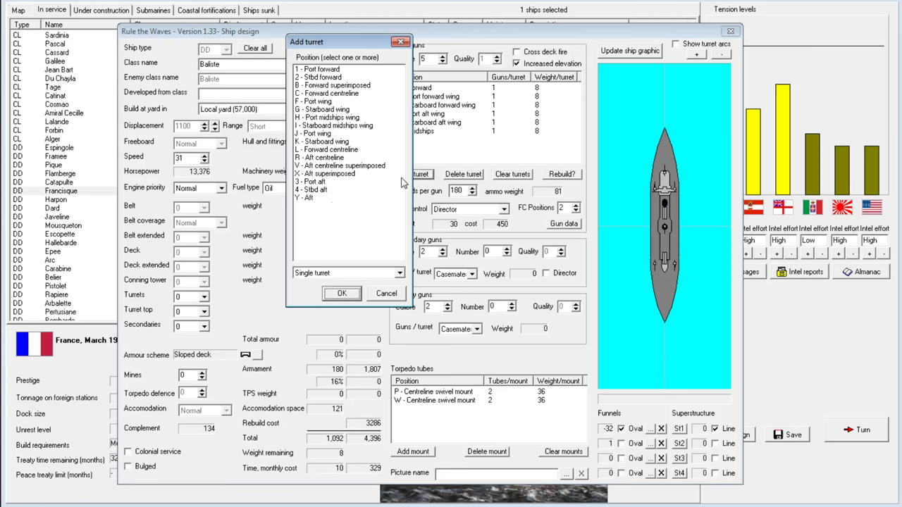
left_click(341, 293)
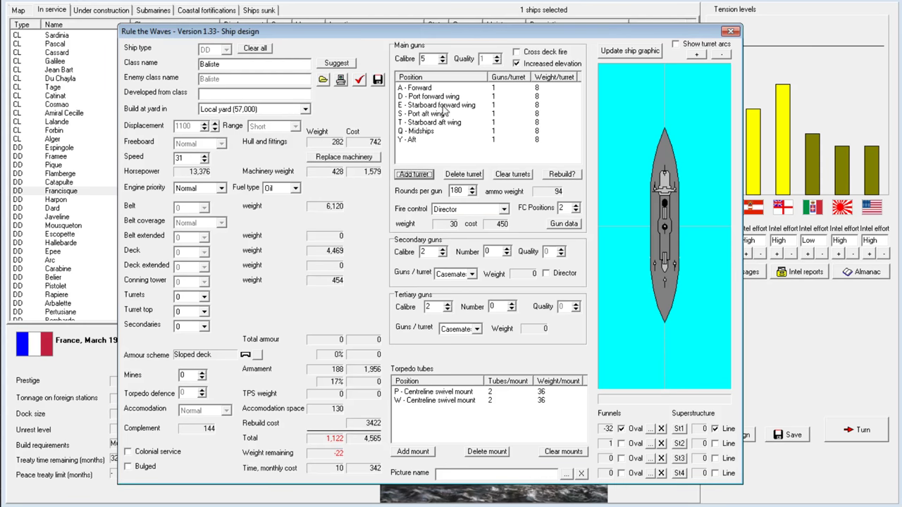
left_click(359, 79)
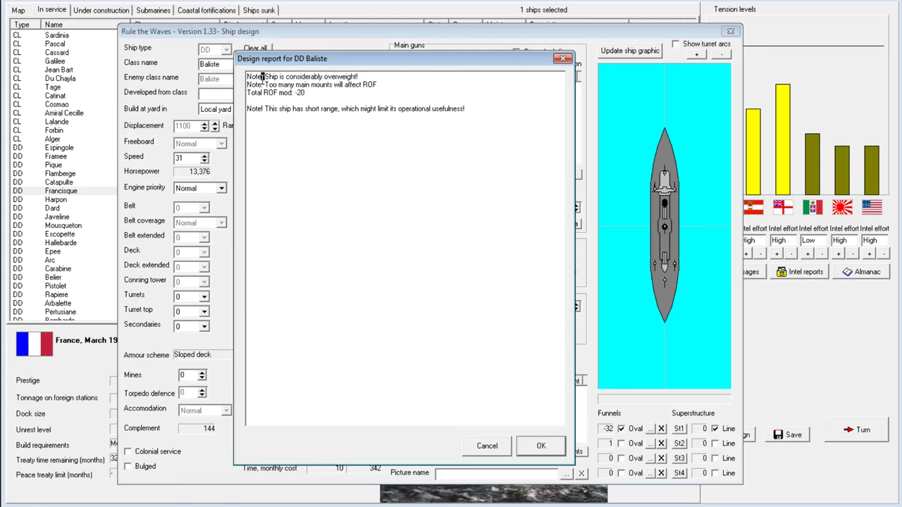
left_click(540, 445)
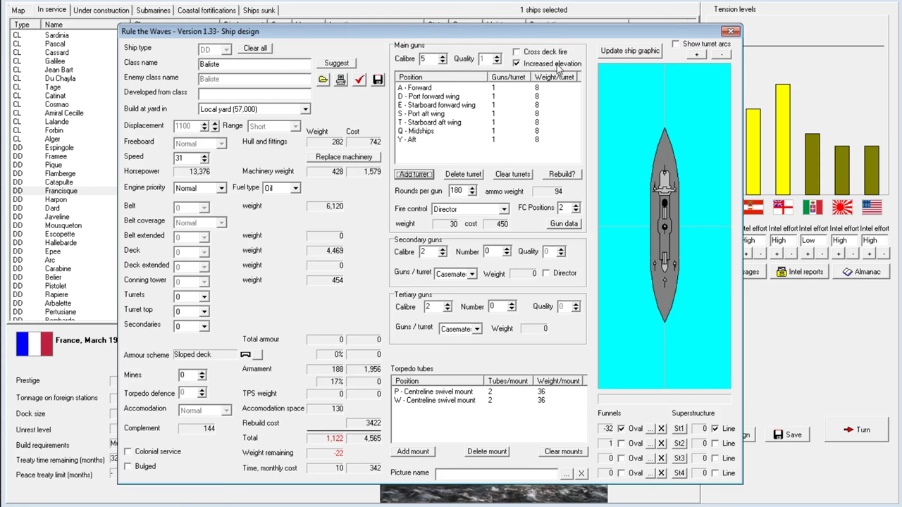
mouse_move(643, 262)
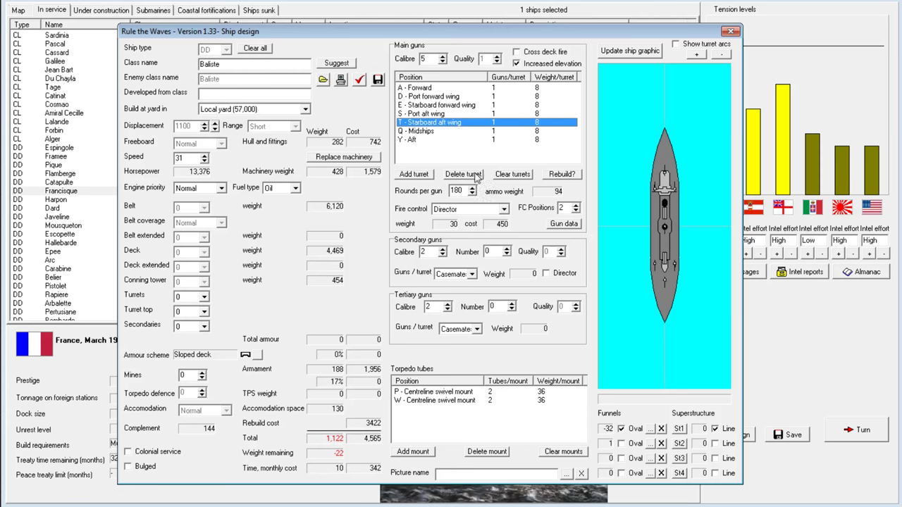
Delete the aft wing turrets, leaving only mounts A, D, E and Q.
left_click(462, 174)
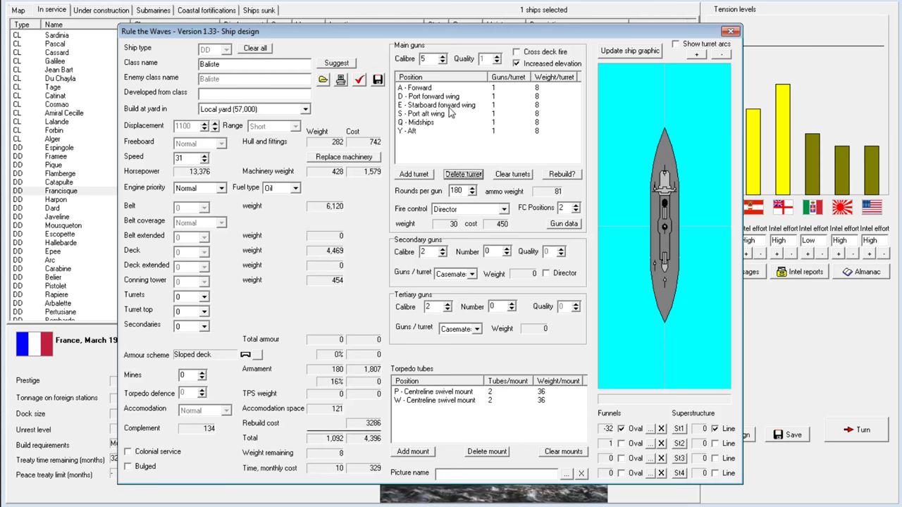
left_click(463, 175)
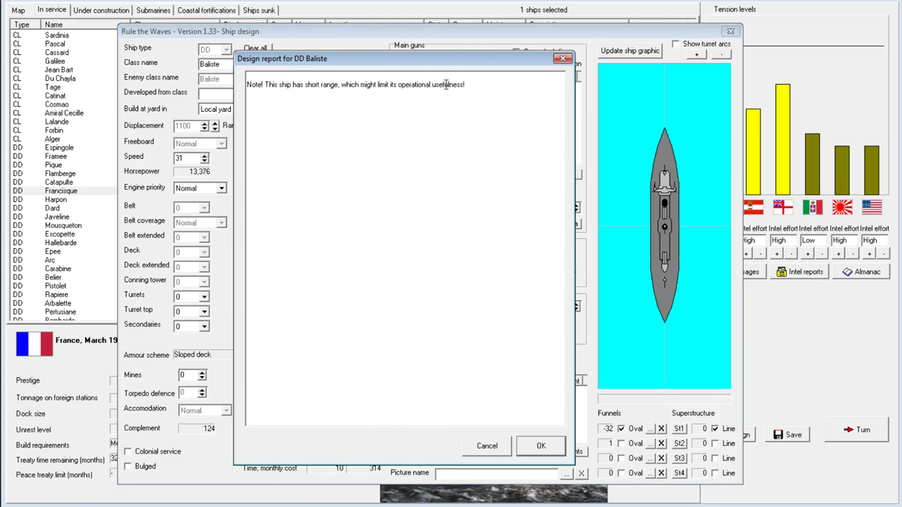
left_click(541, 445)
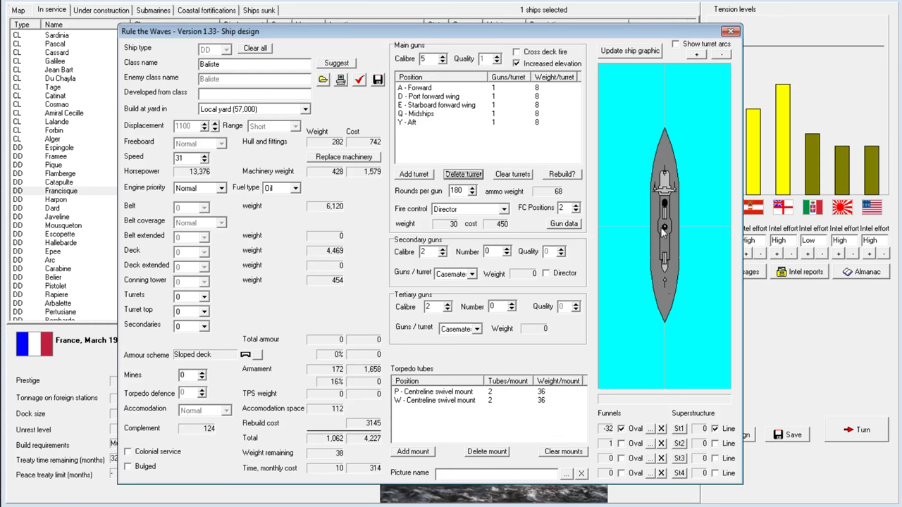
mouse_move(669, 289)
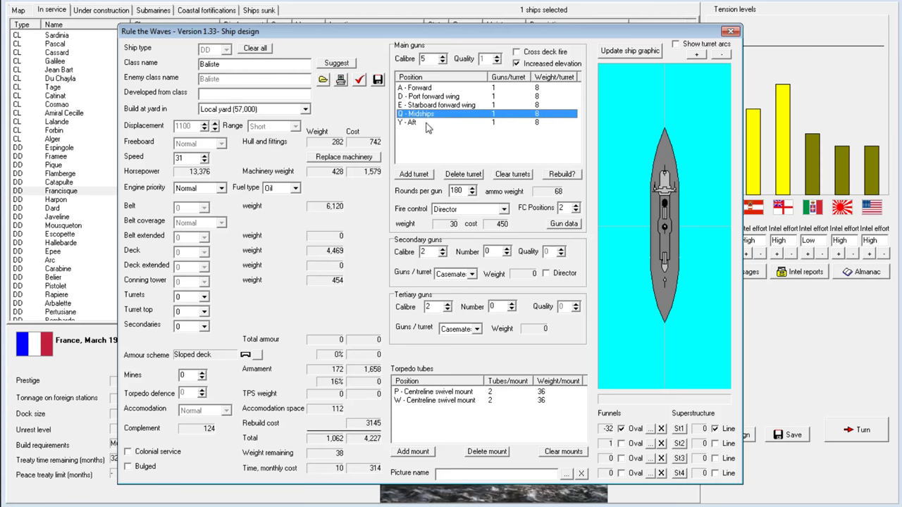
left_click(414, 174)
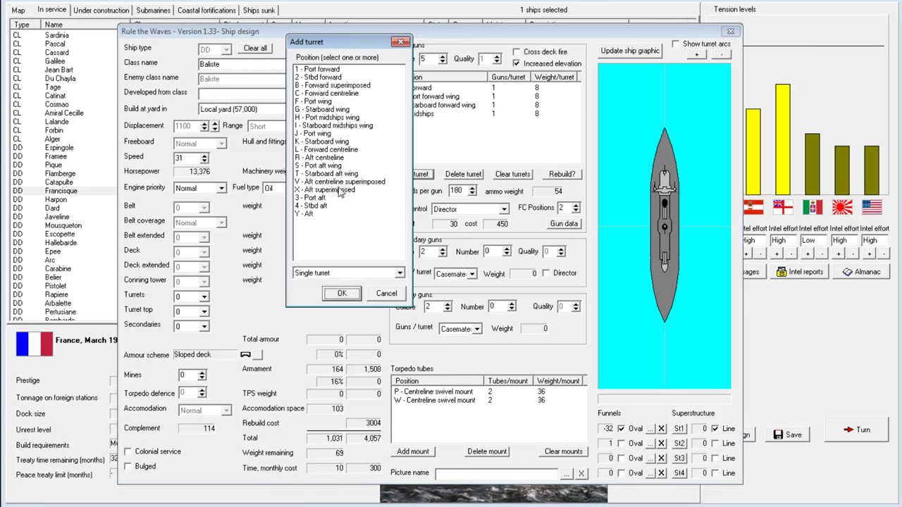
Add the S and T aft wing turrets and check their firing arcs.
left_click(338, 181)
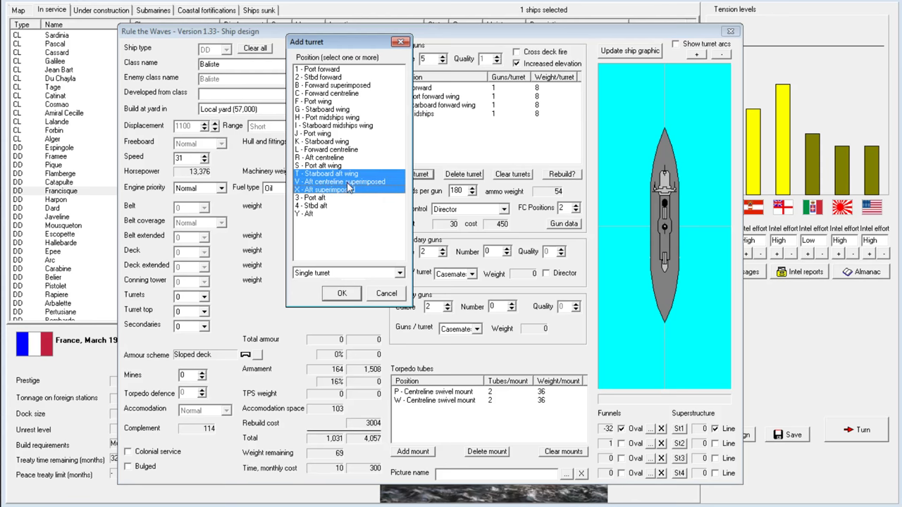
left_click(328, 173)
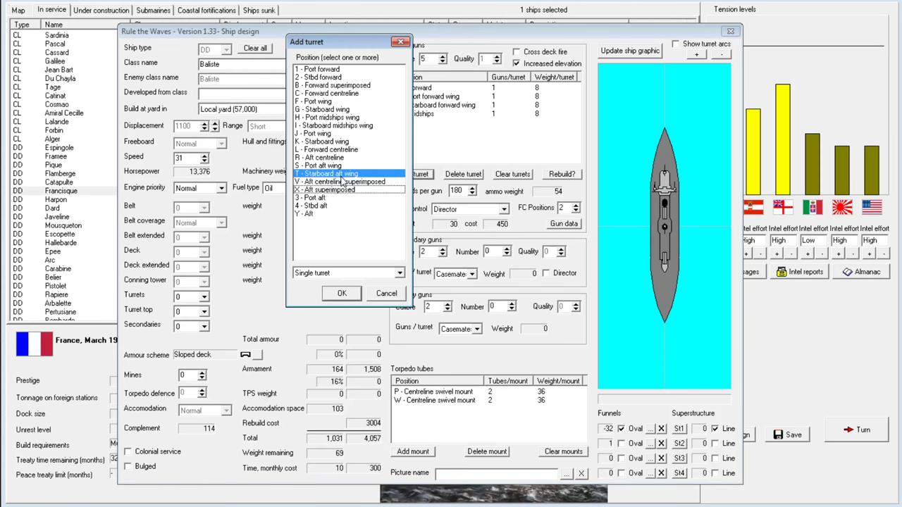
left_click(342, 293)
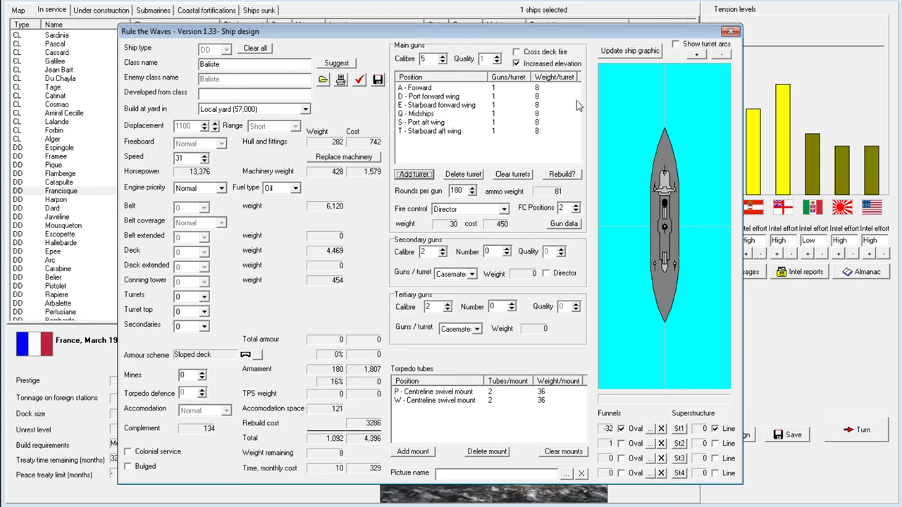
left_click(675, 43)
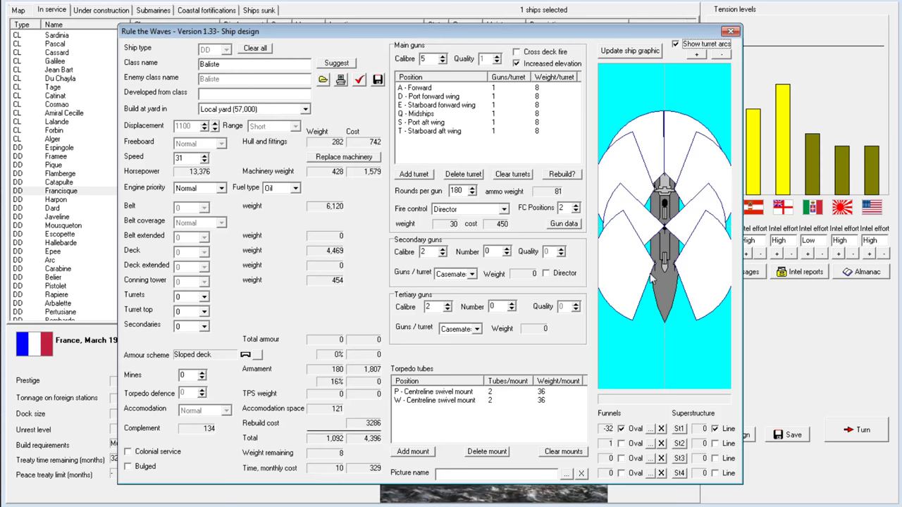
mouse_move(659, 273)
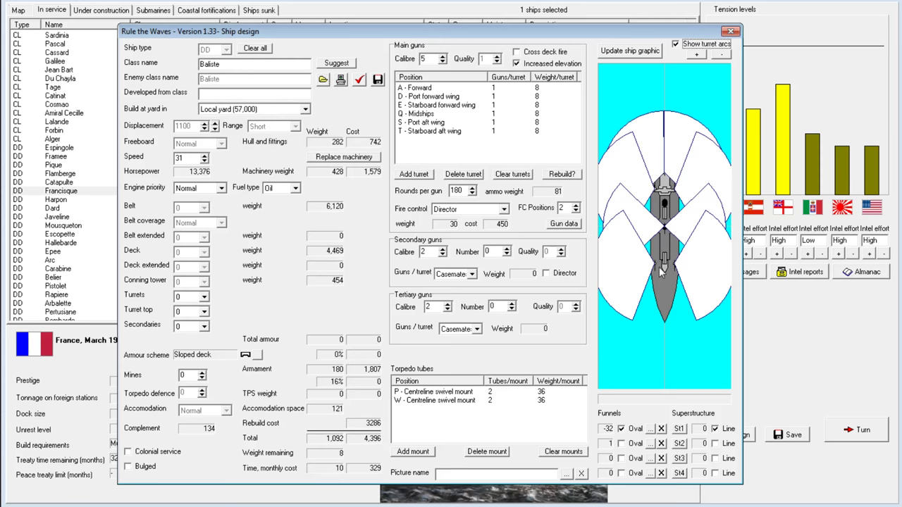
left_click(675, 44)
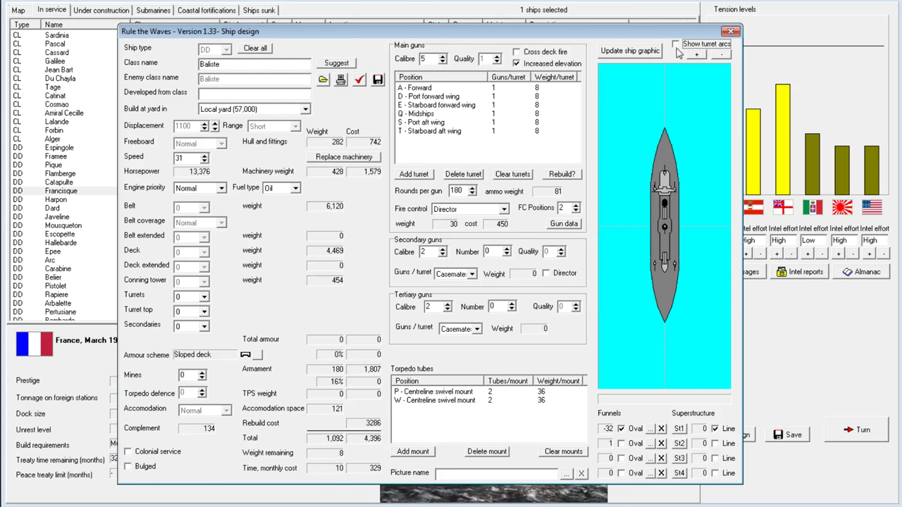
mouse_move(661, 293)
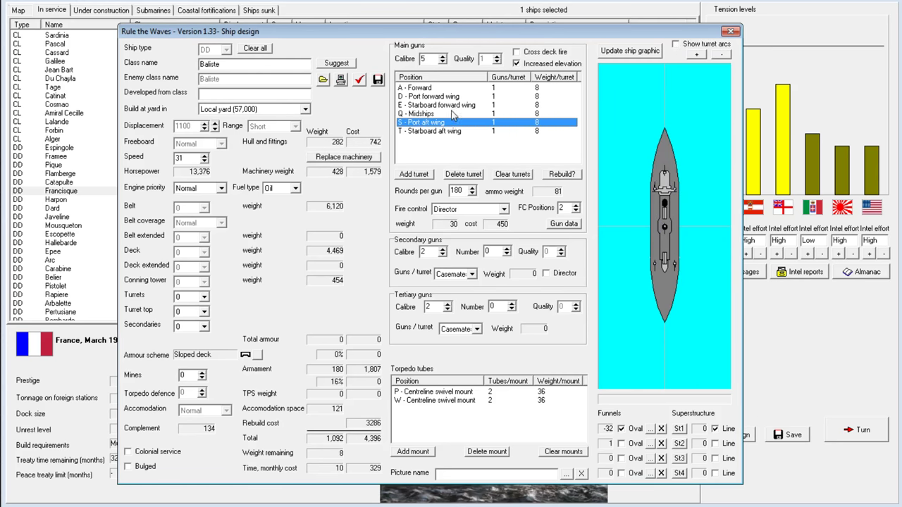
left_click(676, 43)
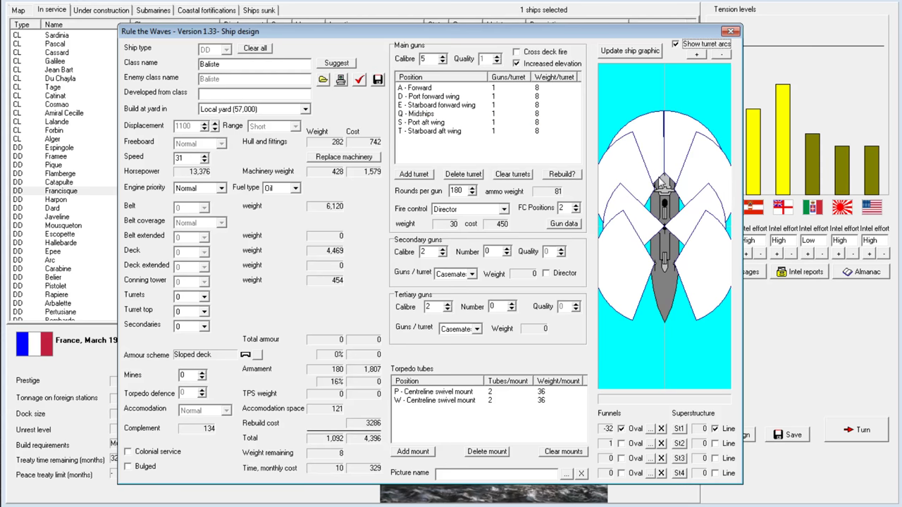
left_click(676, 43)
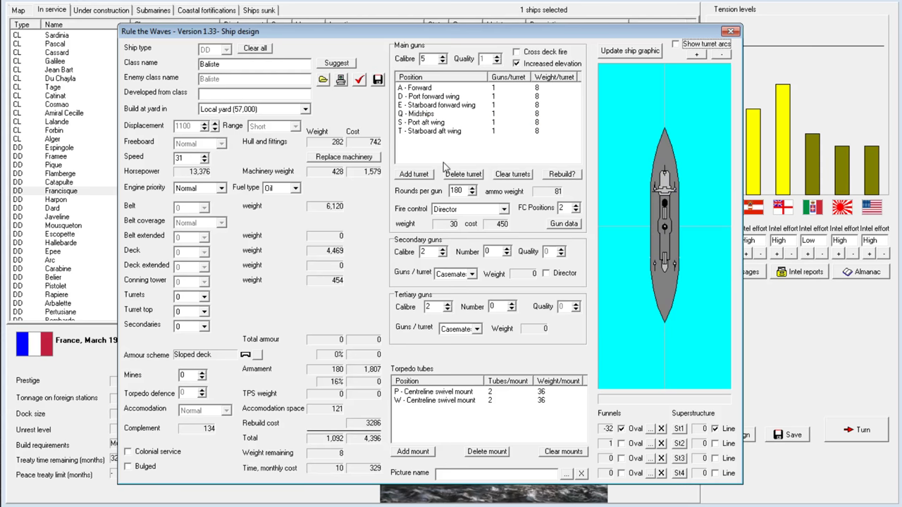
Add 3 Port aft and 4 Stbd aft turrets, reviewing all eight arcs.
left_click(414, 174)
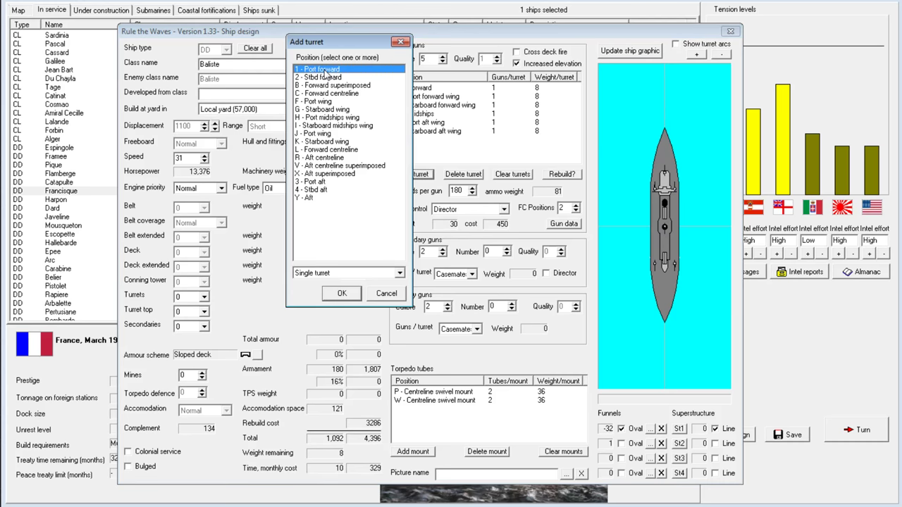
left_click(314, 185)
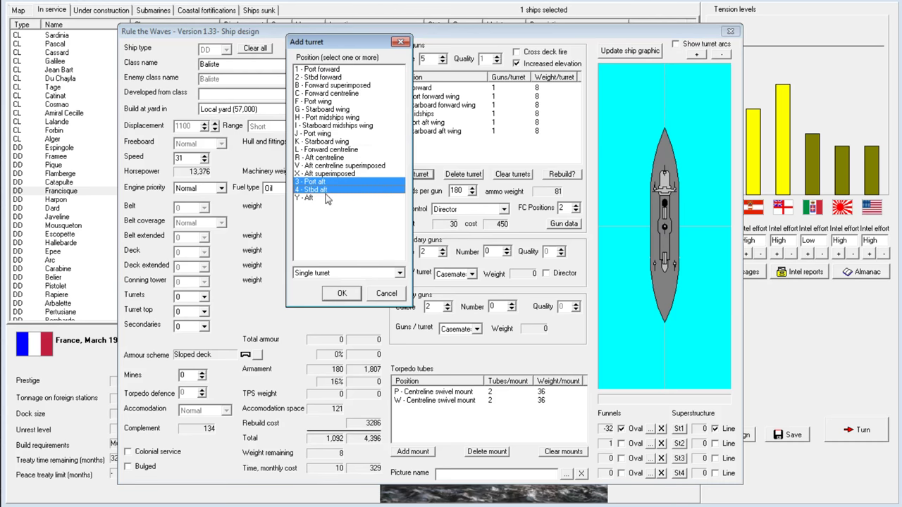
left_click(341, 293)
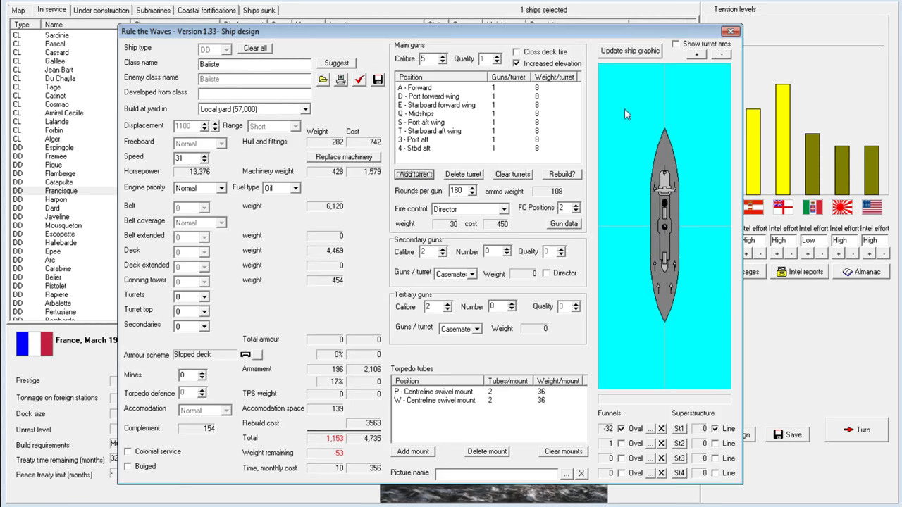
left_click(676, 43)
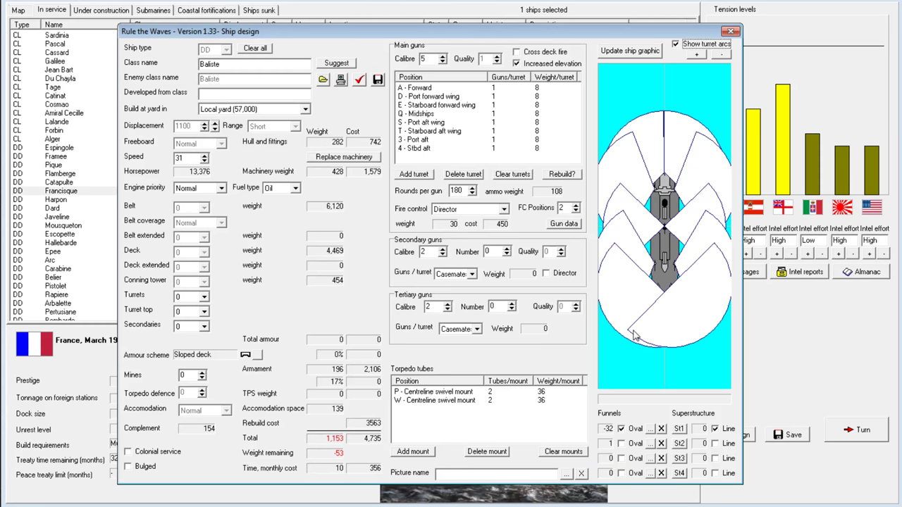
mouse_move(650, 322)
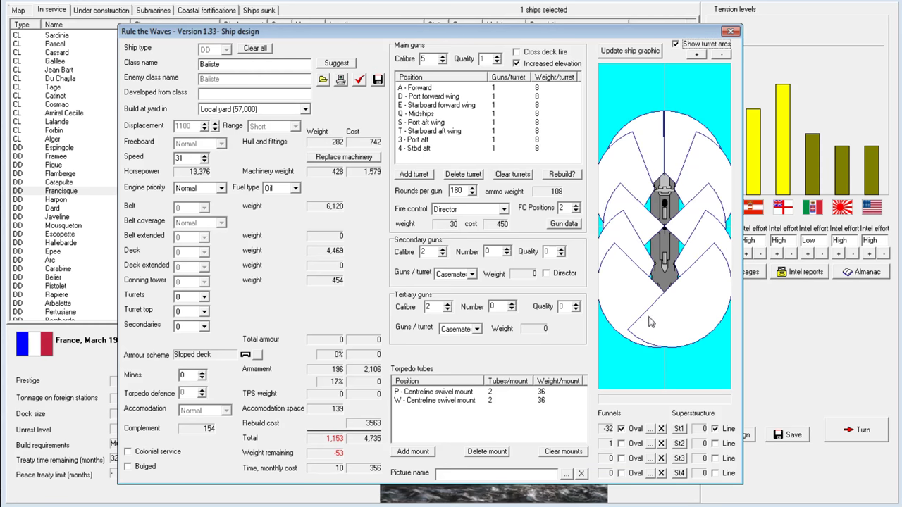
mouse_move(642, 319)
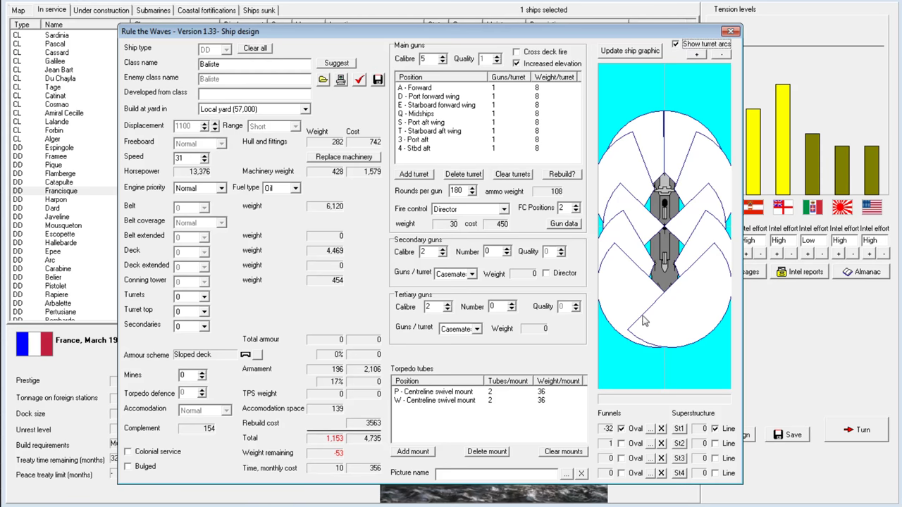
mouse_move(637, 322)
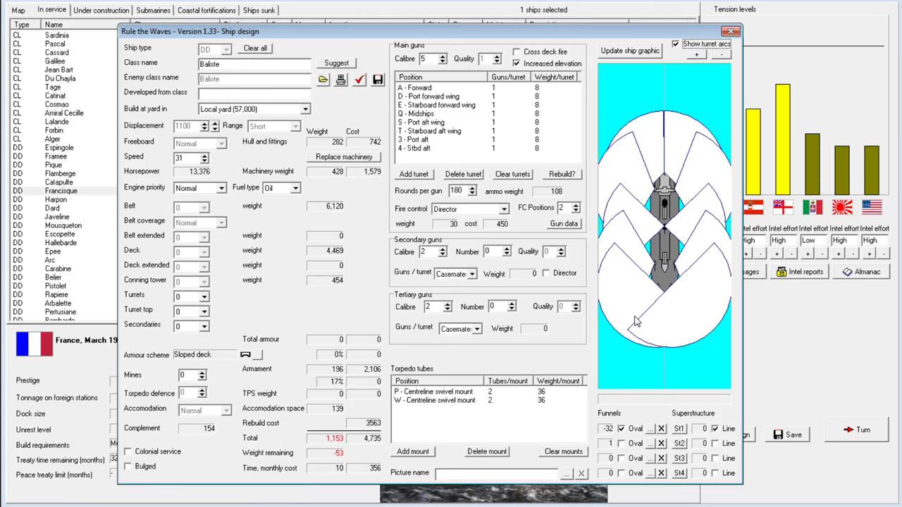
left_click(675, 44)
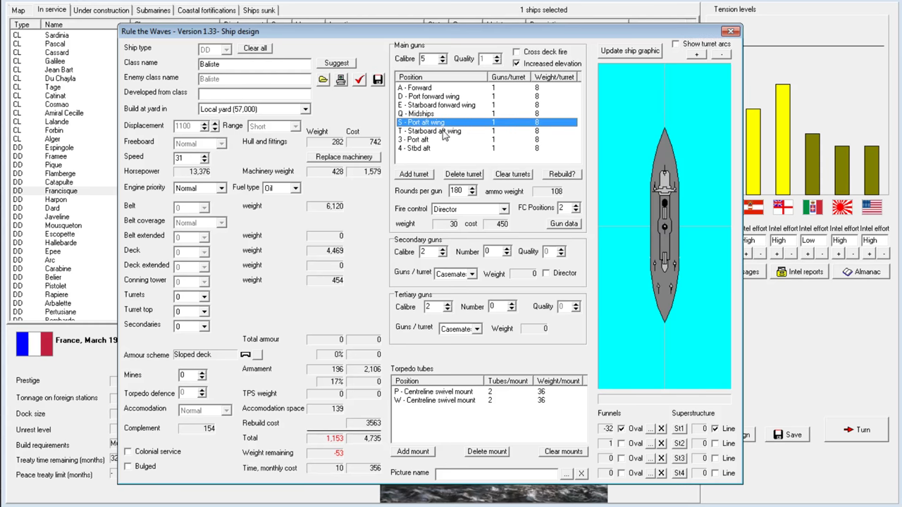
Replace the aft turrets with a single aft mount, leaving five 5-inch guns.
left_click(463, 174)
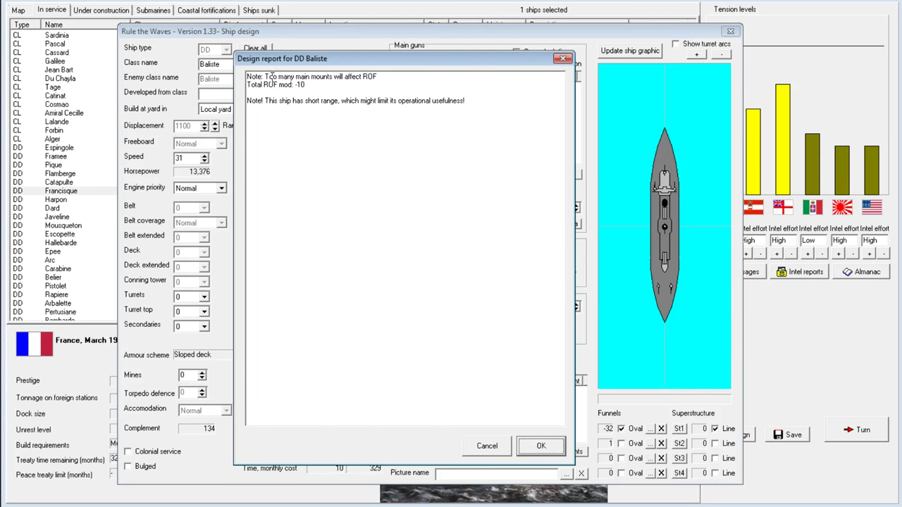
left_click(541, 445)
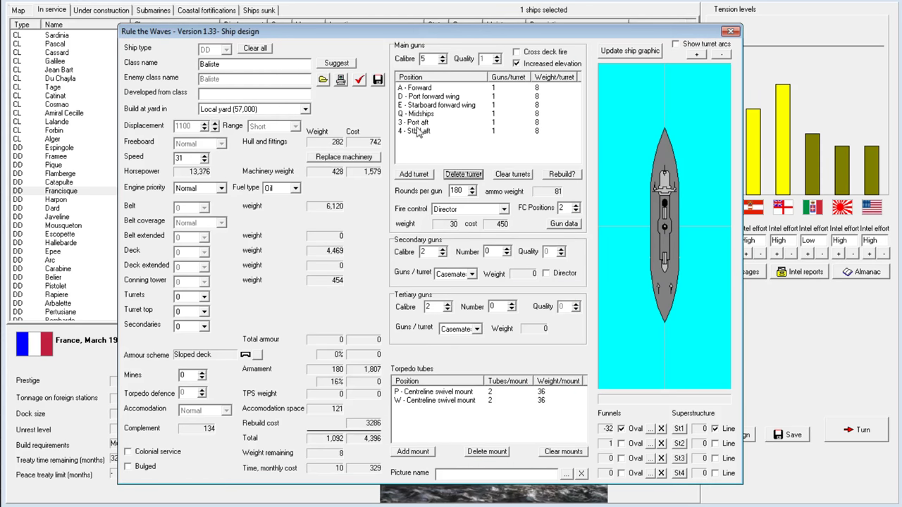
mouse_move(422, 126)
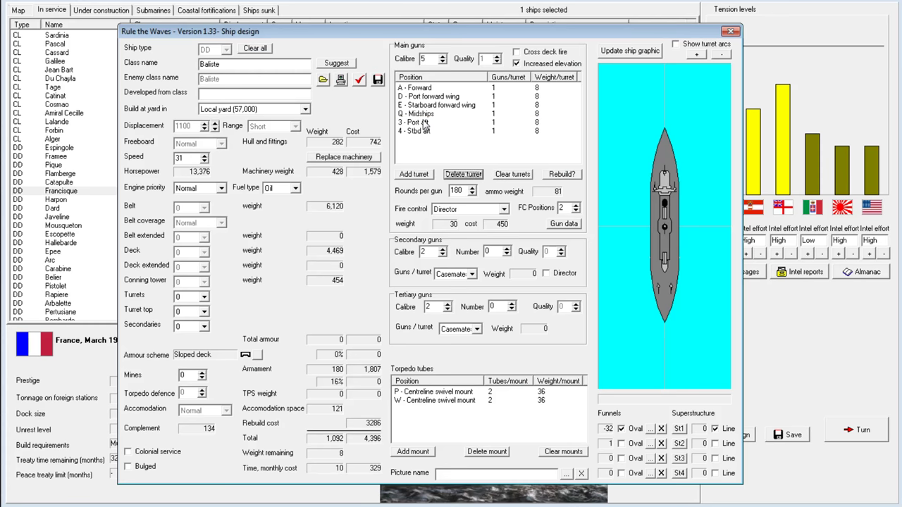
left_click(463, 174)
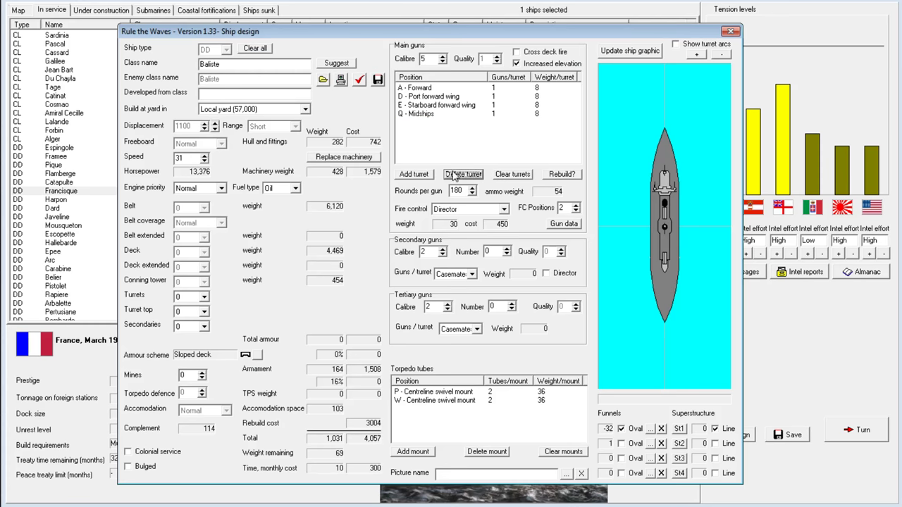
left_click(414, 174)
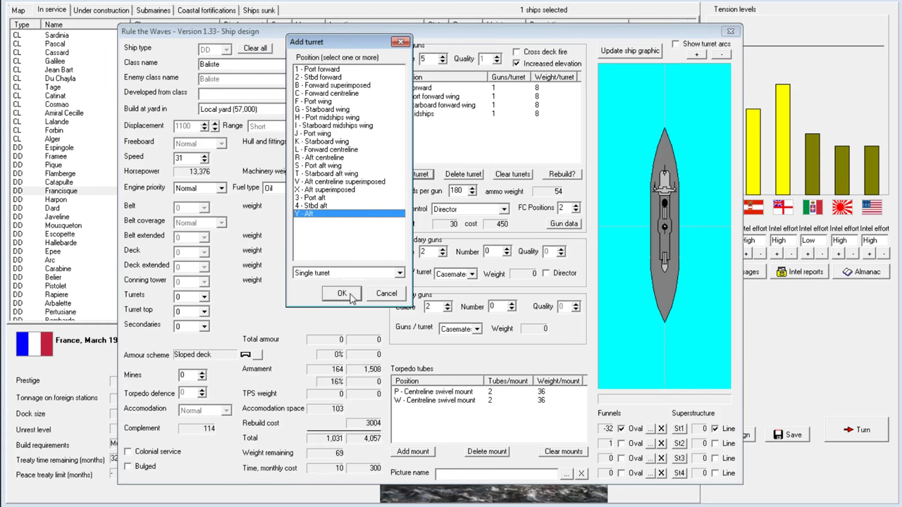
left_click(342, 293)
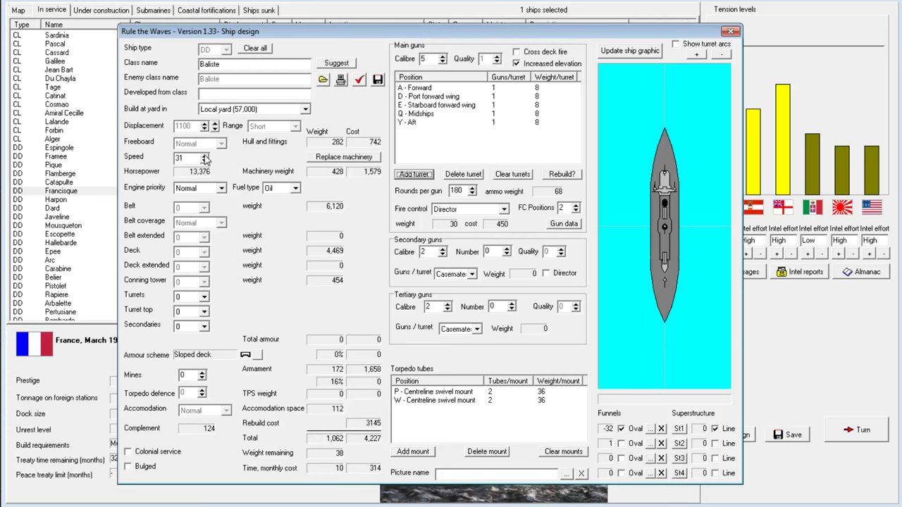
Set rounds per main gun to 185, raising to 190 then trimming back.
left_click(214, 153)
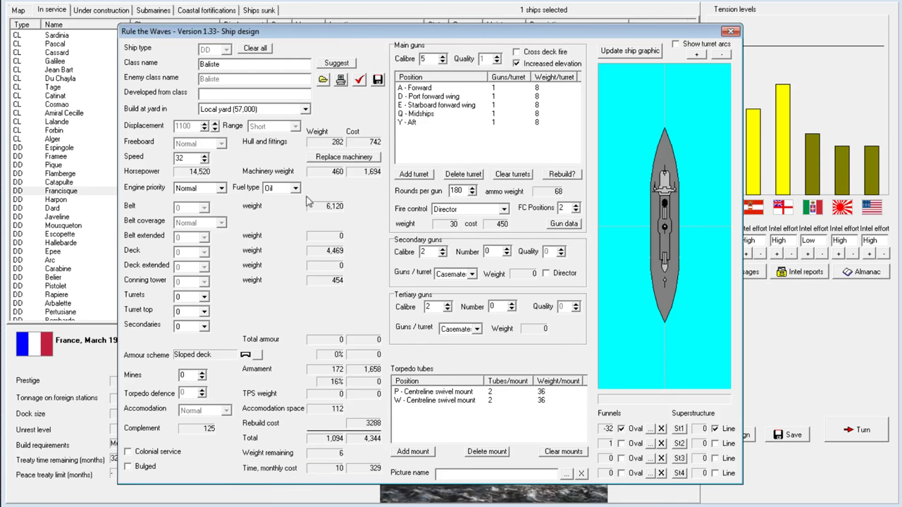
left_click(458, 188)
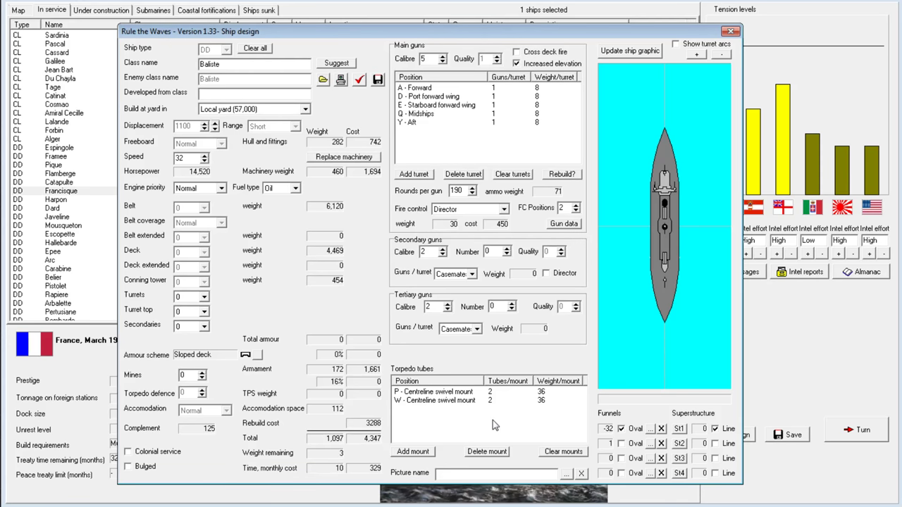
left_click(470, 194)
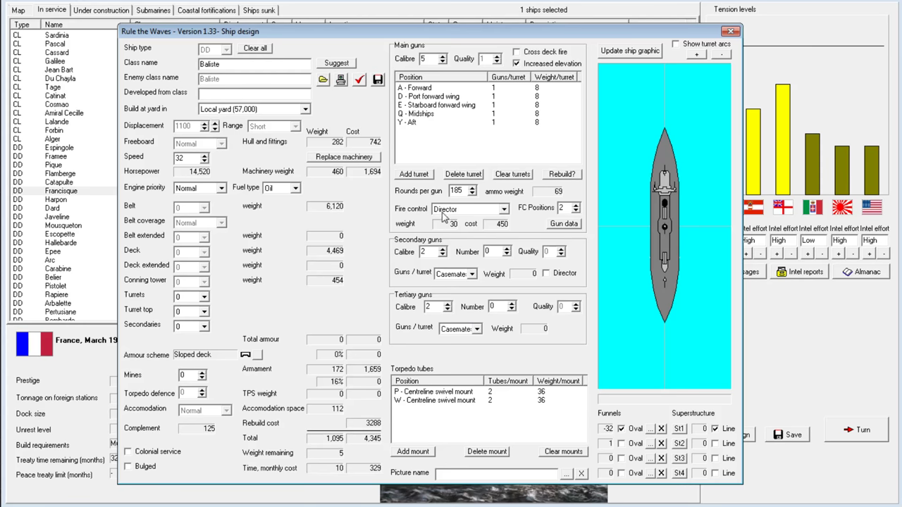
mouse_move(399, 90)
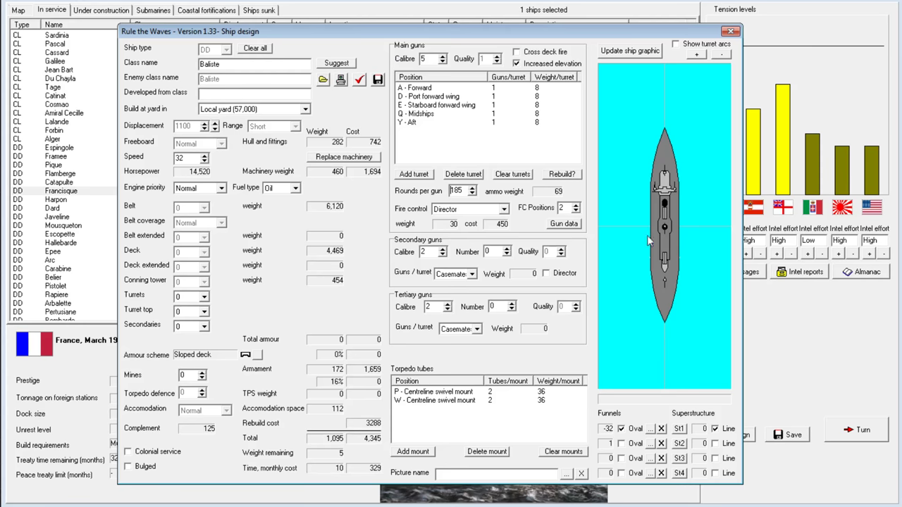
mouse_move(613, 292)
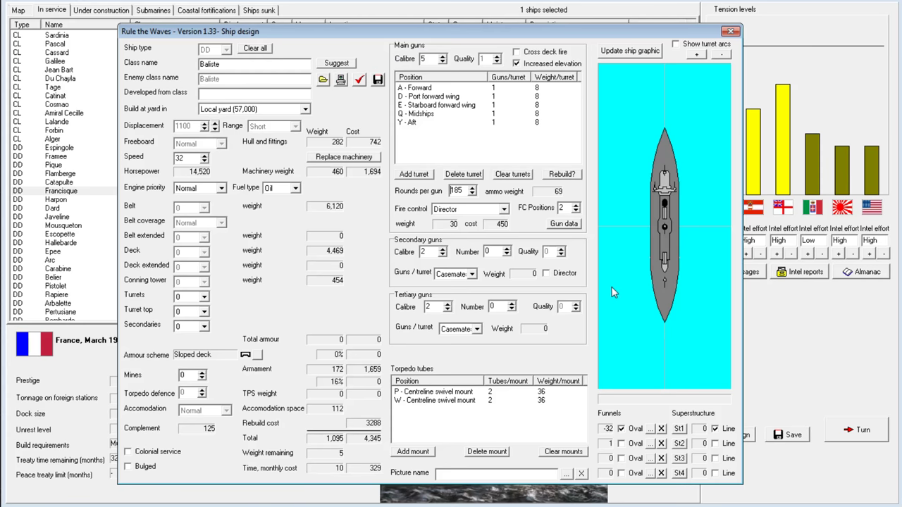
mouse_move(671, 224)
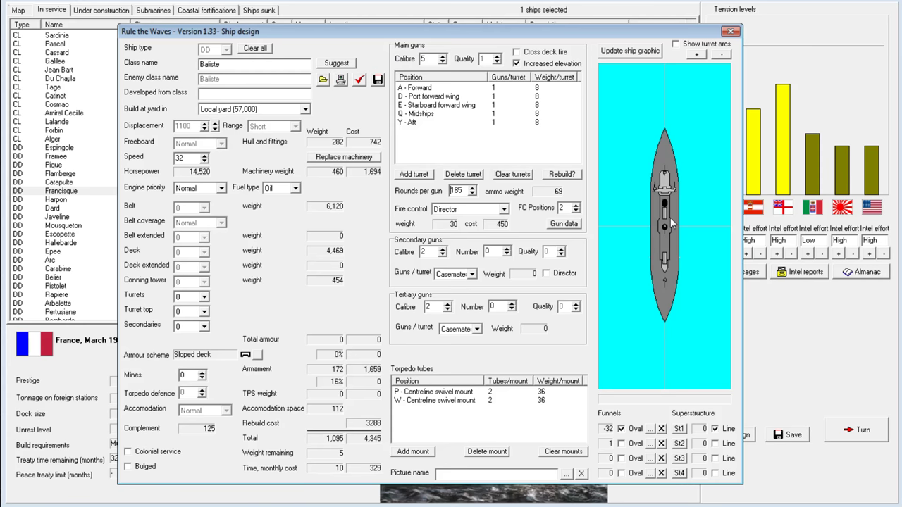
mouse_move(656, 275)
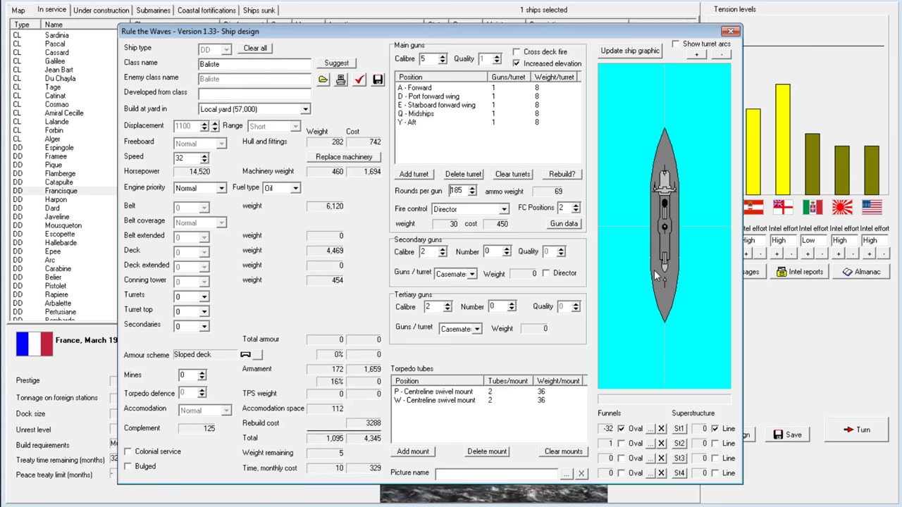
mouse_move(553, 384)
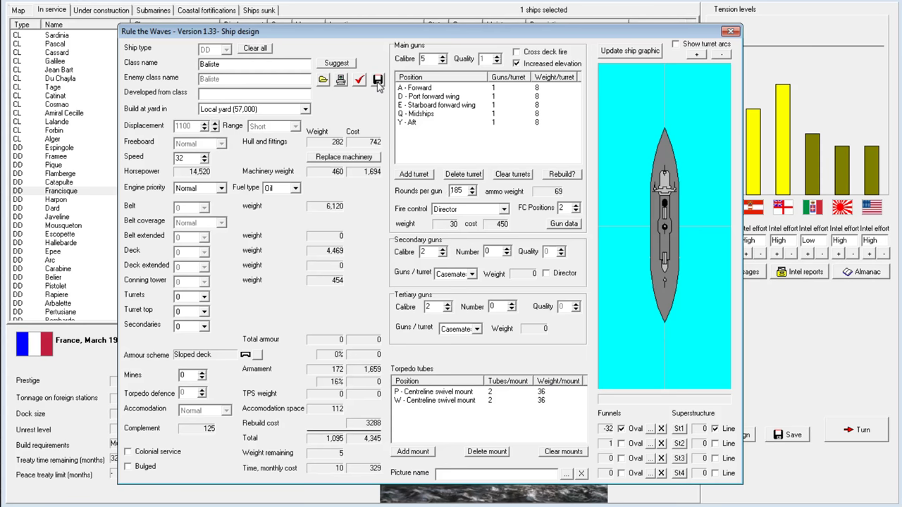
mouse_move(379, 80)
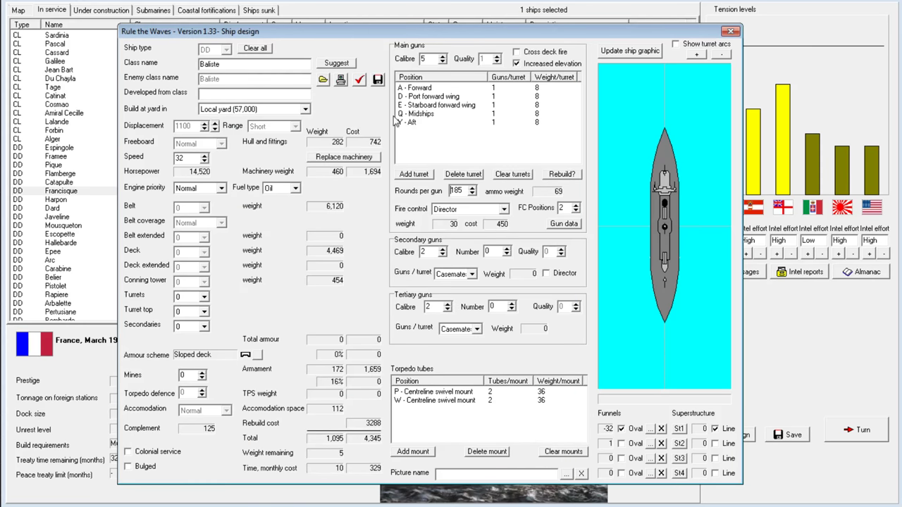
Close the design and confirm rebuilding the five Baliste destroyers to Baliste (R 1926).
left_click(562, 174)
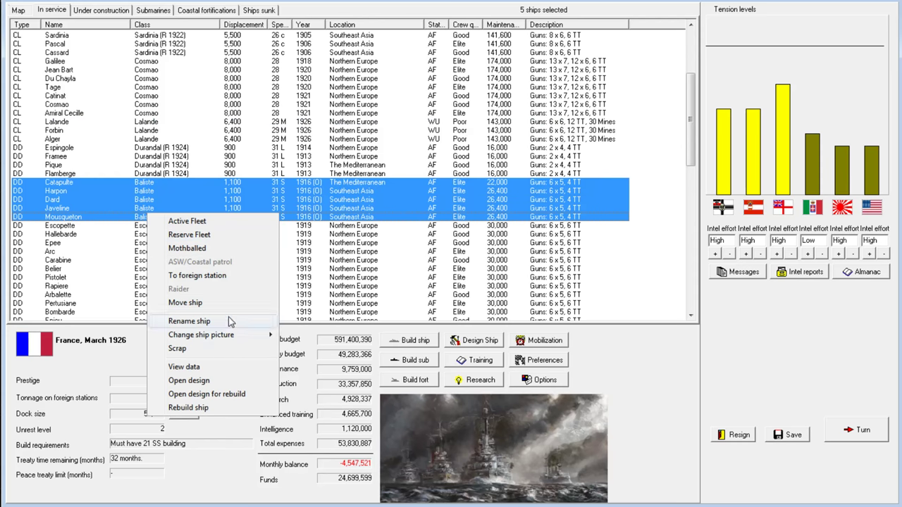
left_click(188, 408)
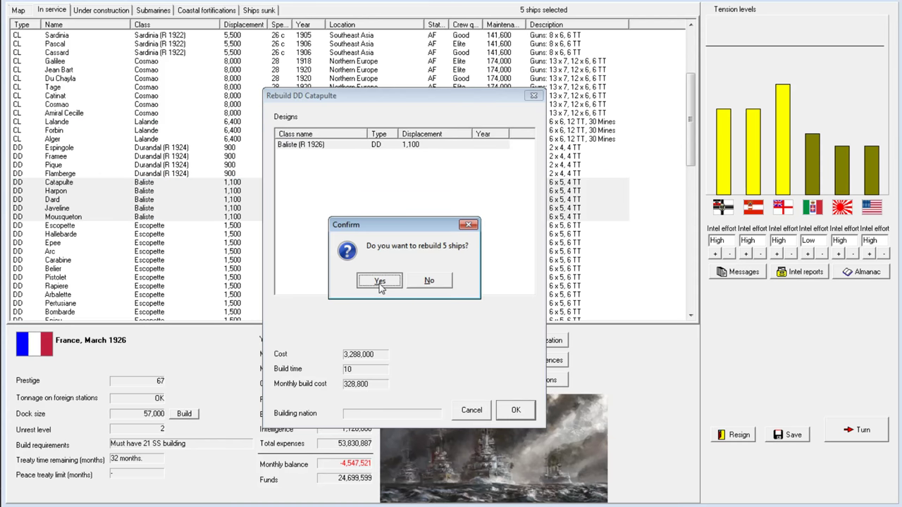
left_click(379, 280)
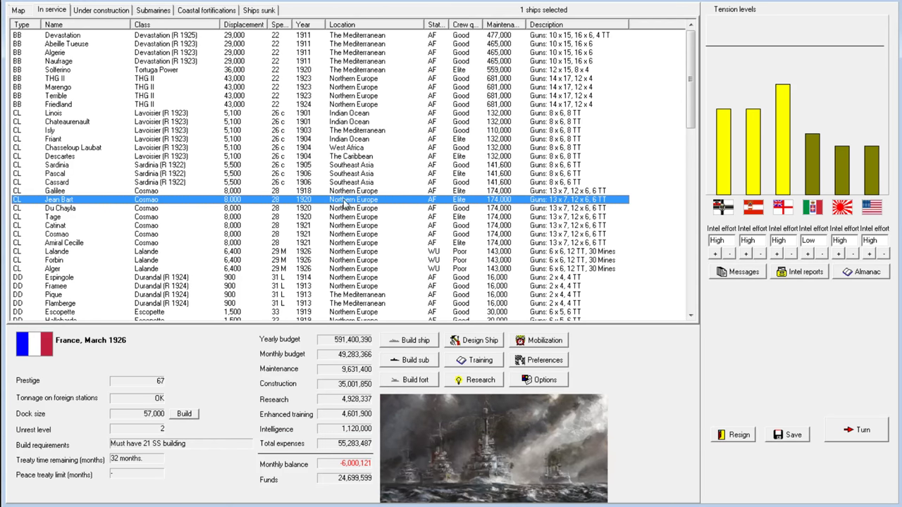
mouse_move(735, 356)
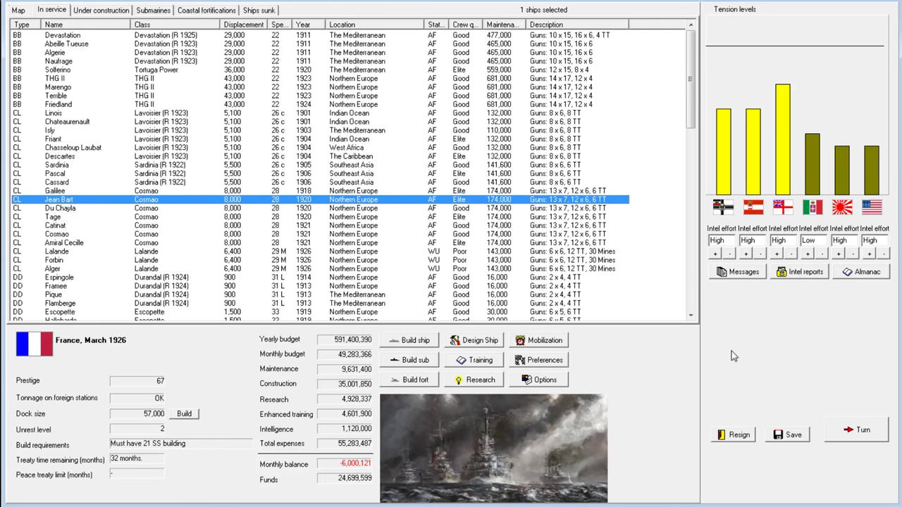
mouse_move(744, 328)
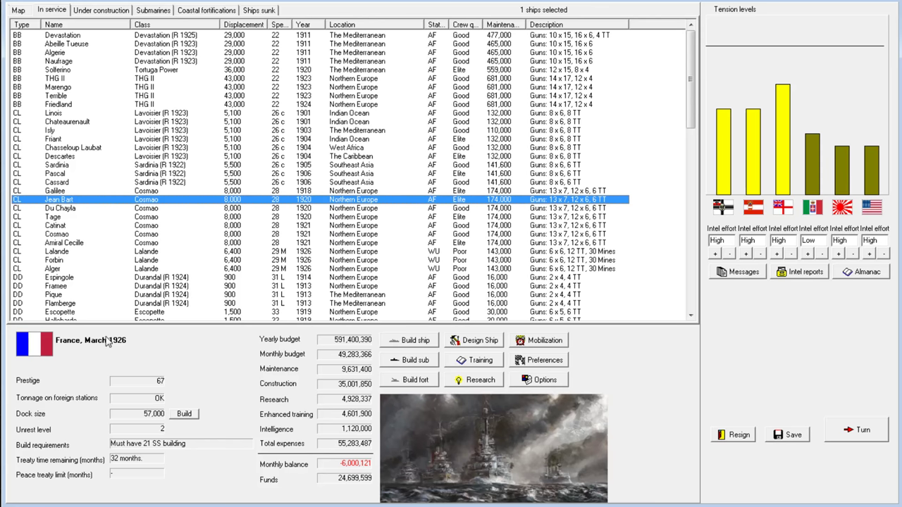
left_click(60, 207)
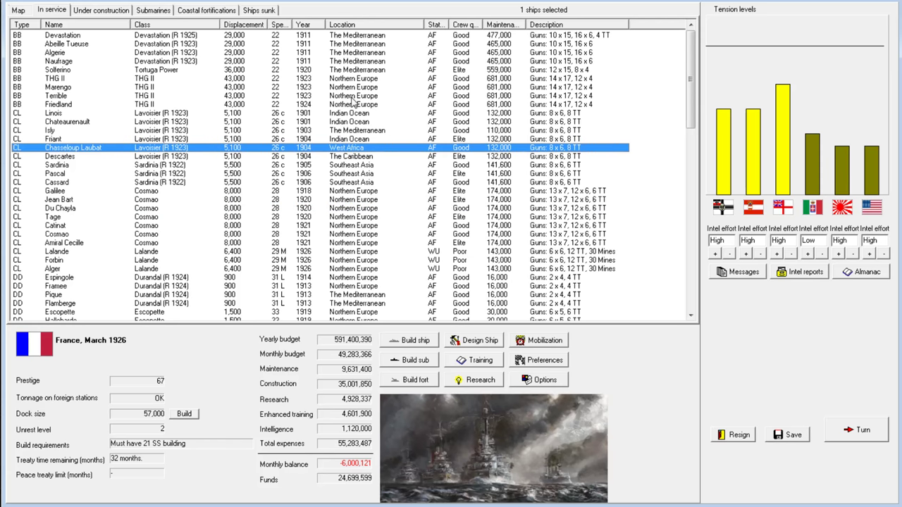
mouse_move(658, 262)
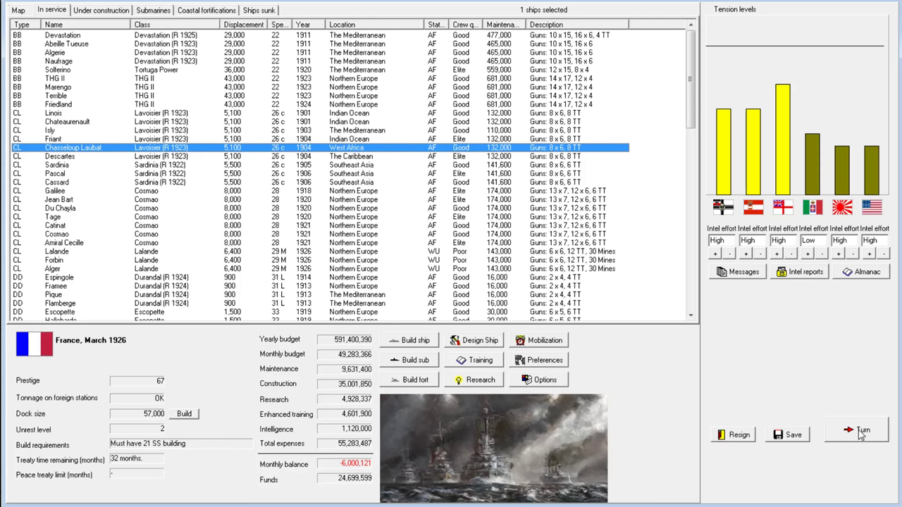
mouse_move(873, 424)
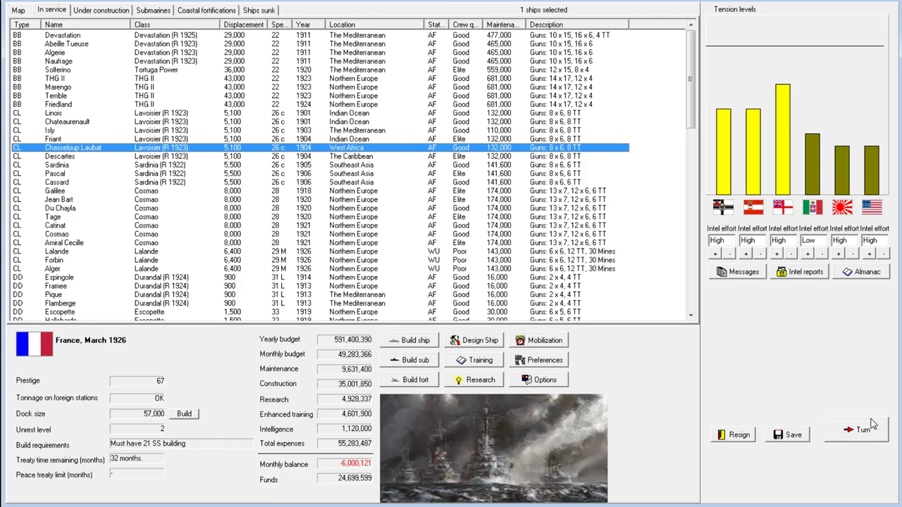
mouse_move(867, 427)
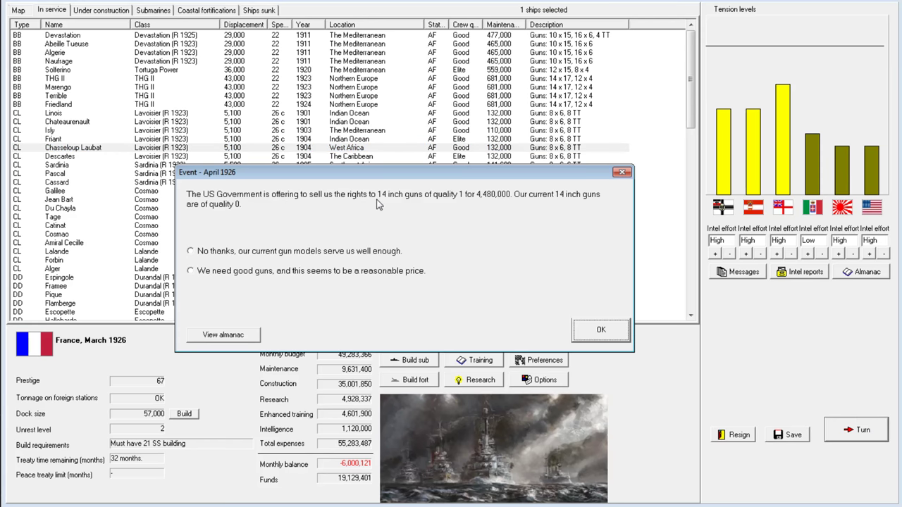
mouse_move(494, 201)
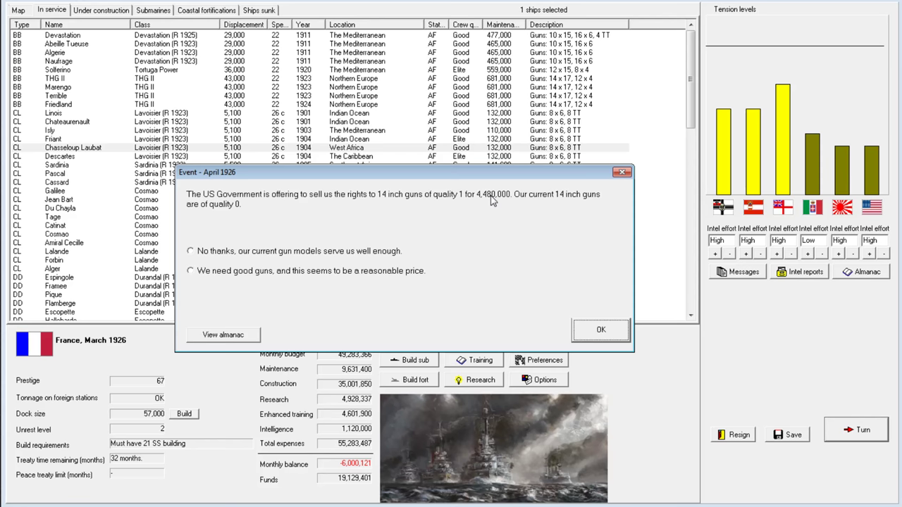
mouse_move(296, 280)
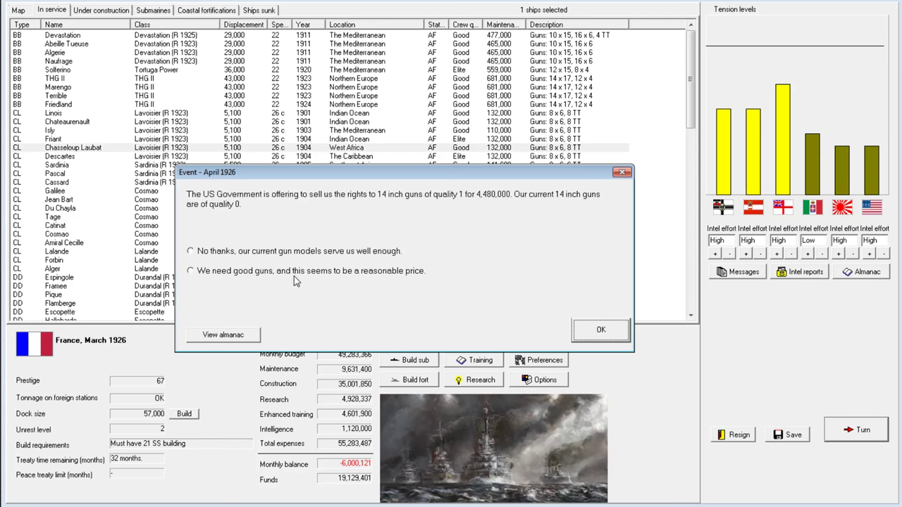
mouse_move(418, 226)
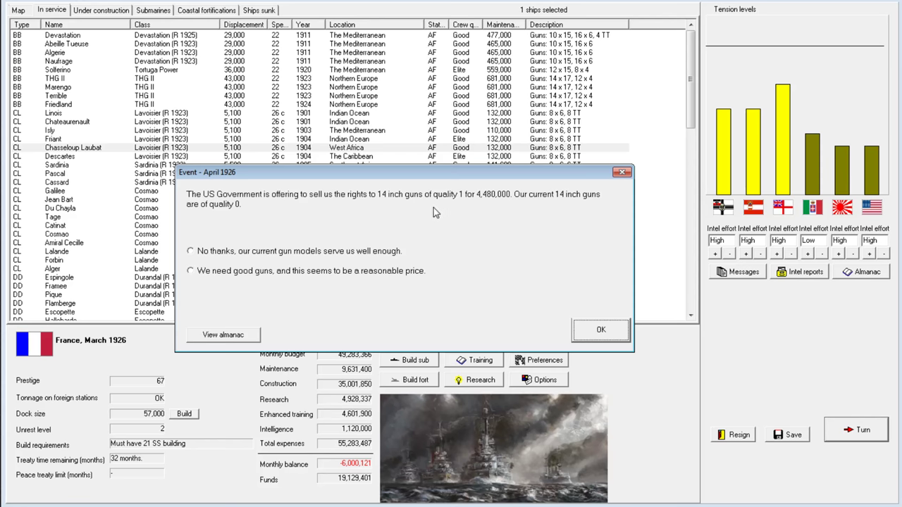
mouse_move(462, 203)
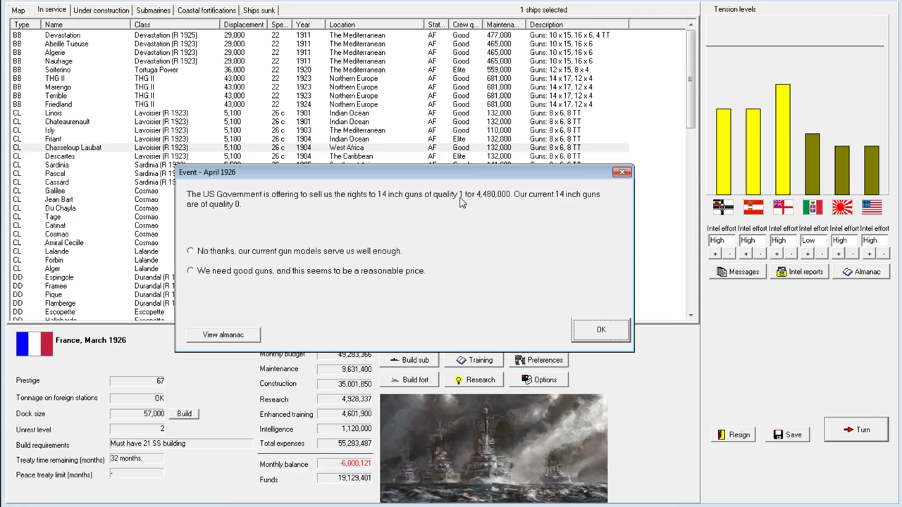
mouse_move(603, 288)
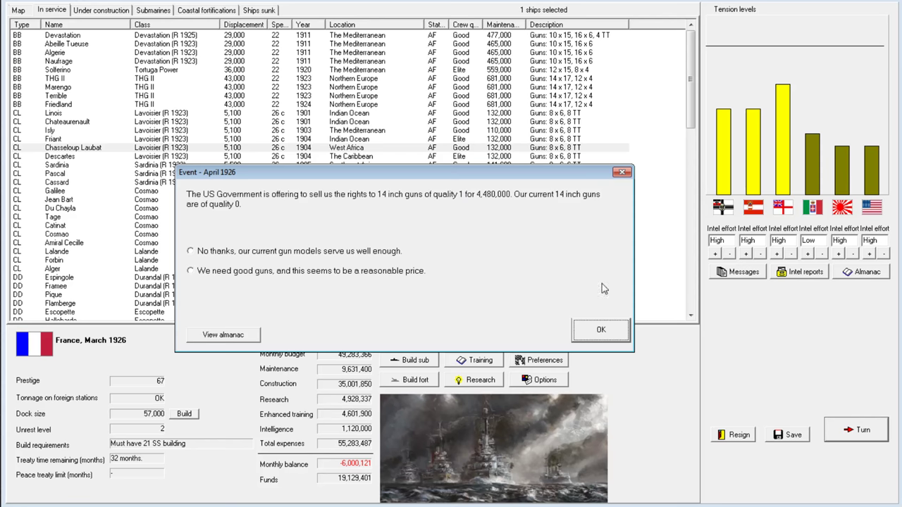
mouse_move(641, 270)
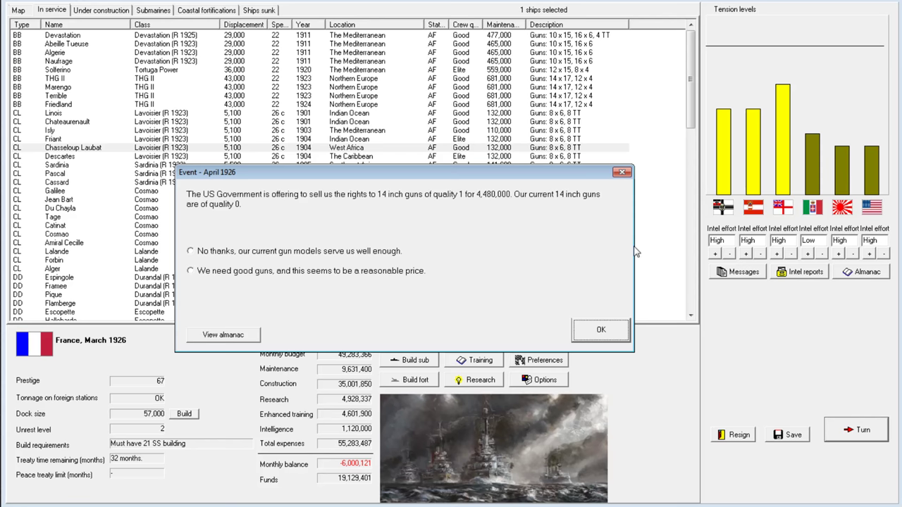
mouse_move(443, 265)
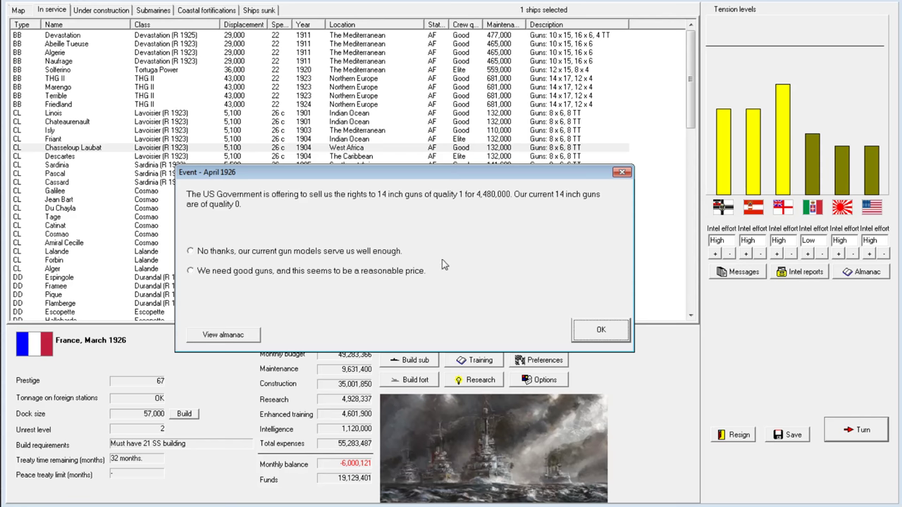
mouse_move(533, 280)
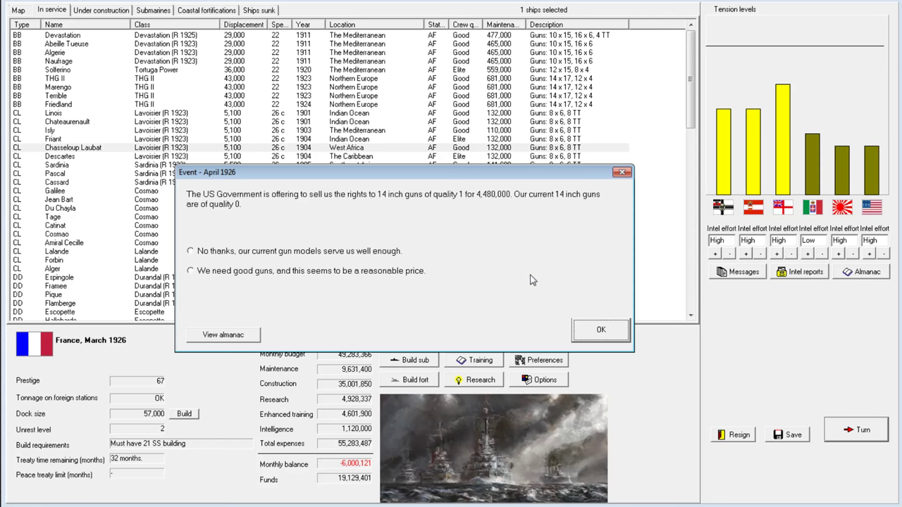
mouse_move(590, 295)
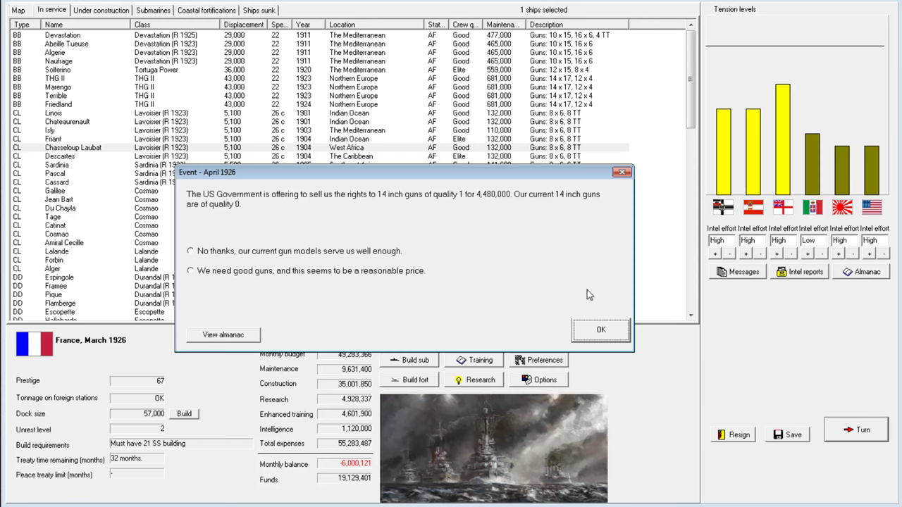
mouse_move(411, 235)
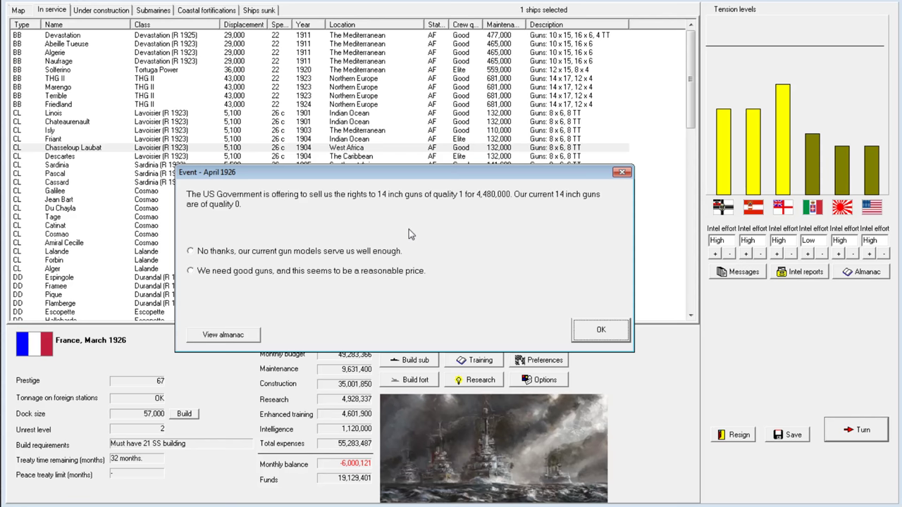
mouse_move(490, 236)
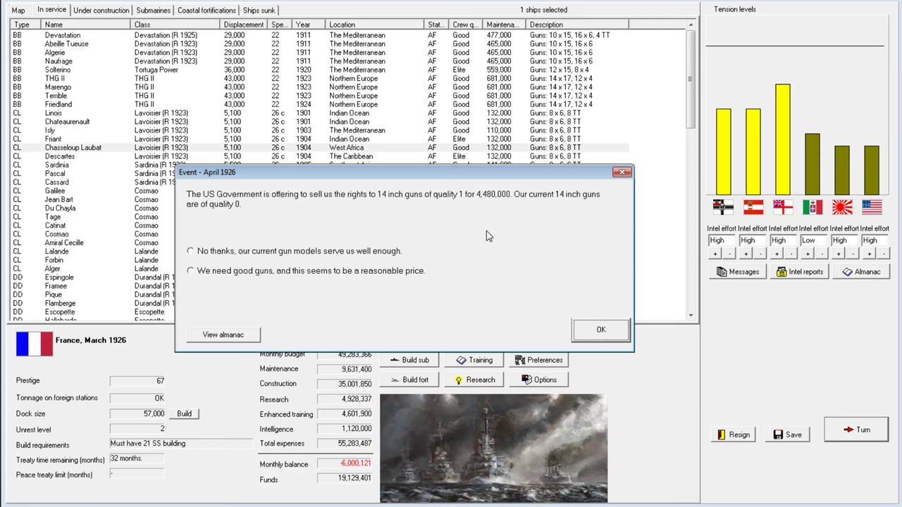
mouse_move(371, 189)
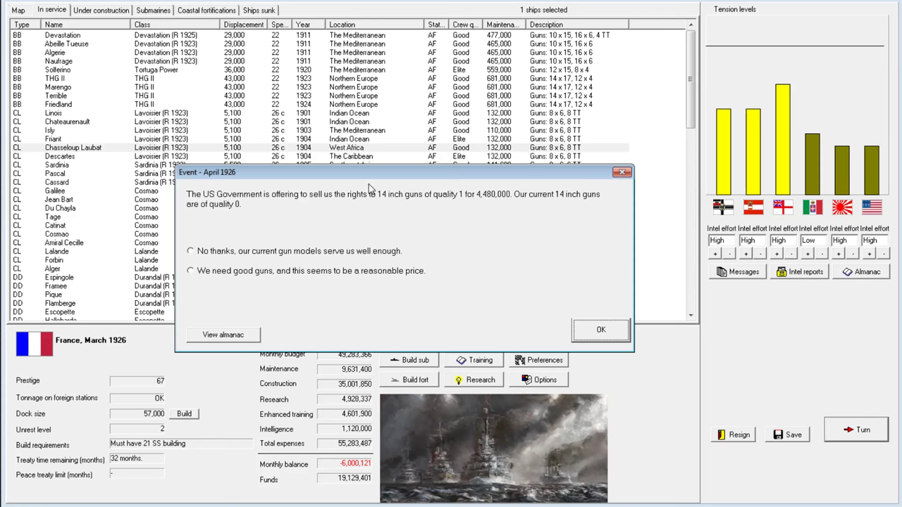
mouse_move(457, 203)
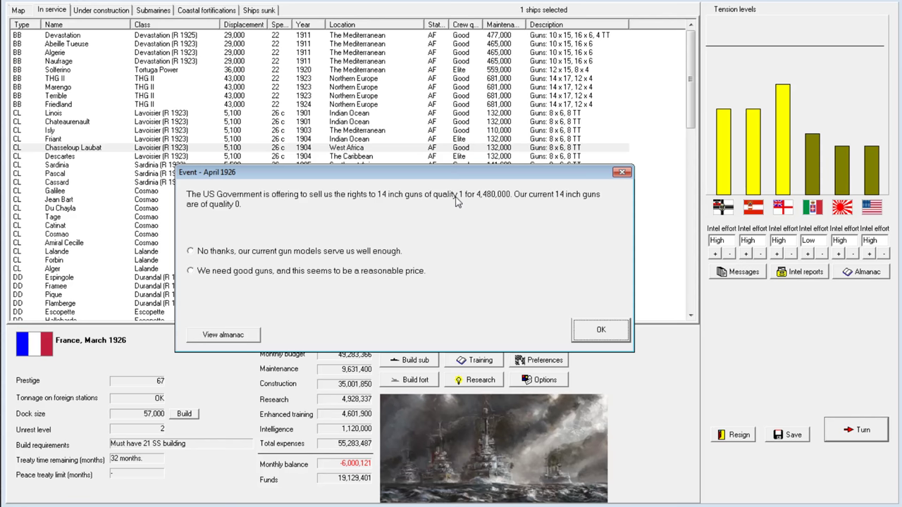
mouse_move(432, 171)
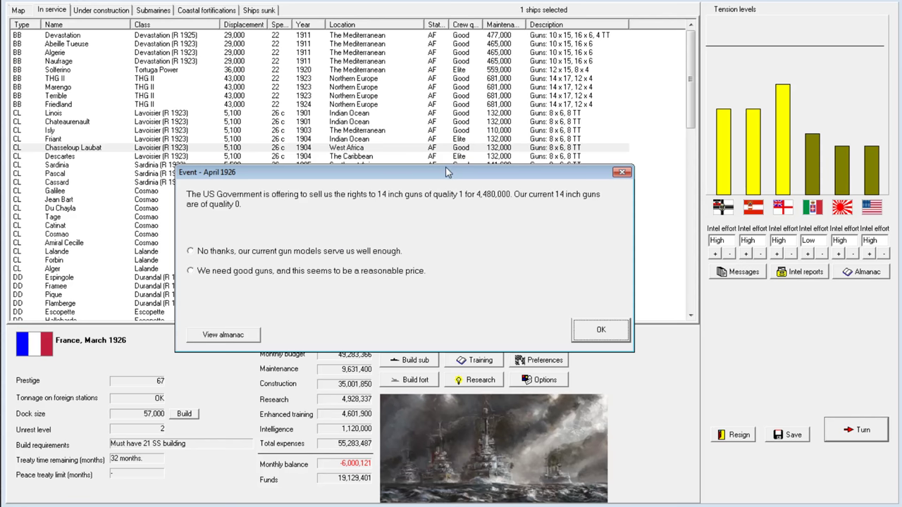
mouse_move(407, 232)
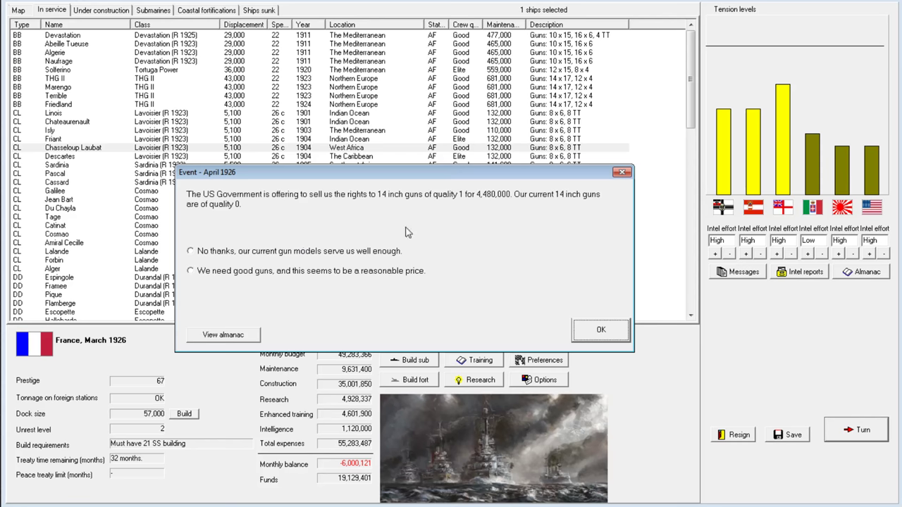
mouse_move(345, 495)
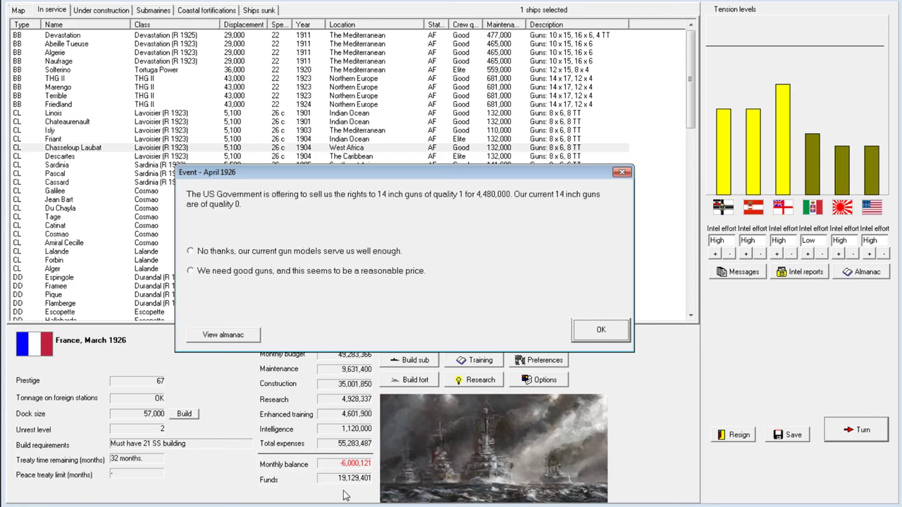
mouse_move(276, 255)
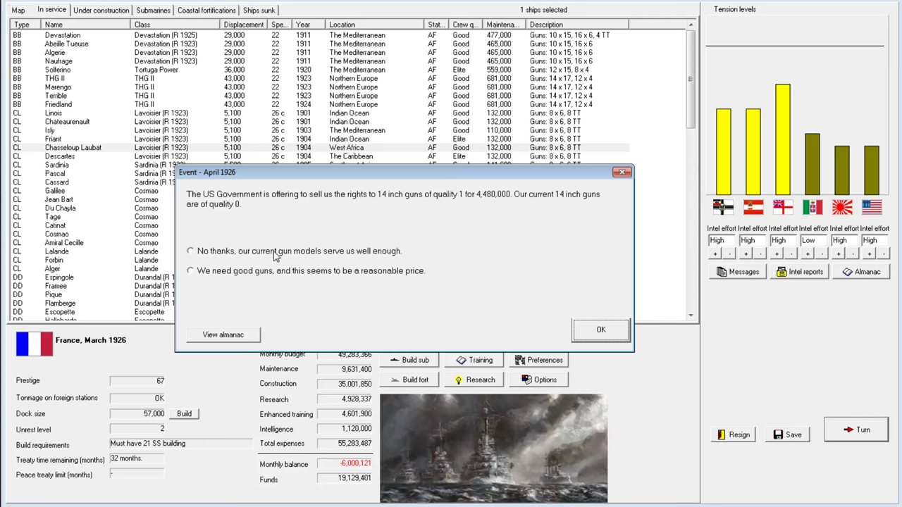
Answer 'No thanks, our current gun models serve us well enough' to the US gun-rights offer.
left_click(190, 251)
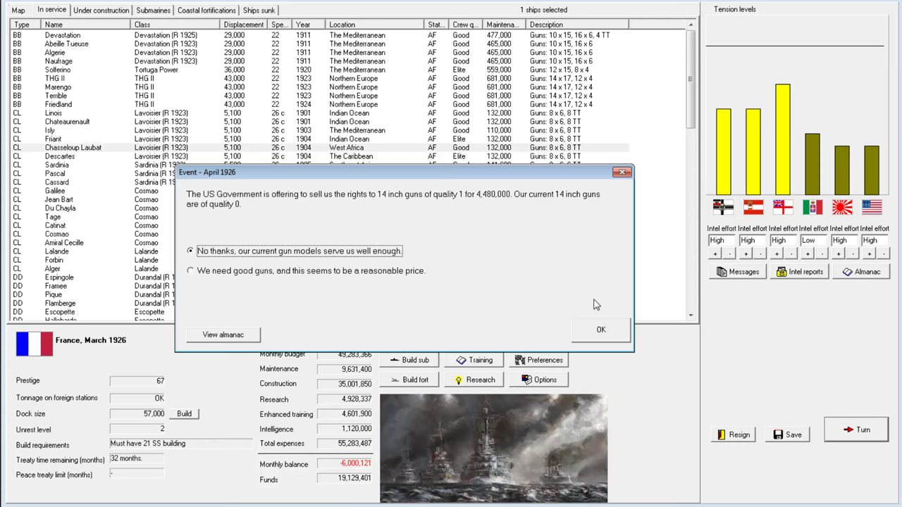
mouse_move(598, 337)
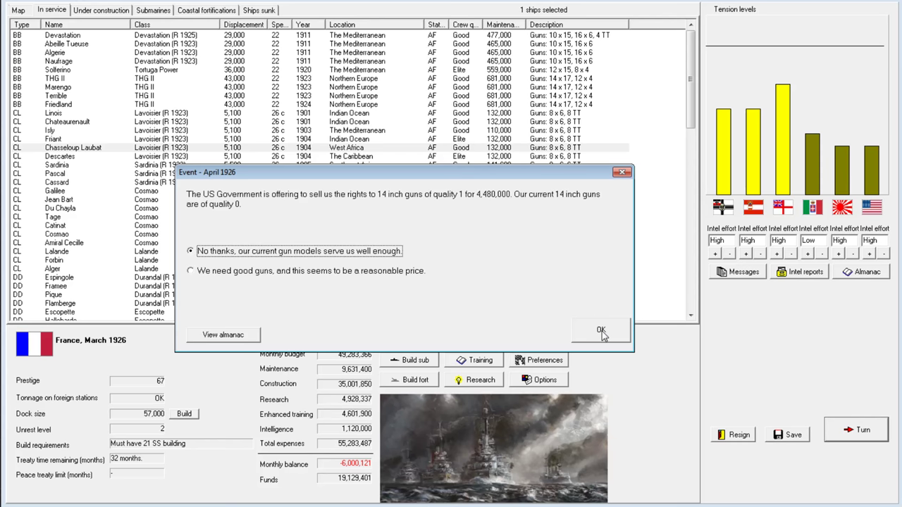
mouse_move(391, 204)
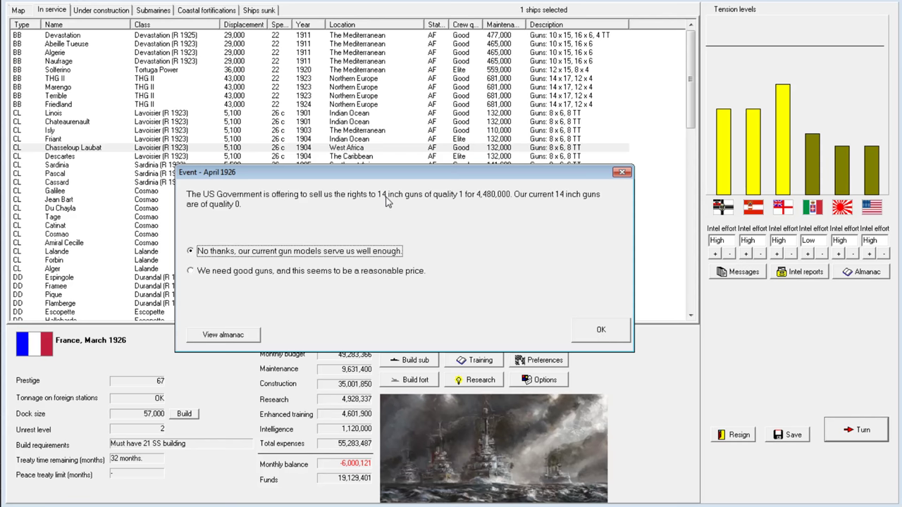
mouse_move(497, 199)
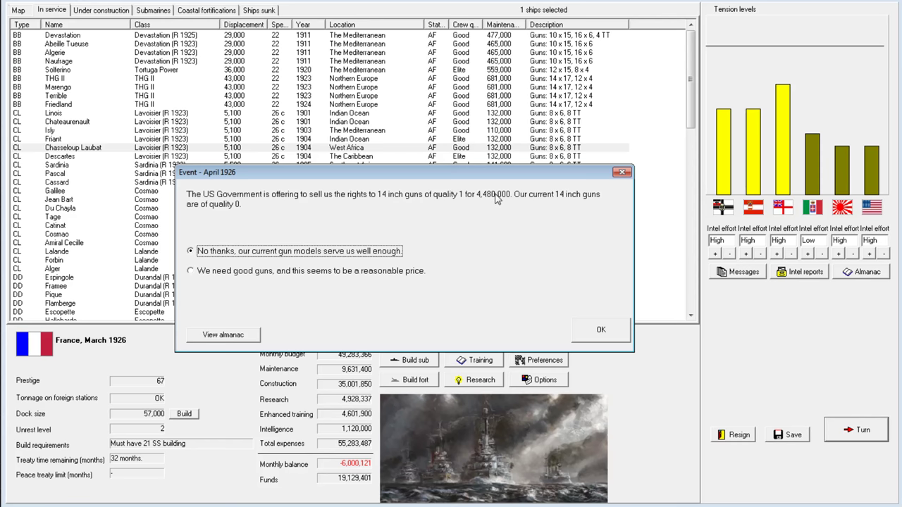
mouse_move(392, 204)
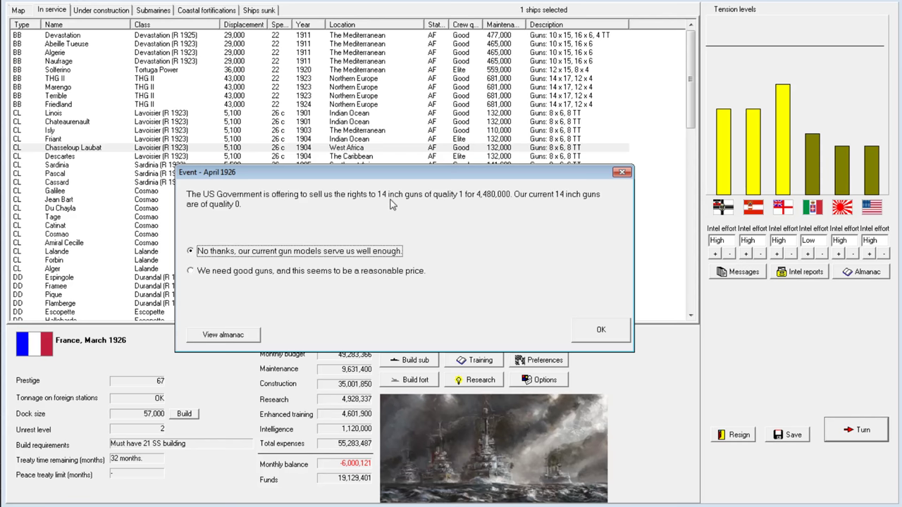
mouse_move(399, 204)
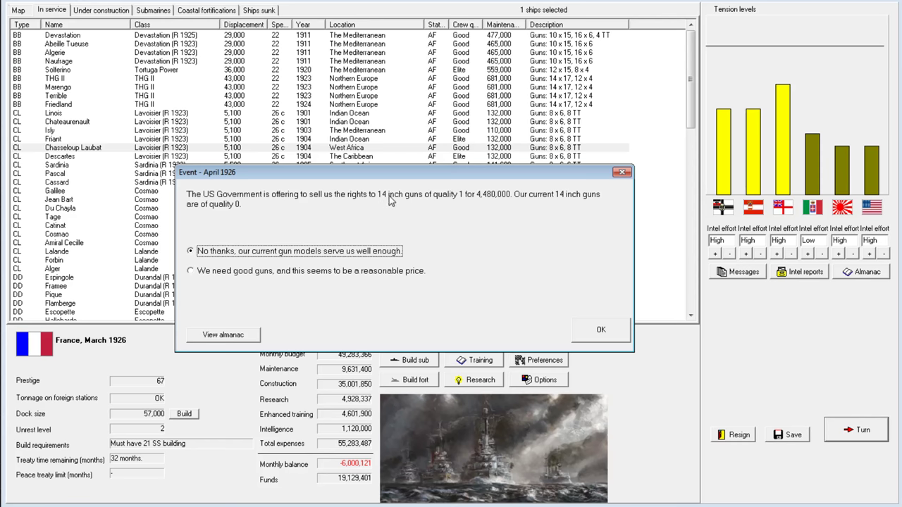
left_click(601, 329)
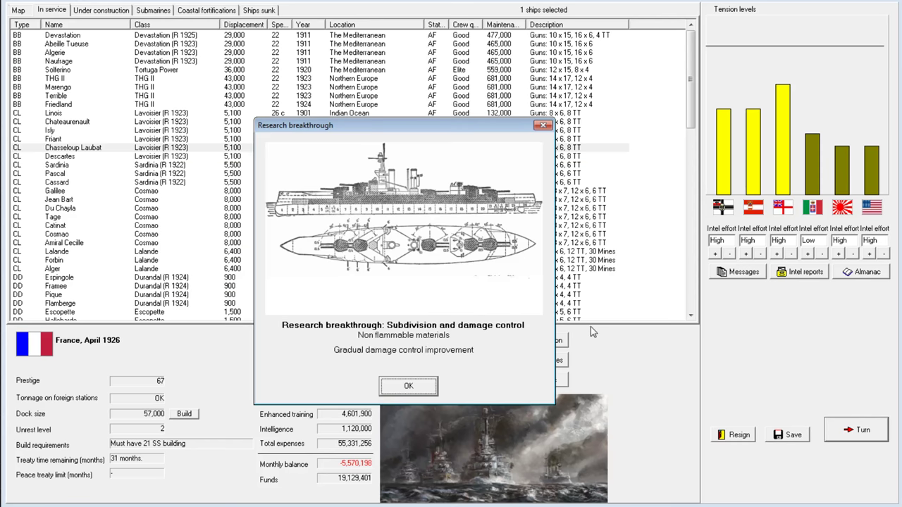
Dismiss April messages and accelerate construction of battlecruiser Duquesne.
left_click(408, 386)
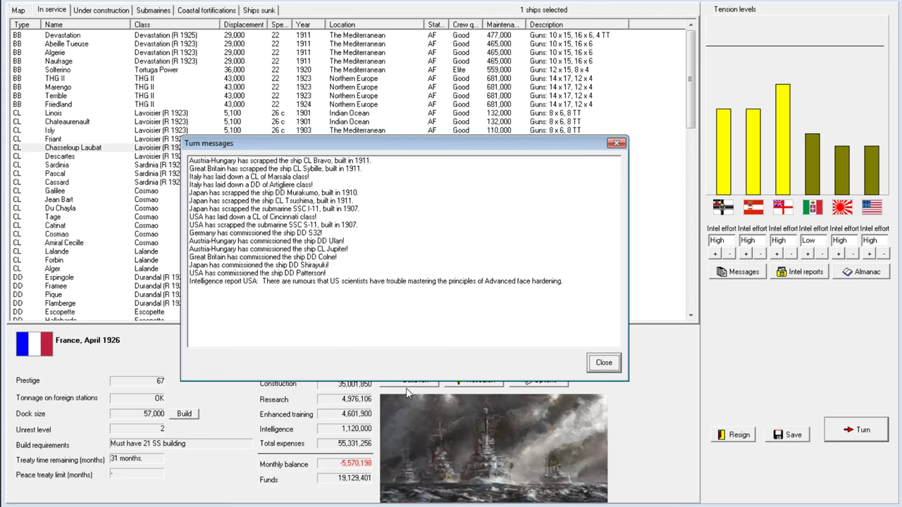
left_click(603, 362)
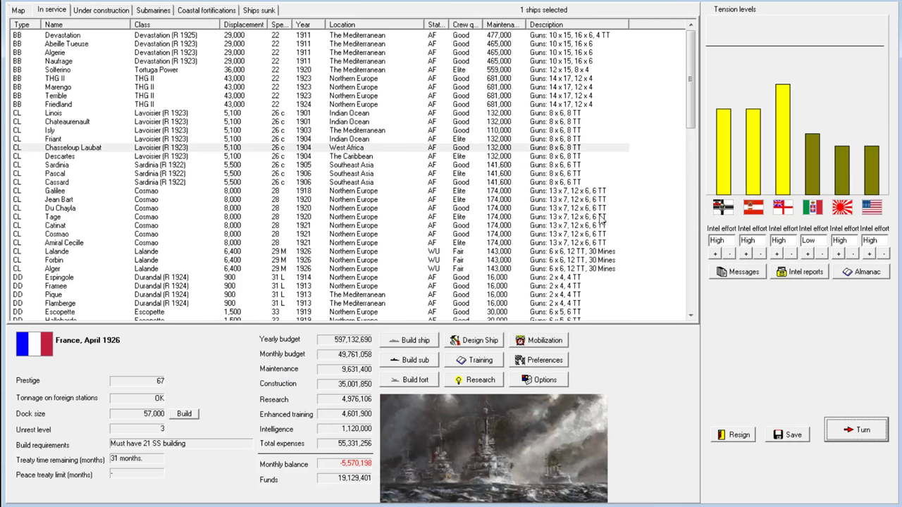
mouse_move(255, 212)
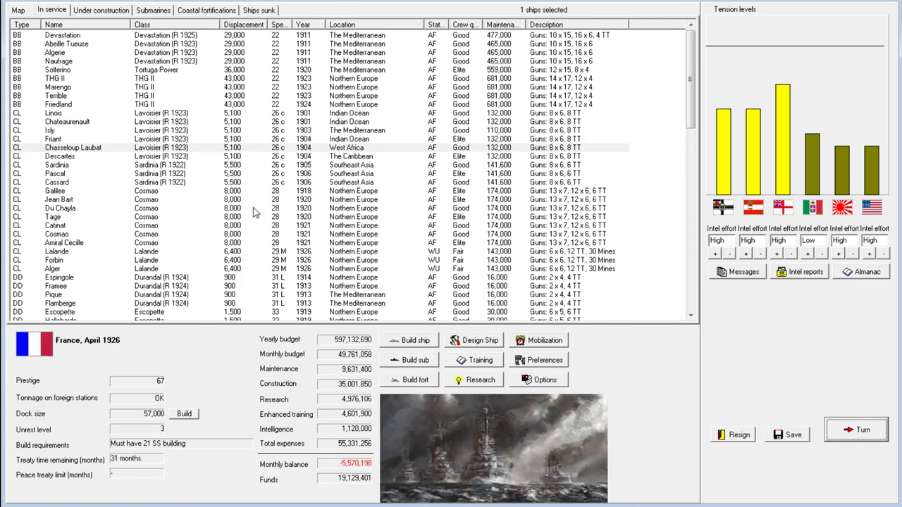
left_click(100, 10)
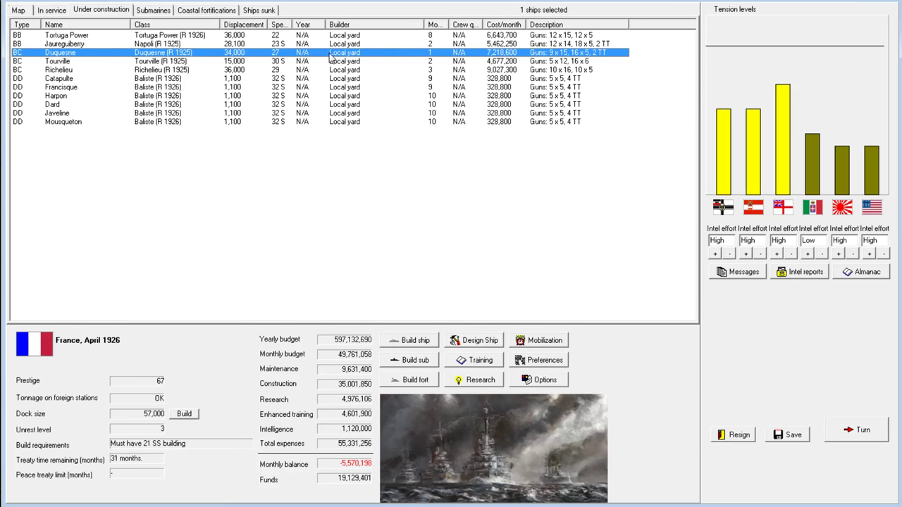
left_click(67, 34)
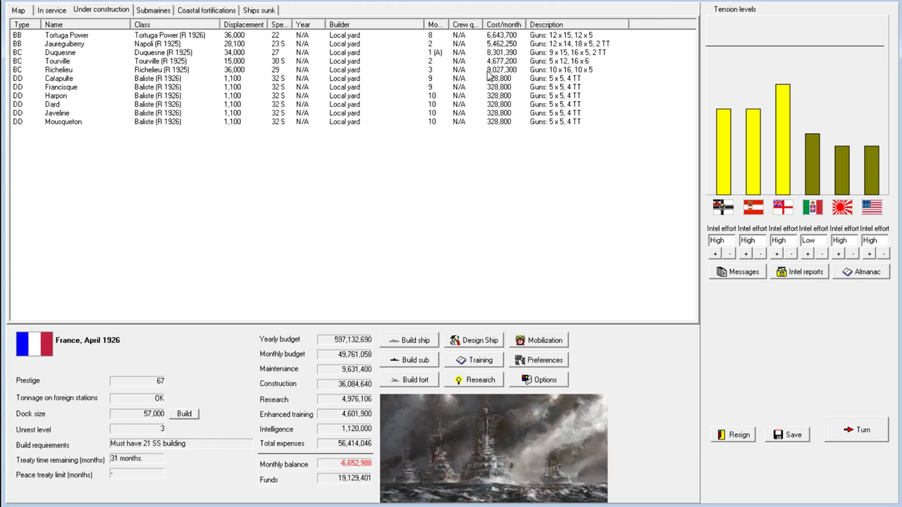
left_click(51, 10)
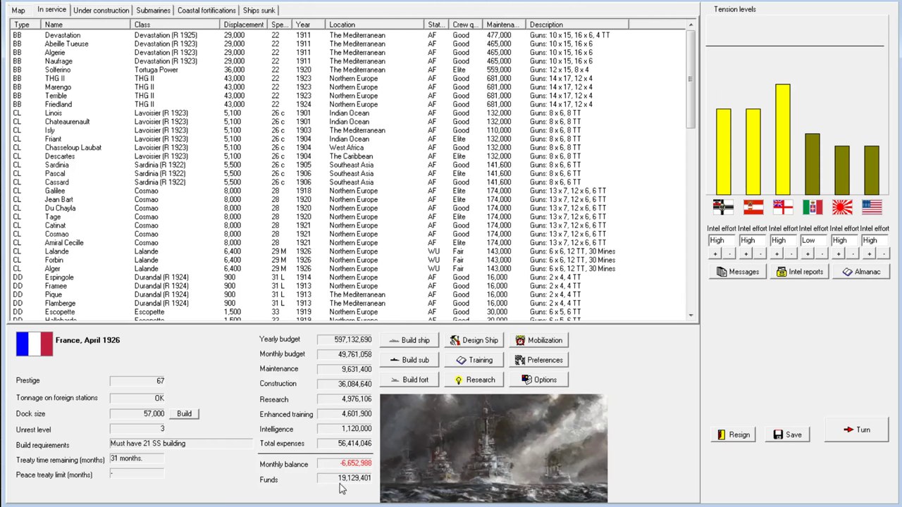
mouse_move(344, 488)
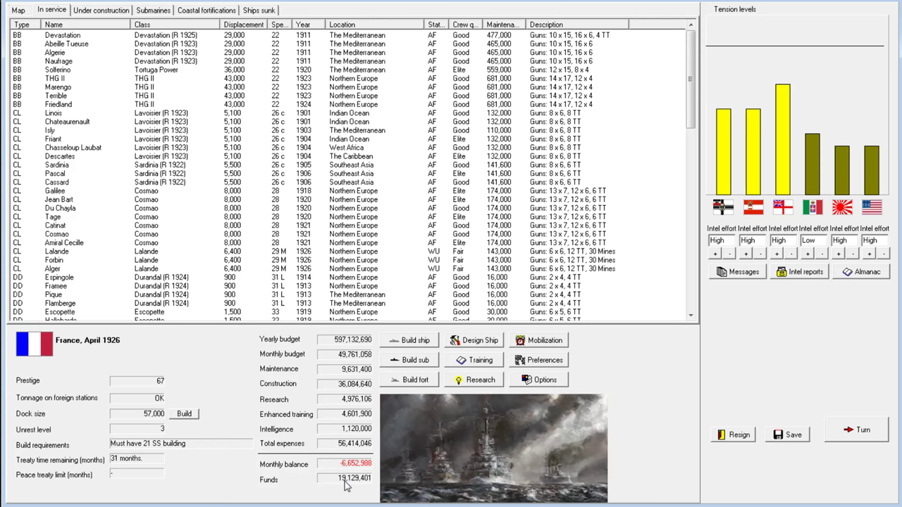
mouse_move(355, 486)
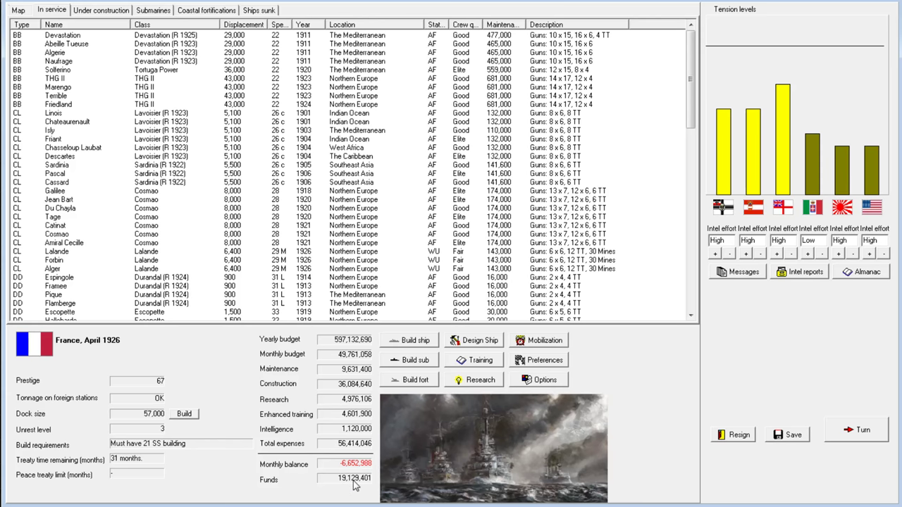
mouse_move(593, 442)
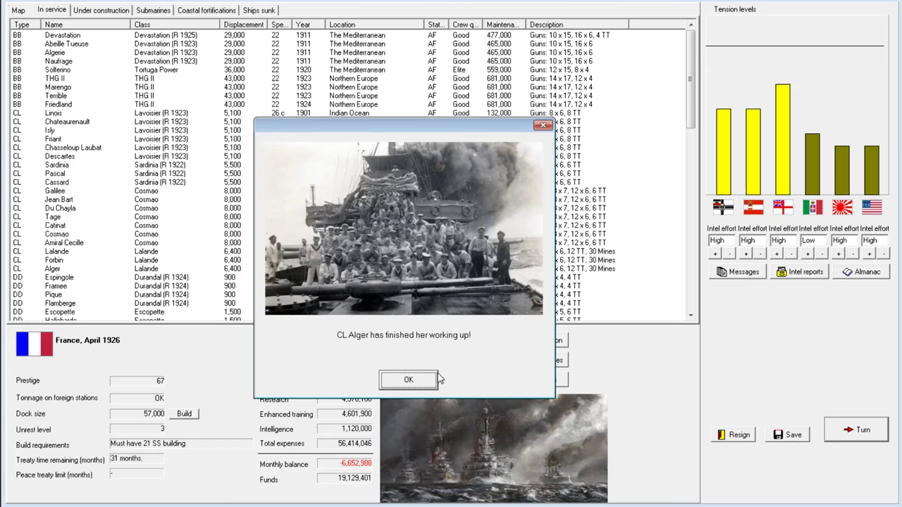
Acknowledge the Alger, Lalande, Duquesne and spy blueprint reports, then close Turn messages.
left_click(408, 380)
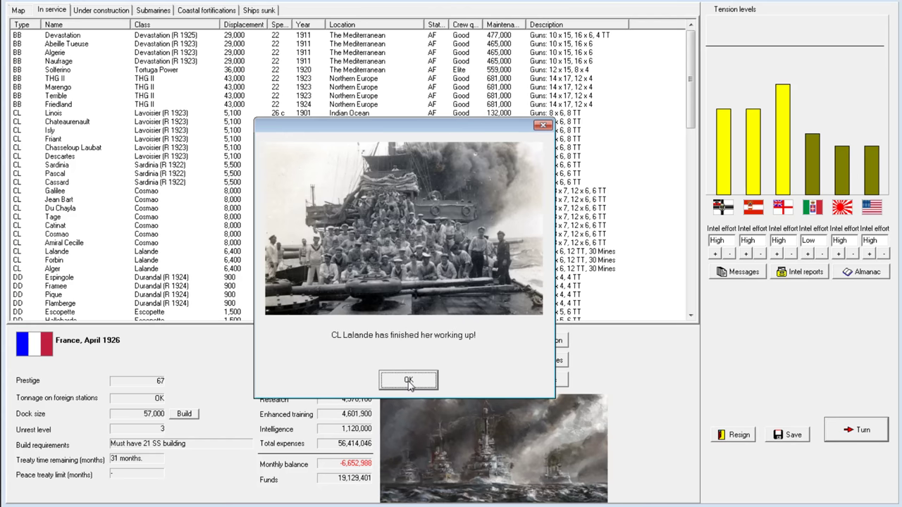
left_click(408, 380)
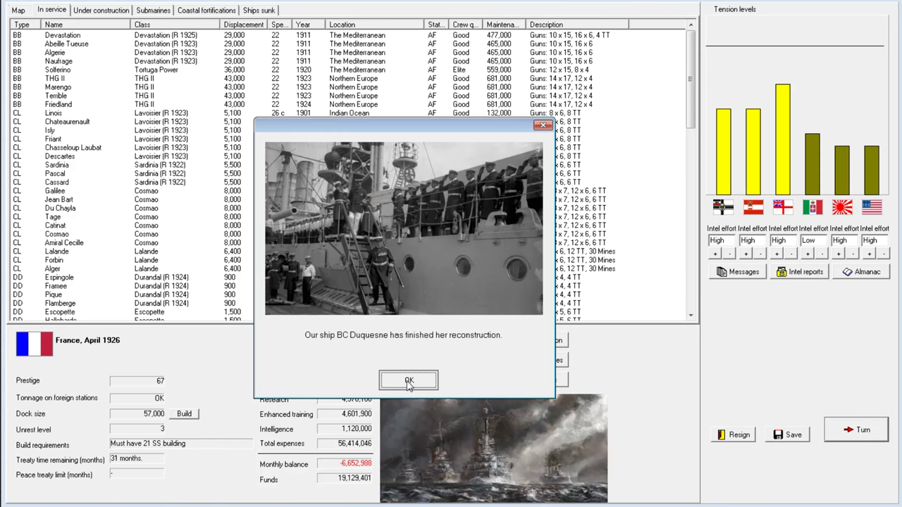
left_click(409, 381)
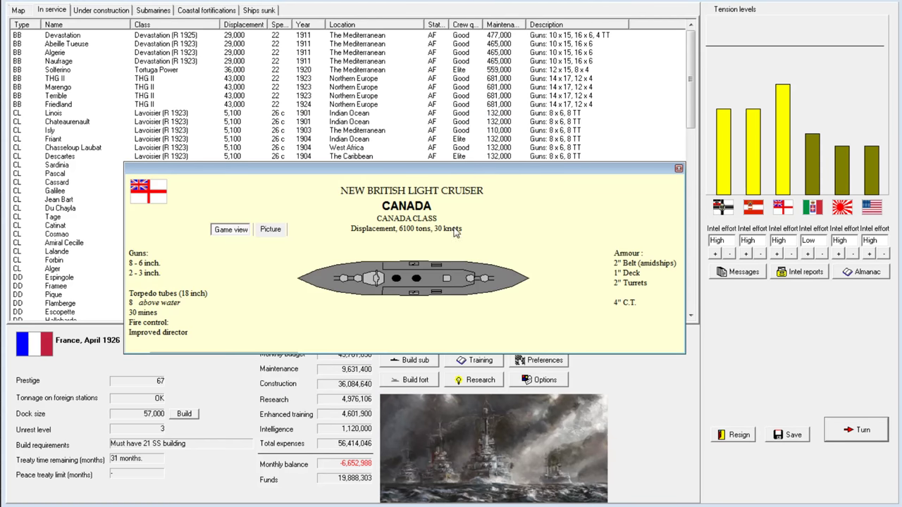
mouse_move(525, 303)
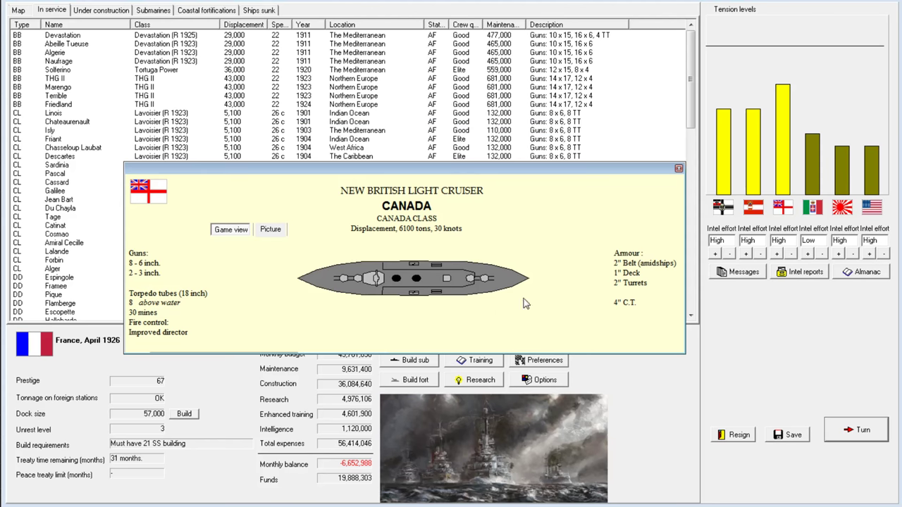
mouse_move(408, 222)
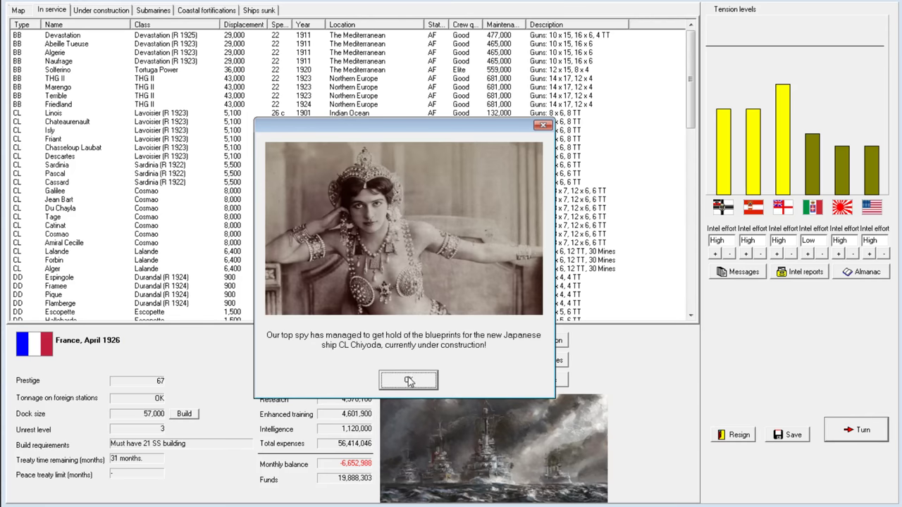
left_click(409, 380)
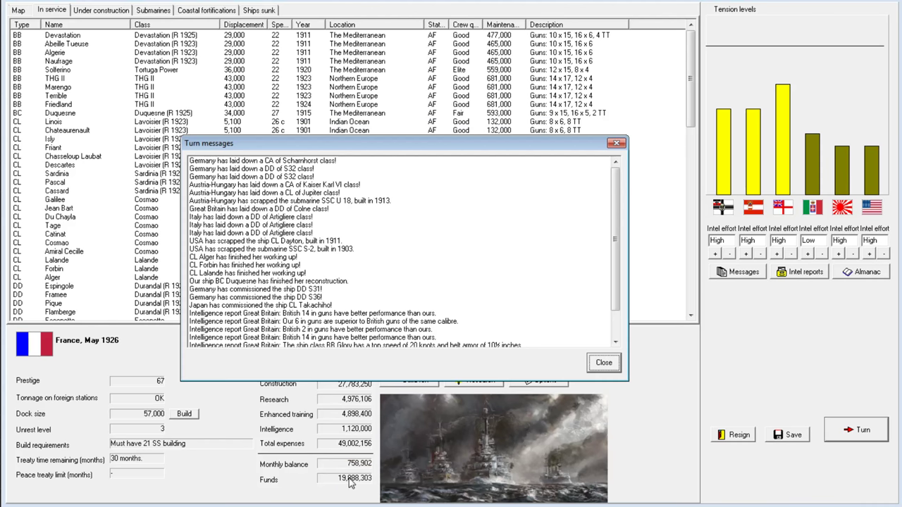
left_click(602, 362)
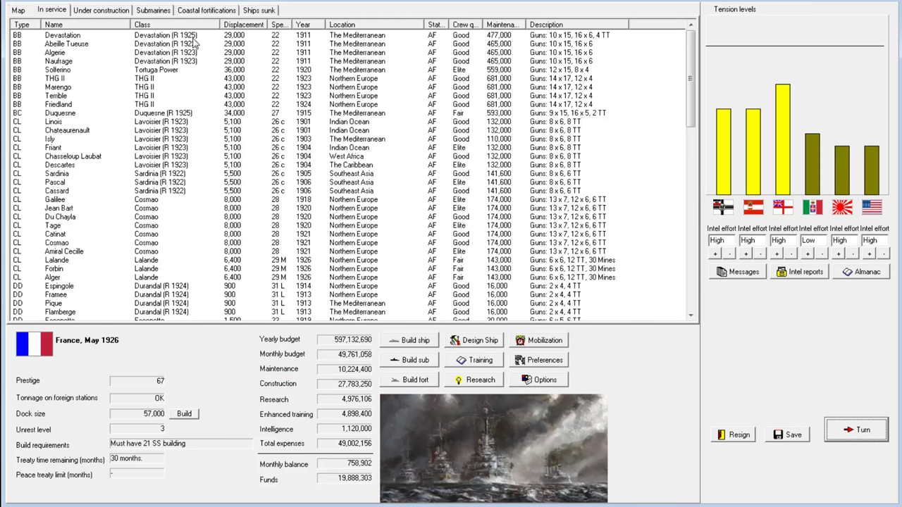
Review the ten ships under construction, then scroll the in-service fleet to the Diamant minesweepers.
left_click(101, 10)
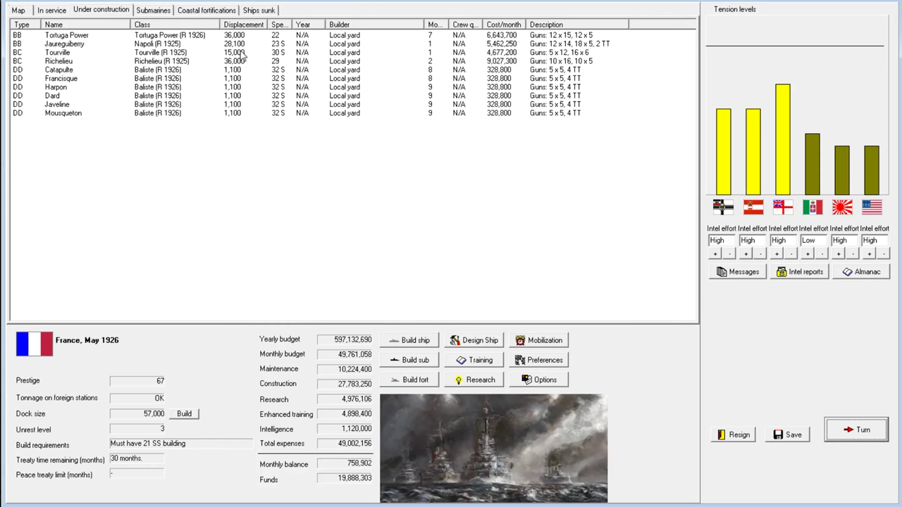
mouse_move(326, 141)
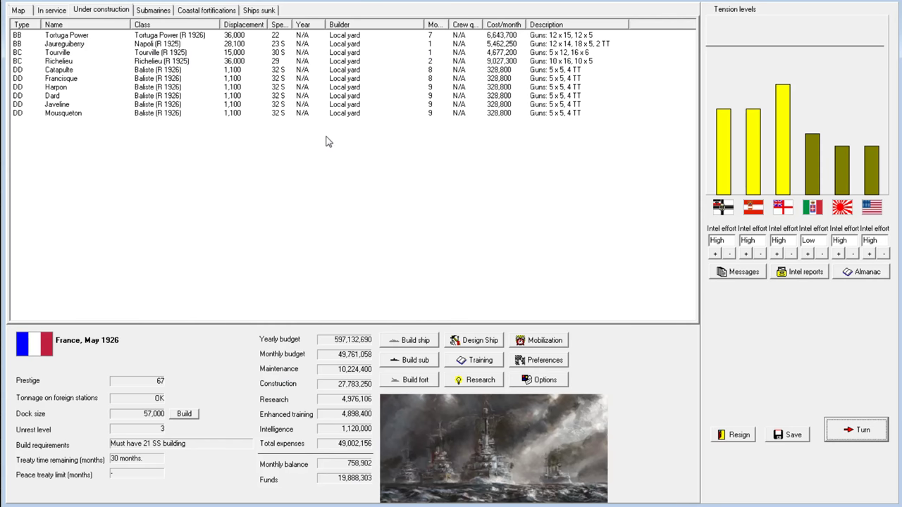
mouse_move(133, 45)
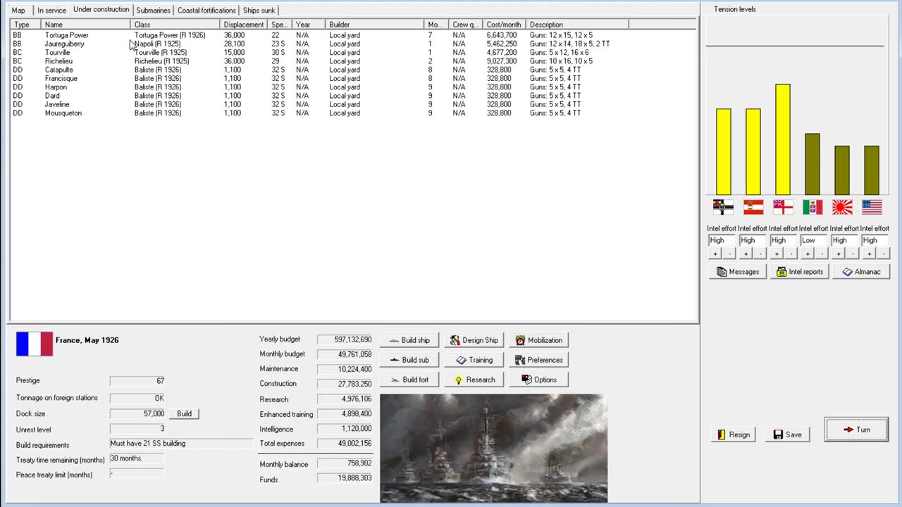
mouse_move(217, 57)
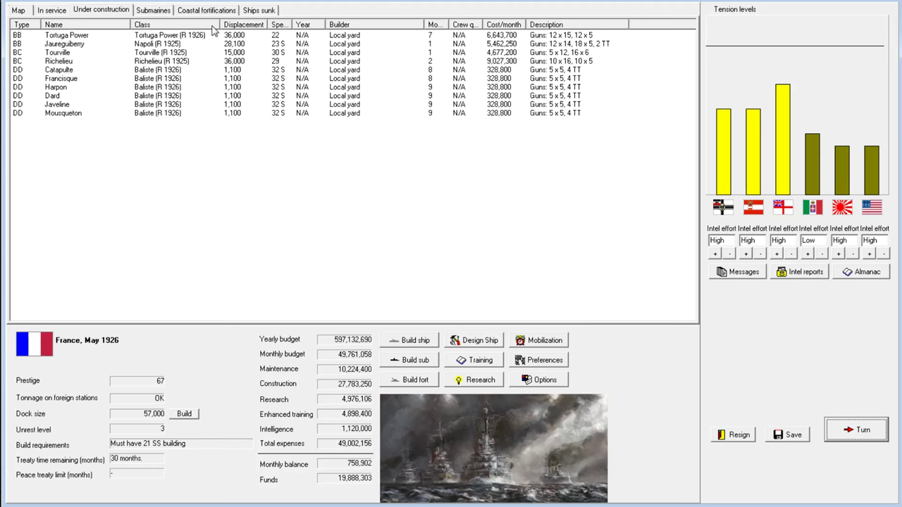
mouse_move(169, 43)
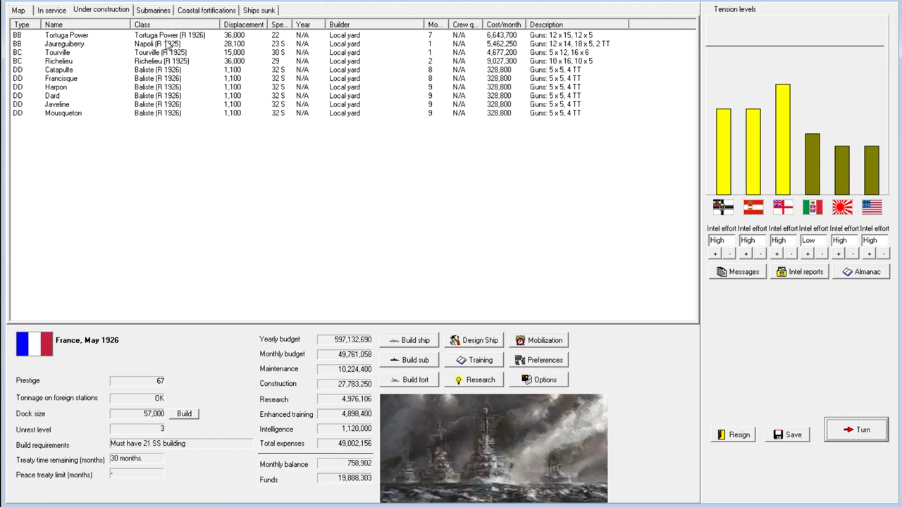
mouse_move(198, 36)
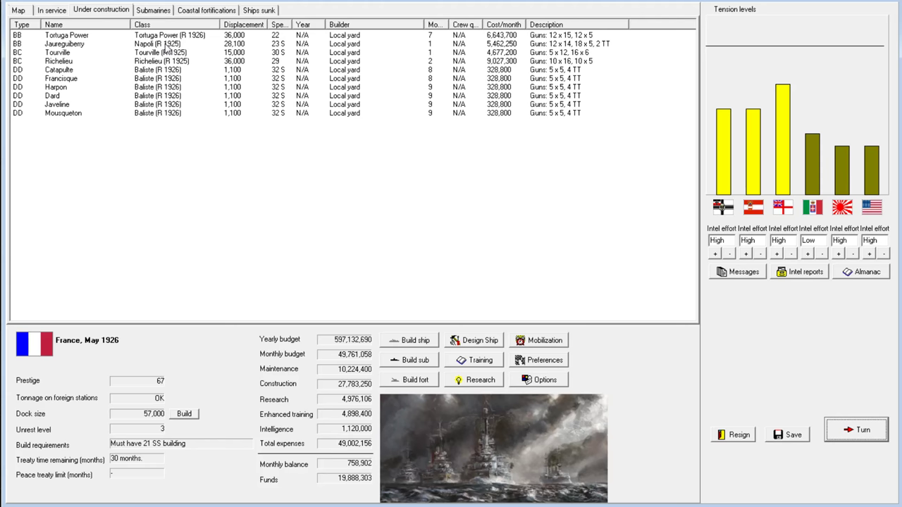
mouse_move(107, 28)
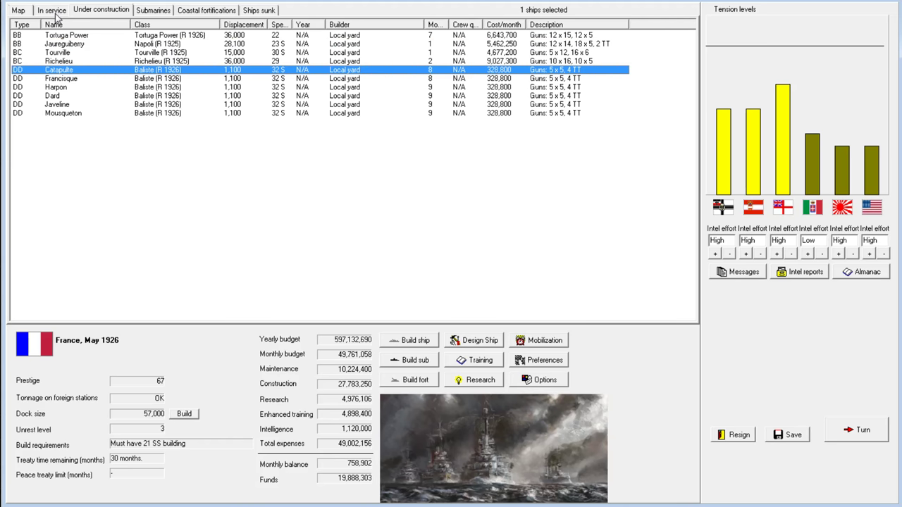
left_click(51, 10)
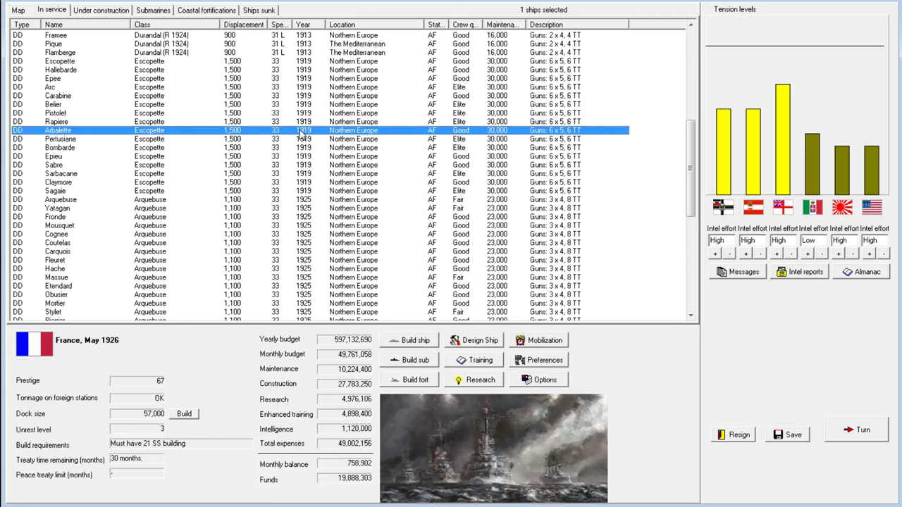
scroll("up", 3)
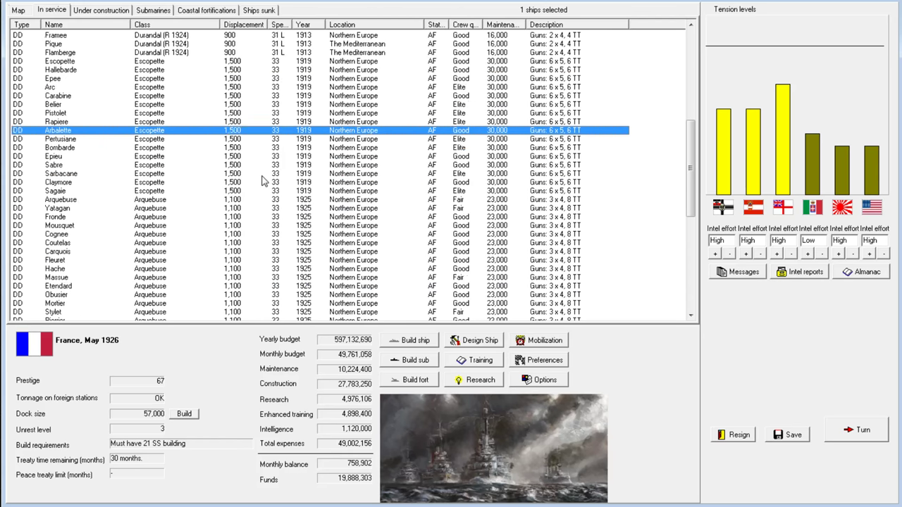
scroll("up", 3)
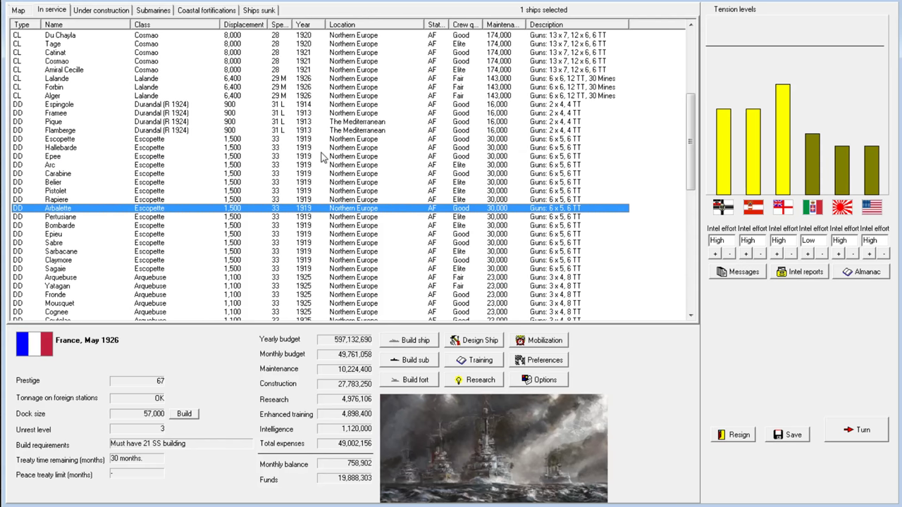
scroll("down", 3)
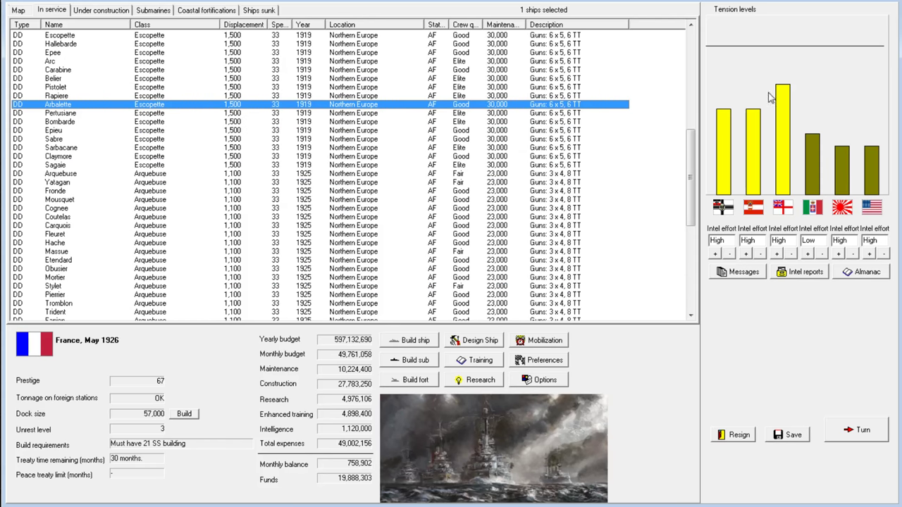
scroll("down", 3)
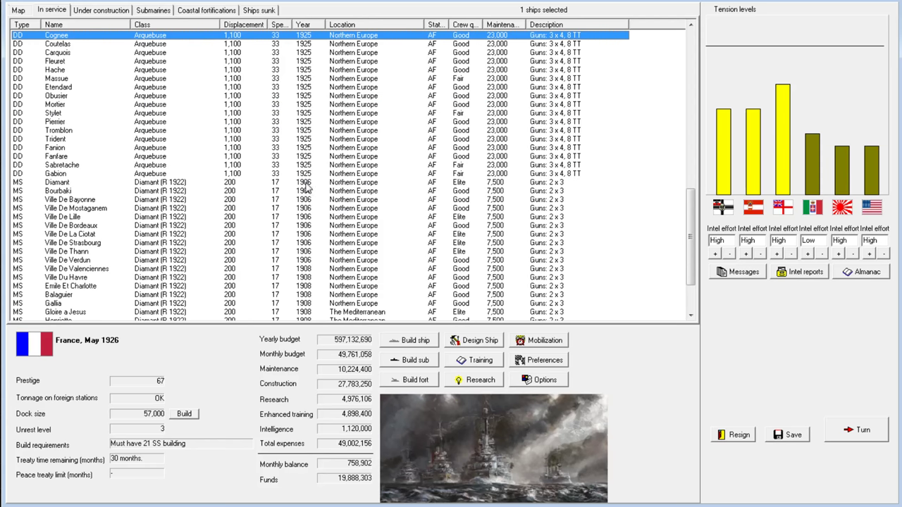
scroll("down", 3)
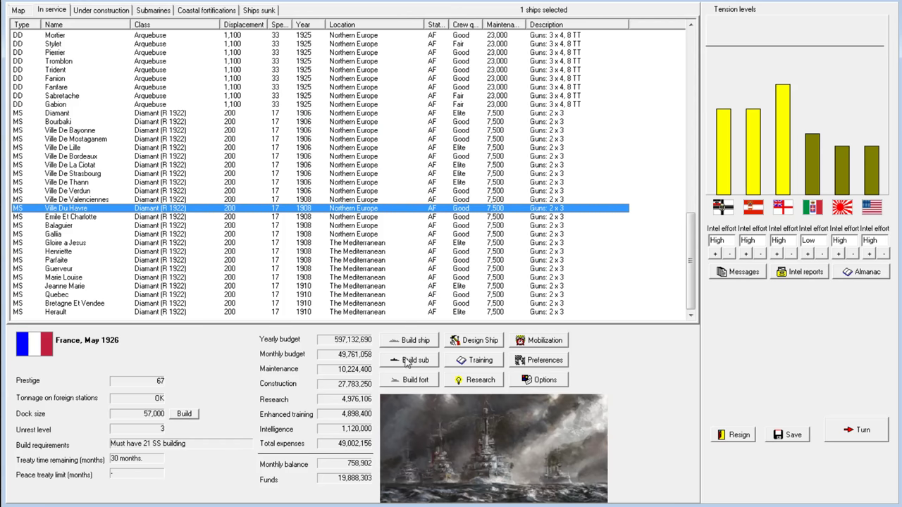
Inspect the Parfaite minesweeper's class design without changes.
right_click(56, 260)
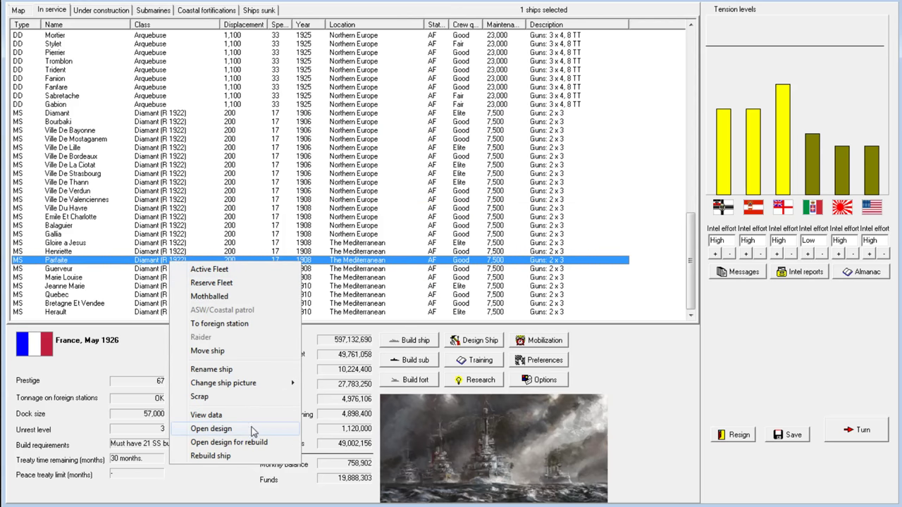
left_click(210, 428)
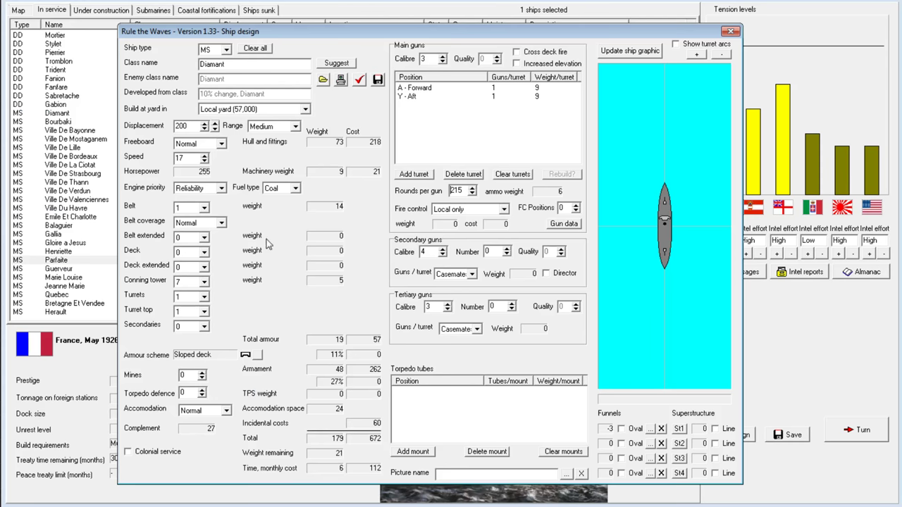
mouse_move(418, 181)
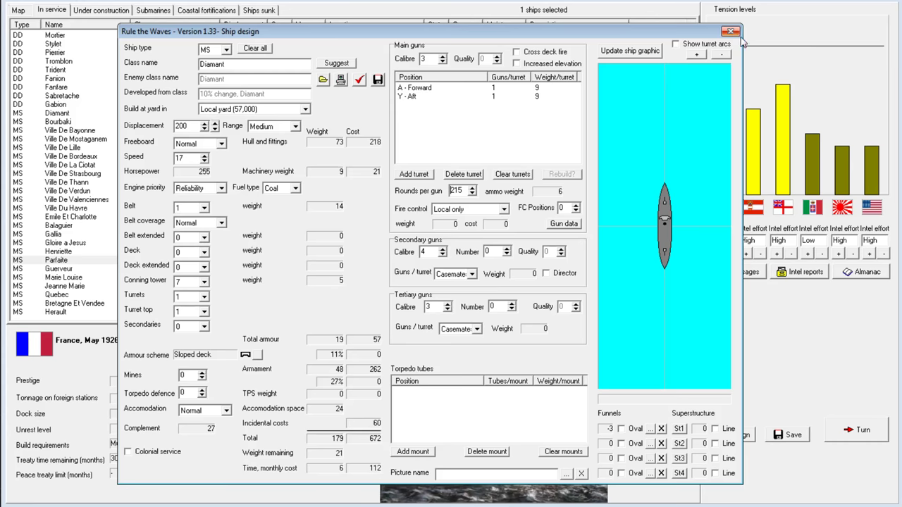
left_click(730, 31)
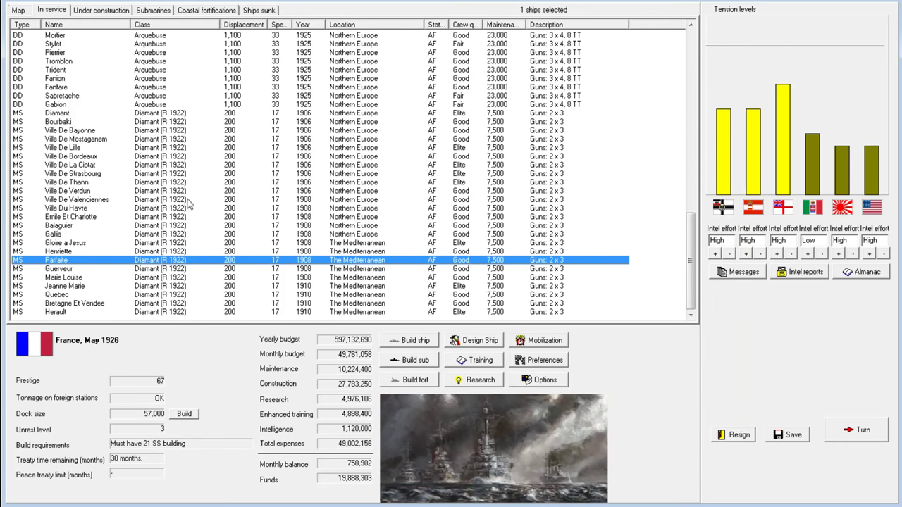
Order six Diamant (R 1922) minesweepers and return to the in-service list.
left_click(57, 113)
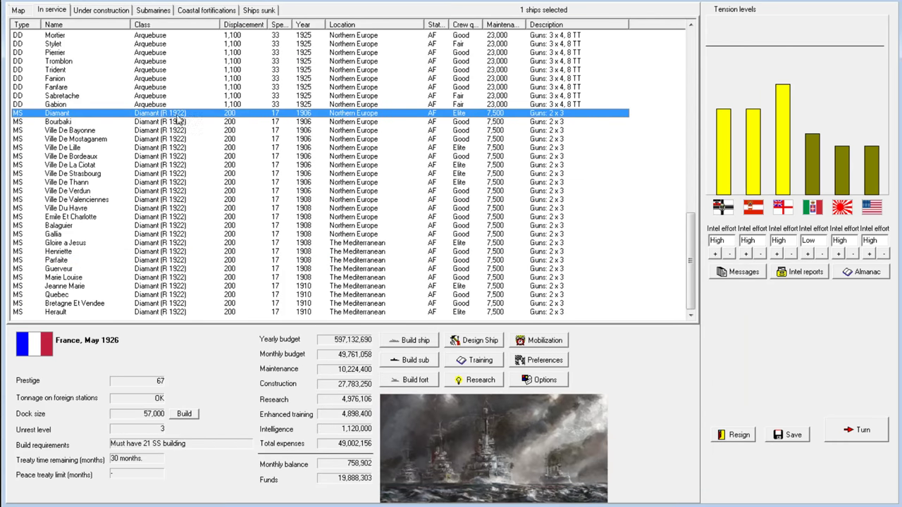
left_click(410, 340)
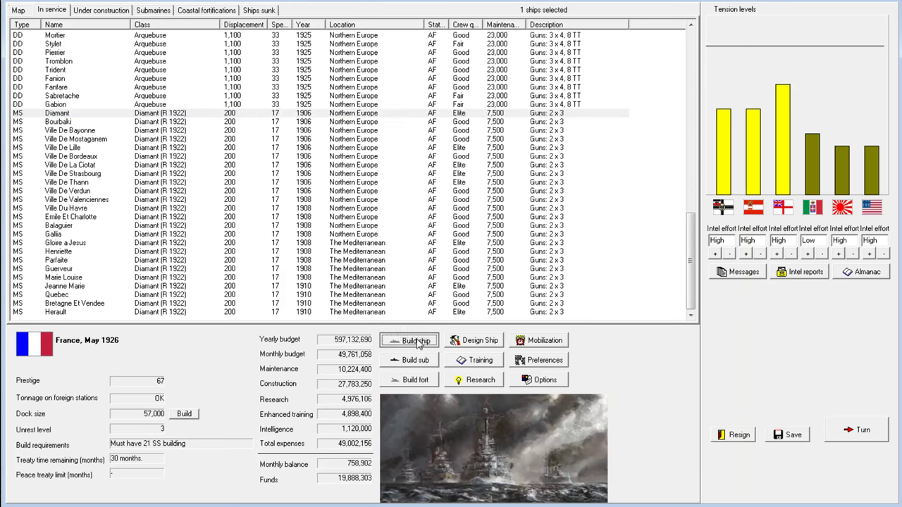
left_click(410, 340)
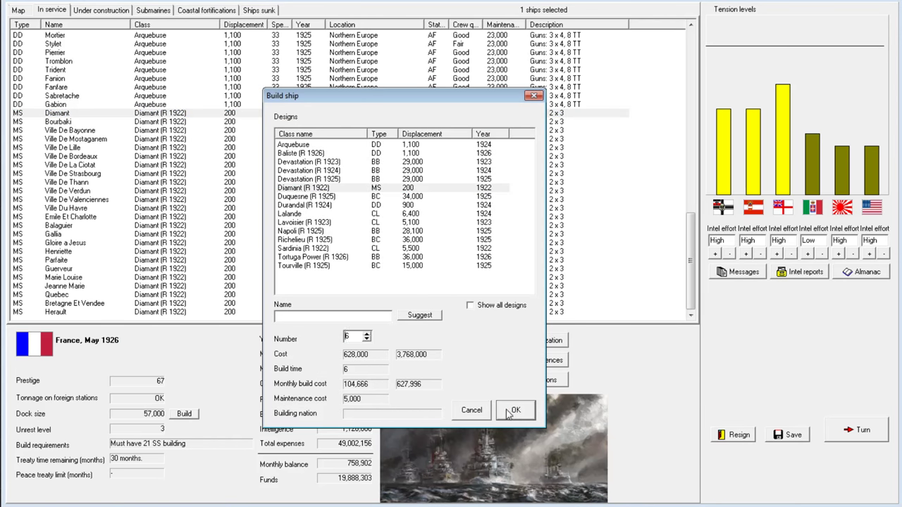
left_click(515, 410)
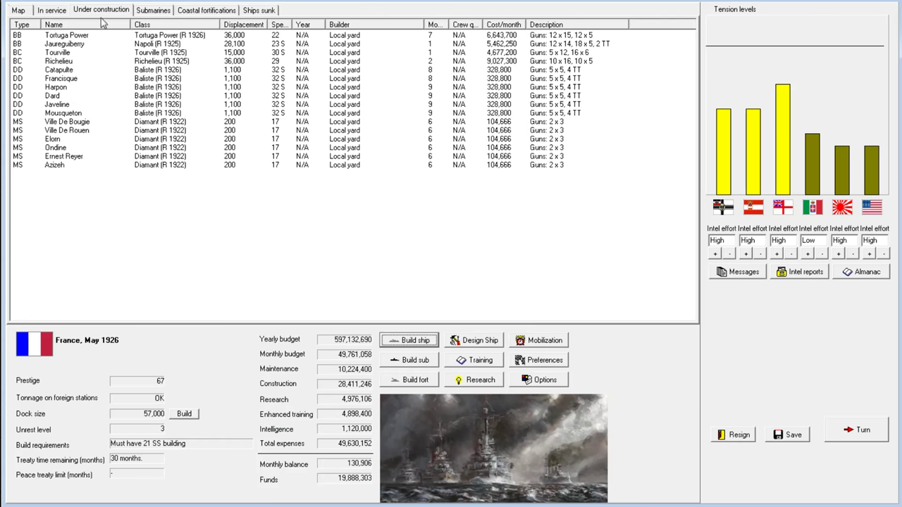
left_click(50, 10)
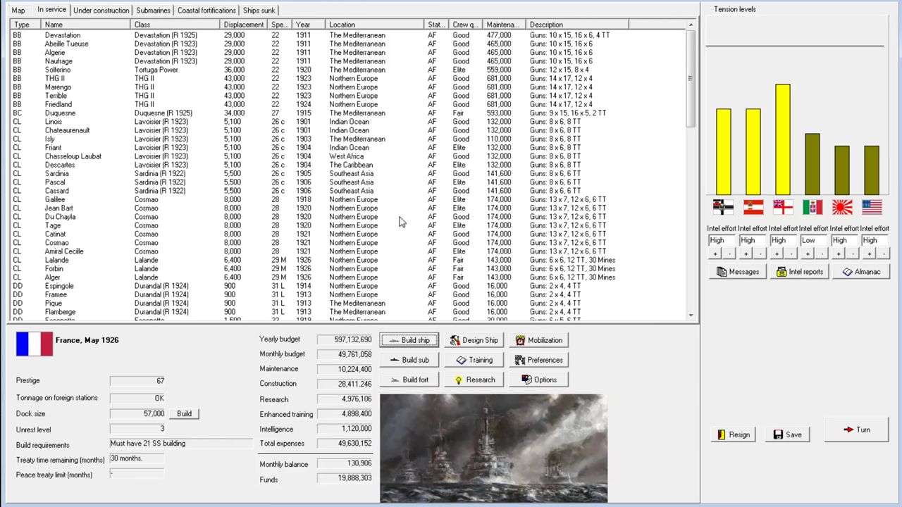
left_click(53, 234)
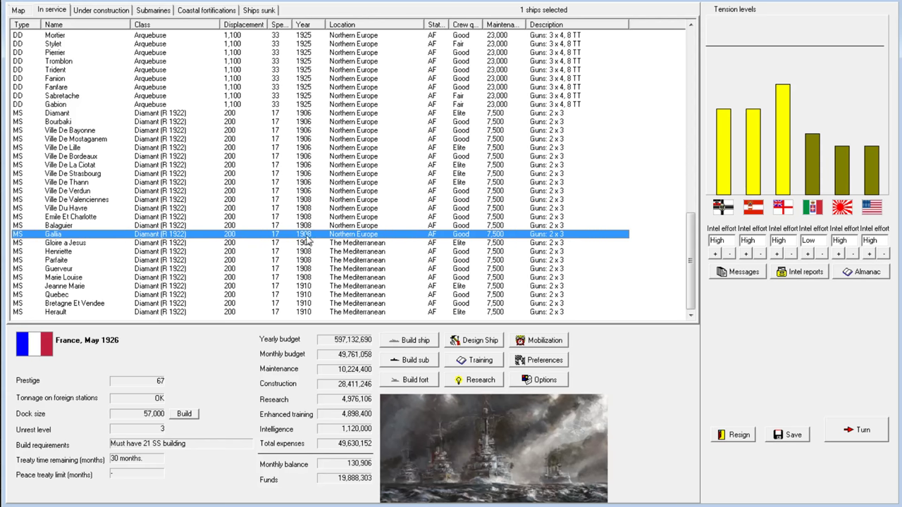
mouse_move(506, 254)
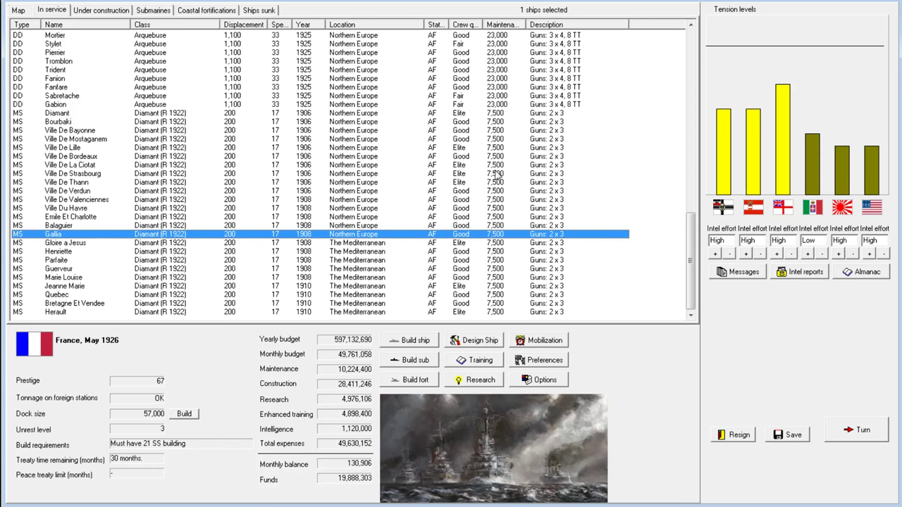
scroll("up", 3)
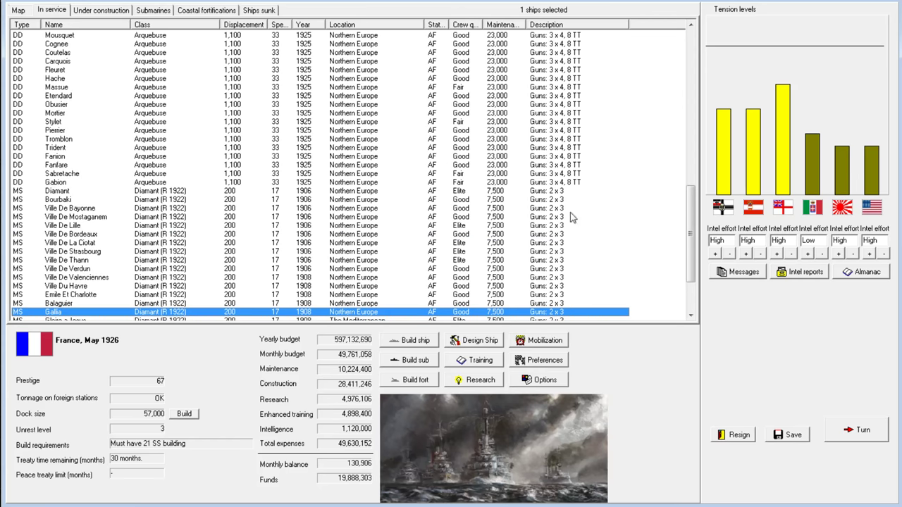
scroll("down", 3)
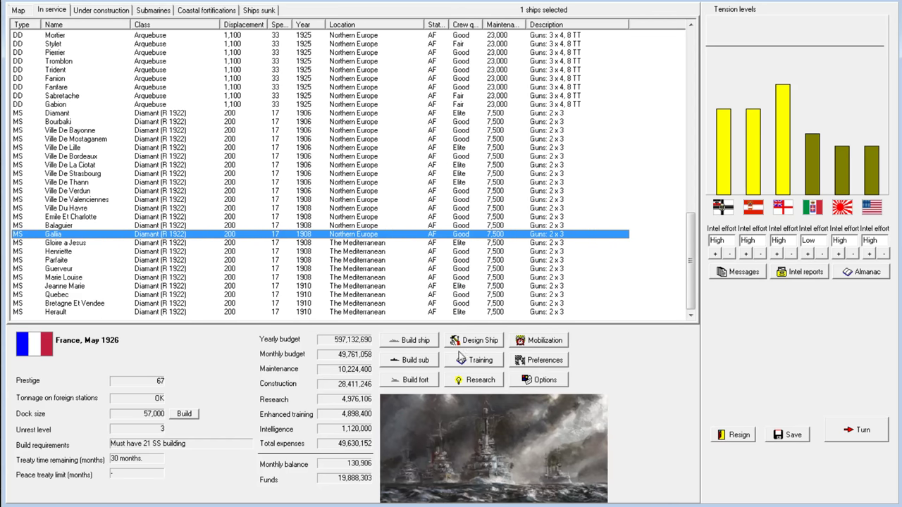
left_click(478, 340)
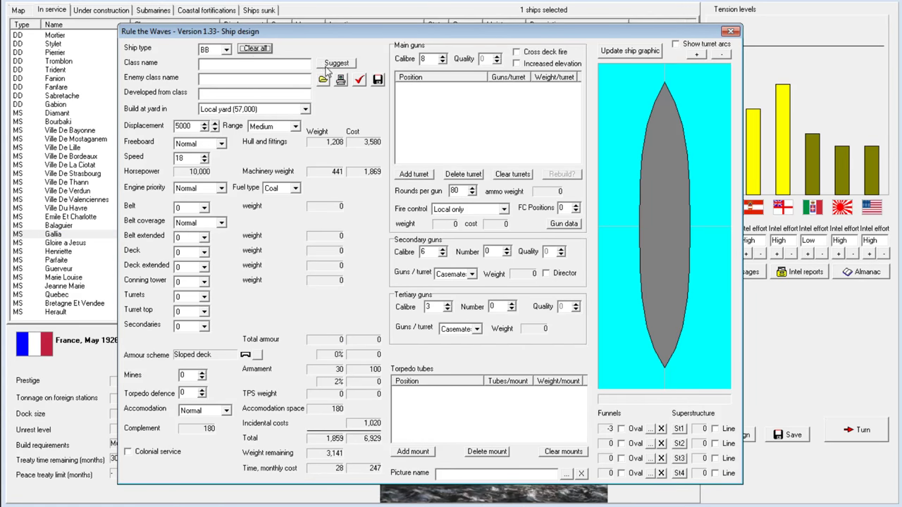
left_click(336, 62)
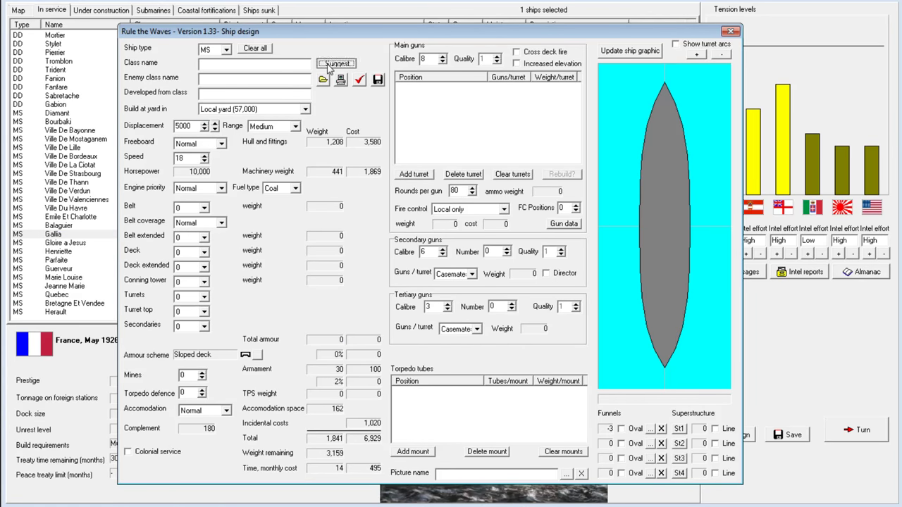
left_click(336, 63)
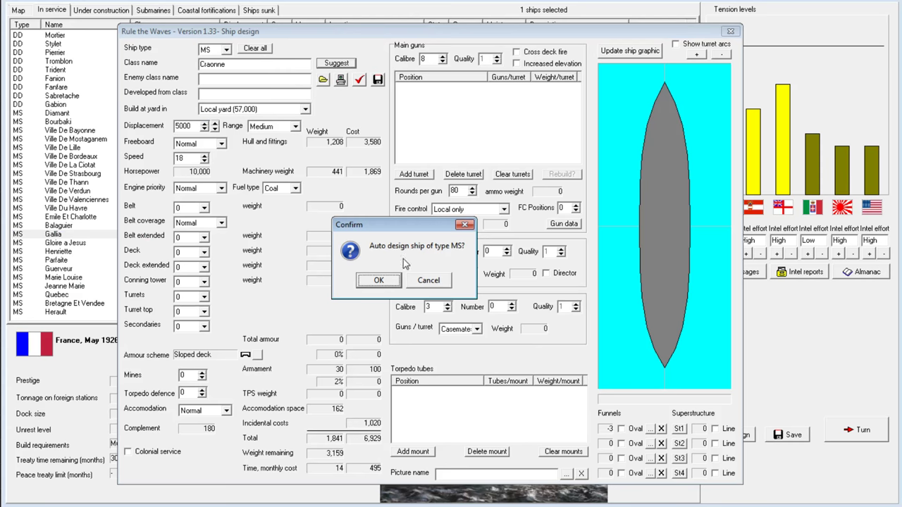
left_click(379, 280)
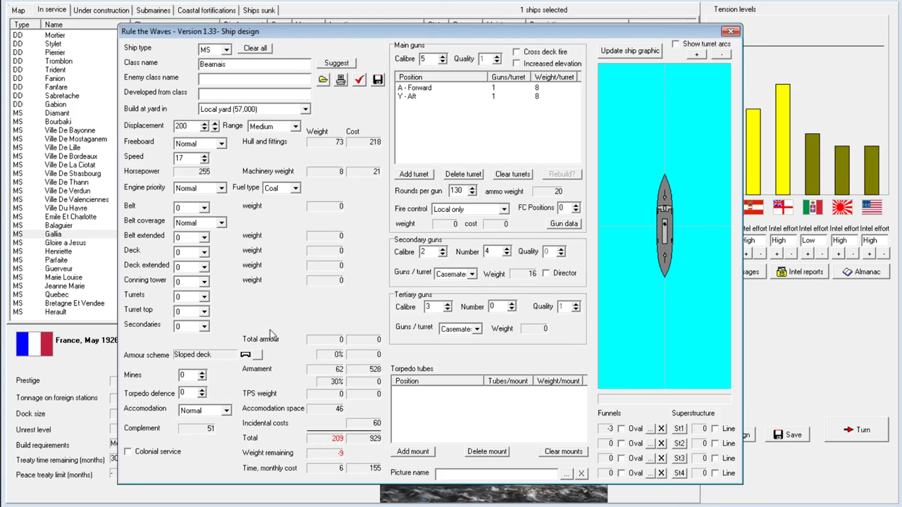
mouse_move(379, 470)
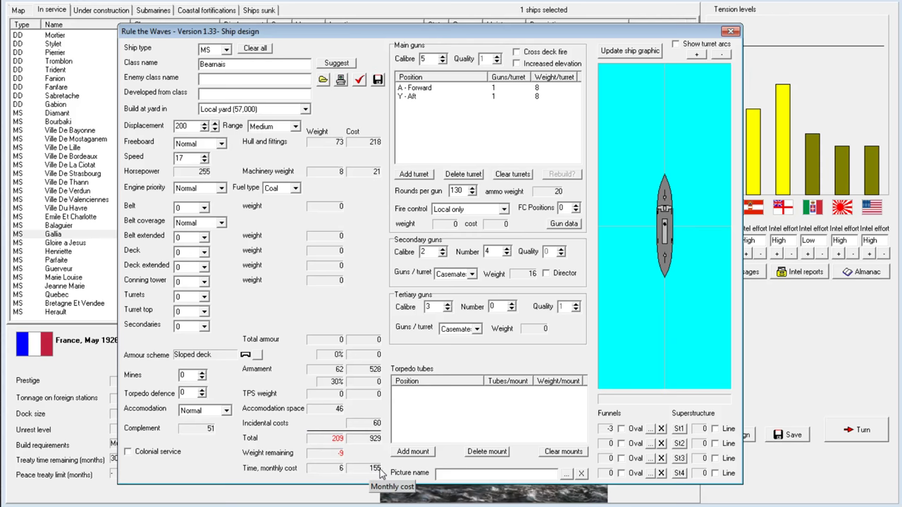
mouse_move(376, 473)
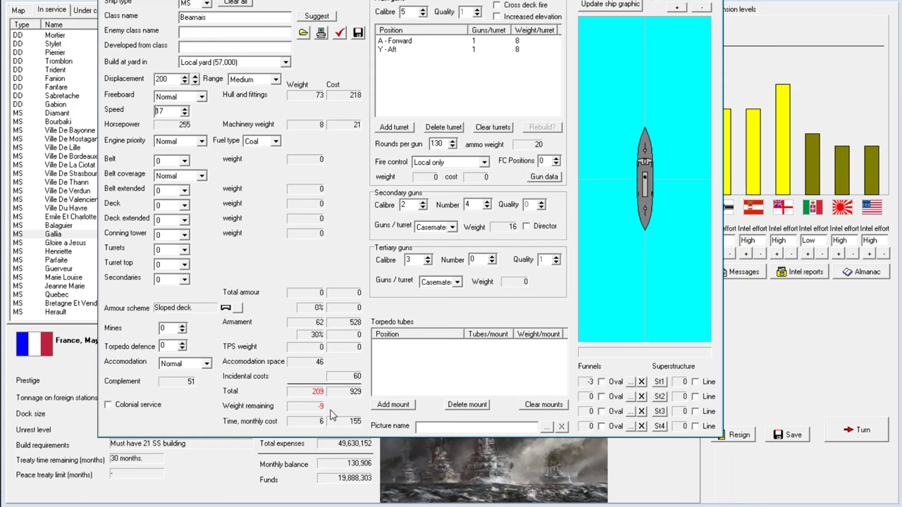
mouse_move(315, 52)
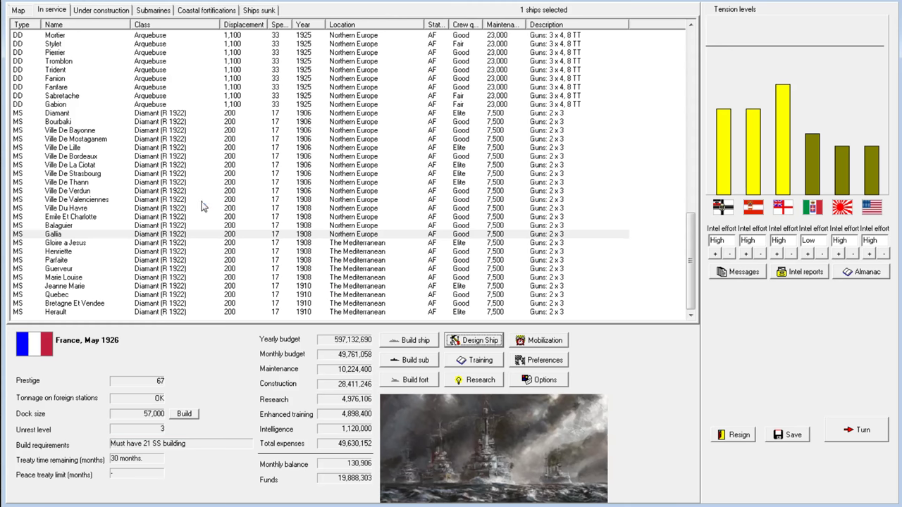
scroll("up", 3)
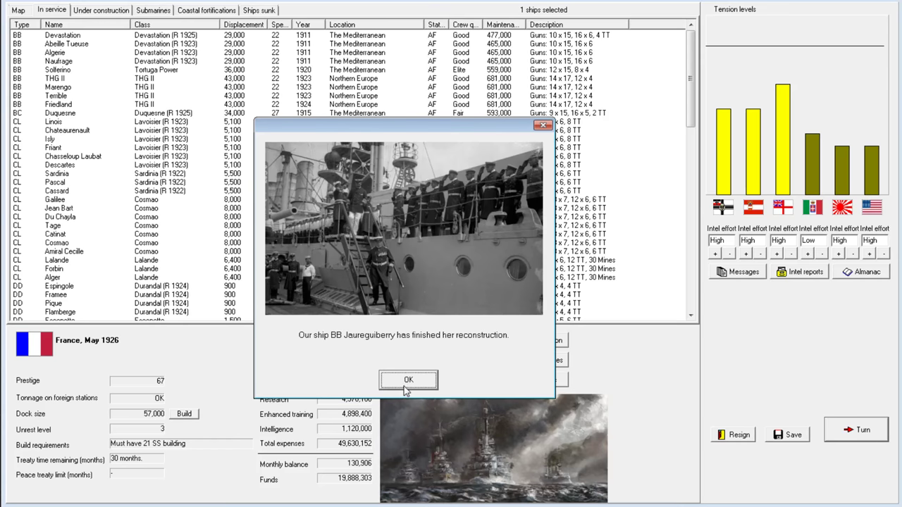
left_click(409, 380)
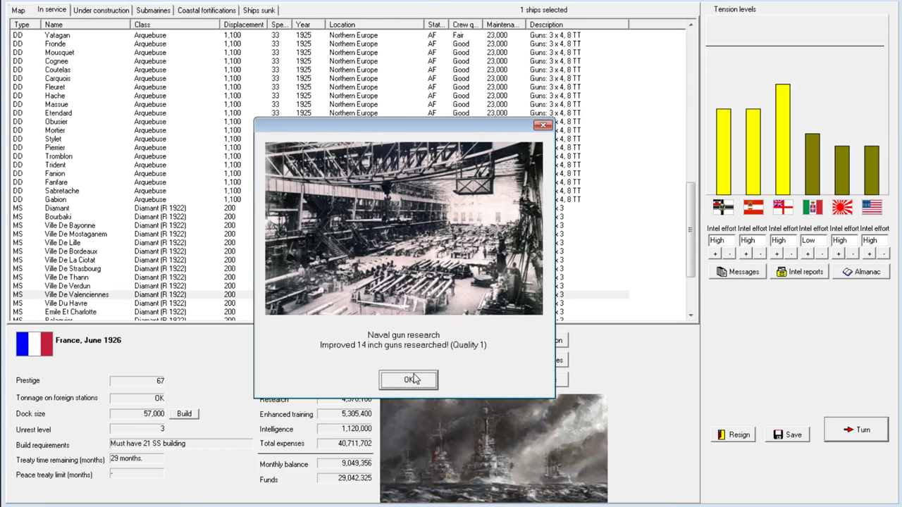
mouse_move(455, 363)
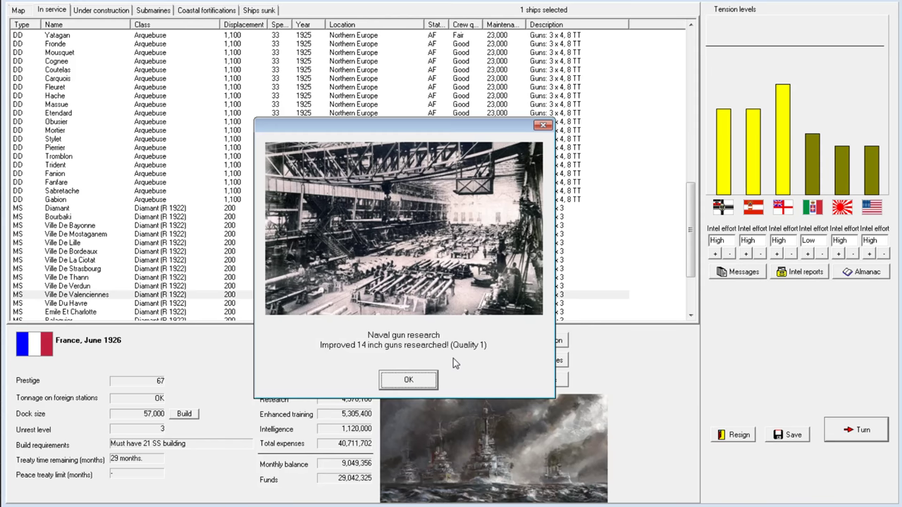
mouse_move(395, 364)
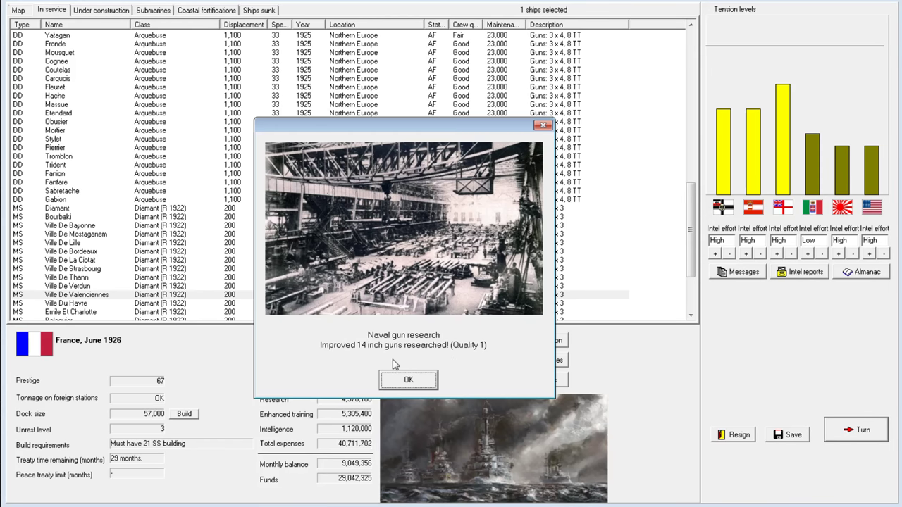
mouse_move(405, 345)
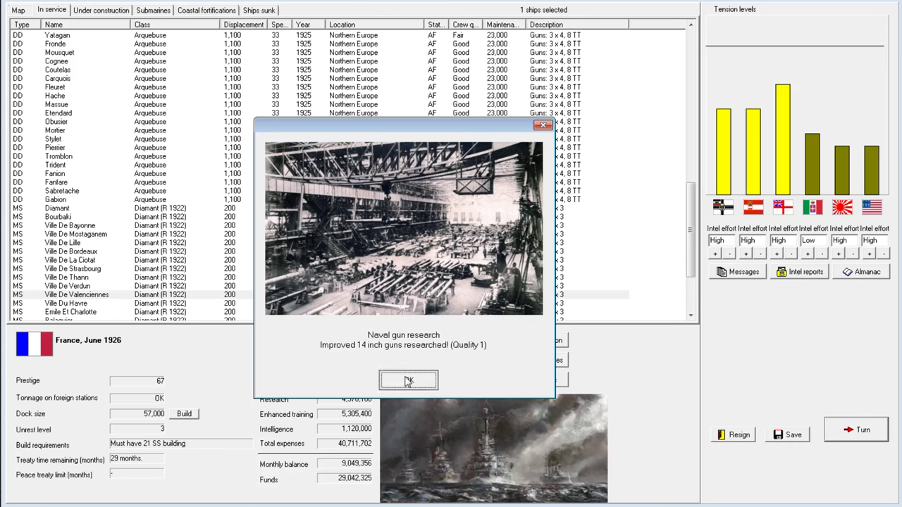
left_click(409, 380)
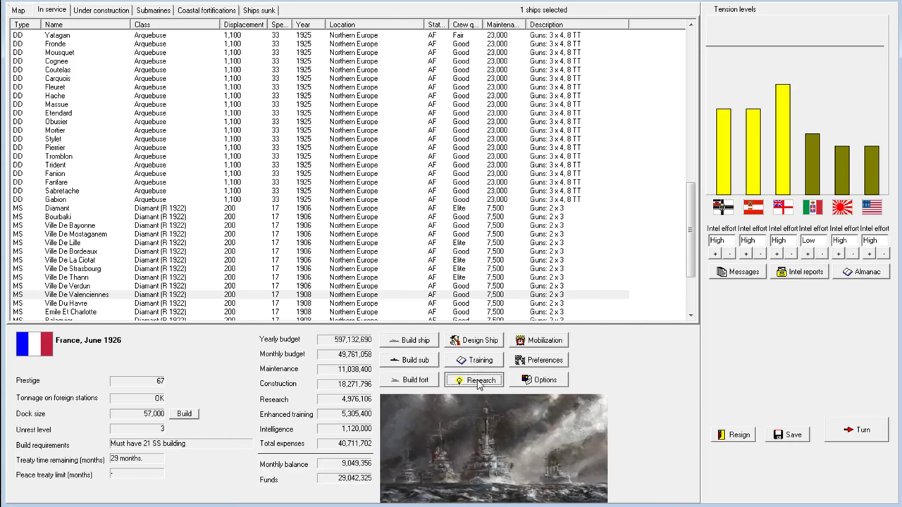
left_click(481, 380)
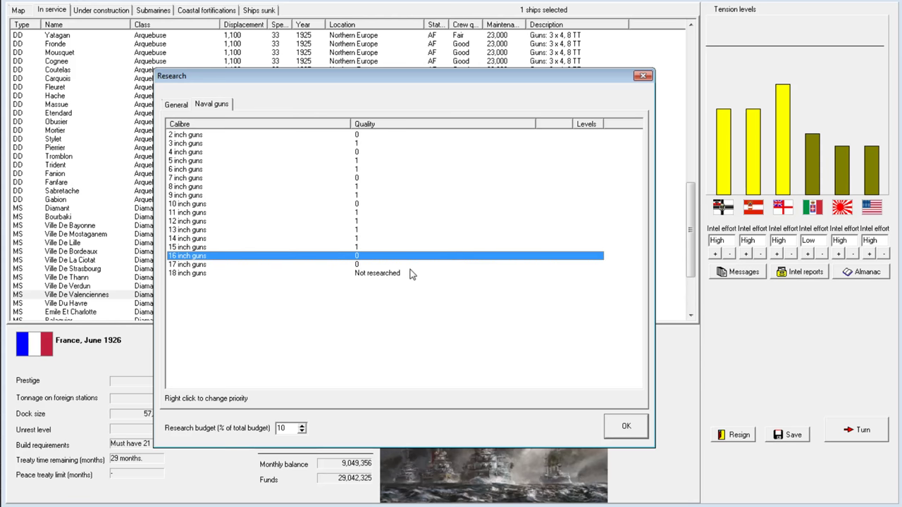
left_click(282, 264)
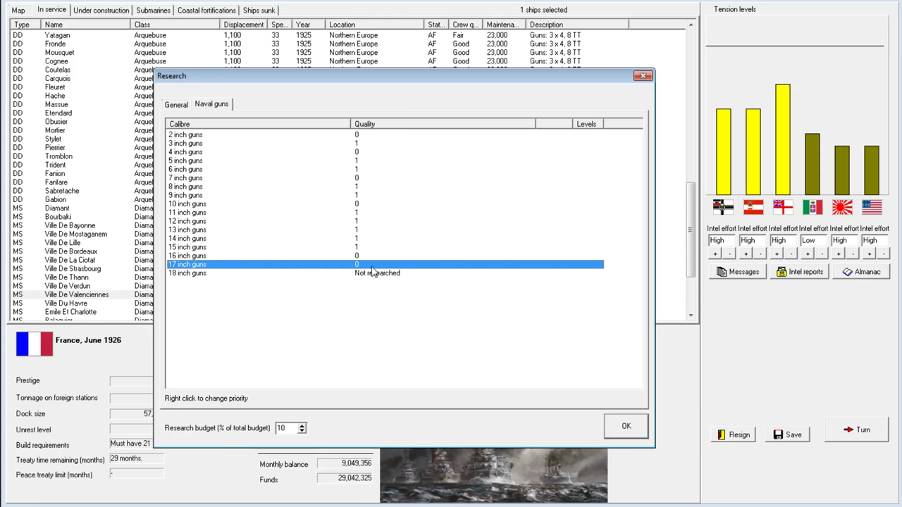
mouse_move(355, 153)
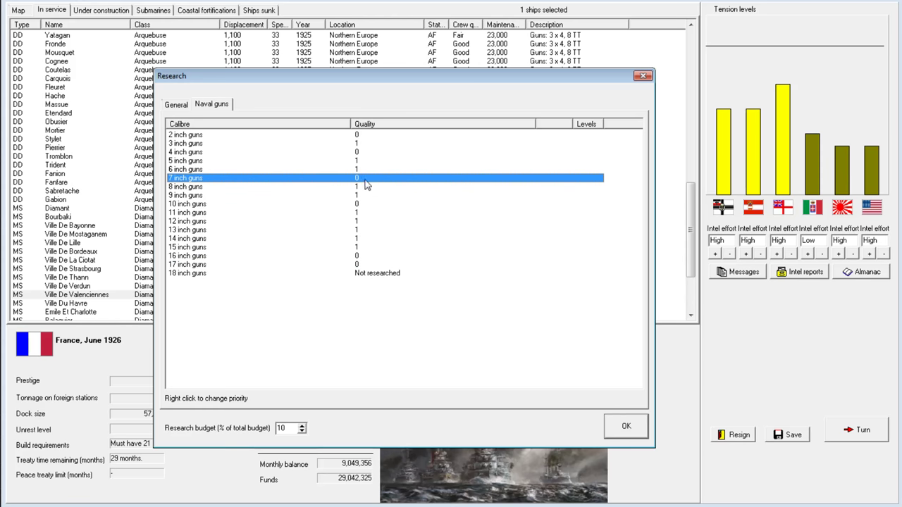
left_click(187, 204)
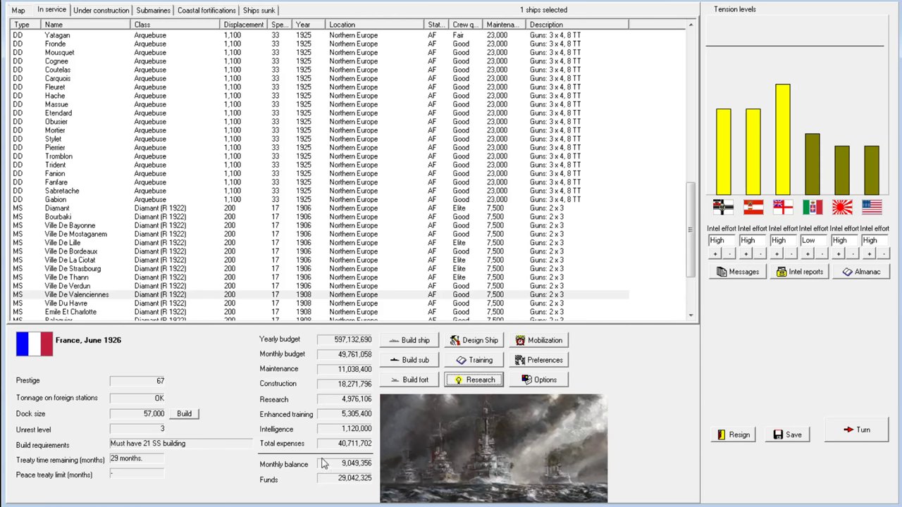
Rebuild BB Solferino to the Tortuga Power (R 1926) design.
left_click(85, 156)
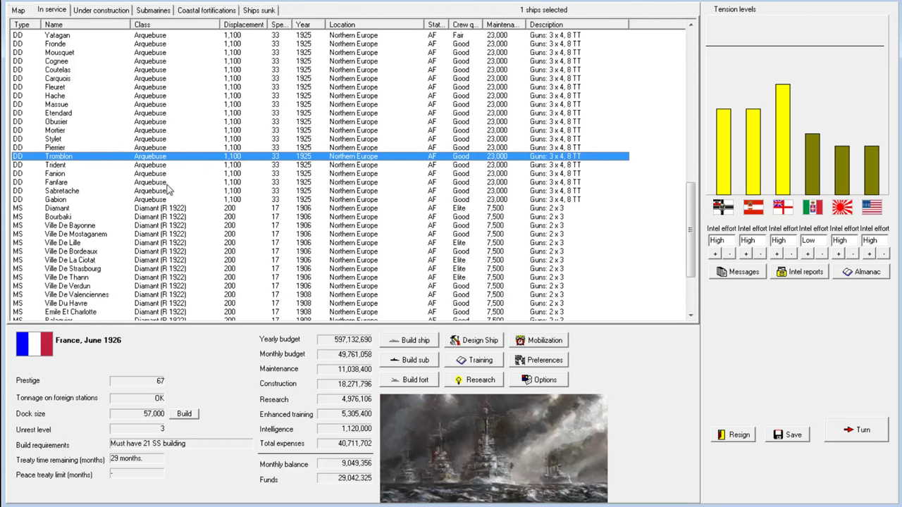
scroll("up", 3)
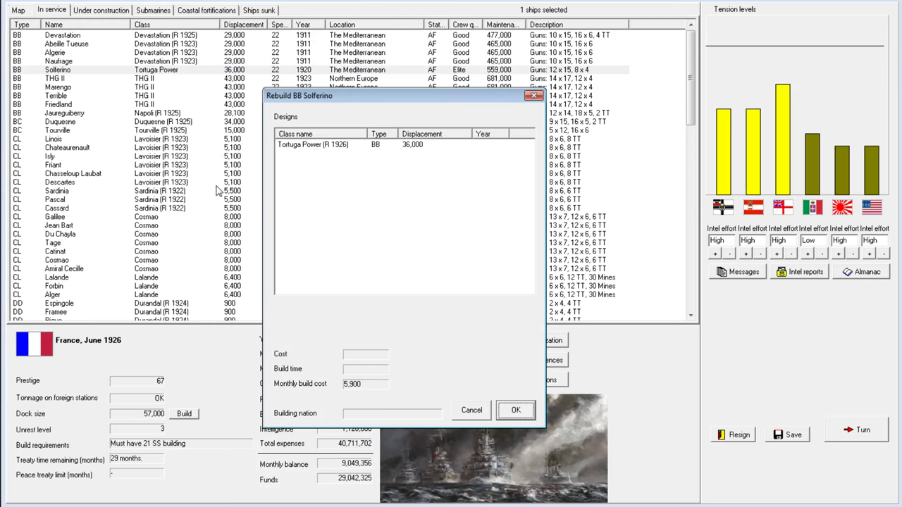
left_click(317, 145)
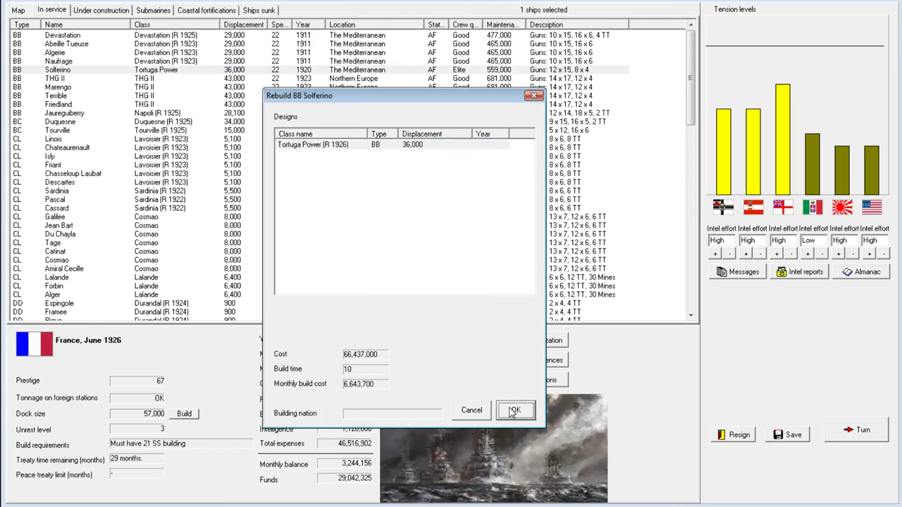
left_click(515, 410)
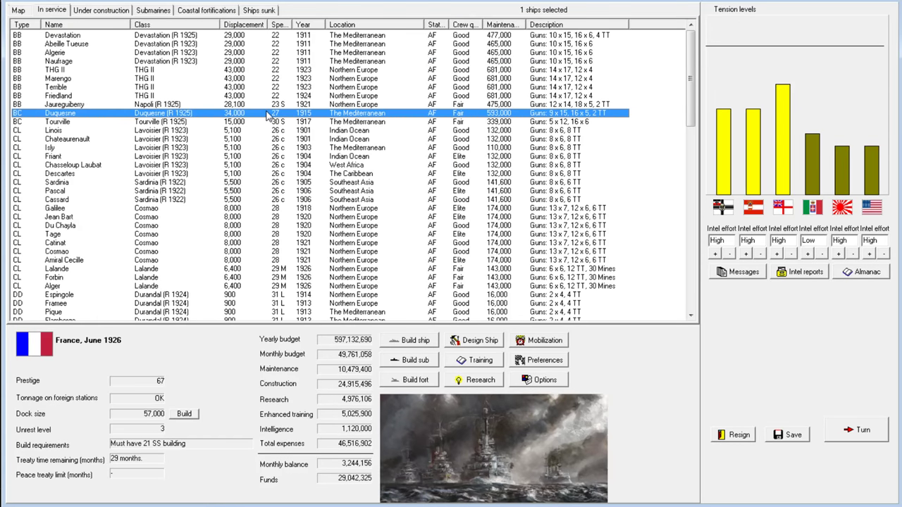
Scroll down the in-service list to the destroyers and select Escopette.
scroll("down", 3)
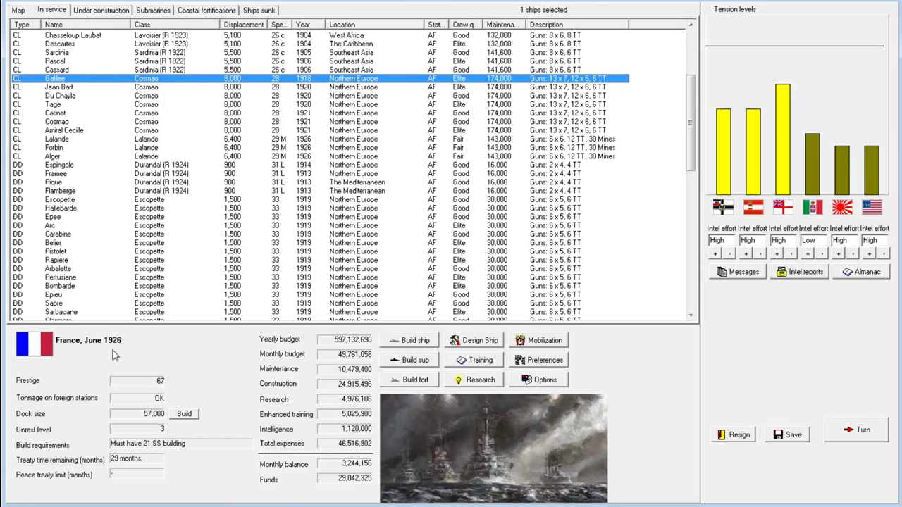
scroll("down", 3)
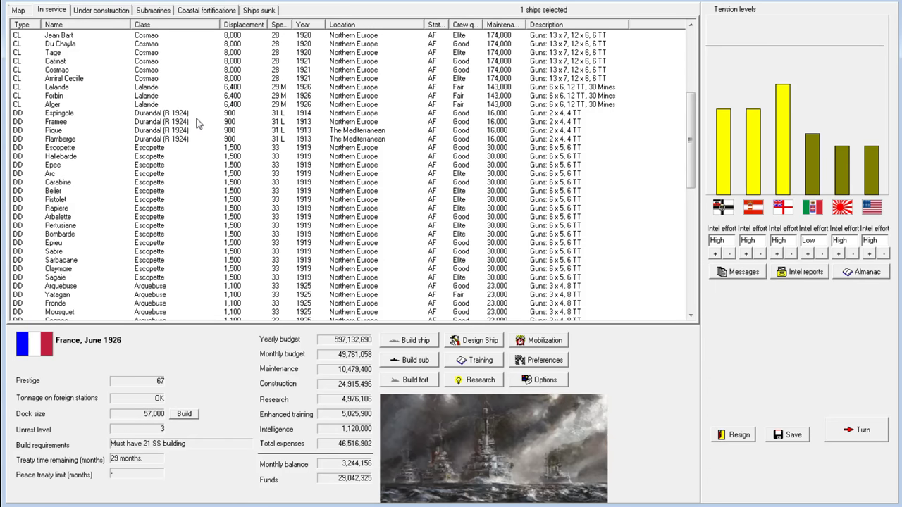
left_click(60, 95)
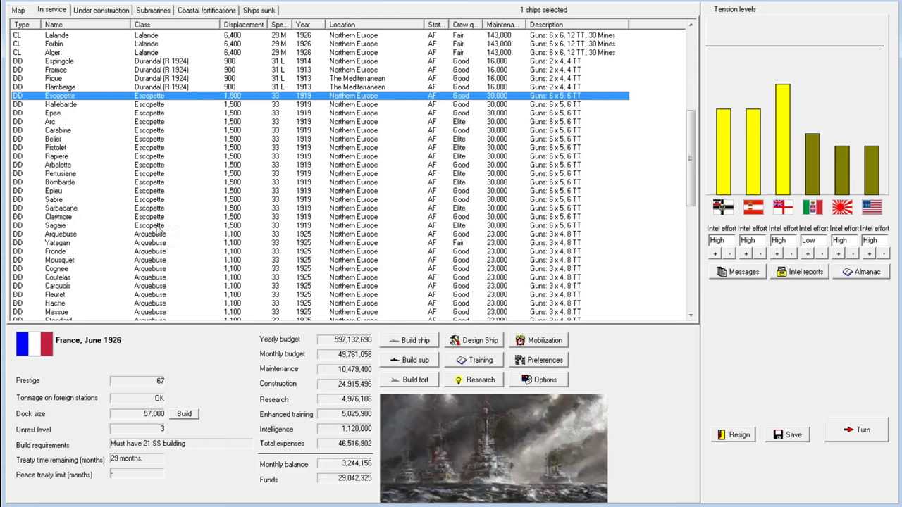
mouse_move(169, 215)
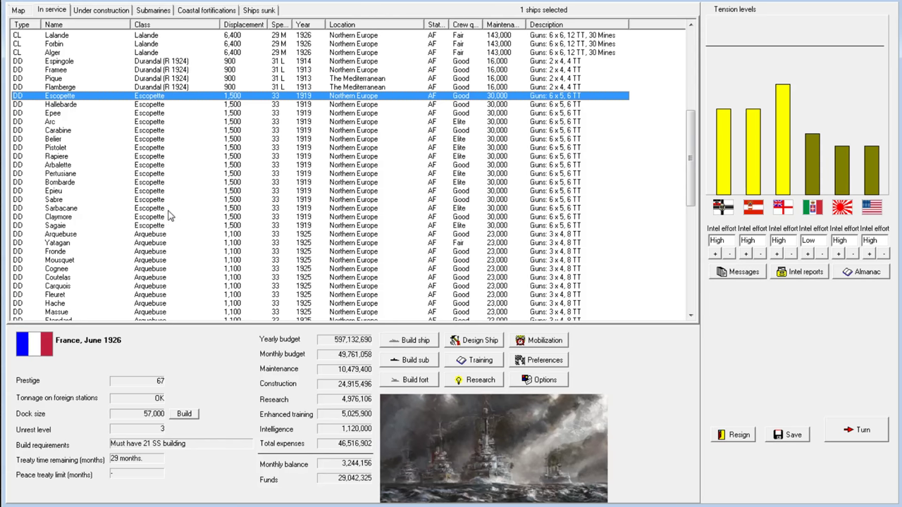
mouse_move(164, 104)
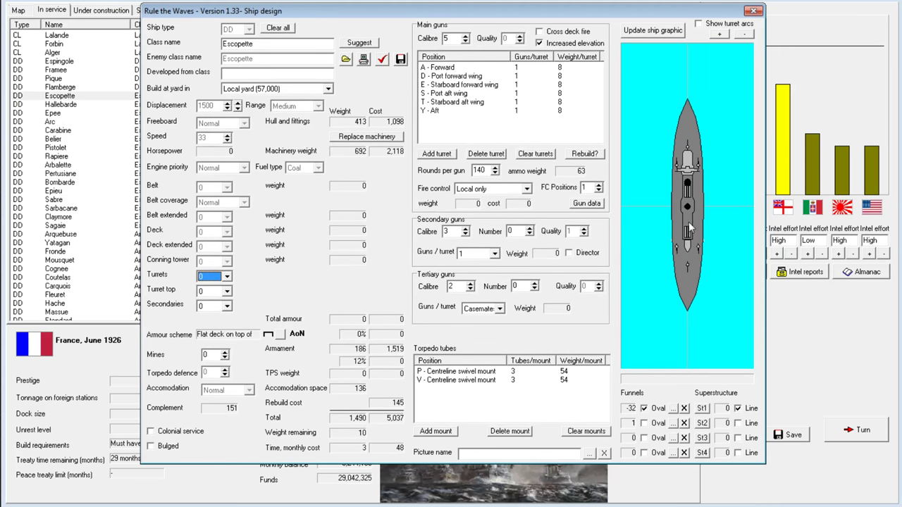
mouse_move(714, 224)
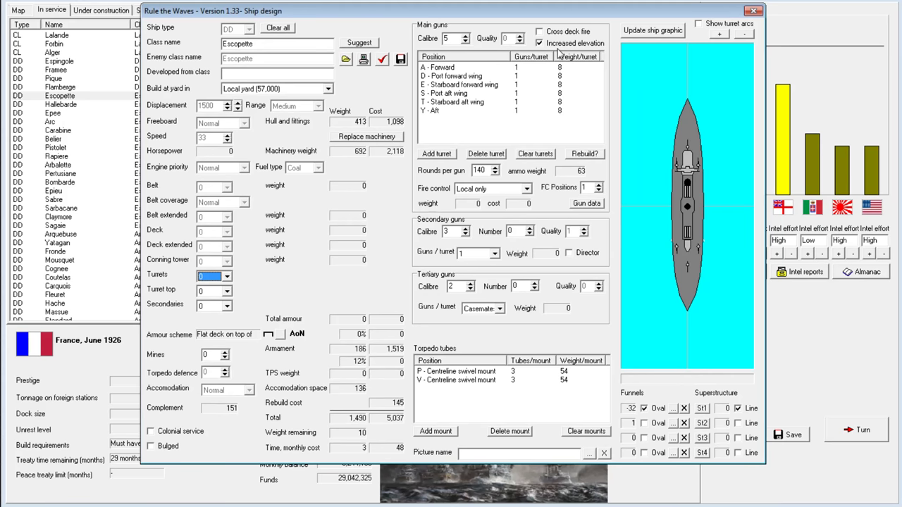
mouse_move(712, 134)
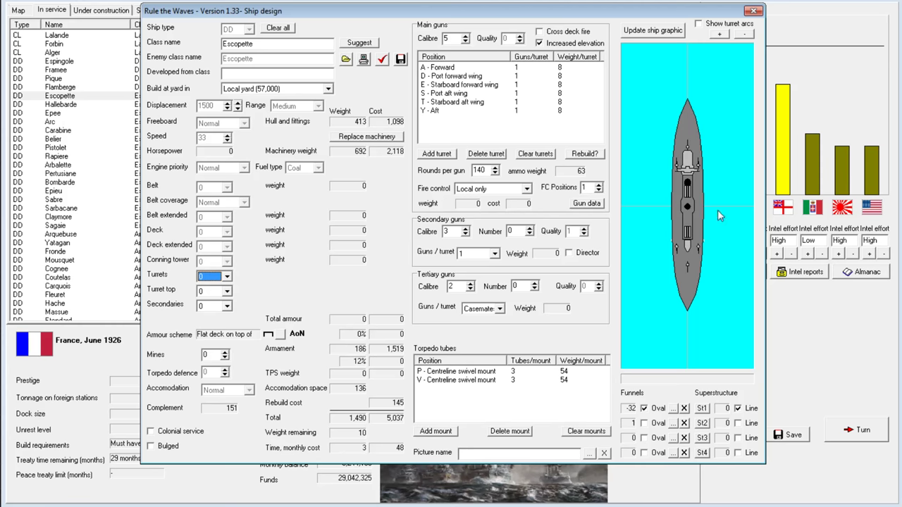
mouse_move(708, 293)
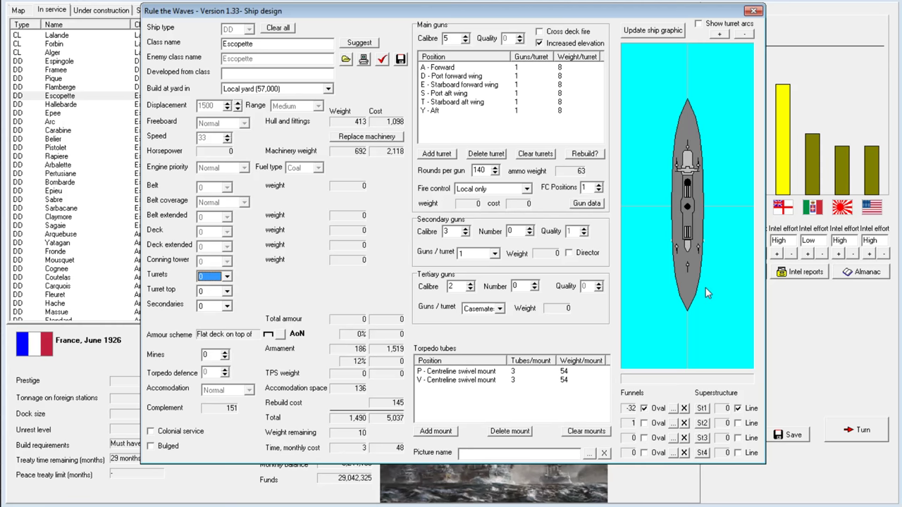
mouse_move(611, 188)
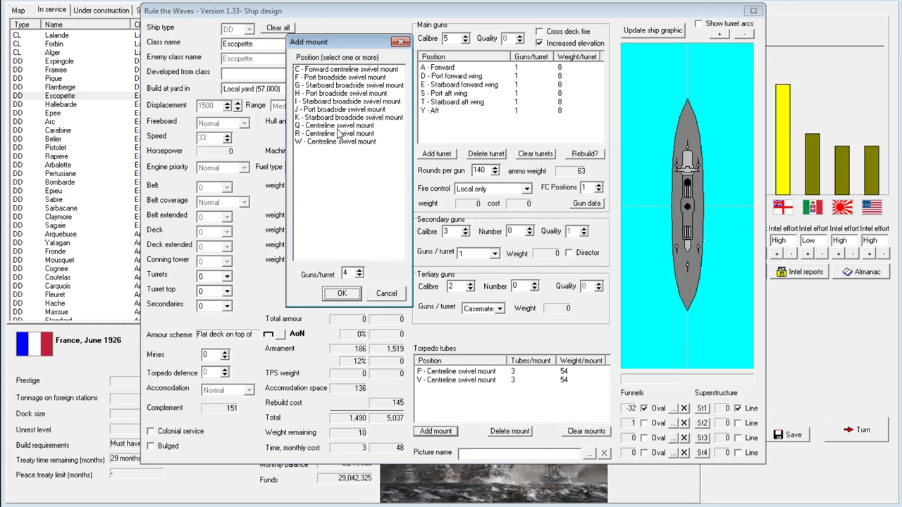
left_click(341, 293)
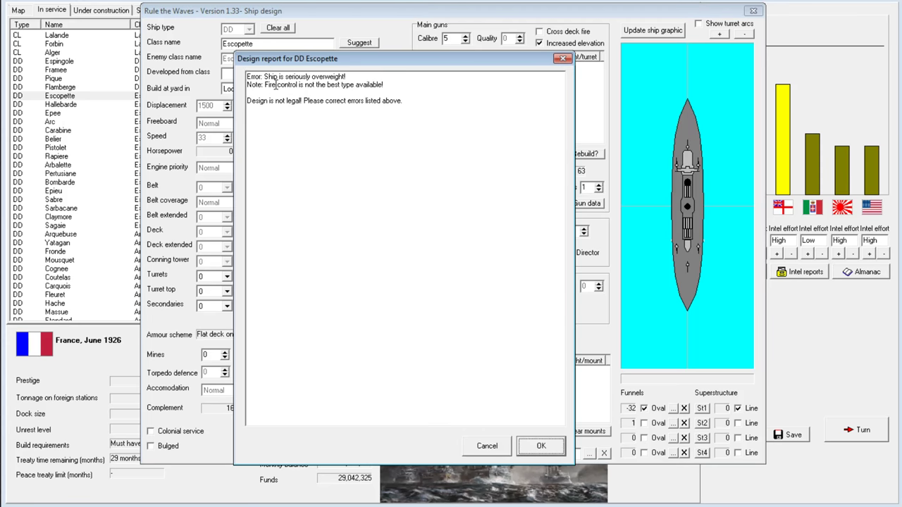
left_click(541, 445)
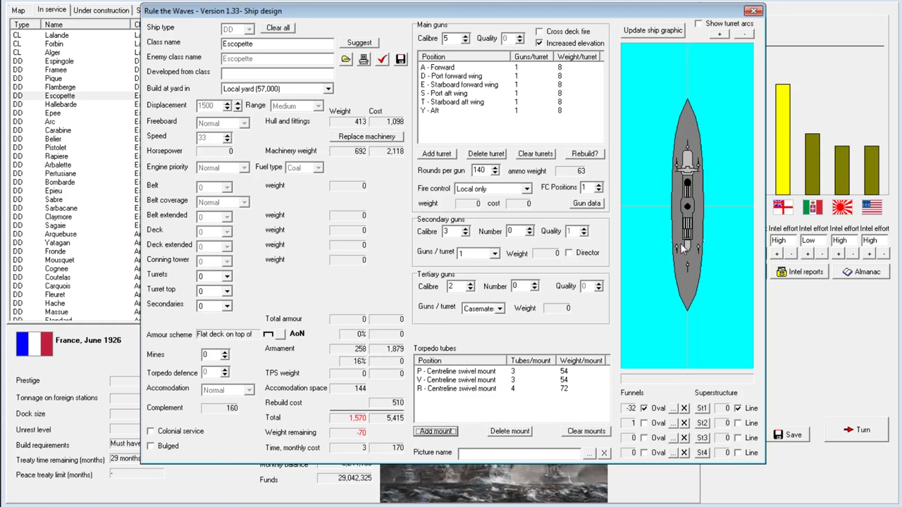
mouse_move(669, 267)
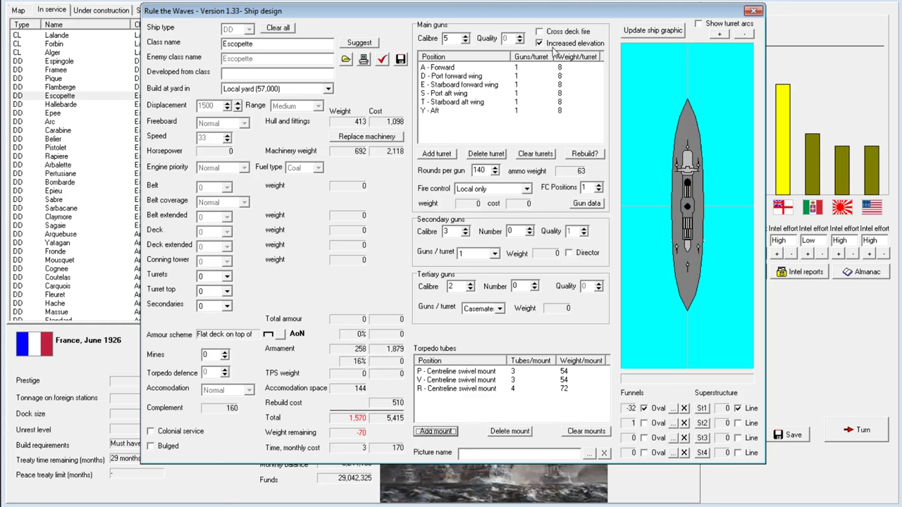
left_click(754, 11)
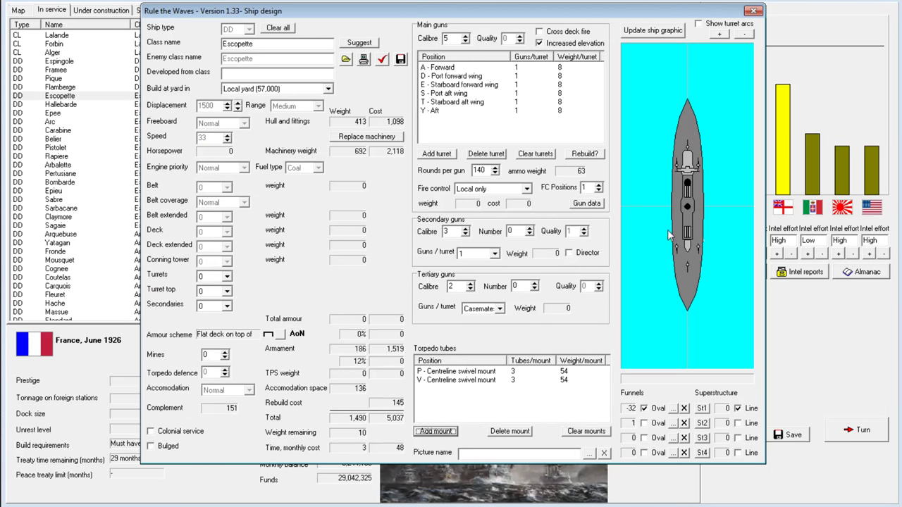
mouse_move(606, 204)
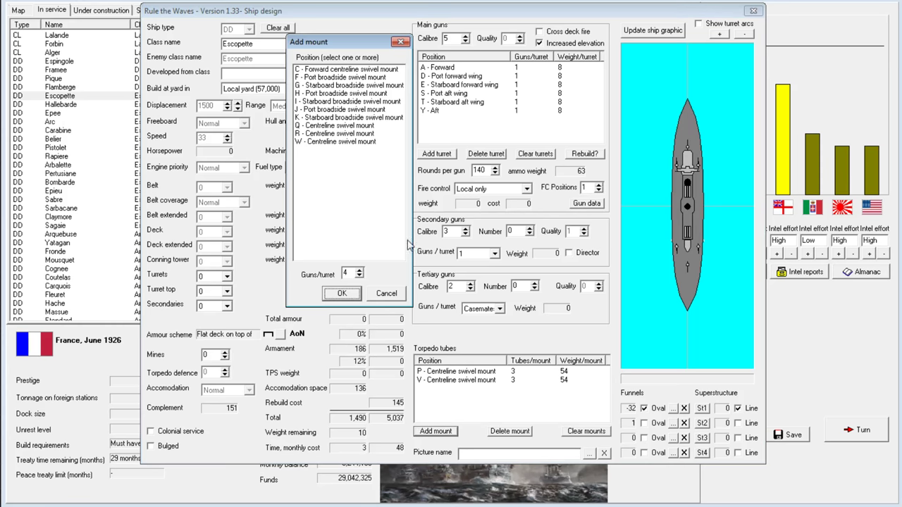
left_click(341, 125)
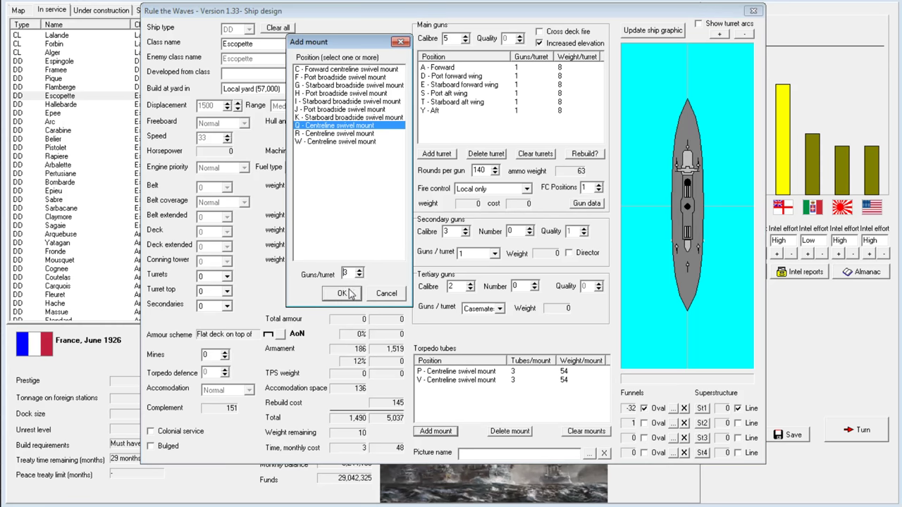
left_click(340, 293)
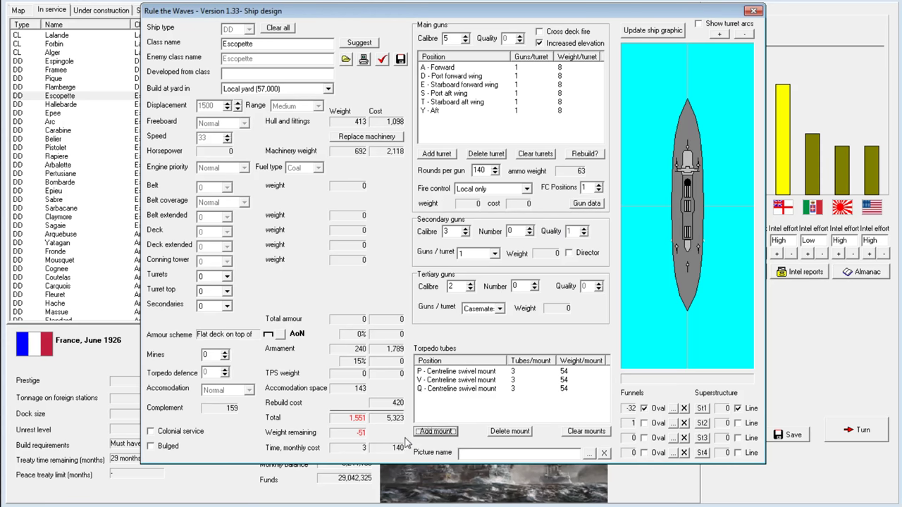
right_click(456, 379)
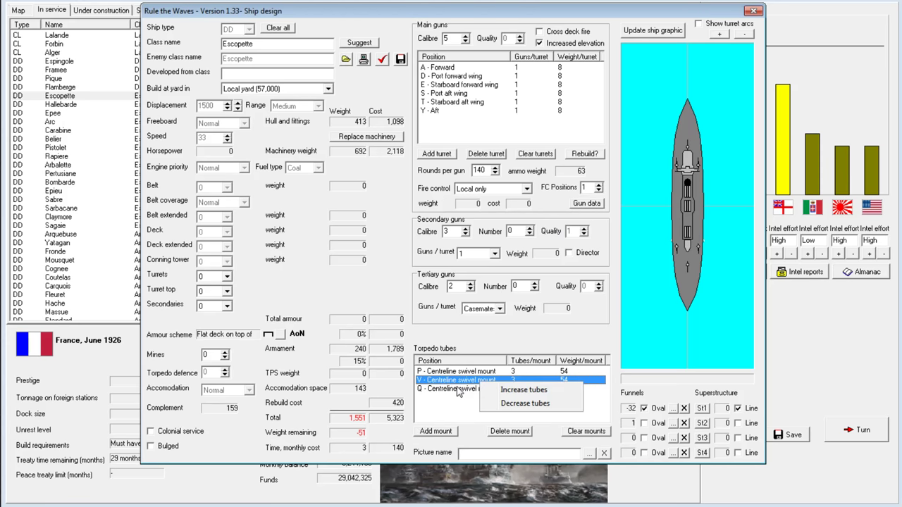
left_click(524, 403)
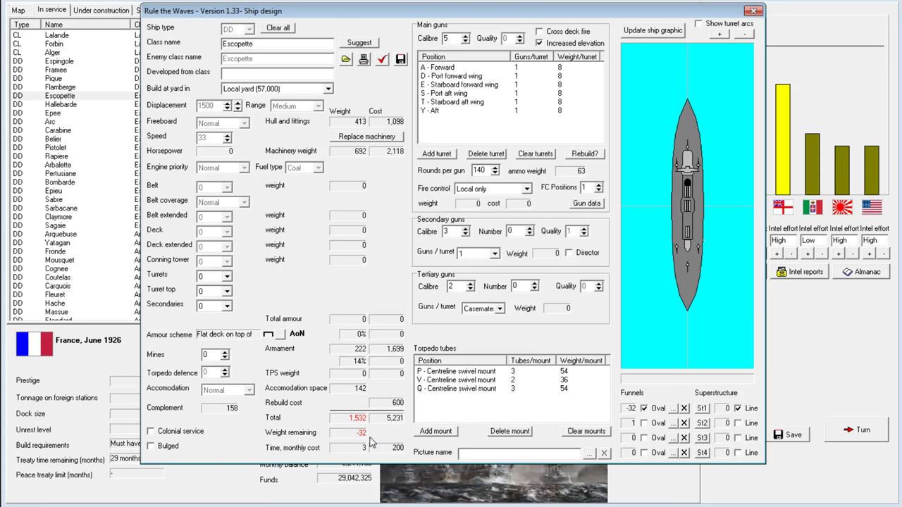
mouse_move(571, 328)
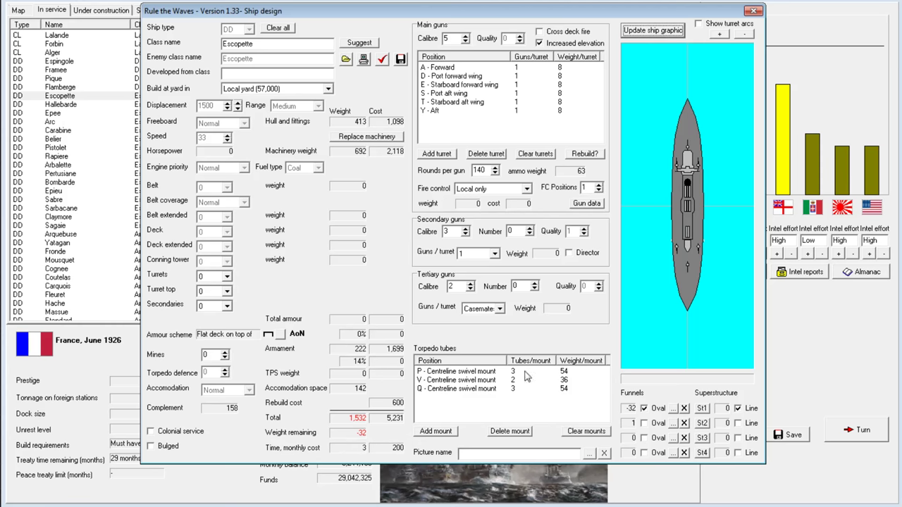
right_click(458, 380)
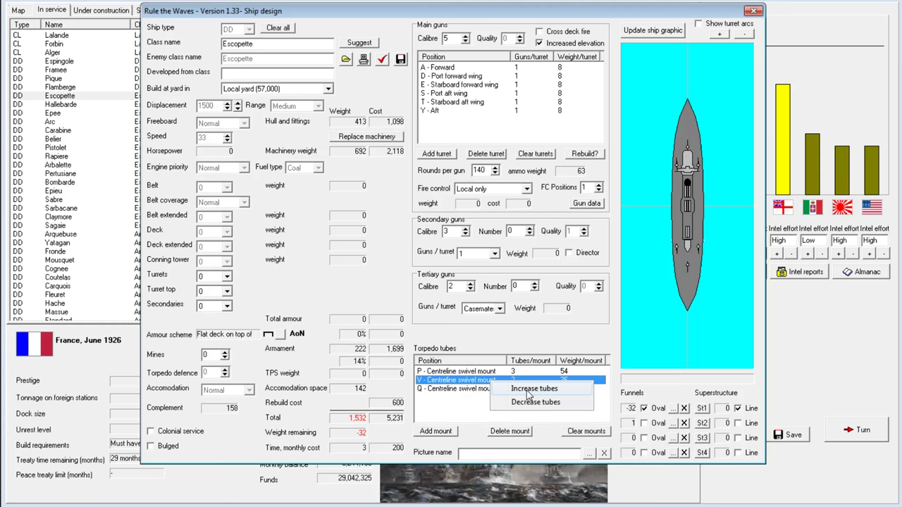
left_click(753, 11)
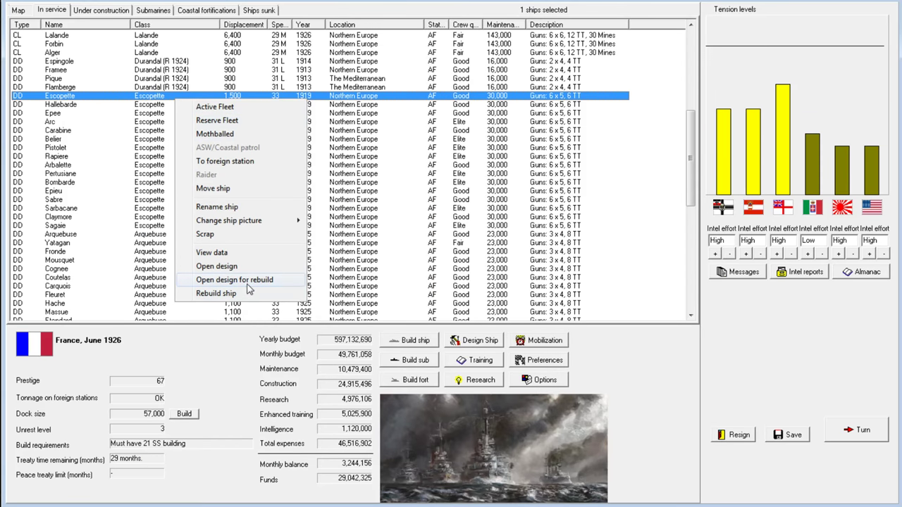
Open Escopette's design for rebuild and adjust tubes on the Q centreline torpedo mount.
left_click(234, 280)
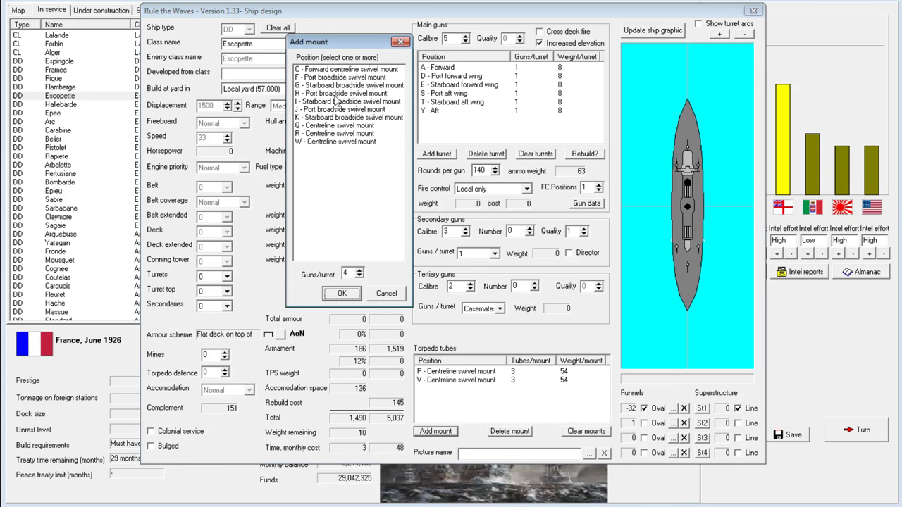
left_click(341, 126)
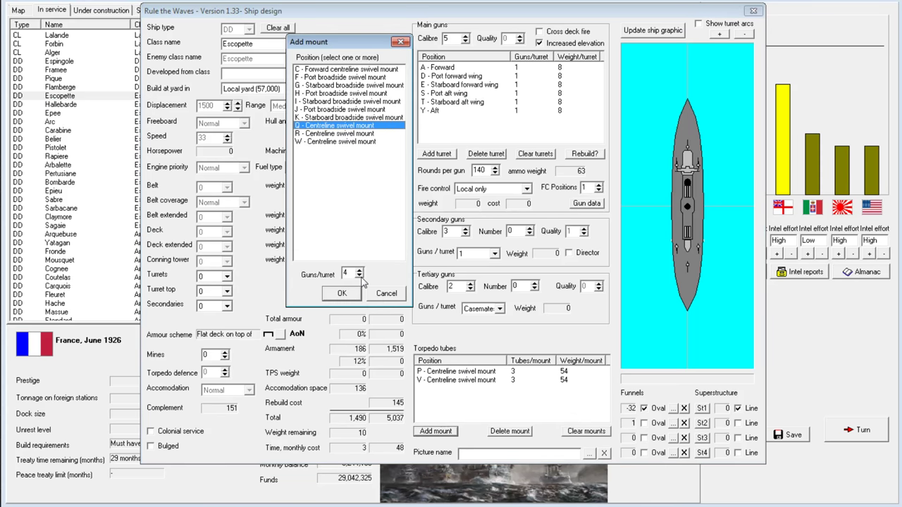
left_click(341, 293)
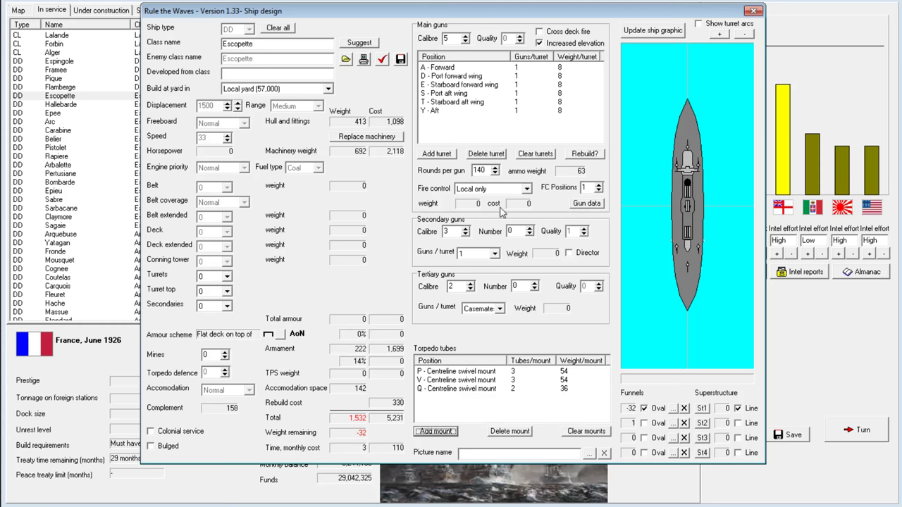
mouse_move(373, 141)
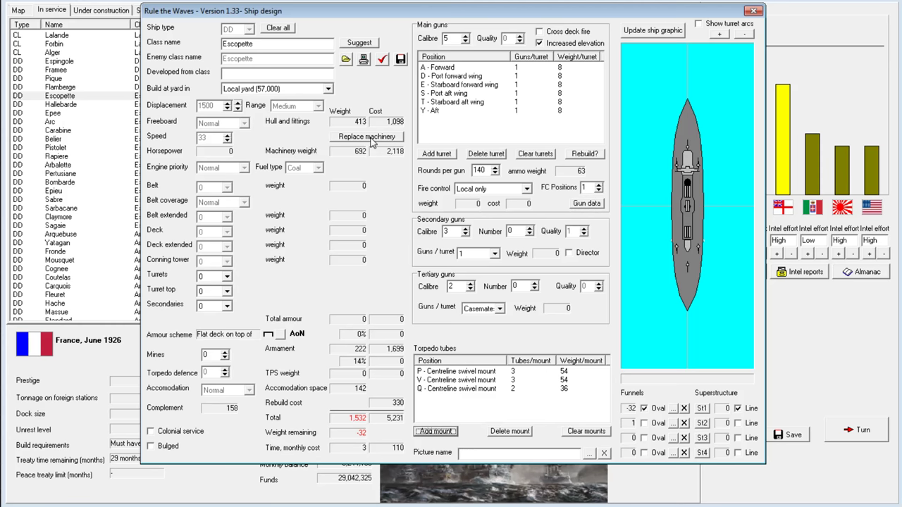
Fit oil-fired replacement machinery, raise rounds per gun to 180, and save the refit design.
left_click(318, 168)
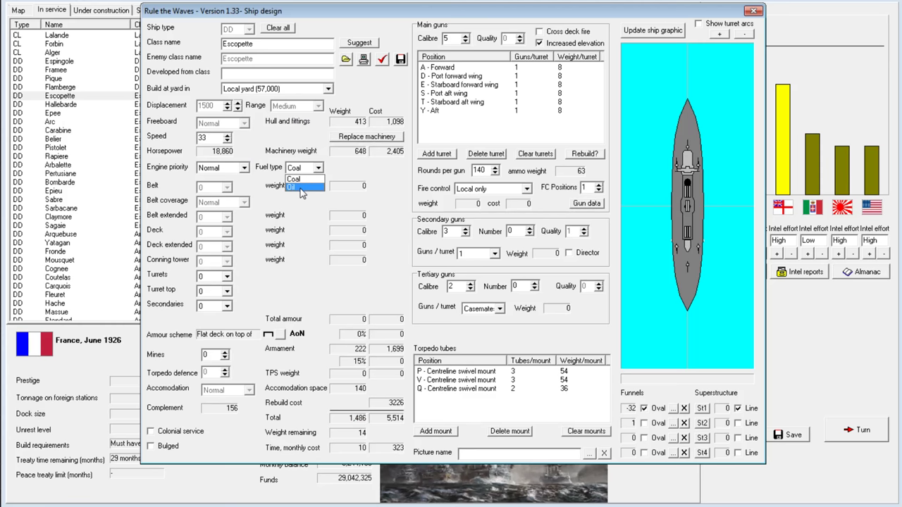
left_click(300, 188)
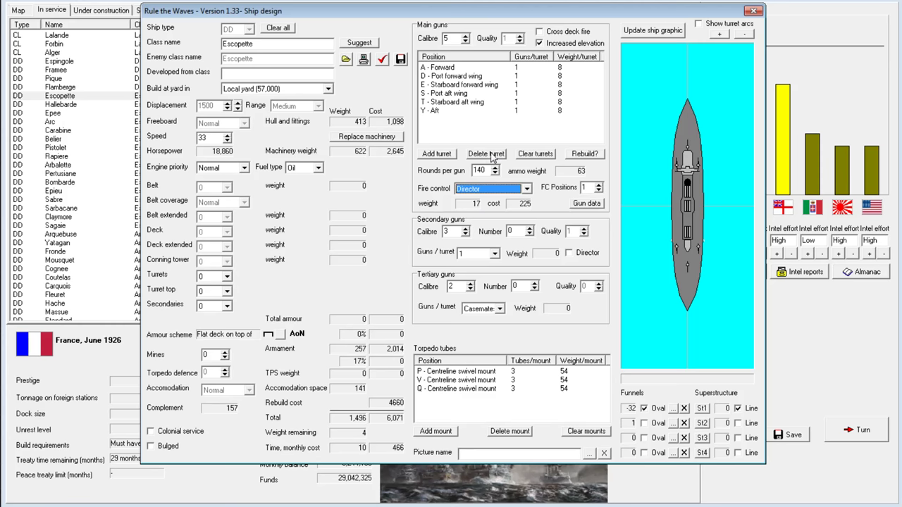
left_click(495, 168)
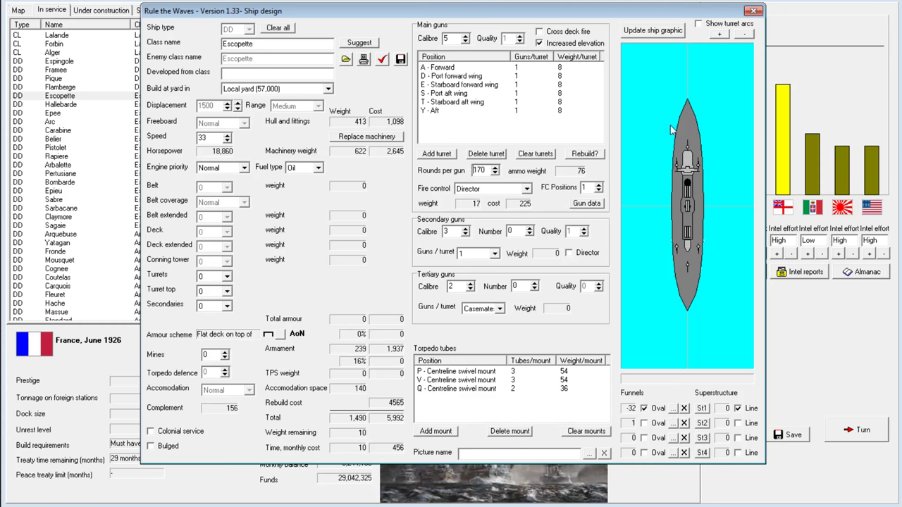
mouse_move(668, 268)
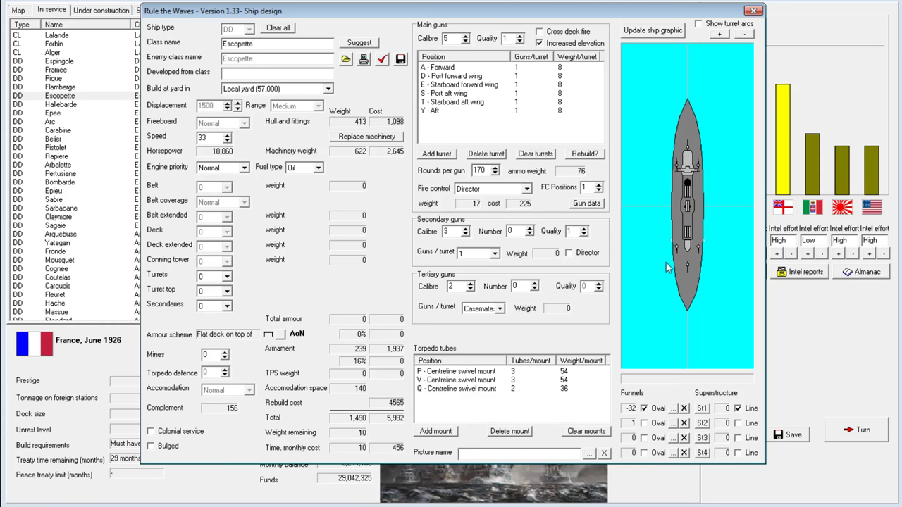
mouse_move(493, 76)
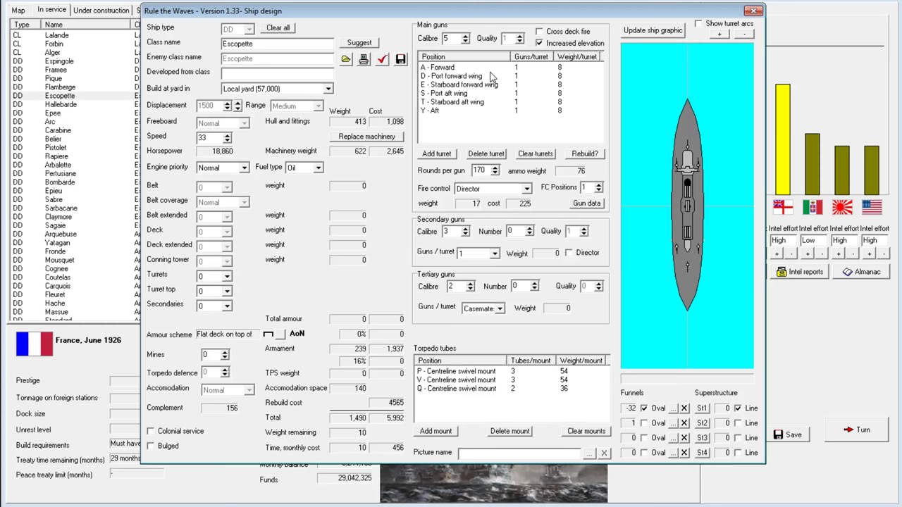
left_click(496, 168)
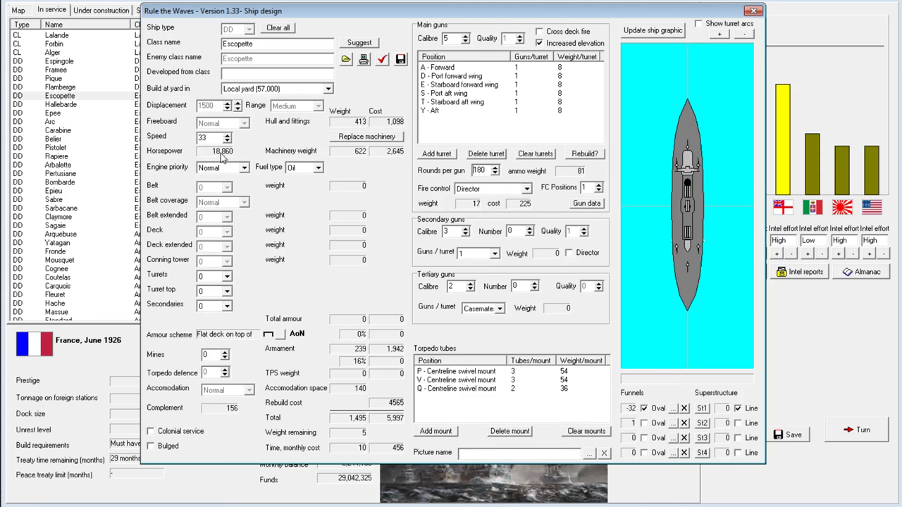
mouse_move(239, 148)
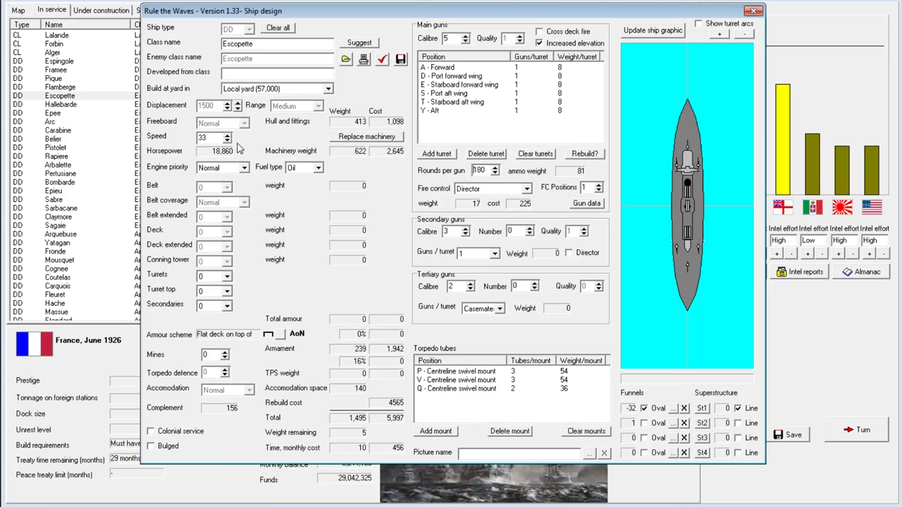
mouse_move(630, 100)
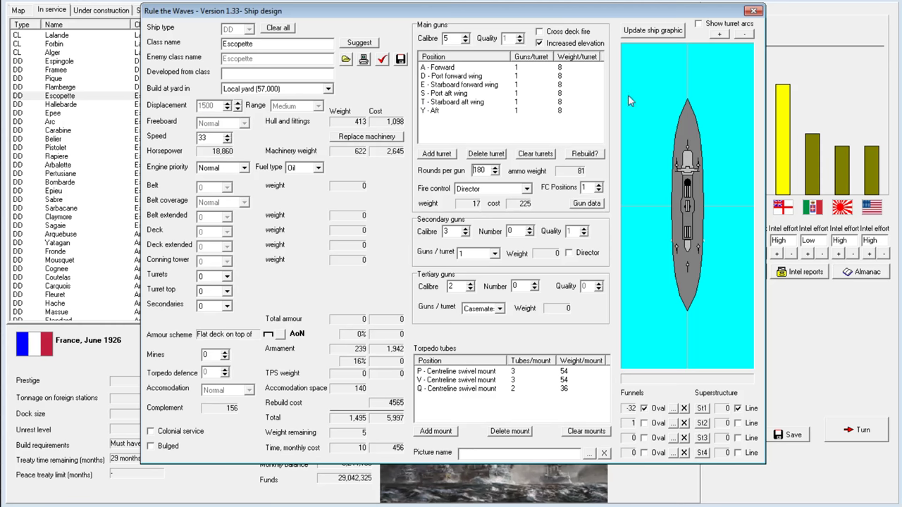
mouse_move(722, 34)
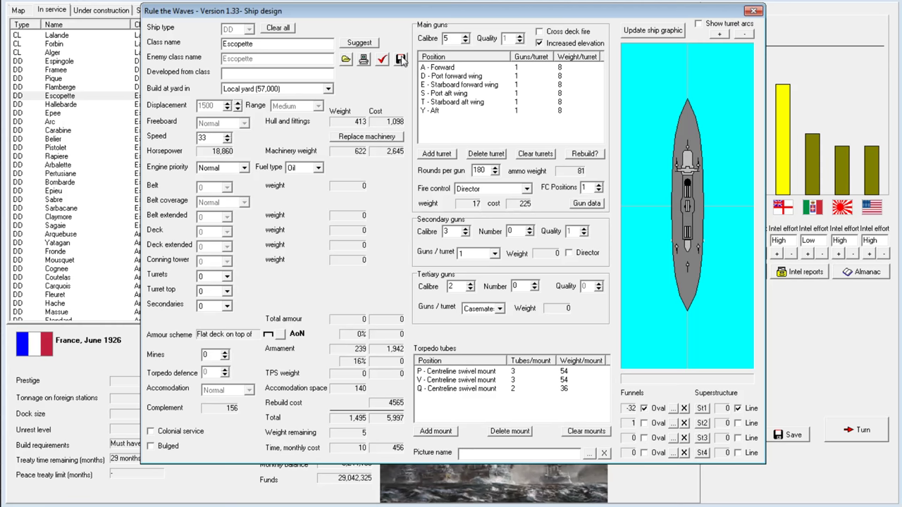
left_click(753, 11)
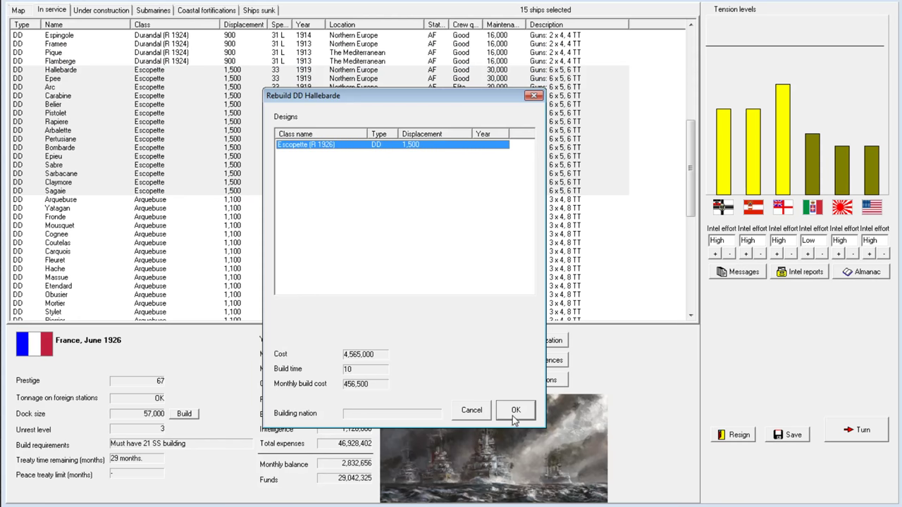
Confirm rebuilding 15 Escopette destroyers, then browse Sagaie and Pistolet under construction.
left_click(515, 410)
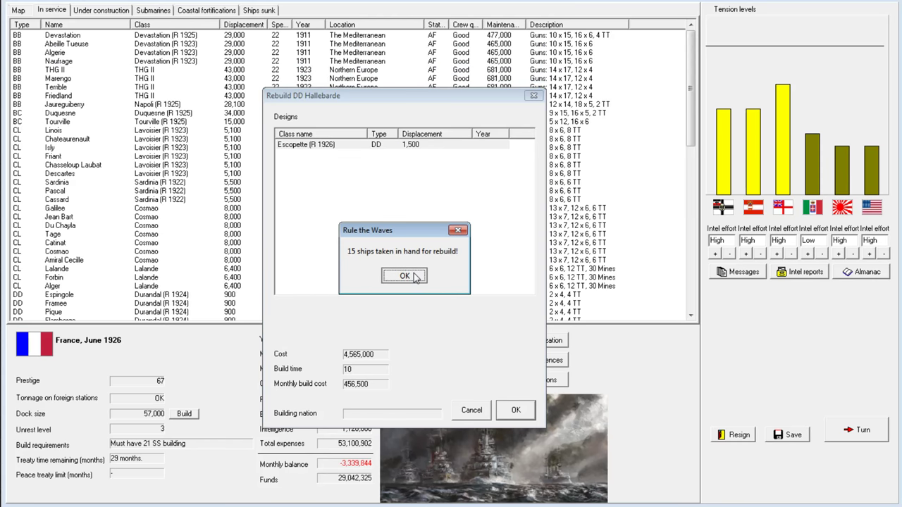
left_click(405, 276)
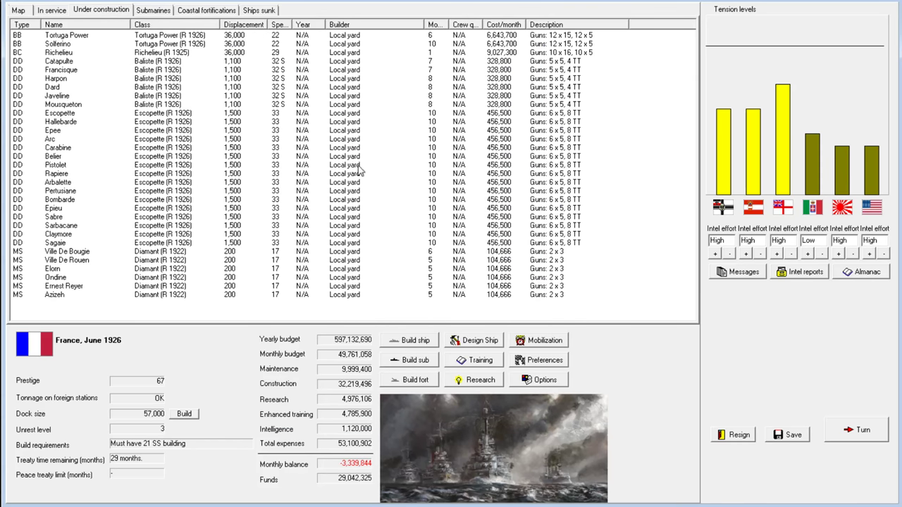
left_click(56, 243)
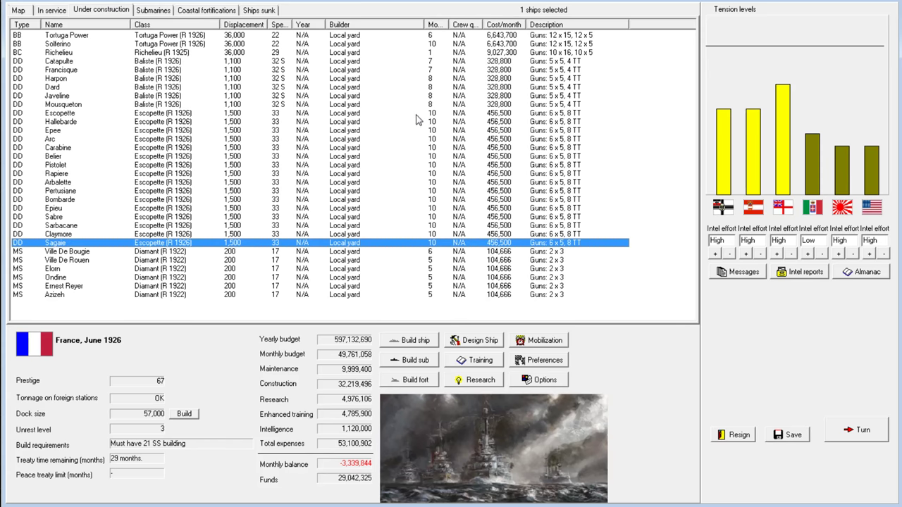
left_click(56, 165)
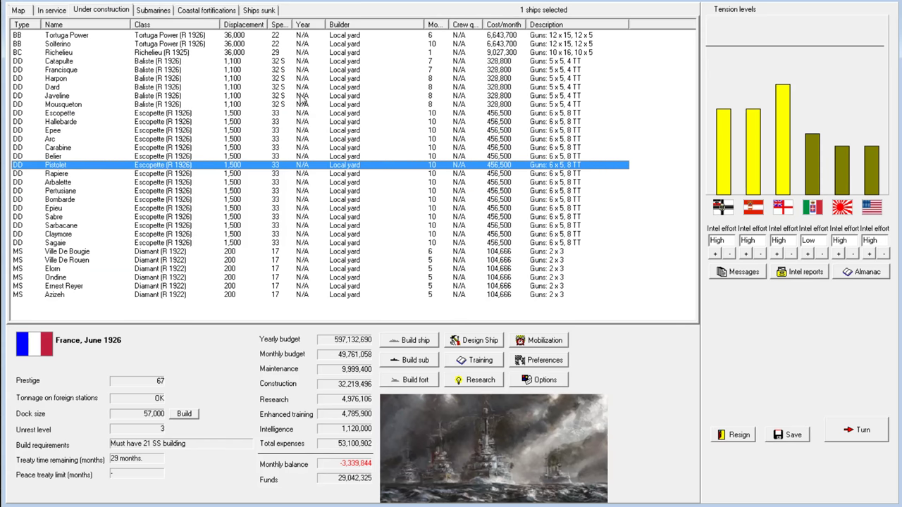
mouse_move(315, 201)
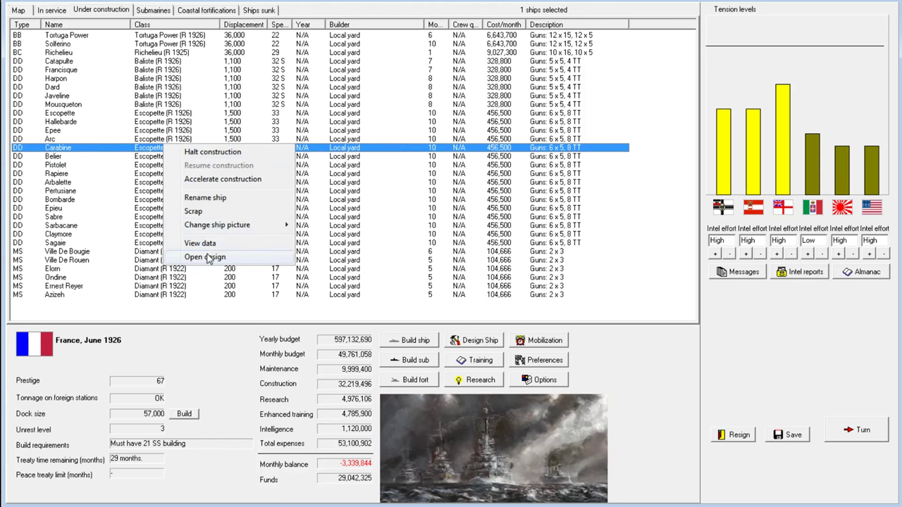
Review Carabine's Escopette (R 1926) design, select Pistolet, then go back to In service.
left_click(205, 256)
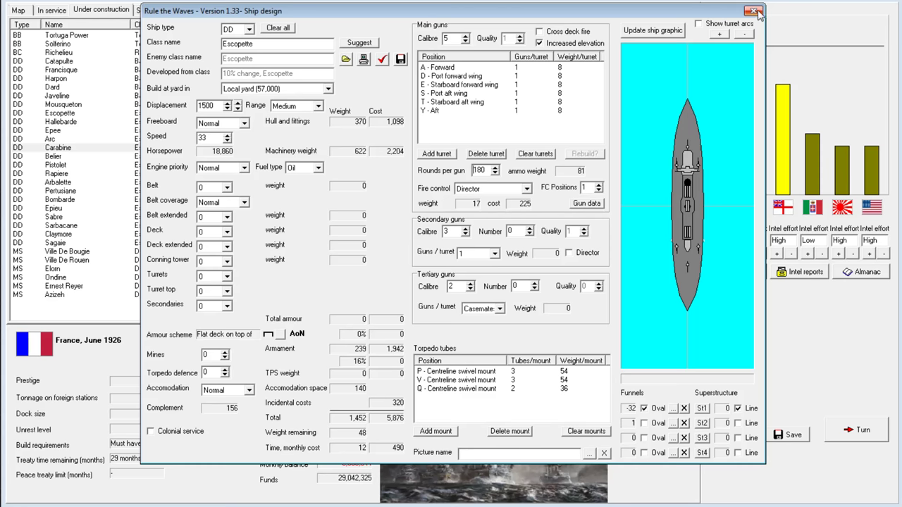
left_click(753, 11)
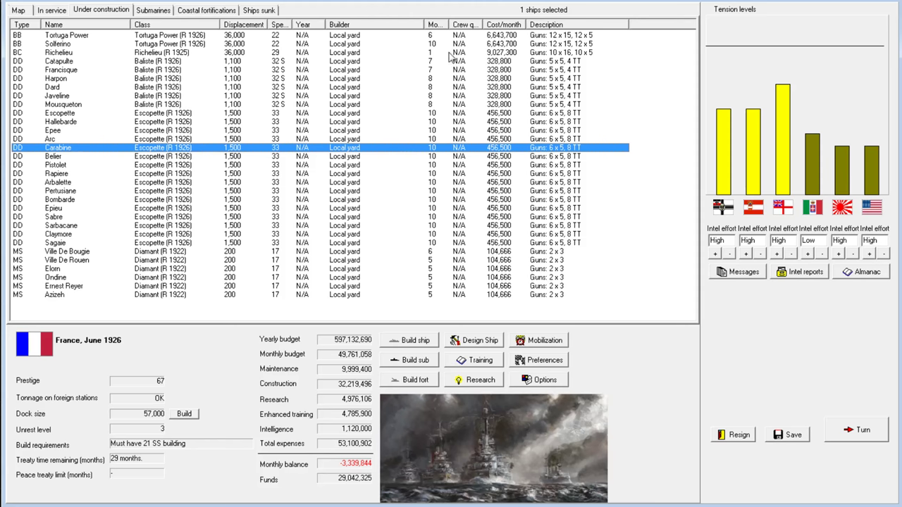
mouse_move(498, 376)
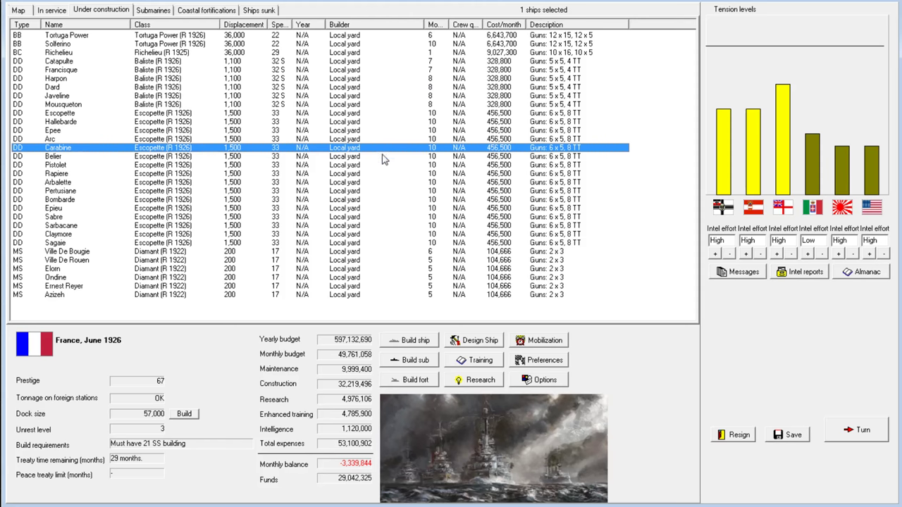
mouse_move(237, 174)
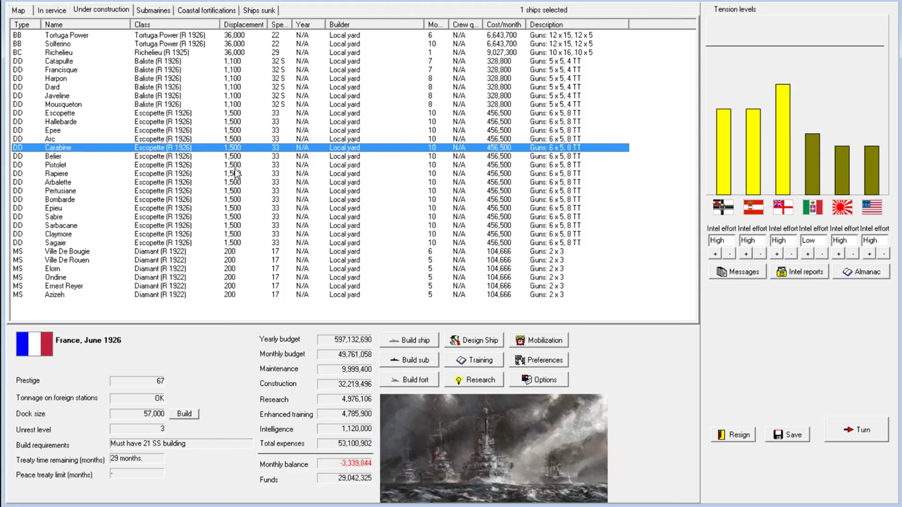
left_click(56, 165)
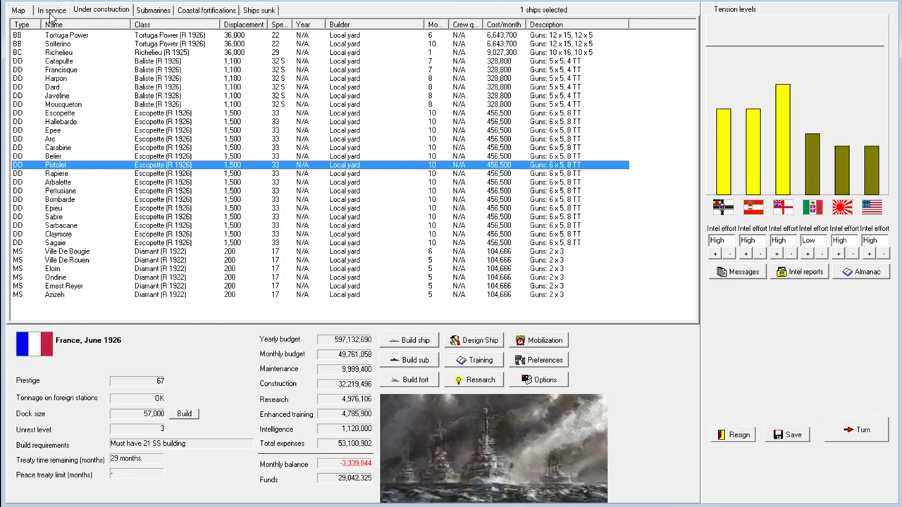
left_click(51, 10)
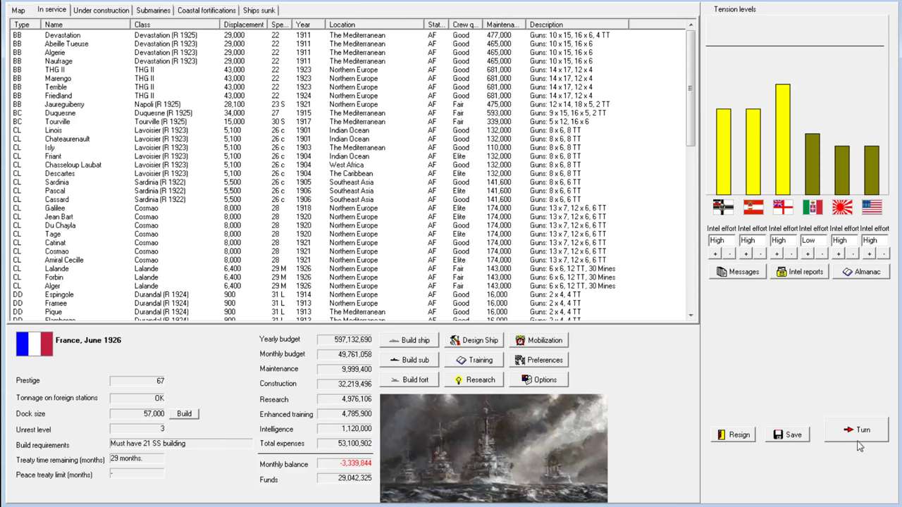
End the turn to July 1926, dismissing the dock-size, submarine and turn messages.
left_click(863, 429)
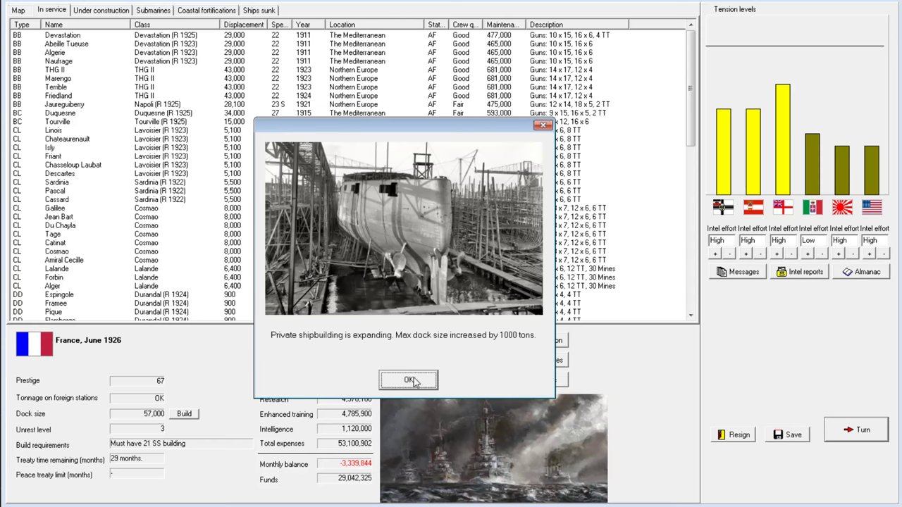
left_click(409, 380)
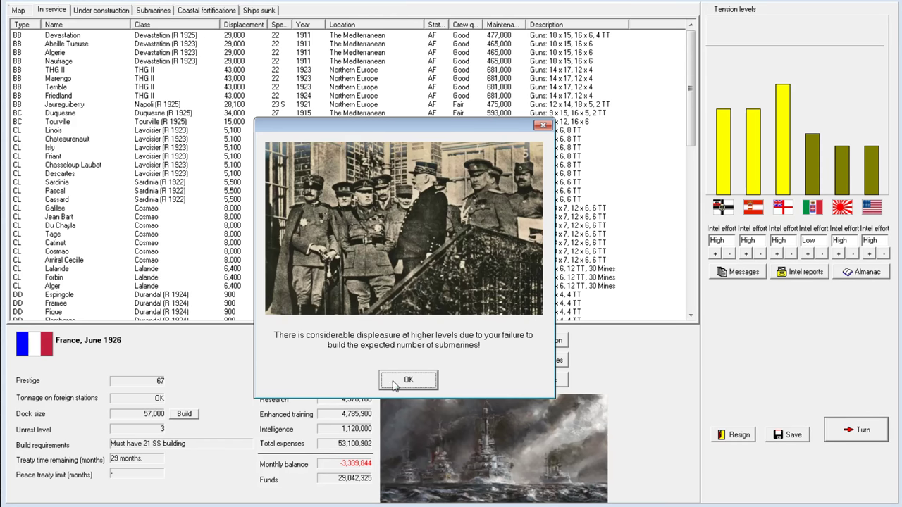
left_click(408, 379)
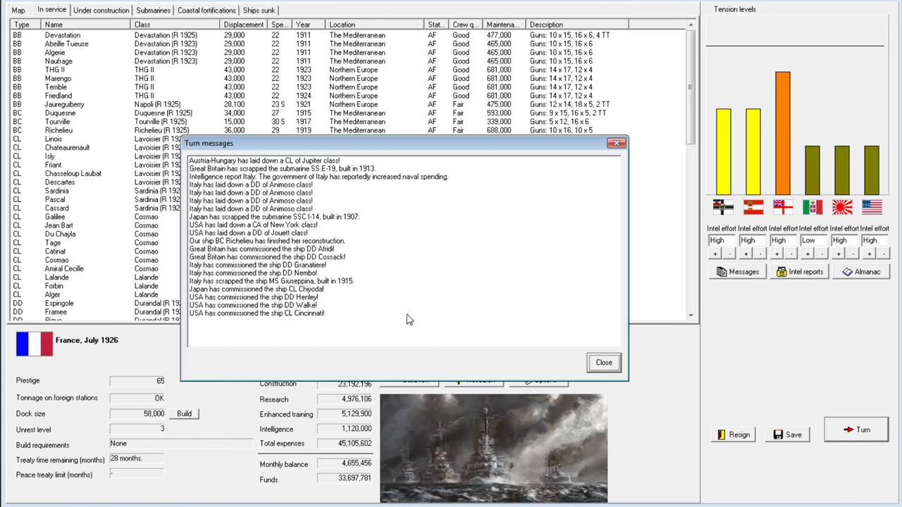
left_click(602, 362)
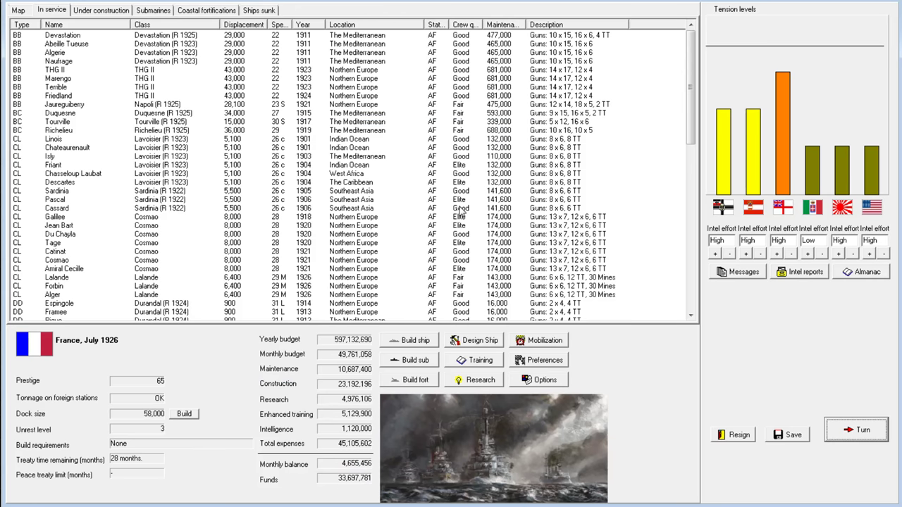
left_click(56, 156)
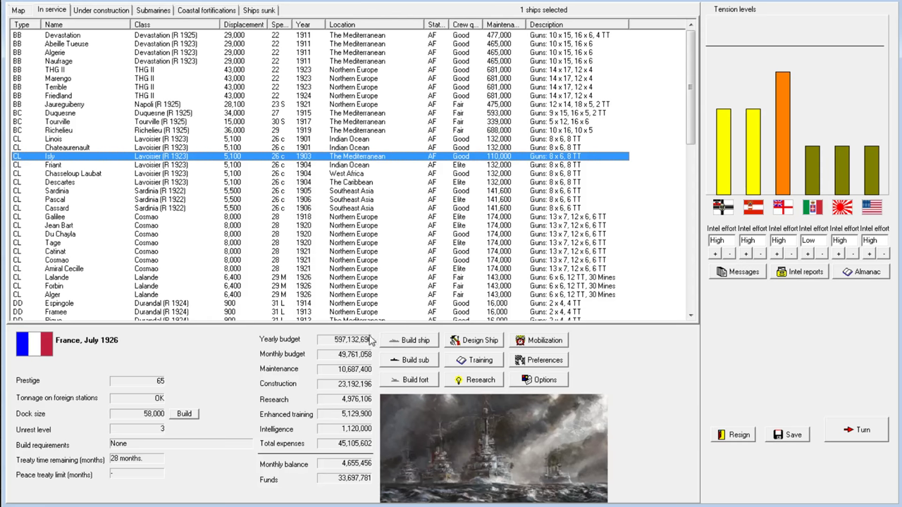
mouse_move(372, 341)
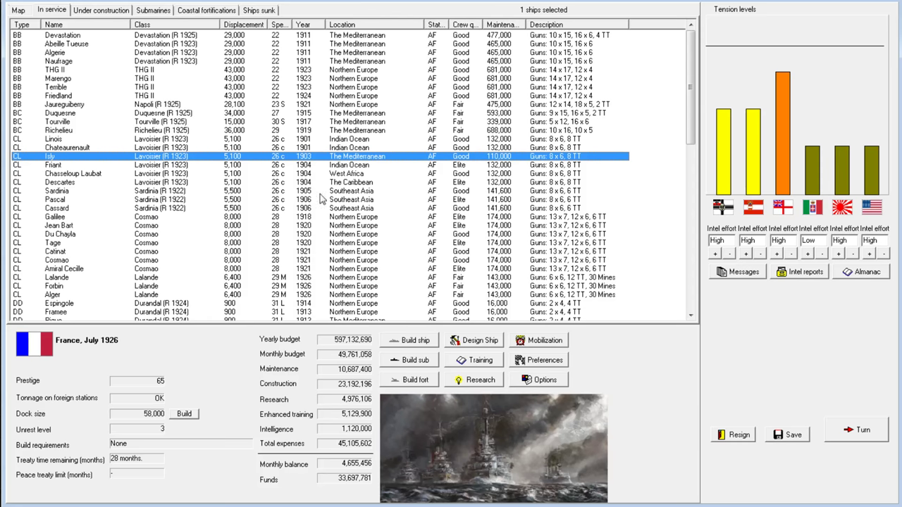
Bring up the destroyer Arquebuse's actions and accept its All OK design report.
scroll("down", 3)
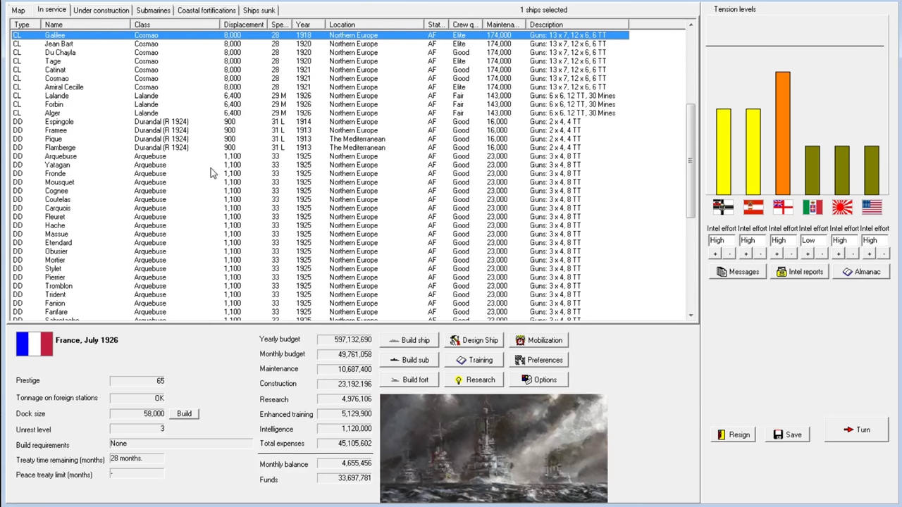
right_click(60, 155)
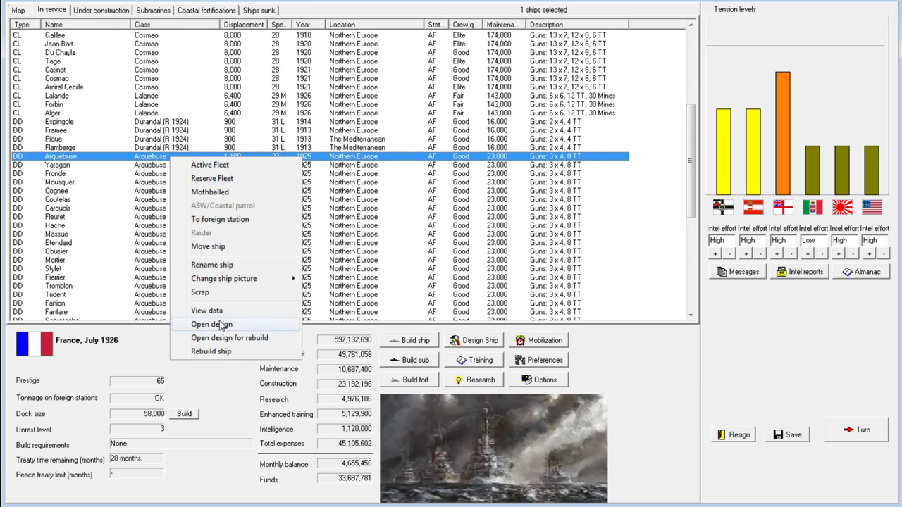
mouse_move(213, 177)
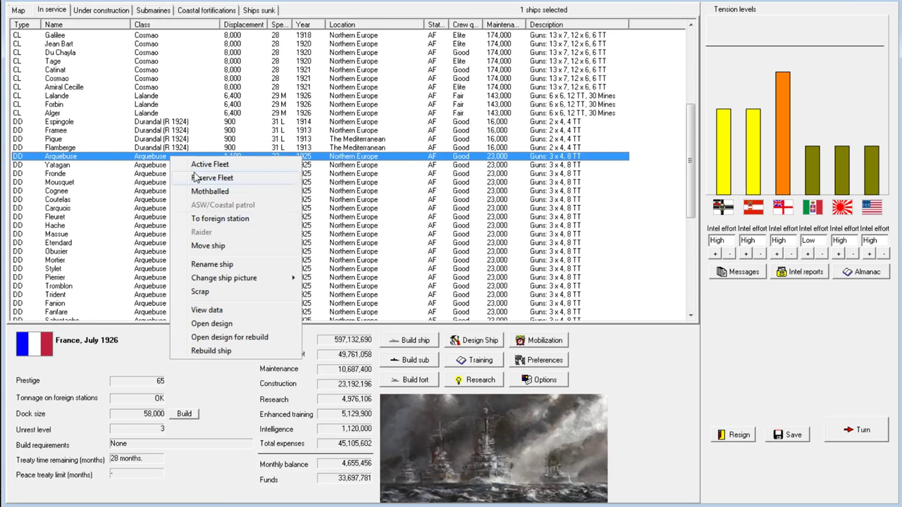
left_click(212, 324)
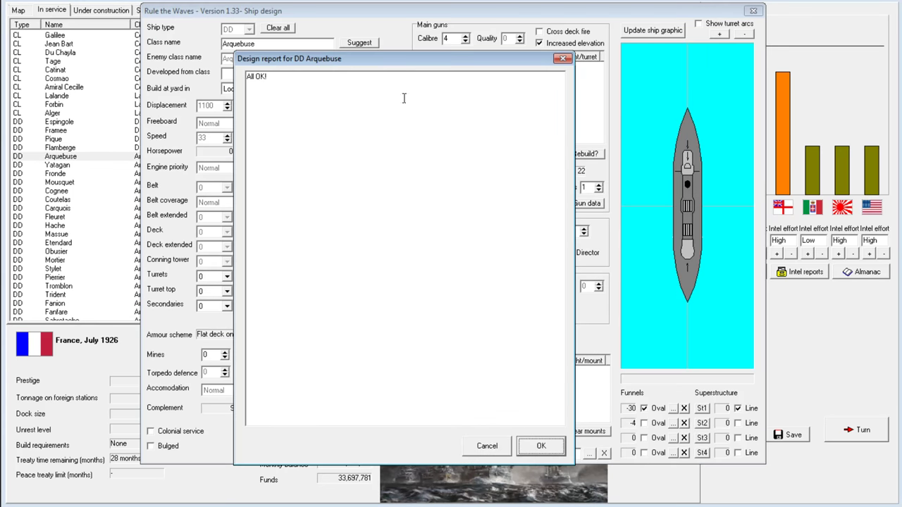
left_click(540, 446)
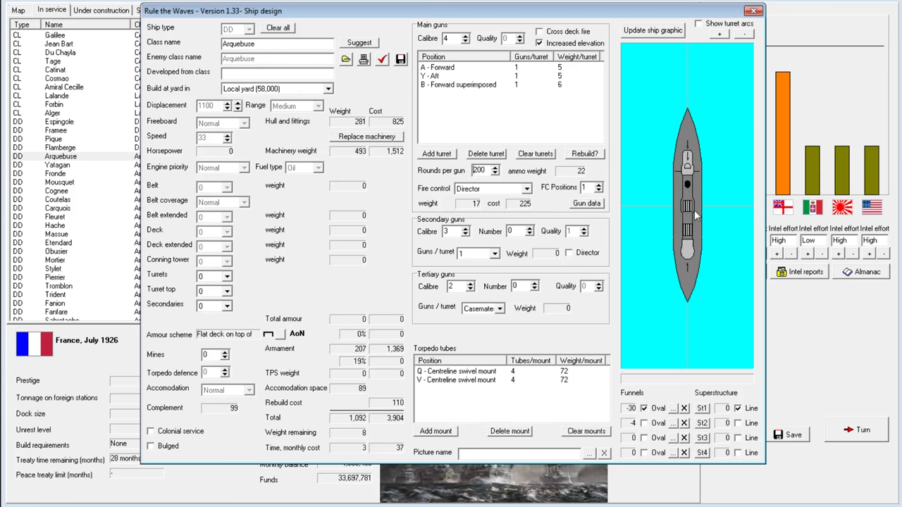
mouse_move(700, 138)
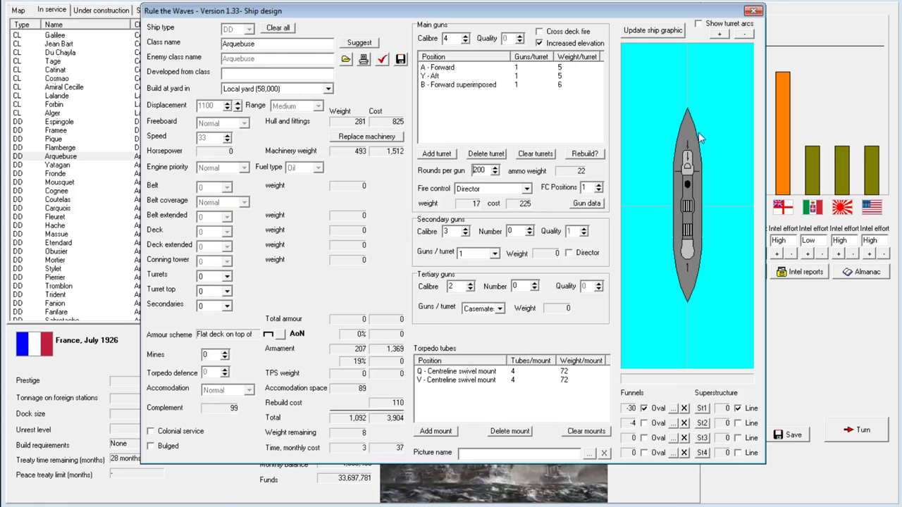
mouse_move(754, 35)
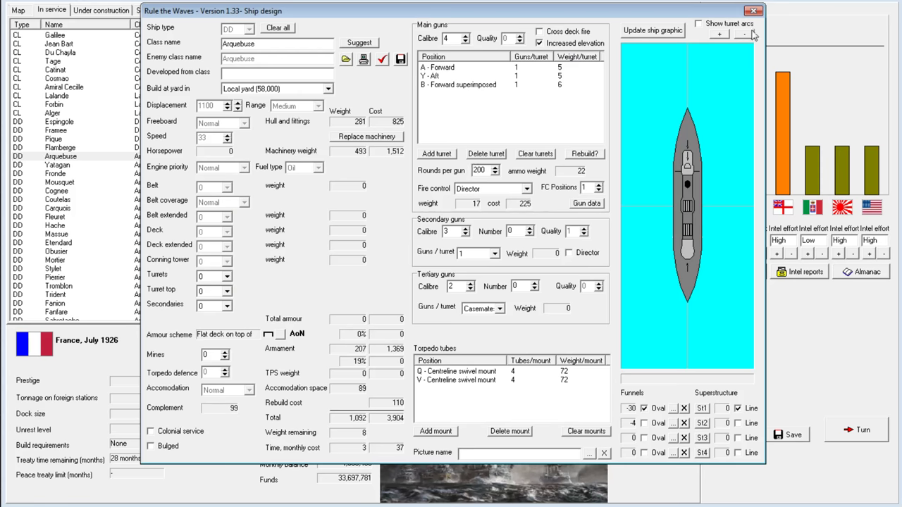
mouse_move(753, 13)
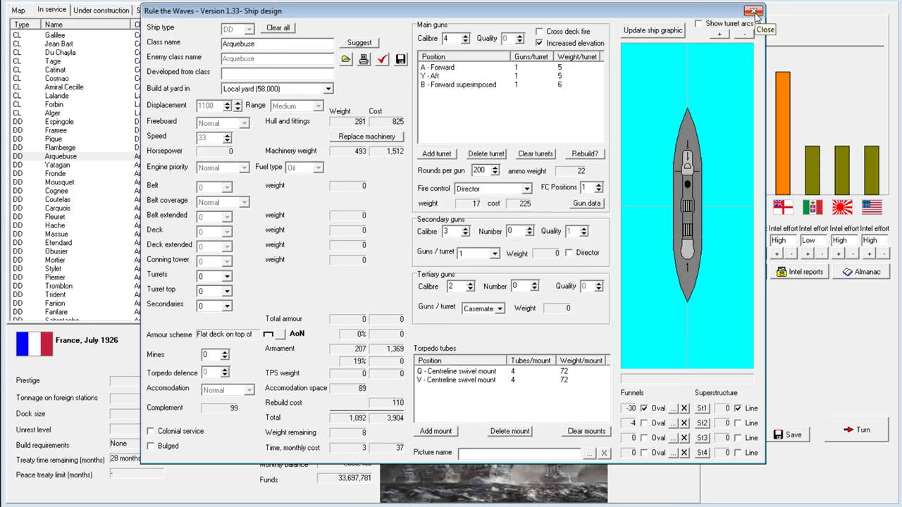
Close the Arquebuse design, check ships under construction, and return to In service.
left_click(754, 10)
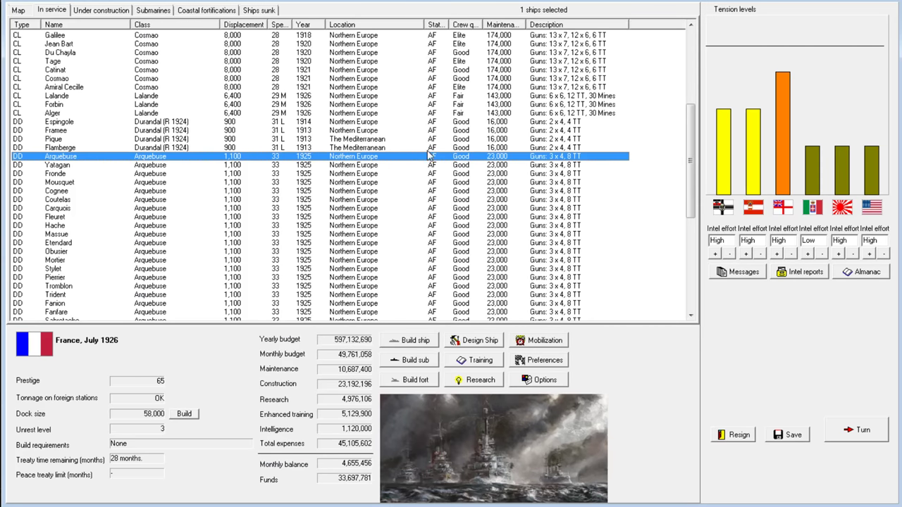
scroll("down", 3)
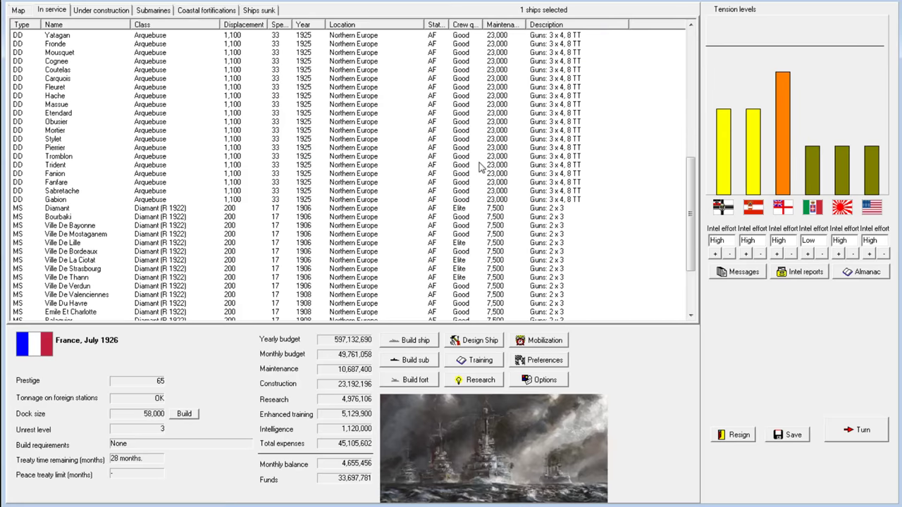
left_click(100, 10)
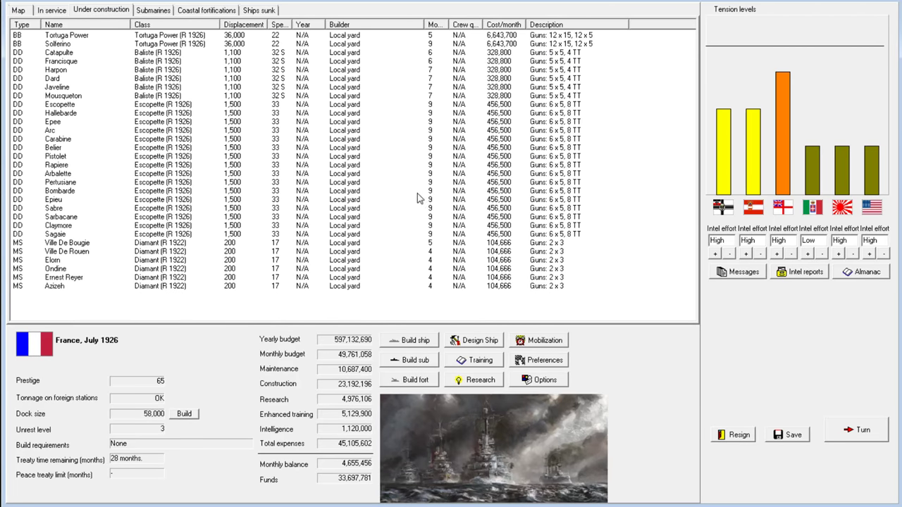
left_click(50, 10)
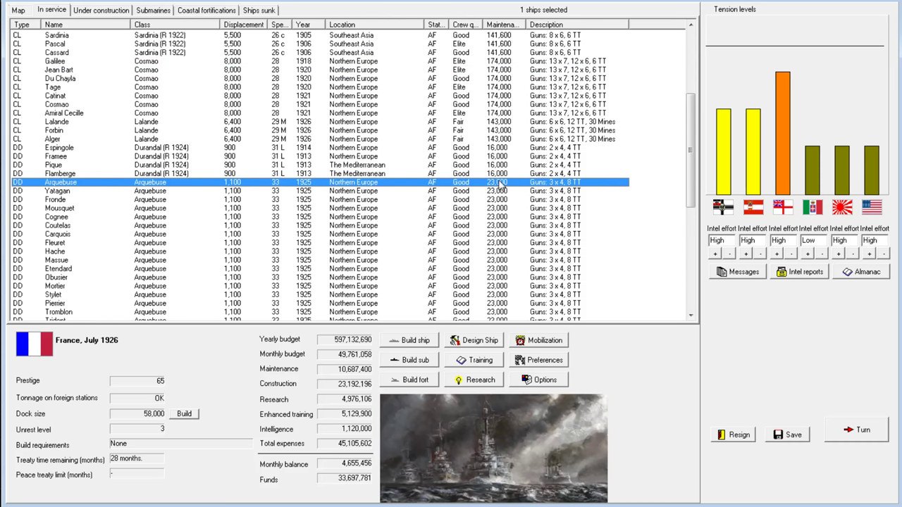
mouse_move(252, 180)
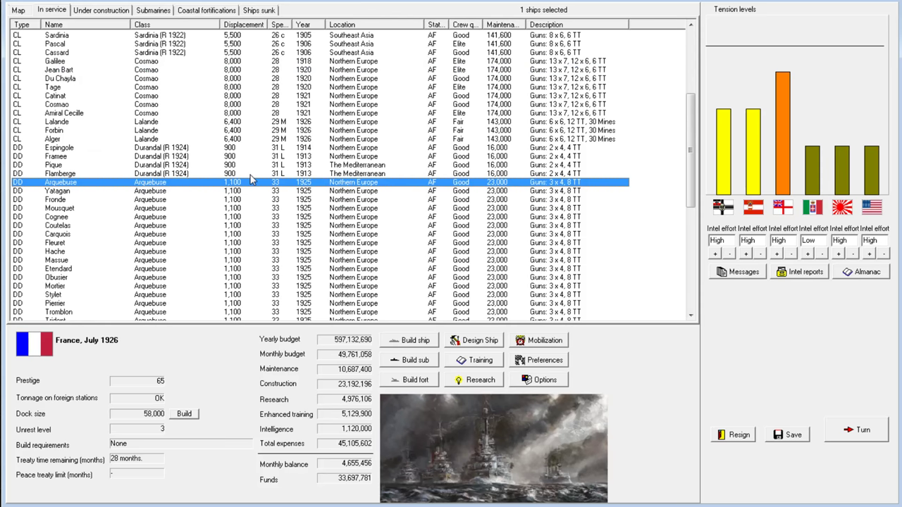
mouse_move(248, 175)
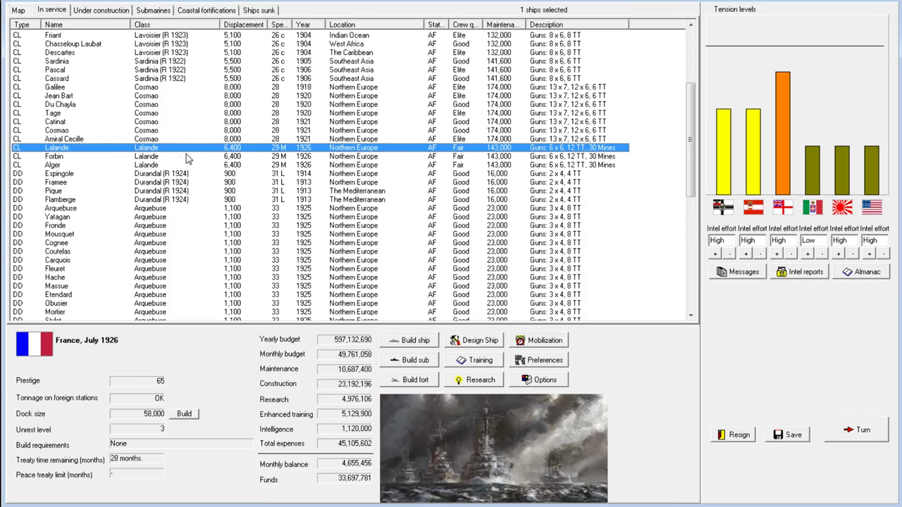
scroll("up", 3)
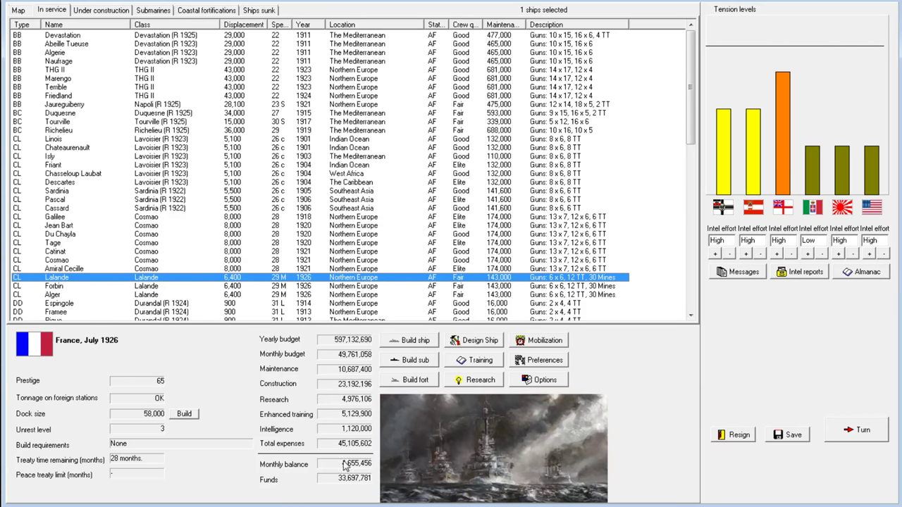
right_click(63, 70)
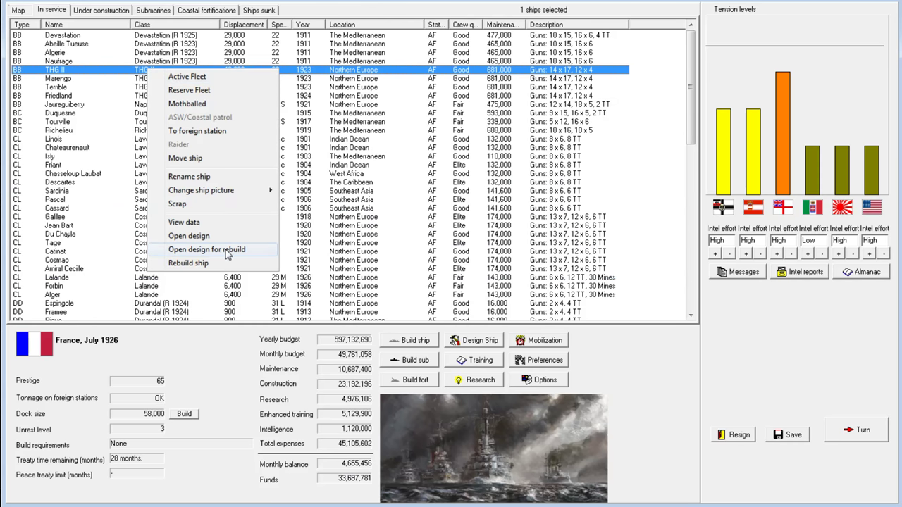
left_click(207, 249)
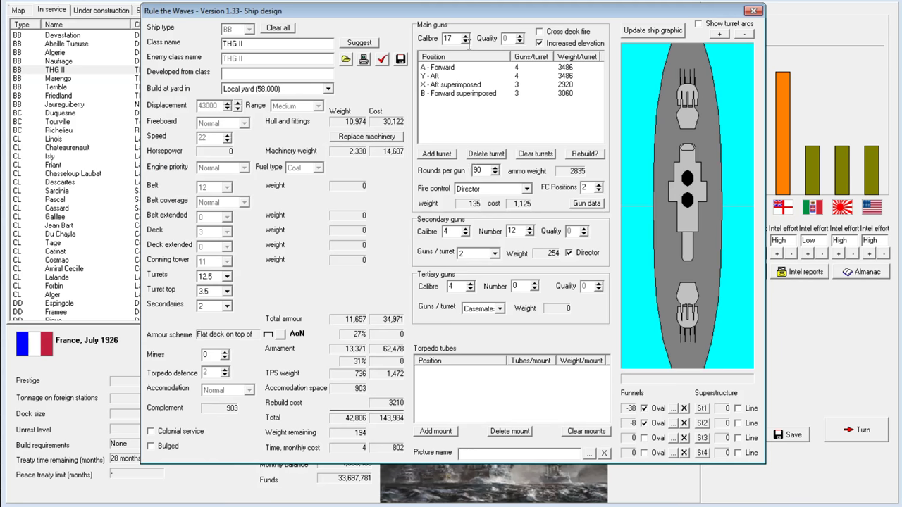
left_click(365, 136)
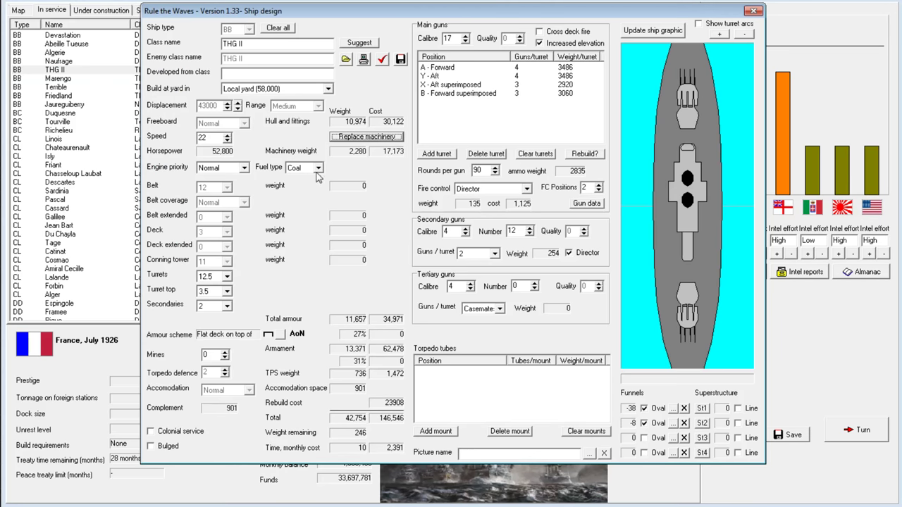
left_click(318, 167)
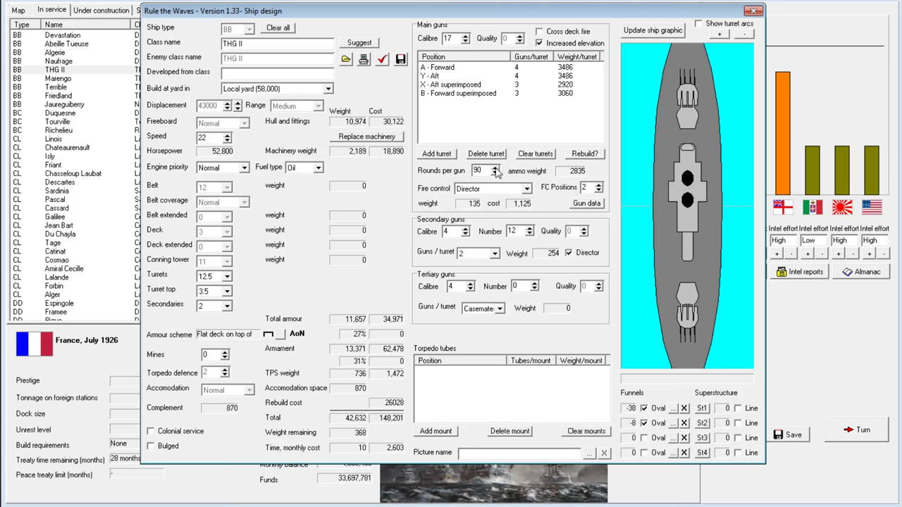
left_click(497, 168)
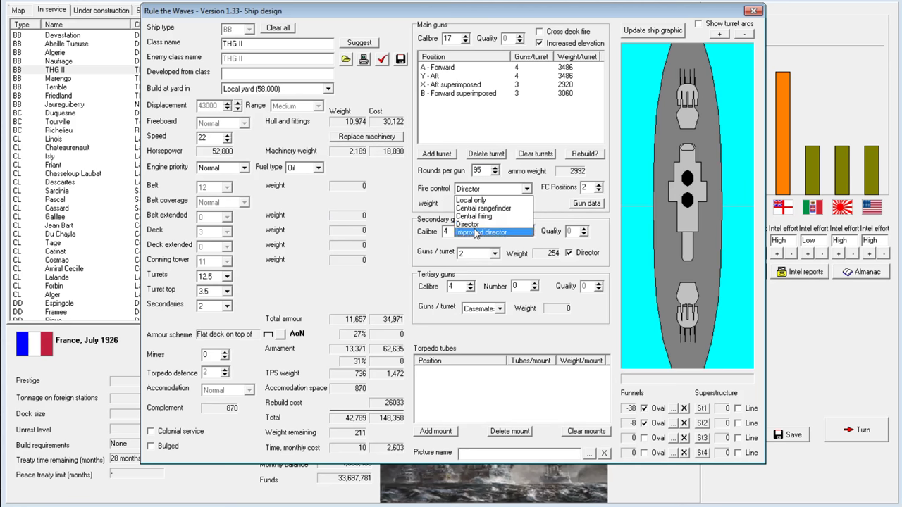
left_click(481, 231)
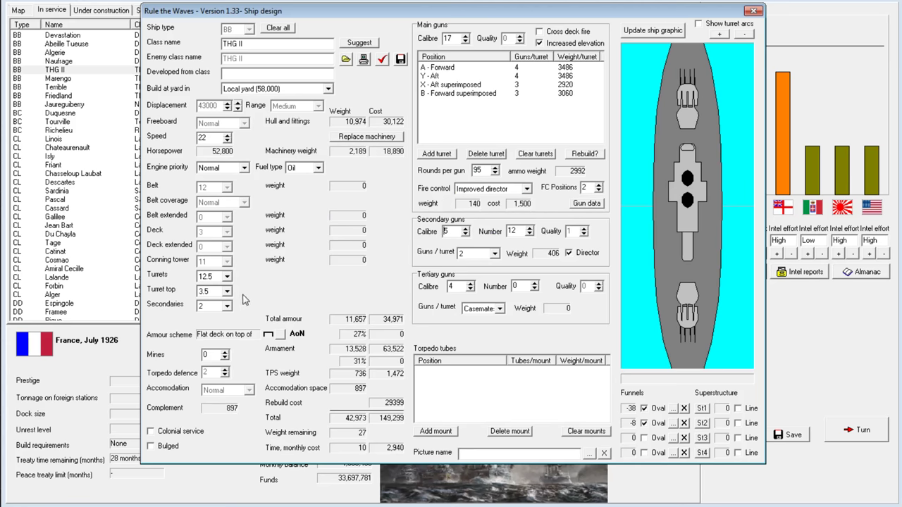
mouse_move(215, 303)
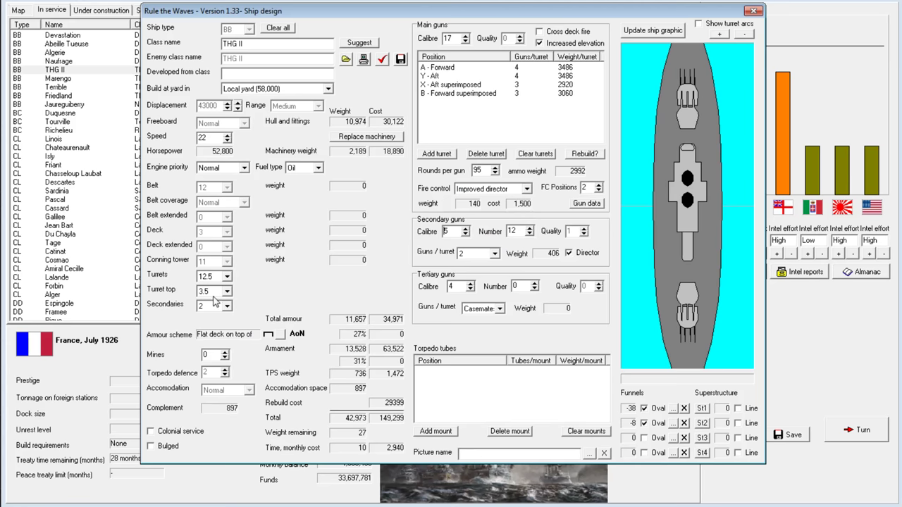
mouse_move(388, 409)
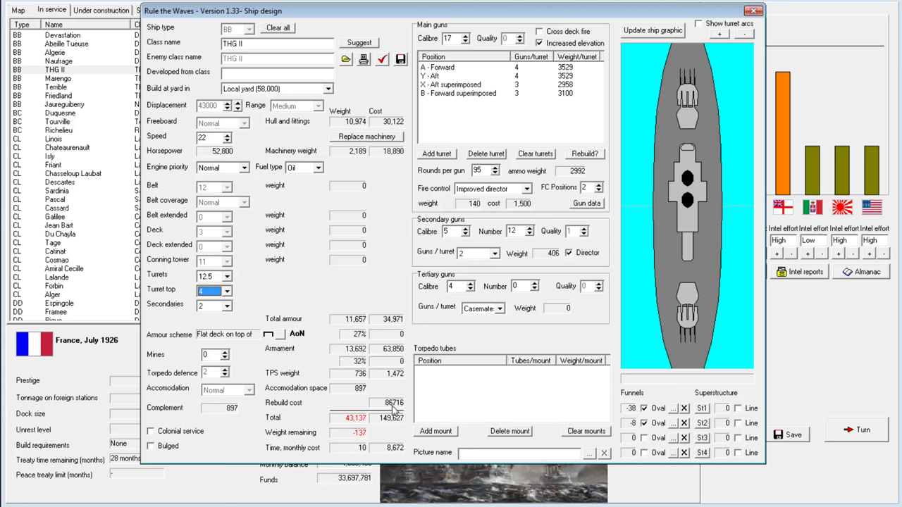
left_click(226, 291)
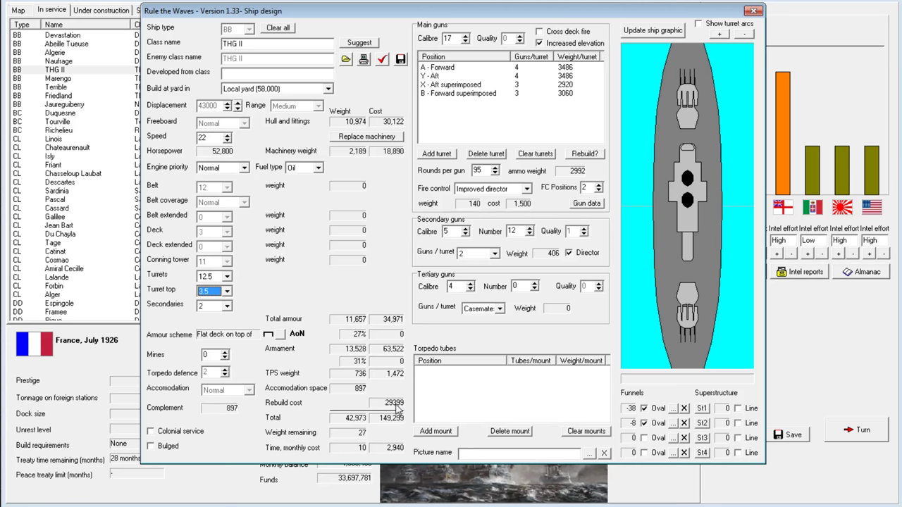
mouse_move(364, 336)
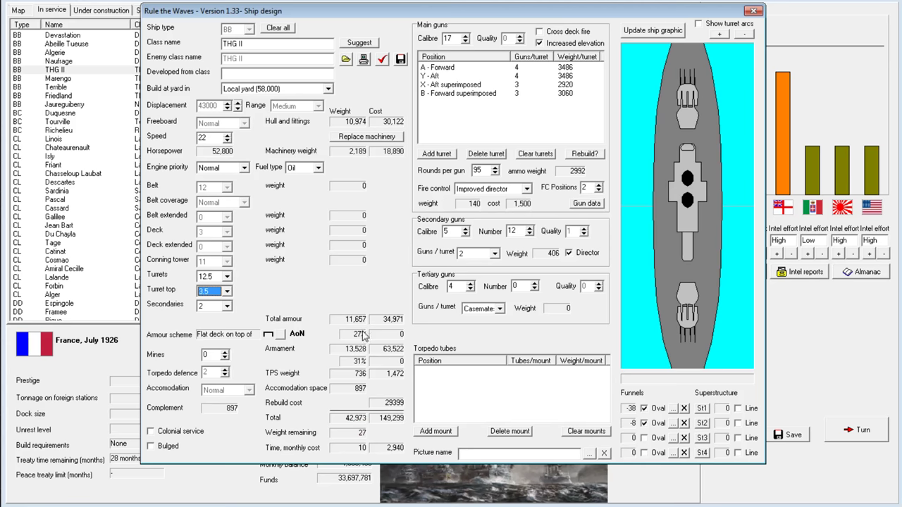
left_click(754, 11)
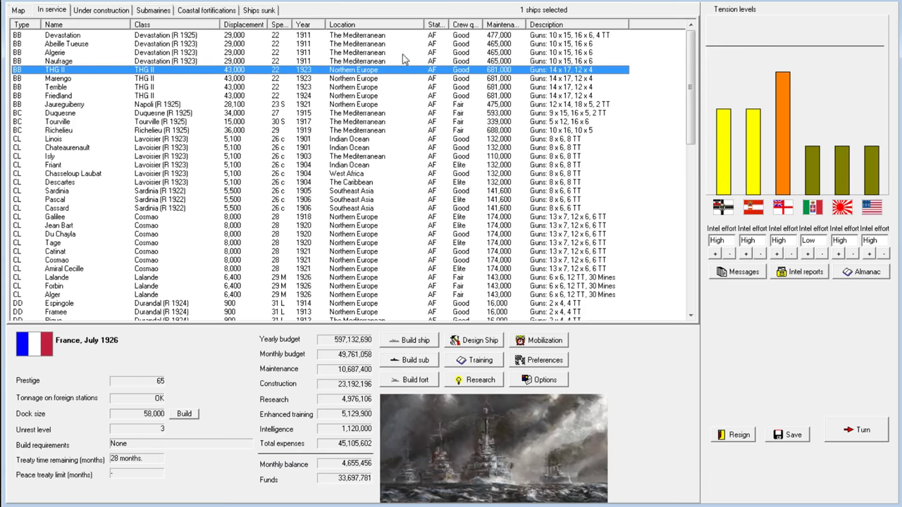
Open battleship THG II's design for rebuild and replace its machinery with oil-fired engines.
right_click(56, 69)
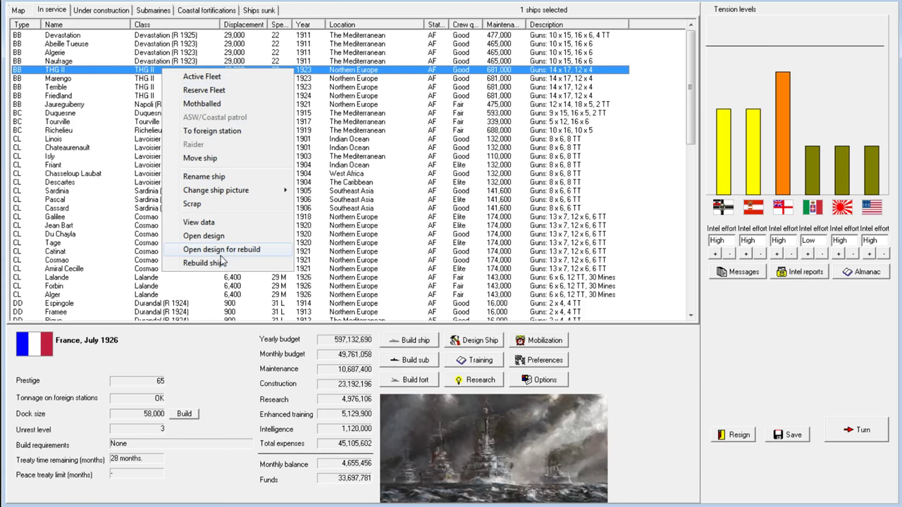
left_click(221, 249)
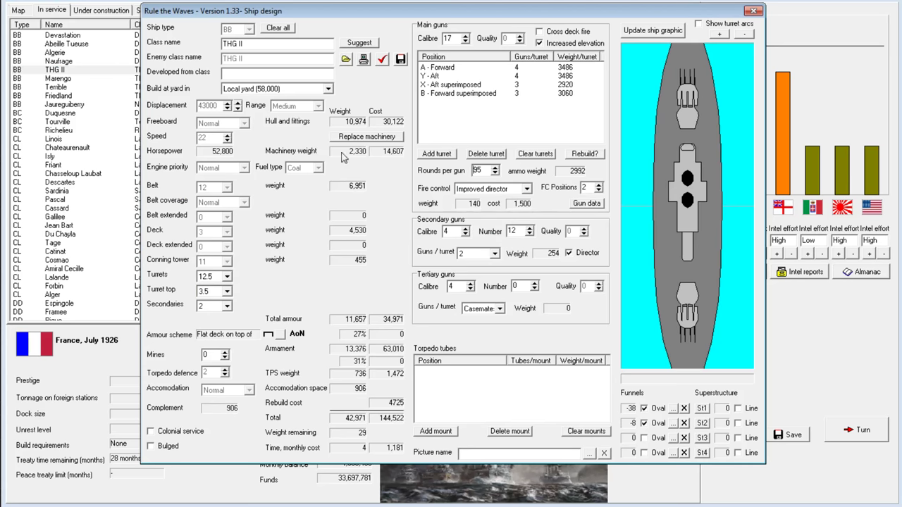
left_click(321, 167)
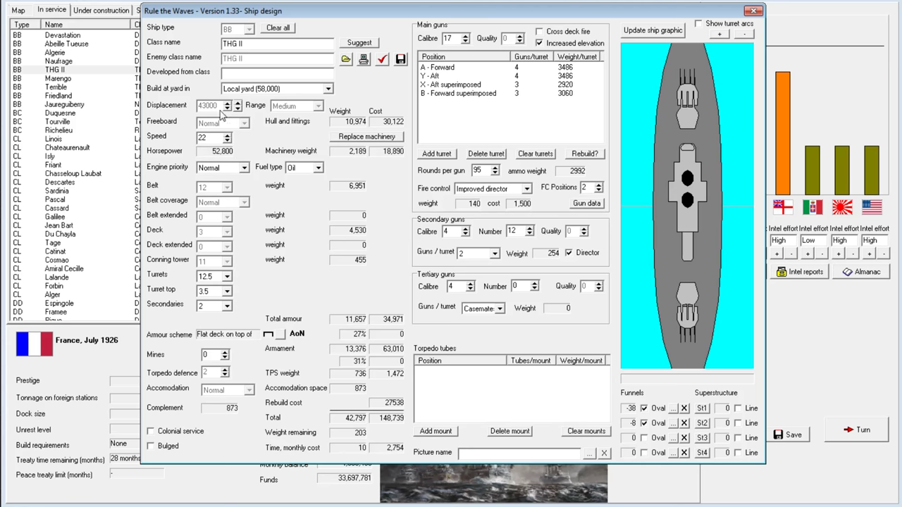
mouse_move(530, 276)
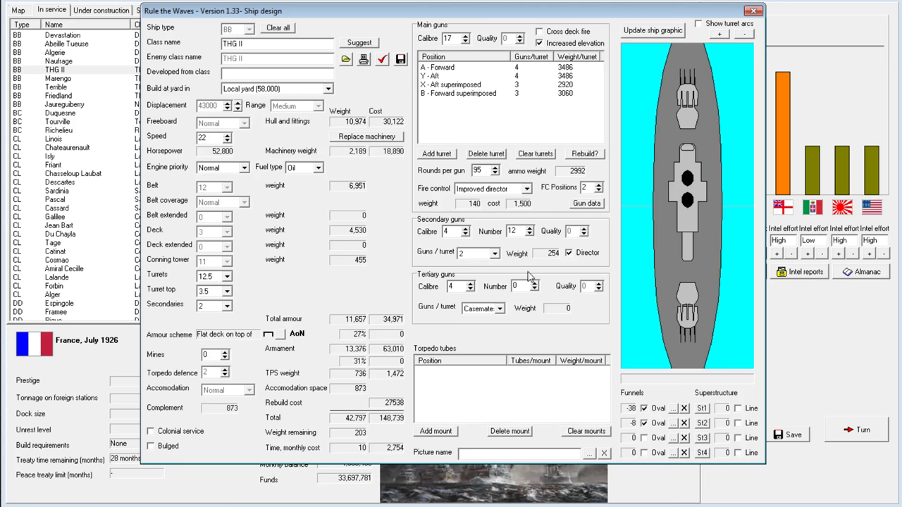
mouse_move(327, 418)
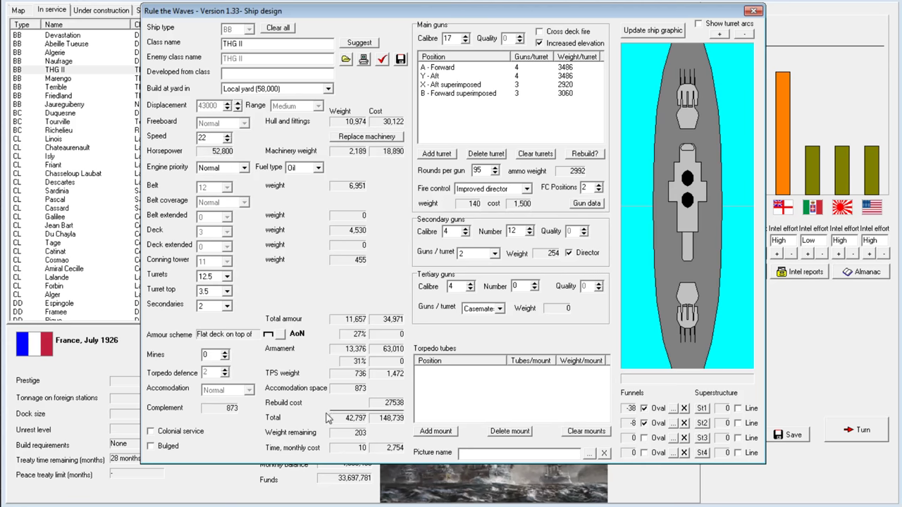
mouse_move(467, 230)
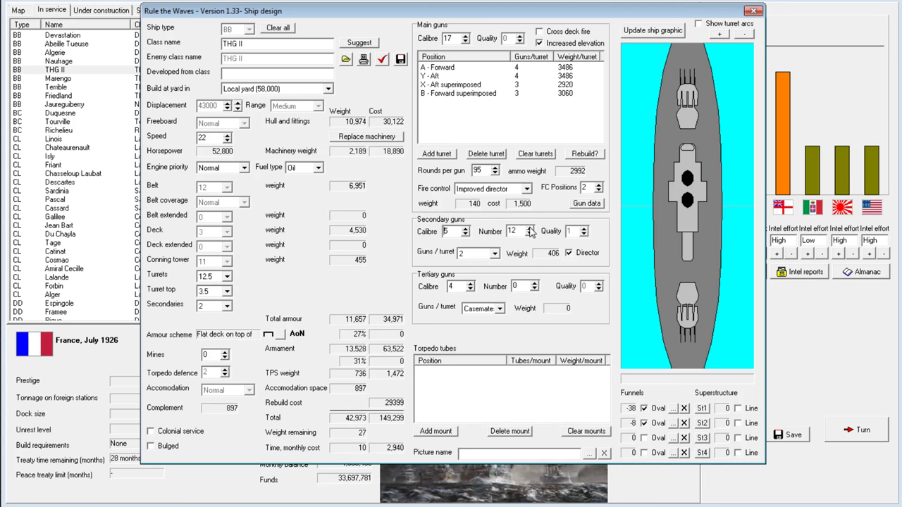
mouse_move(532, 258)
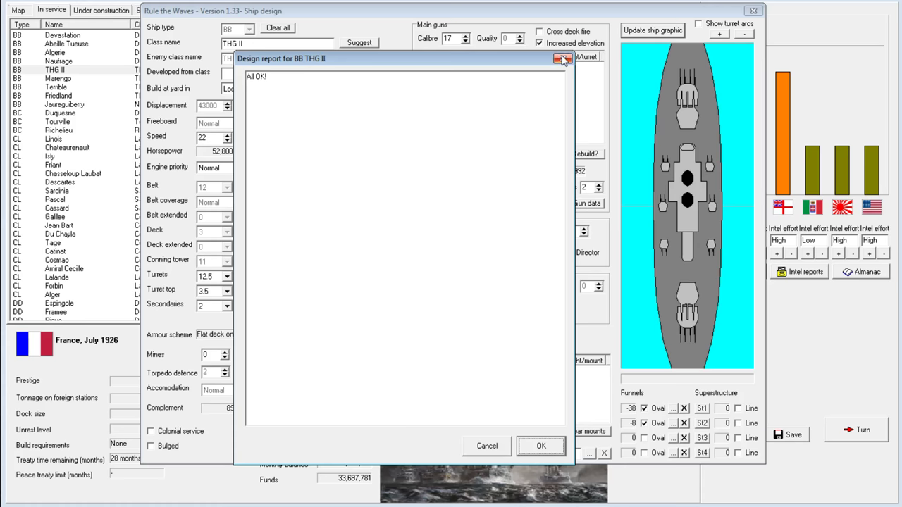
Set THG II's secondary guns to two per turret, accepting the All OK design reports.
left_click(563, 58)
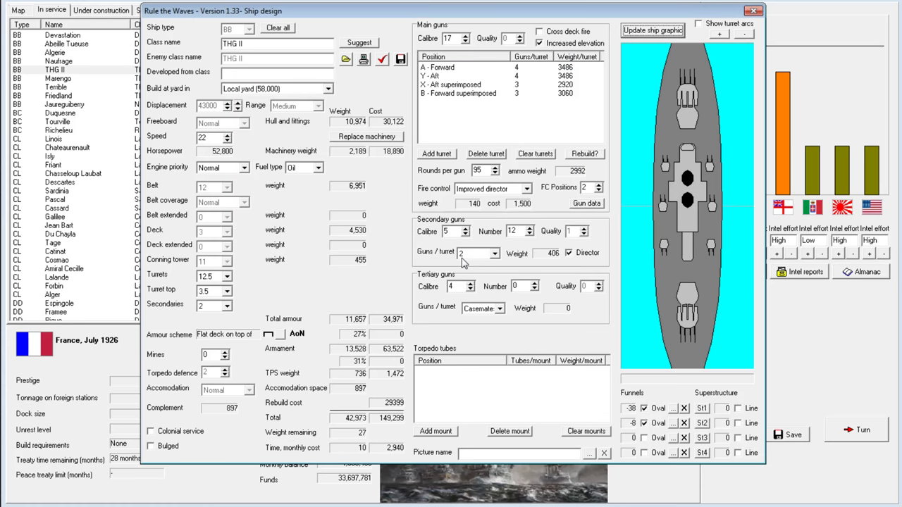
mouse_move(499, 259)
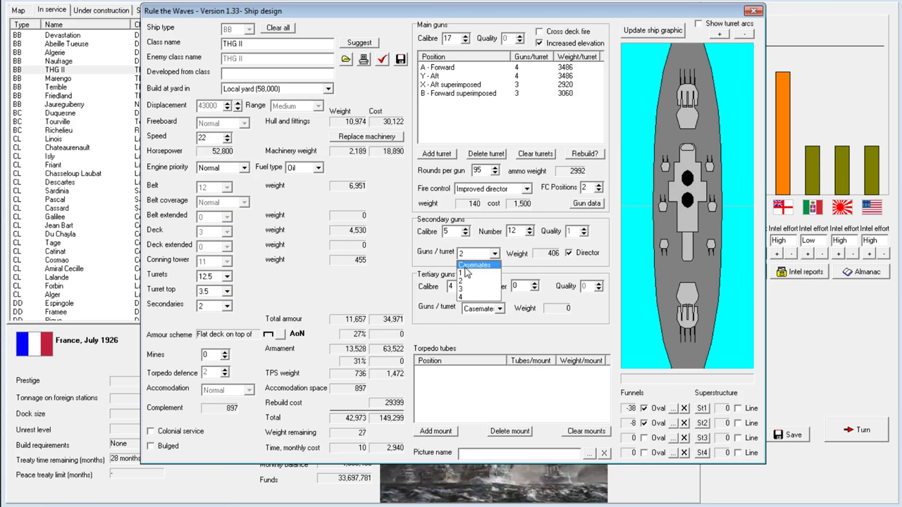
left_click(461, 273)
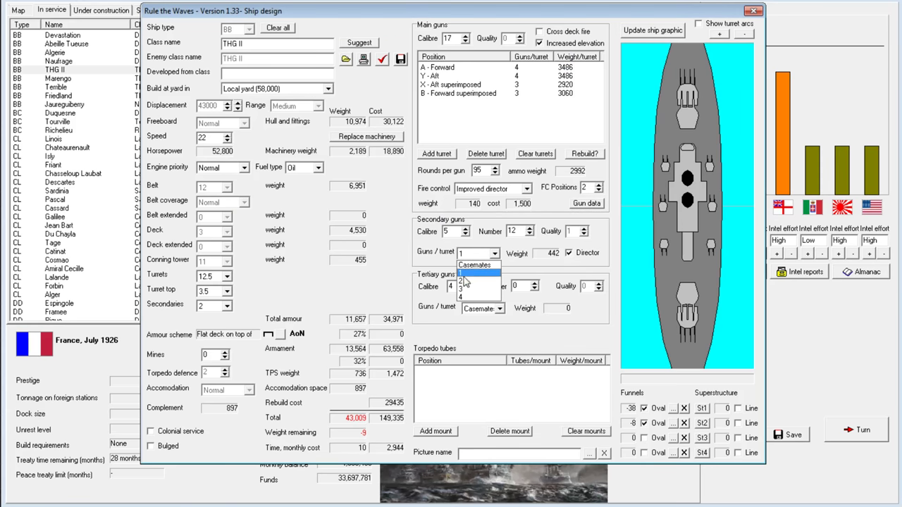
left_click(472, 273)
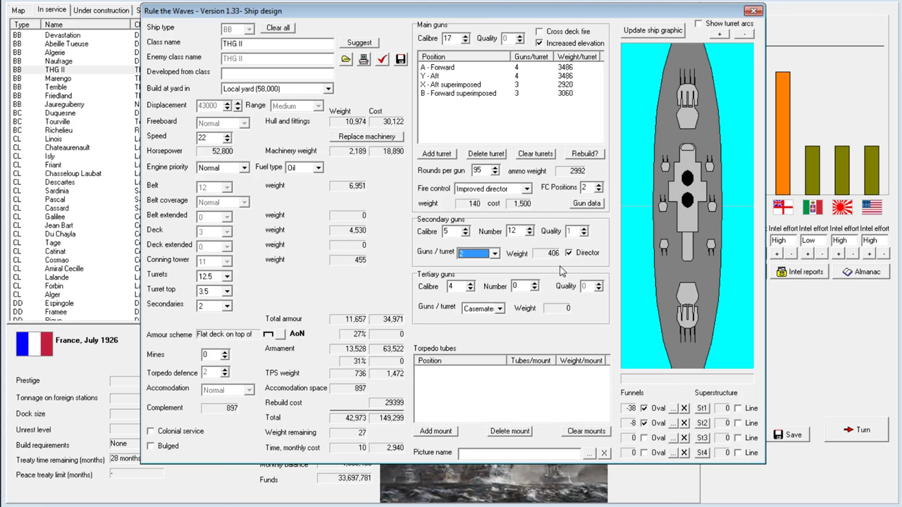
mouse_move(562, 197)
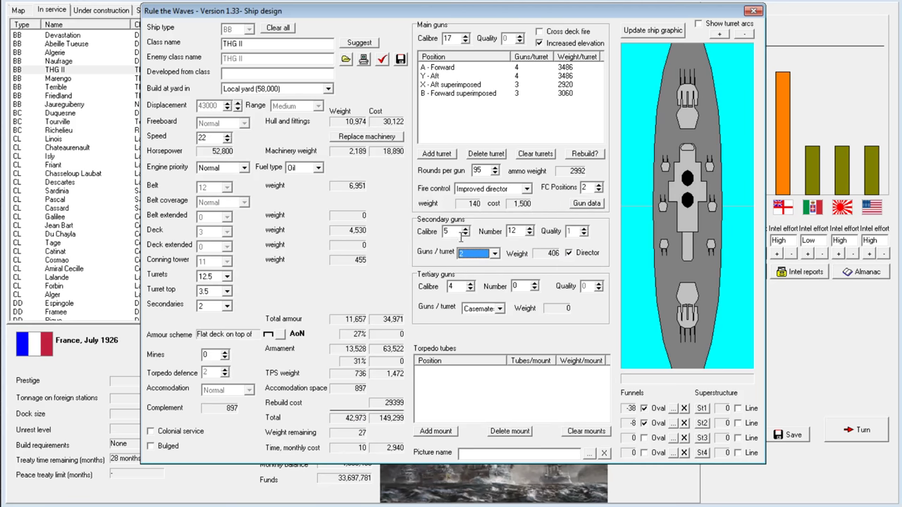
mouse_move(583, 203)
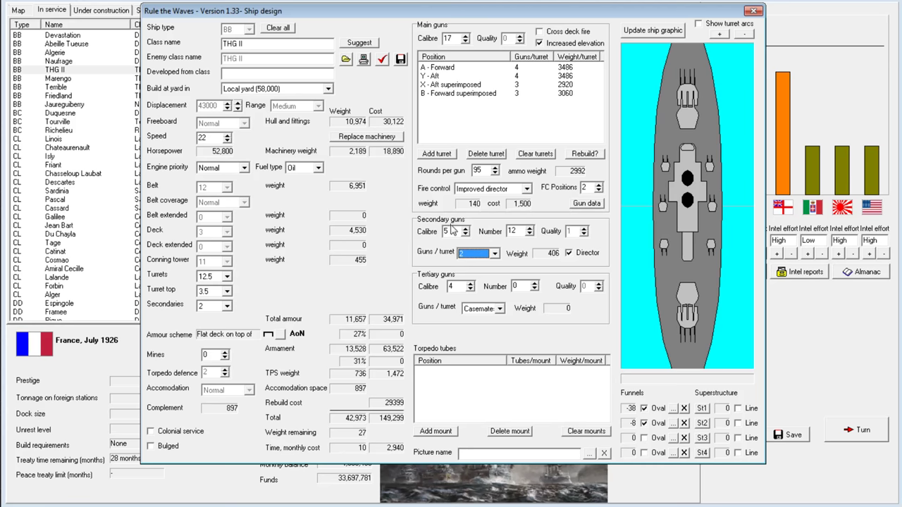
mouse_move(454, 245)
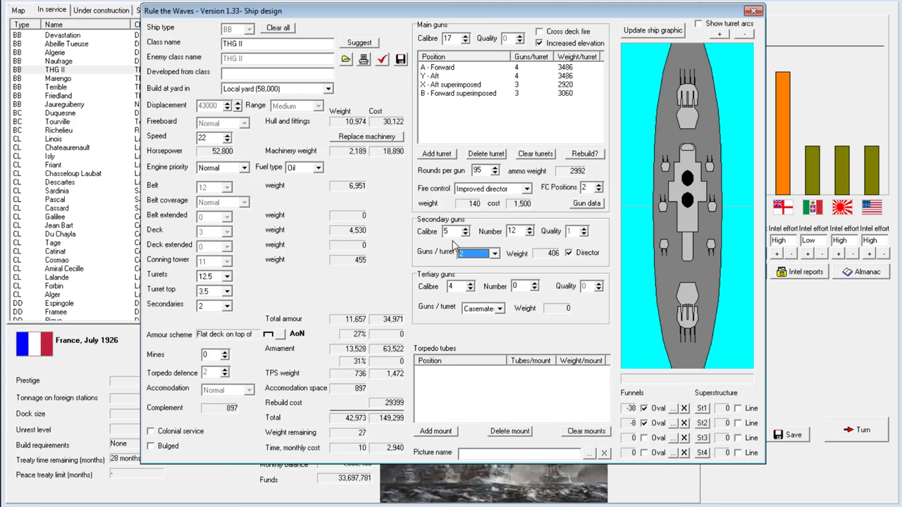
mouse_move(415, 263)
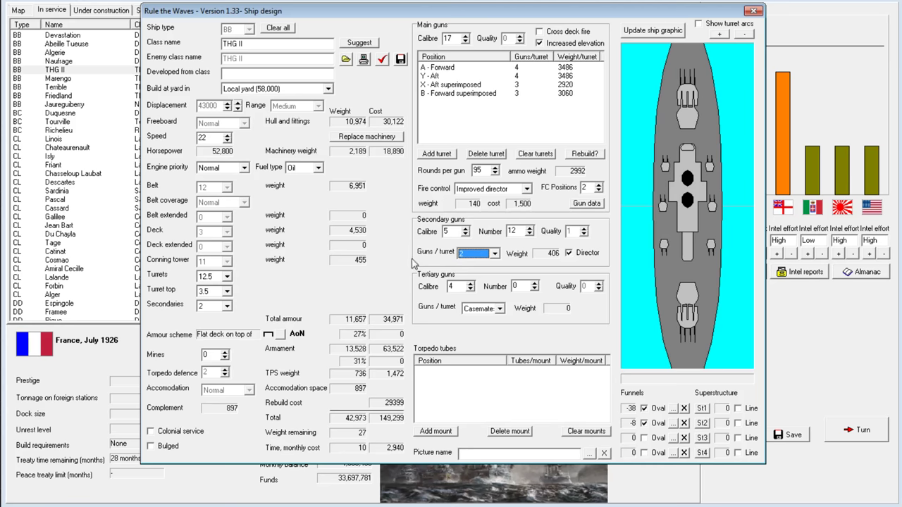
mouse_move(277, 291)
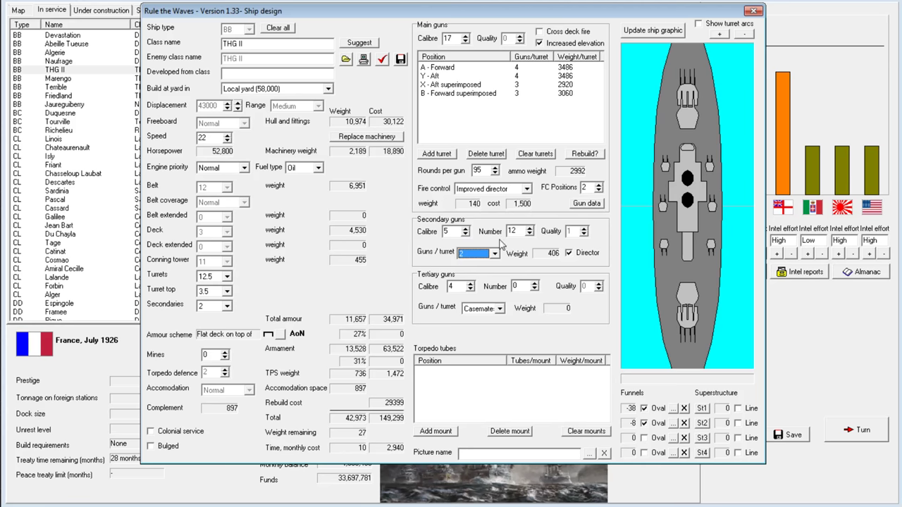
mouse_move(395, 230)
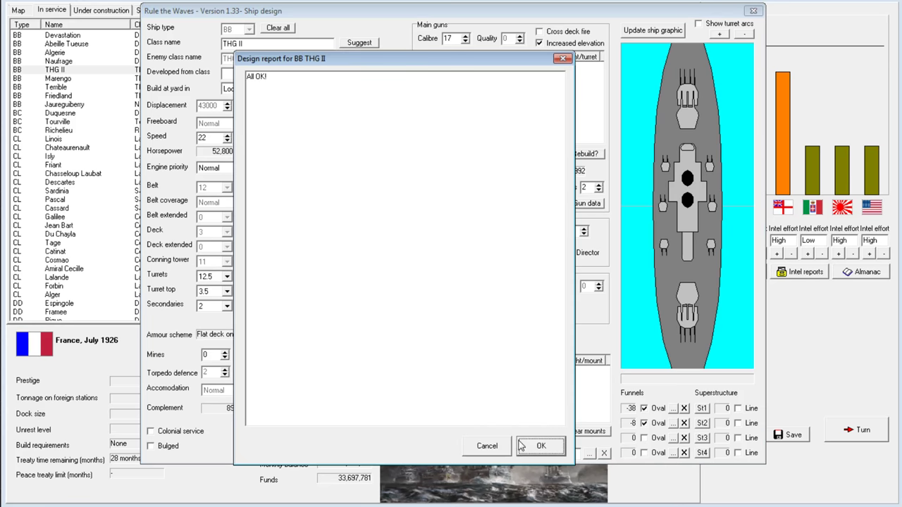
left_click(541, 445)
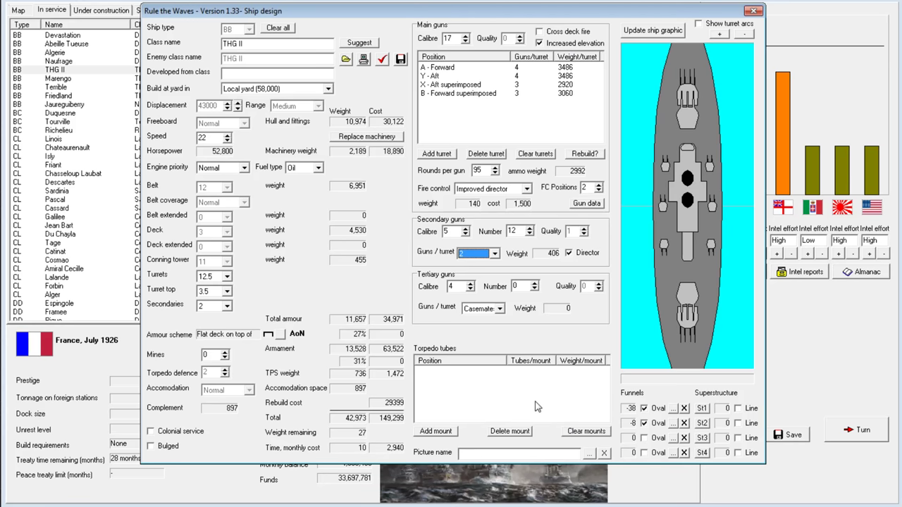
Add submerged broadside torpedo mounts at positions 6 and 7 to THG II.
left_click(435, 431)
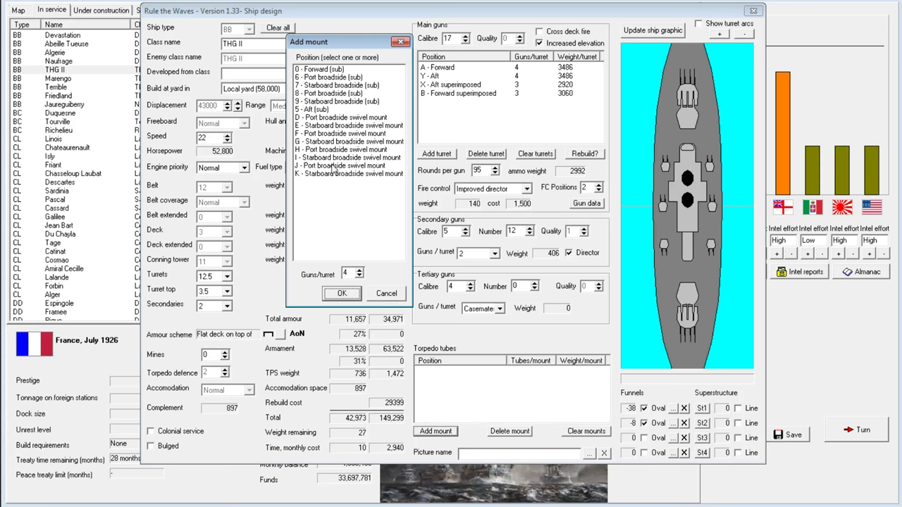
mouse_move(333, 92)
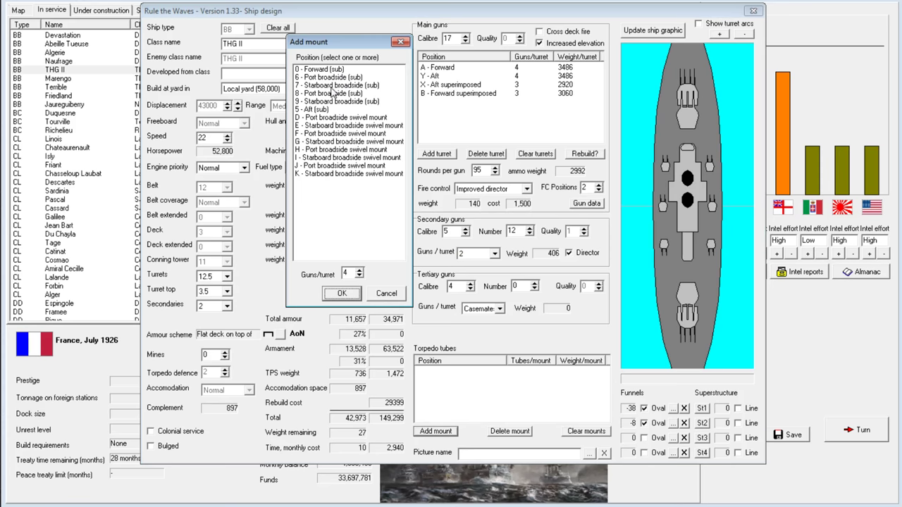
left_click(335, 85)
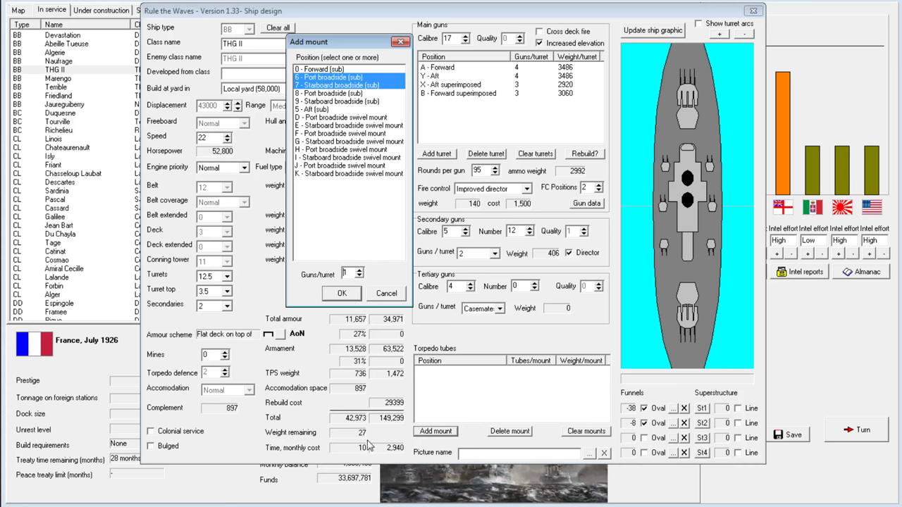
left_click(342, 293)
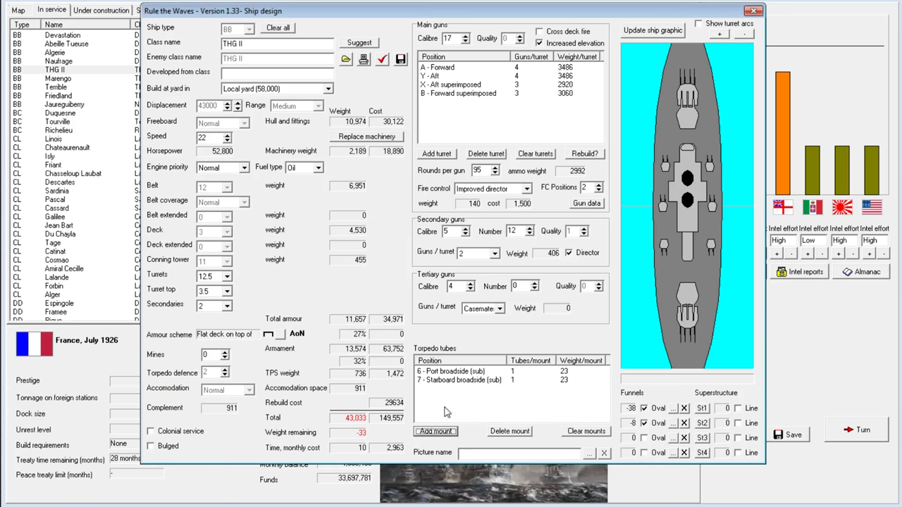
mouse_move(446, 385)
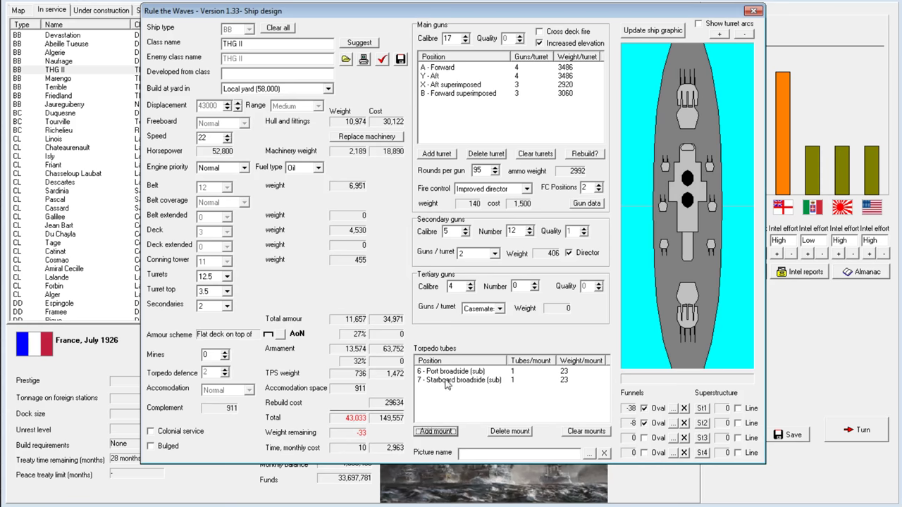
mouse_move(503, 381)
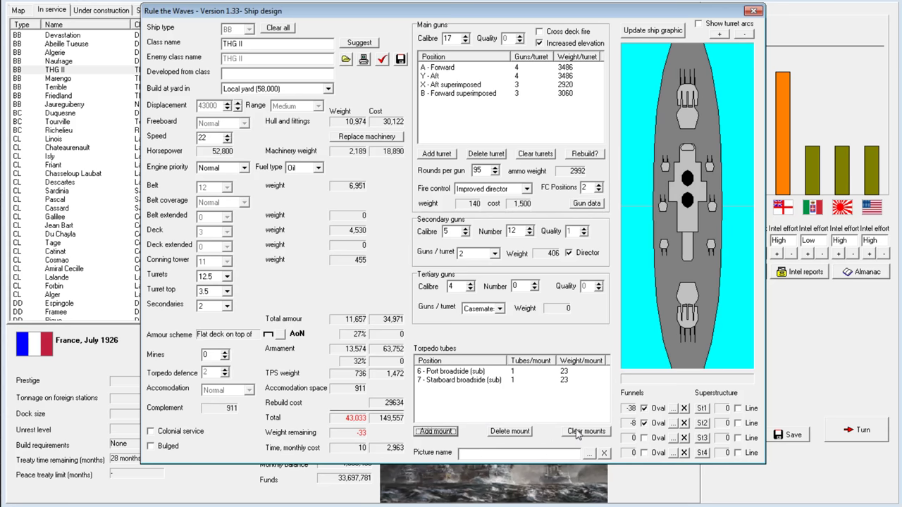
mouse_move(236, 83)
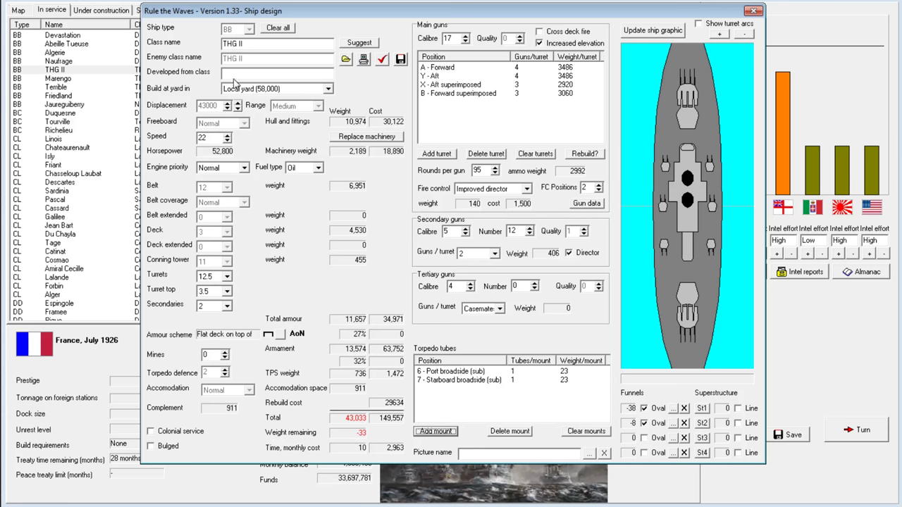
Clear all torpedo mounts and save the revised THG II design.
left_click(586, 431)
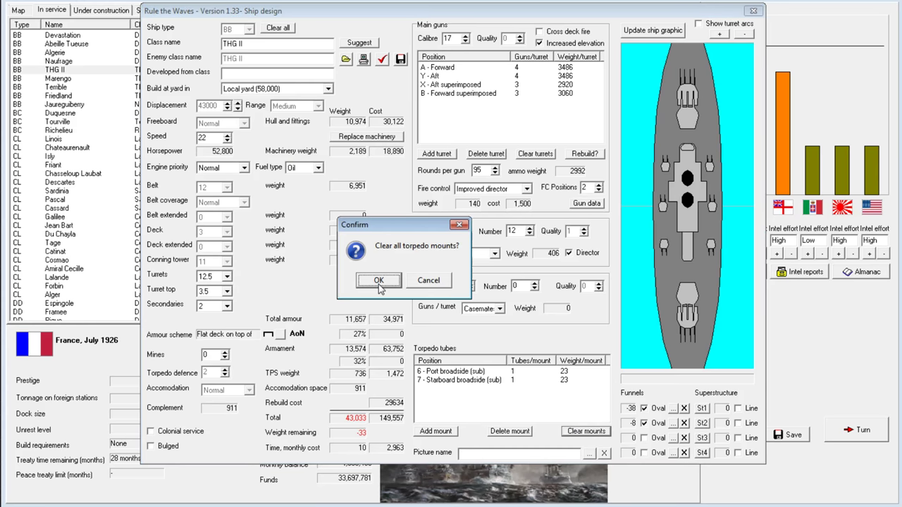
left_click(378, 281)
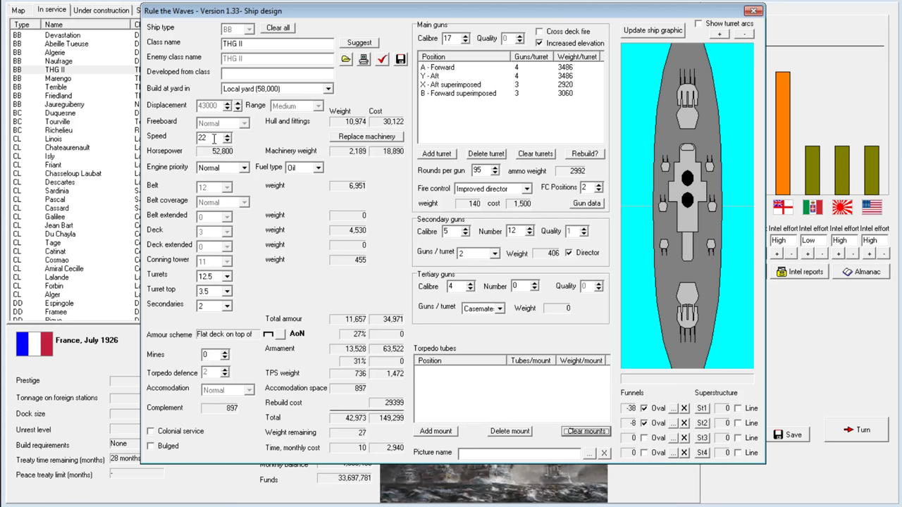
mouse_move(238, 161)
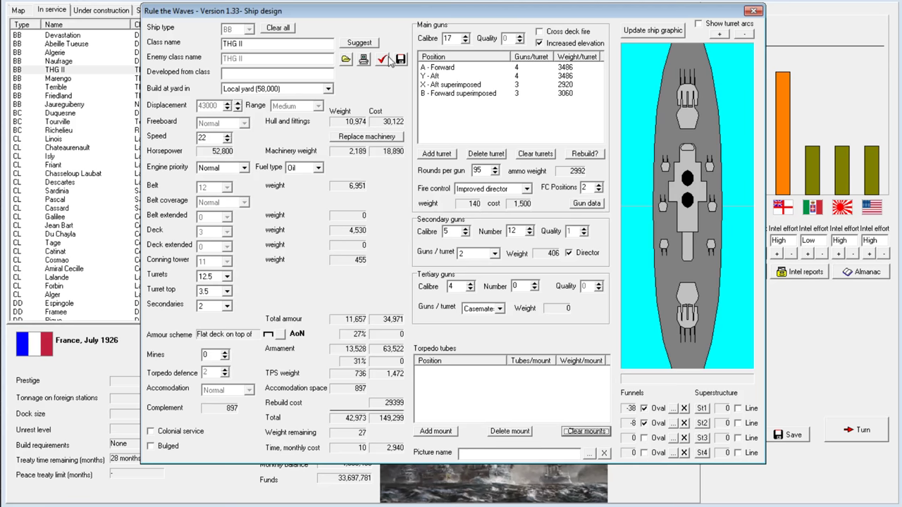
mouse_move(402, 60)
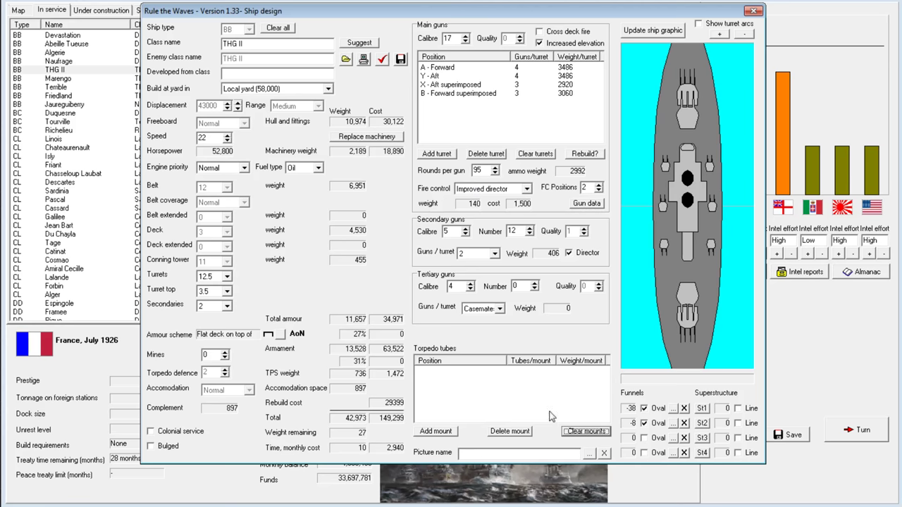
mouse_move(504, 359)
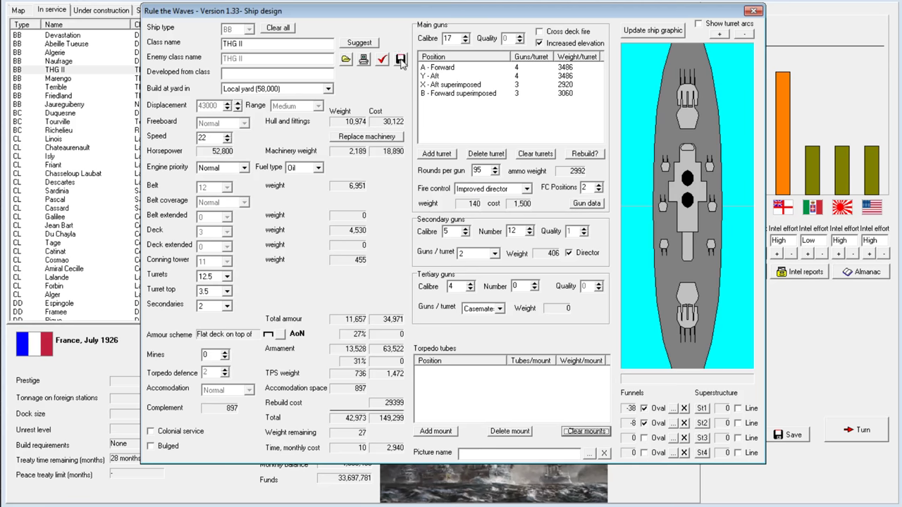
left_click(401, 59)
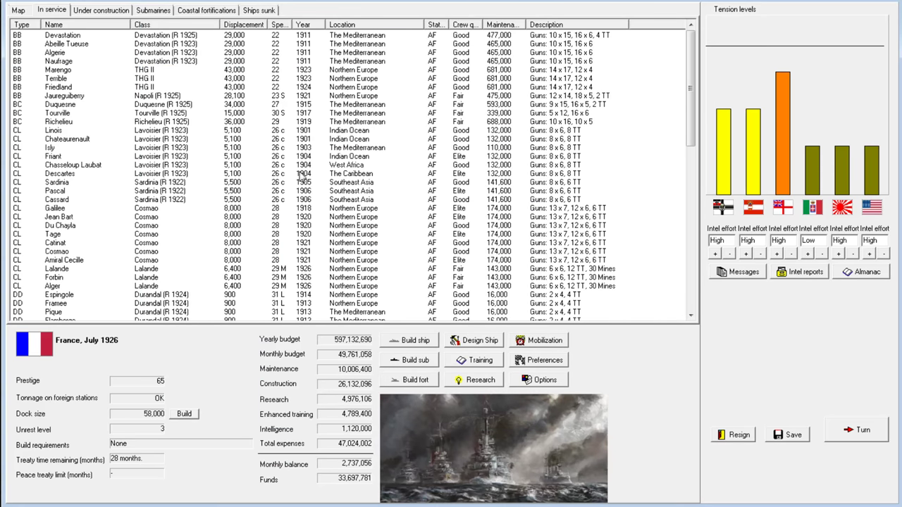
Rebuild Marengo, Terrible and Friedland to the THG II (R 1926) design and dismiss the notice.
right_click(59, 78)
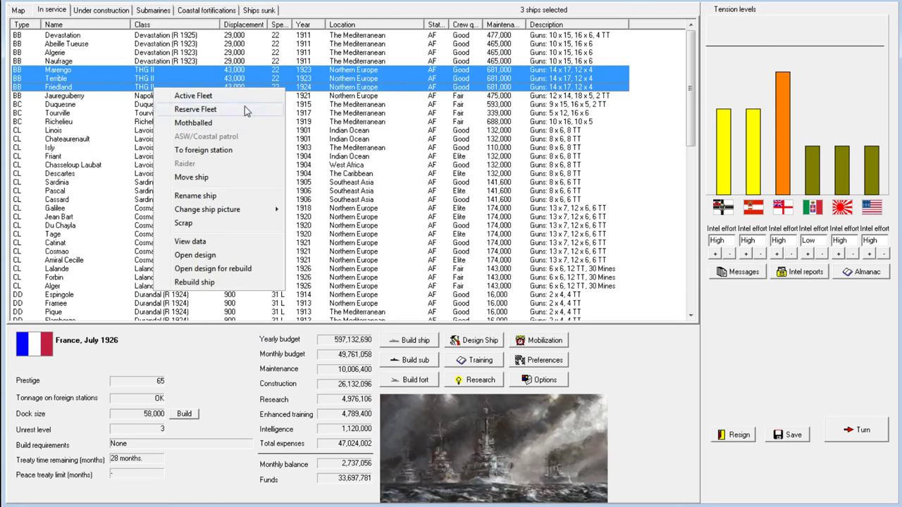
left_click(194, 282)
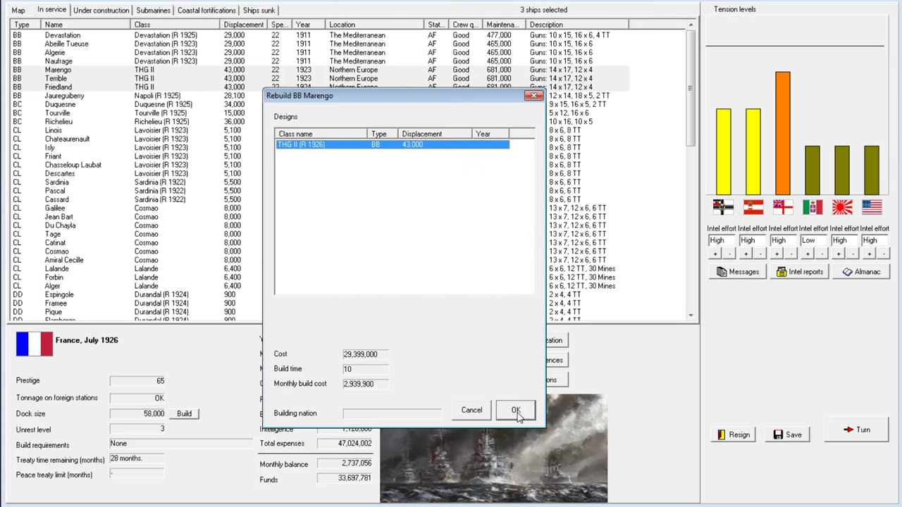
left_click(516, 410)
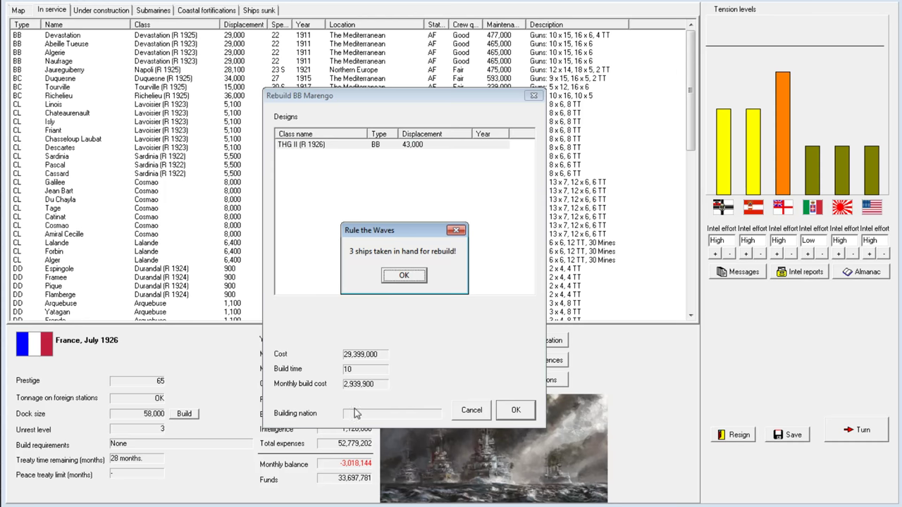
left_click(404, 275)
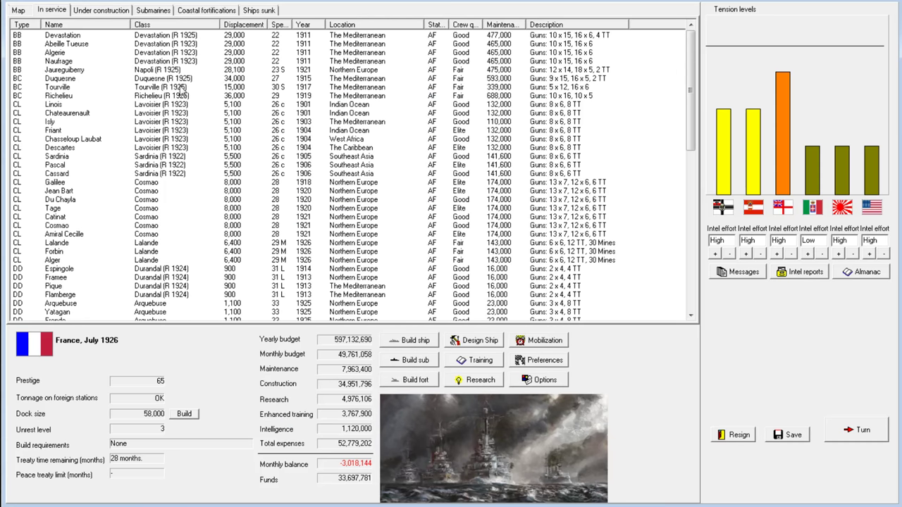
left_click(64, 35)
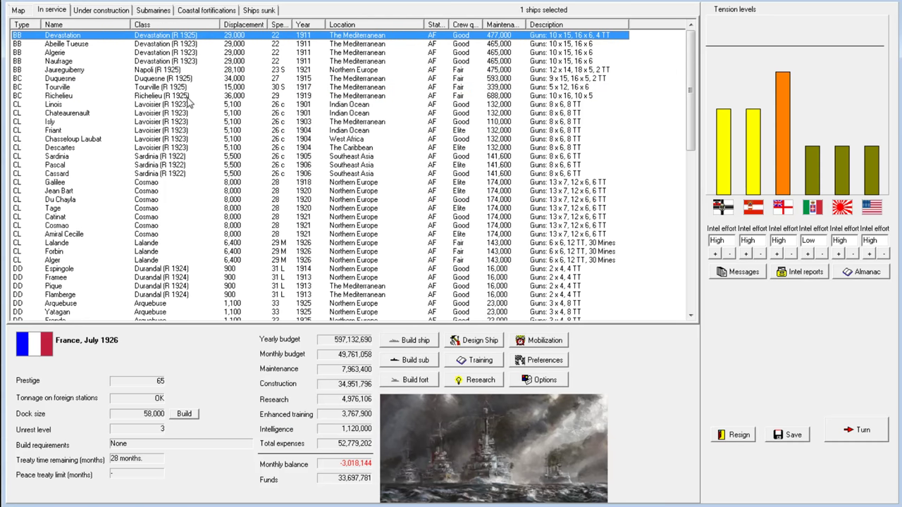
left_click(54, 104)
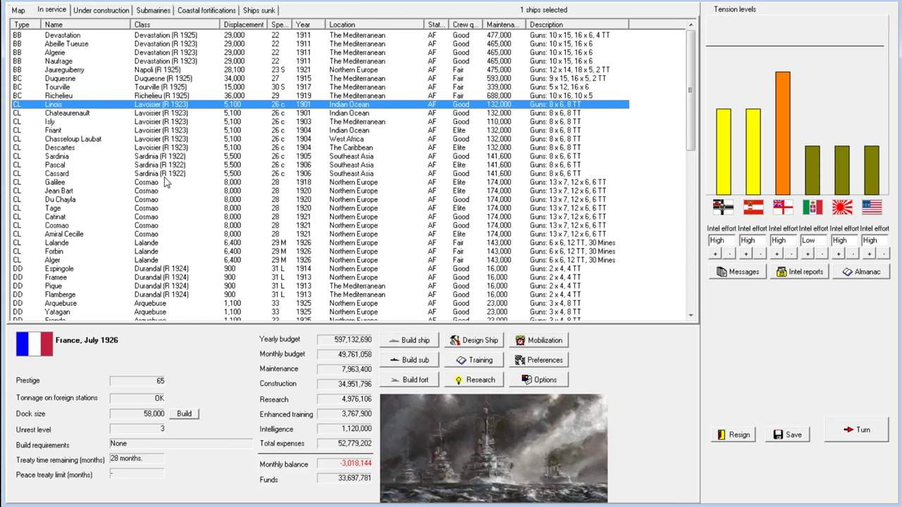
mouse_move(221, 170)
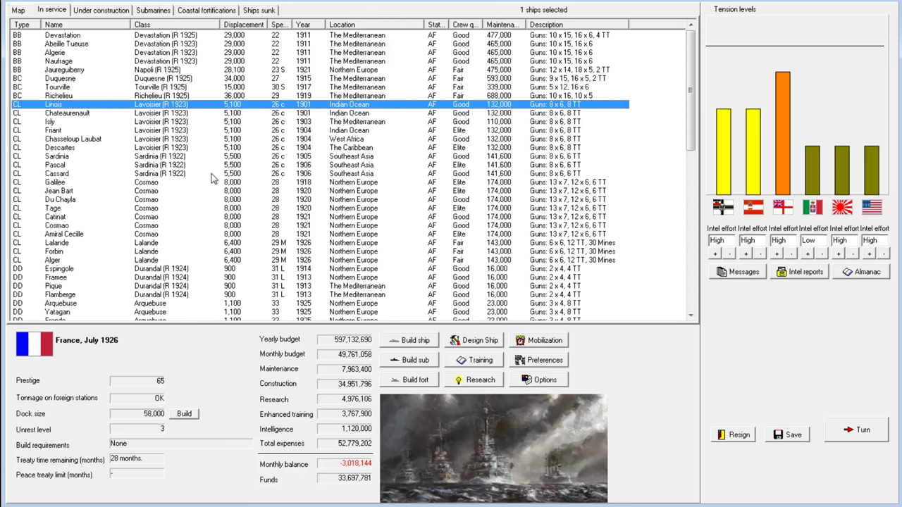
left_click(53, 131)
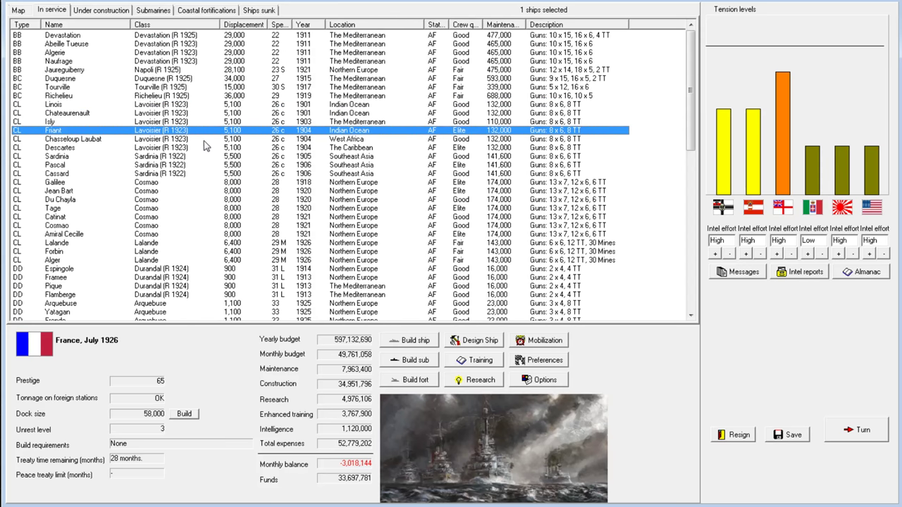
mouse_move(206, 146)
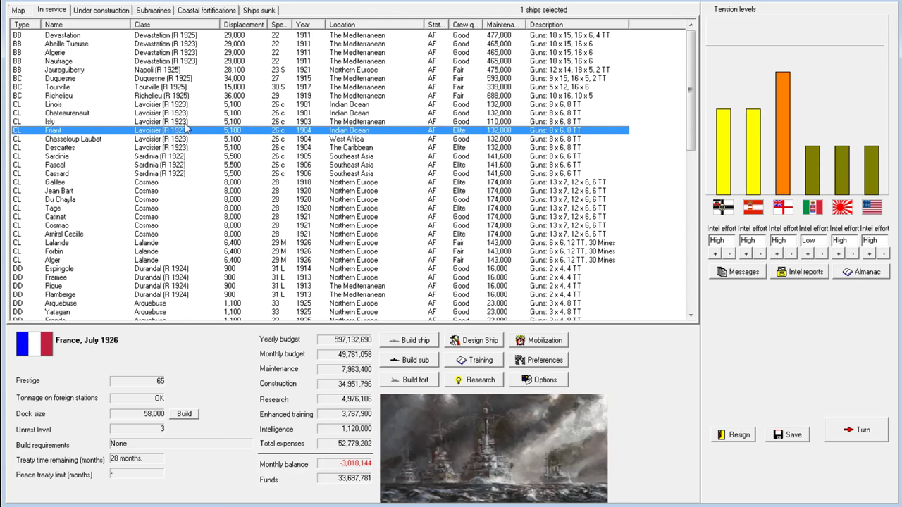
mouse_move(797, 416)
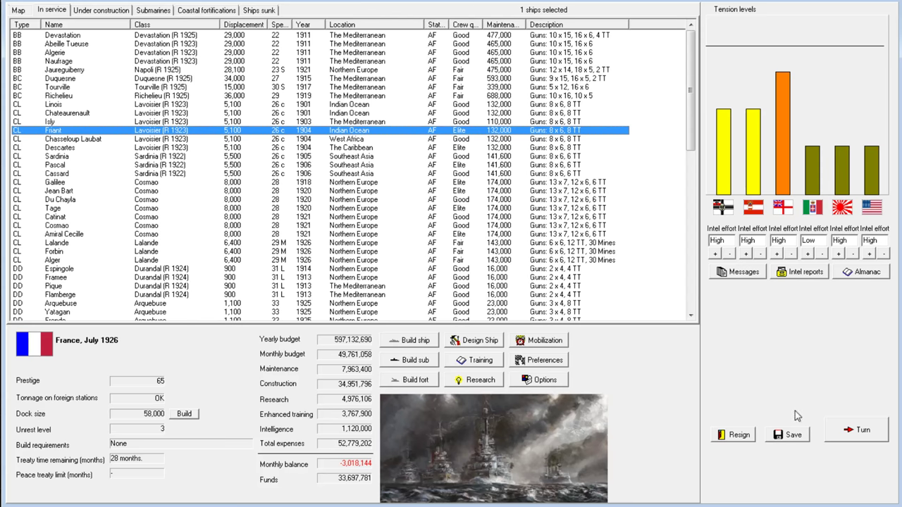
left_click(856, 430)
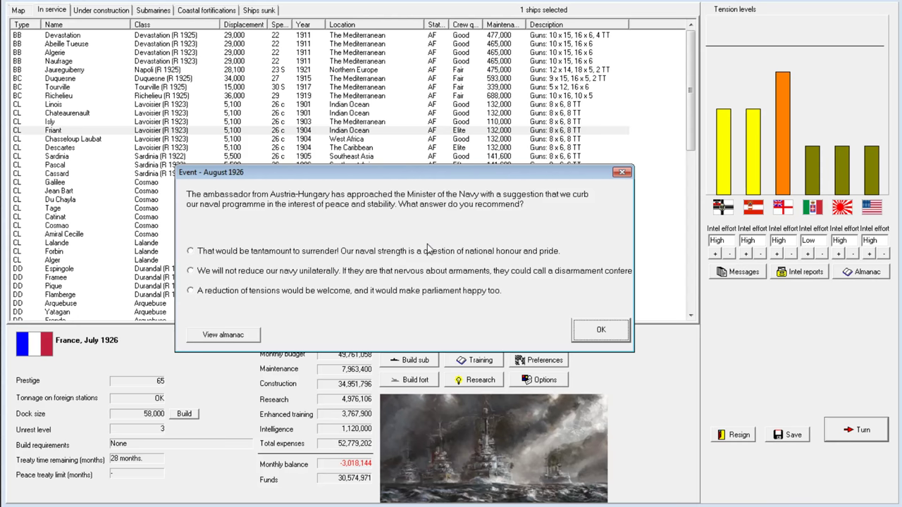
mouse_move(771, 192)
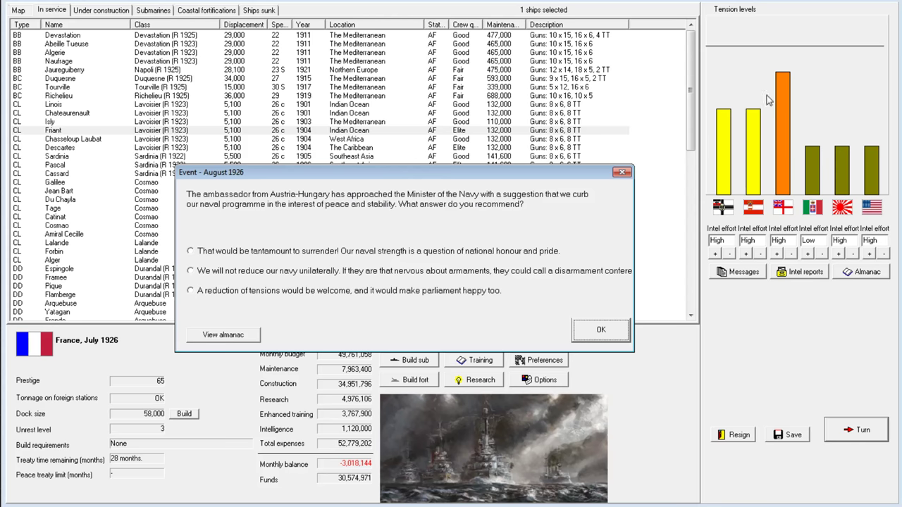
mouse_move(240, 255)
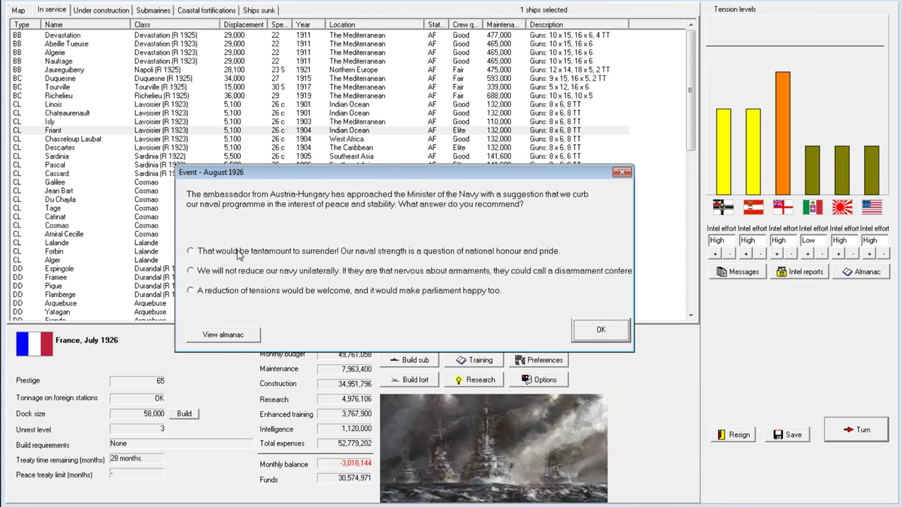
mouse_move(244, 275)
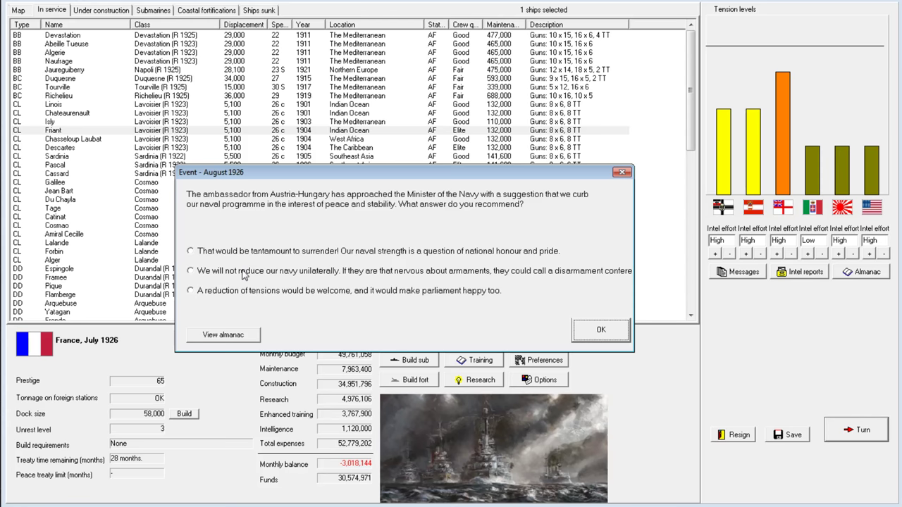
Decline unilateral navy cuts for a disarmament conference, then dismiss the conference, submarine and August messages.
left_click(190, 271)
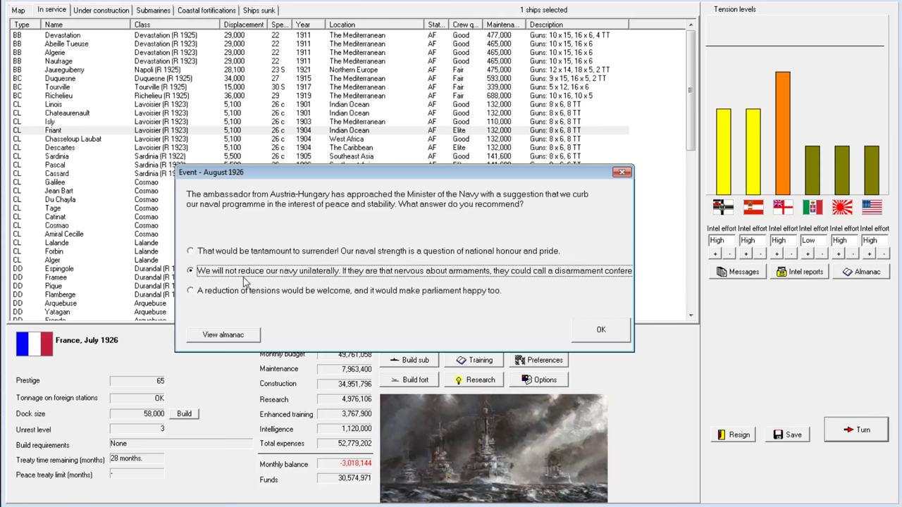
mouse_move(608, 323)
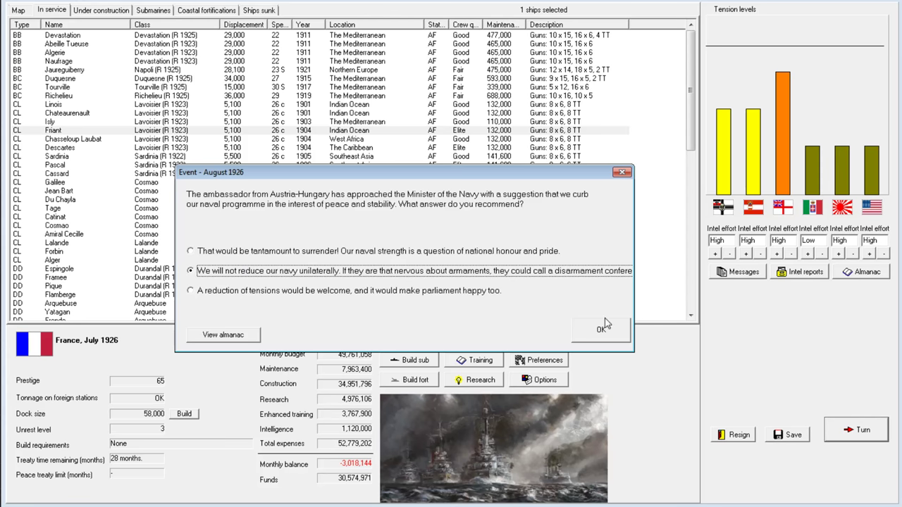
left_click(600, 329)
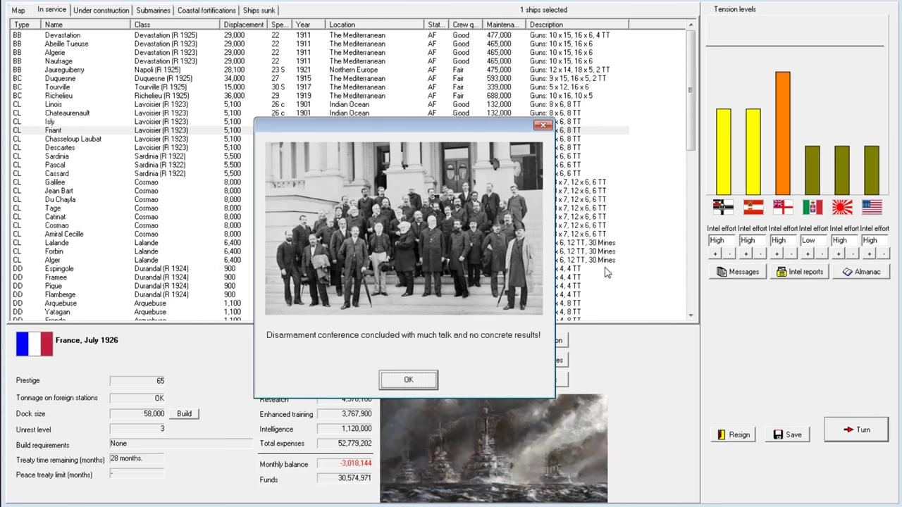
mouse_move(423, 392)
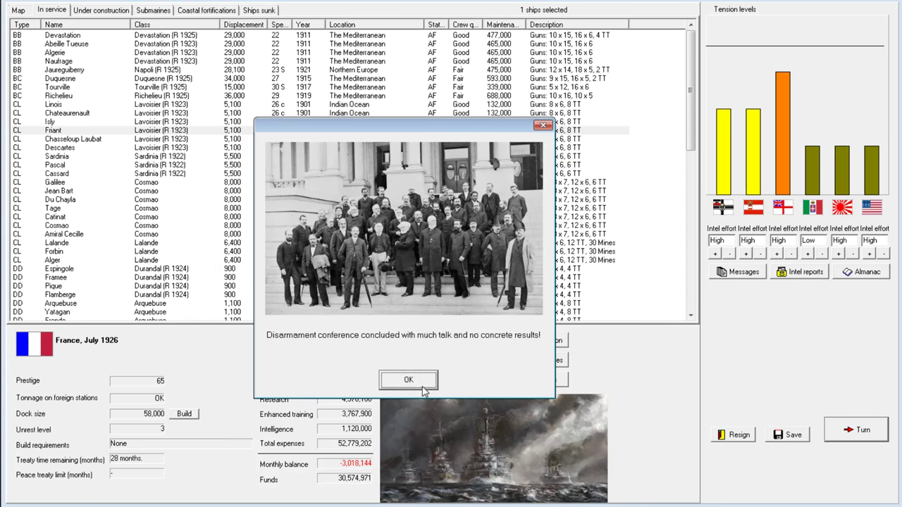
left_click(408, 380)
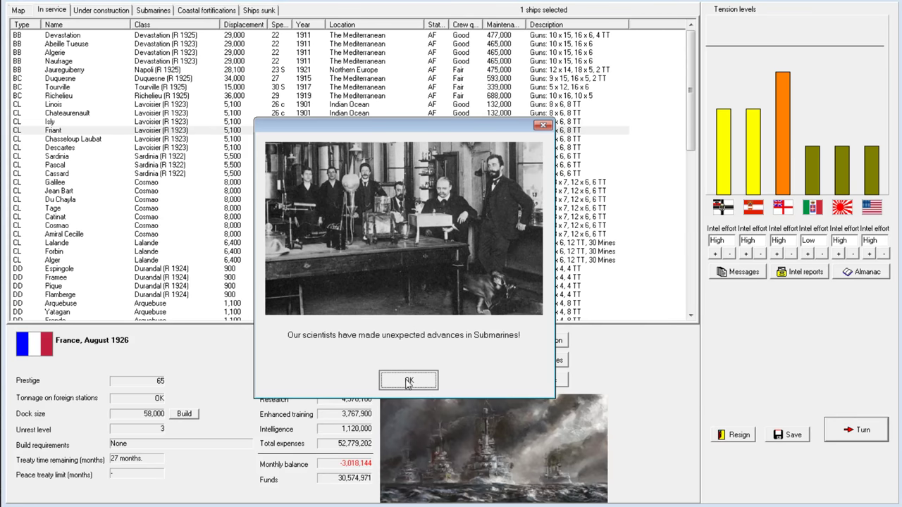
left_click(408, 380)
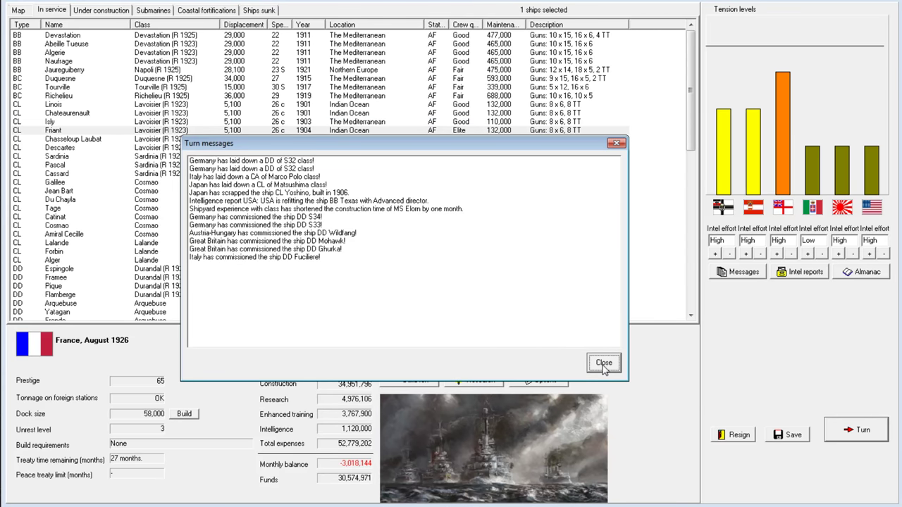
left_click(604, 363)
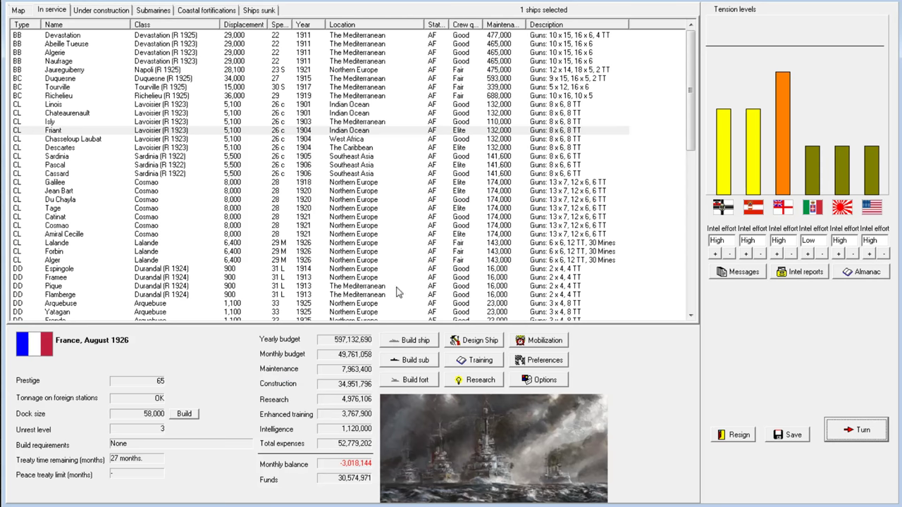
mouse_move(314, 209)
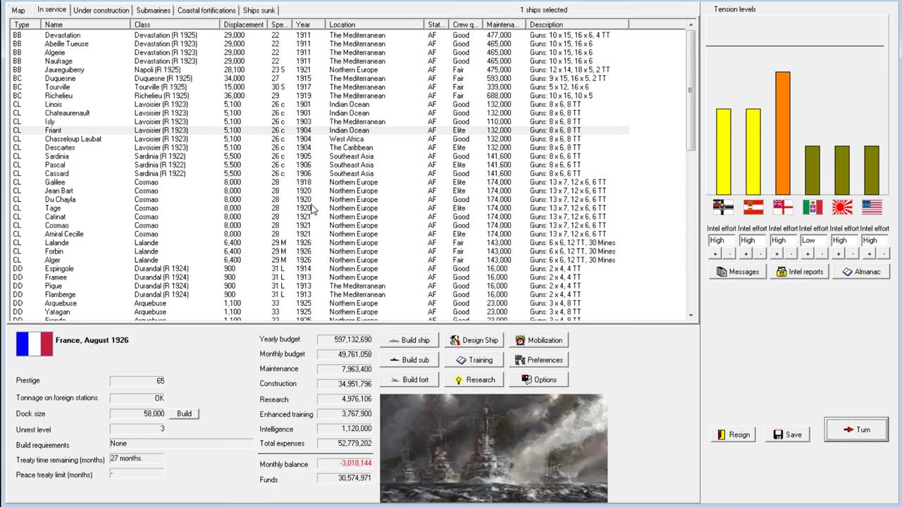
mouse_move(293, 233)
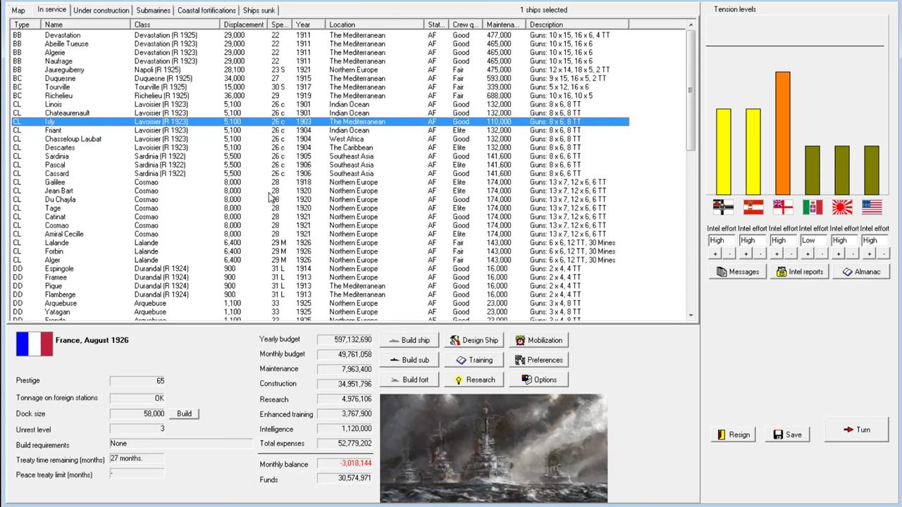
mouse_move(178, 412)
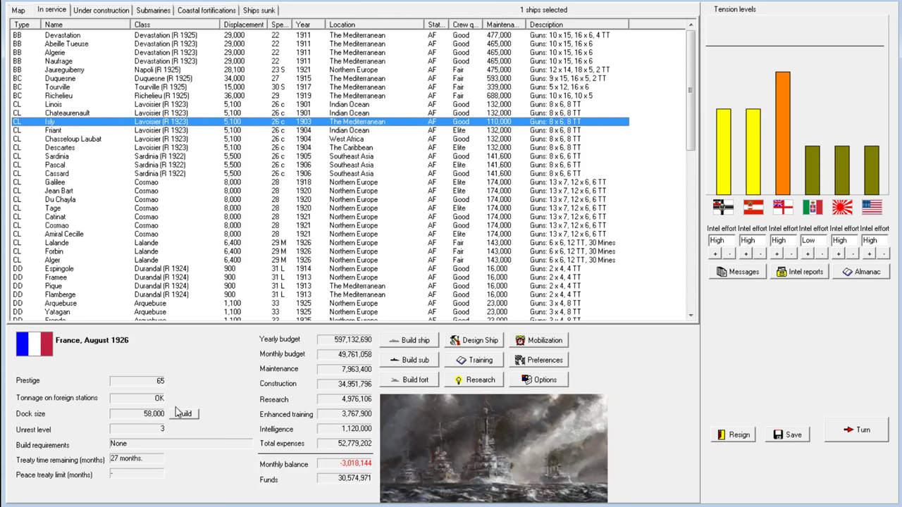
mouse_move(147, 363)
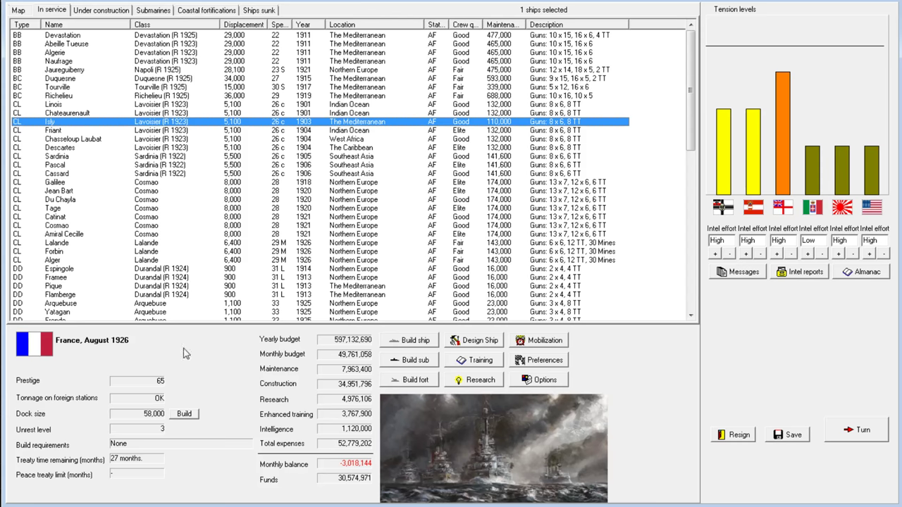
mouse_move(266, 336)
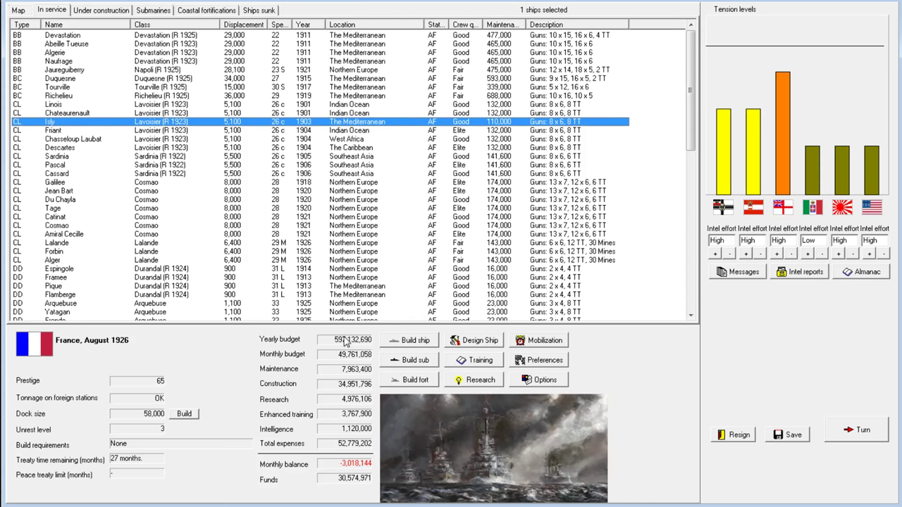
mouse_move(296, 360)
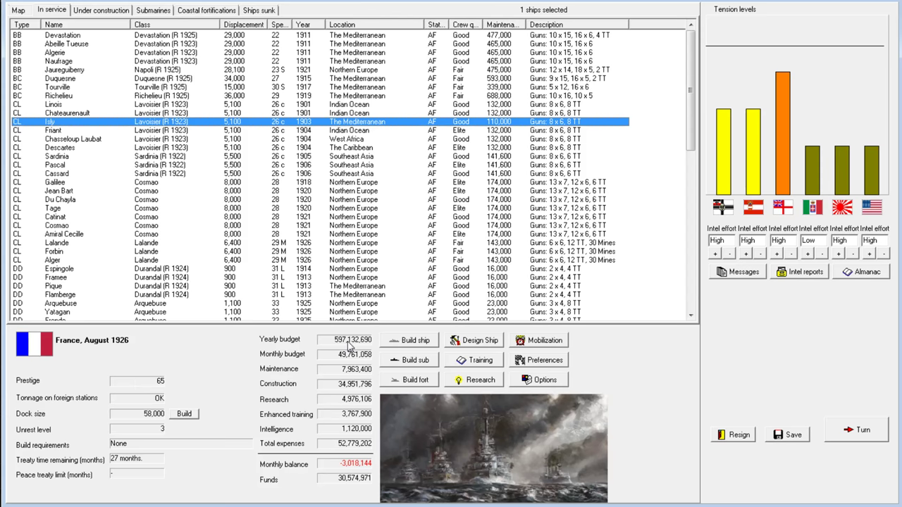
mouse_move(553, 311)
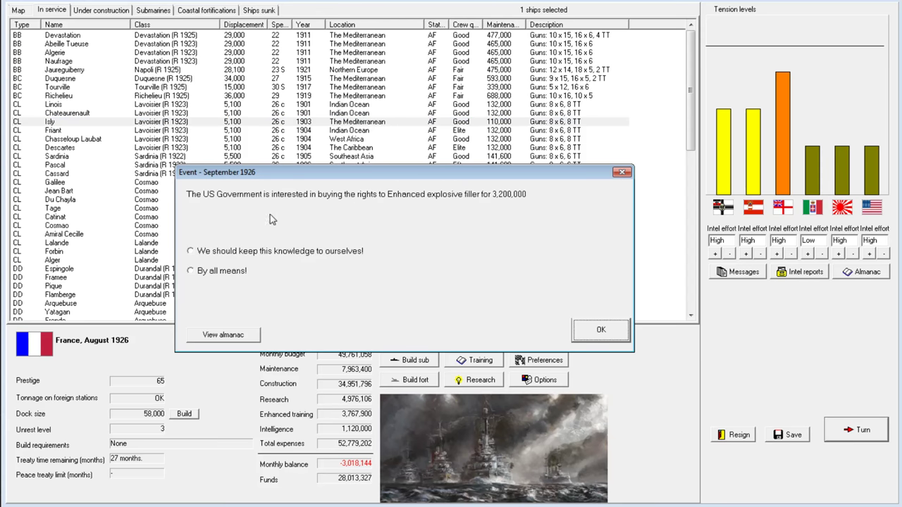
mouse_move(355, 191)
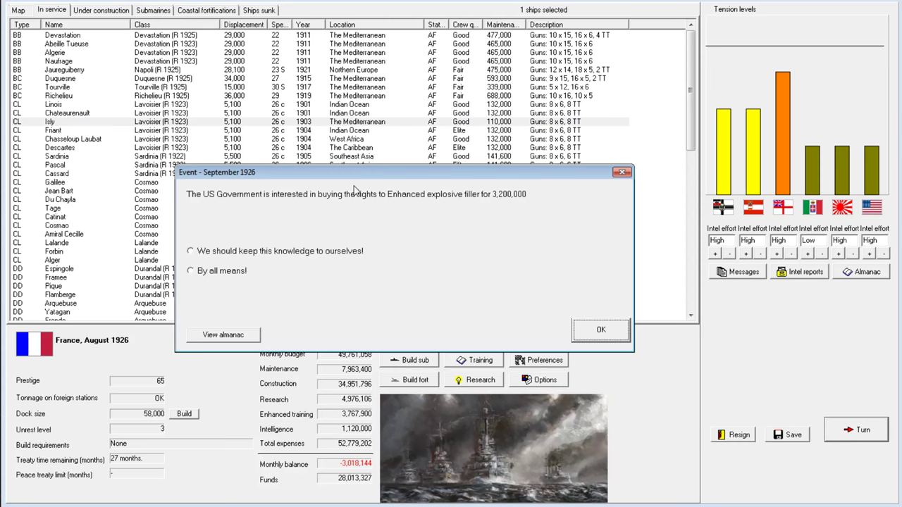
mouse_move(370, 203)
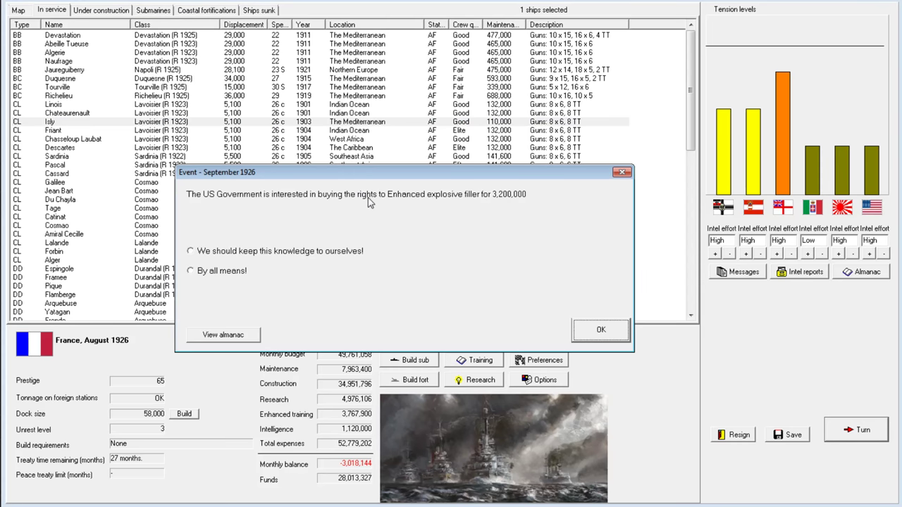
Agree to the explosive filler rights sale, then dismiss the torpedo, shells and fleet tactics notices and September messages.
left_click(189, 270)
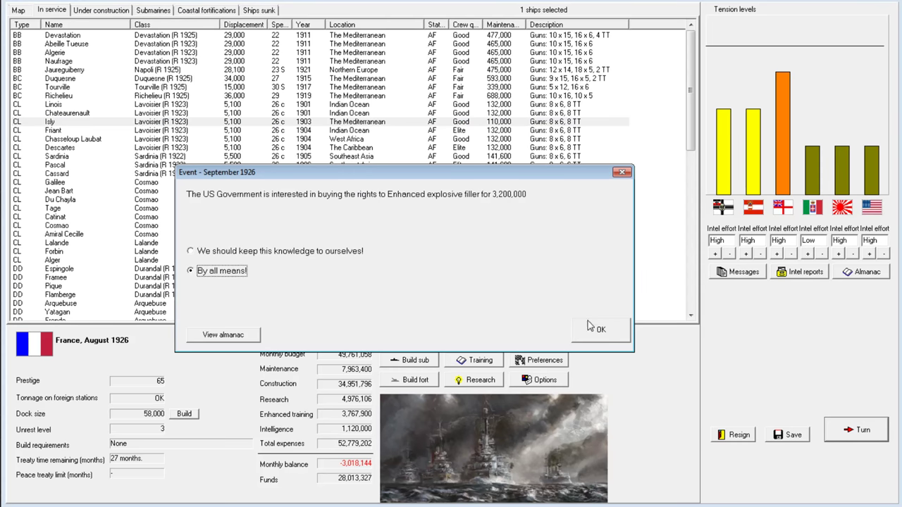
left_click(599, 329)
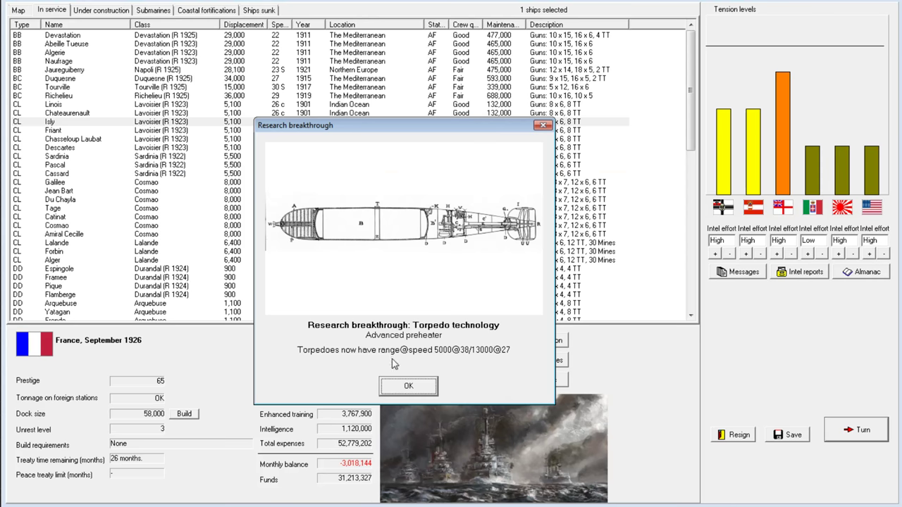
mouse_move(862, 179)
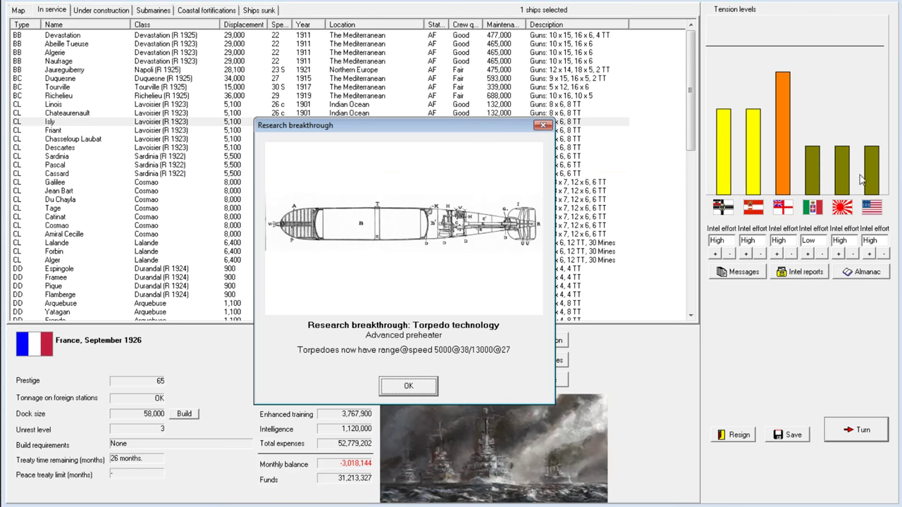
left_click(408, 385)
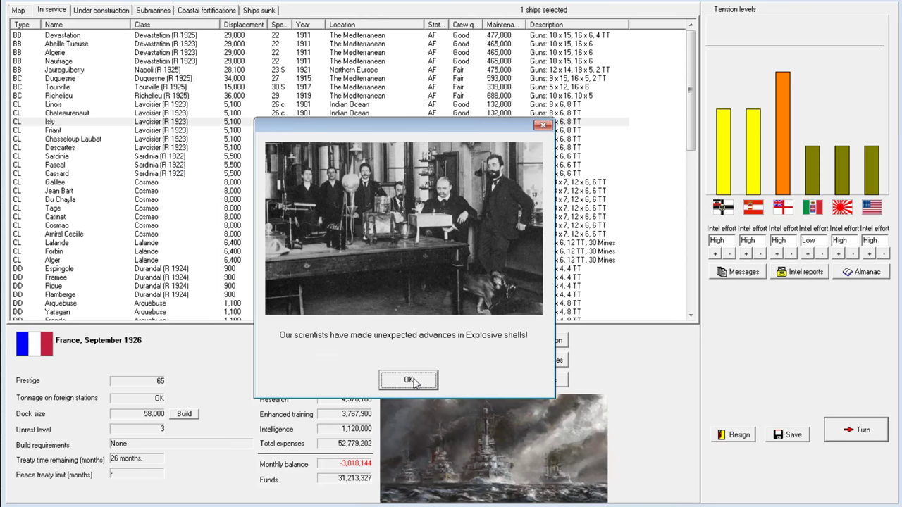
mouse_move(409, 385)
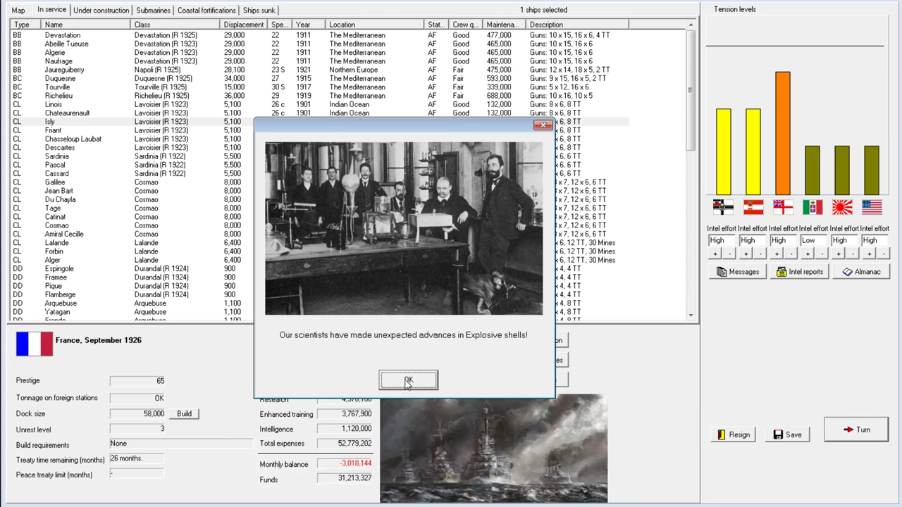
left_click(408, 380)
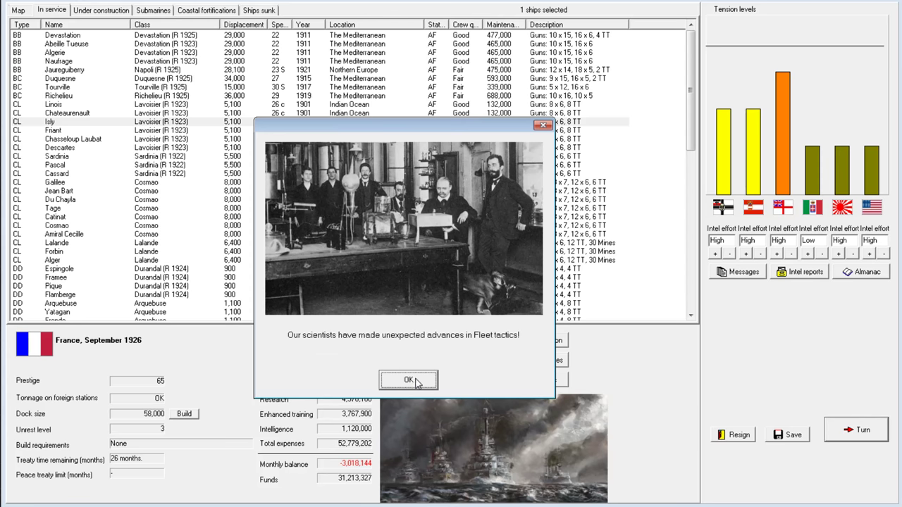
left_click(408, 385)
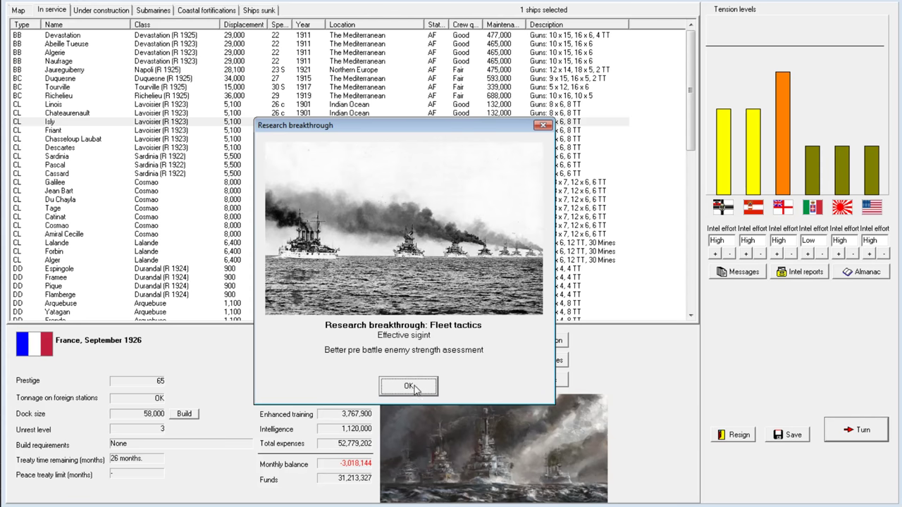
left_click(408, 387)
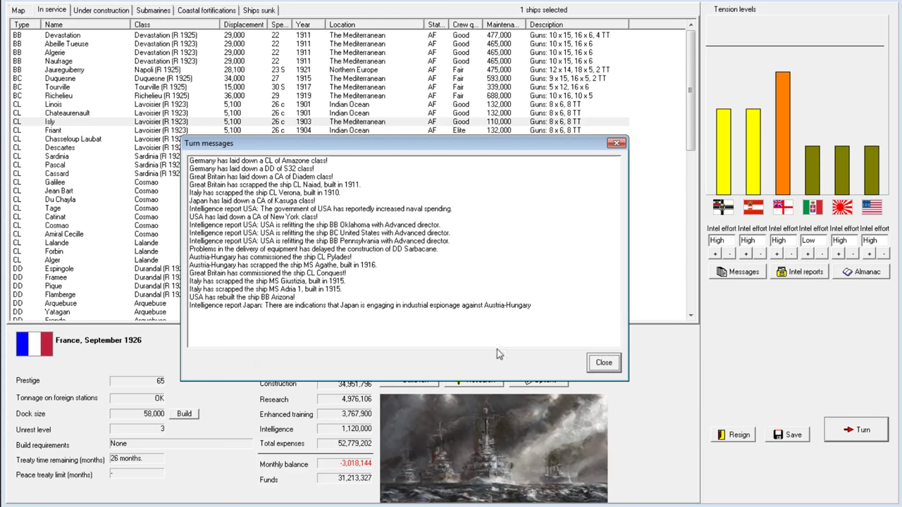
left_click(603, 362)
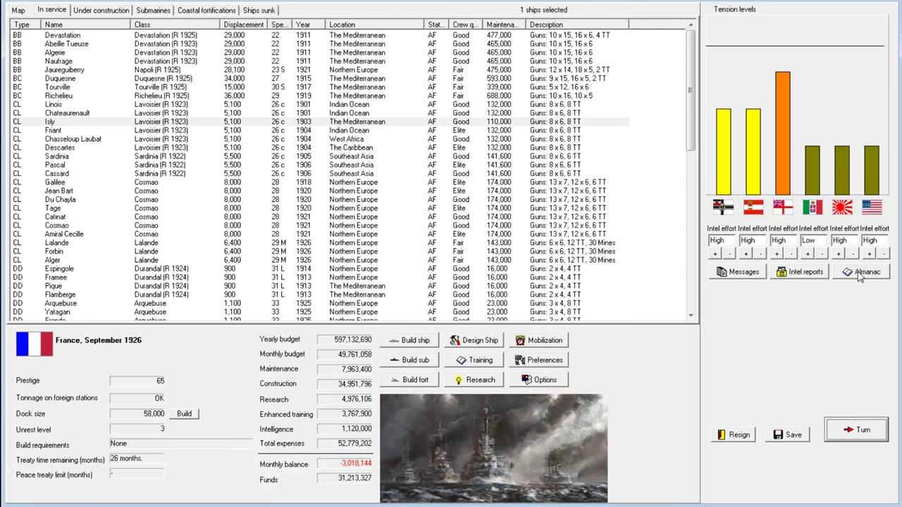
left_click(867, 271)
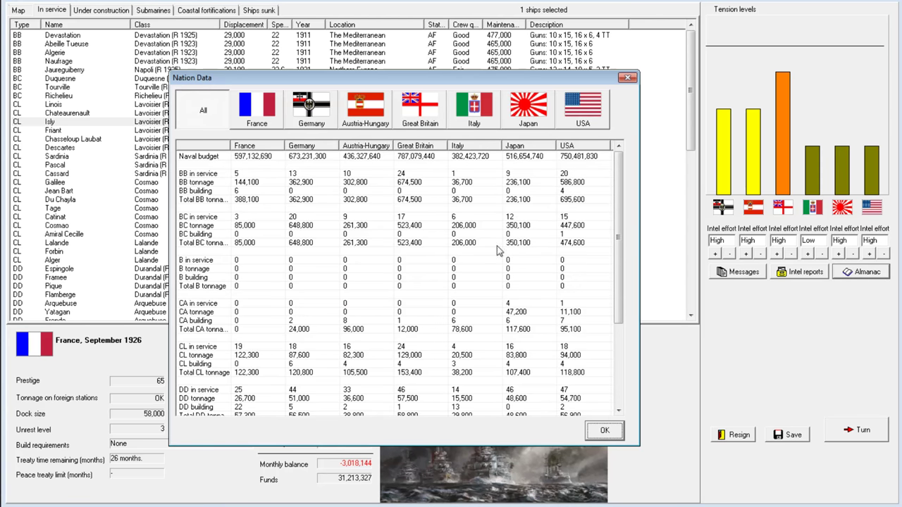
left_click(604, 430)
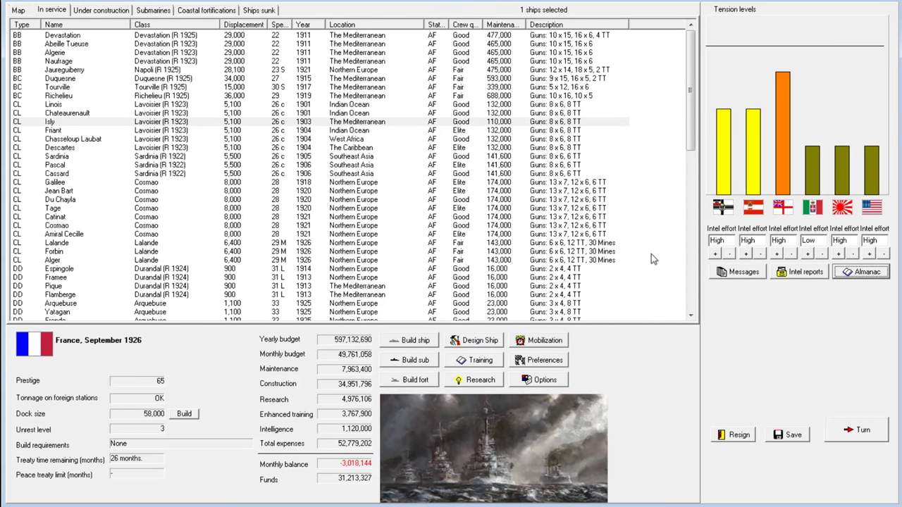
mouse_move(856, 429)
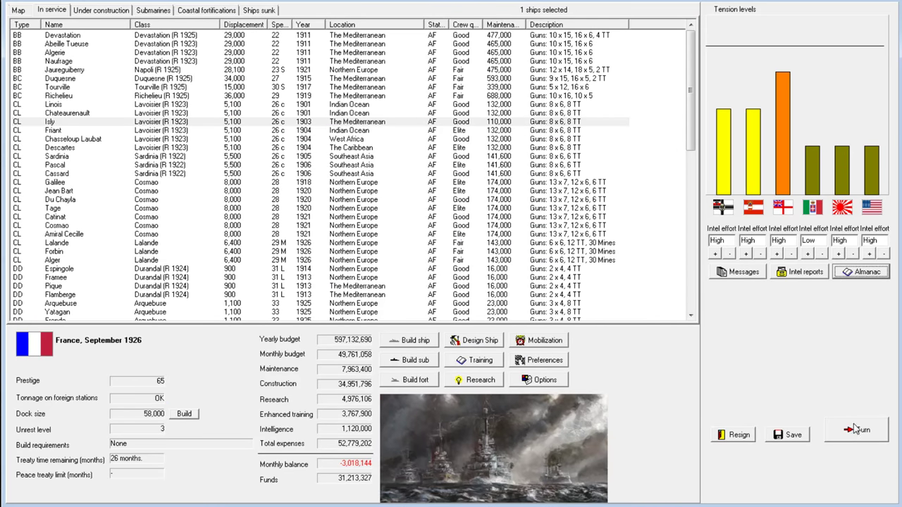
left_click(860, 430)
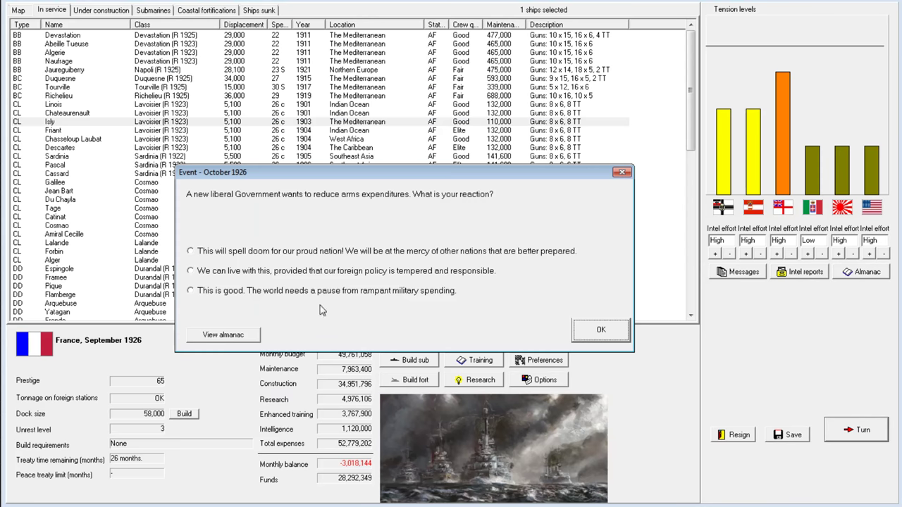
mouse_move(291, 199)
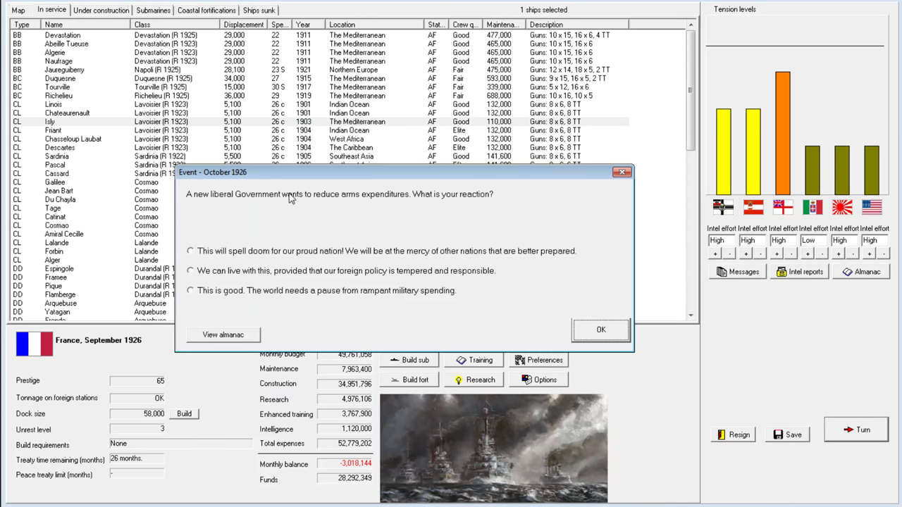
mouse_move(252, 256)
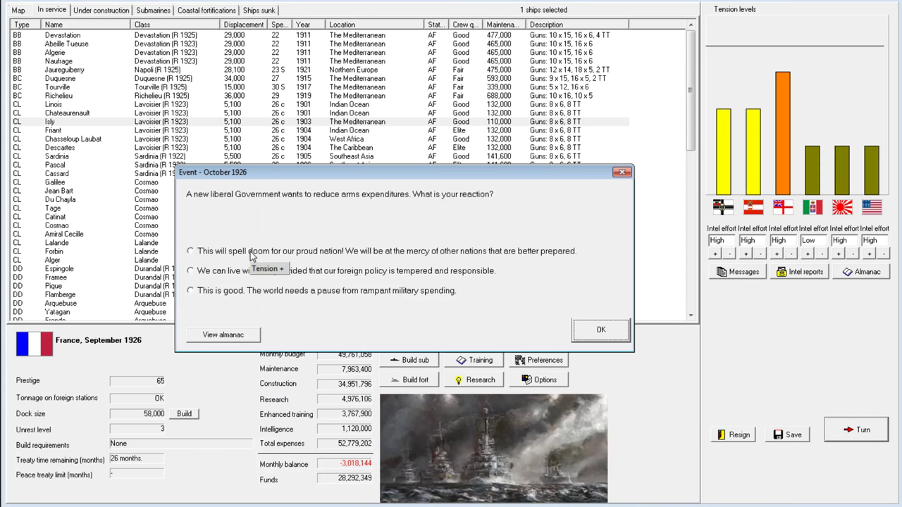
Respond that the liberal government's arms cuts 'spell doom', then clear October's news messages.
left_click(190, 251)
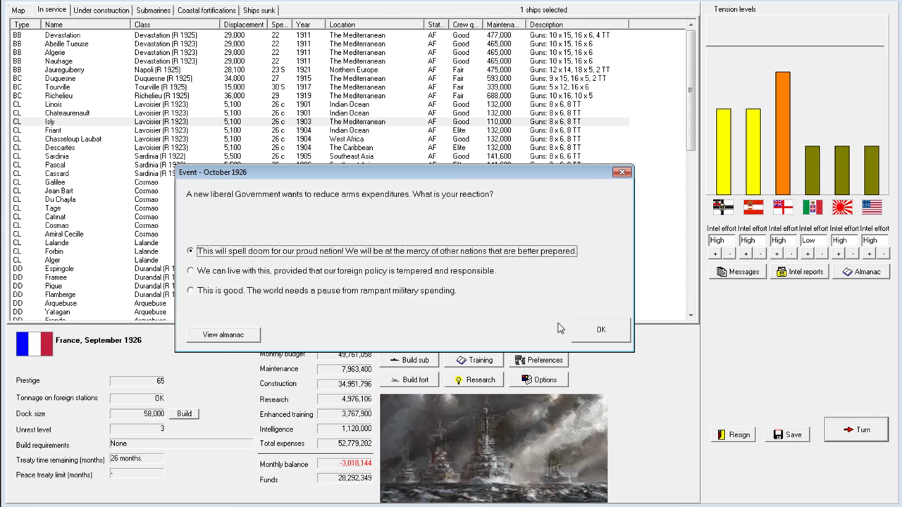
mouse_move(467, 205)
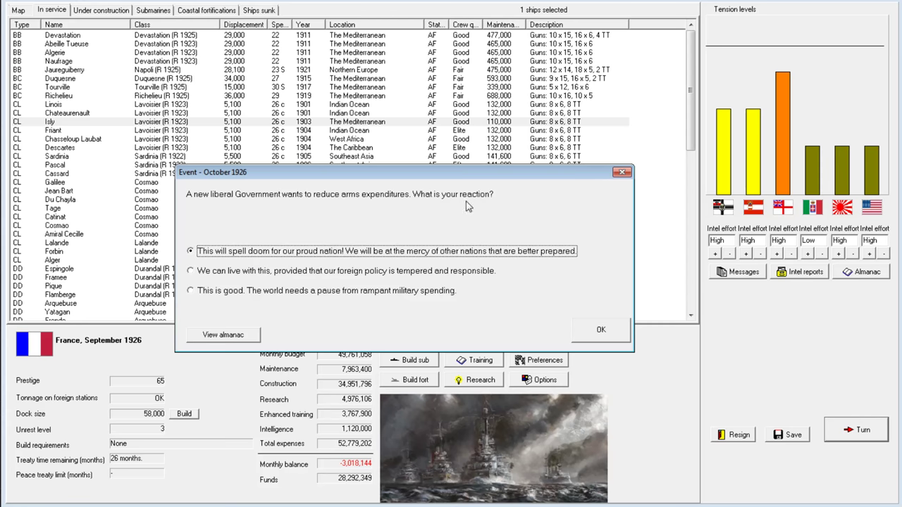
left_click(601, 329)
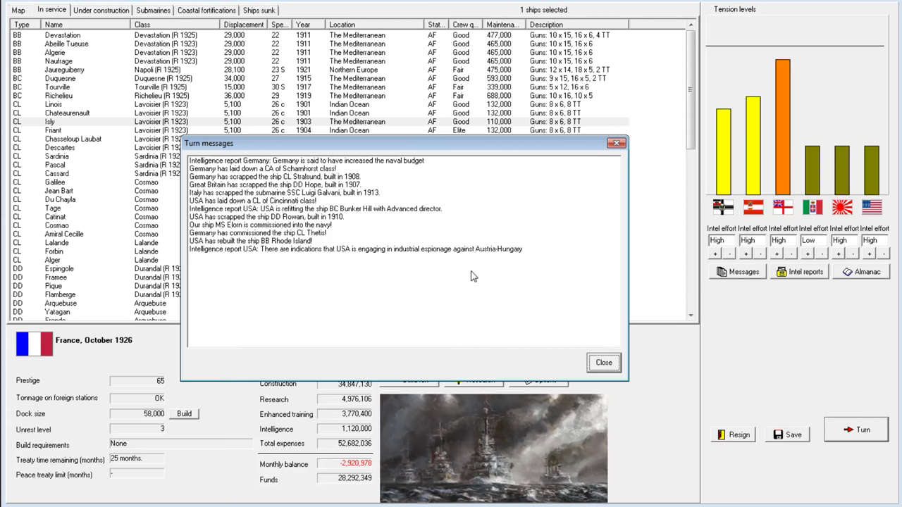
left_click(603, 362)
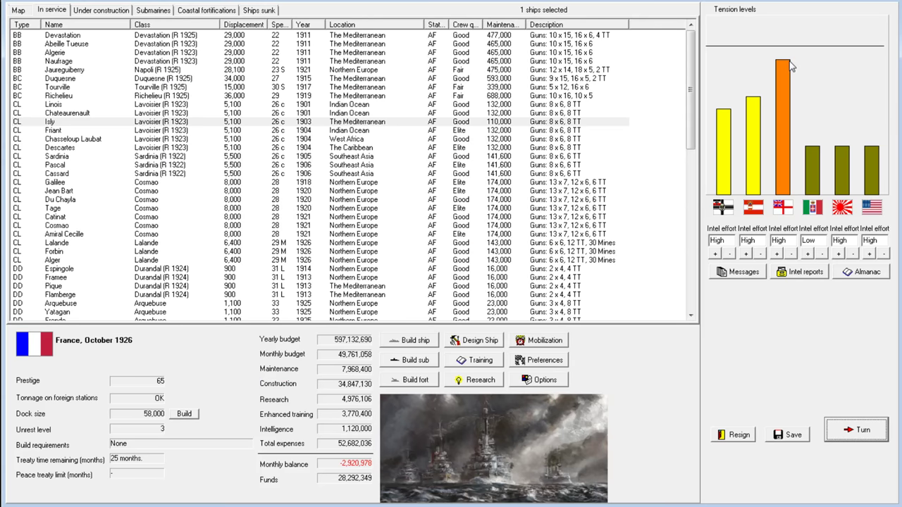
mouse_move(782, 77)
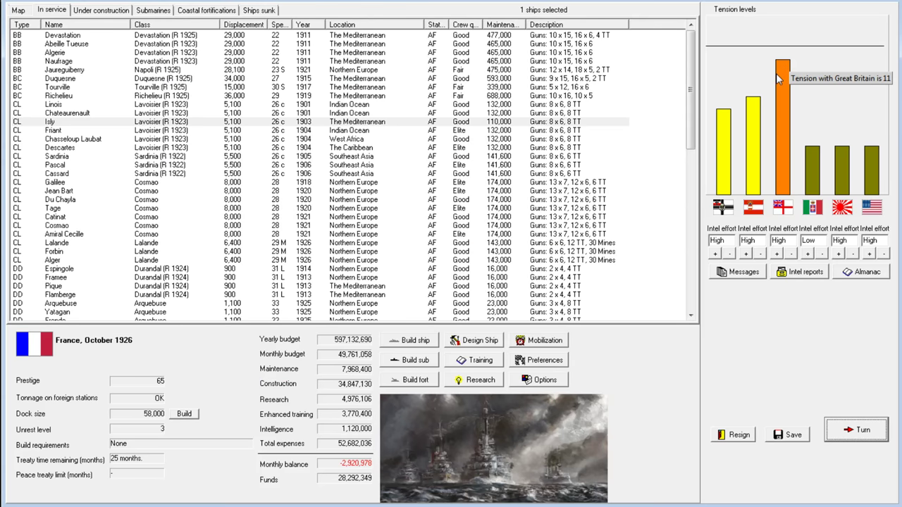
mouse_move(455, 350)
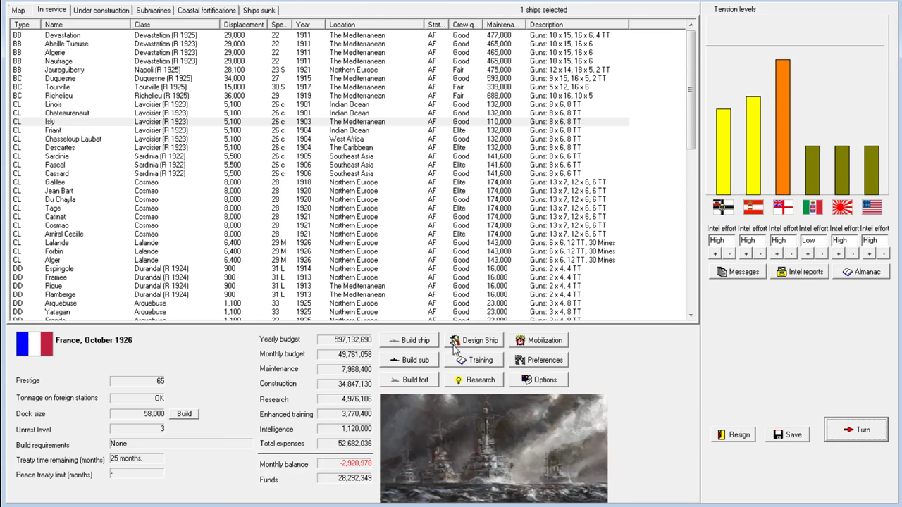
mouse_move(812, 179)
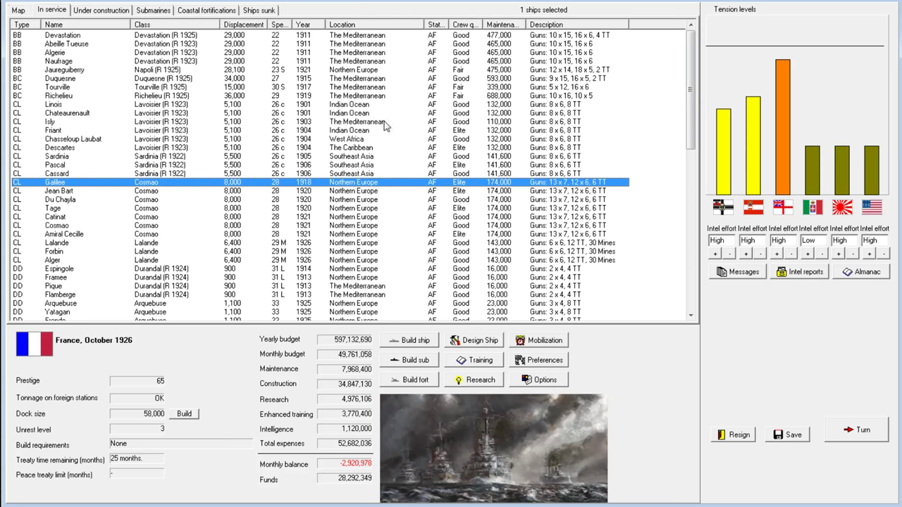
Check the ships under construction and the world map, then end the turn.
left_click(100, 10)
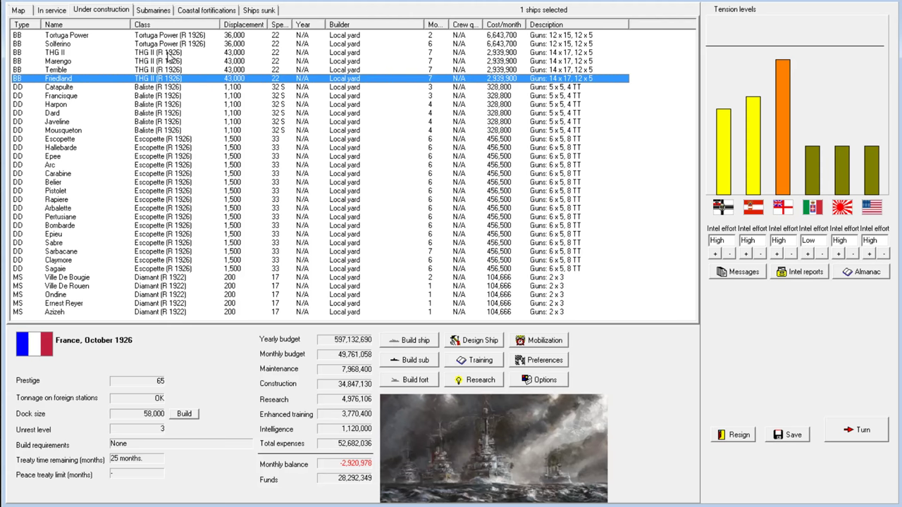
left_click(18, 9)
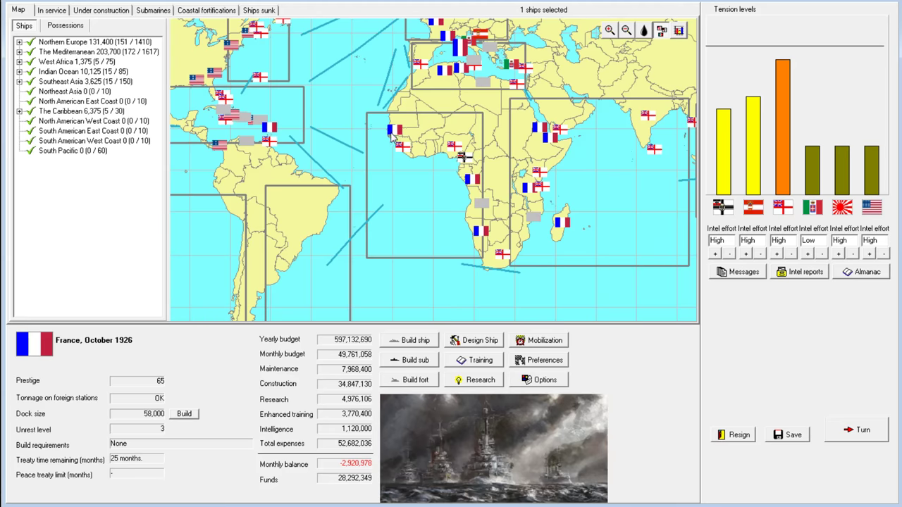
left_click(51, 10)
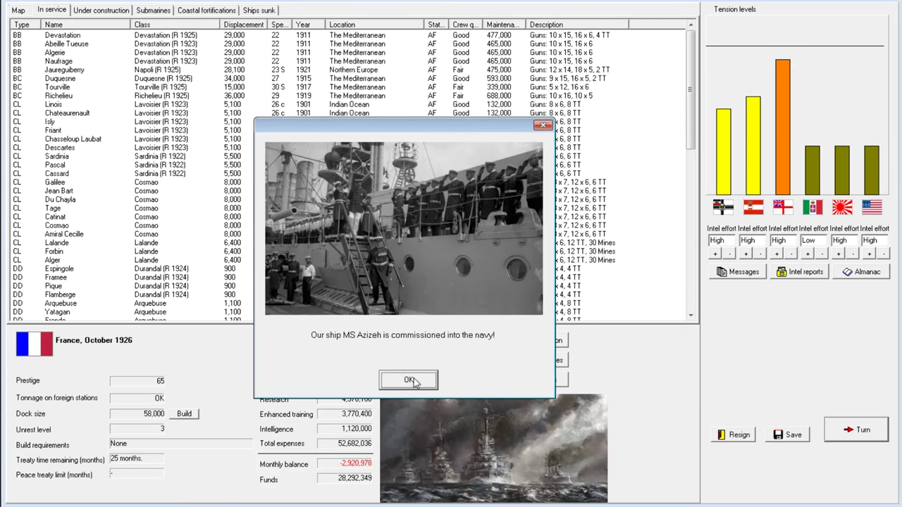
Acknowledge minesweepers Azizeh and Ville De Rouen, the Japanese cruiser Akashi report, and November messages.
left_click(408, 380)
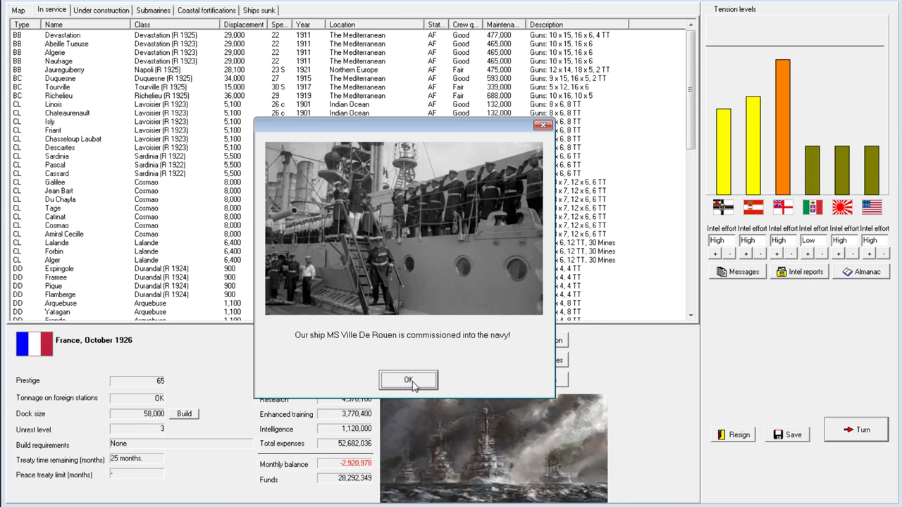
left_click(408, 380)
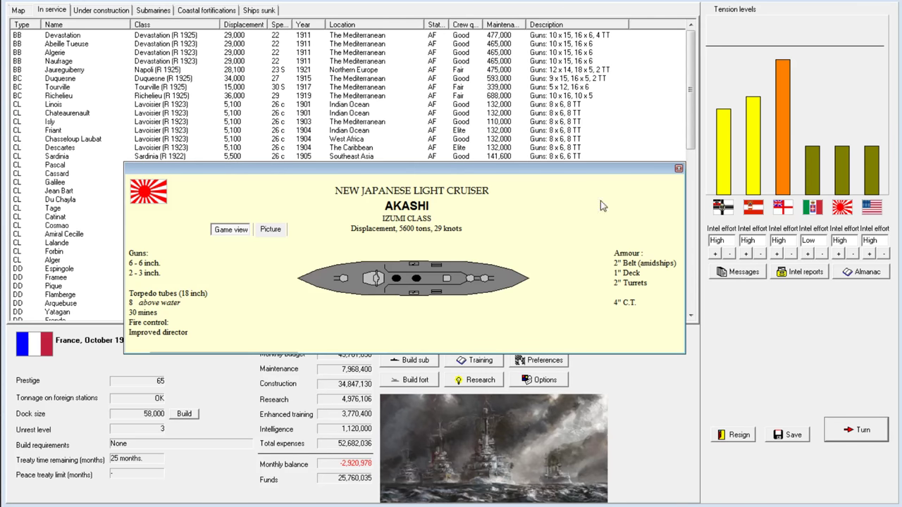
left_click(863, 429)
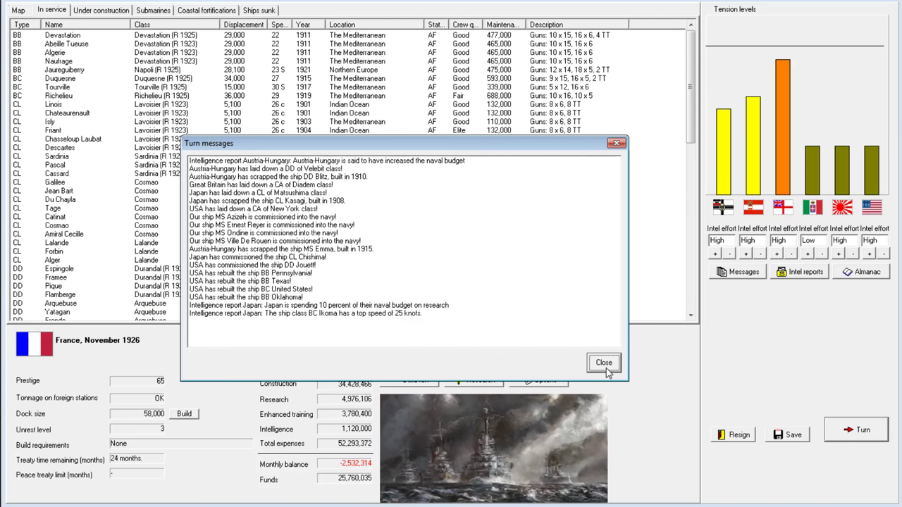
left_click(604, 362)
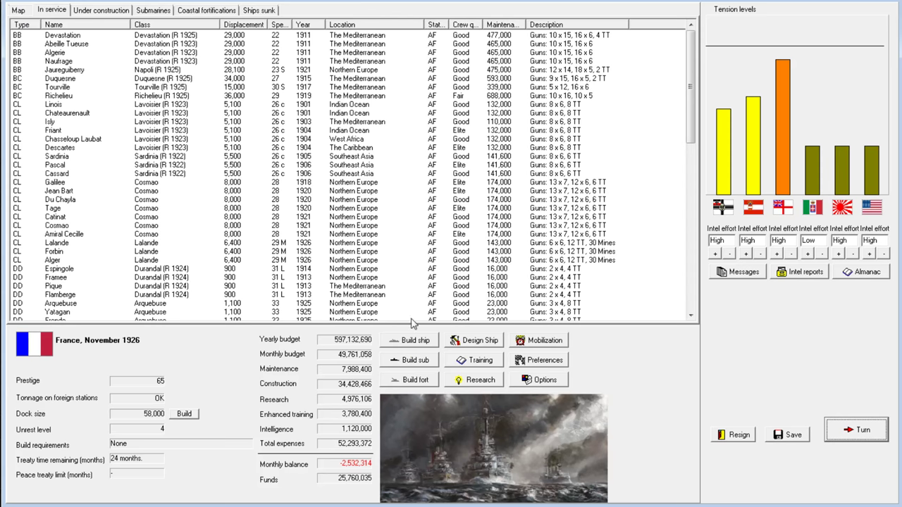
Order 12 Diamant (R 1922) class minesweepers through Build ship.
left_click(408, 341)
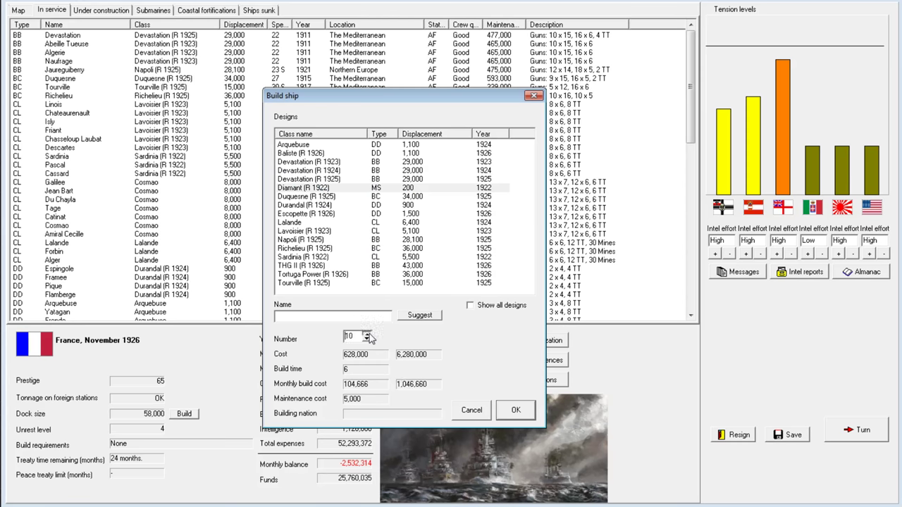
left_click(372, 332)
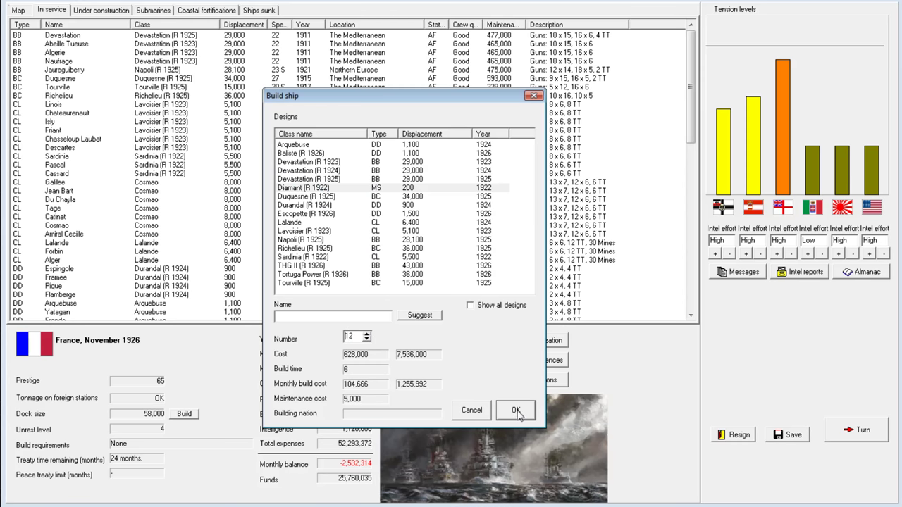
left_click(516, 410)
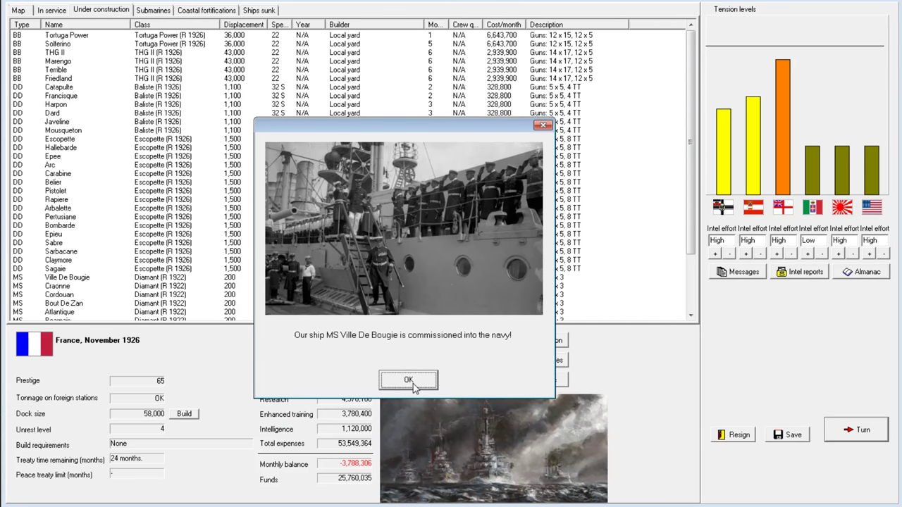
Acknowledge MS Ville De Bougie's commissioning and BB Tortuga Power's reconstruction, then advance to January 1927.
left_click(408, 379)
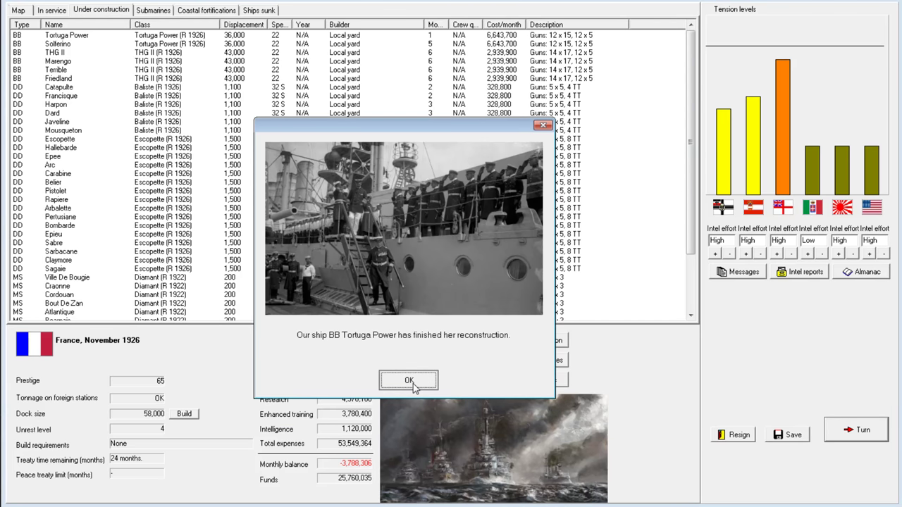
left_click(408, 380)
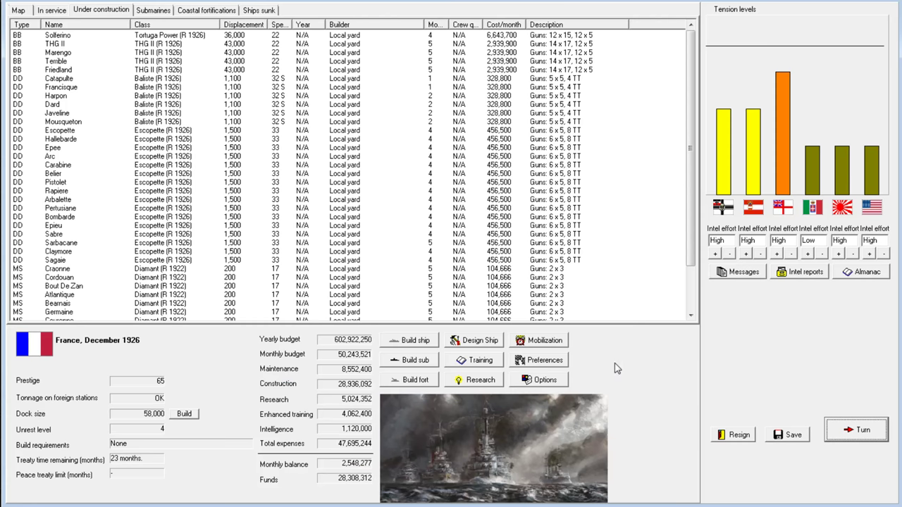
mouse_move(603, 284)
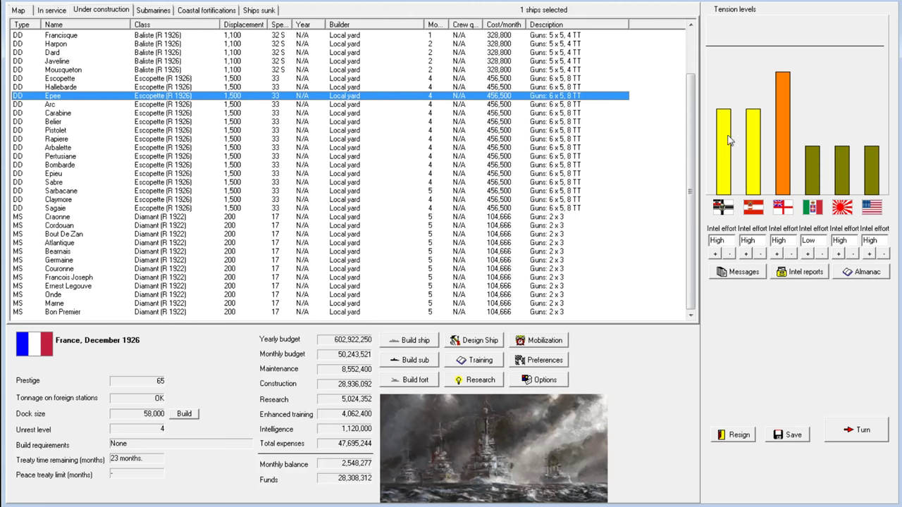
mouse_move(367, 215)
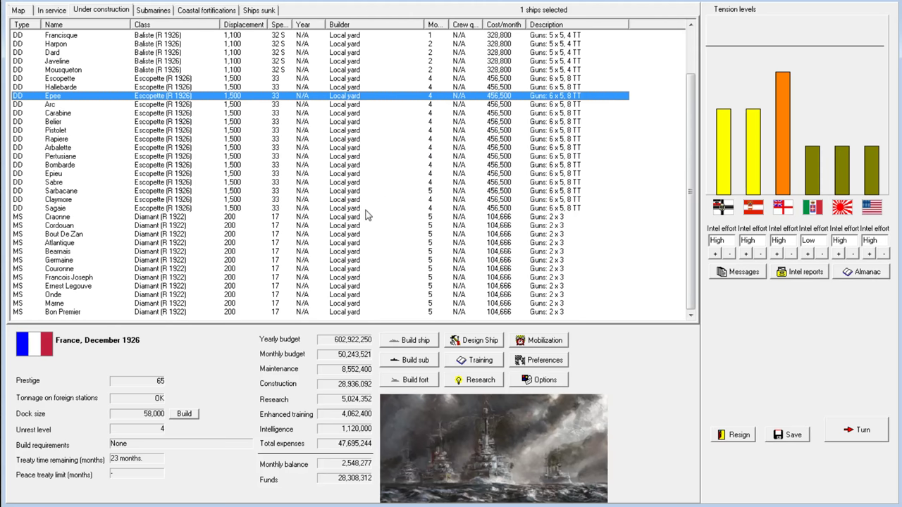
mouse_move(483, 180)
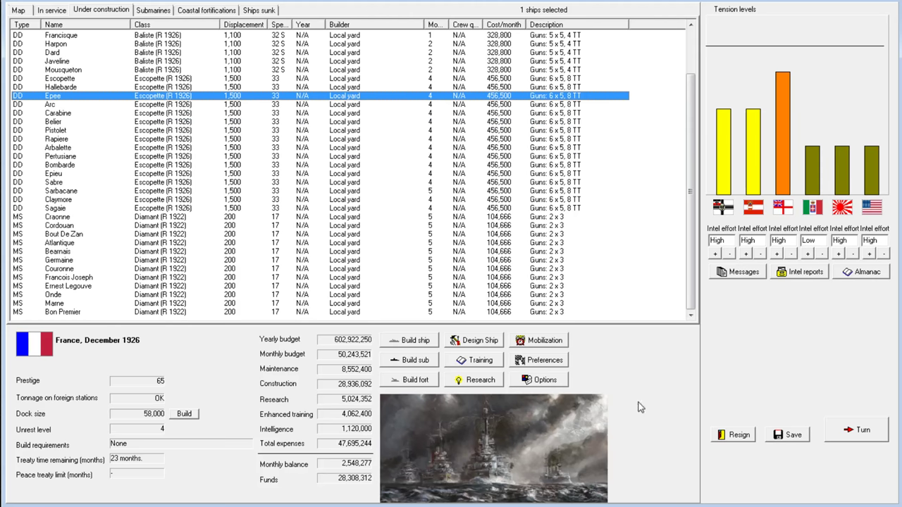
mouse_move(816, 454)
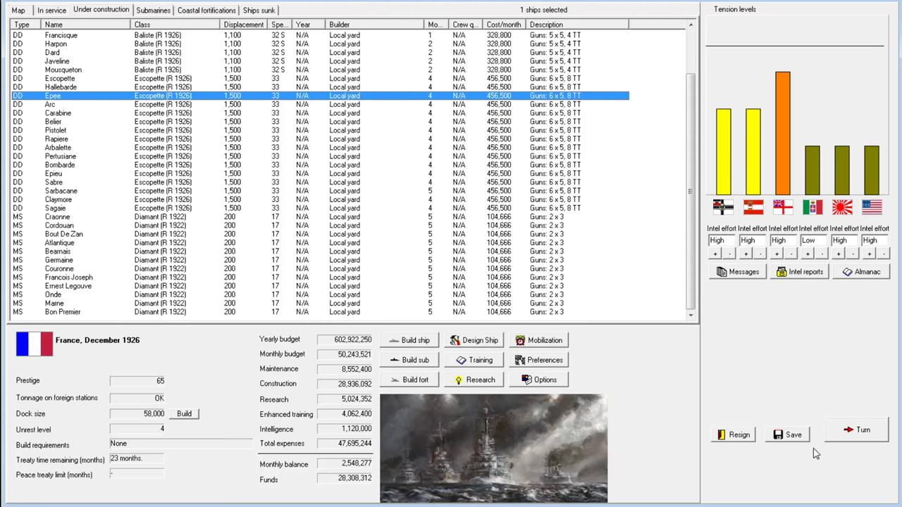
left_click(862, 429)
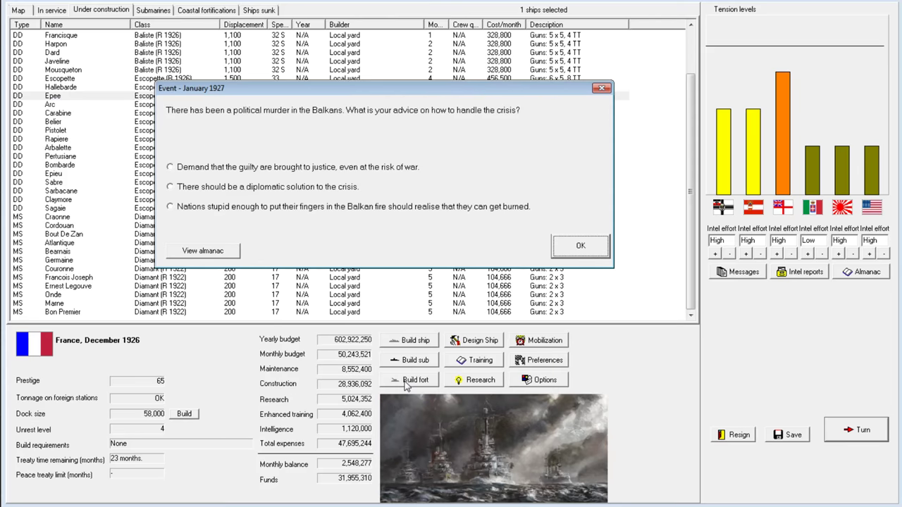
mouse_move(232, 172)
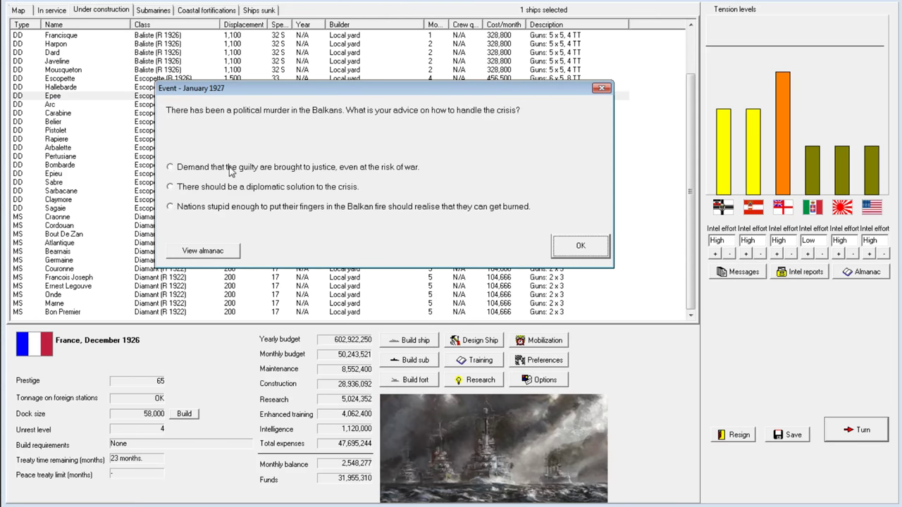
Demand the Balkan murderers face justice, then acknowledge the war with Great Britain.
left_click(169, 166)
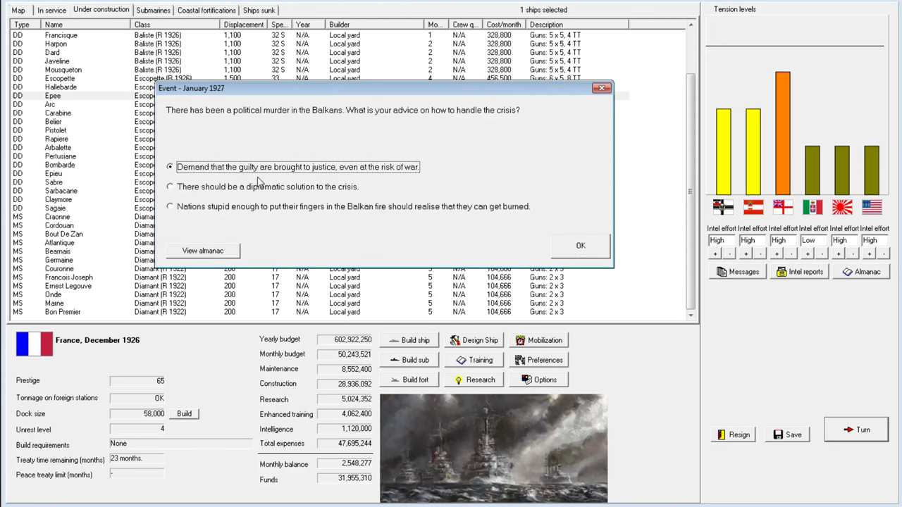
left_click(580, 245)
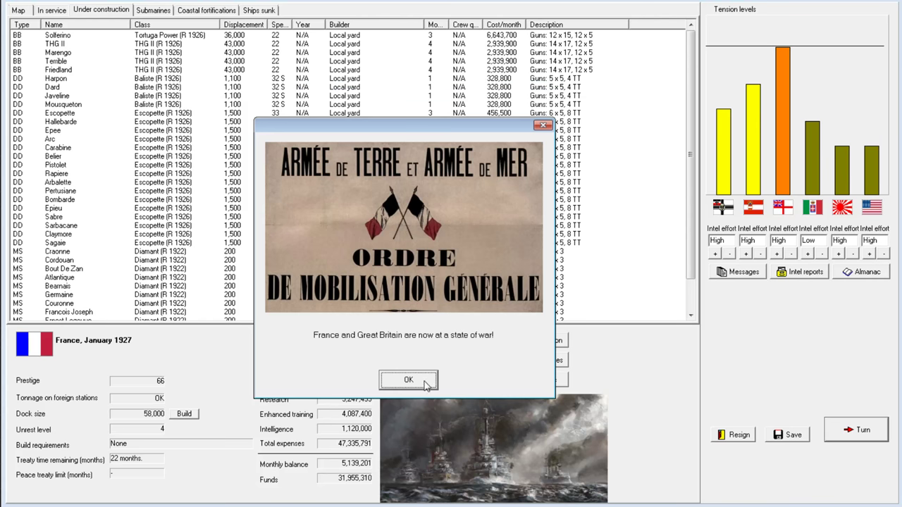
left_click(408, 380)
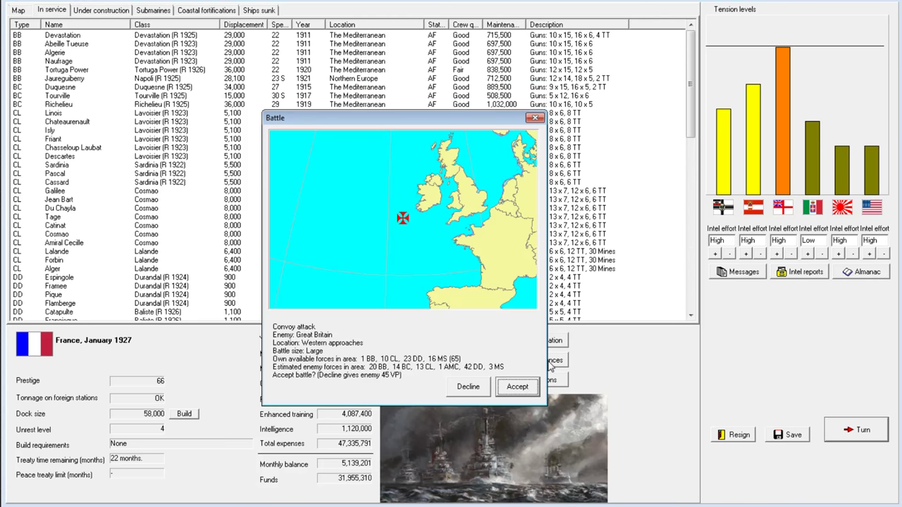
mouse_move(684, 246)
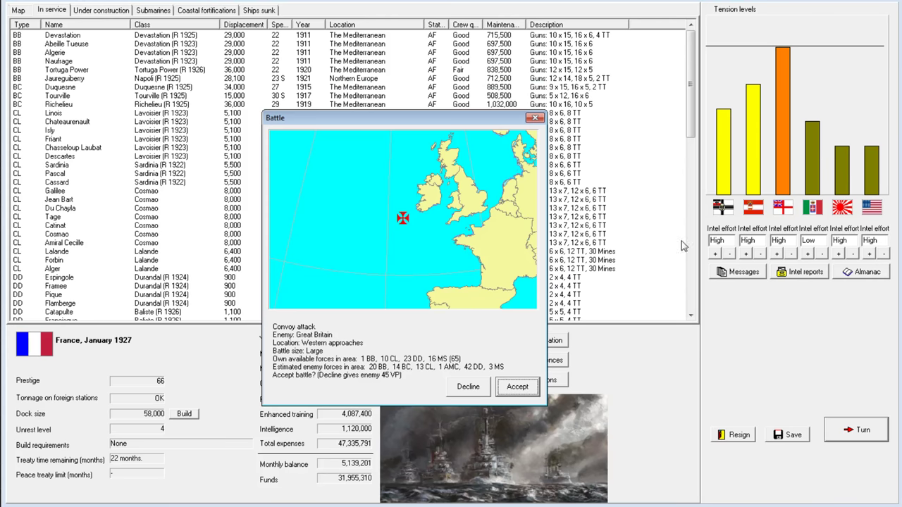
mouse_move(398, 500)
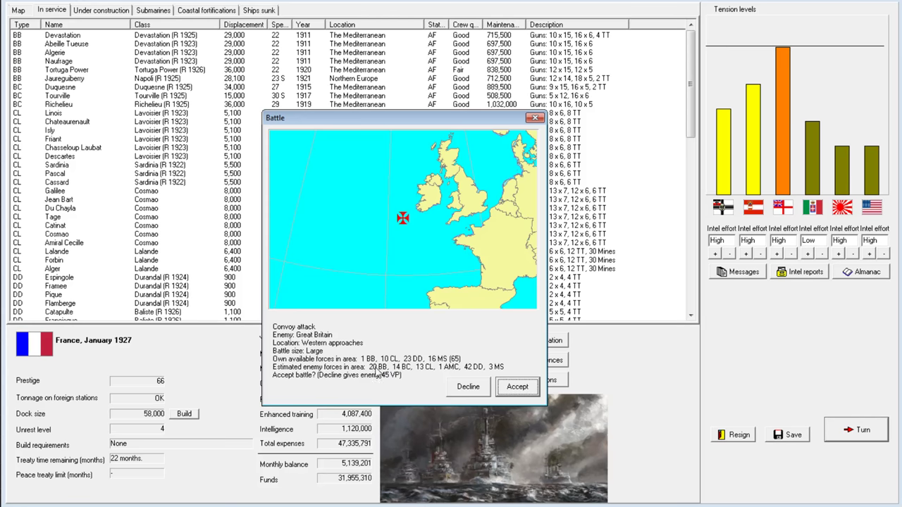
mouse_move(434, 345)
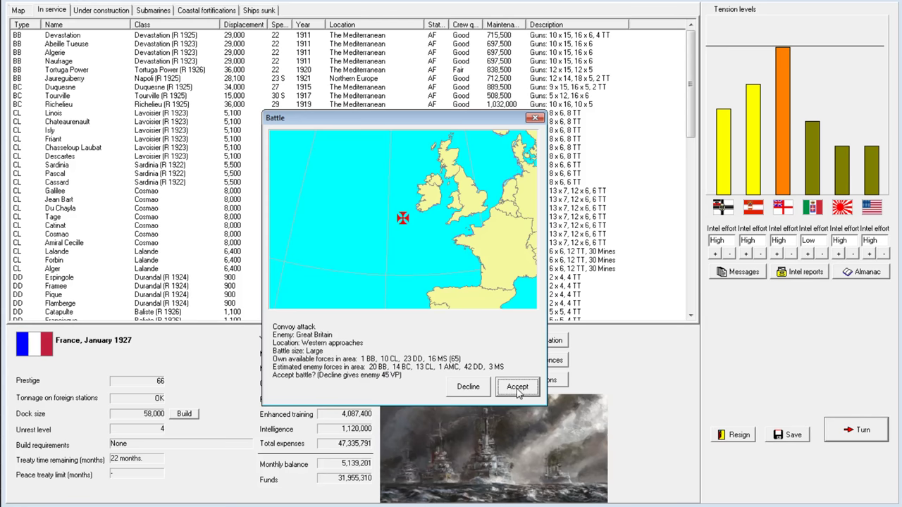
Accept the Western Approaches convoy attack battle against Great Britain.
left_click(518, 387)
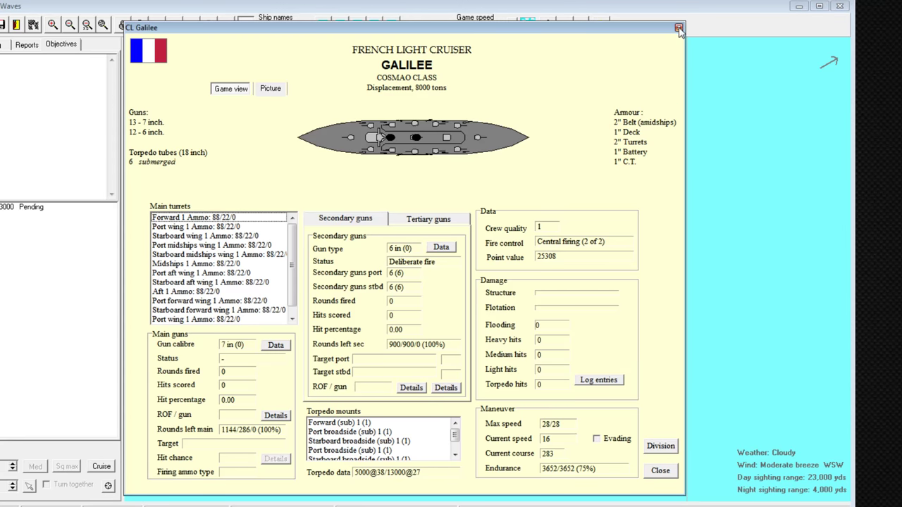
Close CL Galilee's status card and zoom the map onto cruisers Galilee, Alger and Forbin.
left_click(678, 29)
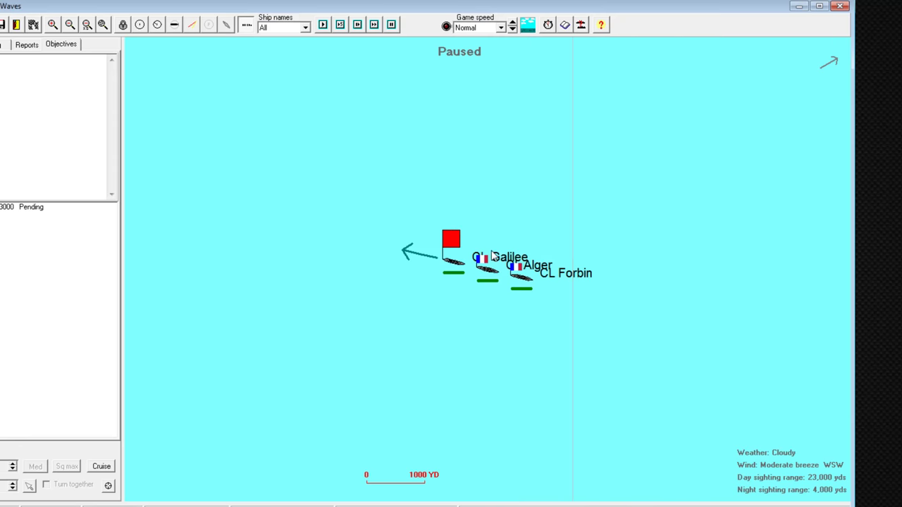
double_click(512, 266)
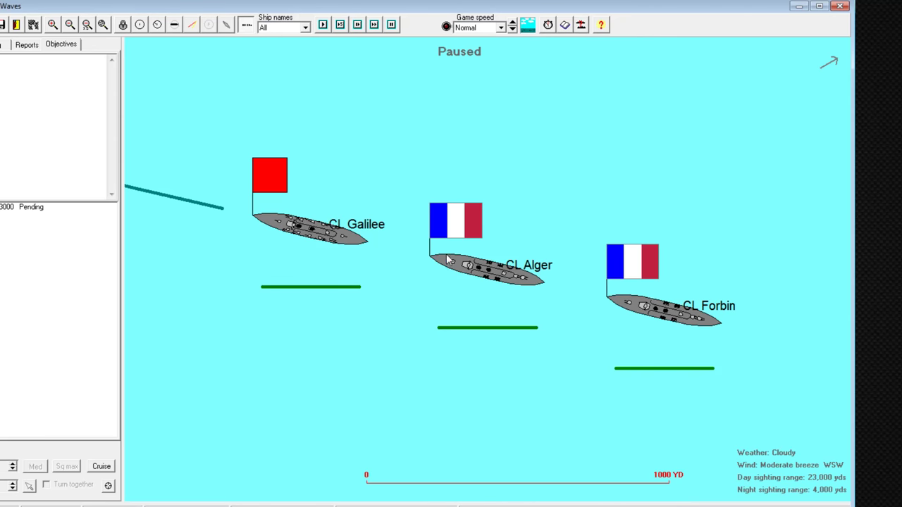
mouse_move(497, 306)
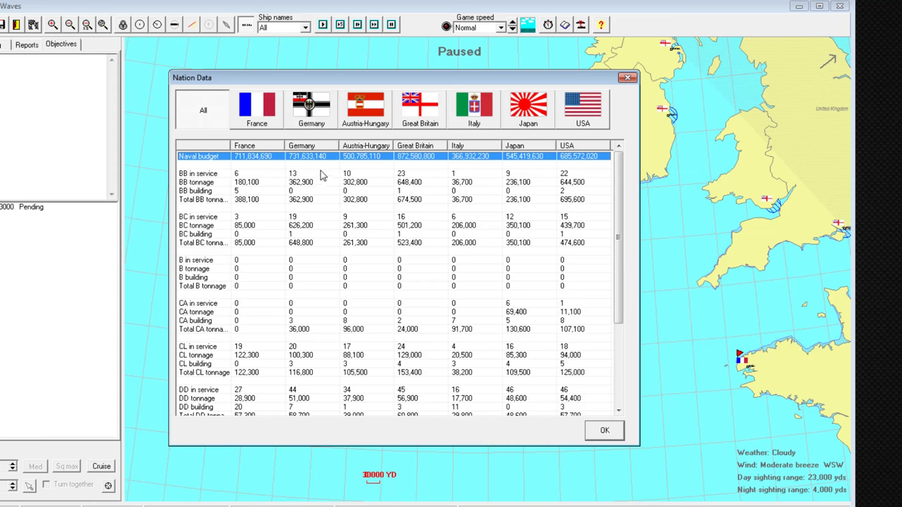
mouse_move(259, 164)
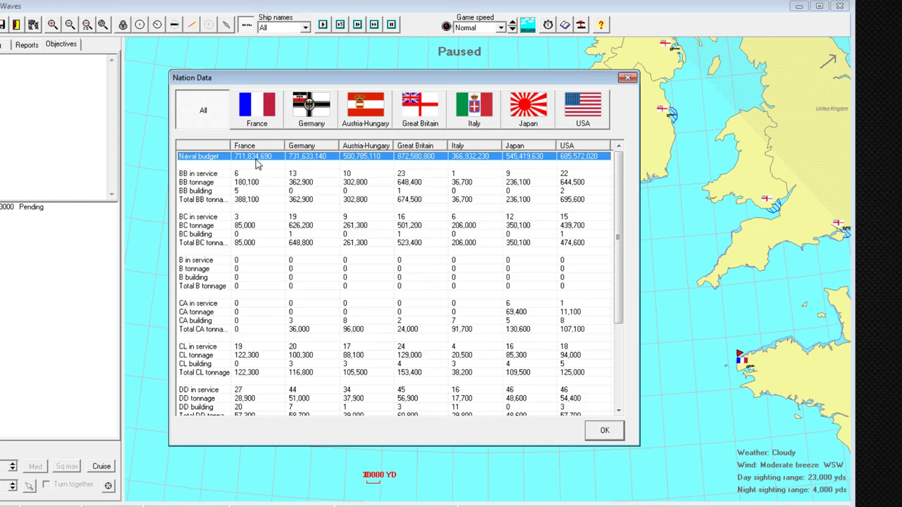
mouse_move(409, 159)
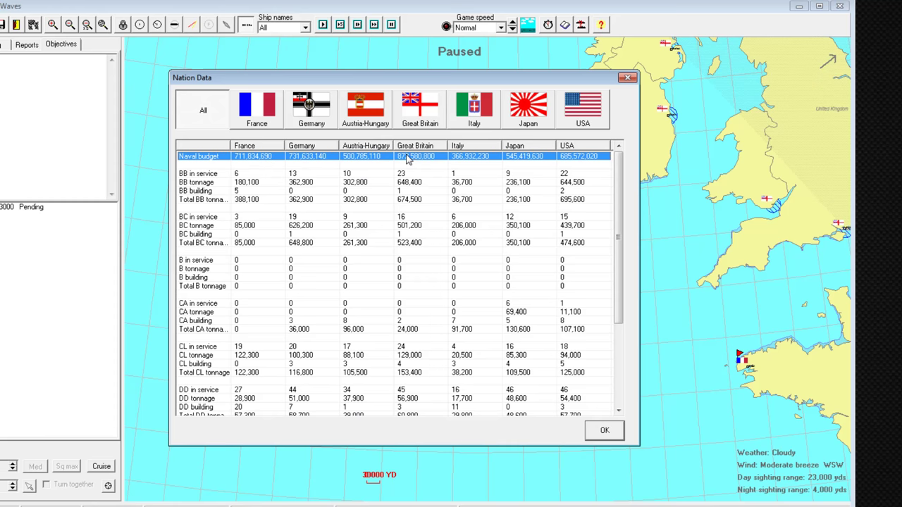
mouse_move(574, 158)
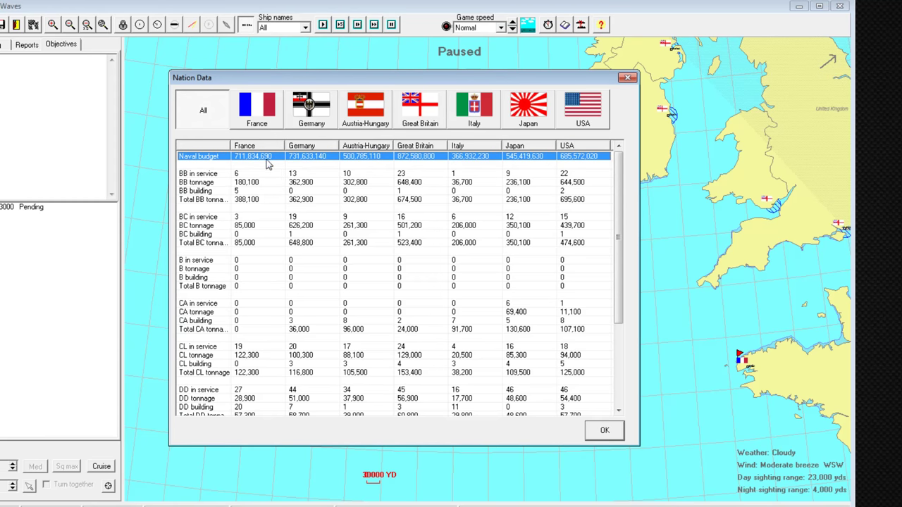
mouse_move(285, 204)
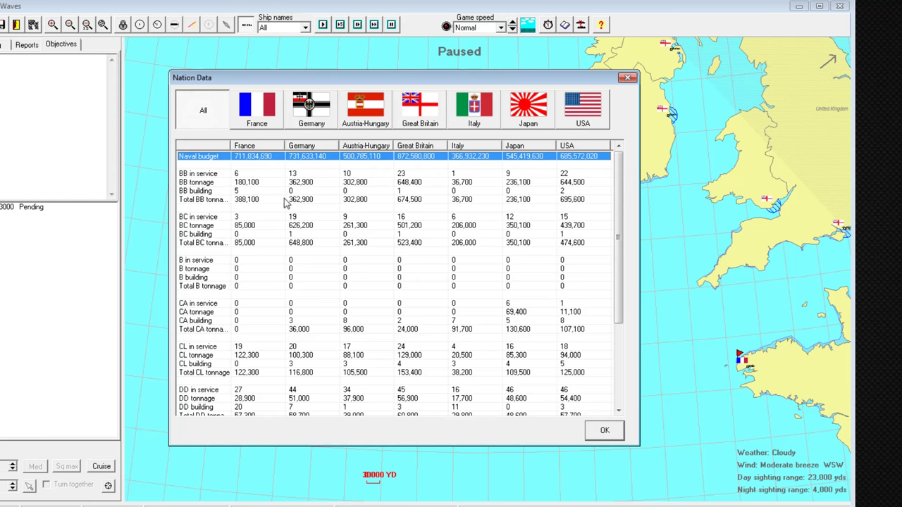
mouse_move(328, 163)
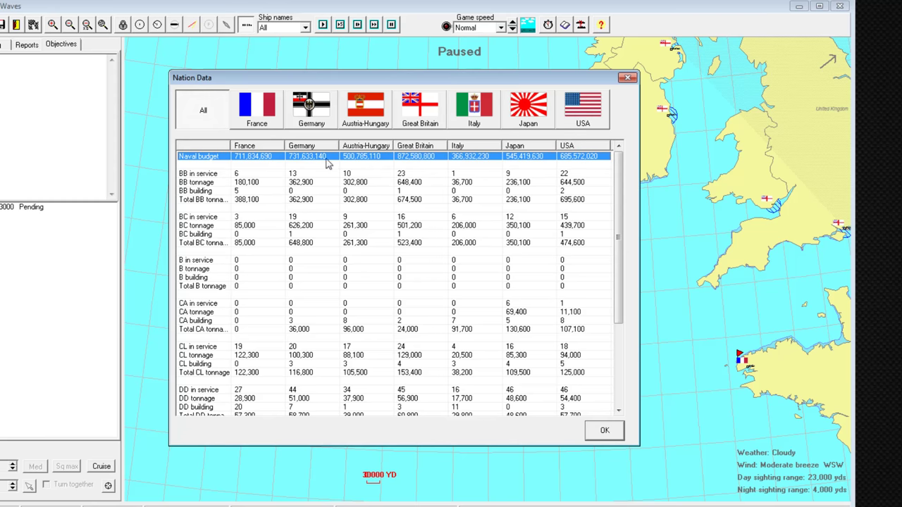
Mark the battleships-in-service row and scroll through all nations' budgets and ship-type counts, including submarines.
left_click(268, 174)
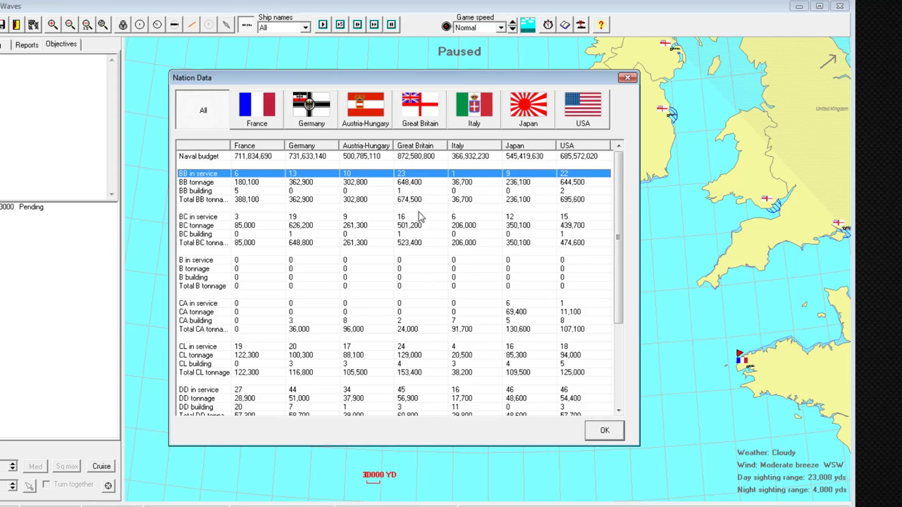
mouse_move(372, 244)
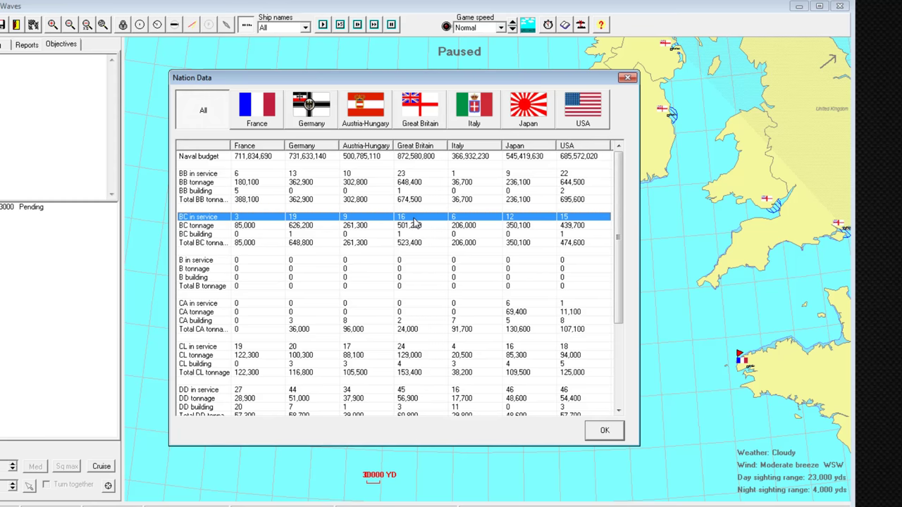
scroll("down", 3)
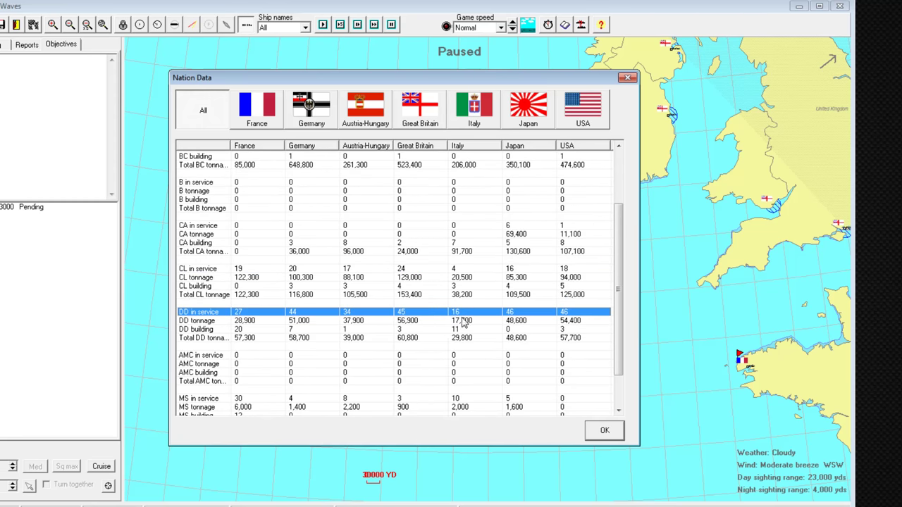
scroll("down", 3)
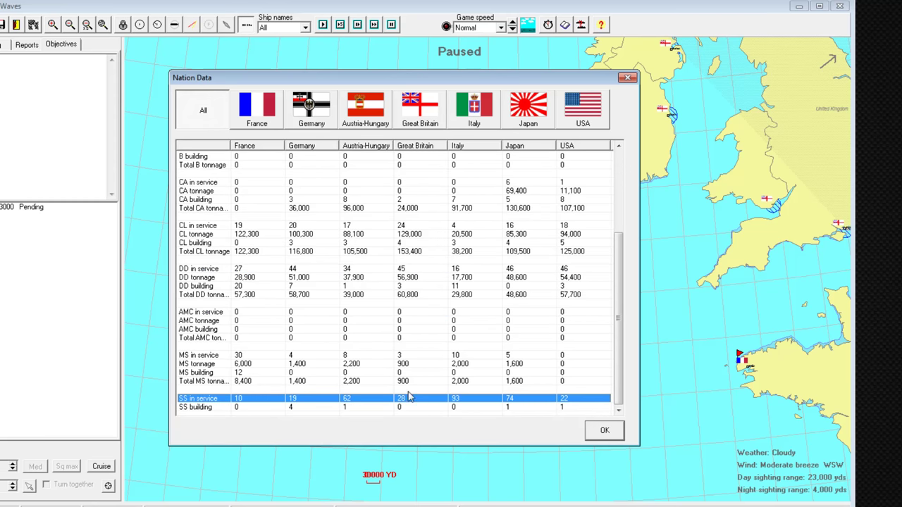
mouse_move(365, 104)
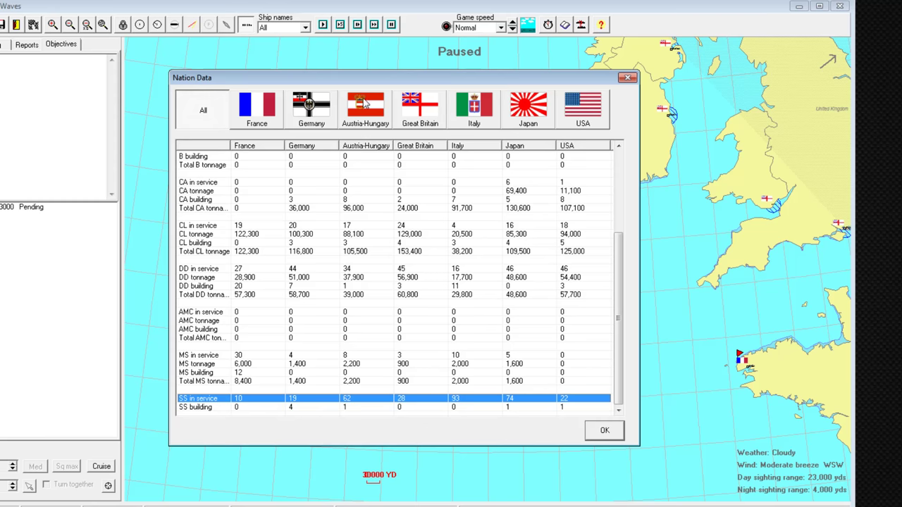
mouse_move(332, 395)
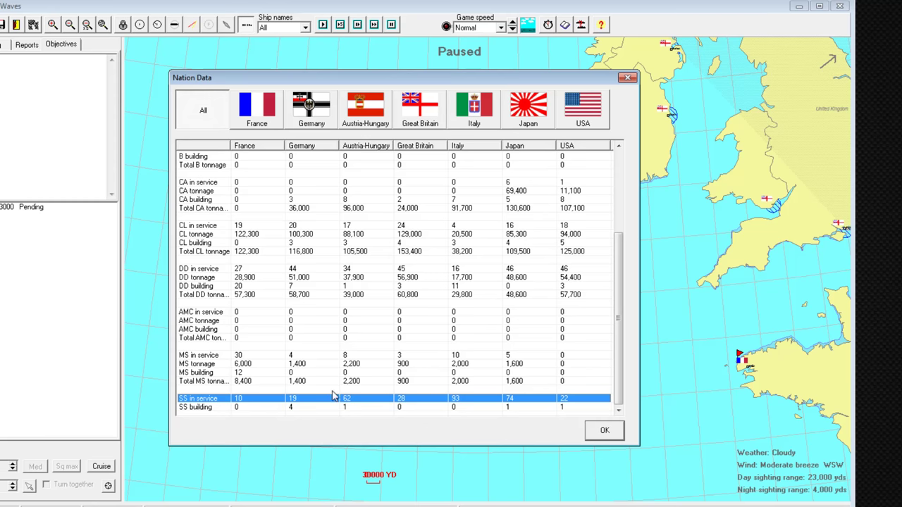
mouse_move(478, 380)
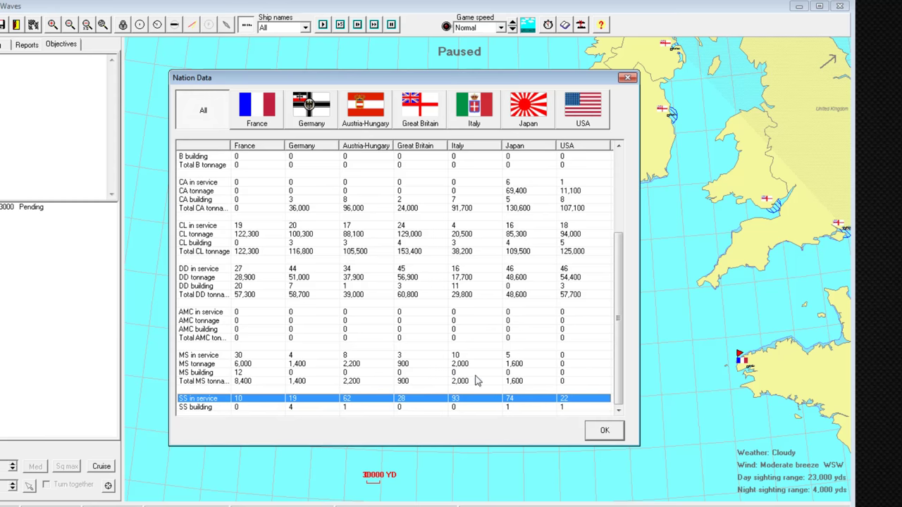
mouse_move(474, 304)
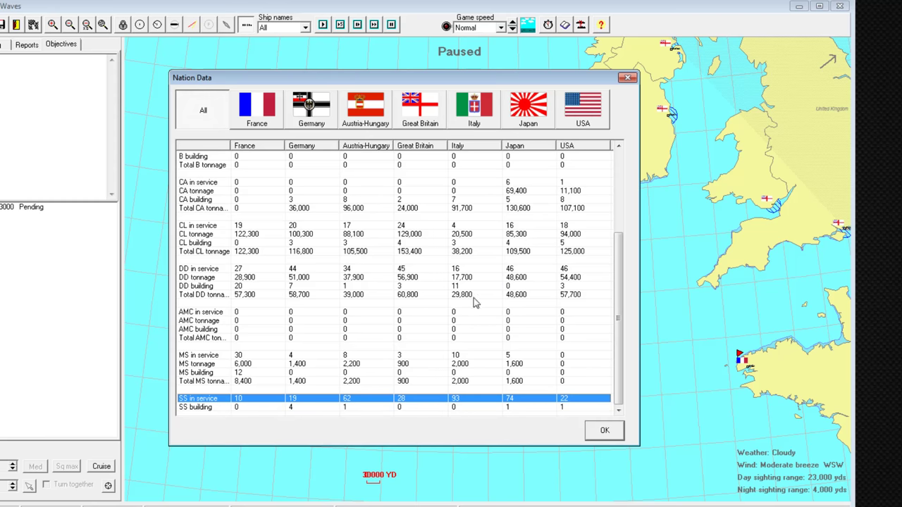
mouse_move(458, 393)
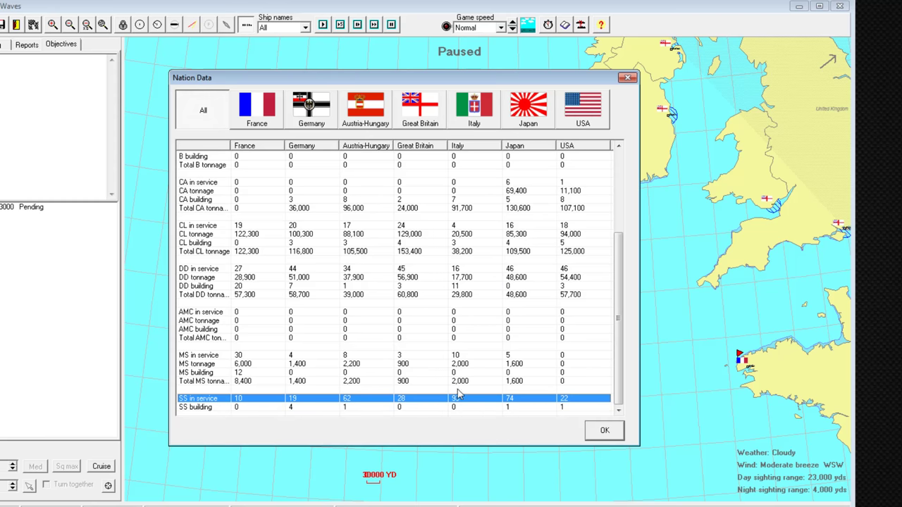
scroll("up", 3)
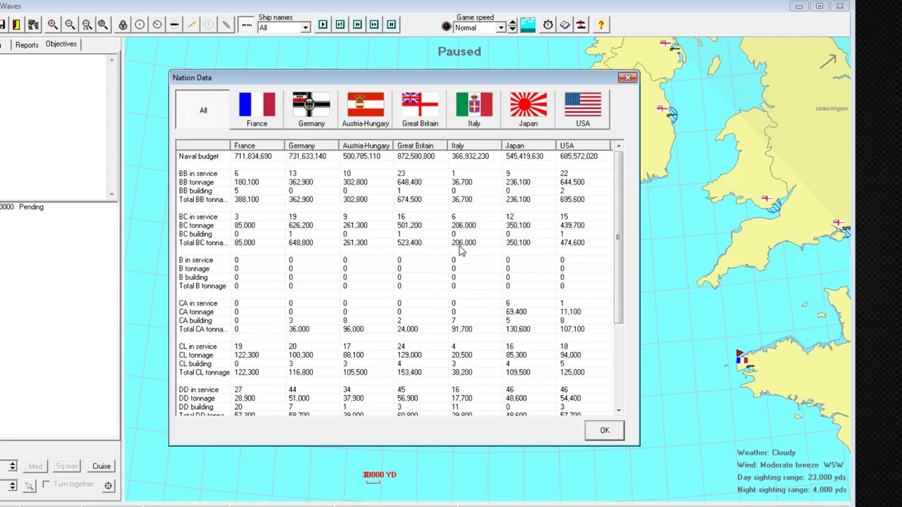
mouse_move(461, 217)
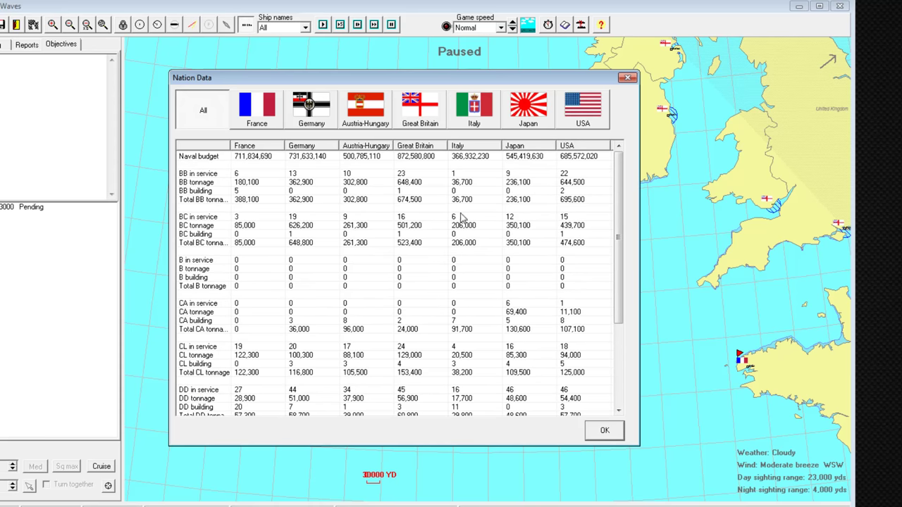
mouse_move(475, 250)
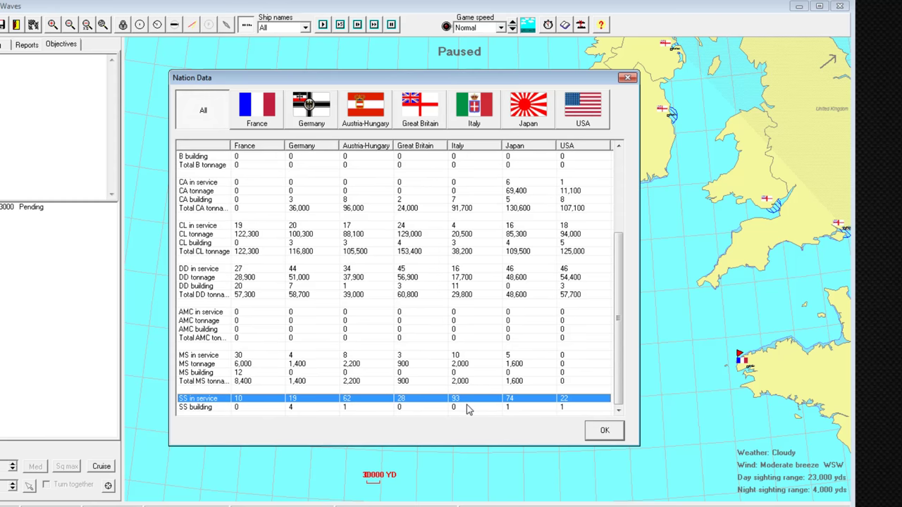
mouse_move(465, 402)
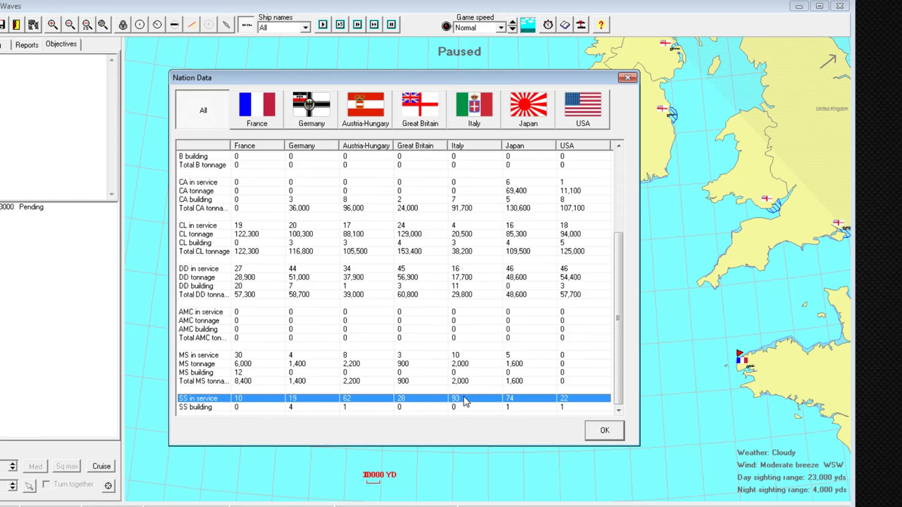
mouse_move(480, 354)
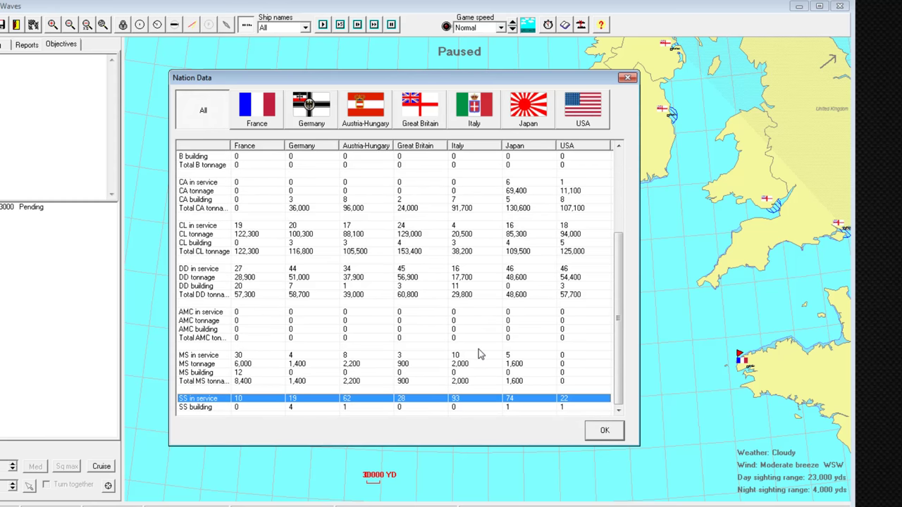
mouse_move(439, 337)
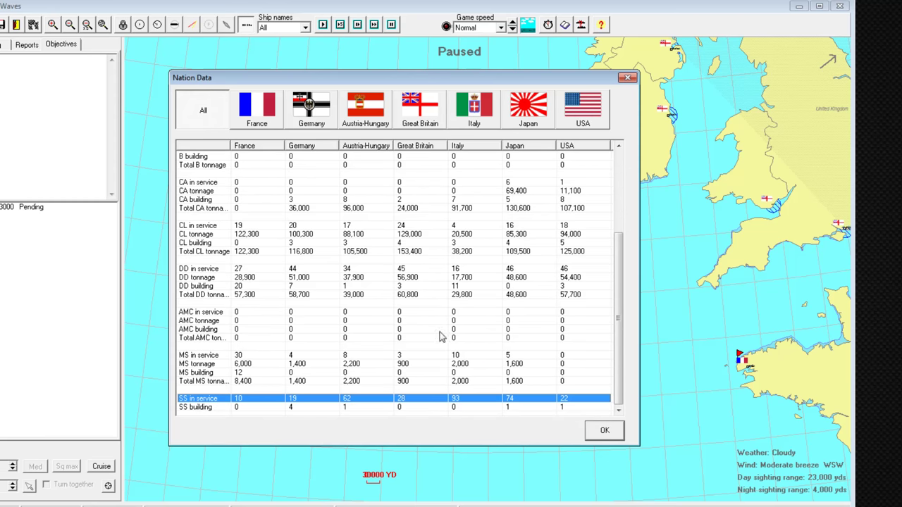
scroll("up", 3)
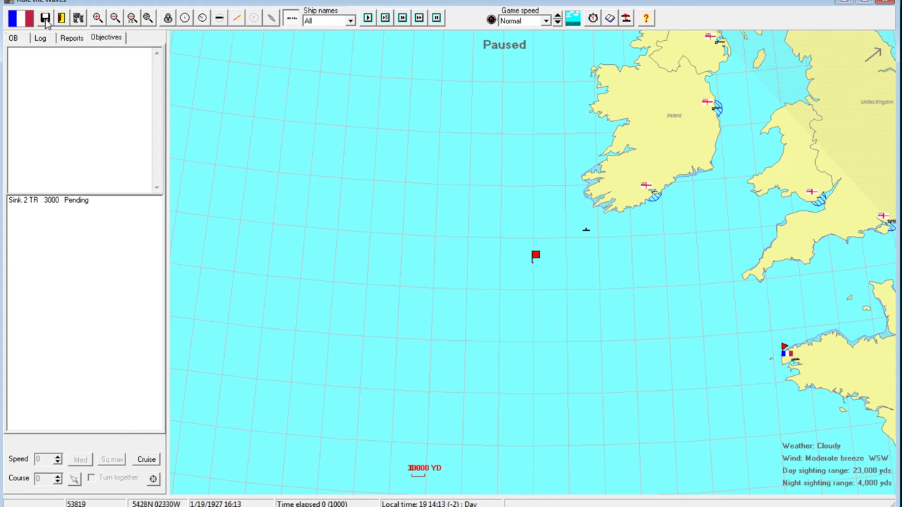
Save the game mid-battle during the paused convoy attack against Great Britain.
left_click(44, 18)
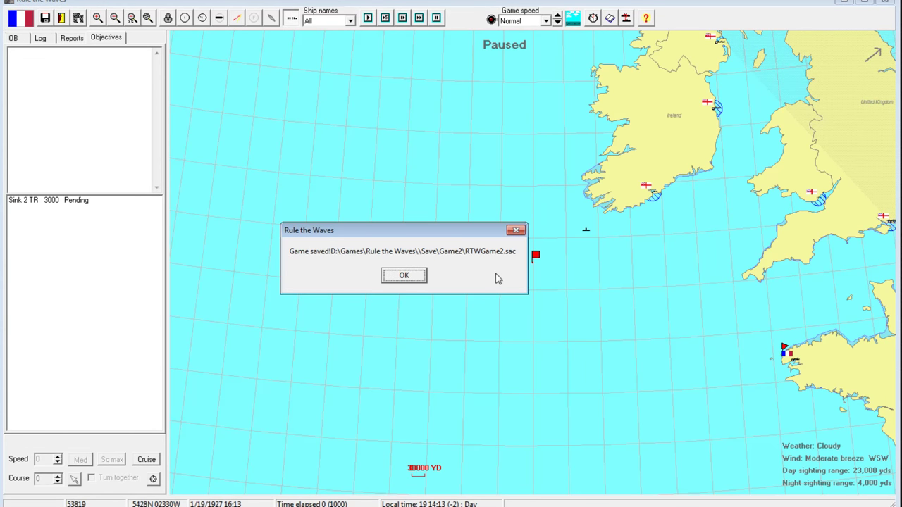